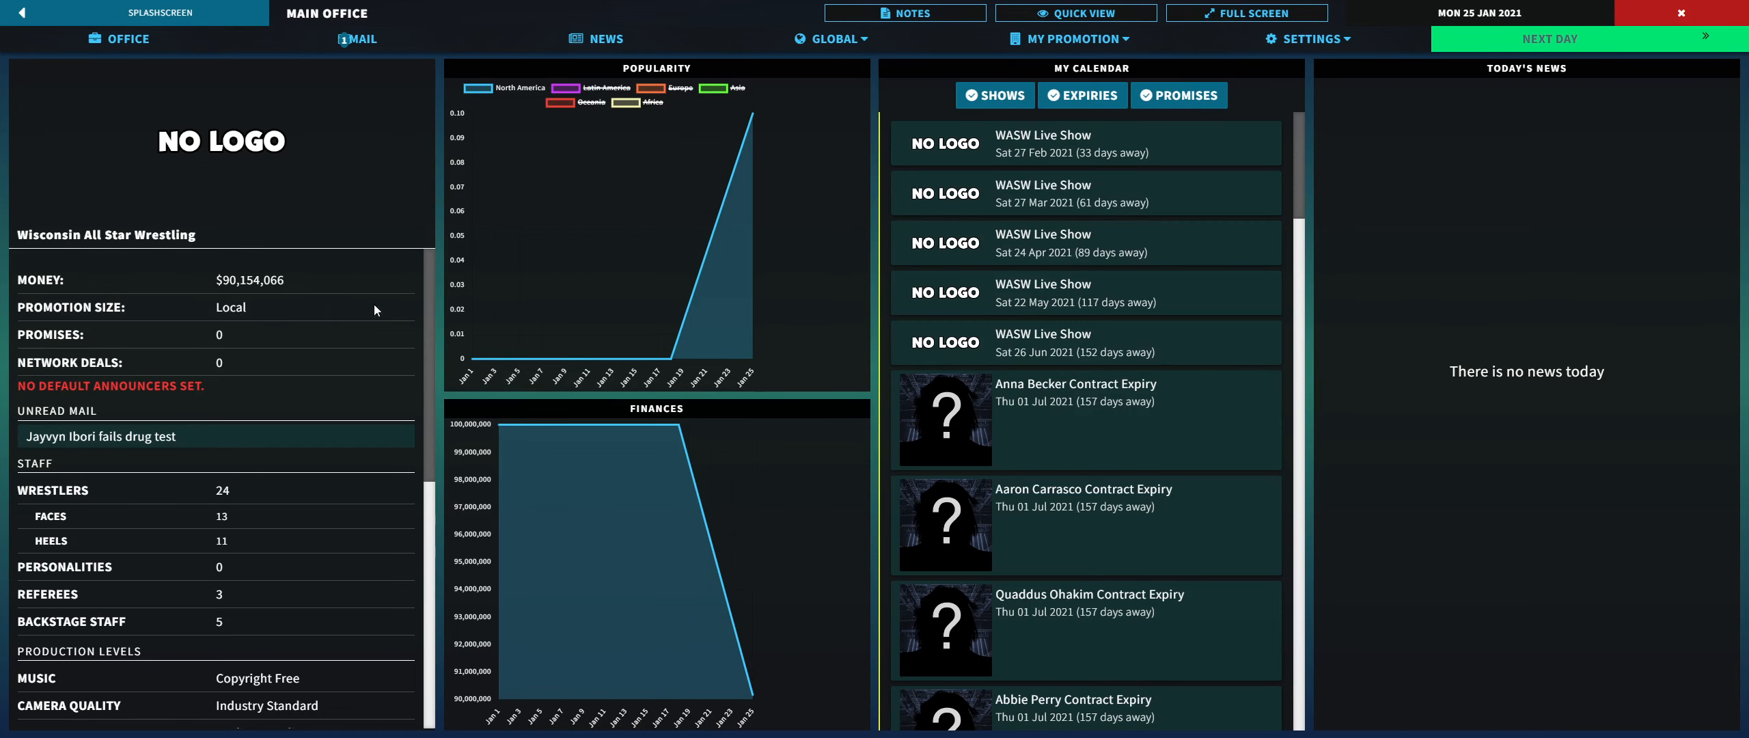
# Step: Open Production settings and browse Camera Quality options, keeping Industry Standard selected
pyautogui.click(1069, 39)
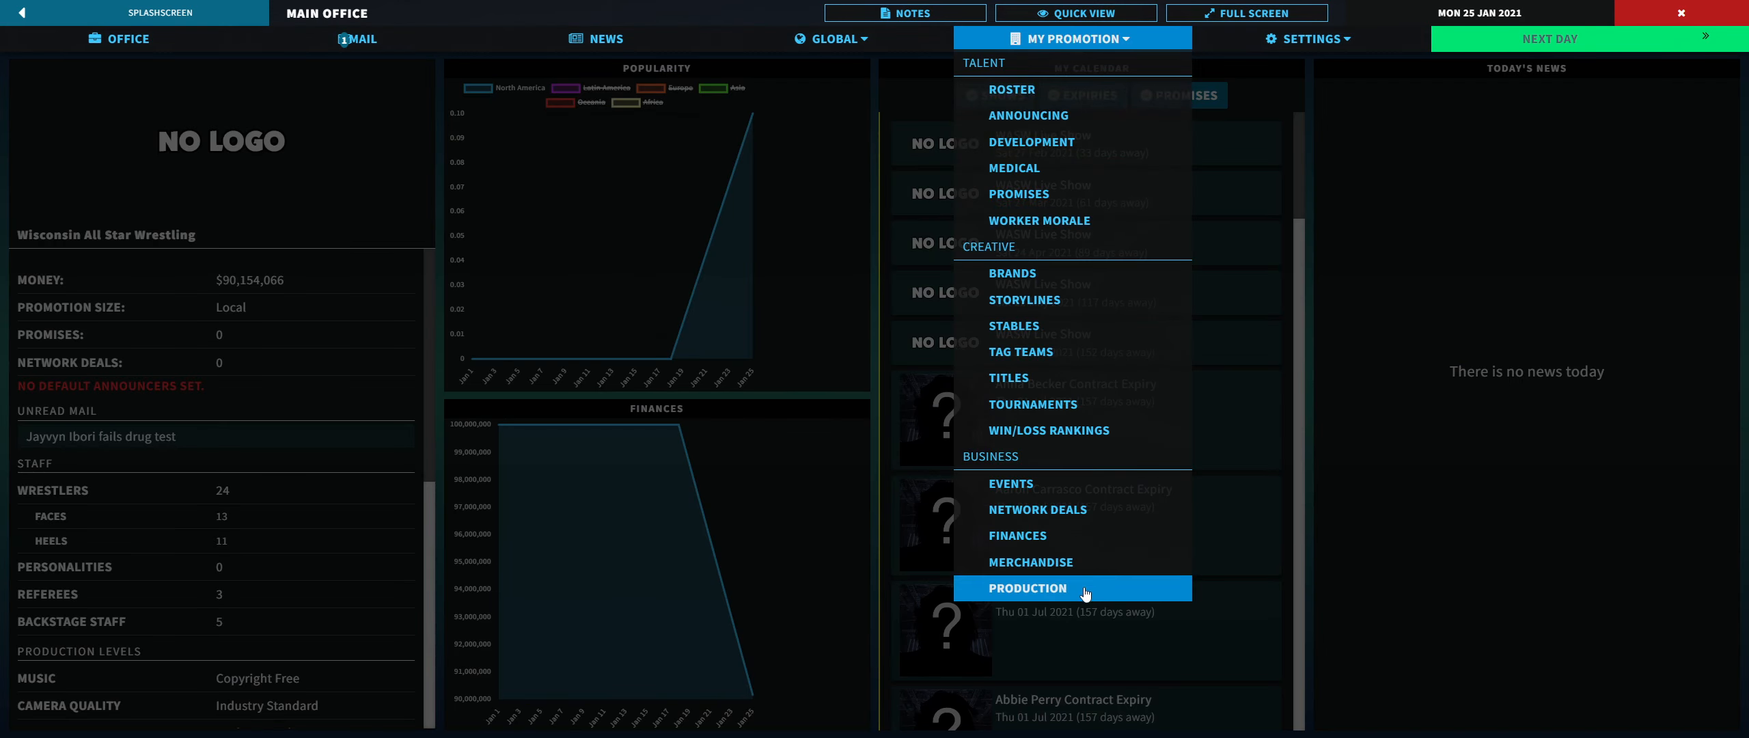
pyautogui.click(1027, 587)
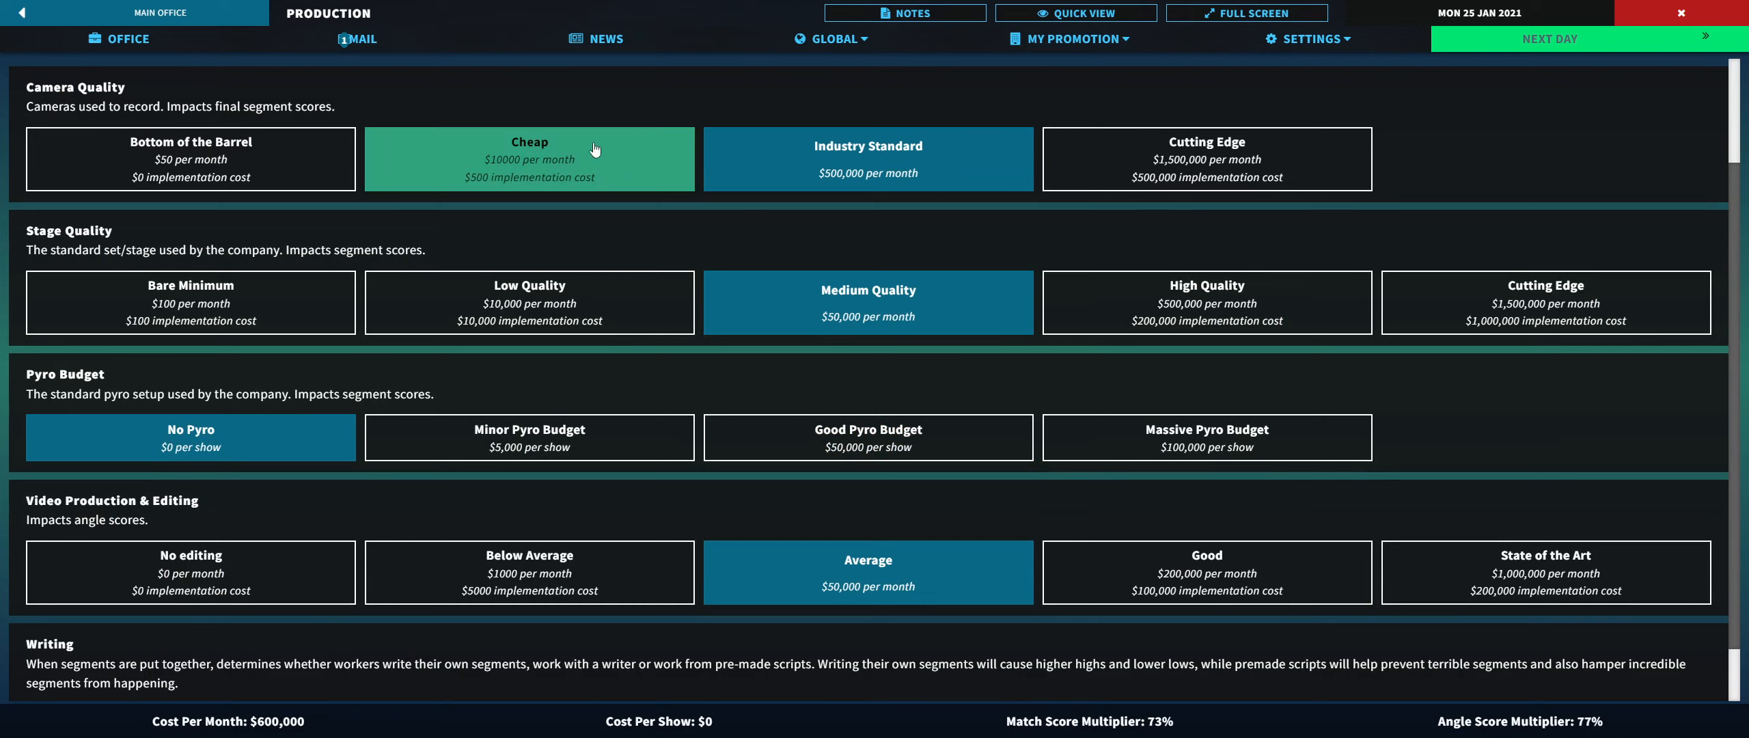
pyautogui.click(868, 159)
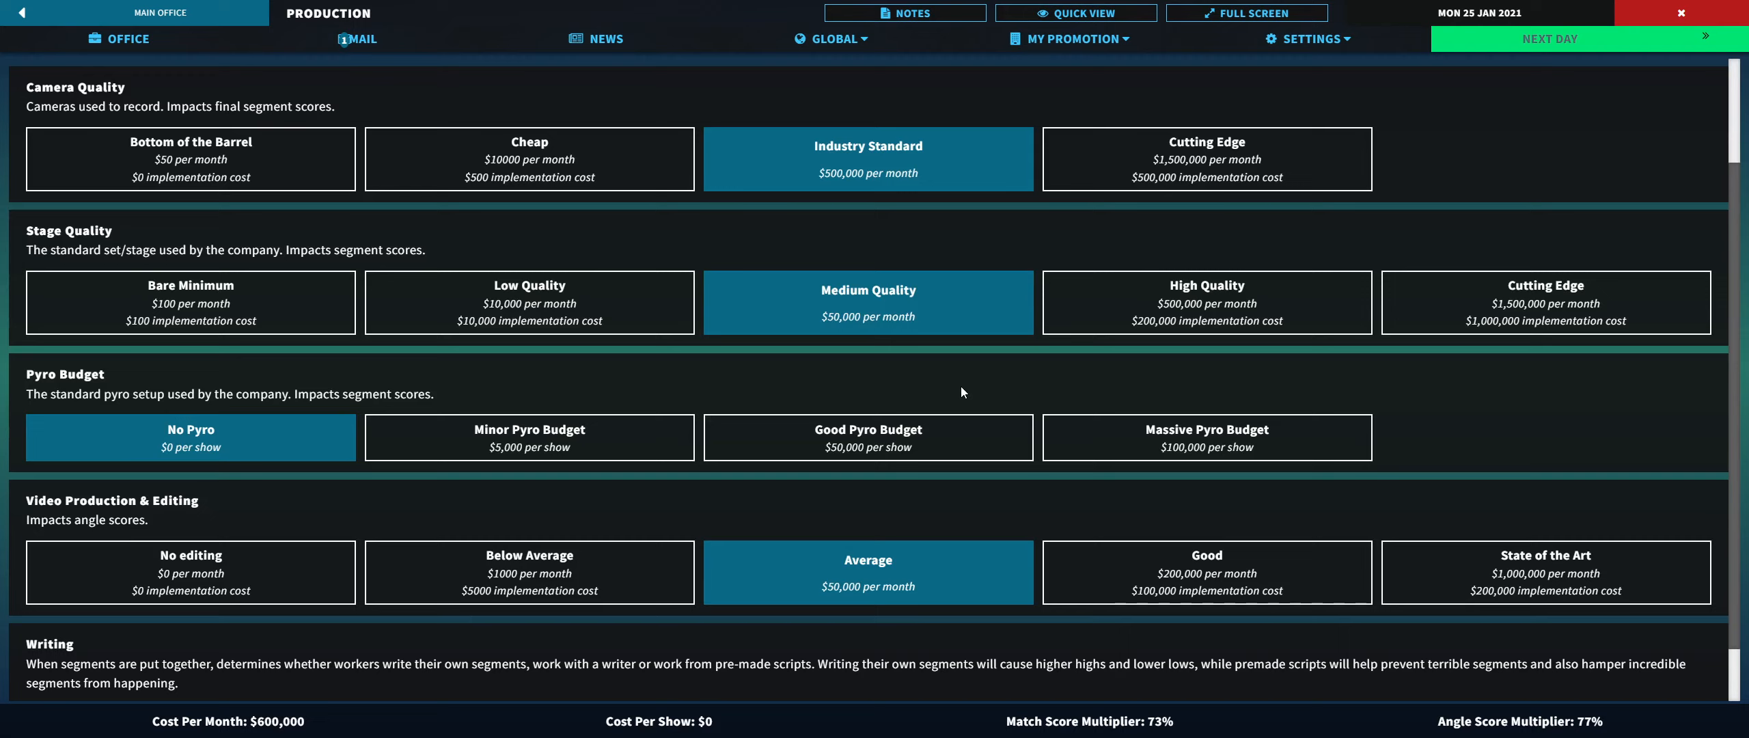
pyautogui.moveTo(1204, 159)
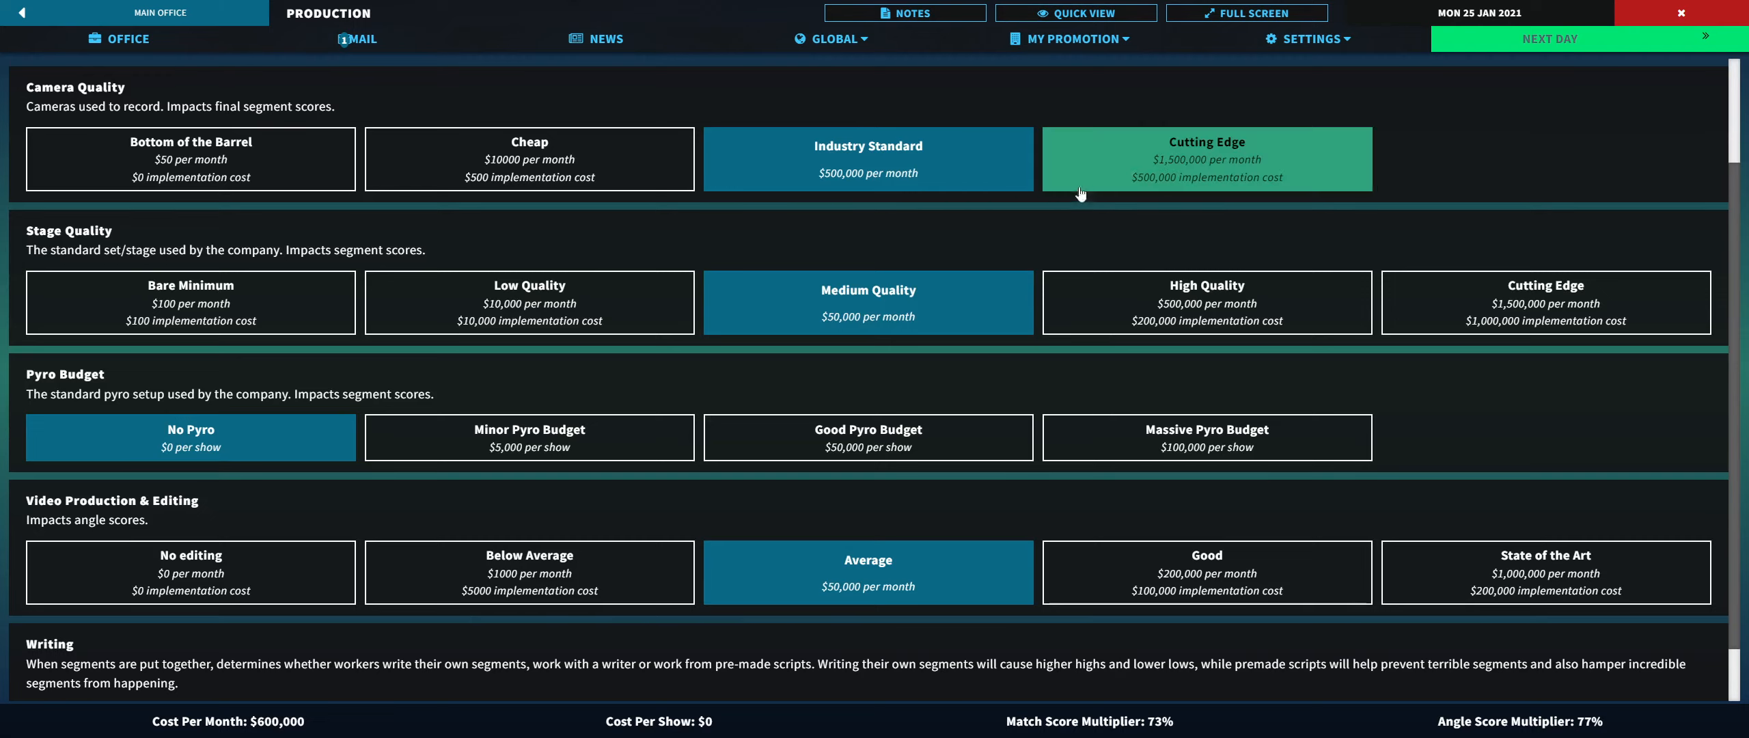
pyautogui.click(868, 159)
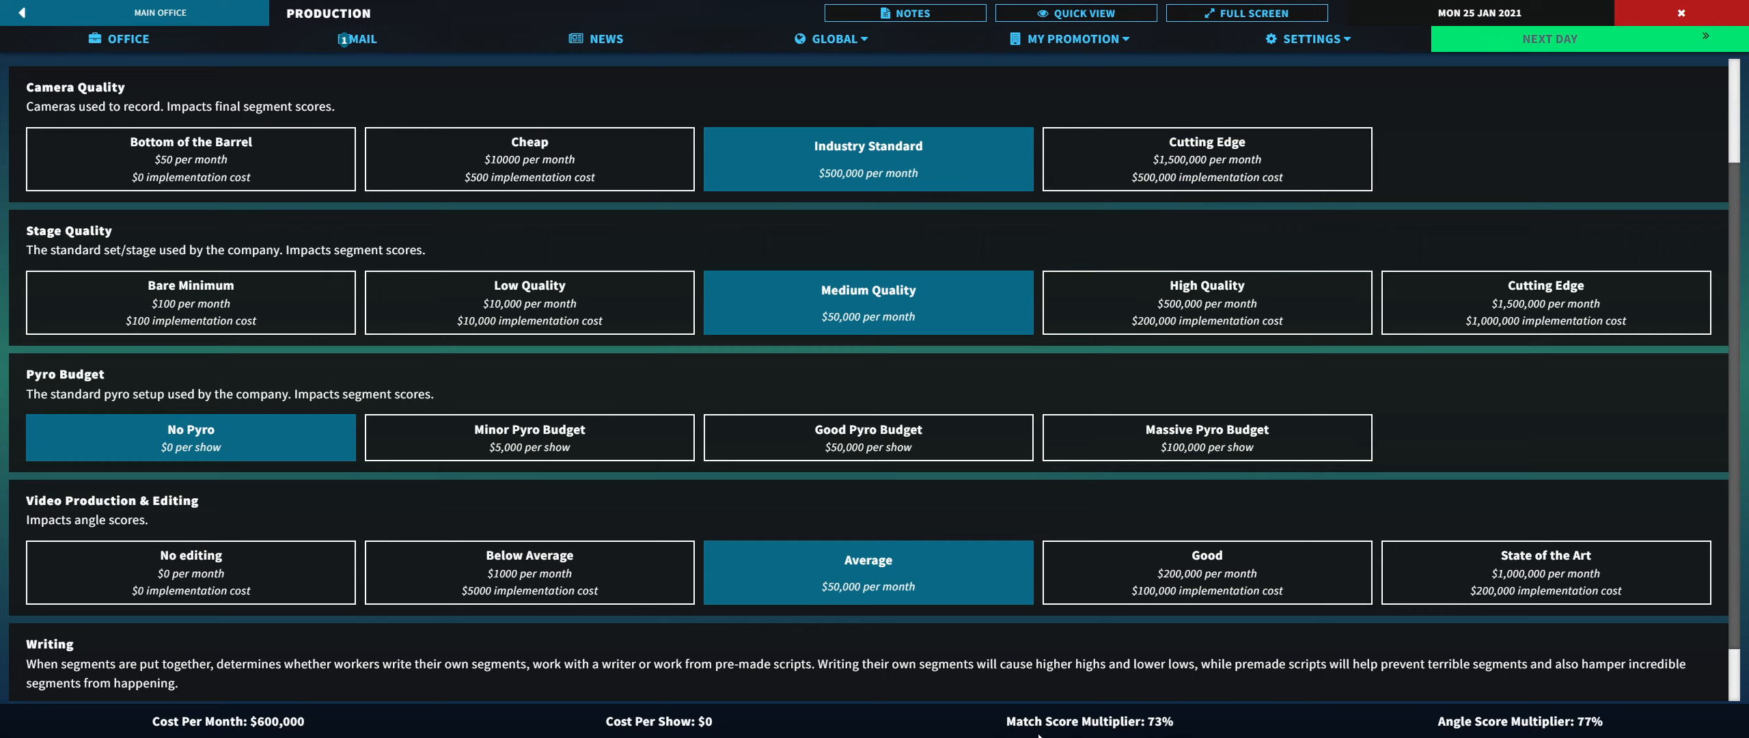
pyautogui.moveTo(1152, 724)
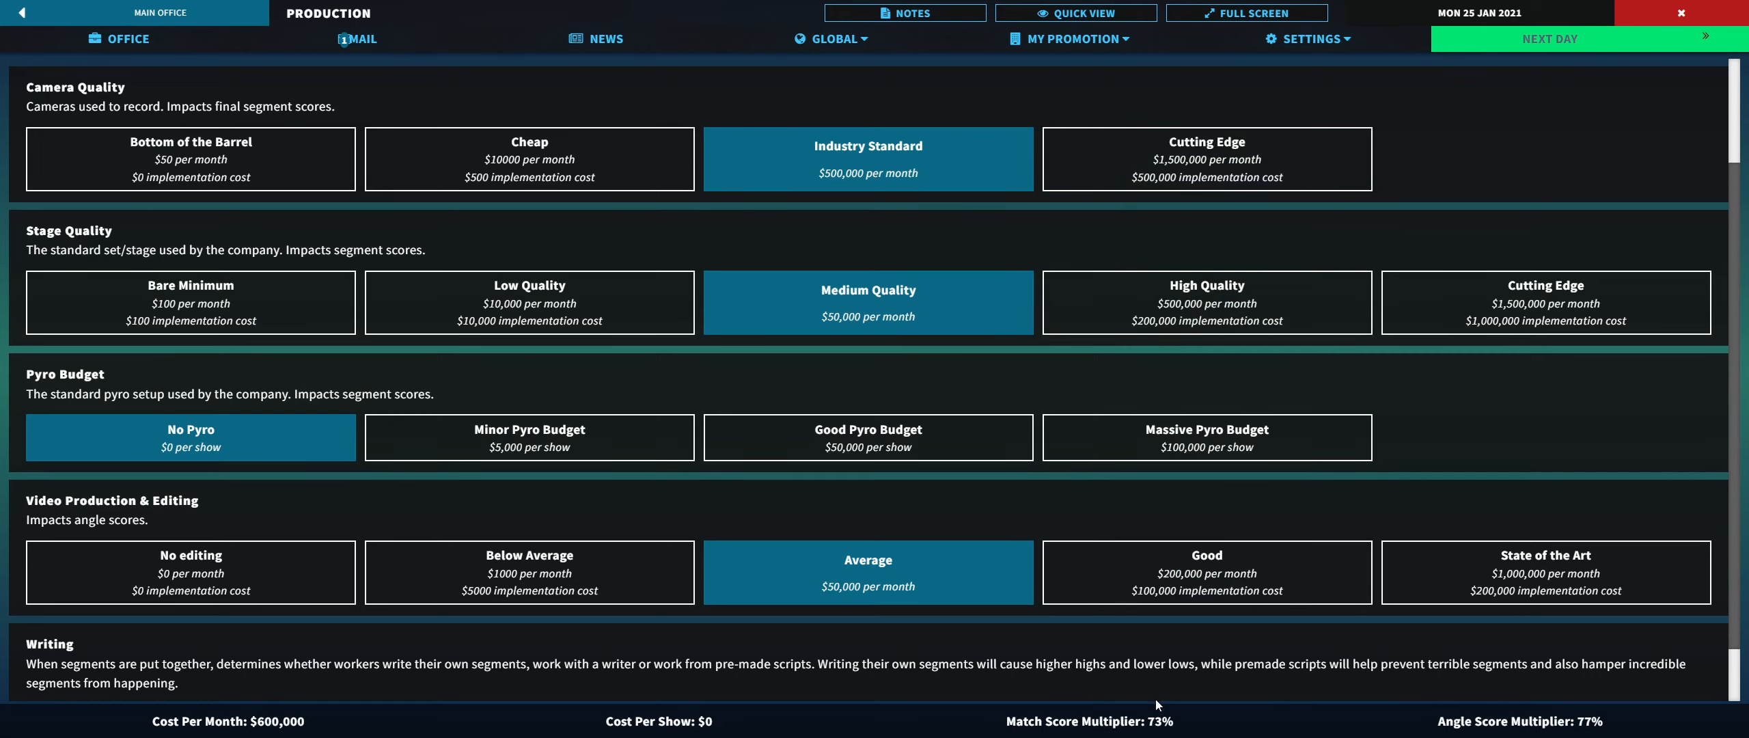
pyautogui.moveTo(1544, 571)
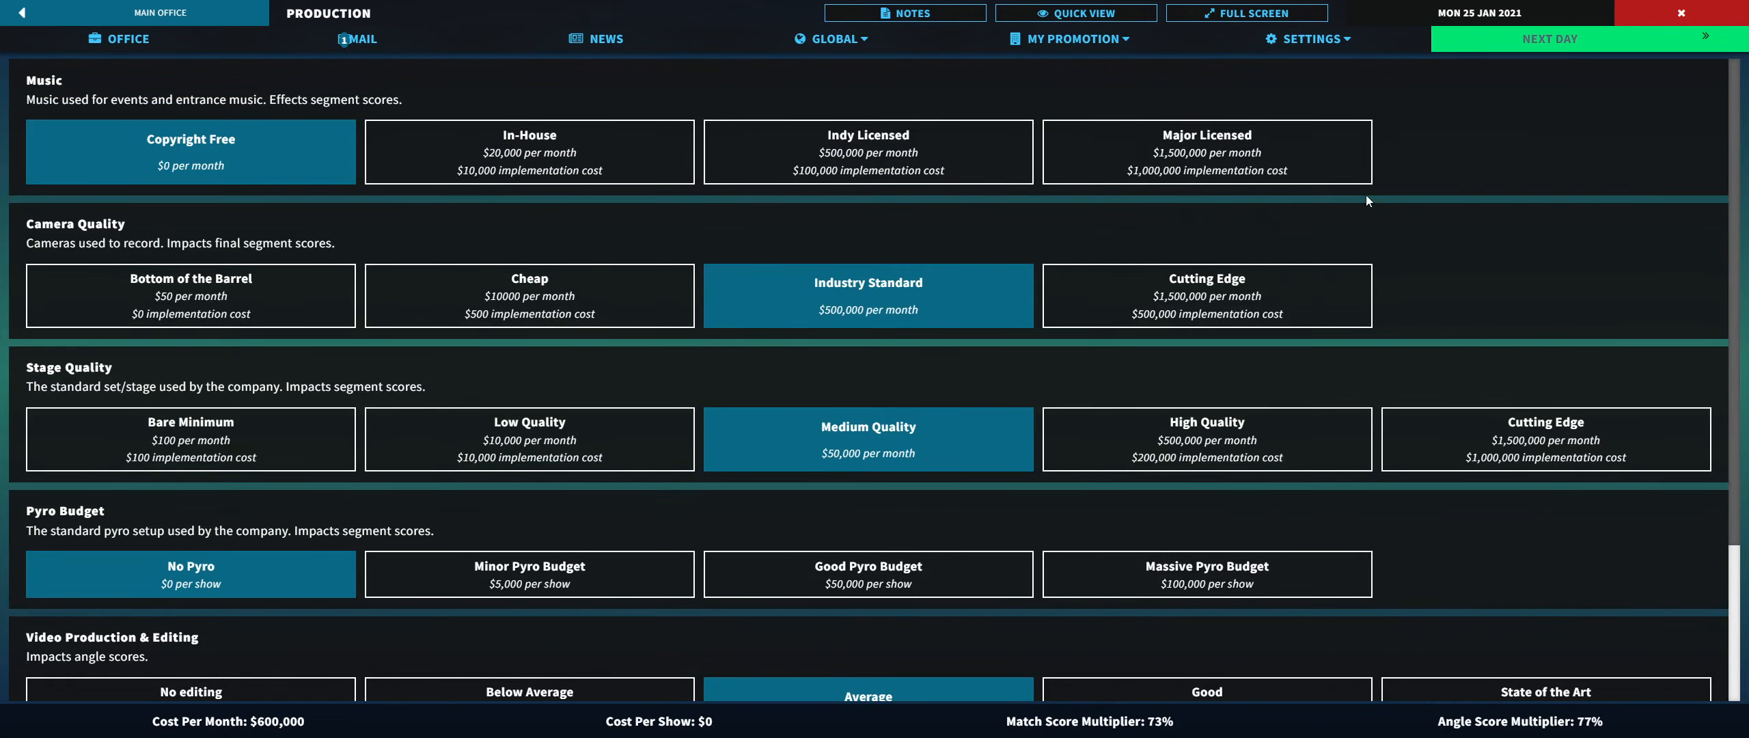
pyautogui.scroll(-3)
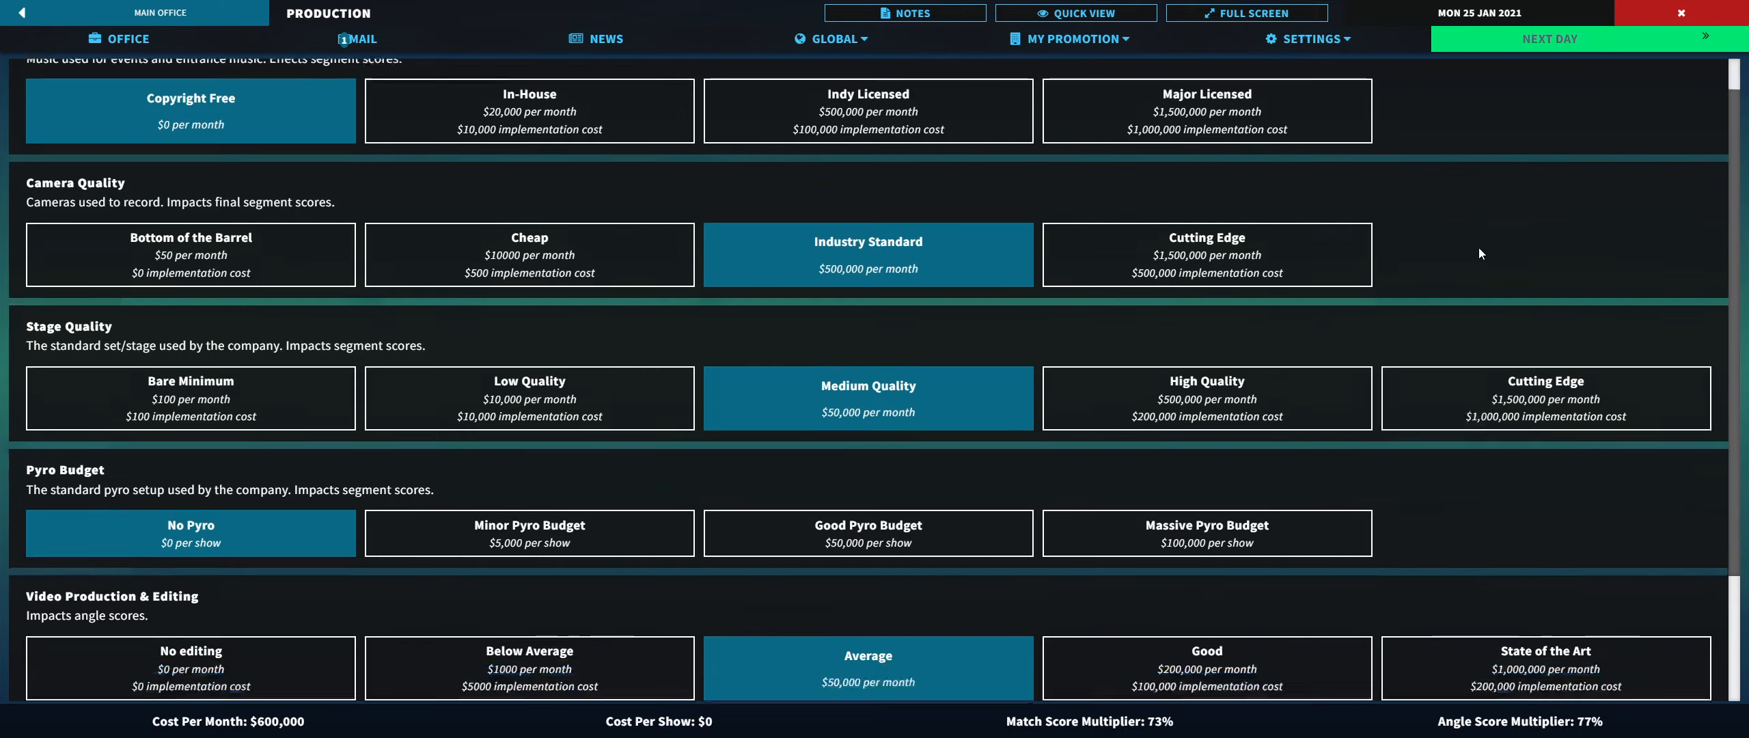
pyautogui.scroll(-3)
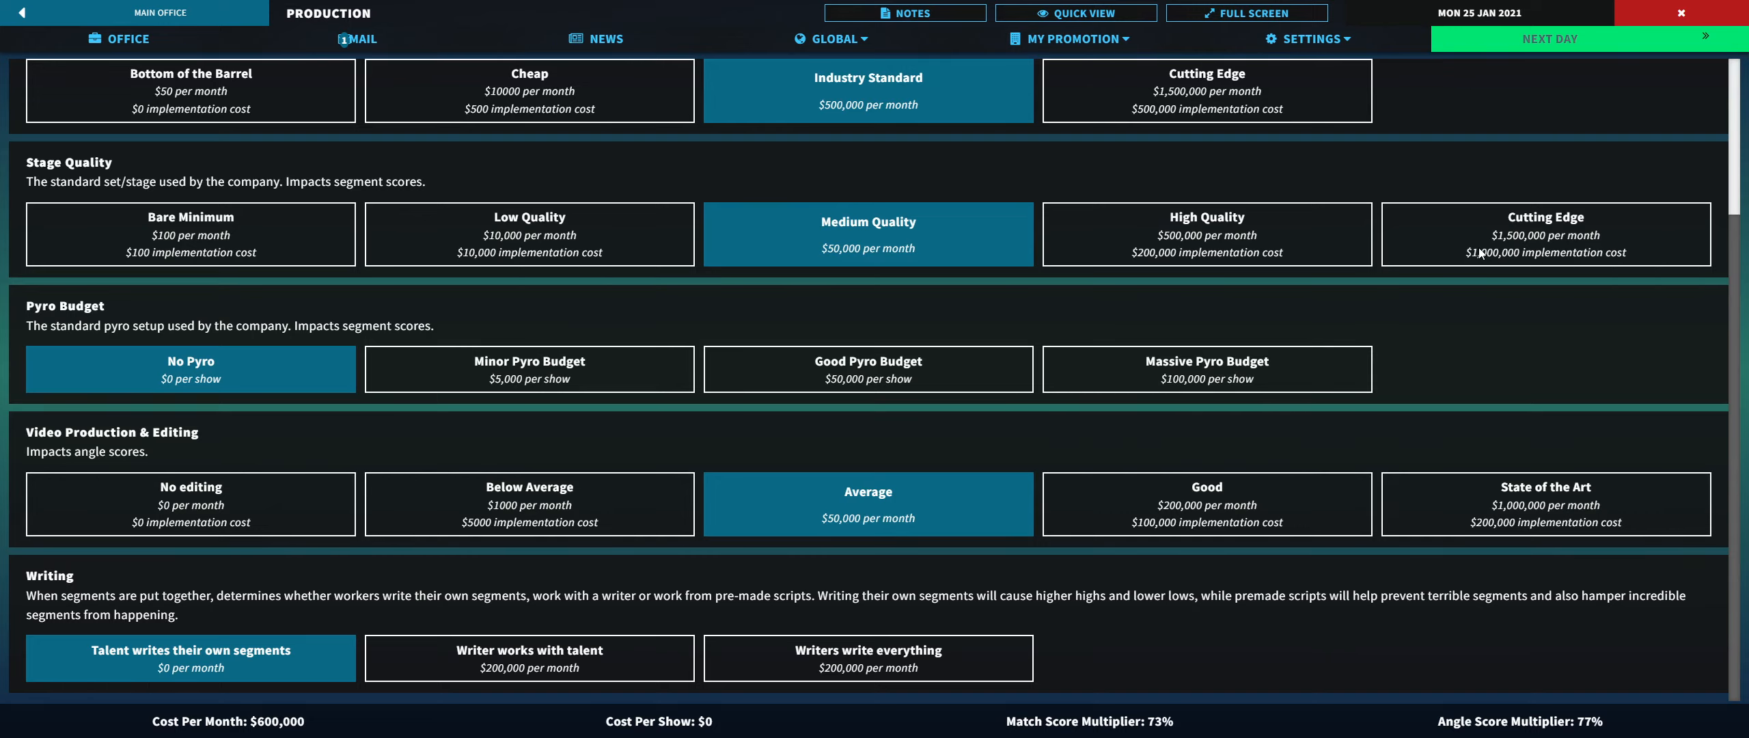
pyautogui.moveTo(1276, 330)
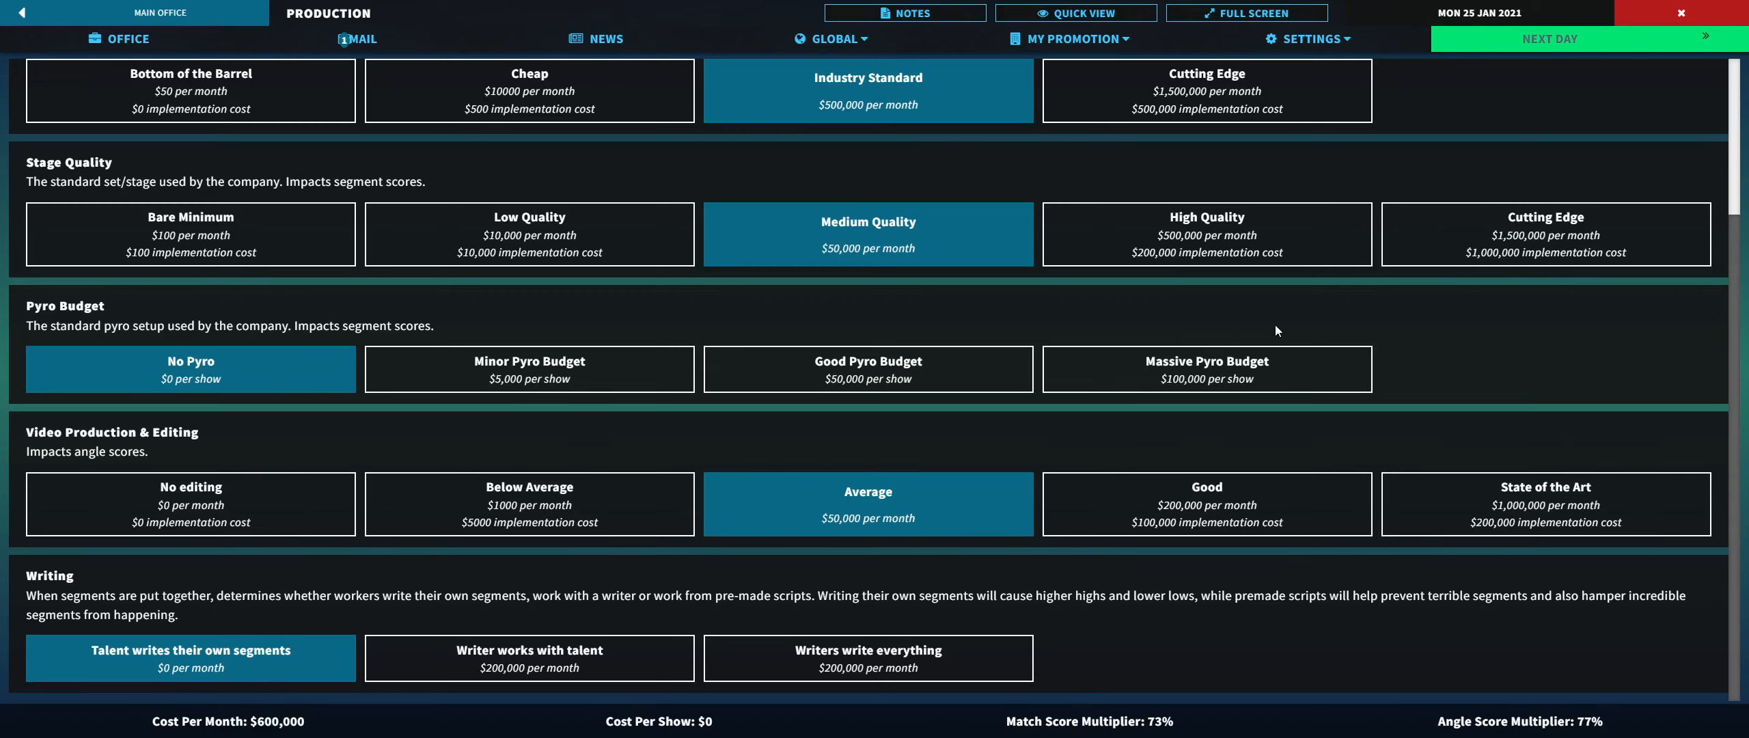
pyautogui.moveTo(657, 581)
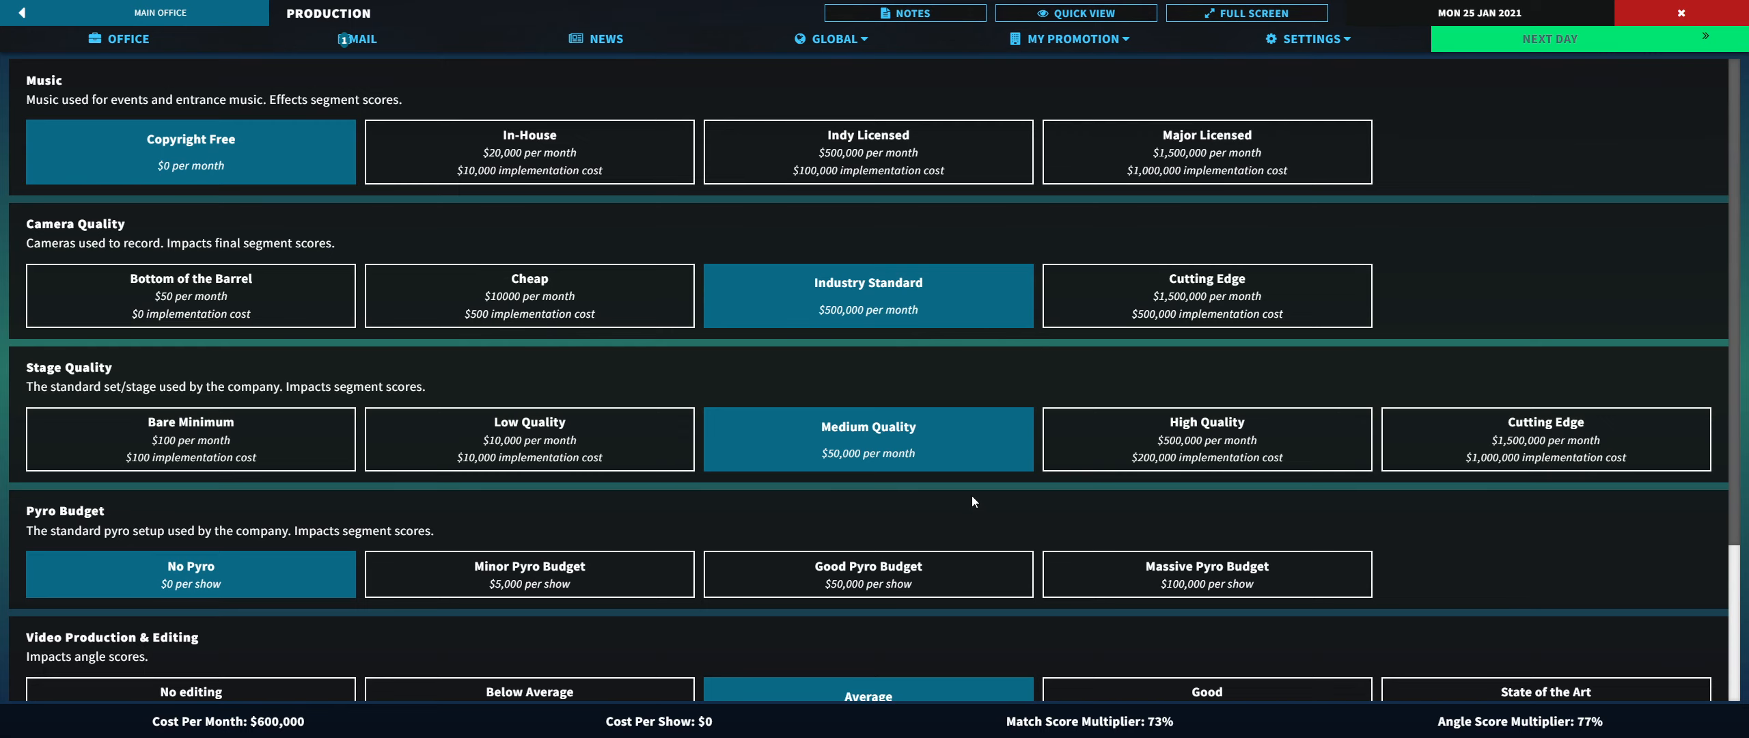
pyautogui.scroll(-3)
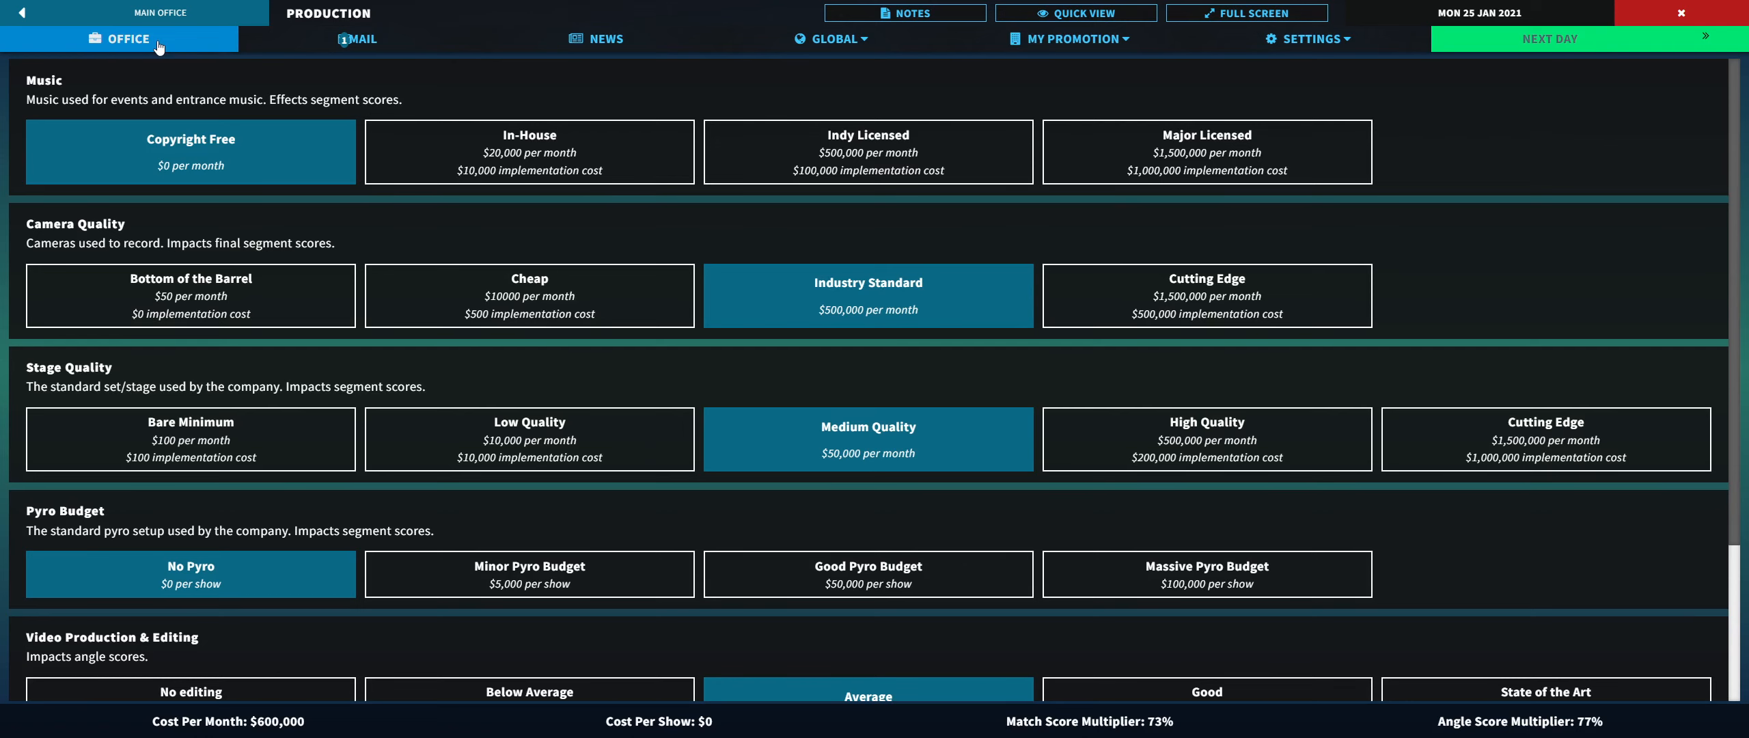
# Step: Return to the Office dashboard and scroll to Active Storylines and Recent Shows
pyautogui.click(119, 39)
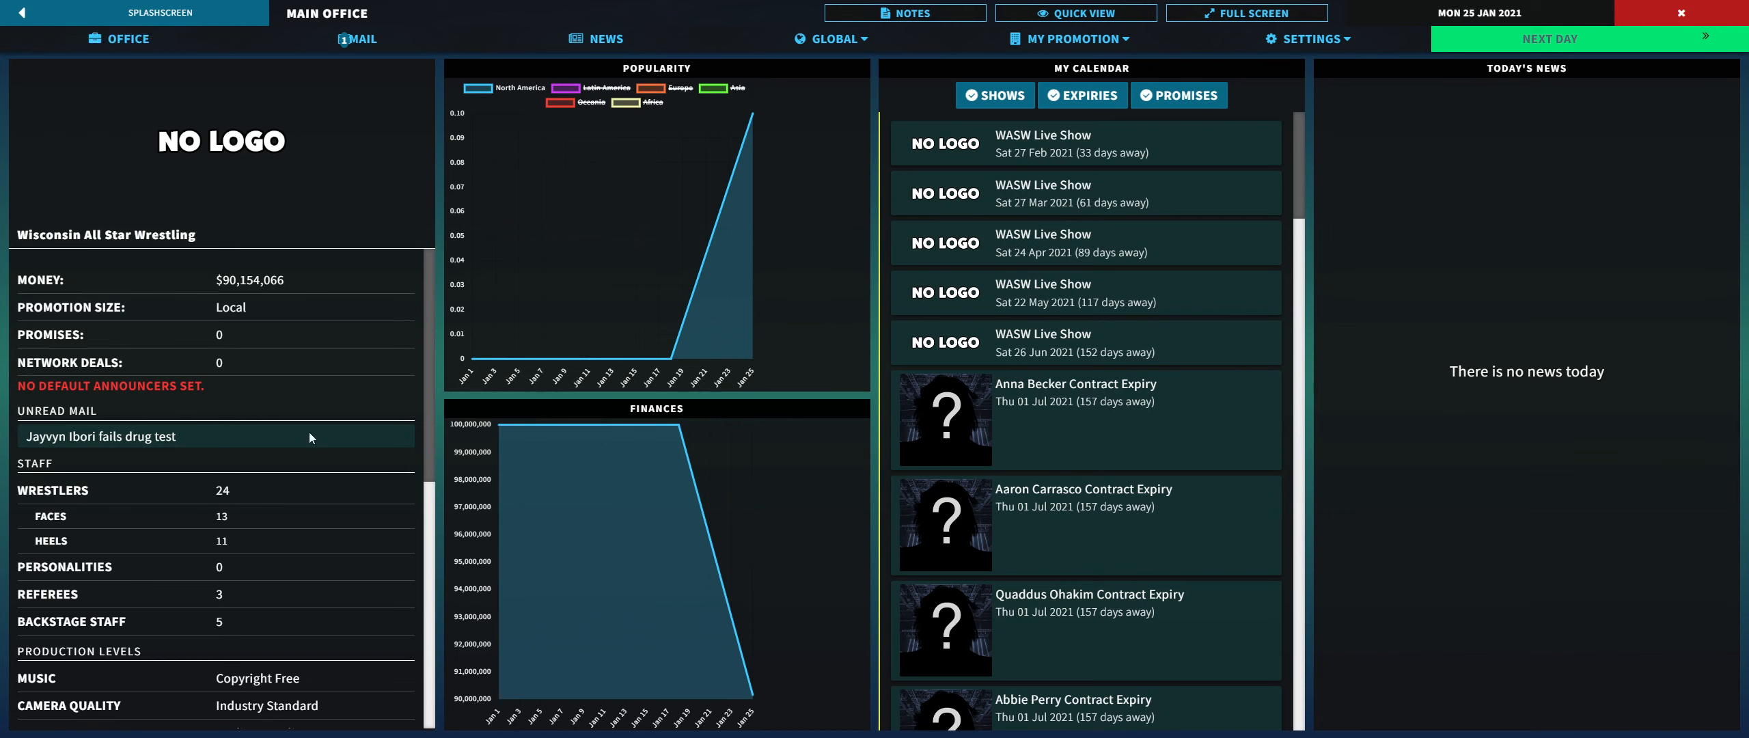
pyautogui.scroll(-3)
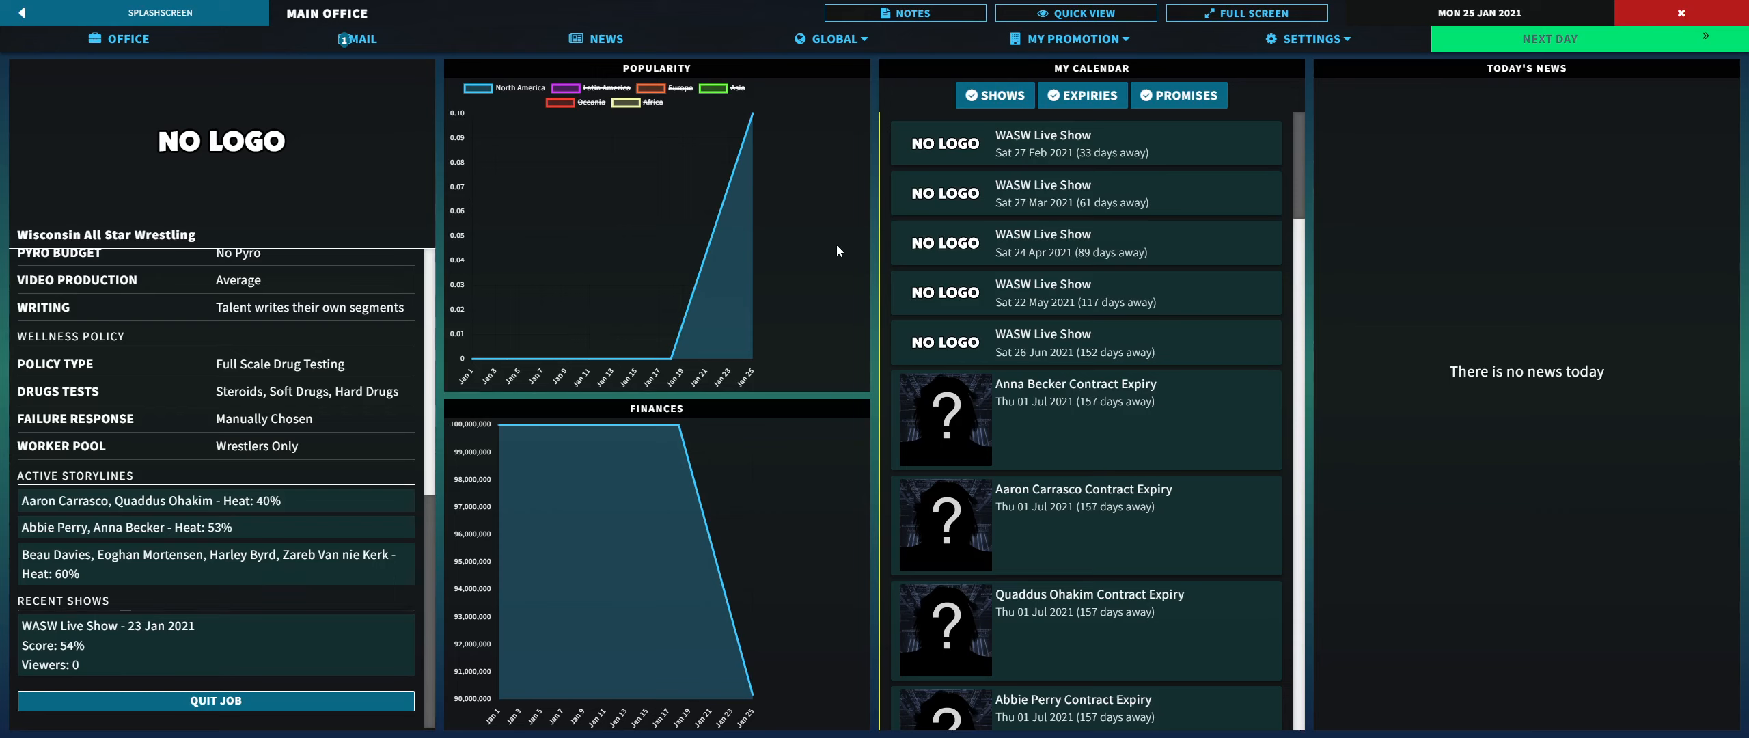
pyautogui.moveTo(251, 600)
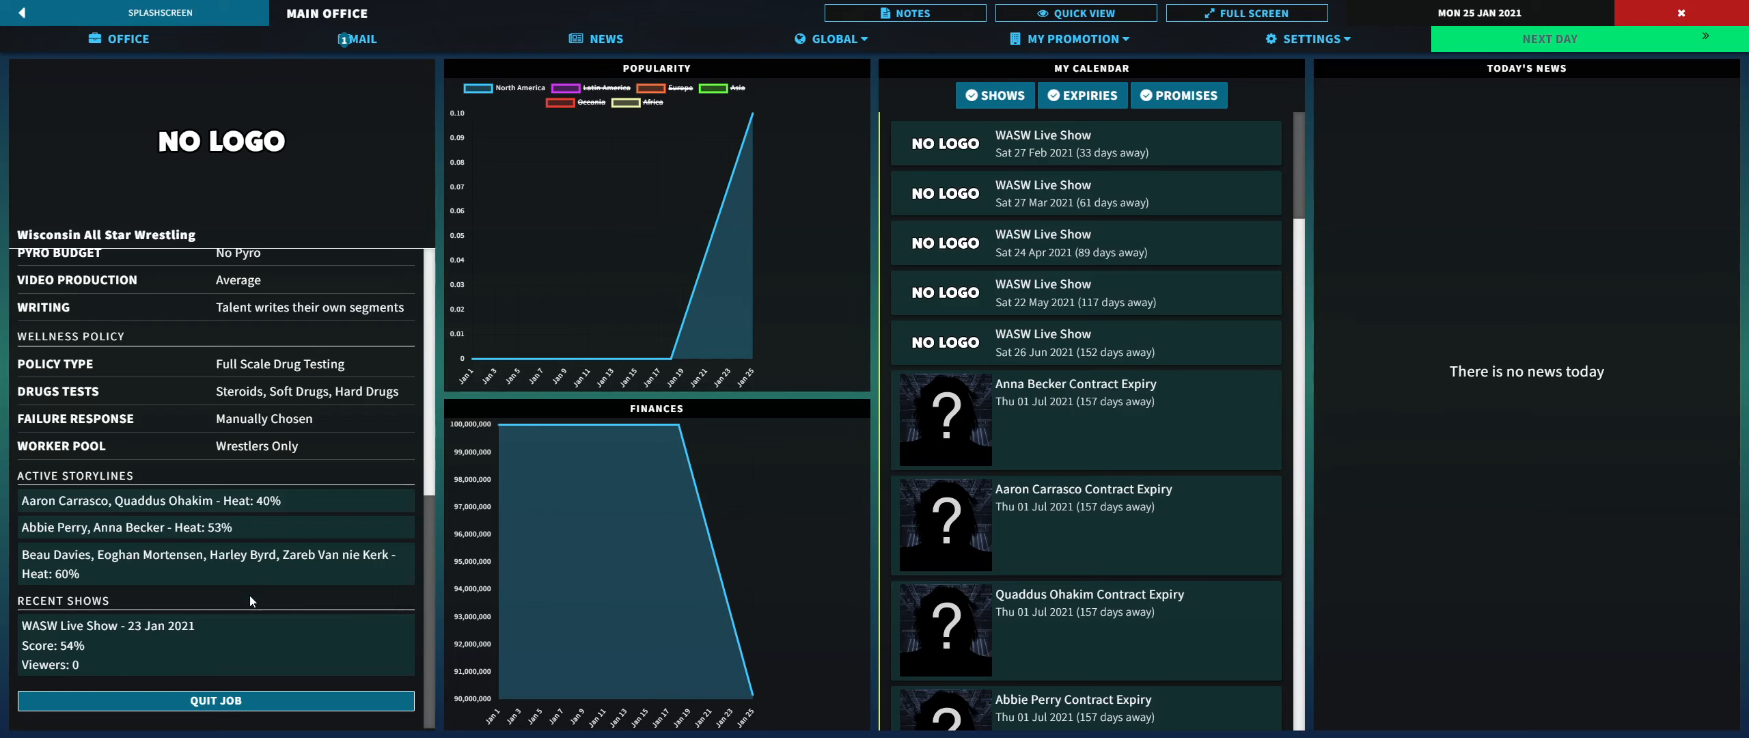
# Step: Open the failed drug test mail in Medical and scroll through Recent Drug Tests
pyautogui.click(357, 37)
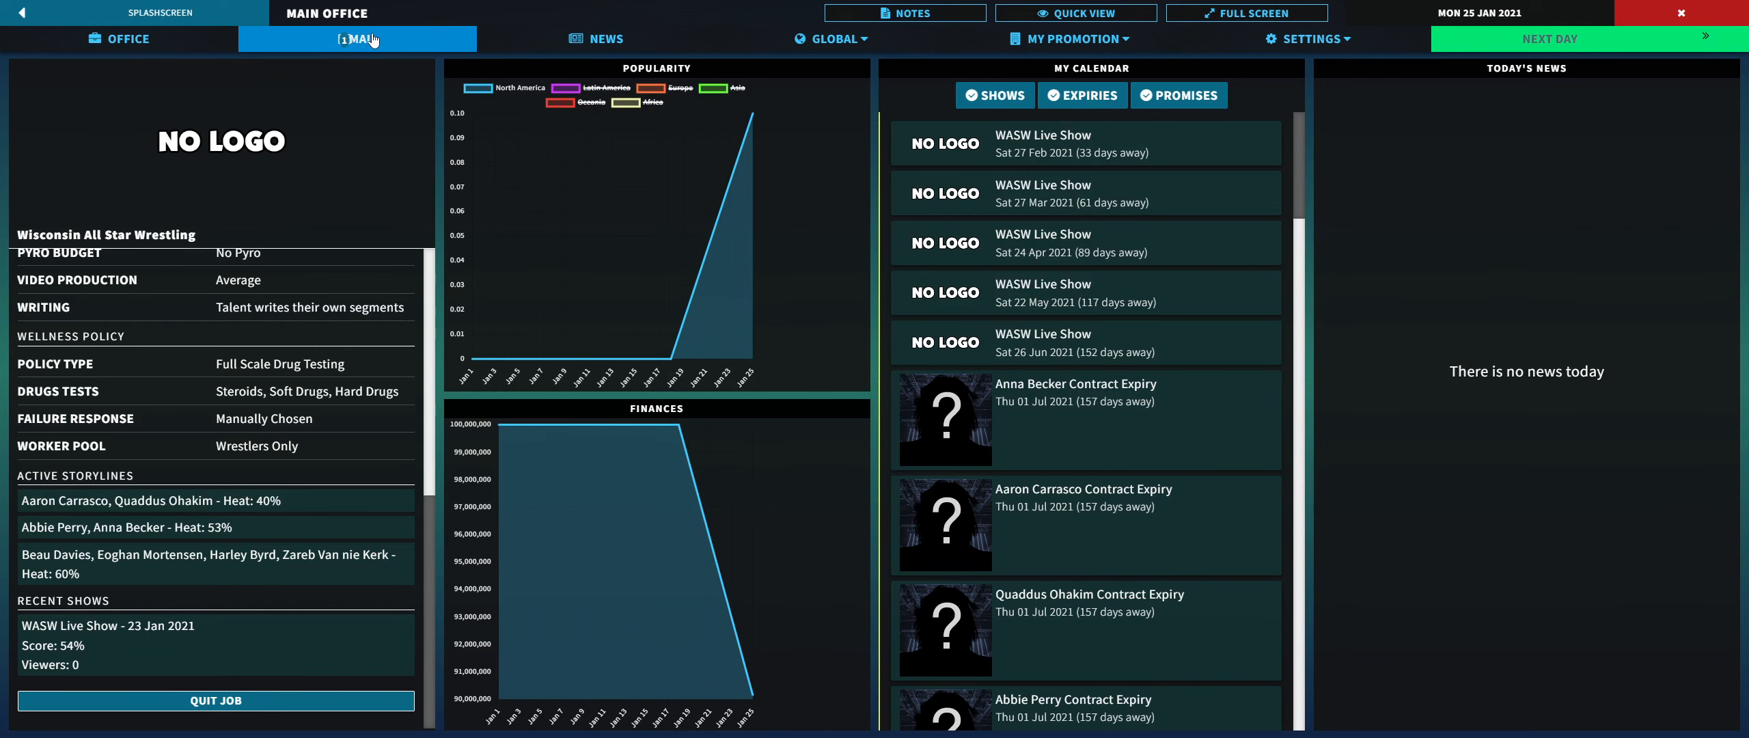
pyautogui.click(1072, 37)
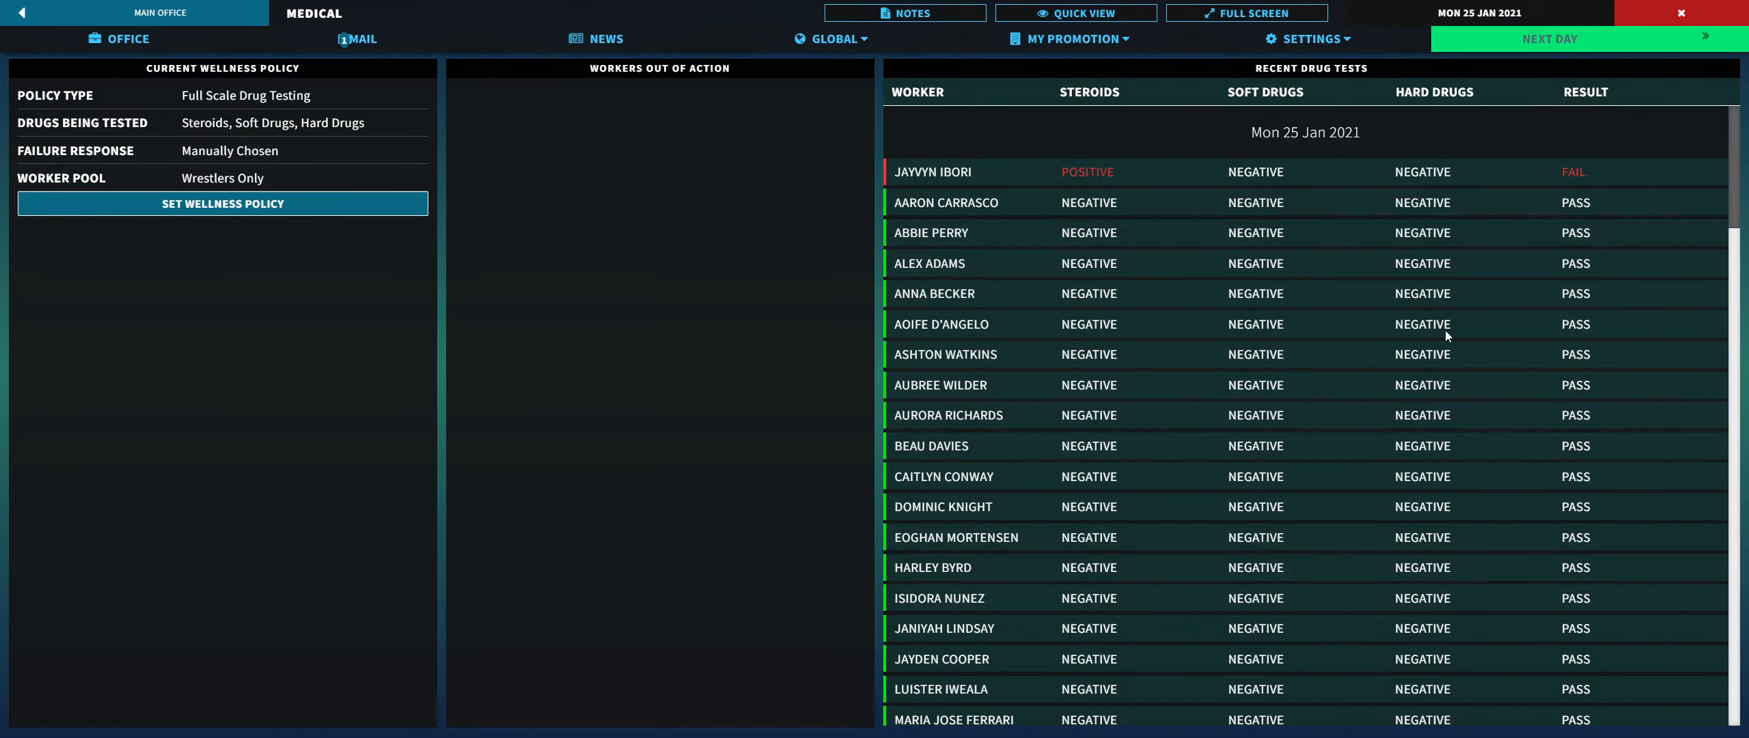
pyautogui.scroll(-3)
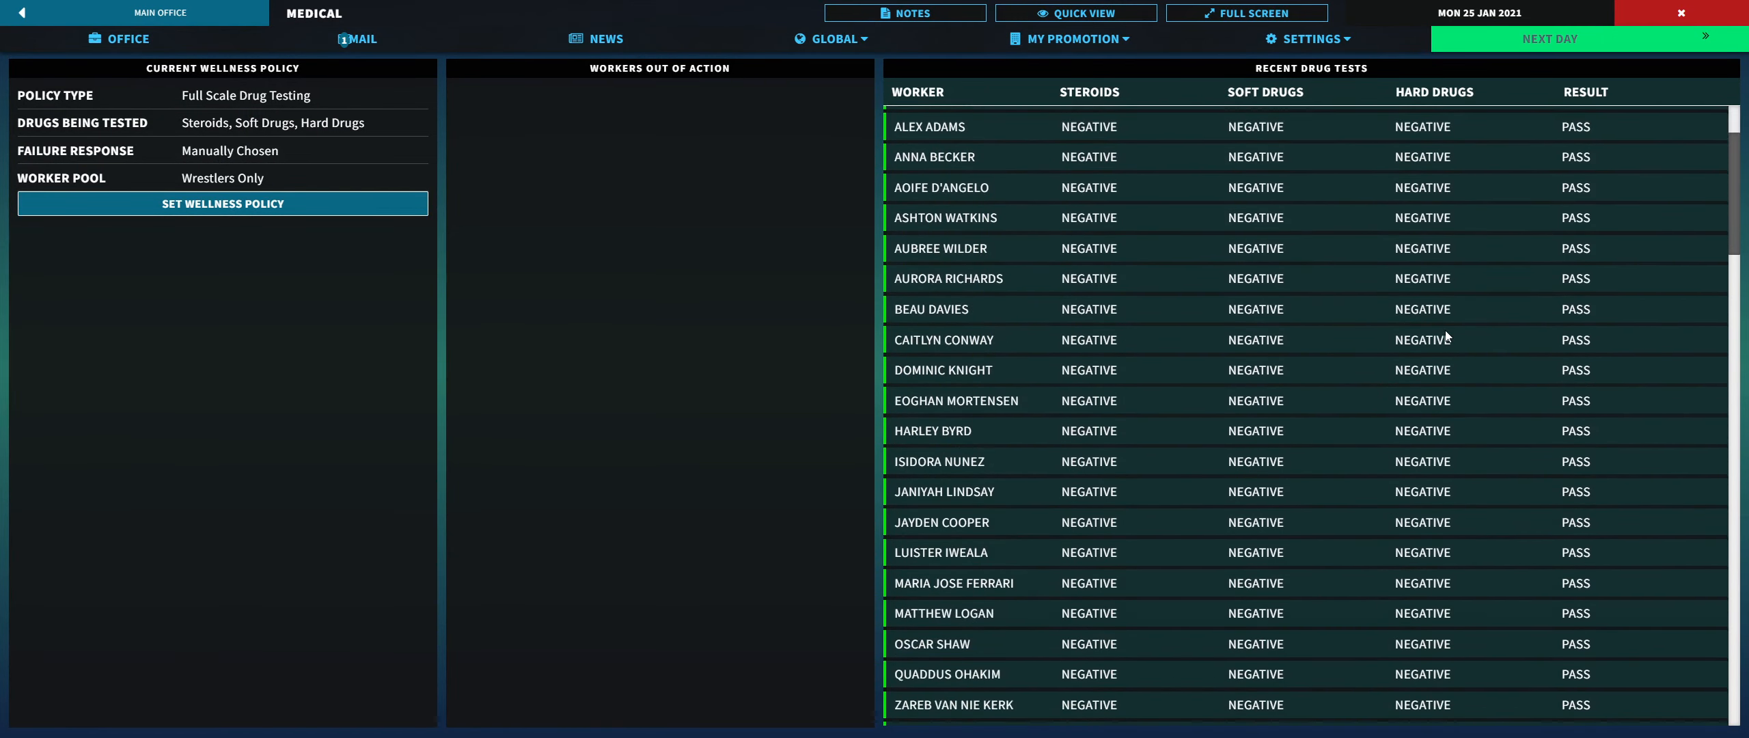
pyautogui.scroll(-3)
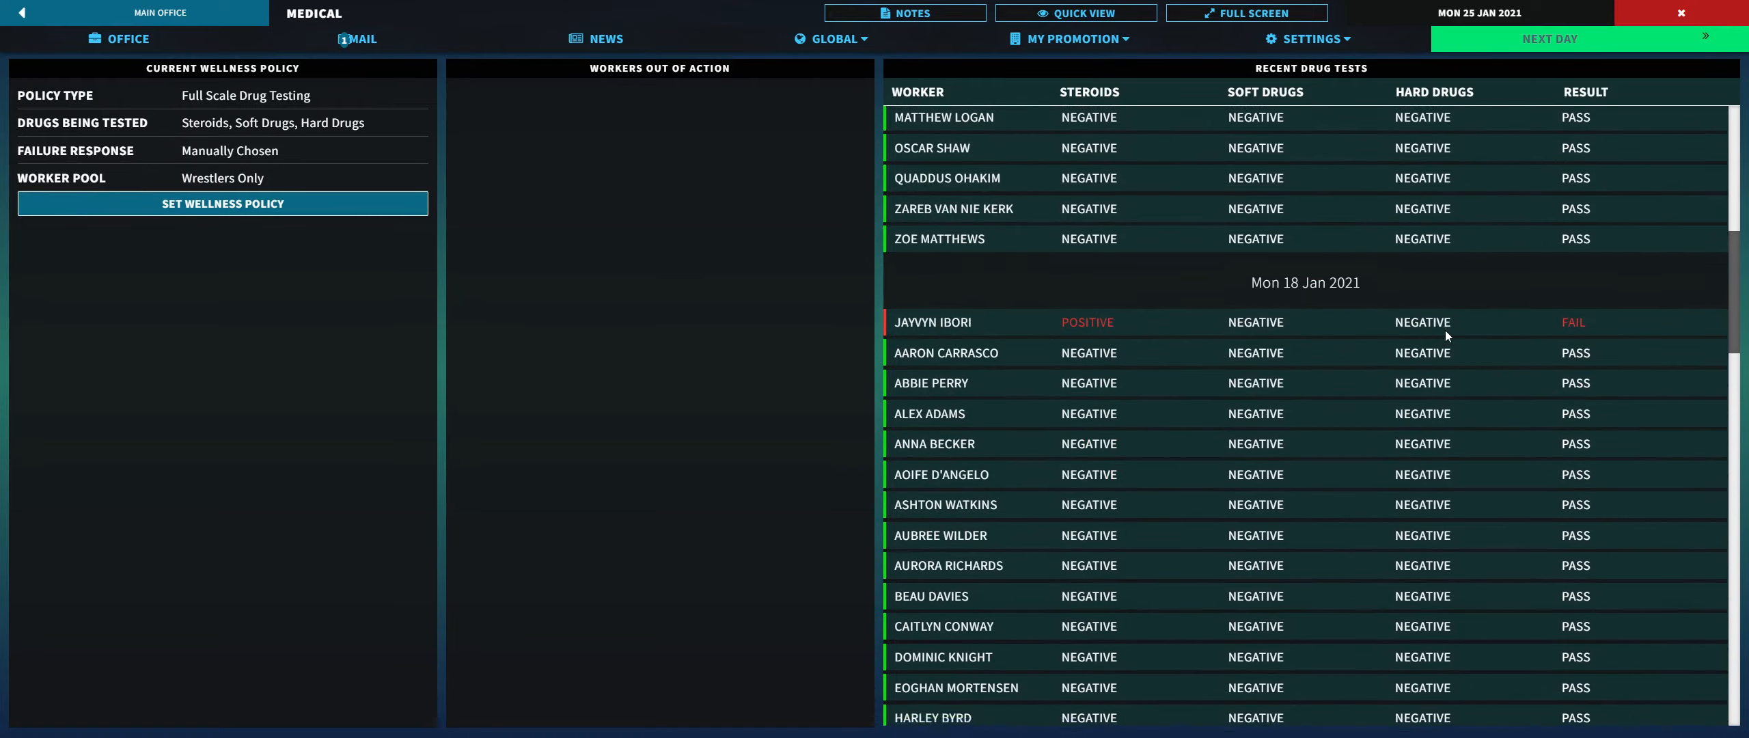
pyautogui.scroll(-3)
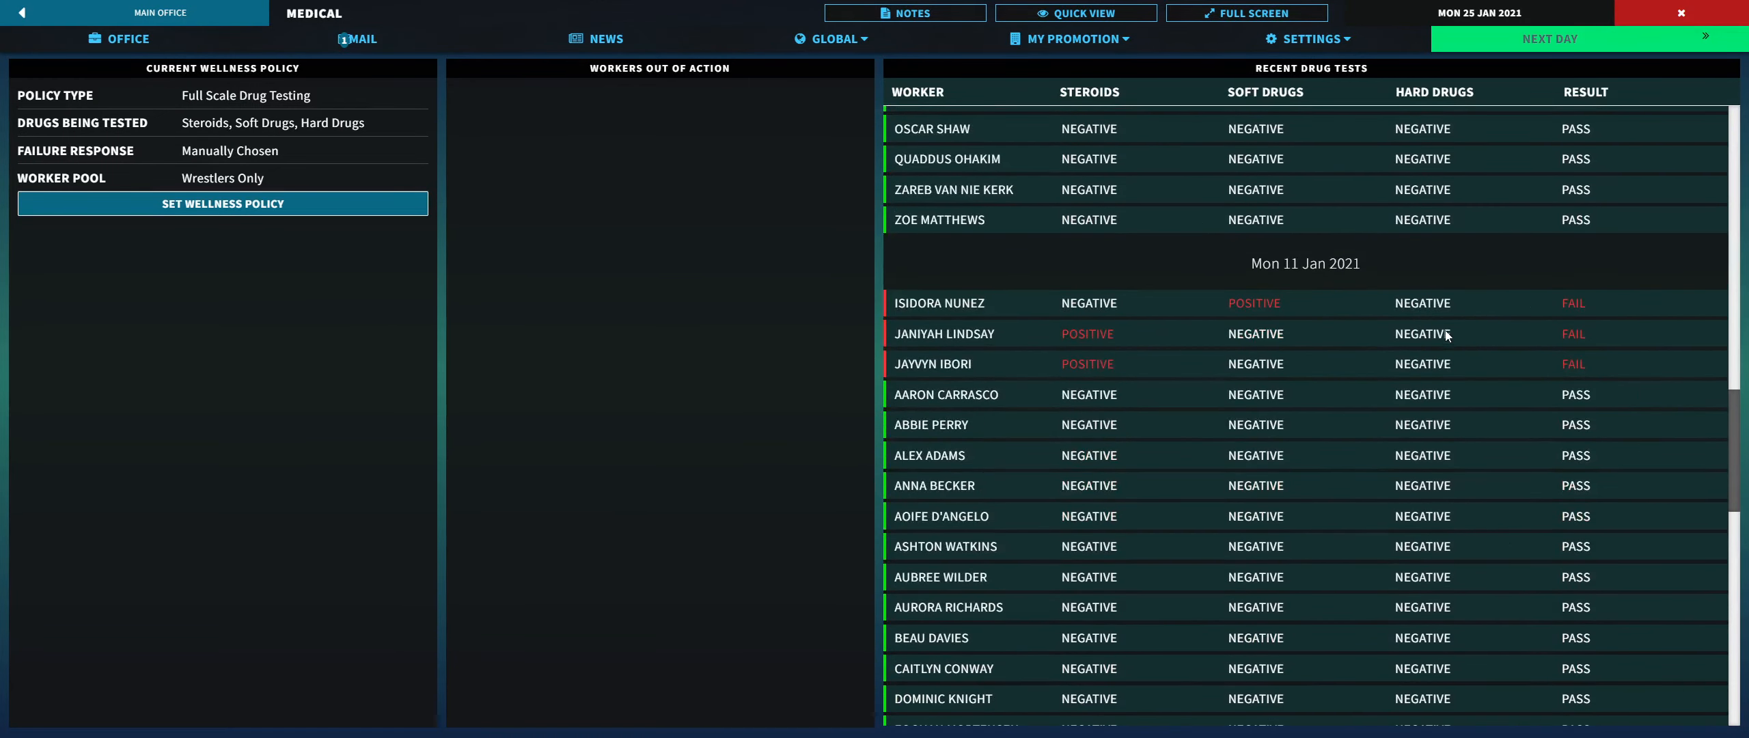
pyautogui.scroll(-3)
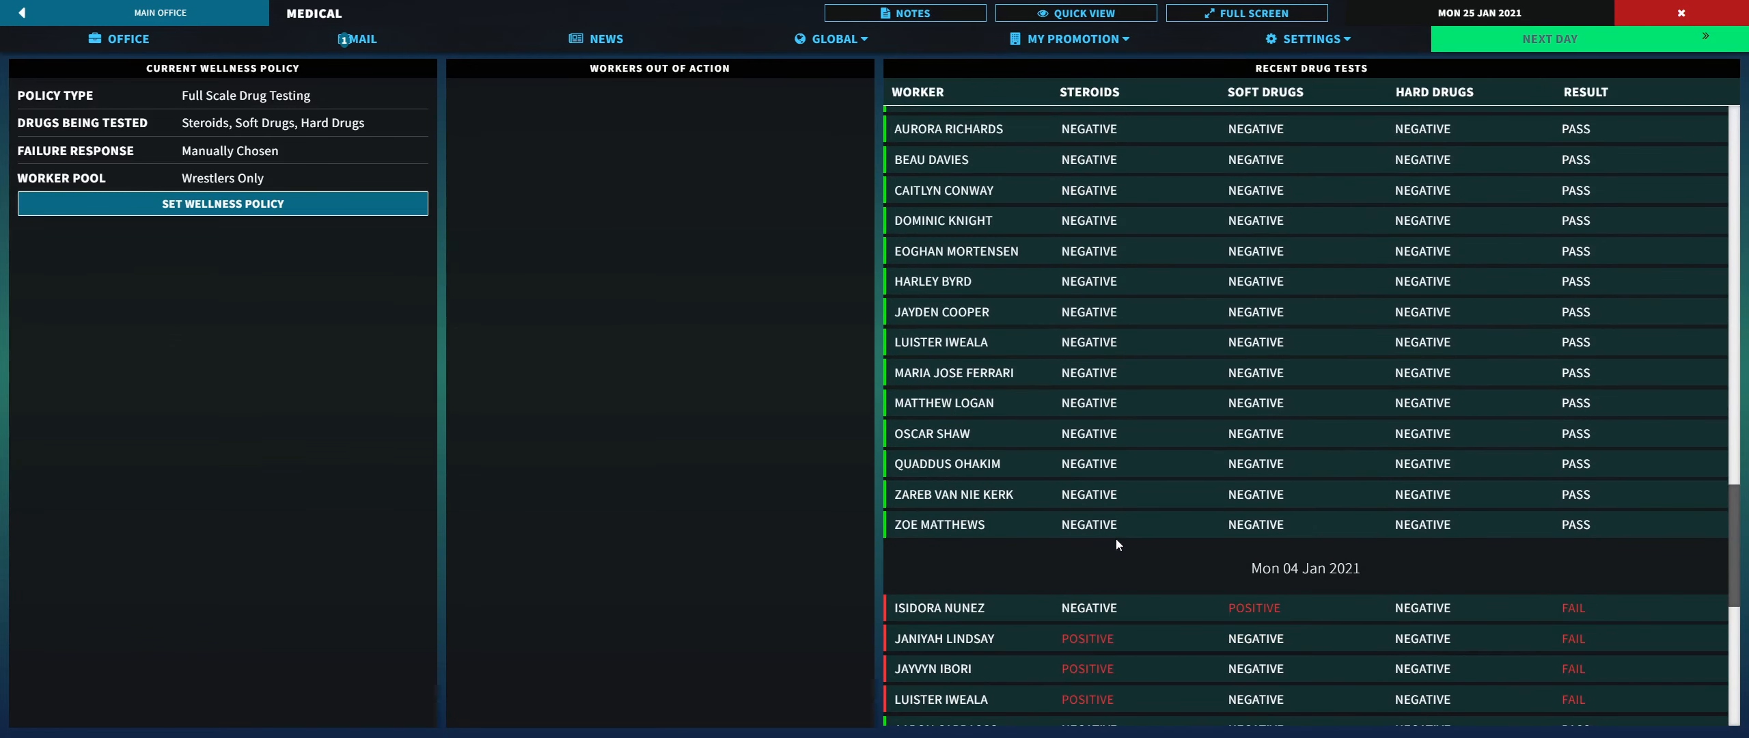
pyautogui.scroll(-3)
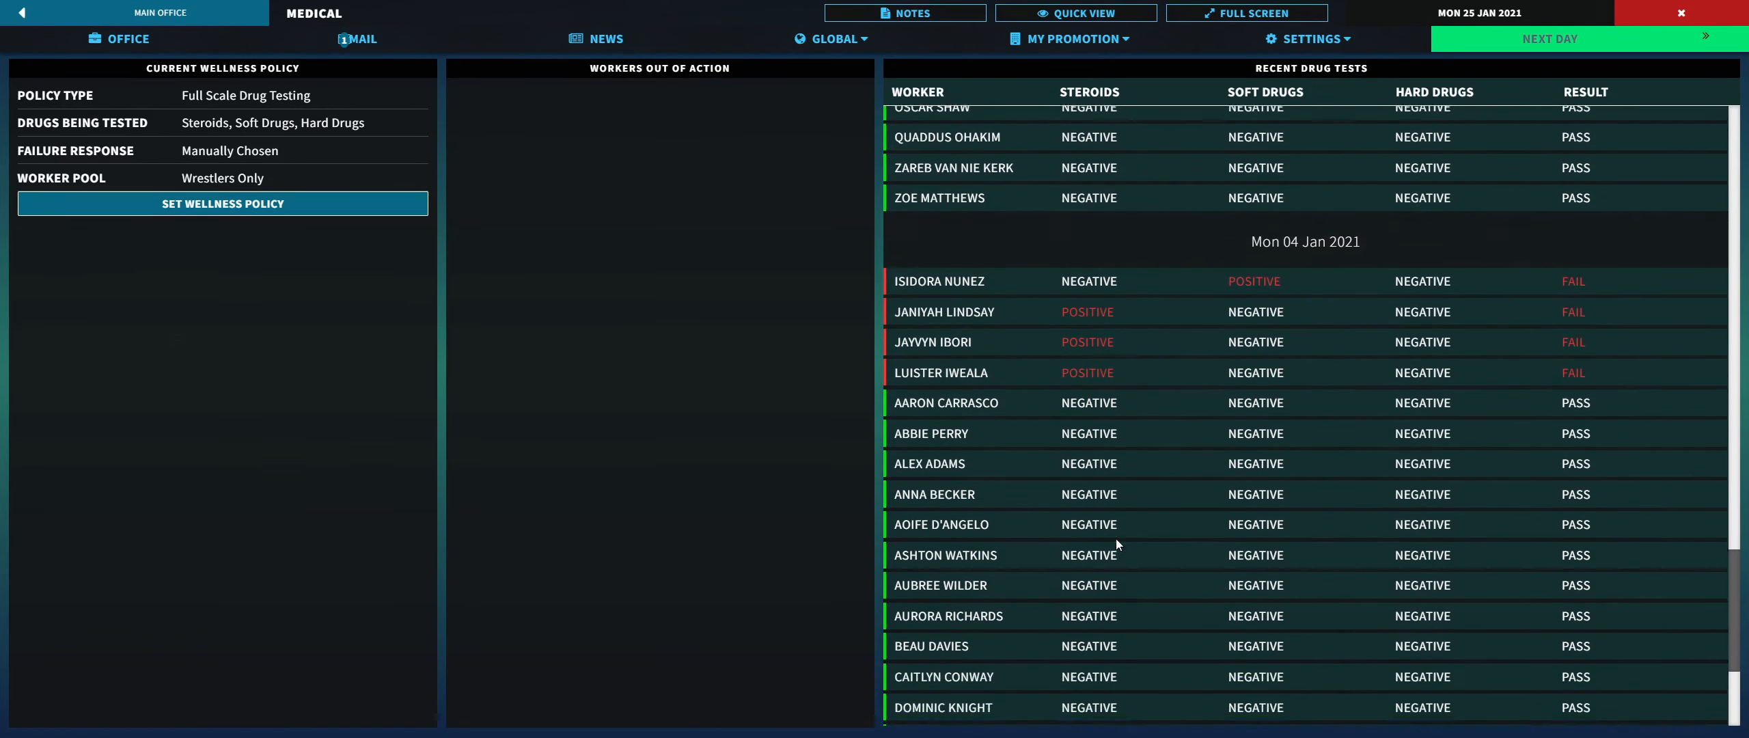
pyautogui.scroll(-3)
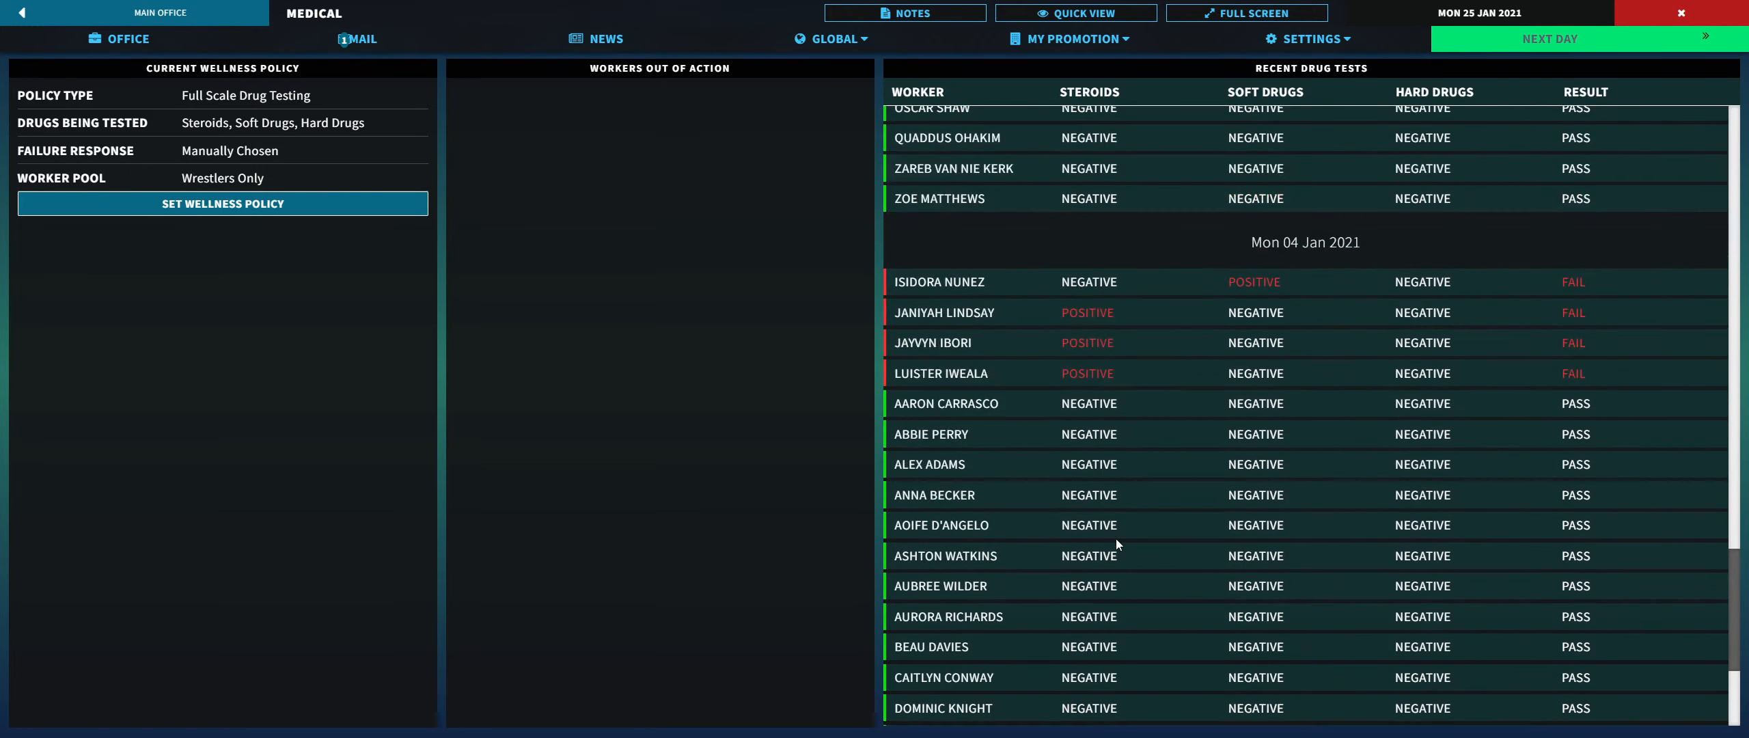
pyautogui.scroll(-3)
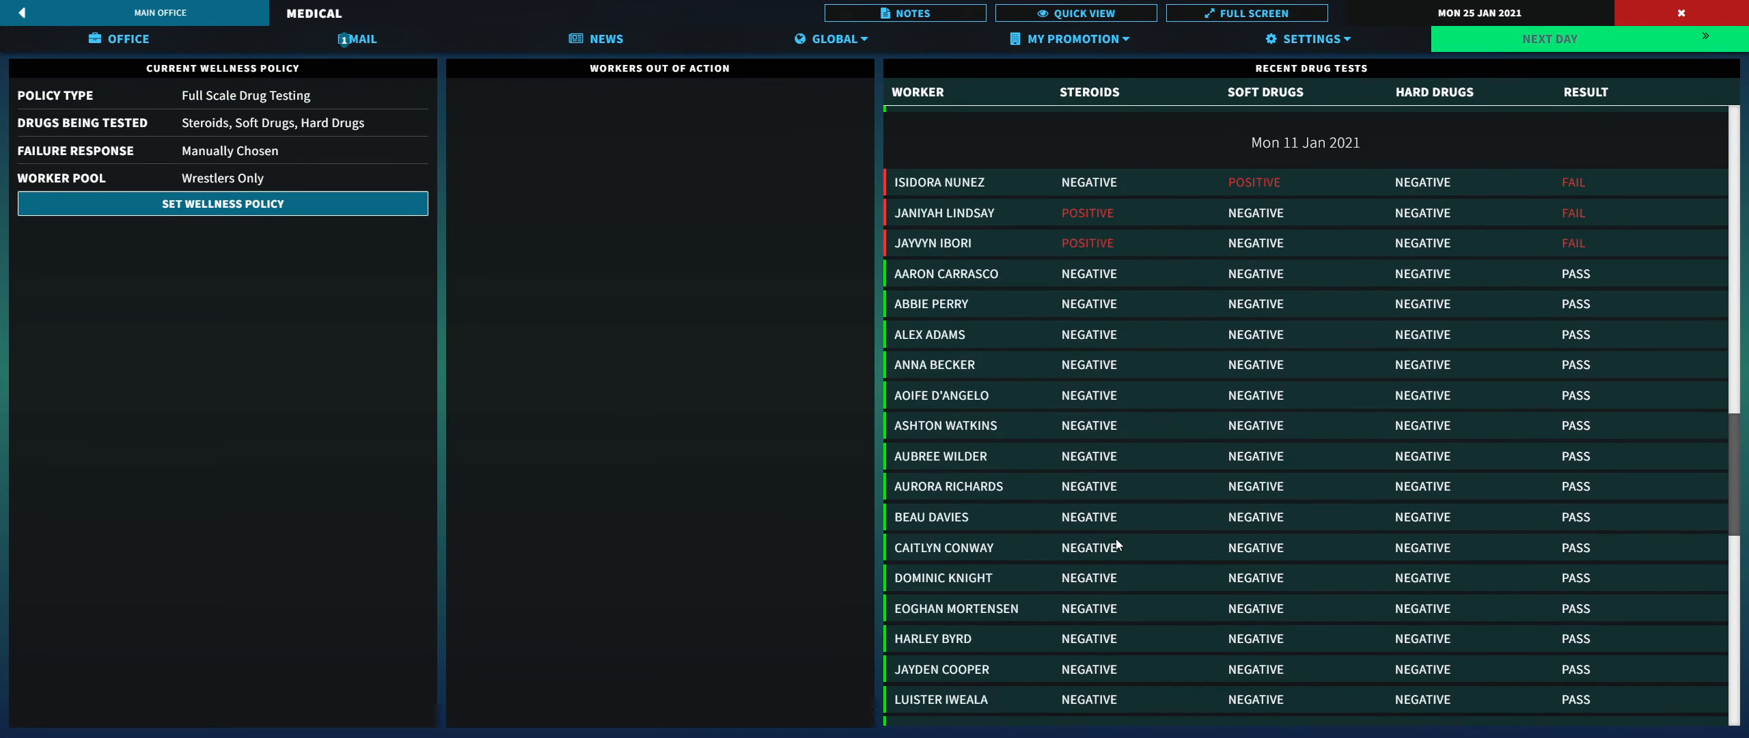
pyautogui.scroll(-3)
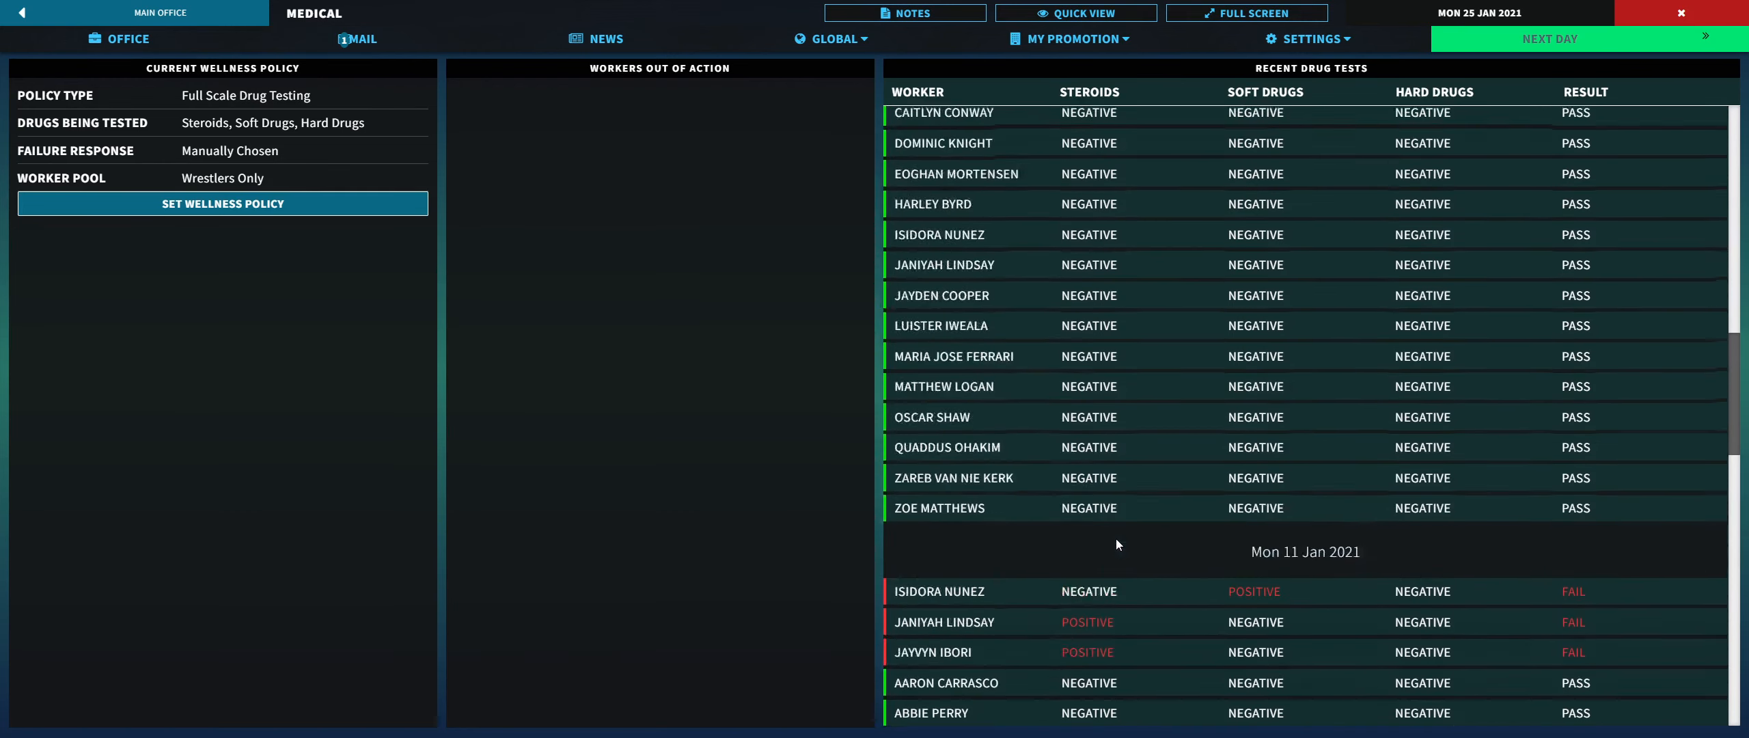
pyautogui.scroll(-3)
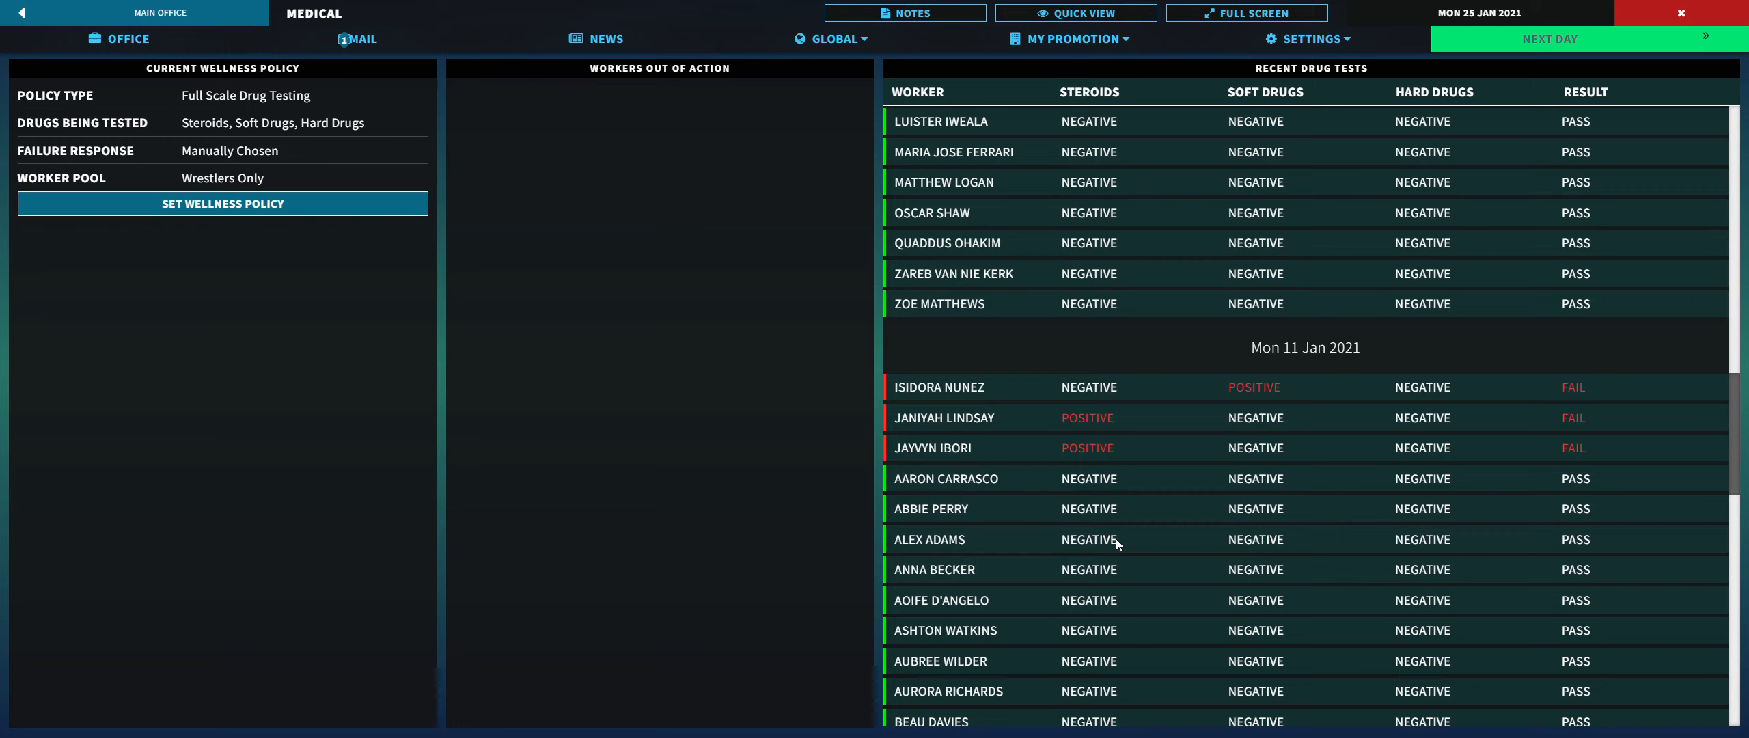
pyautogui.scroll(-3)
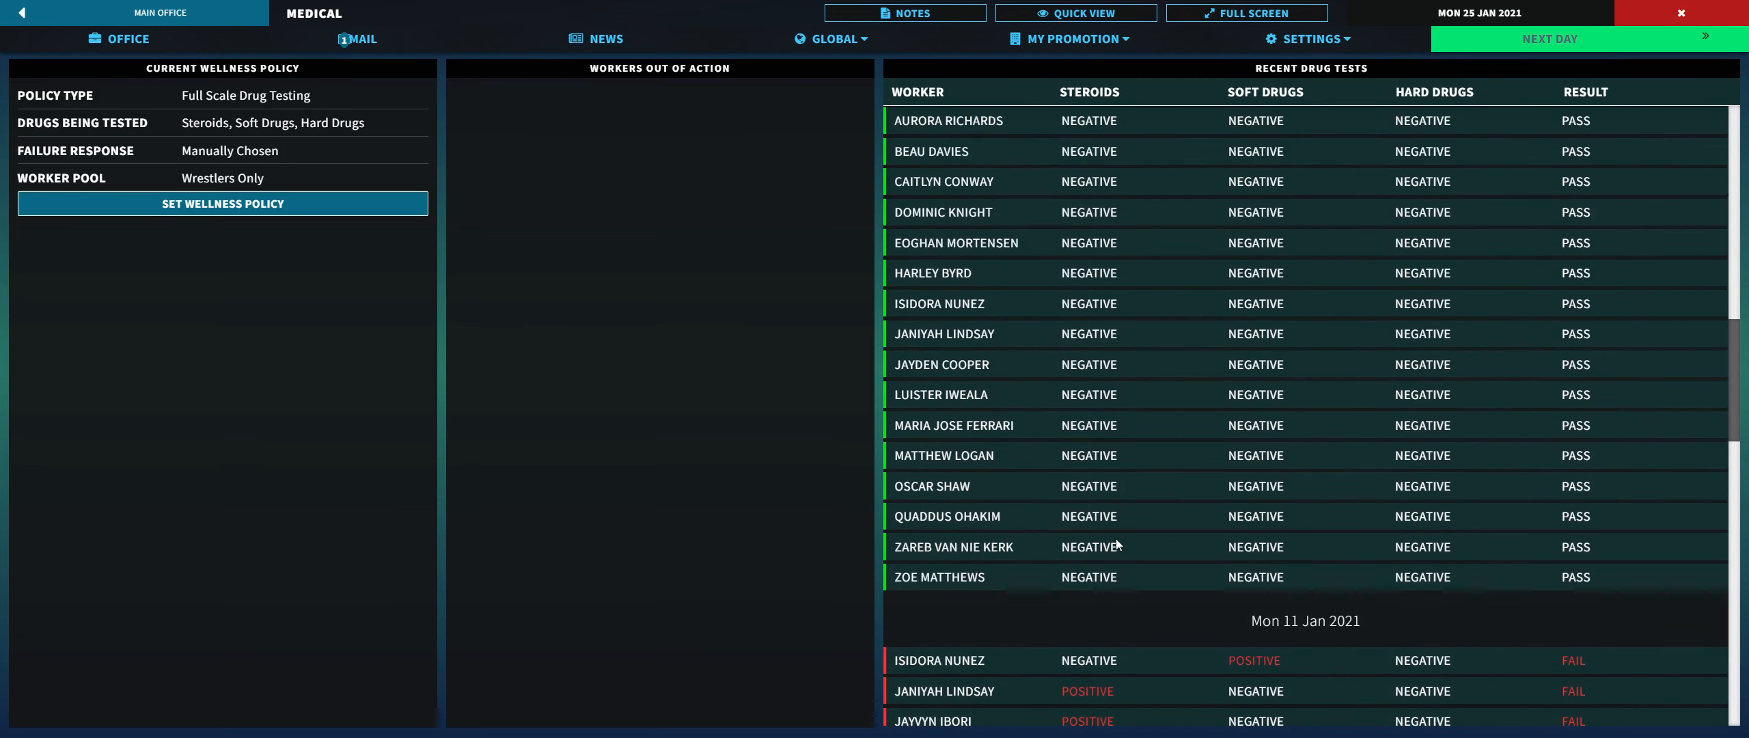
pyautogui.scroll(-3)
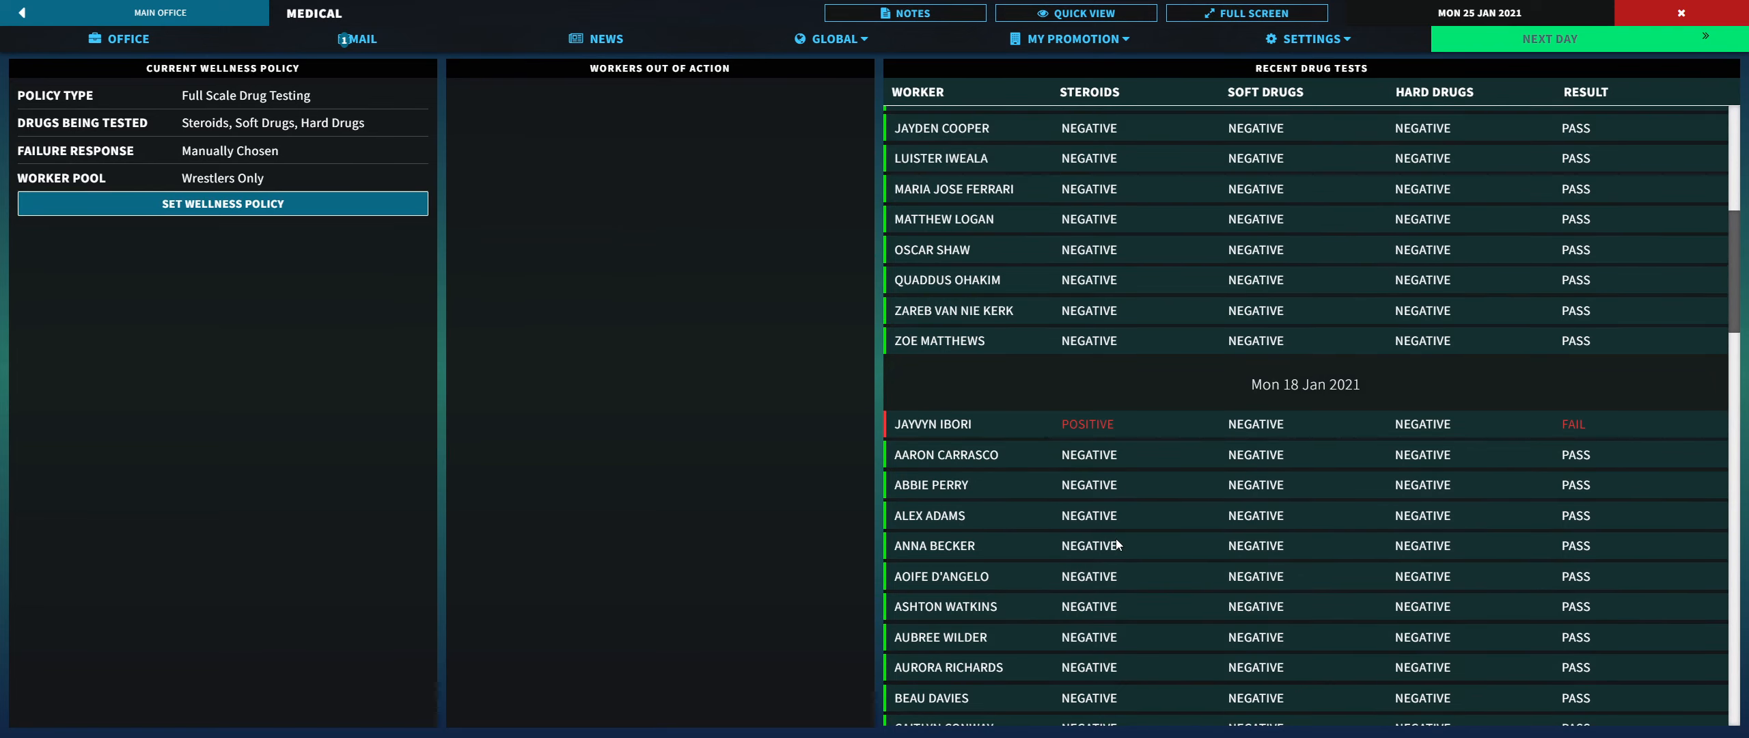
pyautogui.scroll(-3)
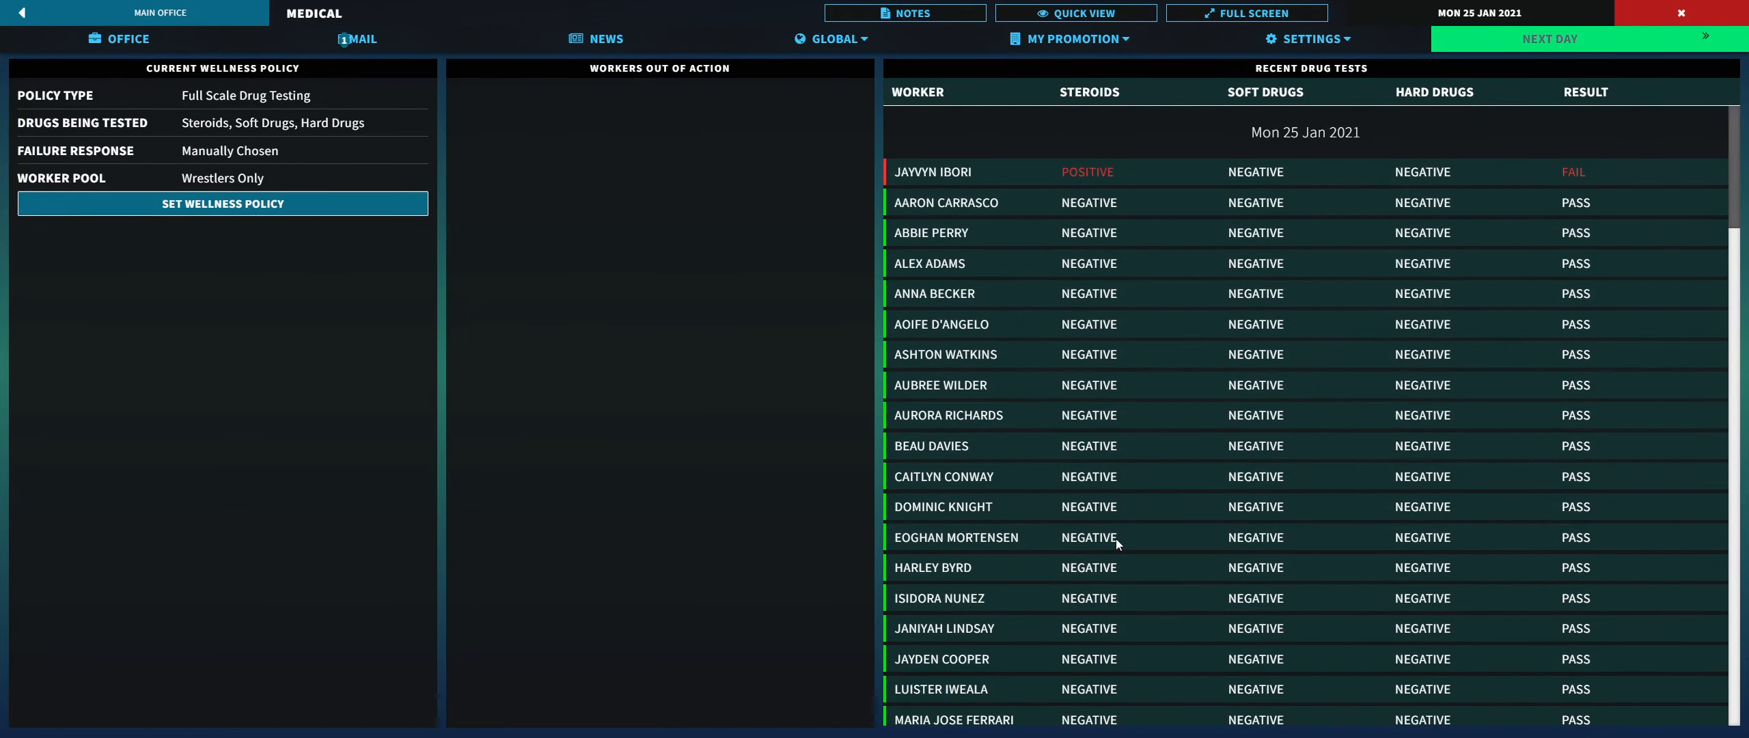
pyautogui.moveTo(1473, 197)
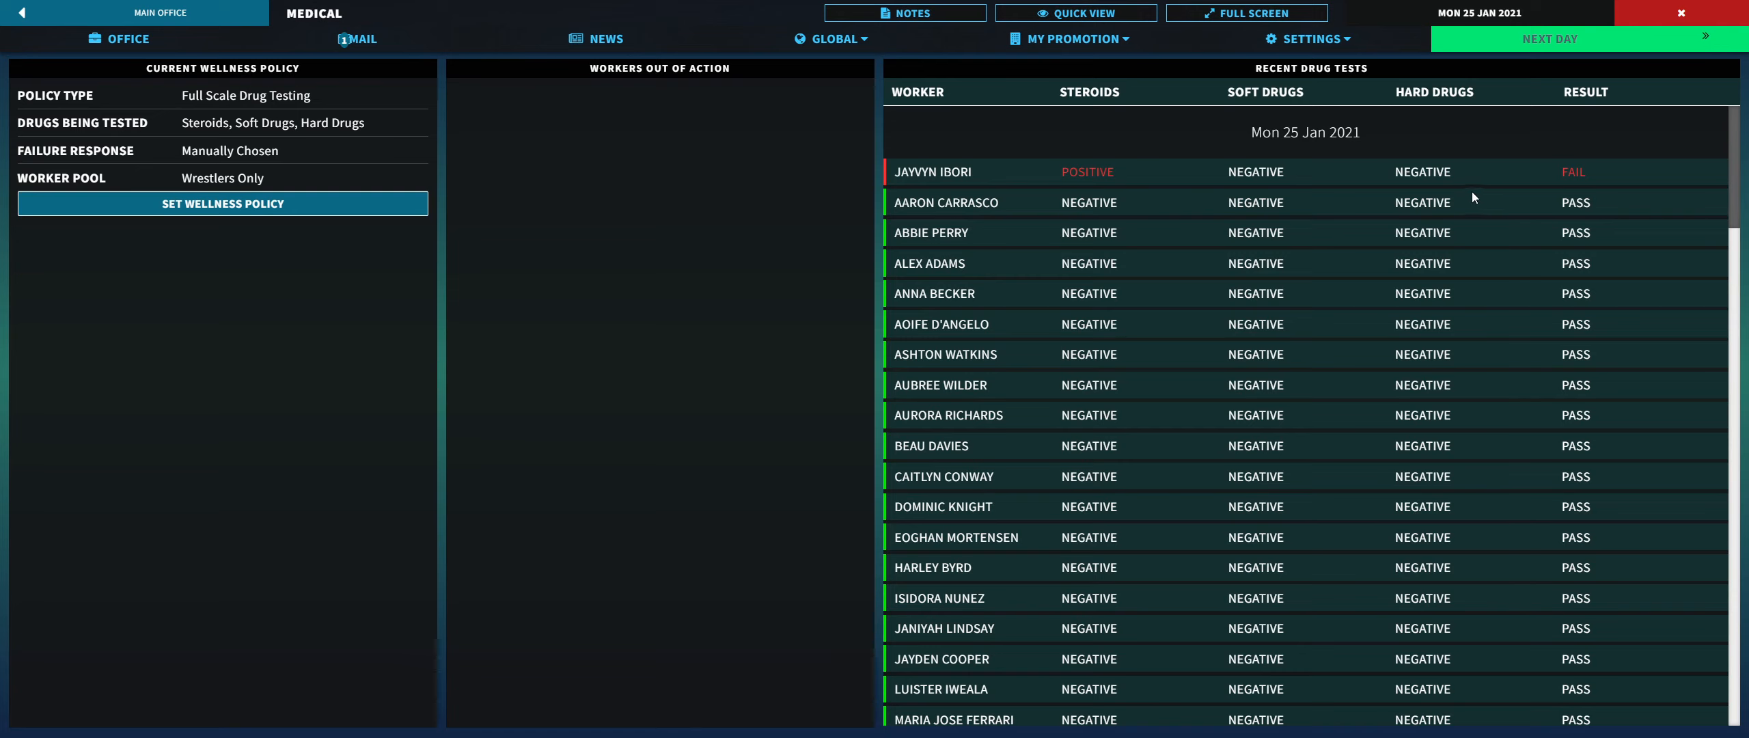
pyautogui.moveTo(940, 191)
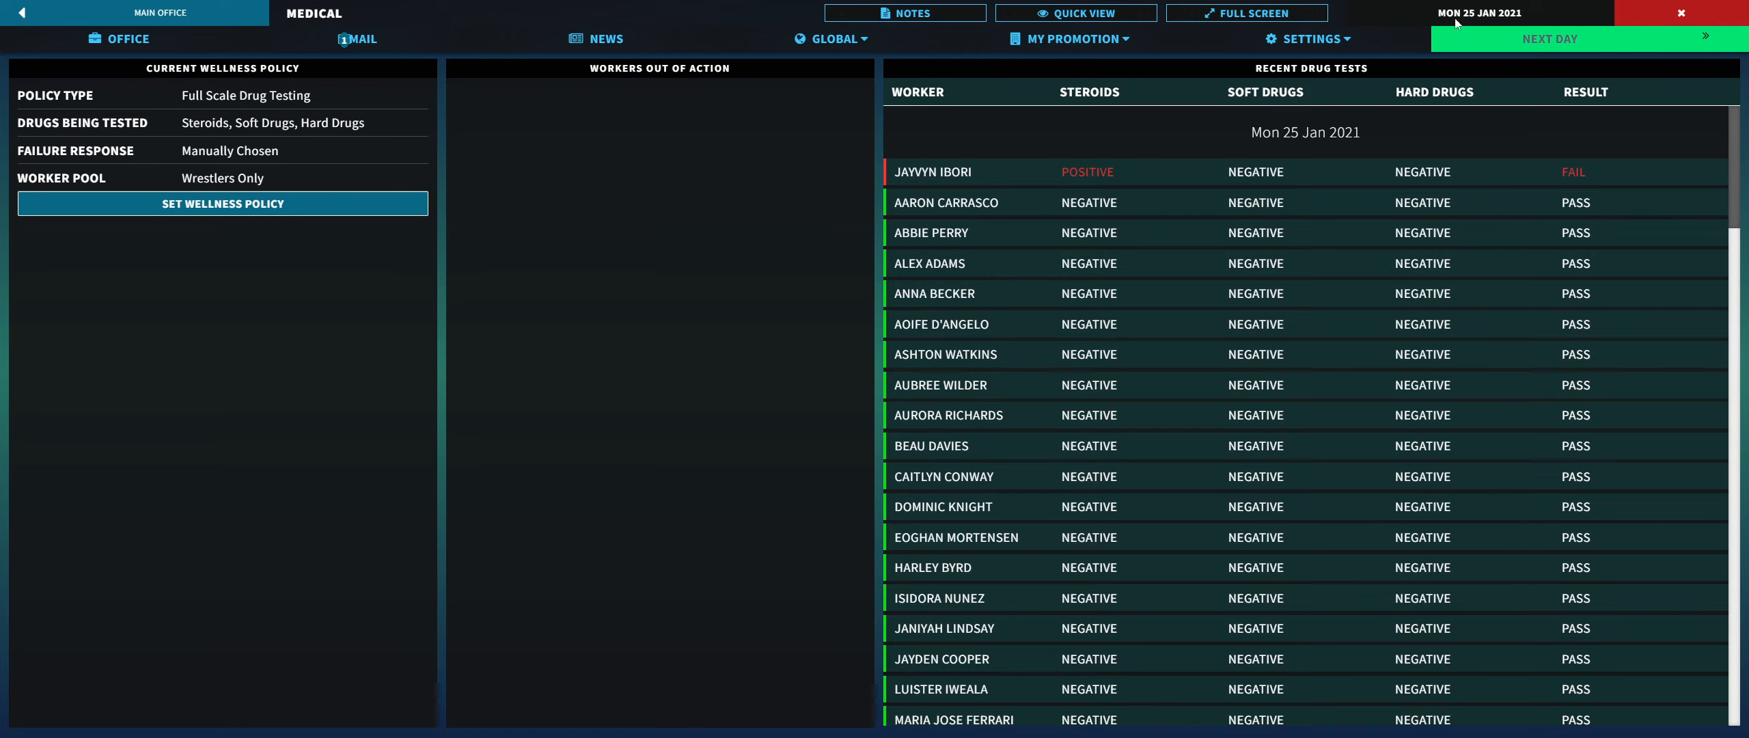
pyautogui.moveTo(892, 139)
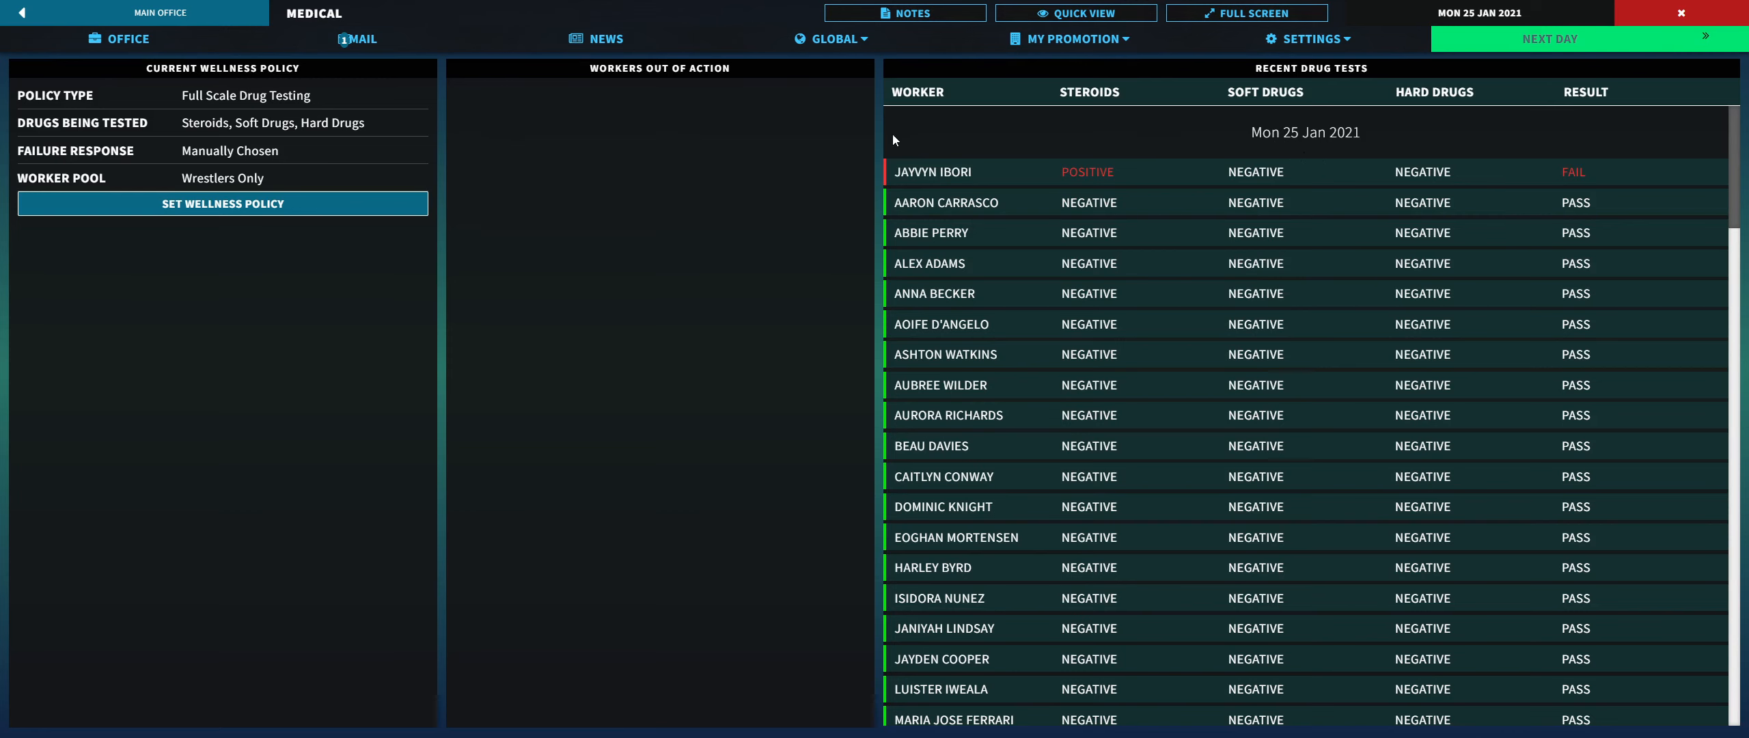
pyautogui.moveTo(916, 116)
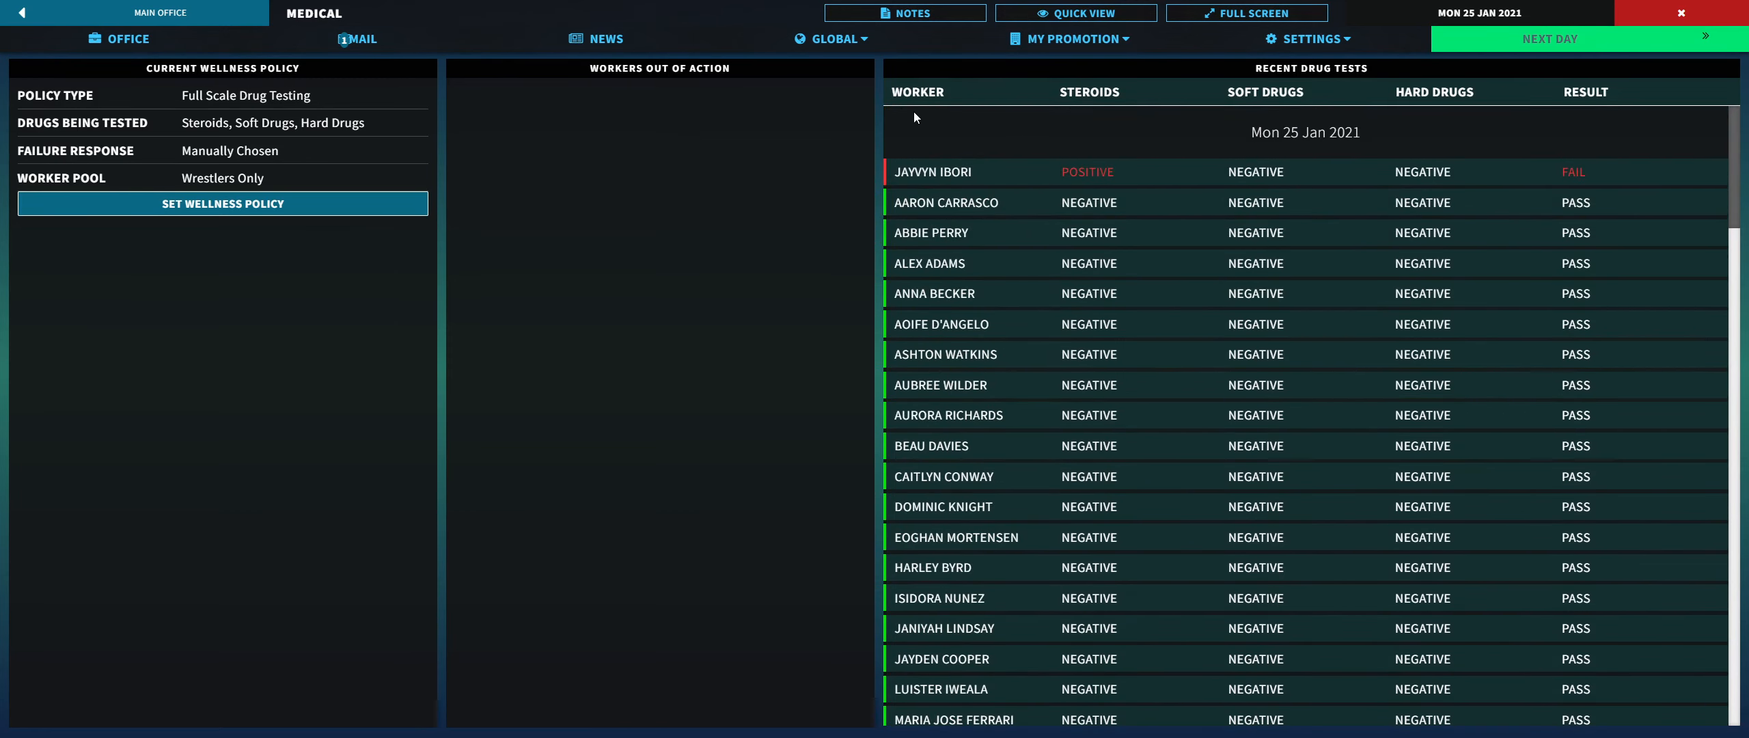
pyautogui.moveTo(924, 158)
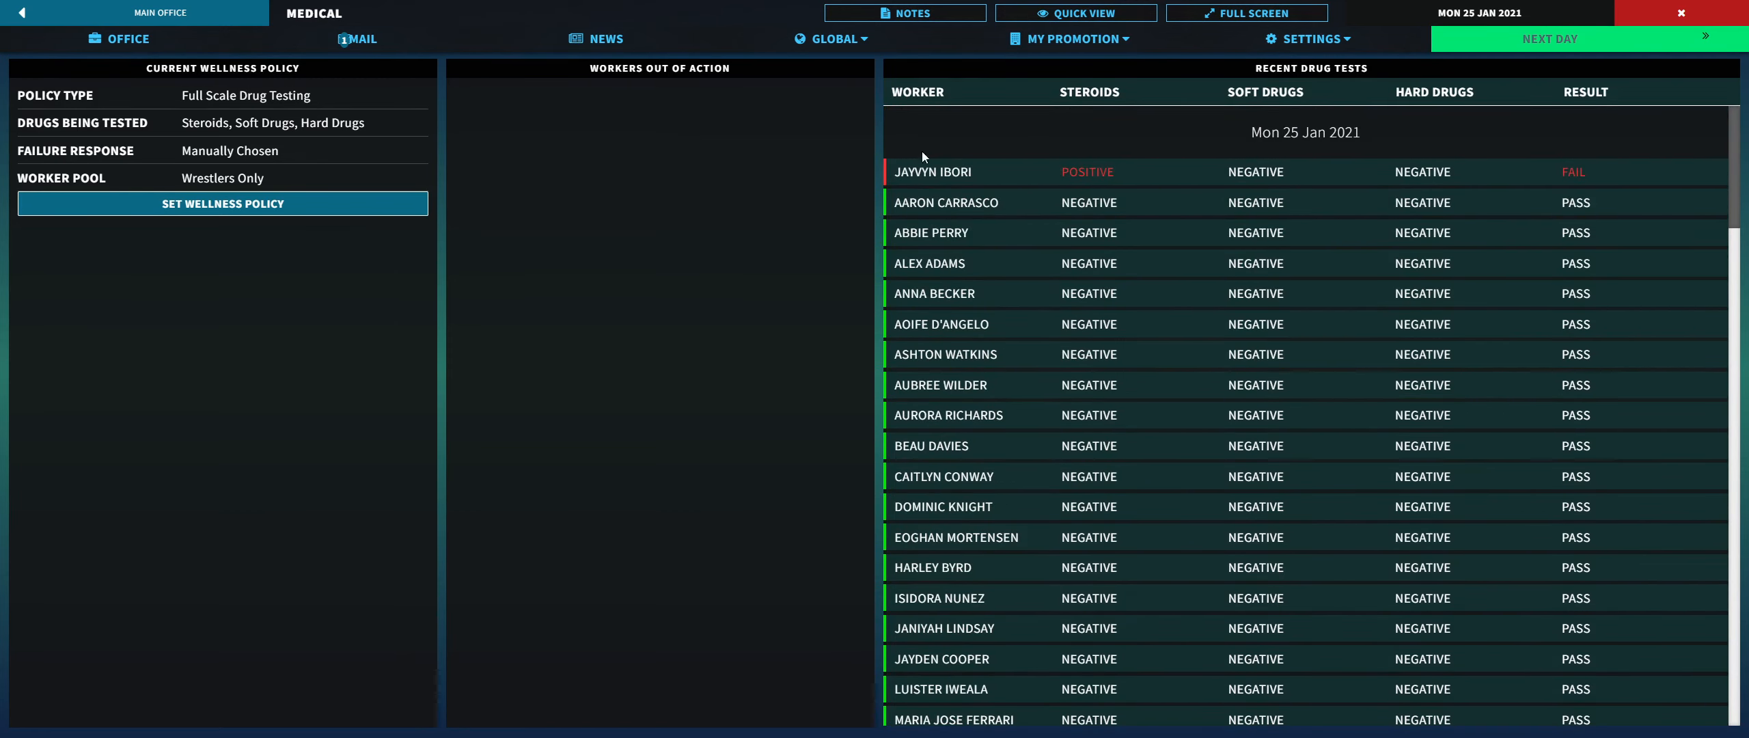
pyautogui.scroll(-3)
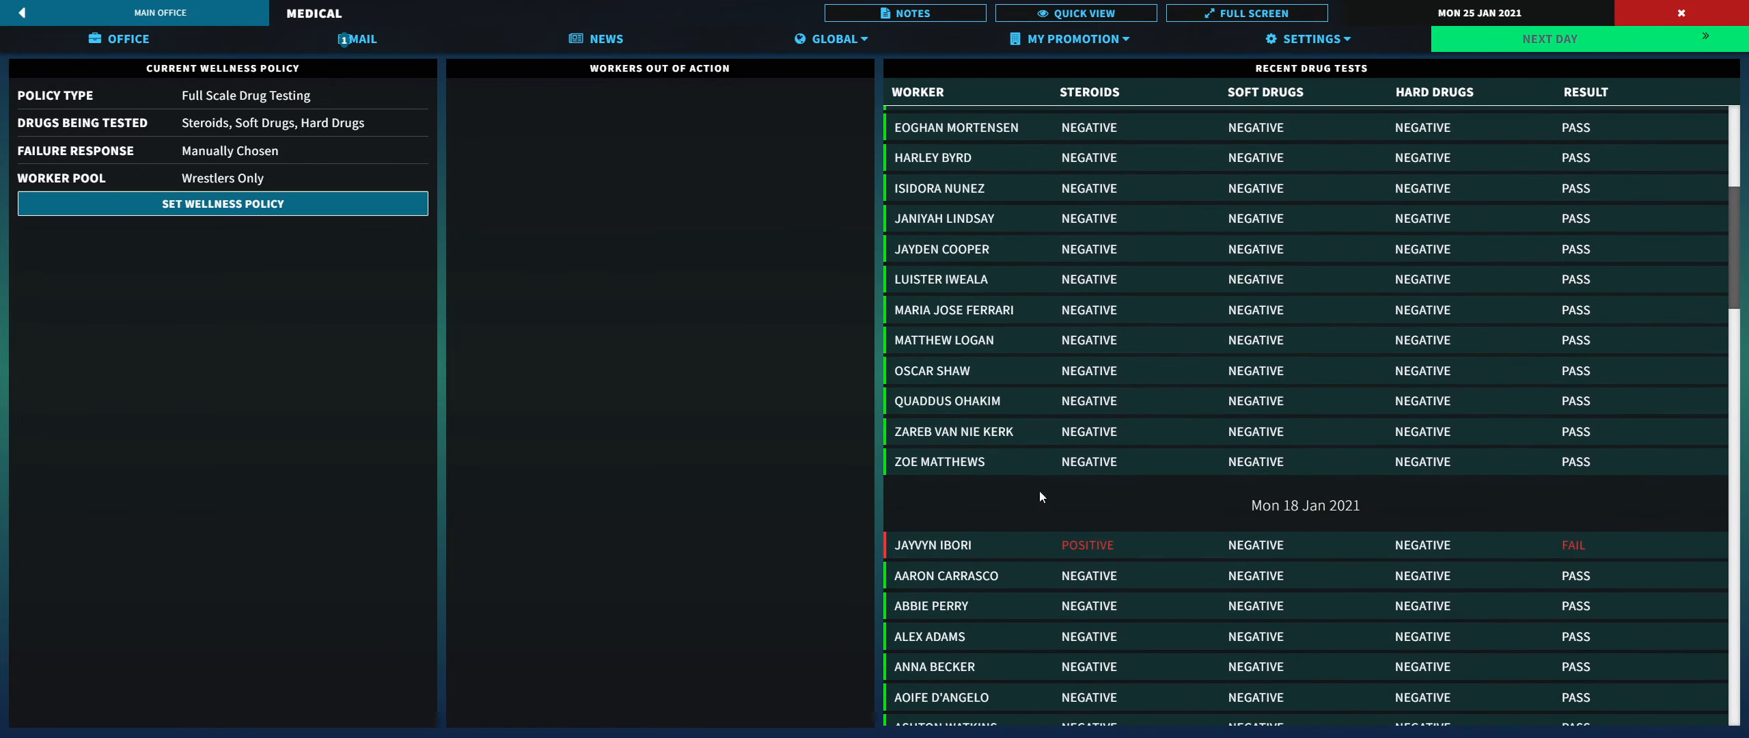
pyautogui.scroll(-3)
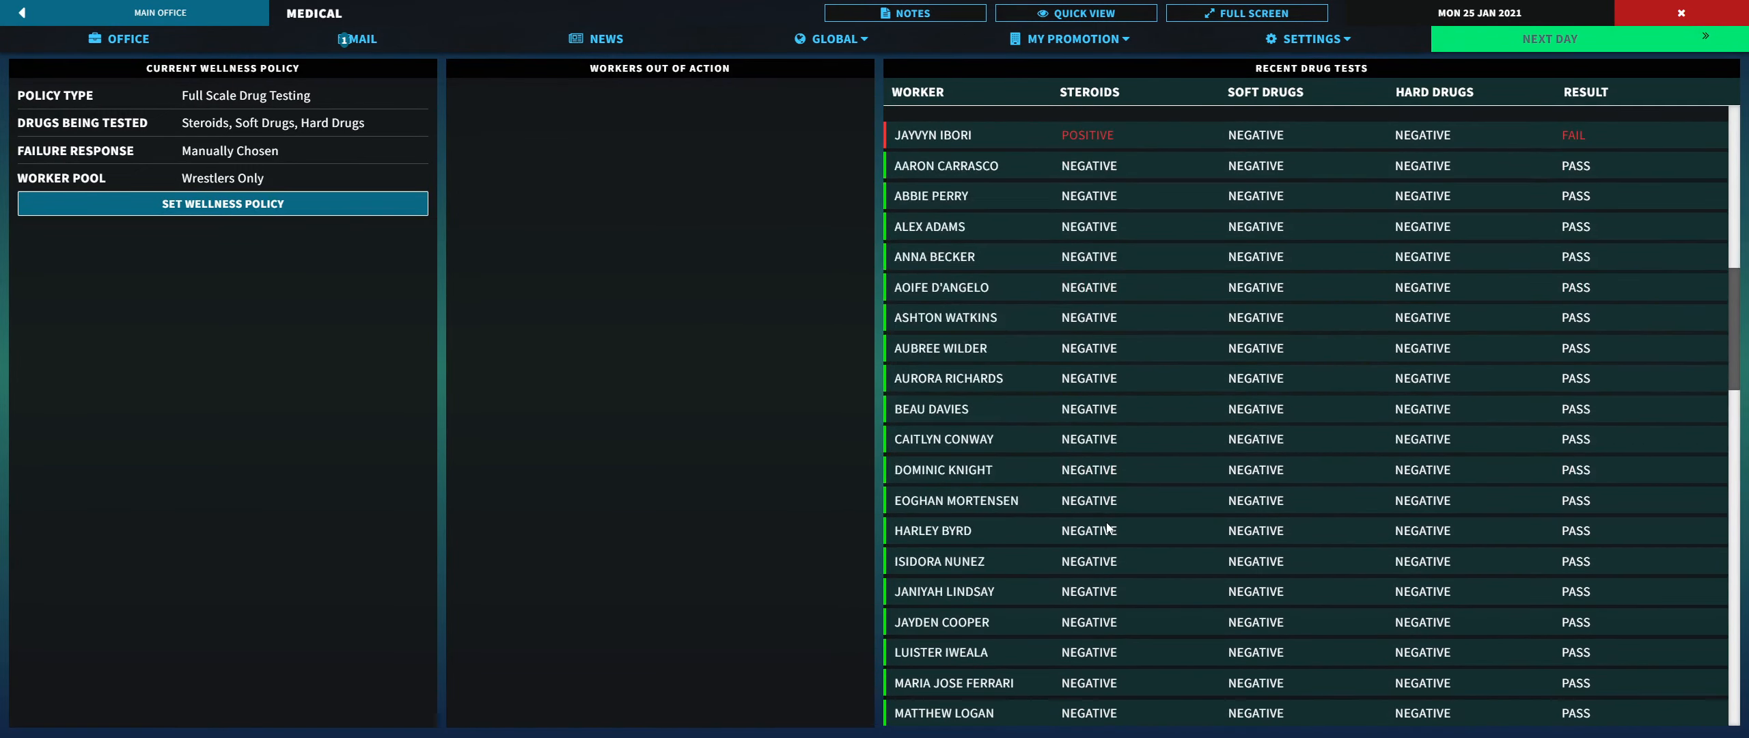
pyautogui.scroll(-3)
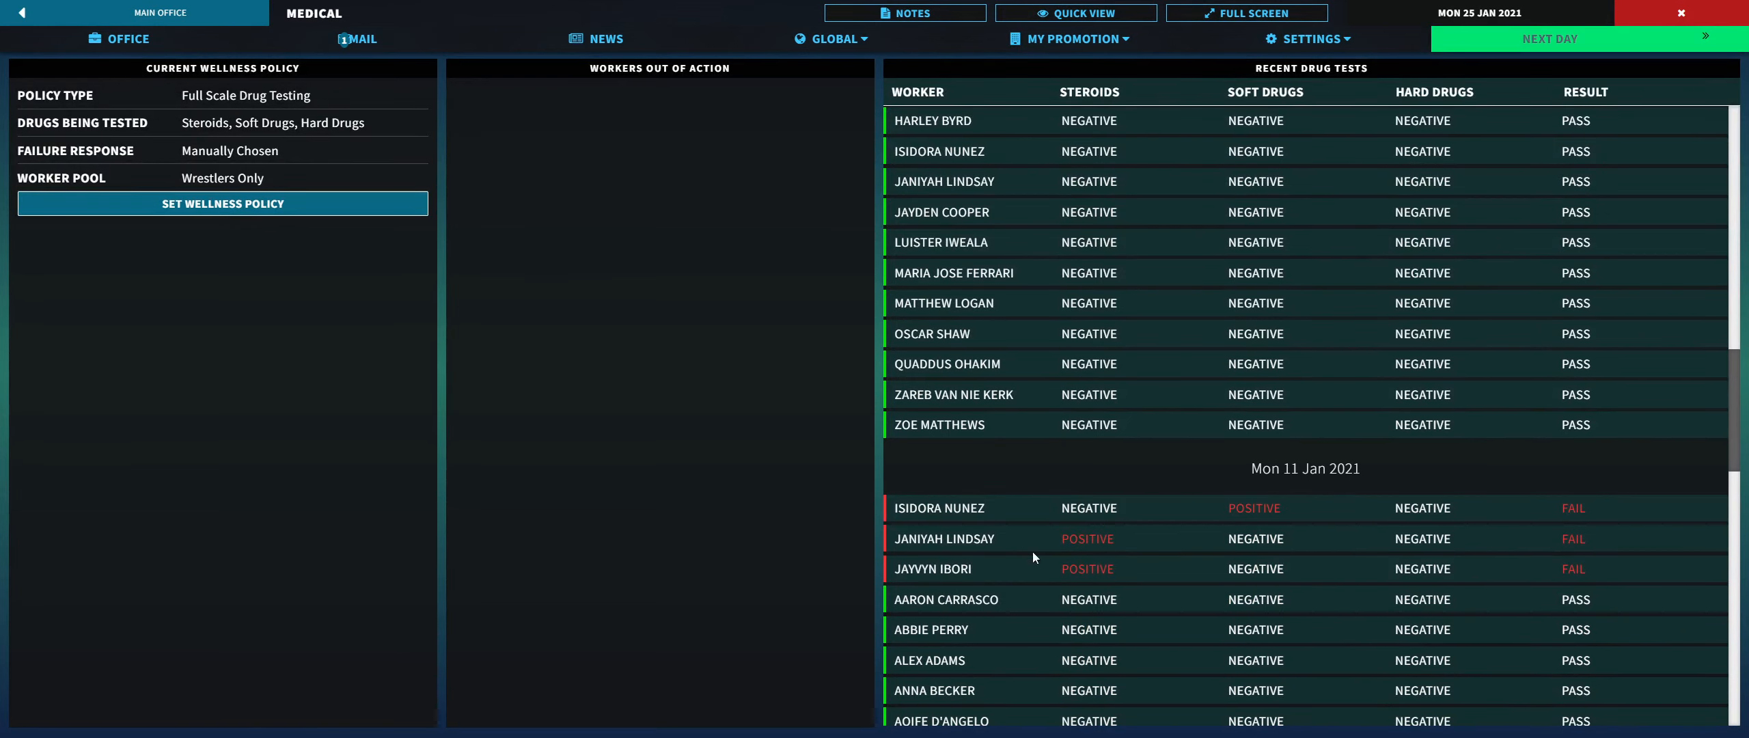
pyautogui.scroll(-3)
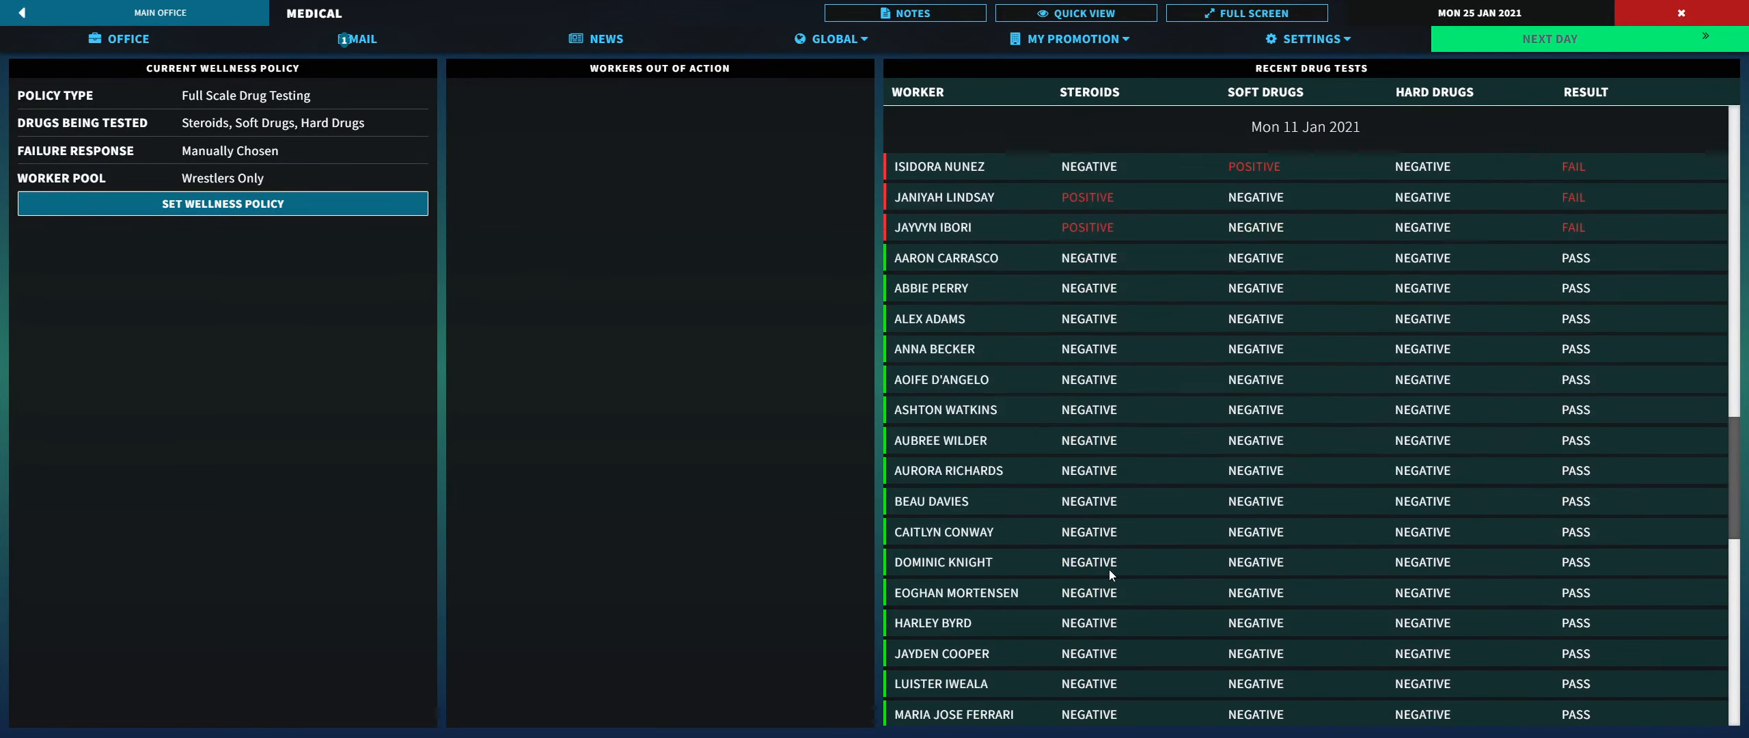
pyautogui.scroll(-3)
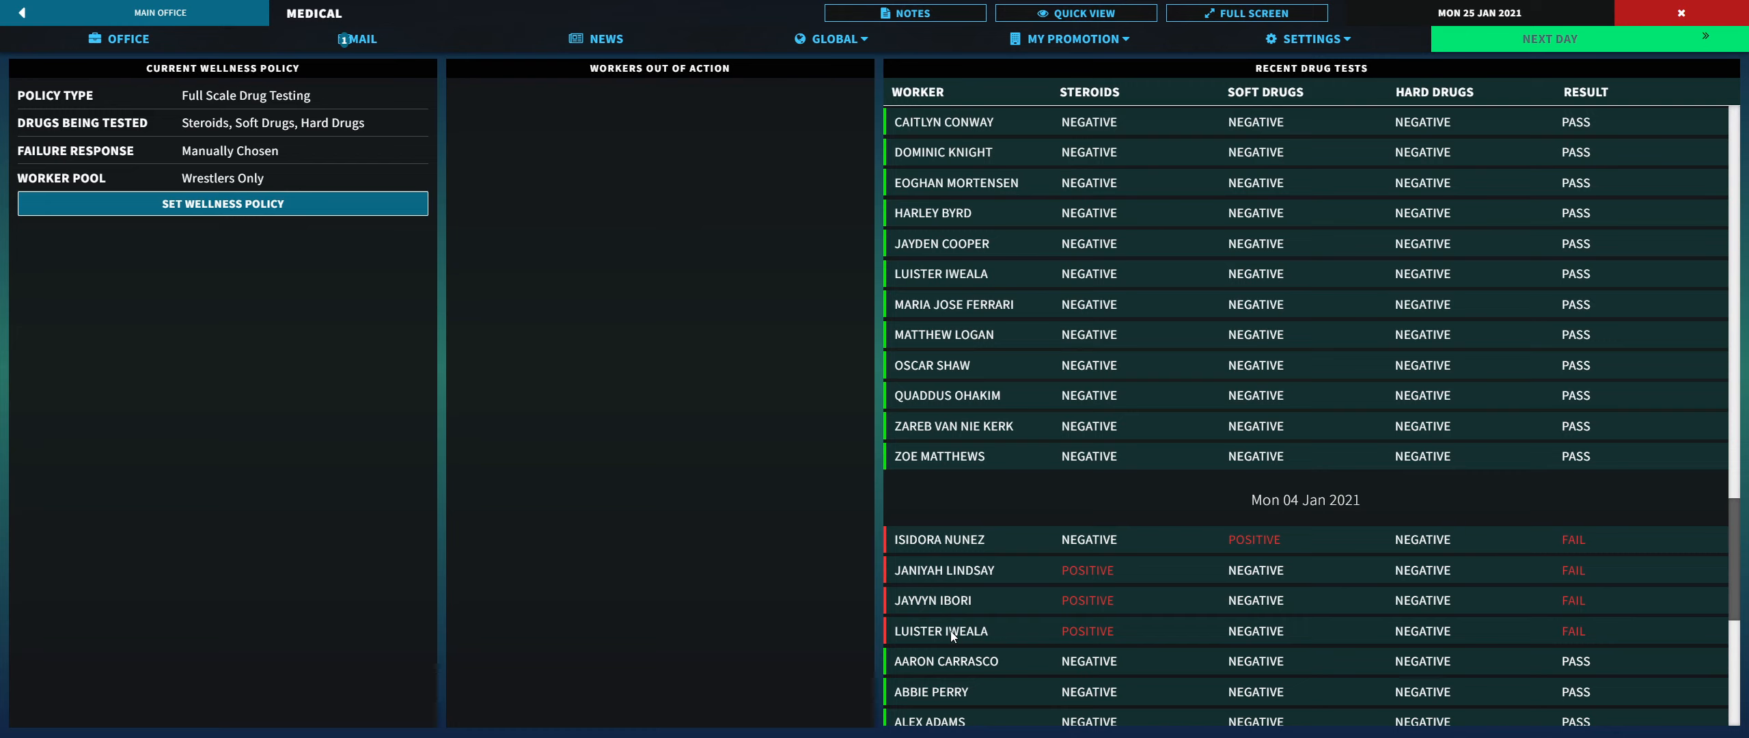
pyautogui.moveTo(981, 579)
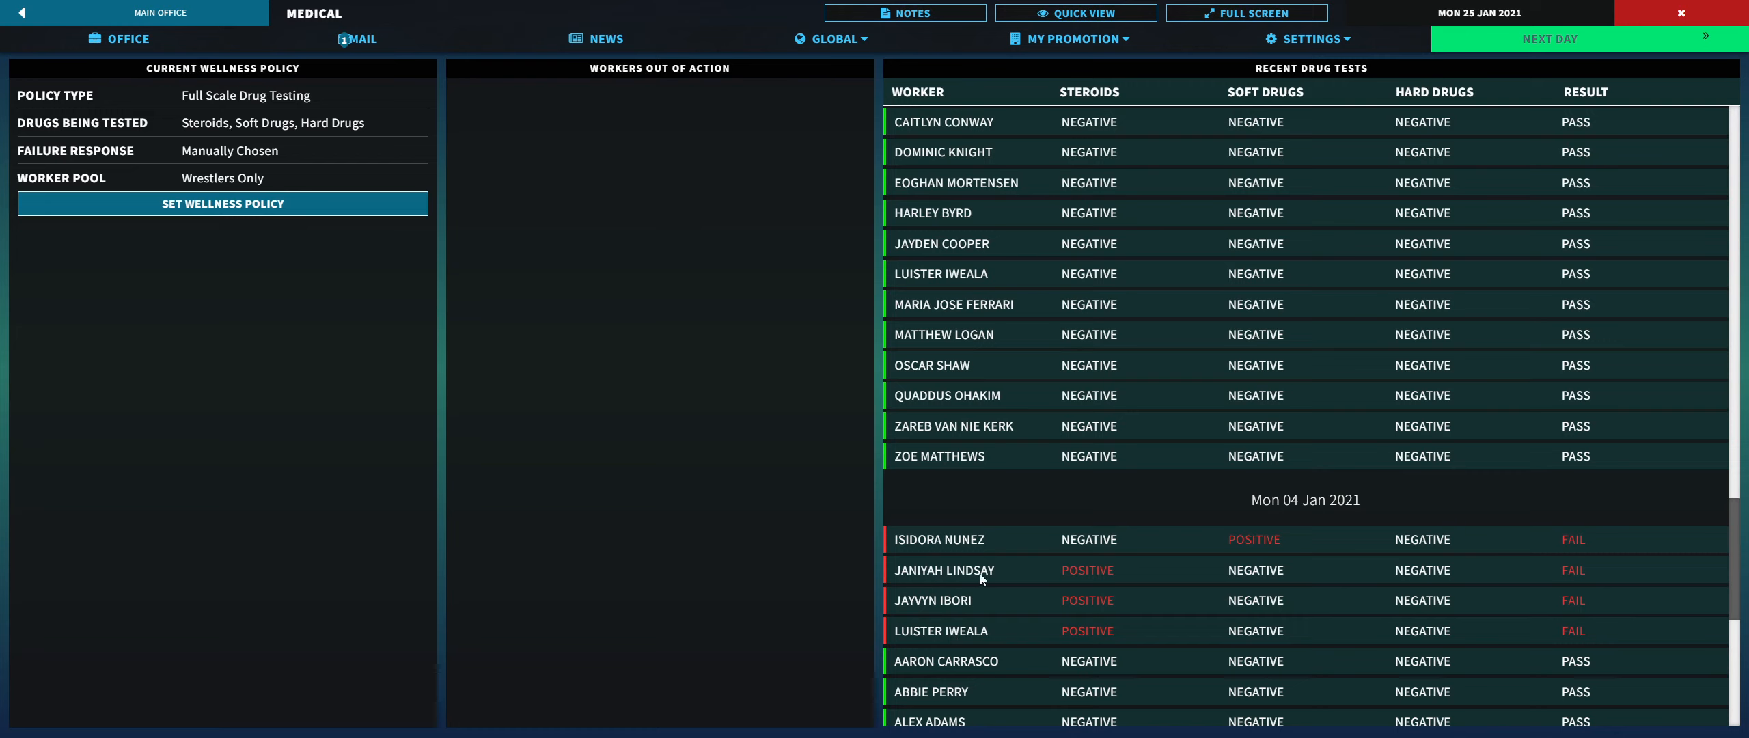
pyautogui.moveTo(1012, 588)
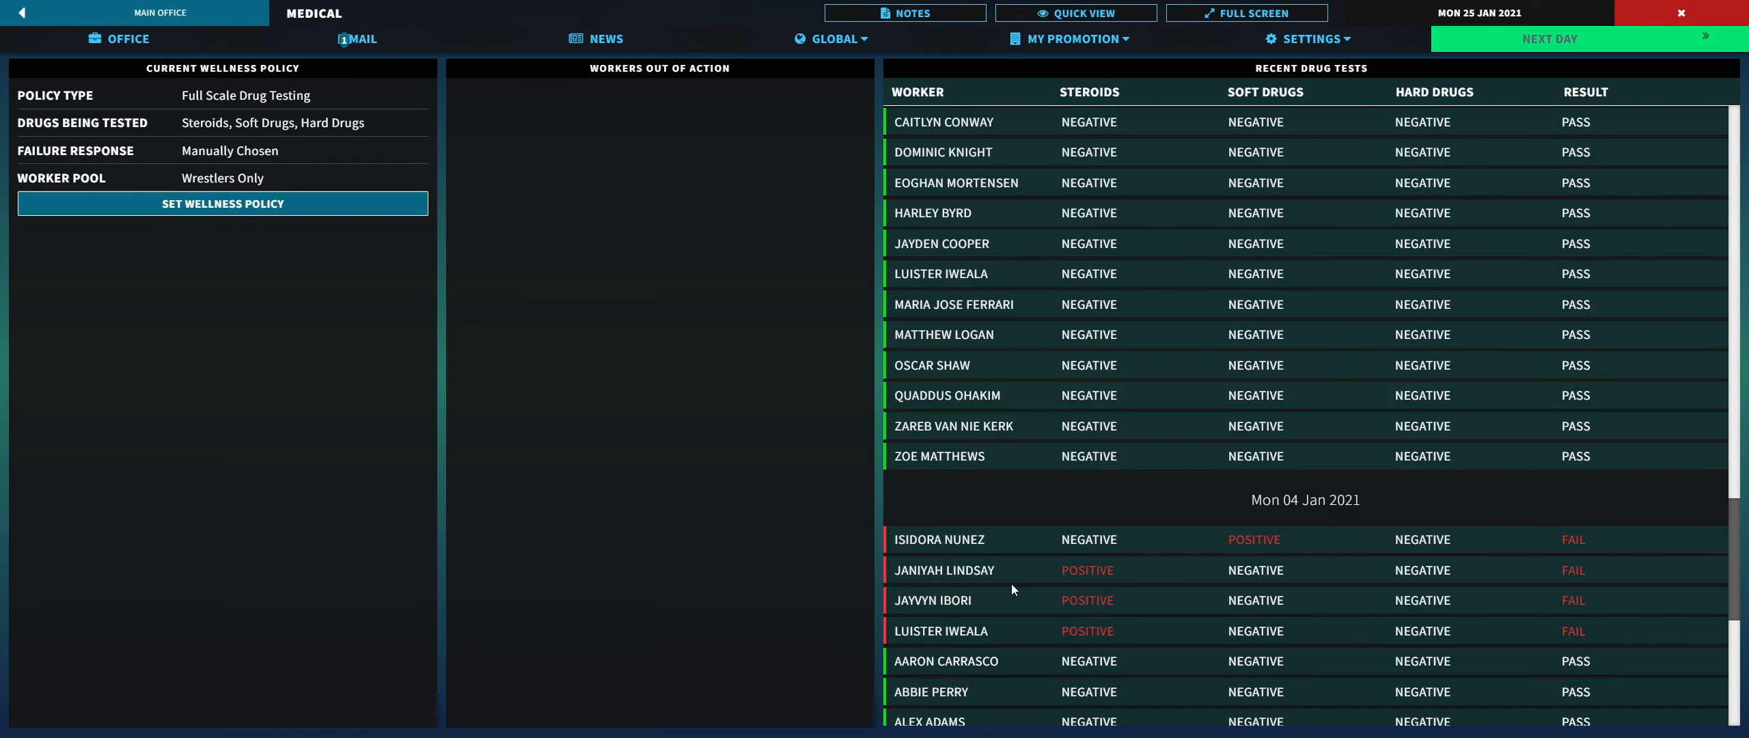
pyautogui.scroll(-3)
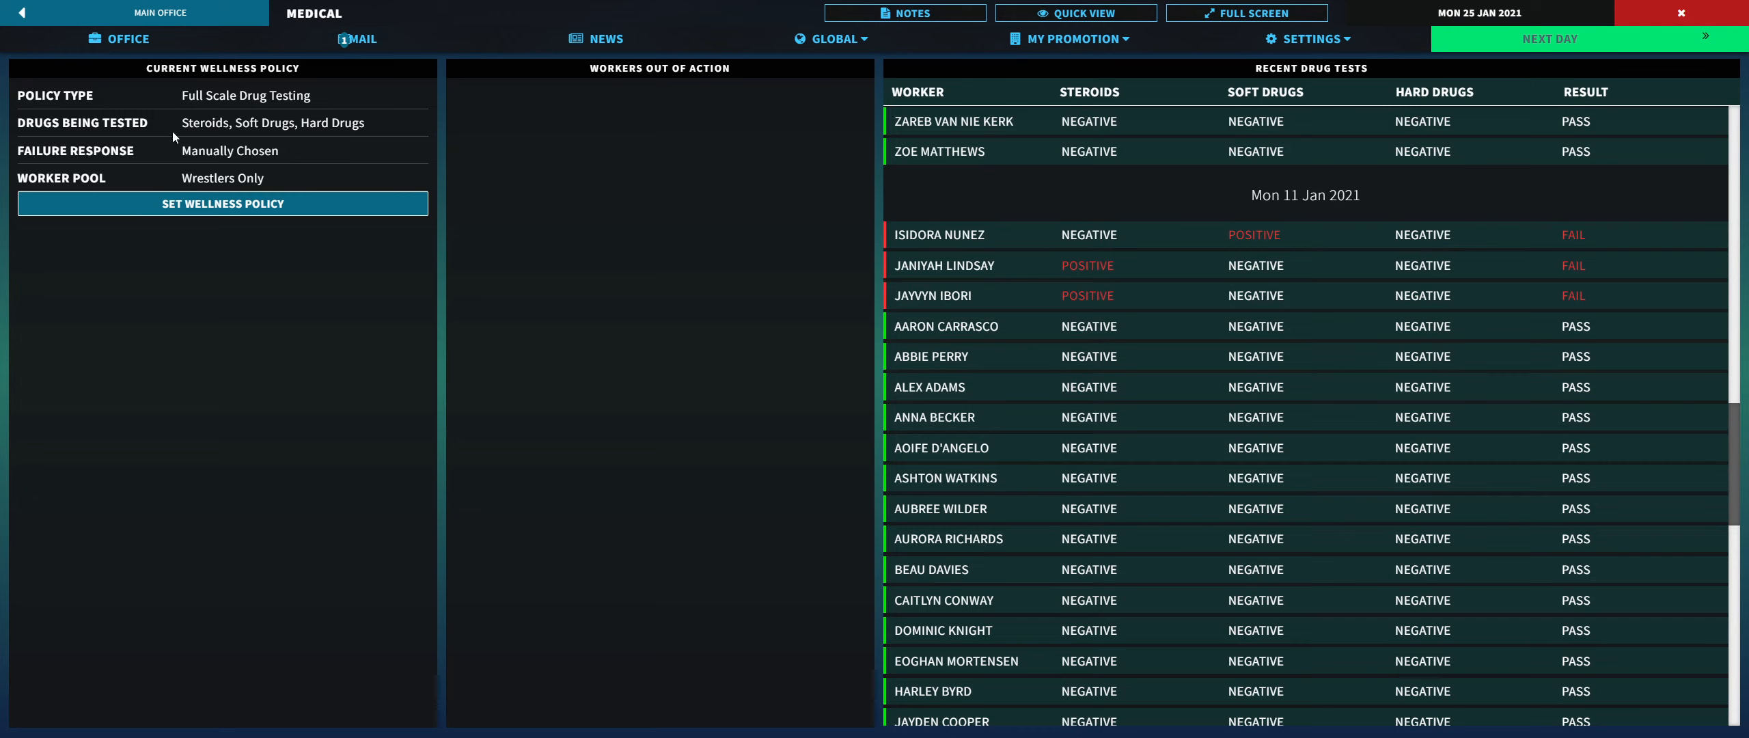
pyautogui.moveTo(214, 138)
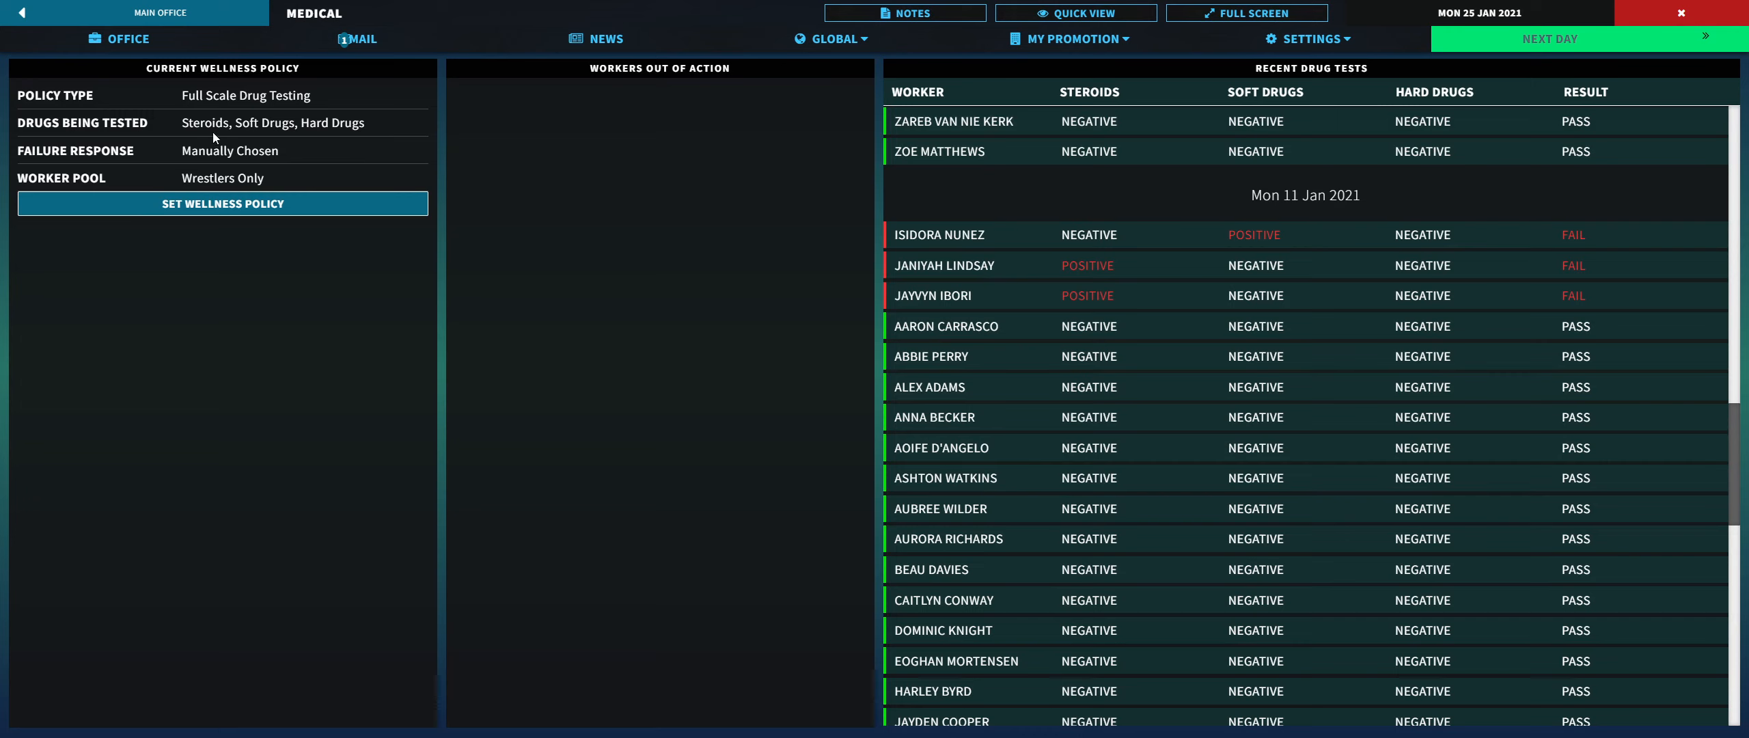
pyautogui.moveTo(323, 132)
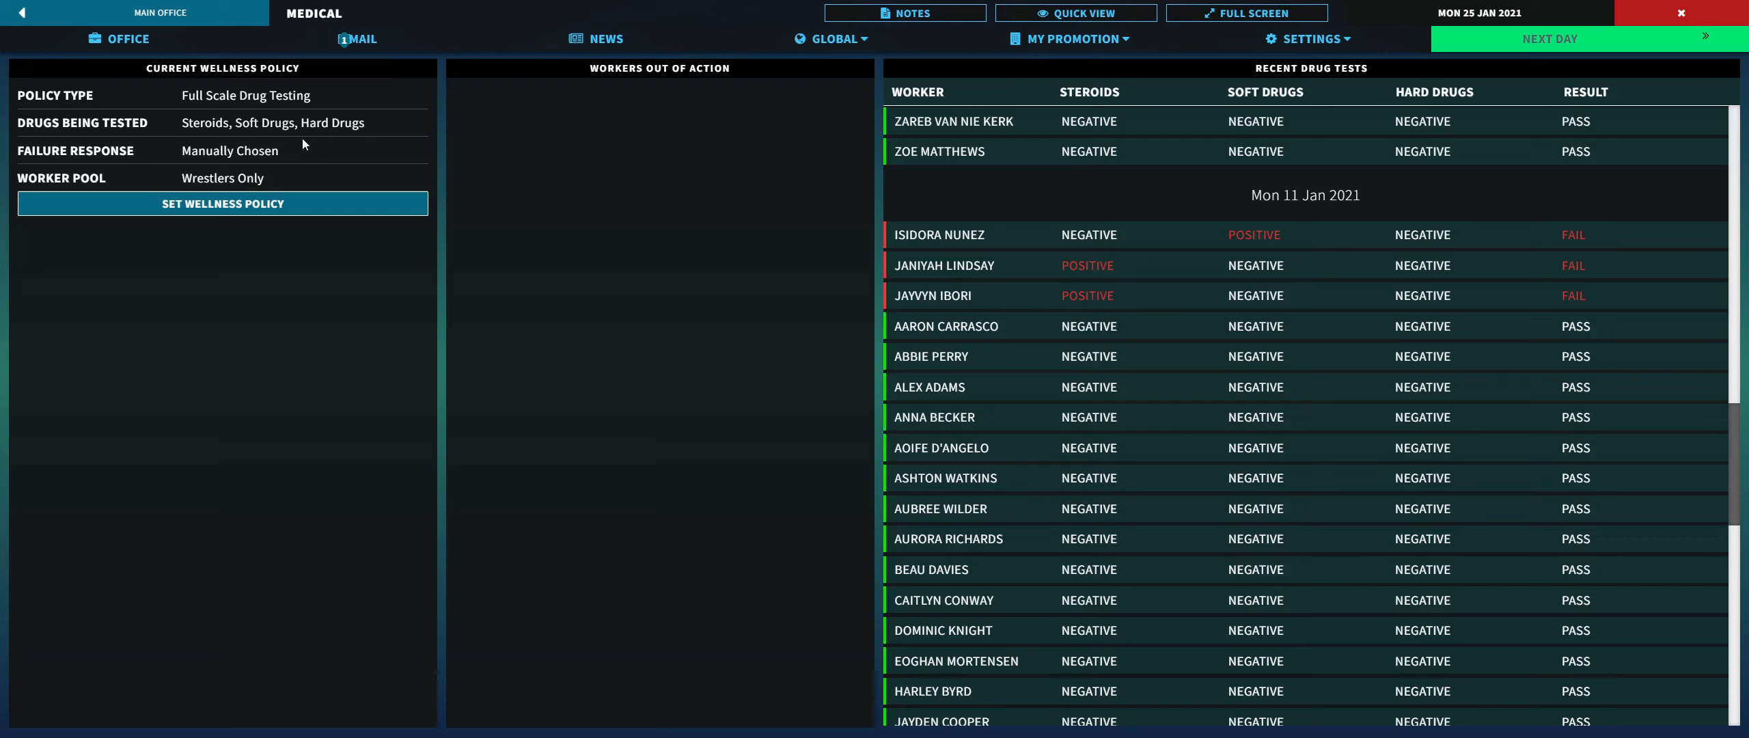
pyautogui.moveTo(629, 177)
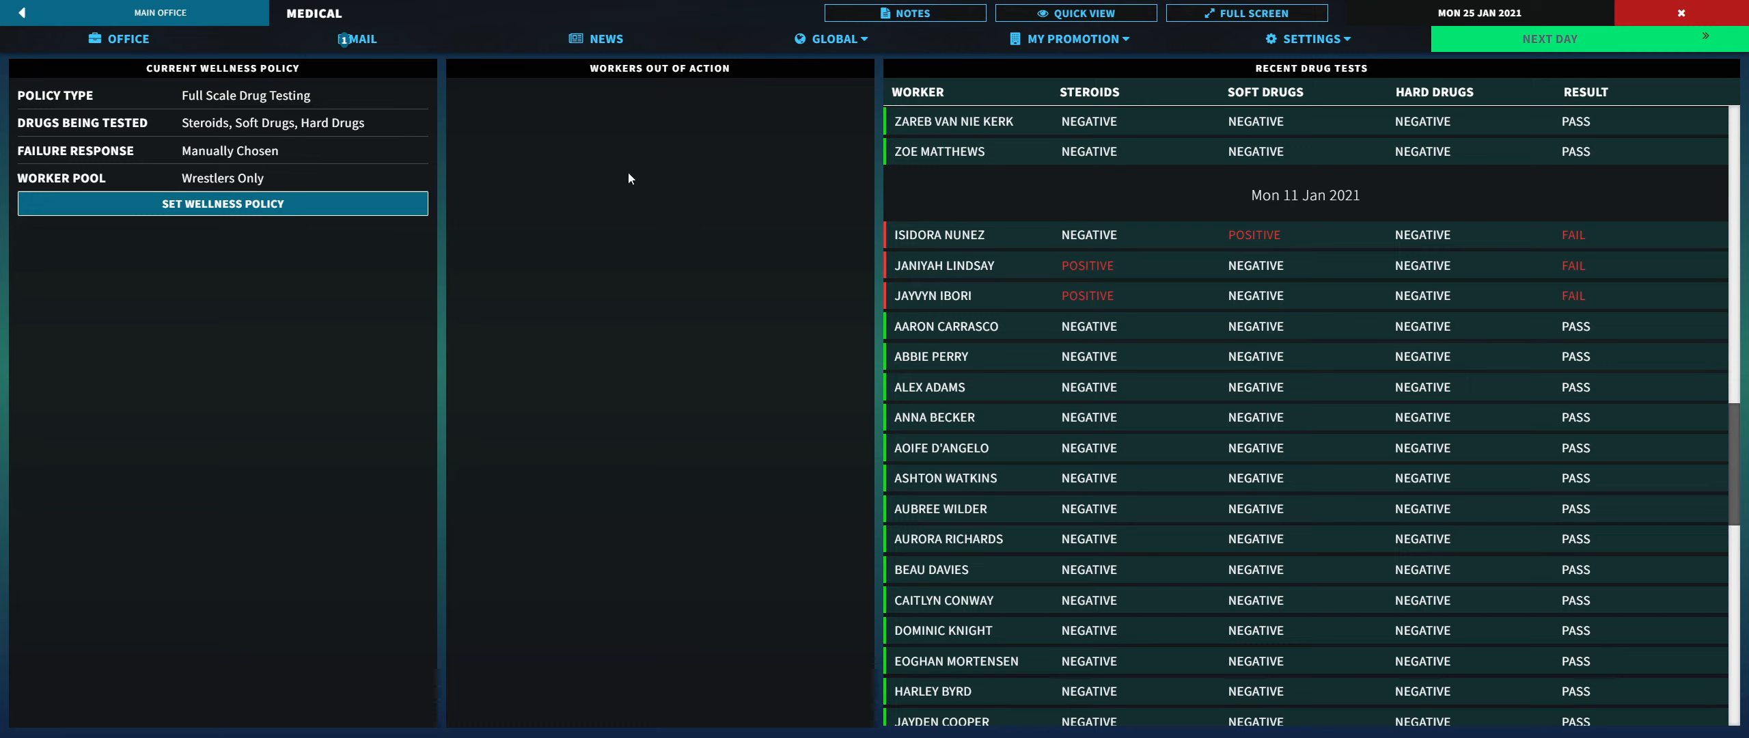
pyautogui.moveTo(1137, 388)
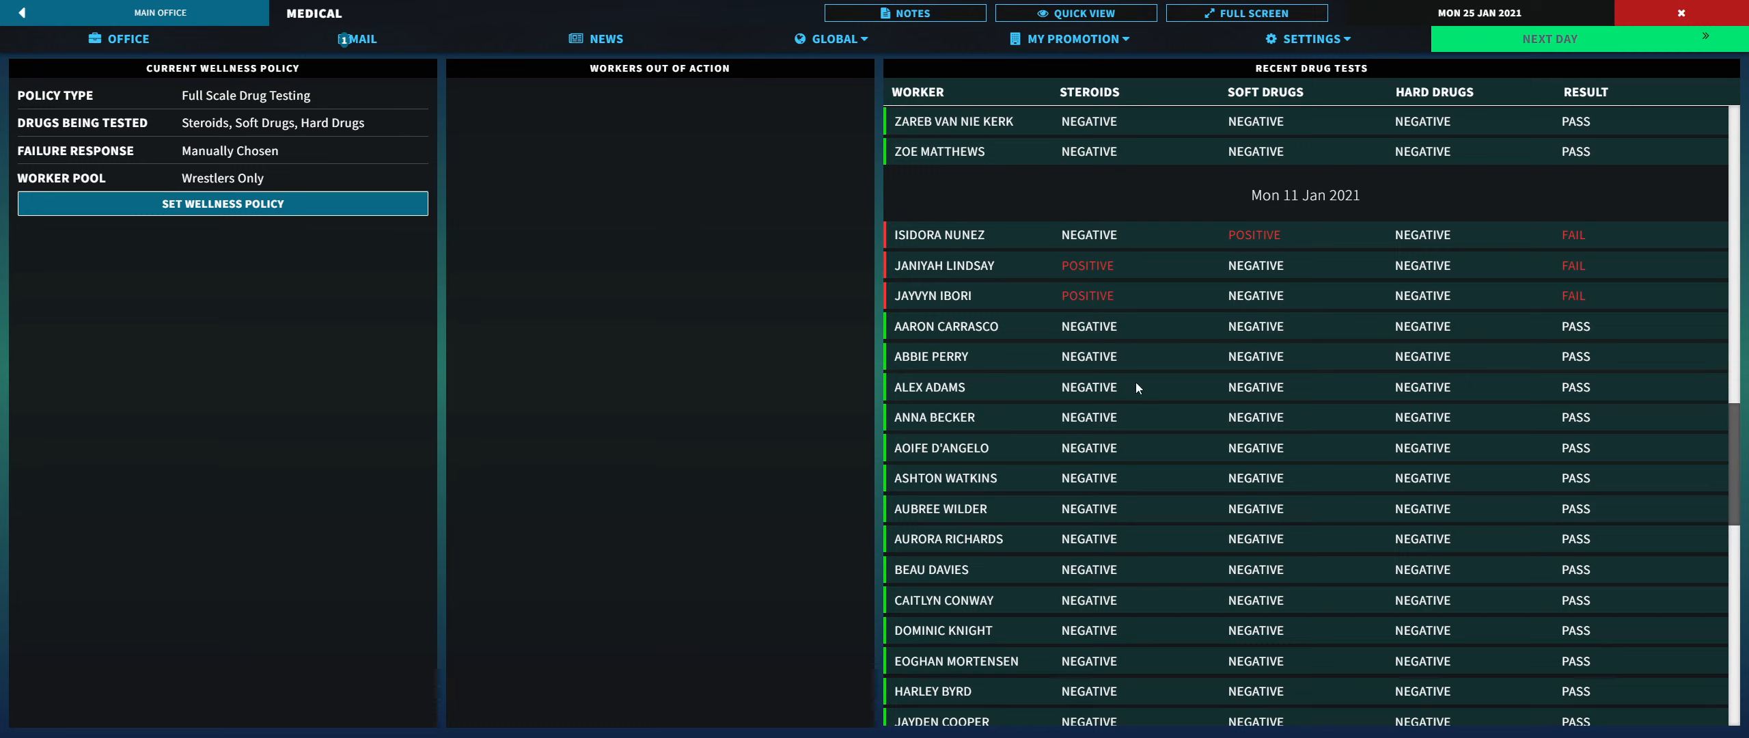
pyautogui.moveTo(1122, 346)
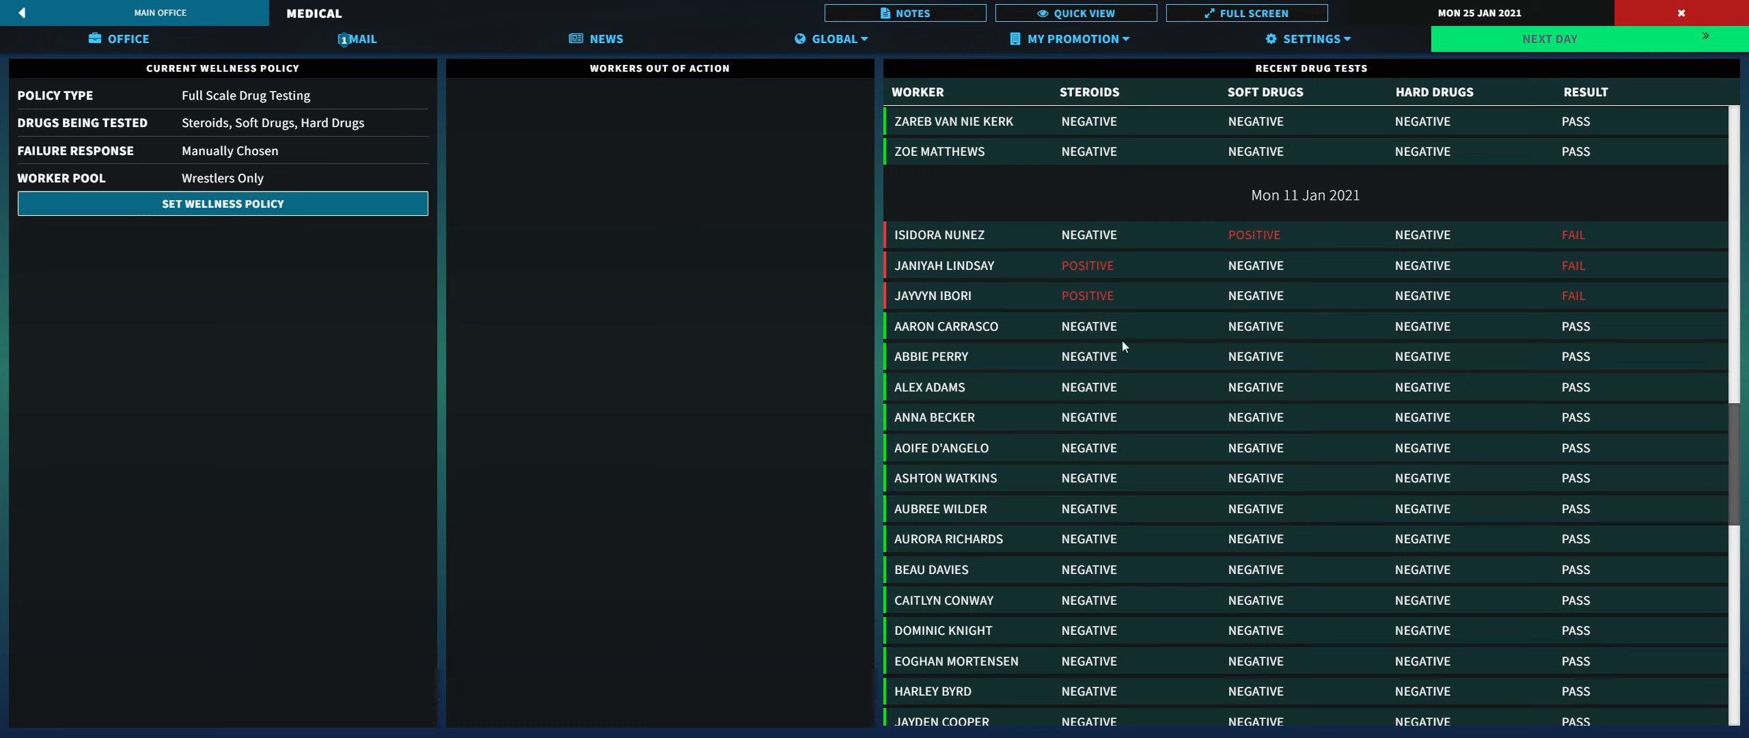
pyautogui.scroll(-3)
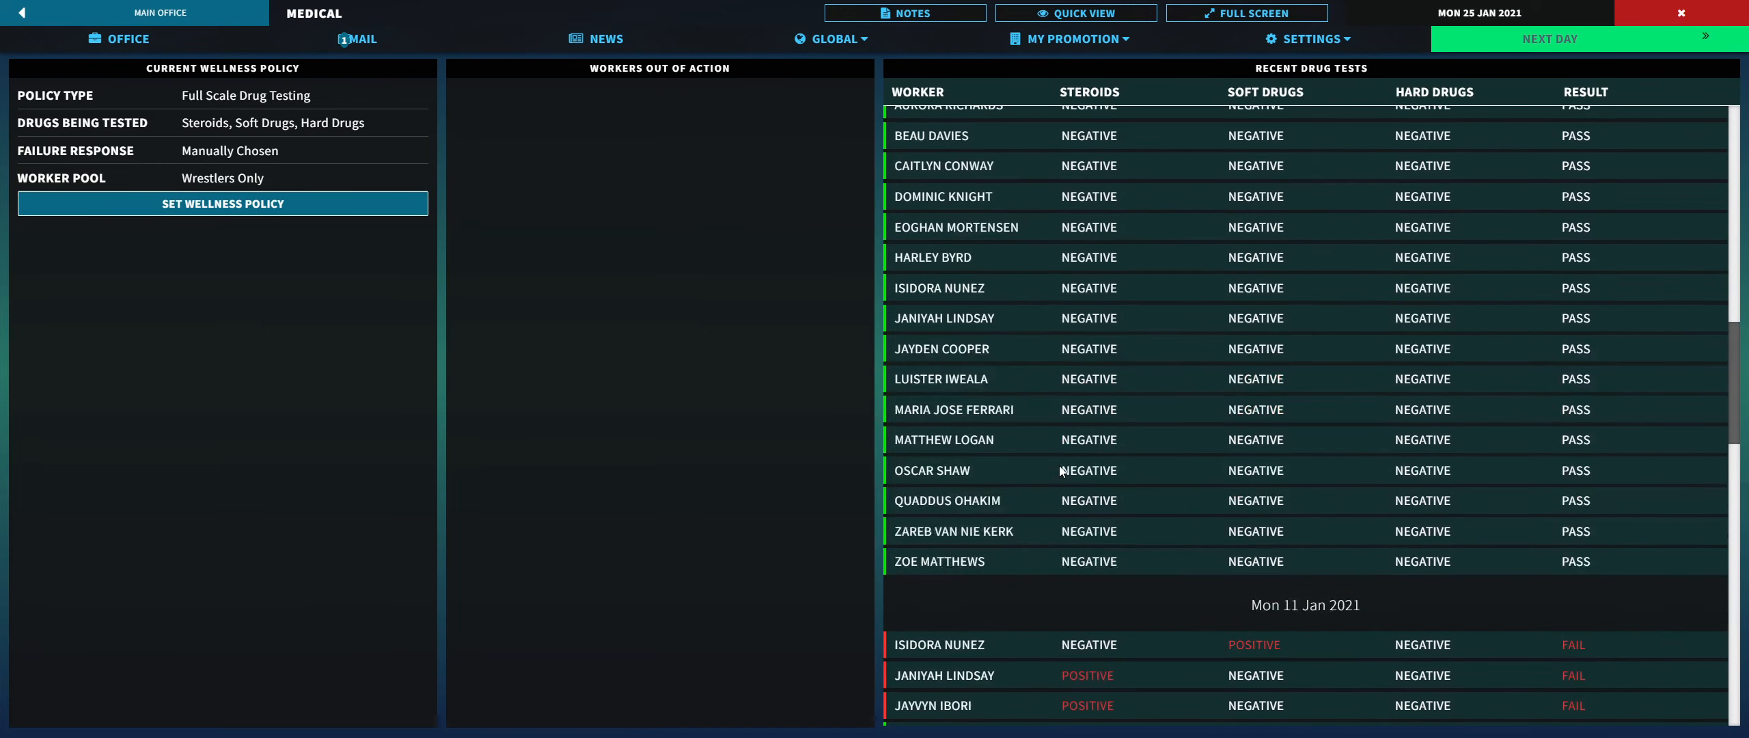
pyautogui.scroll(-3)
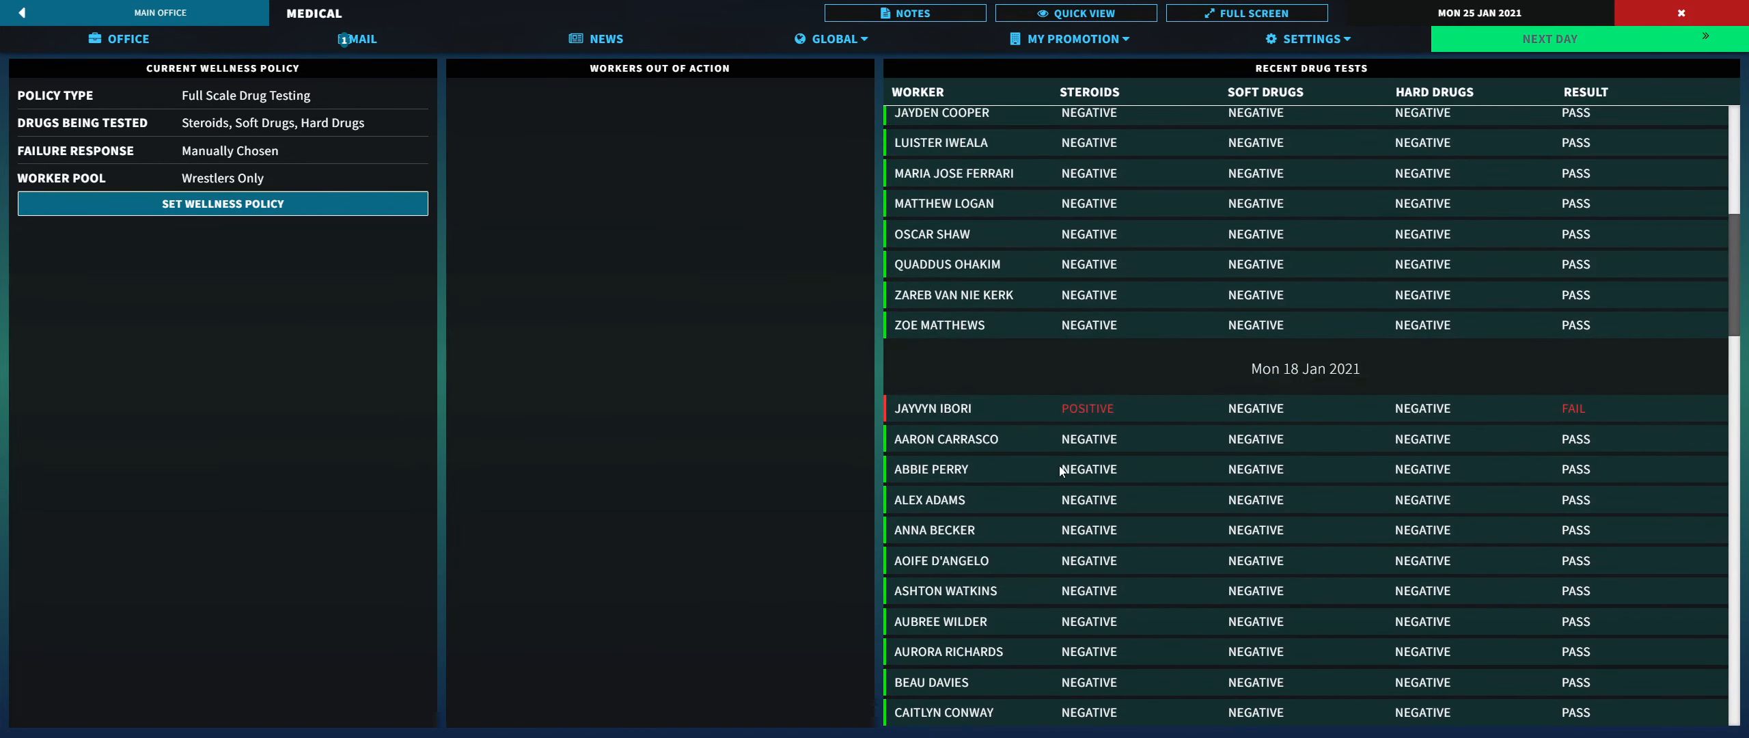
pyautogui.scroll(-3)
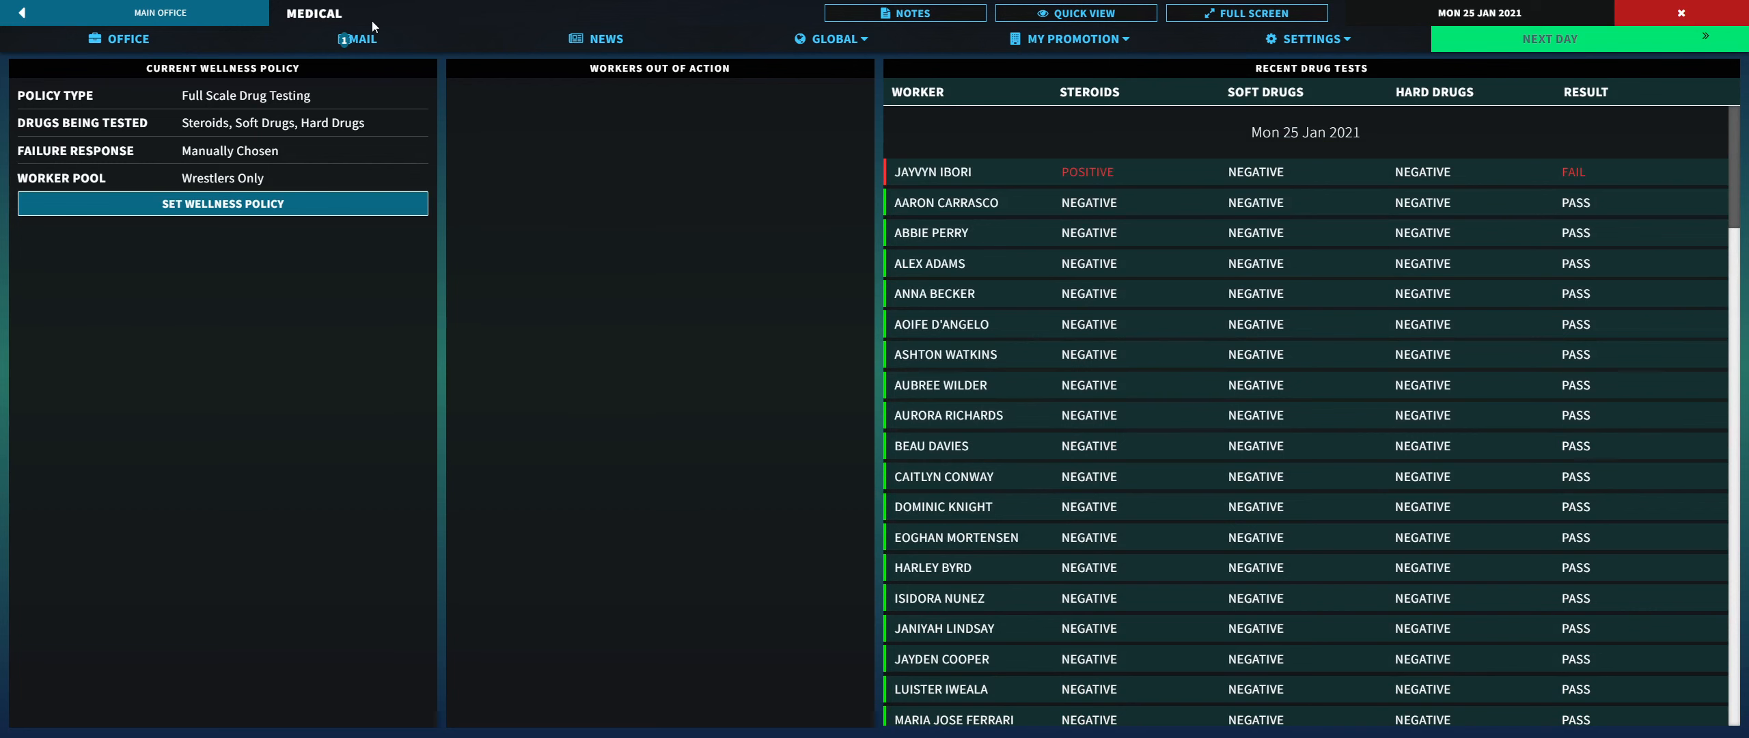
# Step: Reply to Jayvyn Ibori's steroid failure mail and pick Last Chance as discipline
pyautogui.click(357, 38)
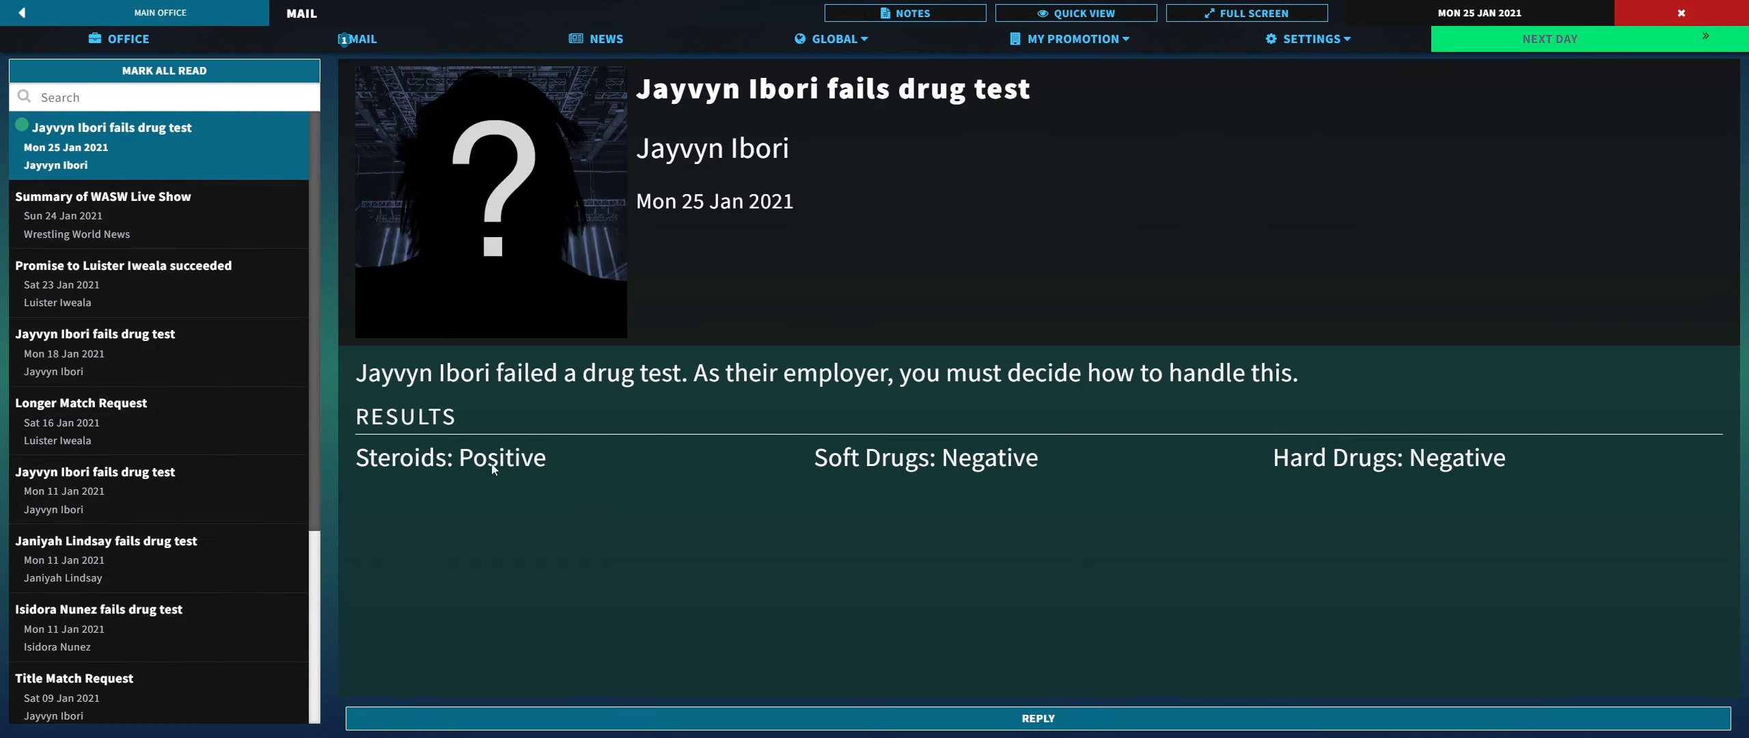
pyautogui.moveTo(516, 546)
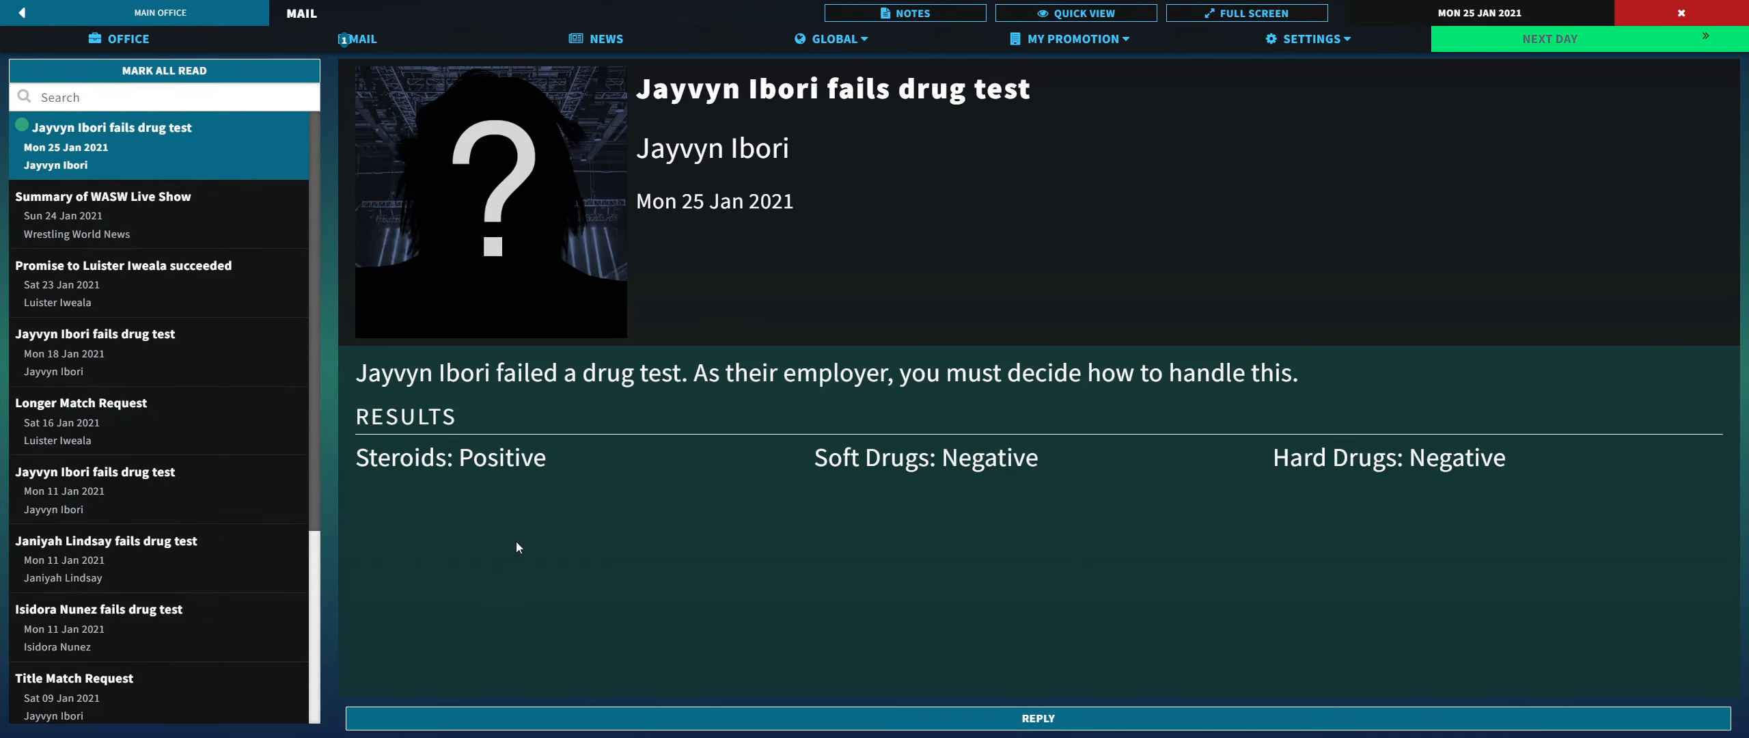
pyautogui.click(1036, 718)
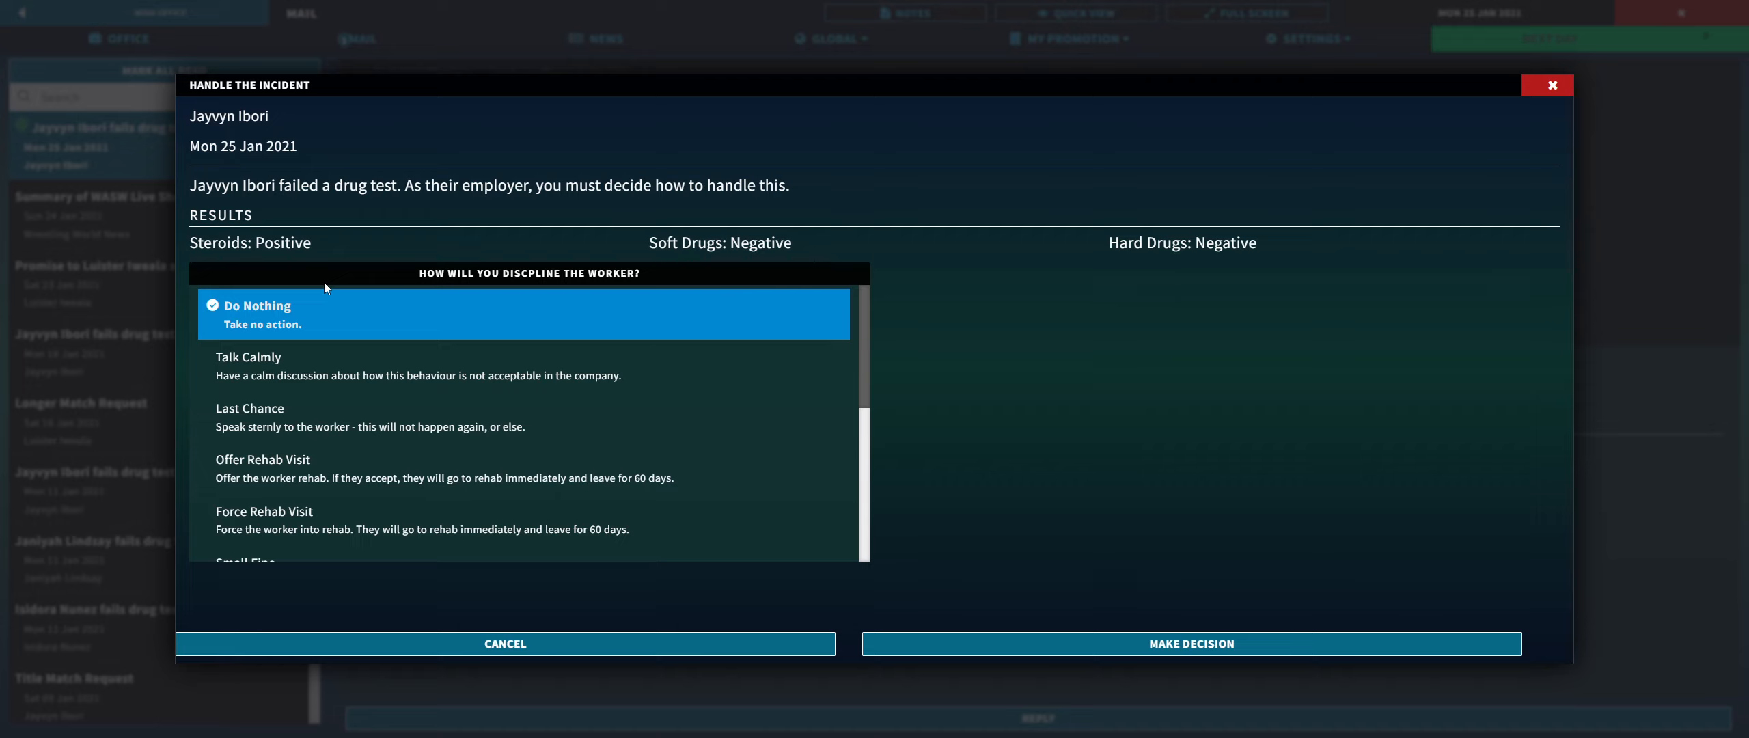
pyautogui.click(258, 417)
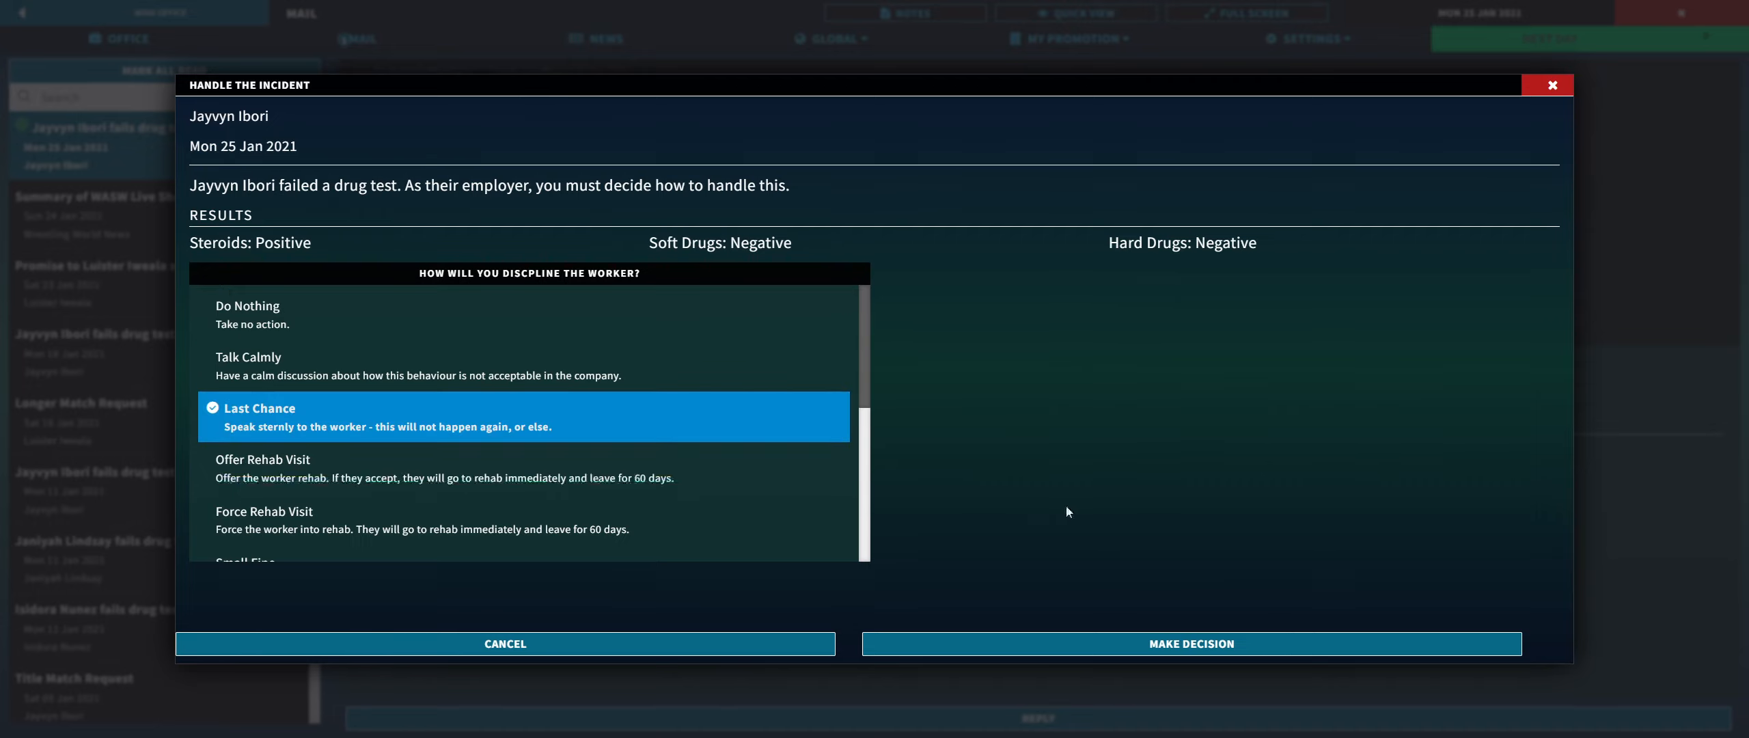
pyautogui.moveTo(1093, 510)
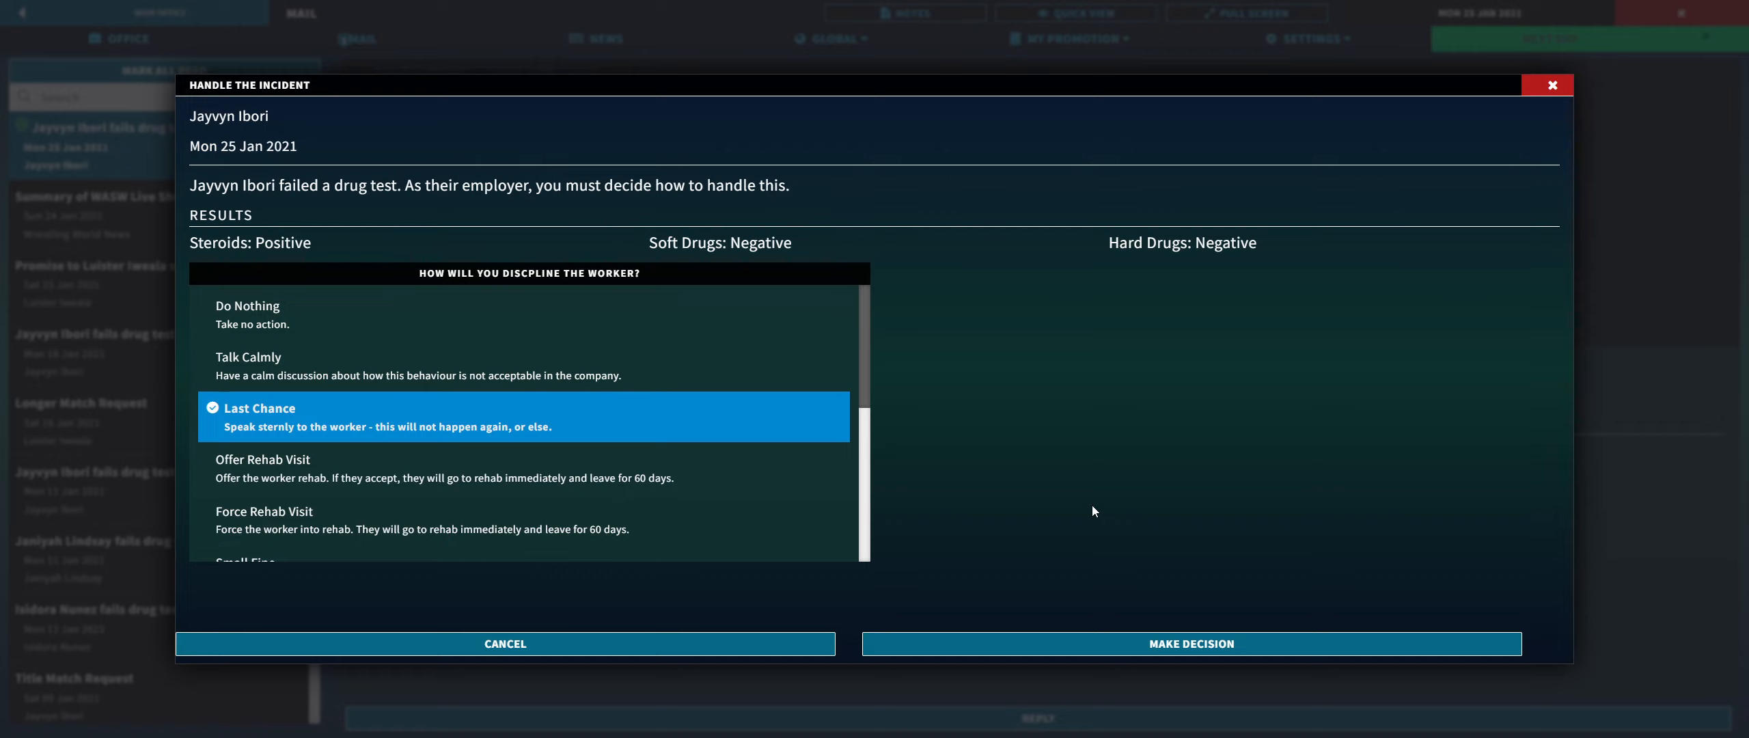
pyautogui.moveTo(1252, 549)
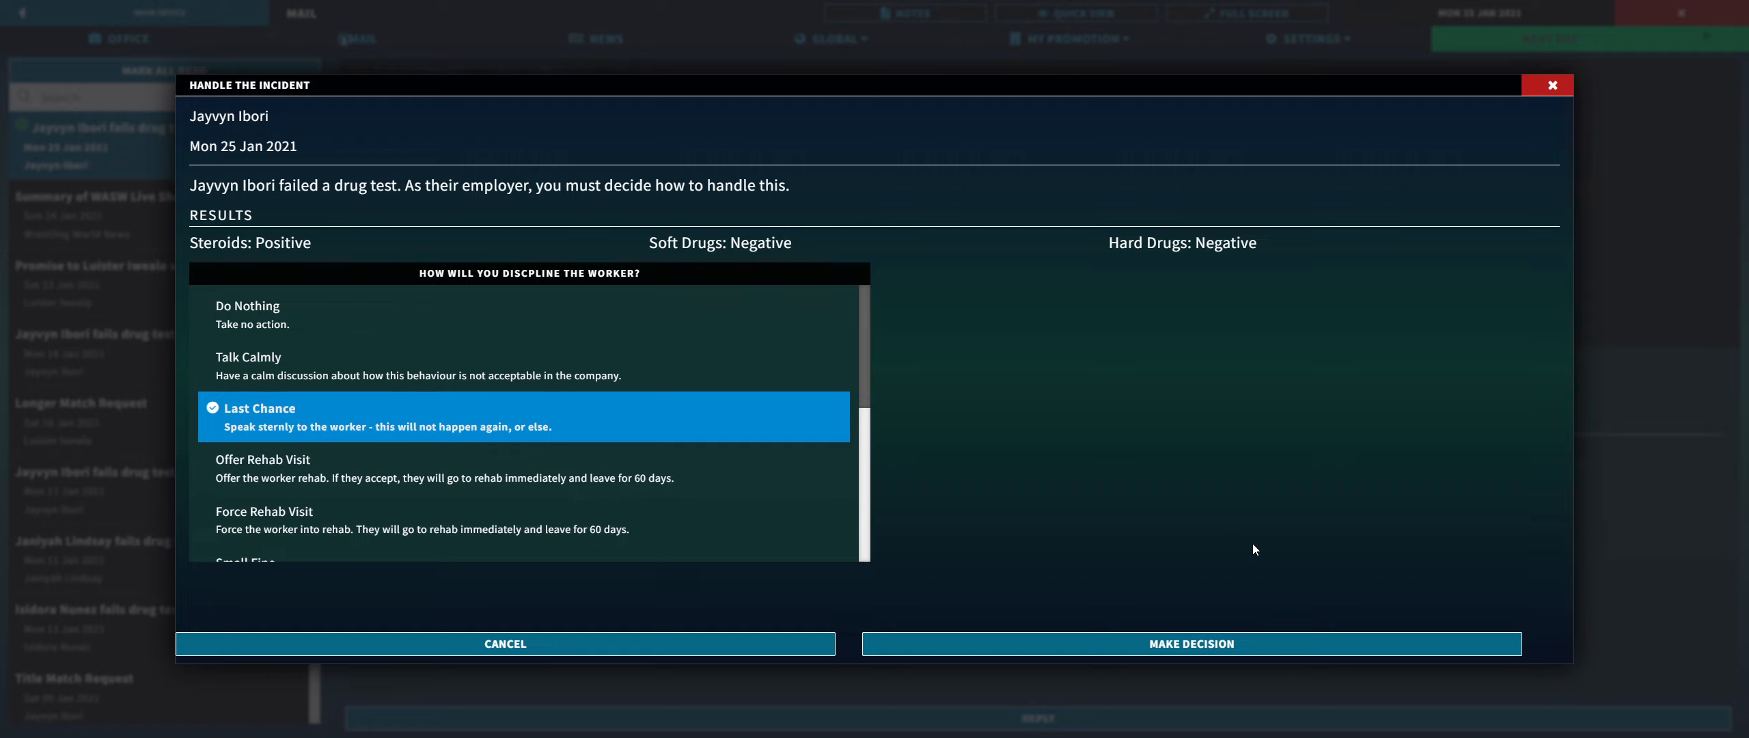
pyautogui.moveTo(1101, 583)
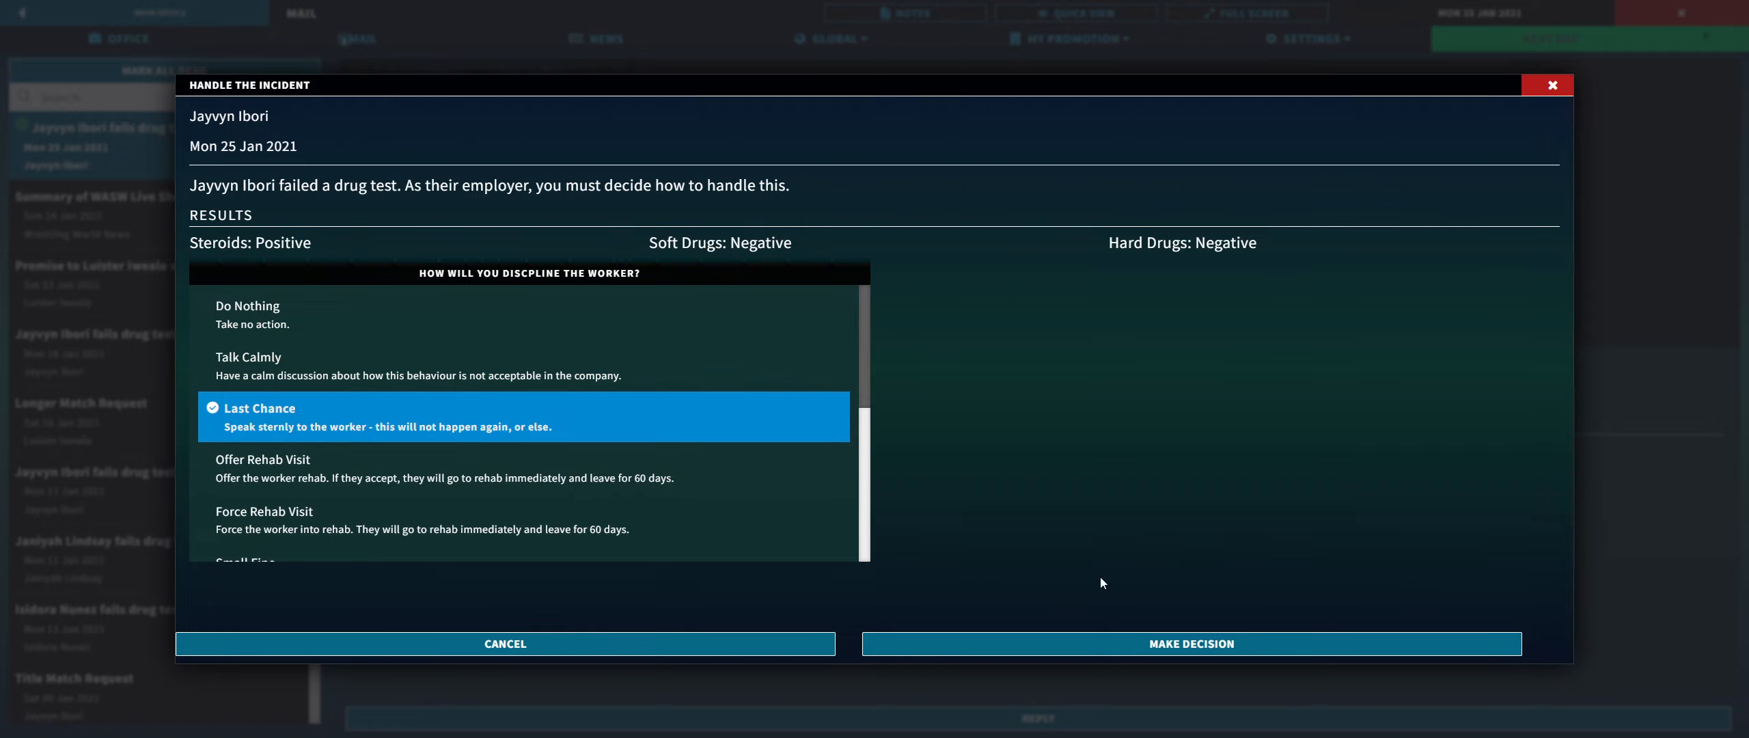
pyautogui.moveTo(1142, 588)
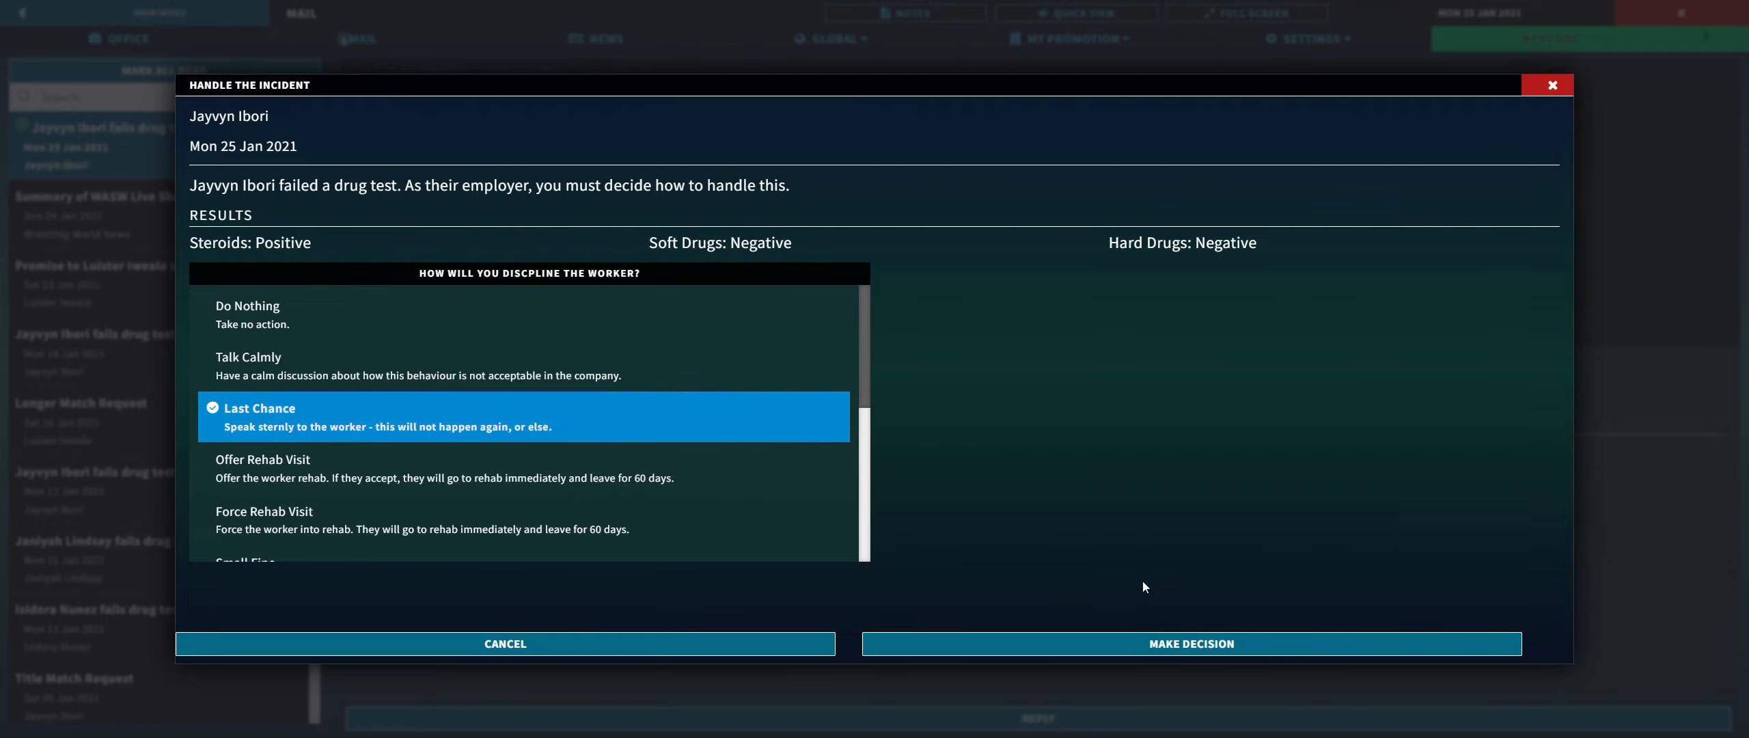
# Step: Confirm the last-chance decision, then advance time to Sun 31 Jan 2021
pyautogui.click(1190, 643)
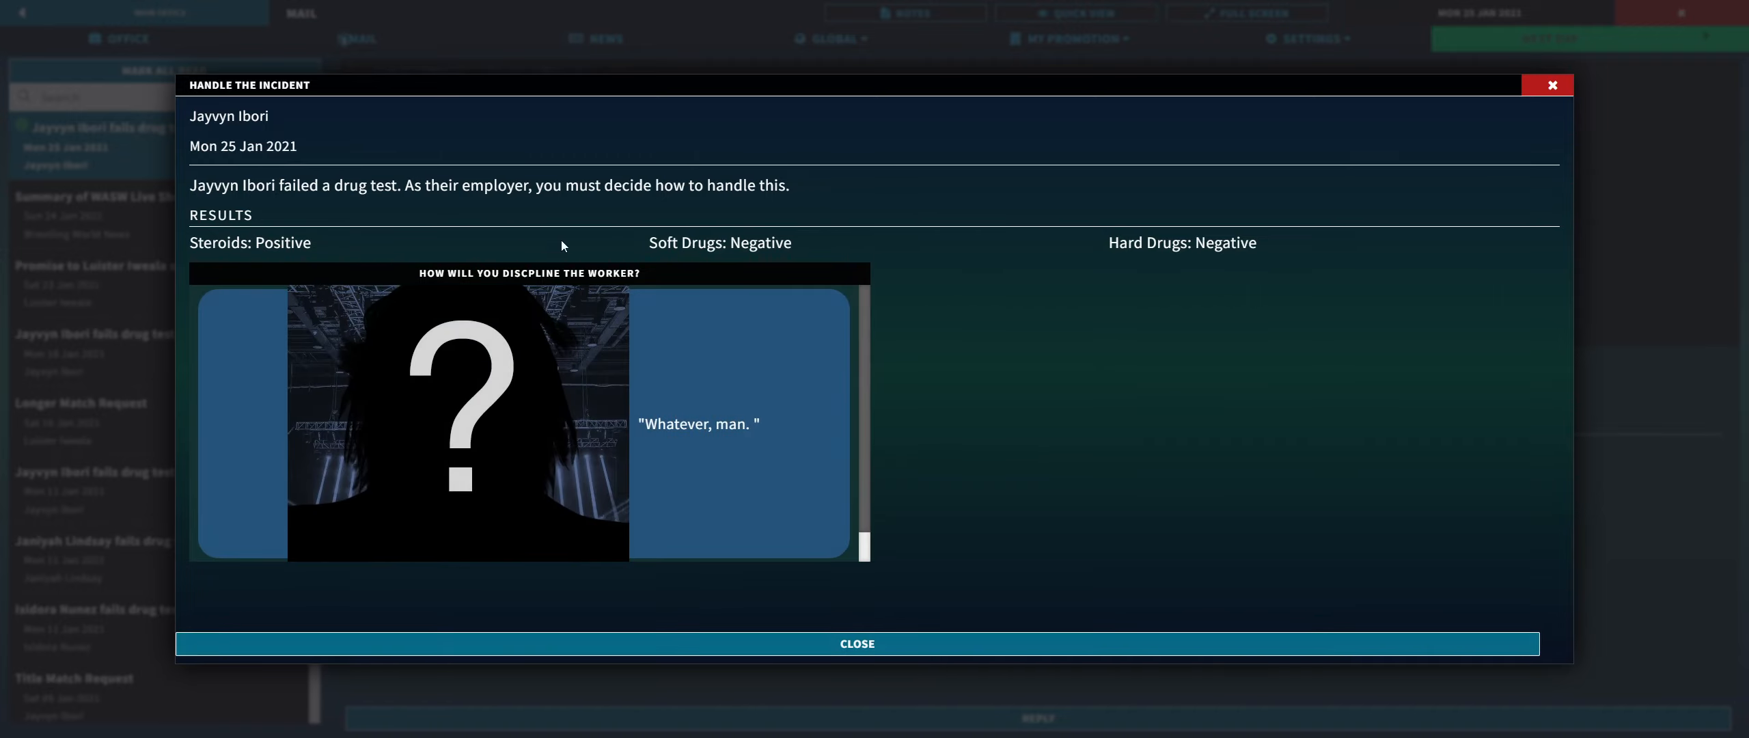
pyautogui.moveTo(610, 386)
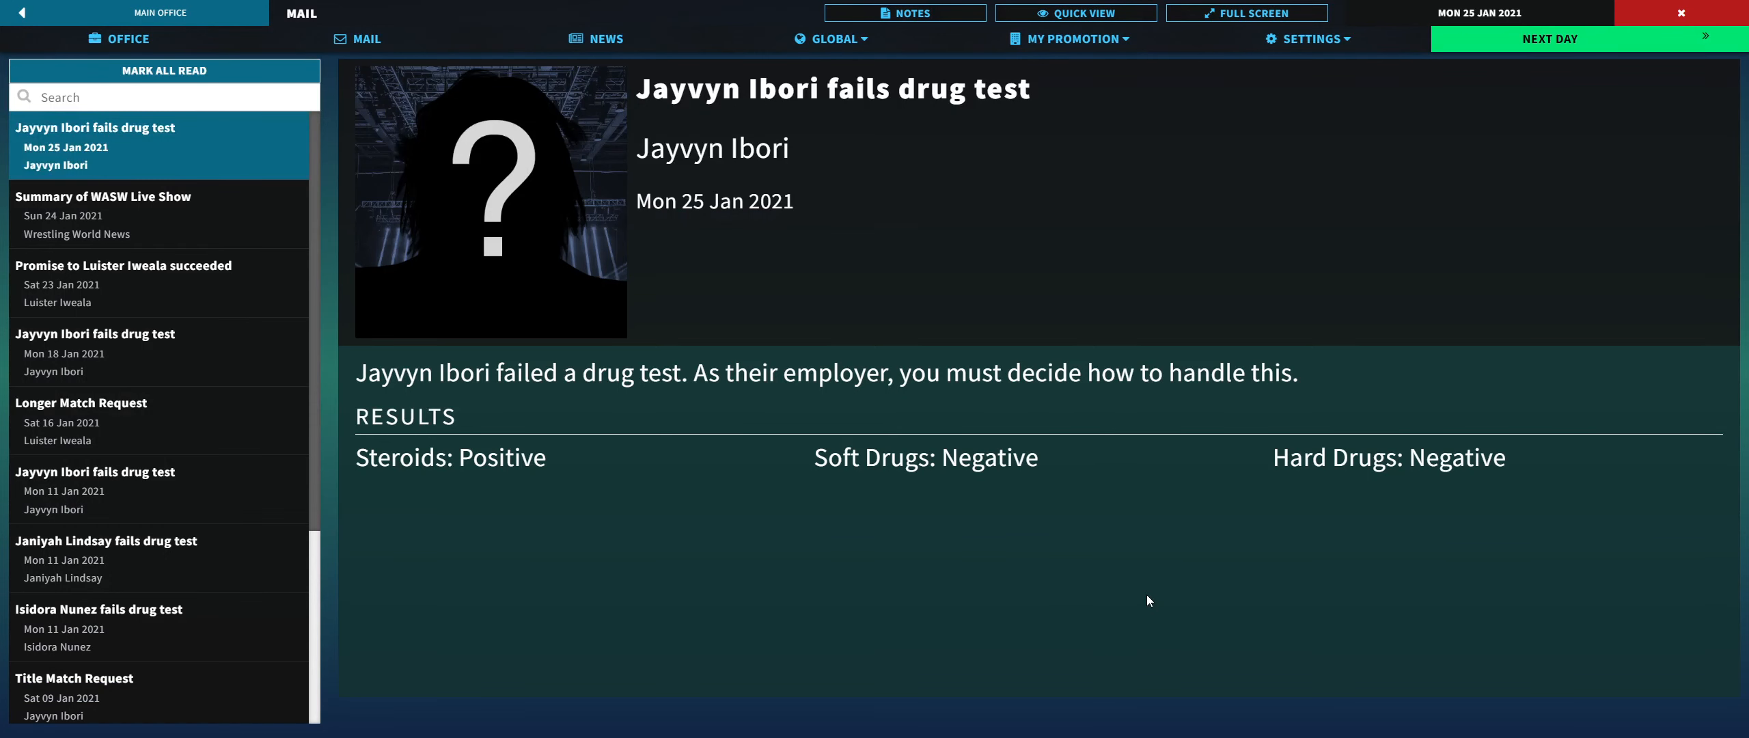
pyautogui.moveTo(683, 464)
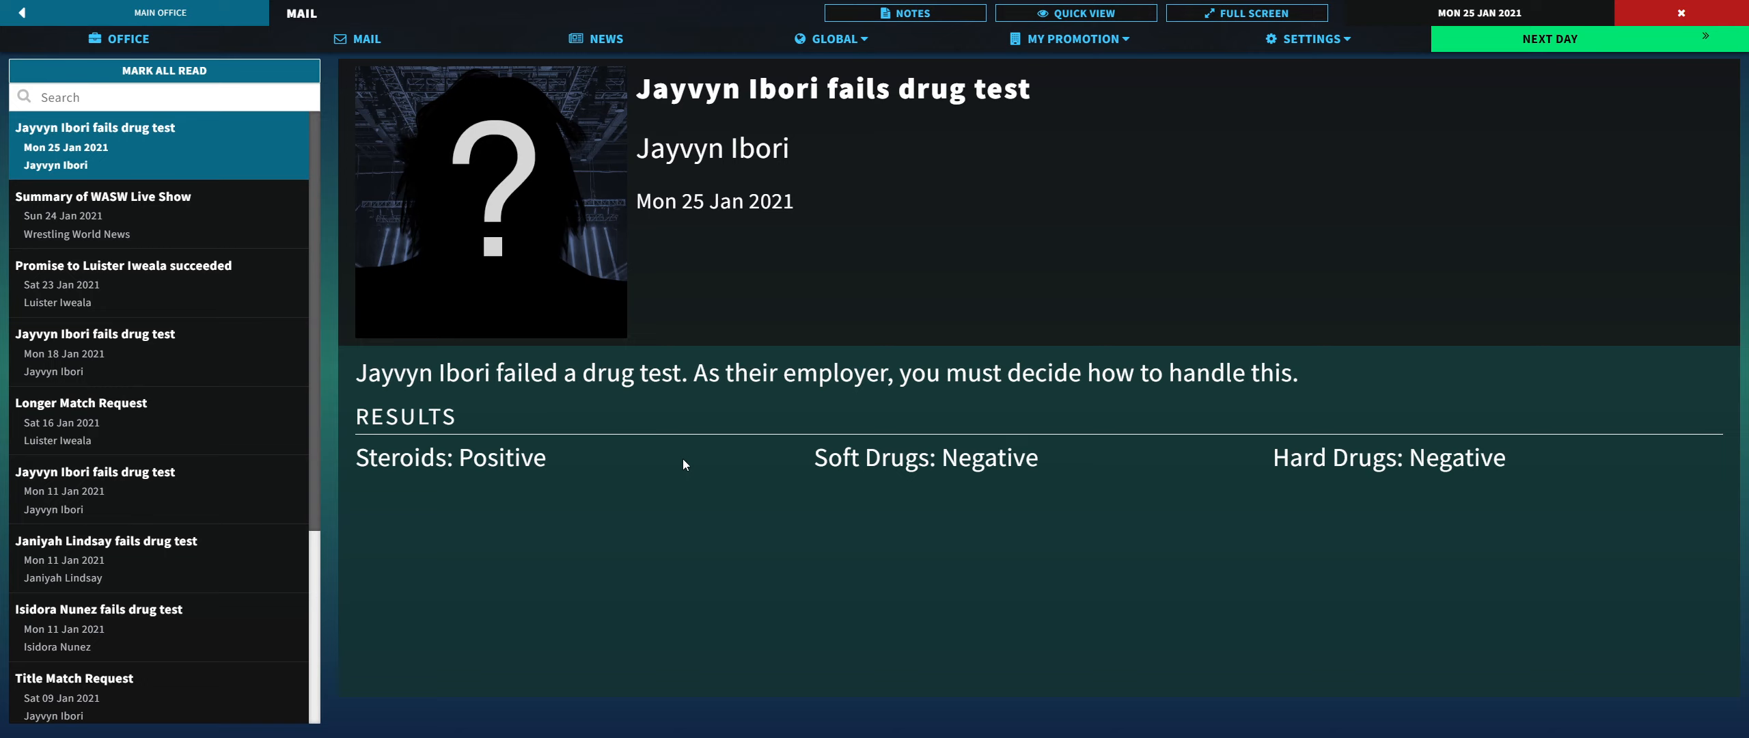
pyautogui.moveTo(1311, 37)
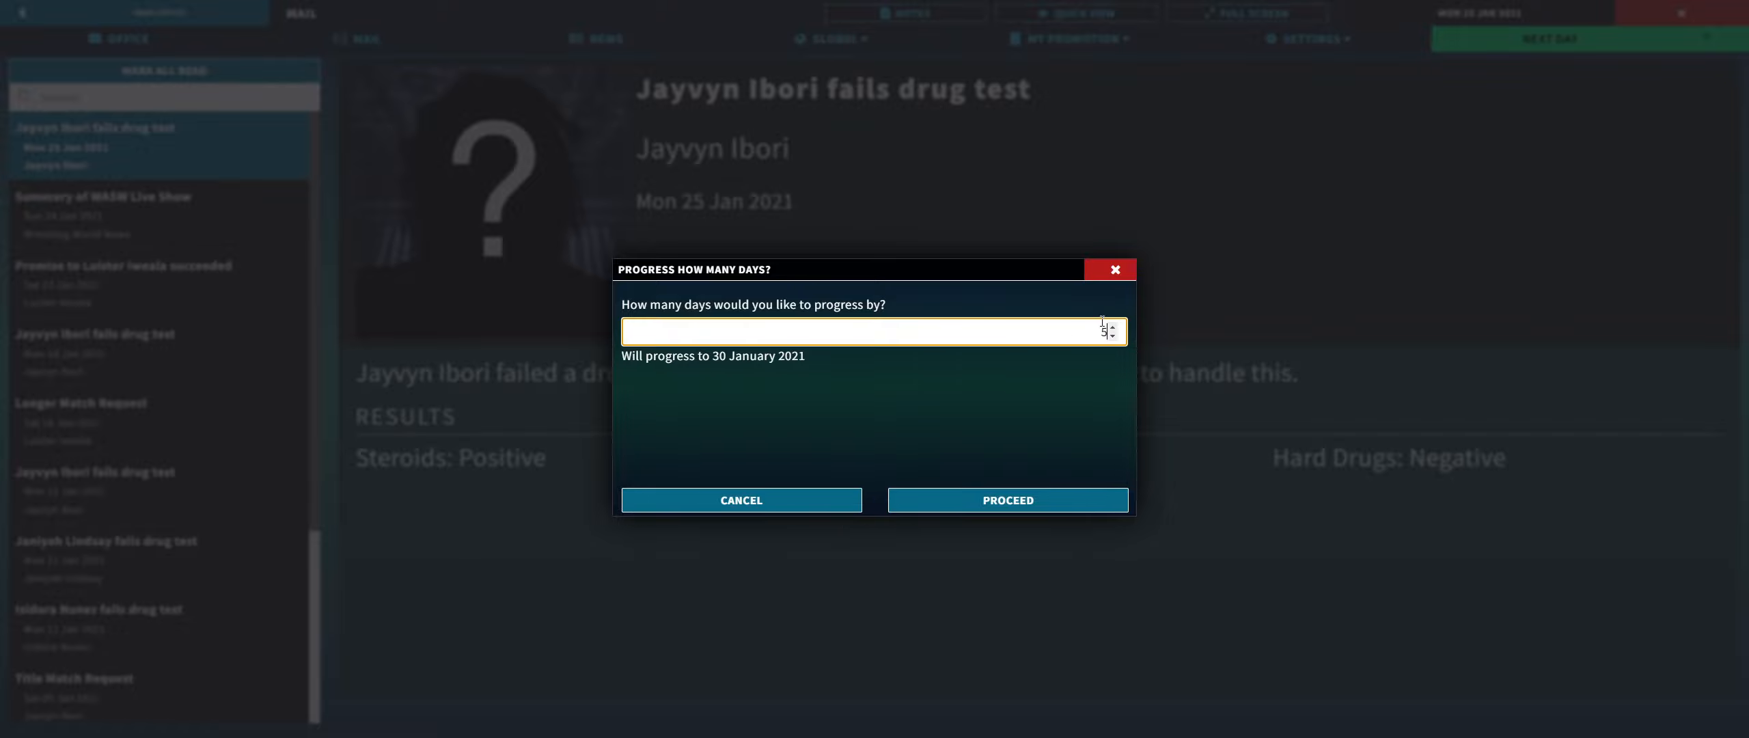
pyautogui.click(1113, 326)
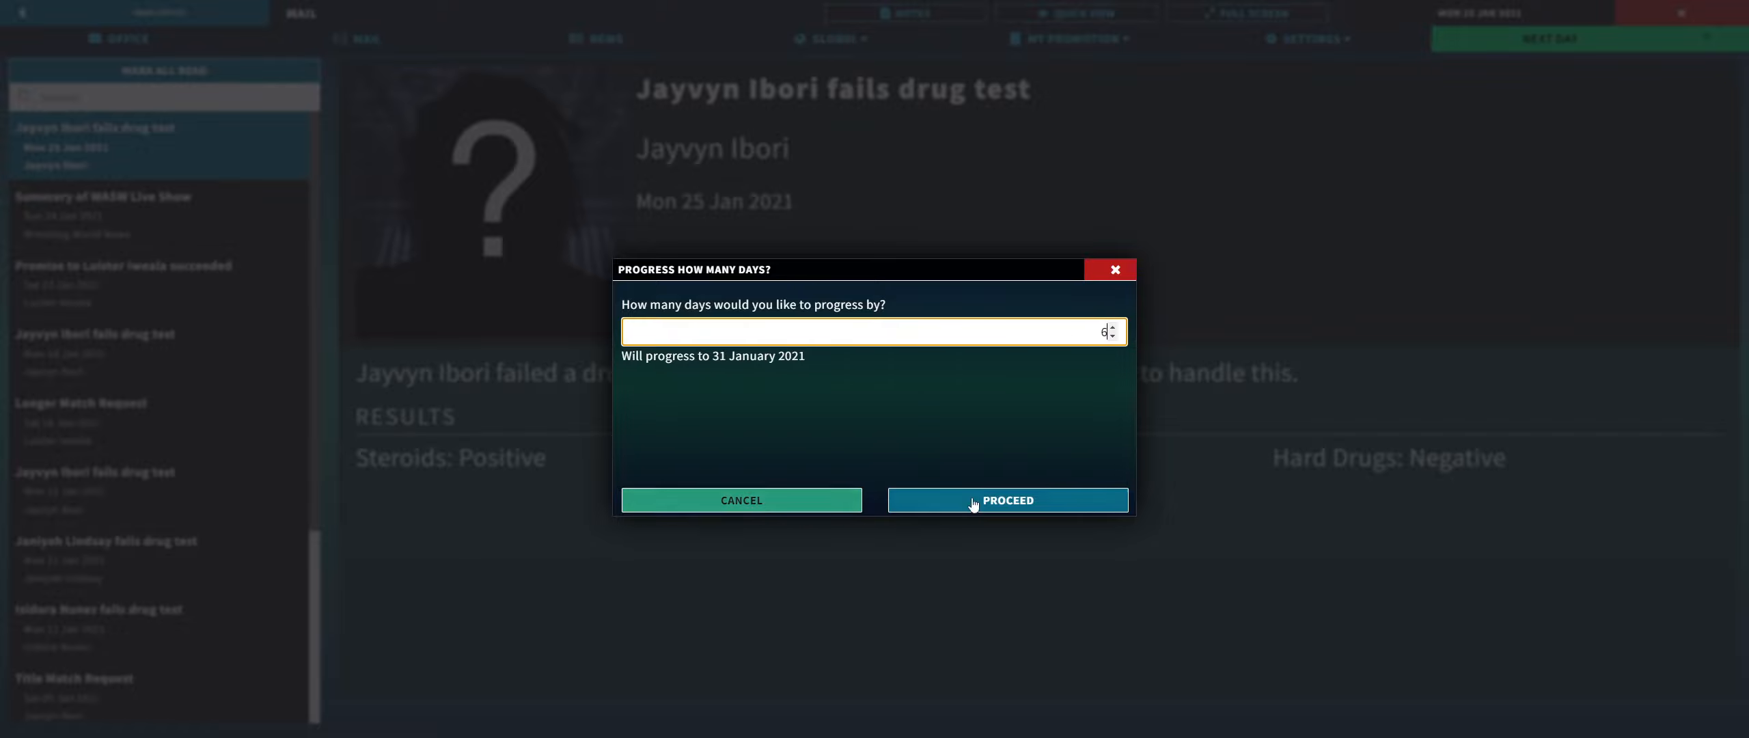
pyautogui.click(1005, 499)
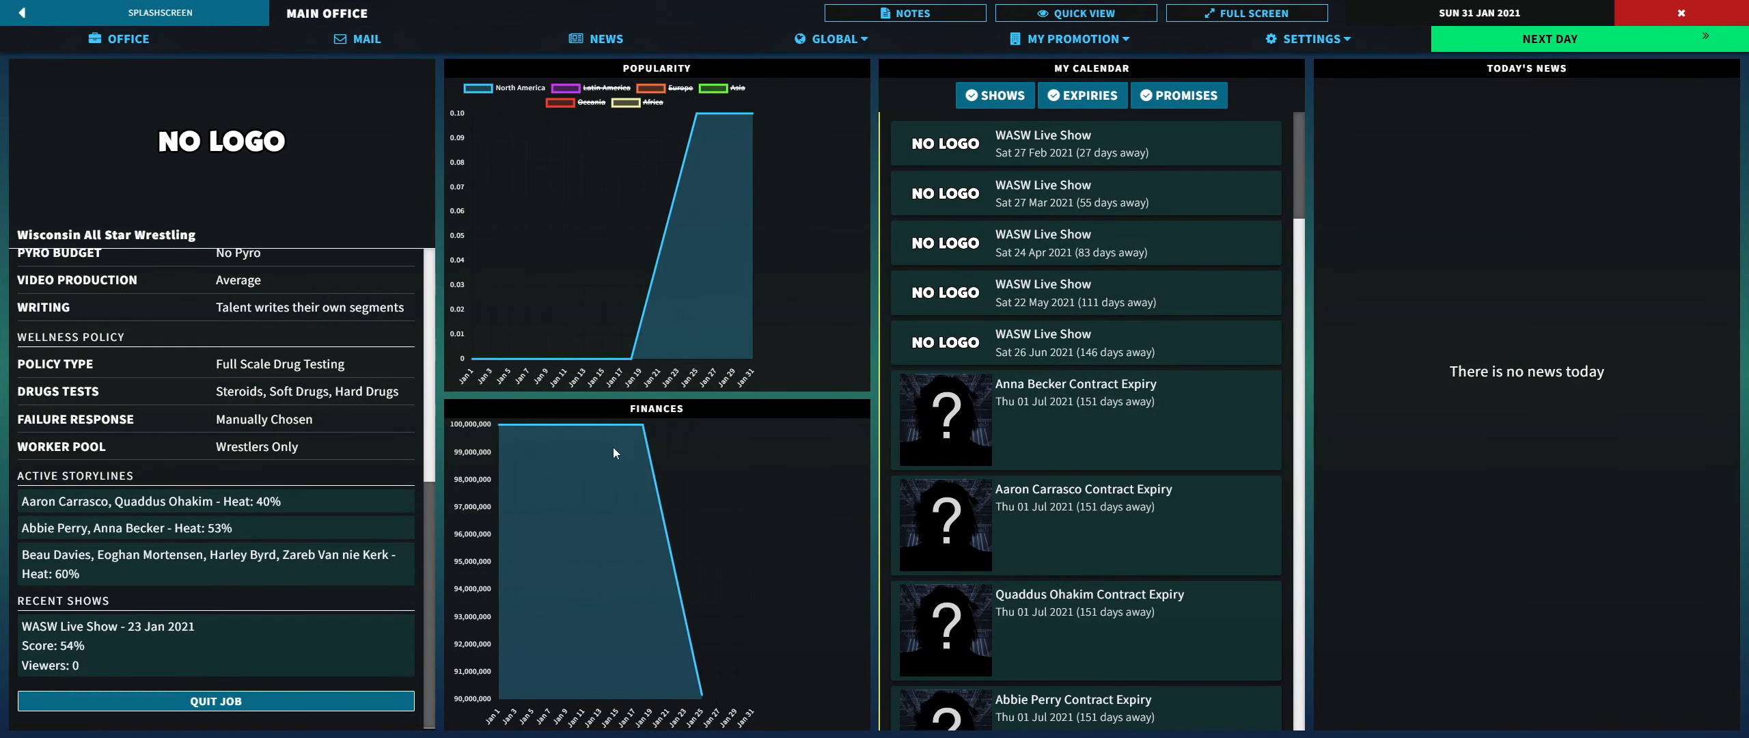
pyautogui.moveTo(720, 128)
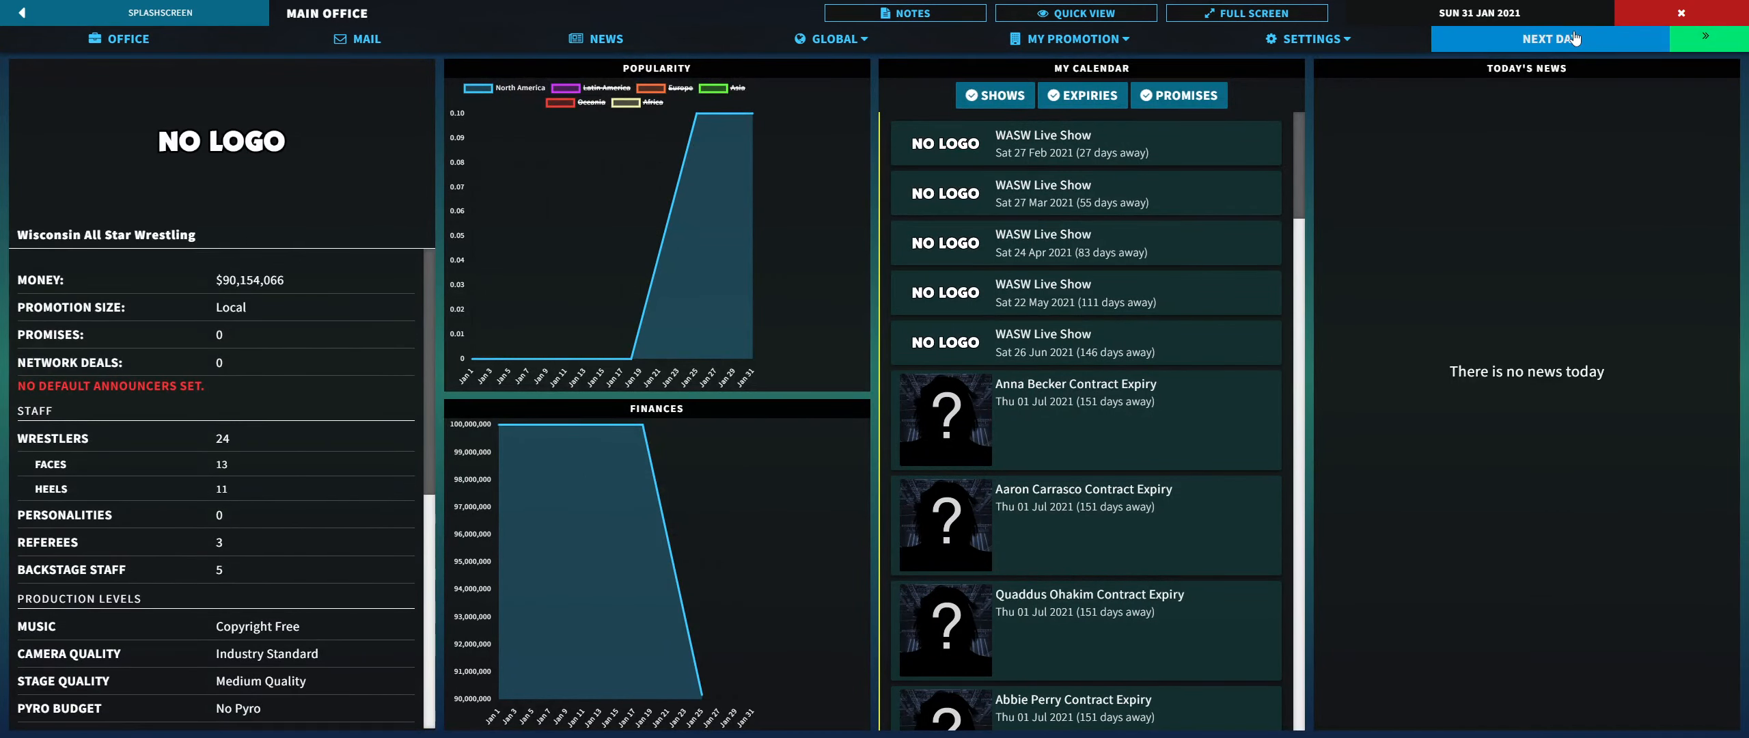
# Step: Advance to Mon 01 Feb 2021 and give Jayvyn Ibori a Small Fine for his failed test
pyautogui.click(1548, 37)
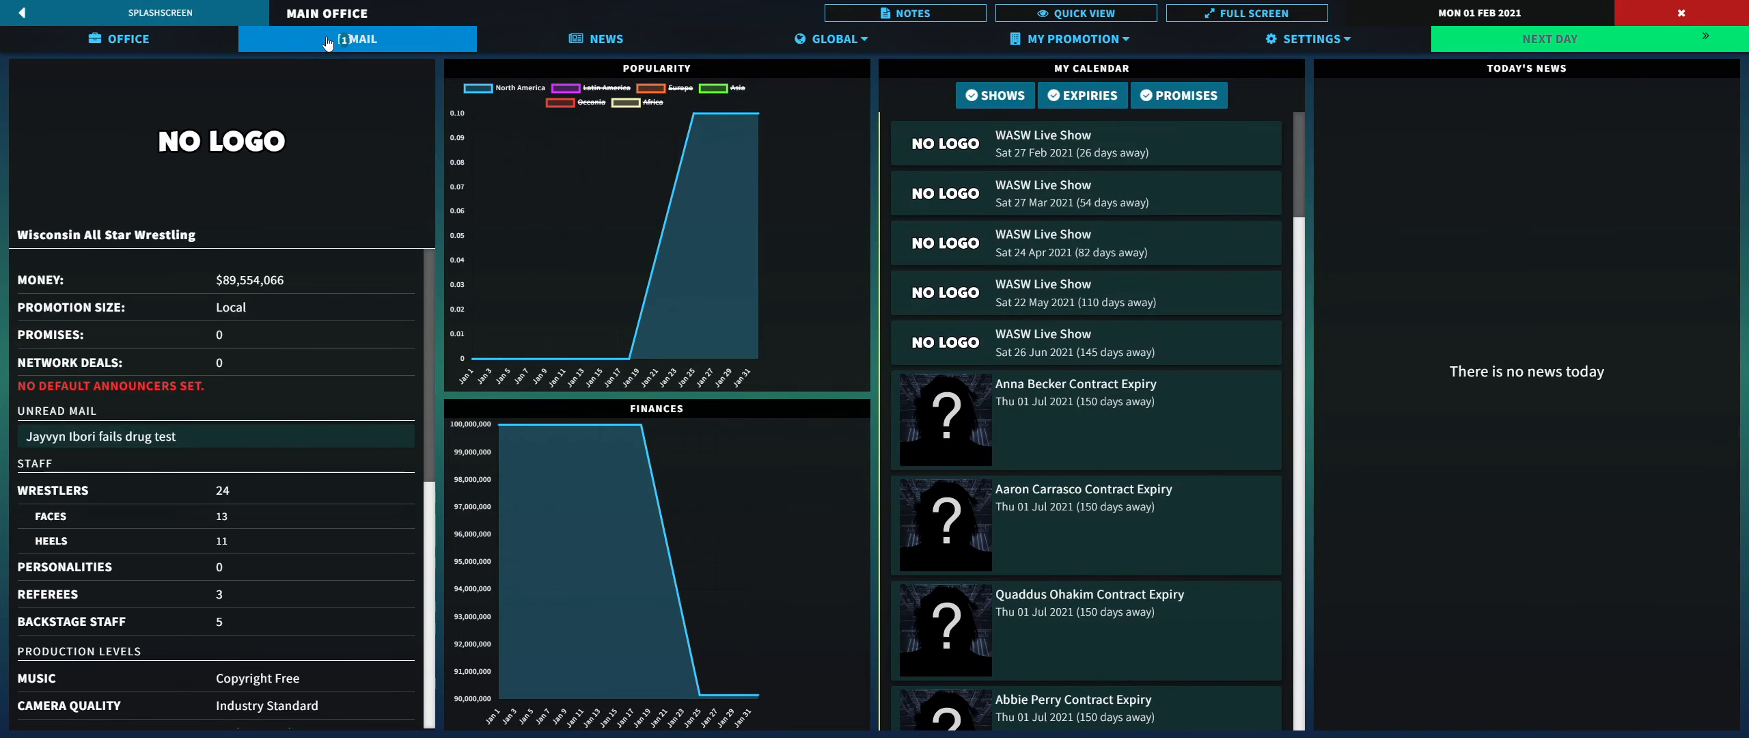
pyautogui.click(356, 38)
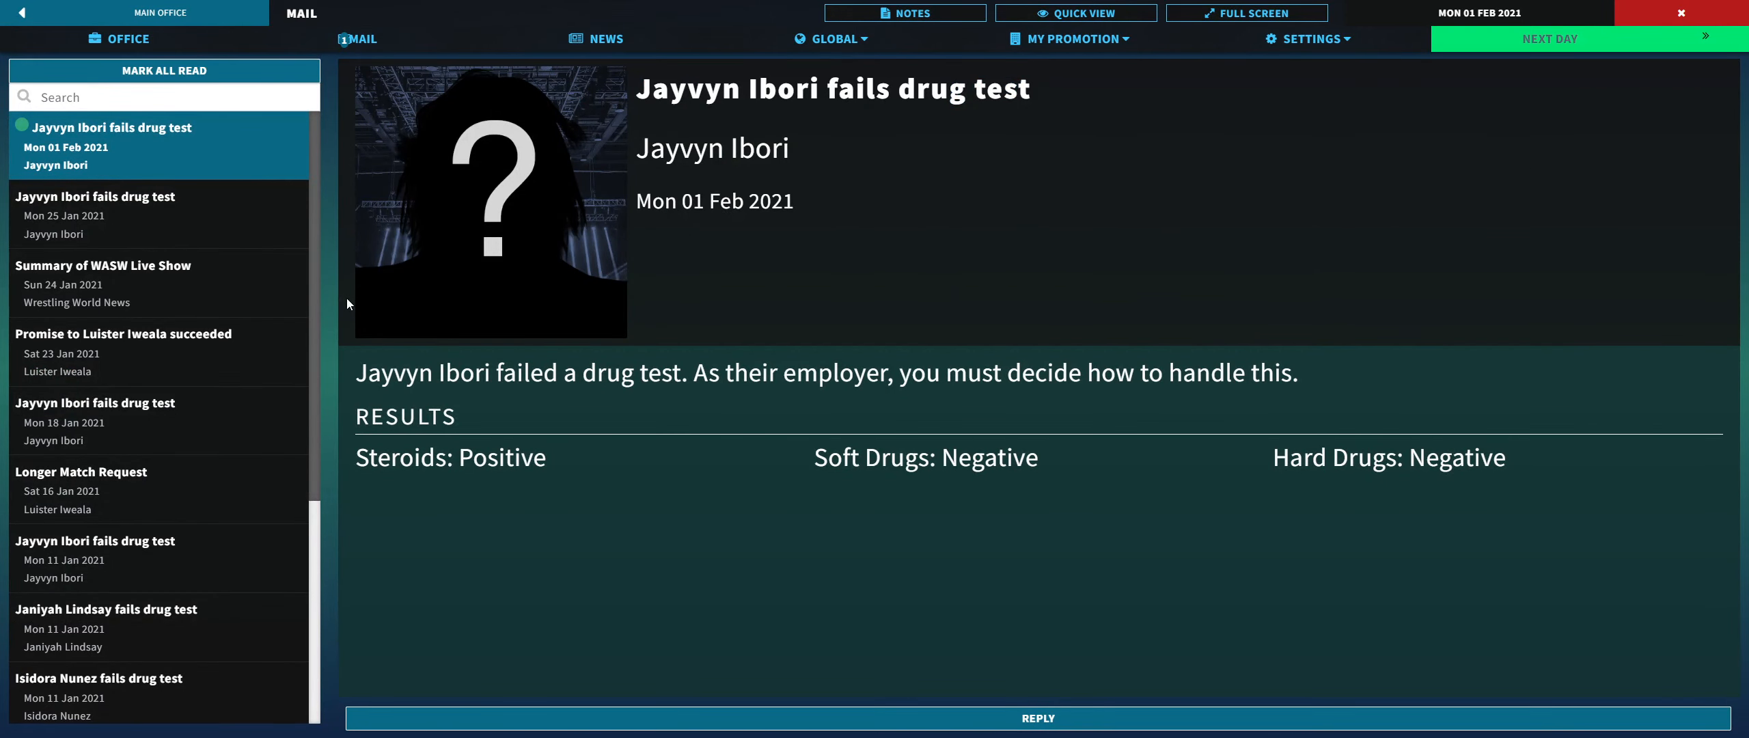
pyautogui.click(1037, 718)
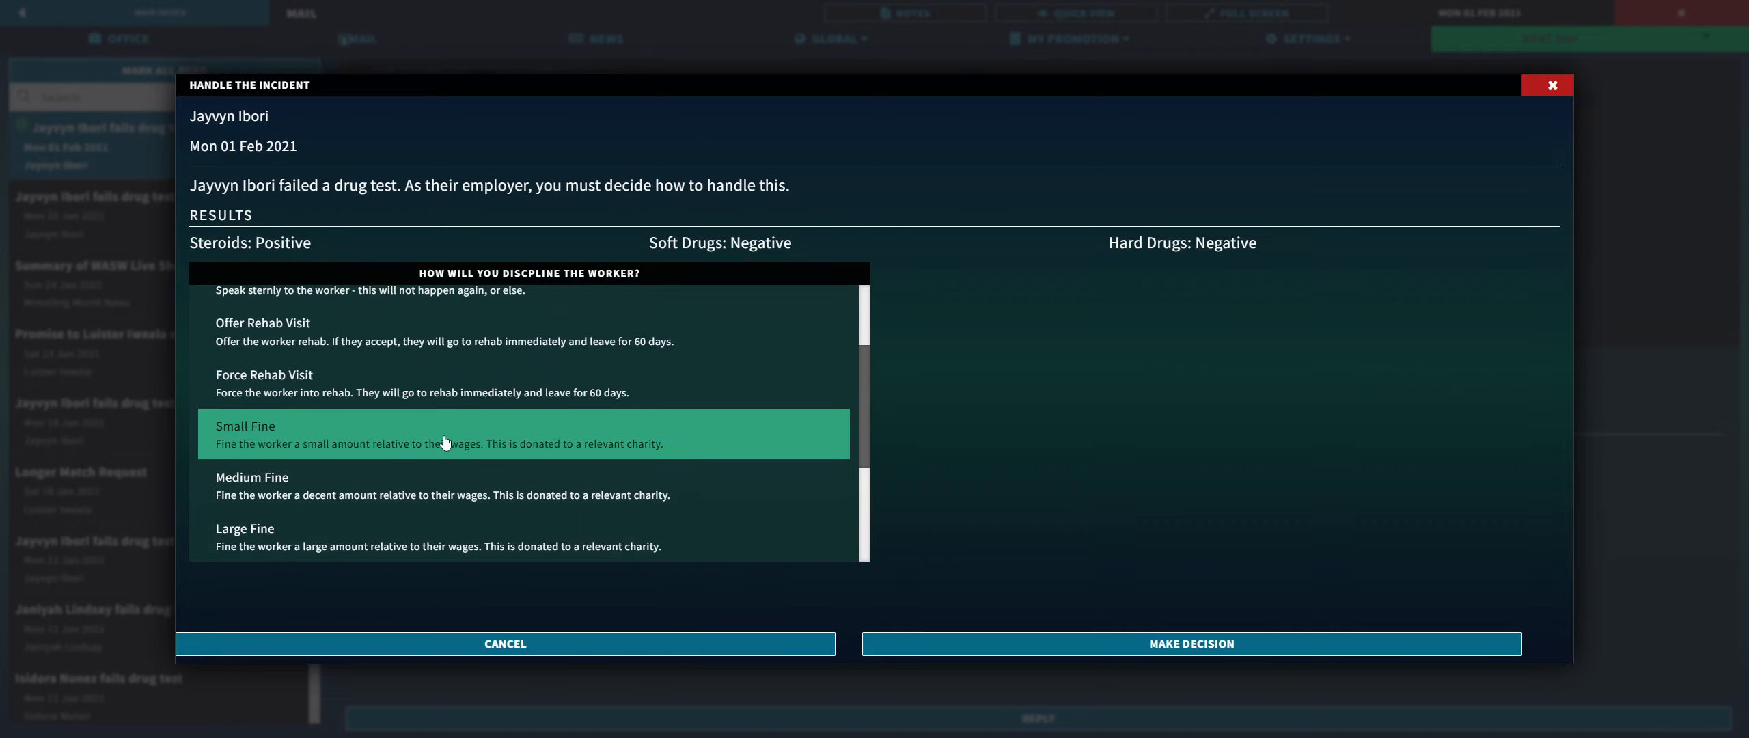
pyautogui.scroll(-3)
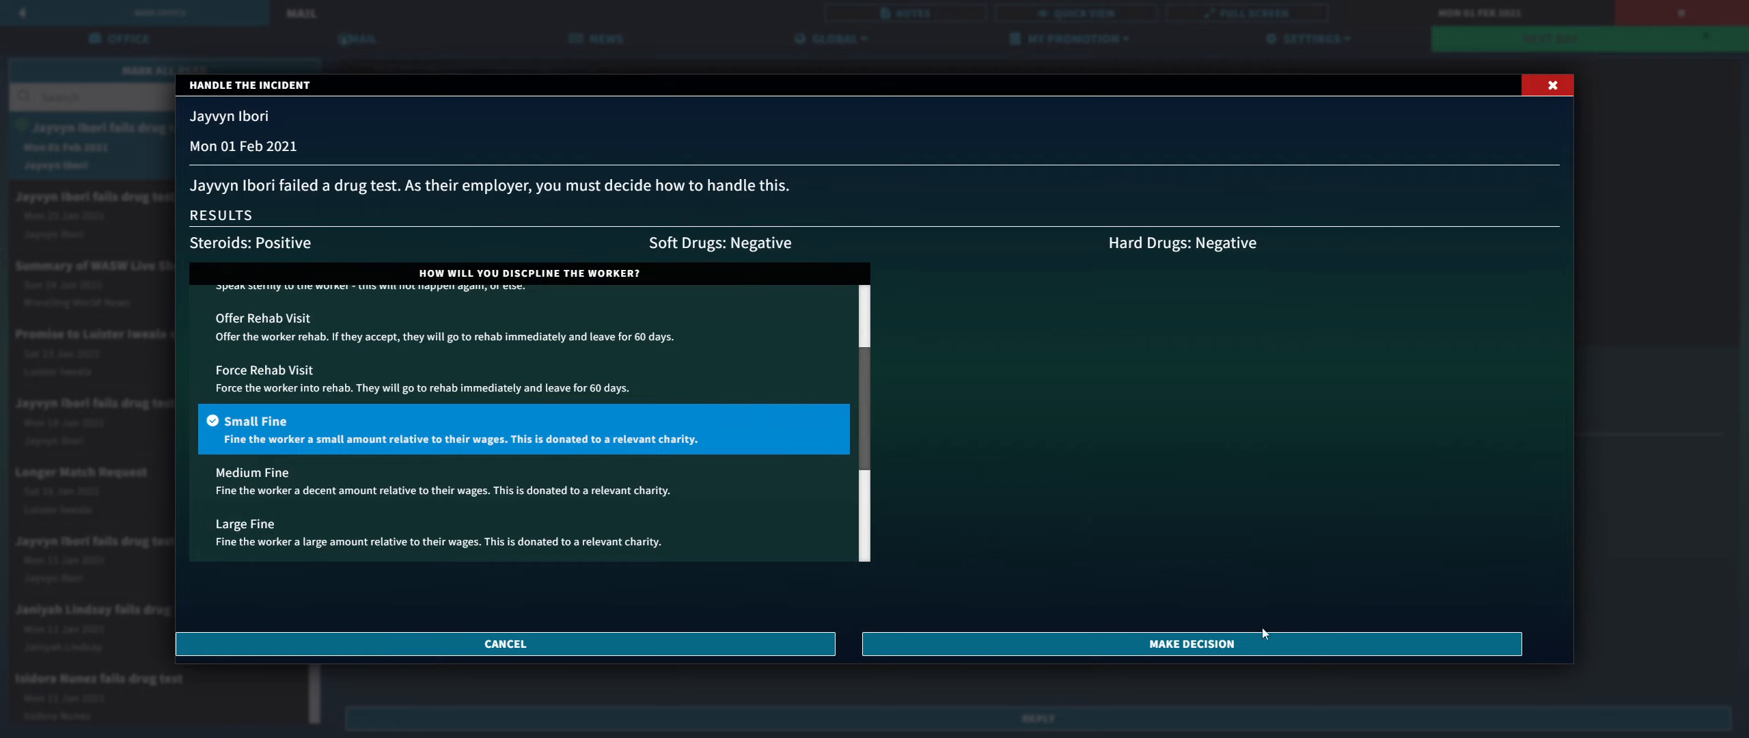
pyautogui.click(1189, 643)
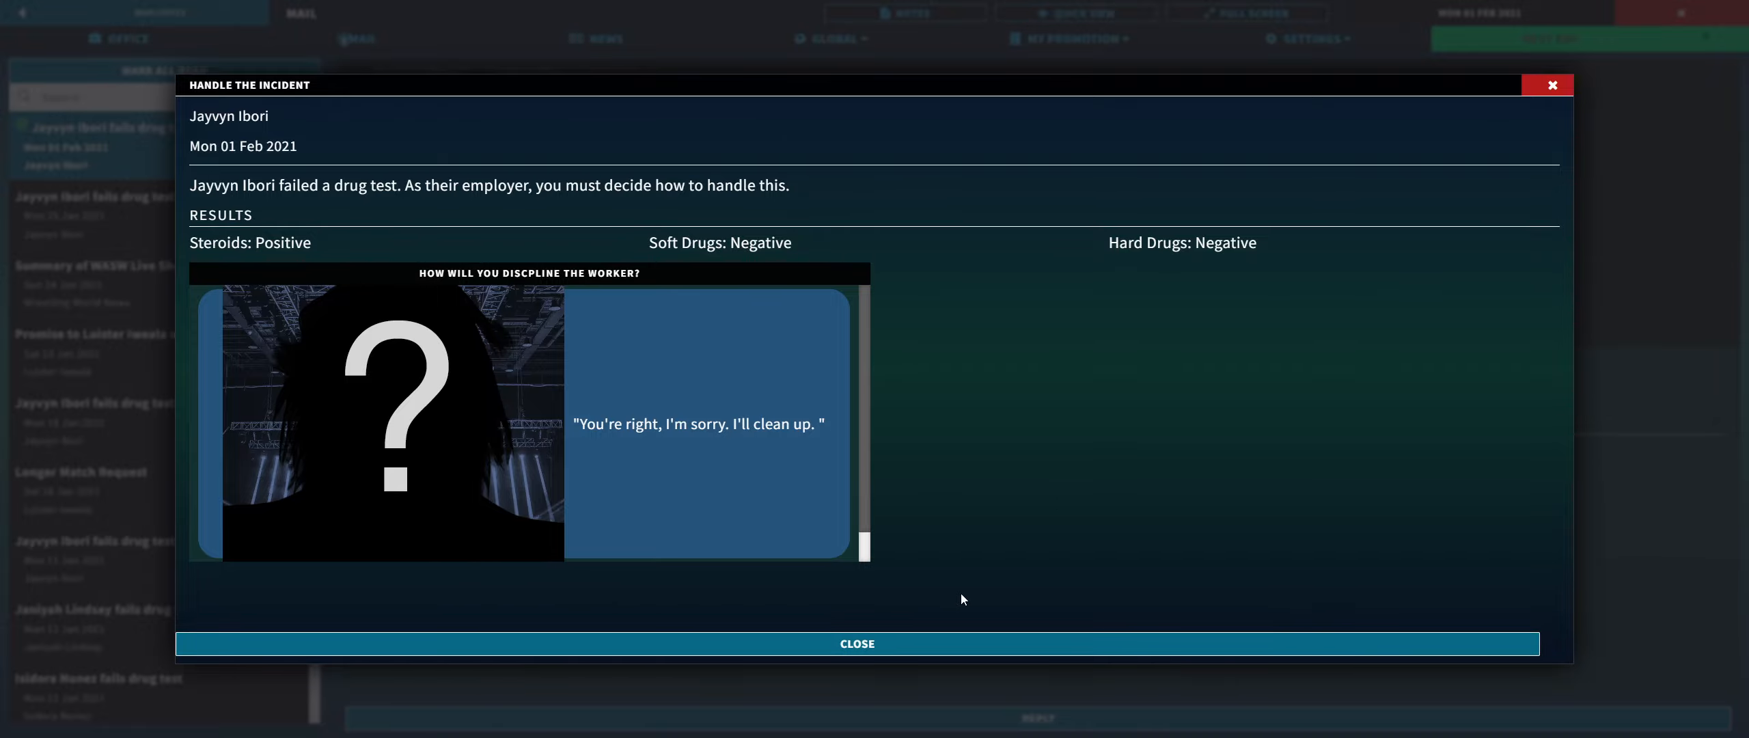
pyautogui.moveTo(919, 381)
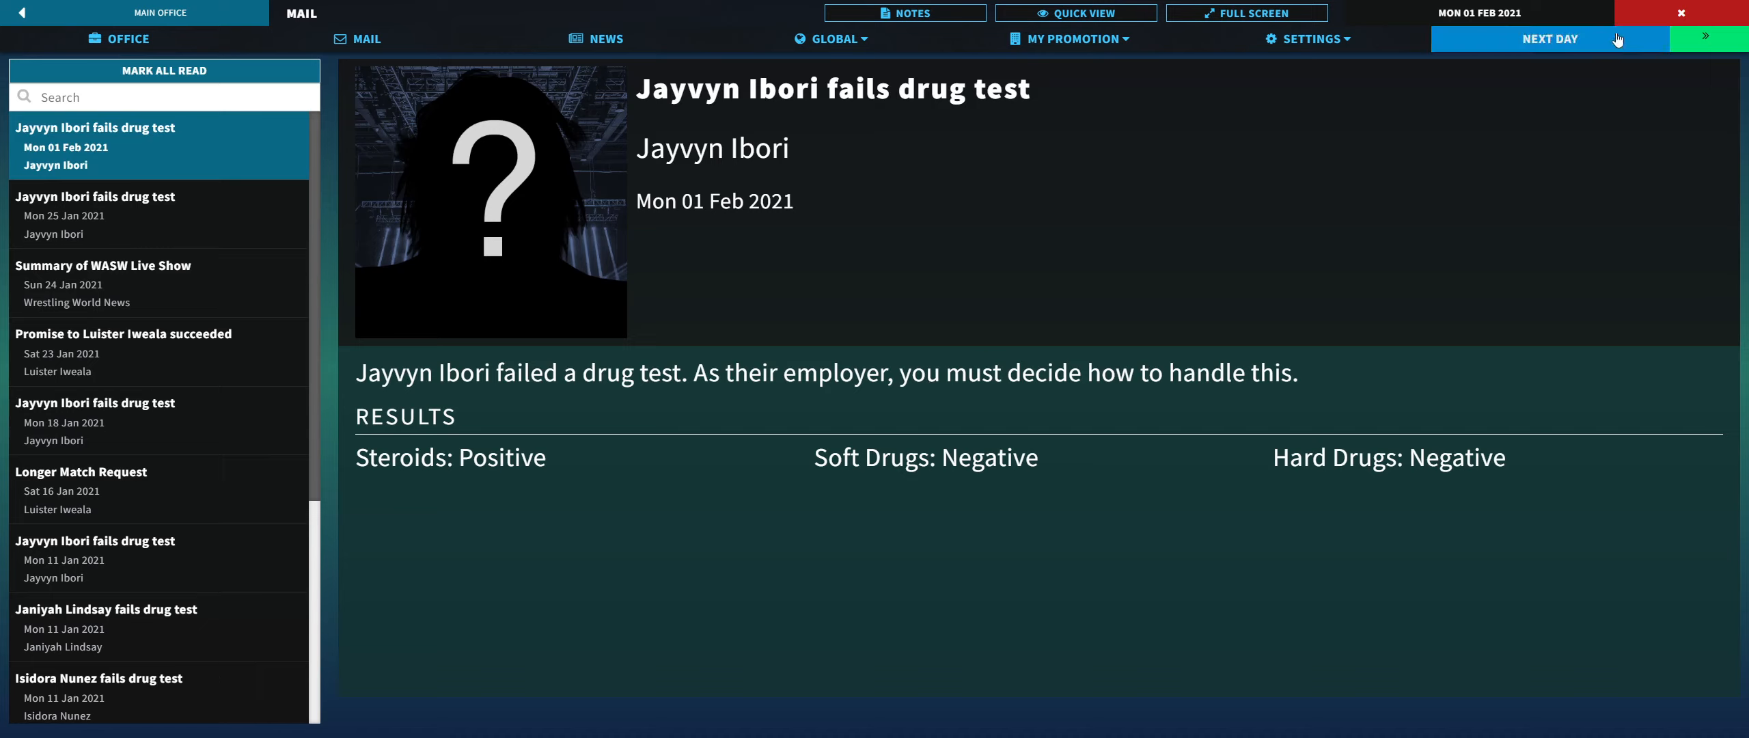
# Step: Advance to Tue 02 Feb 2021 and open Isidora Nunez's title win request response options
pyautogui.click(1547, 38)
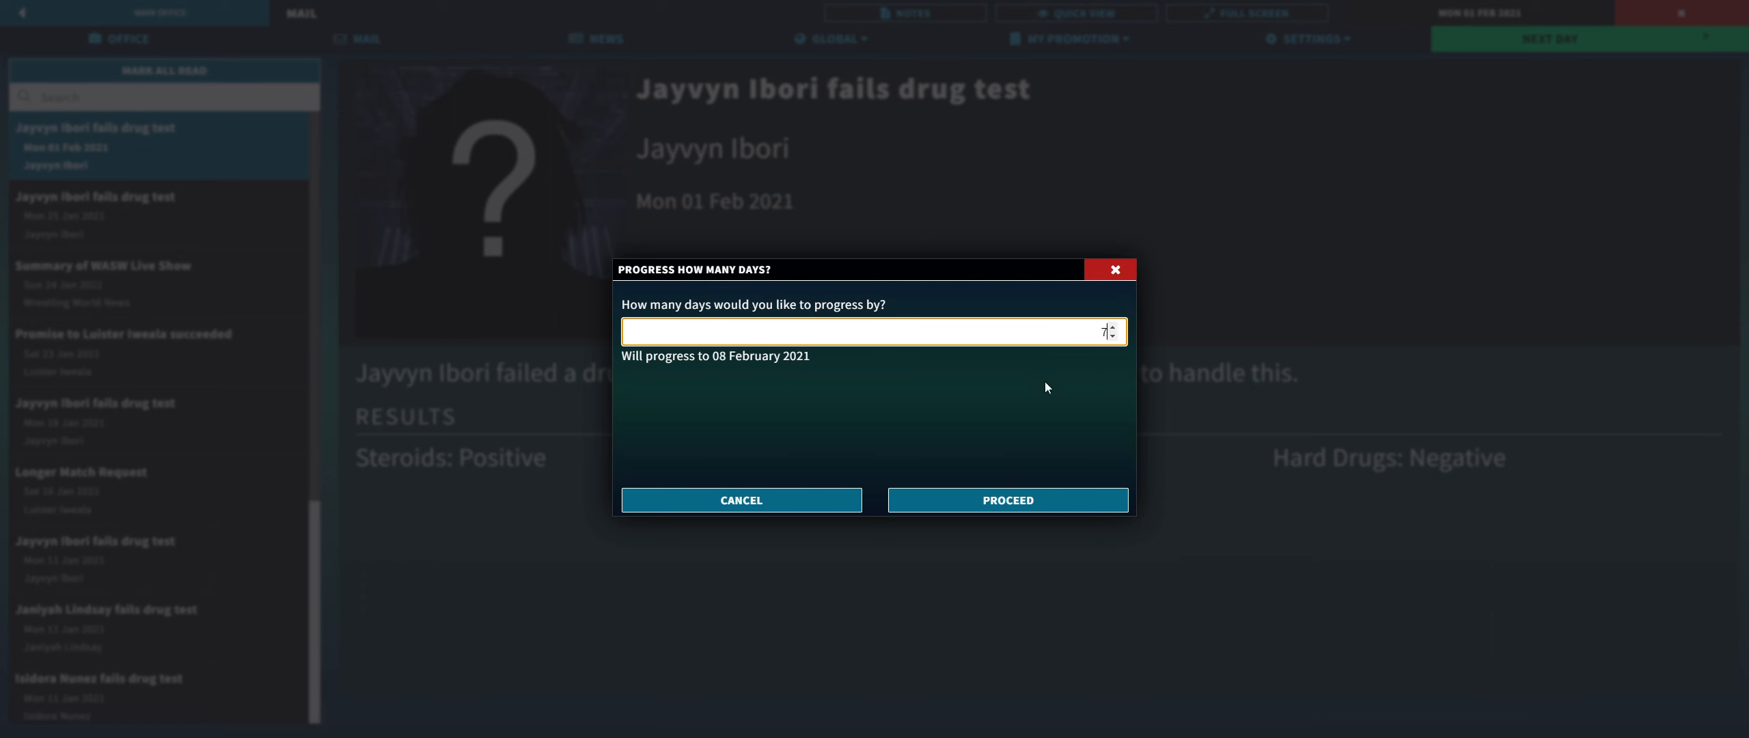
pyautogui.click(1005, 499)
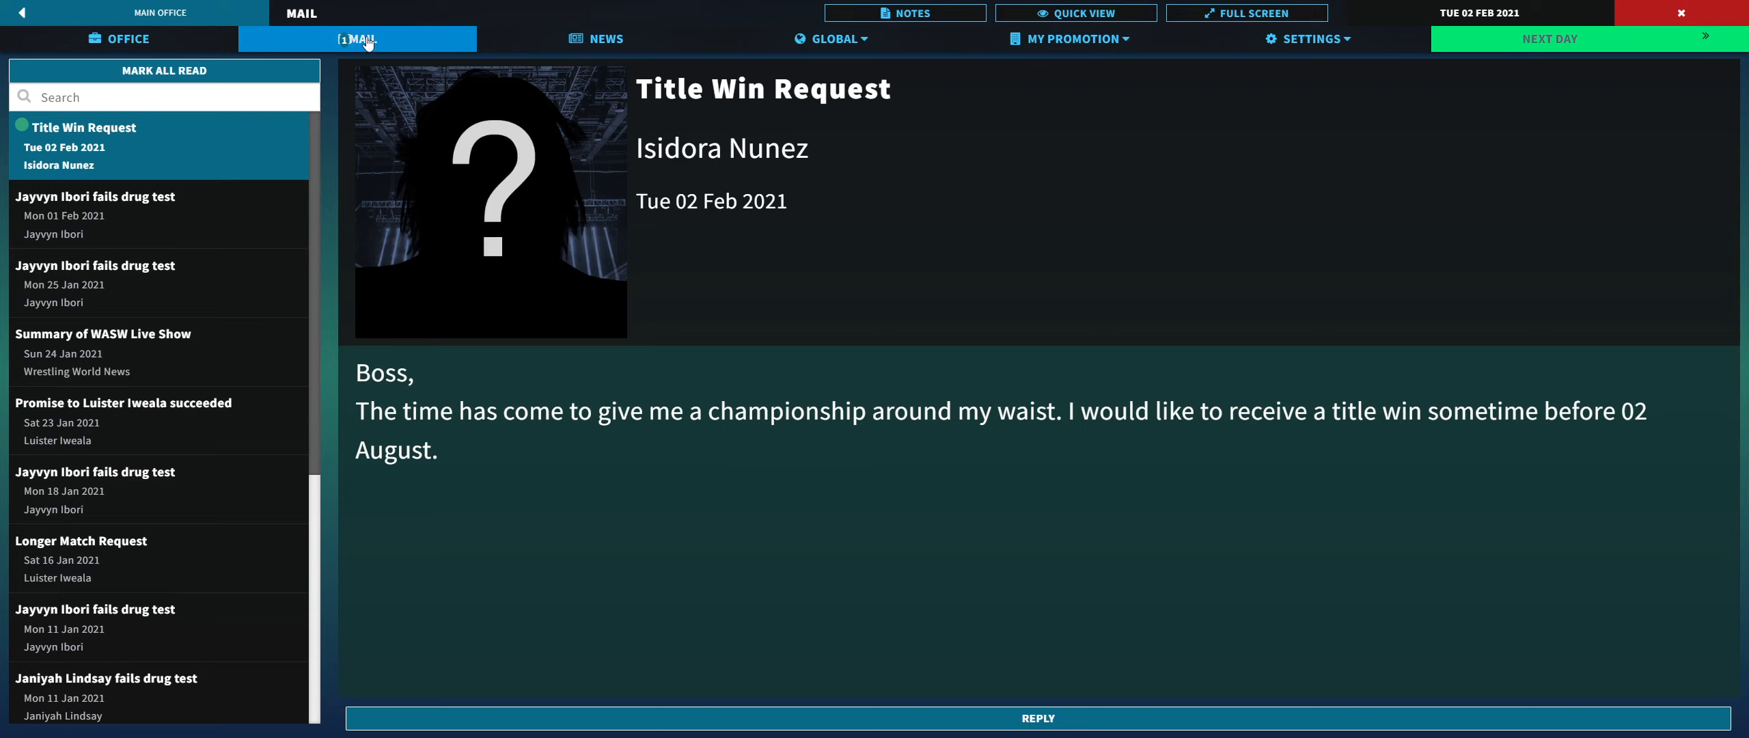
pyautogui.moveTo(686, 189)
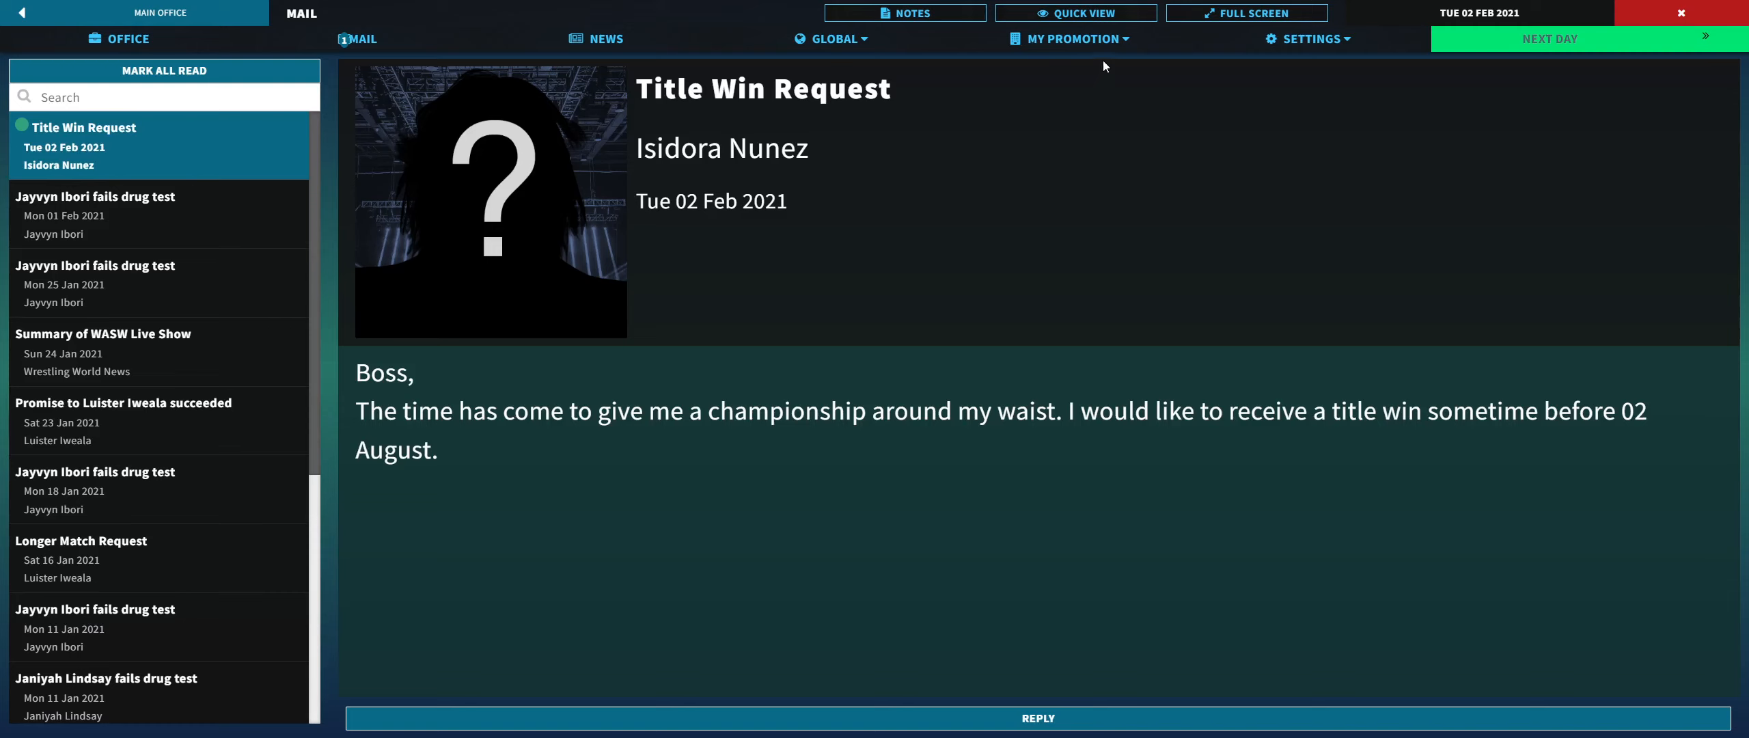
pyautogui.click(1036, 716)
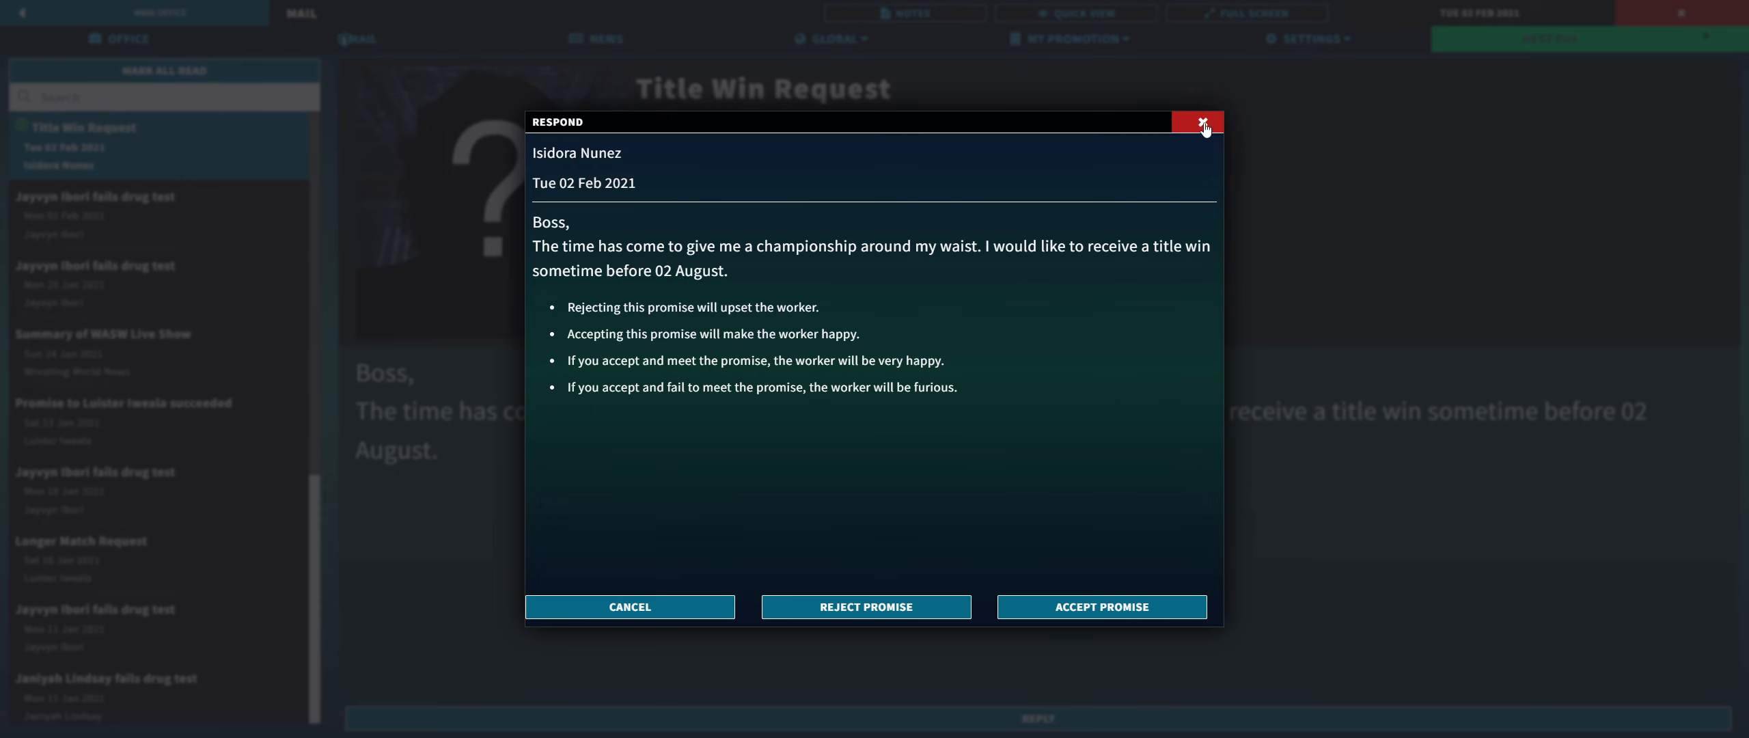
# Step: Close the title request undecided, then open Event History and read the WASW Live Show results
pyautogui.click(1067, 38)
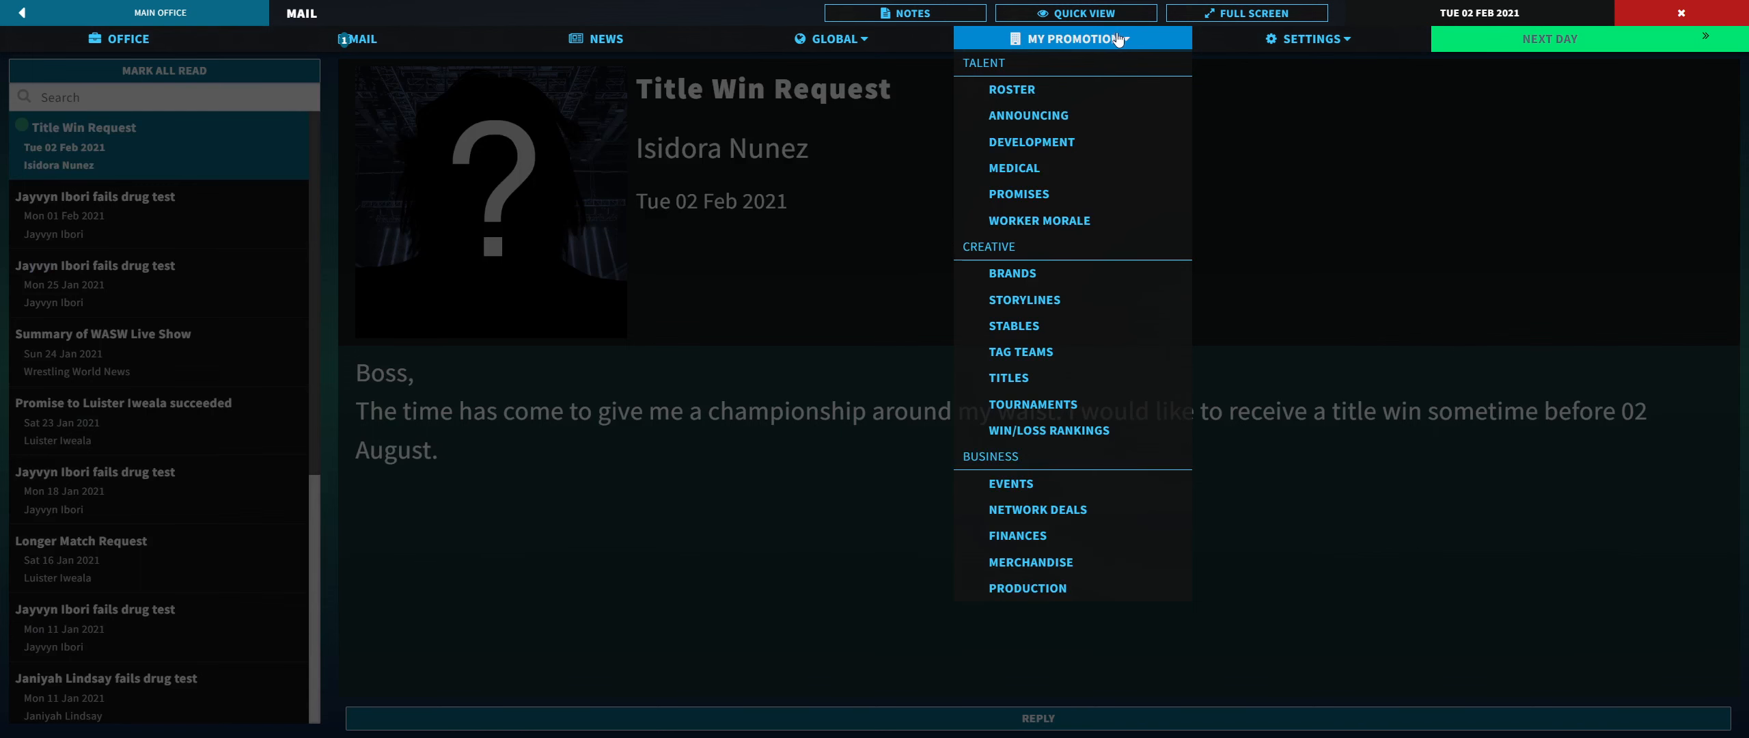
pyautogui.moveTo(1032, 404)
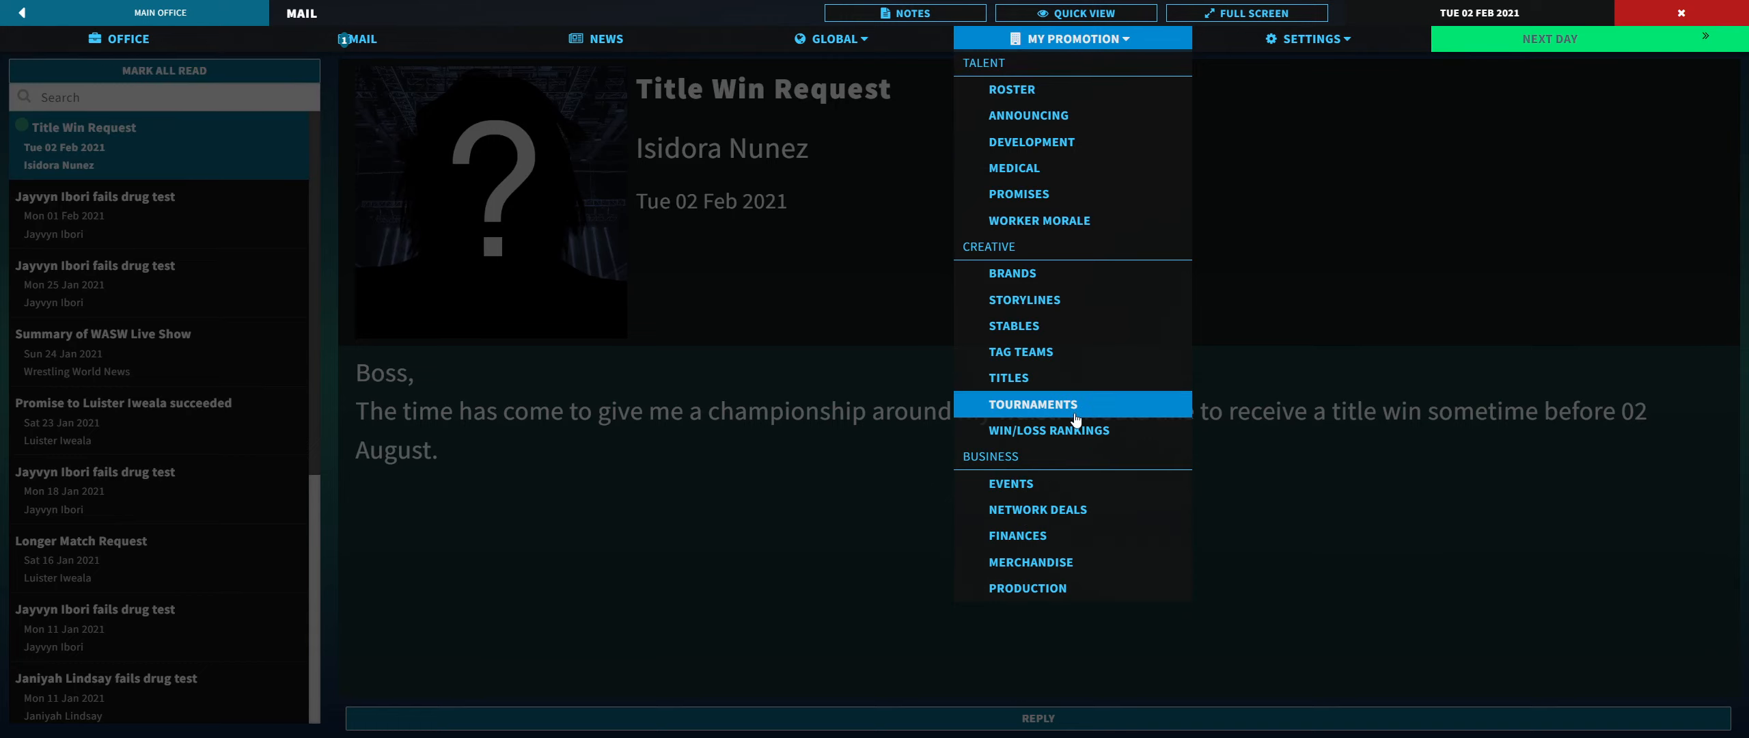
pyautogui.click(831, 38)
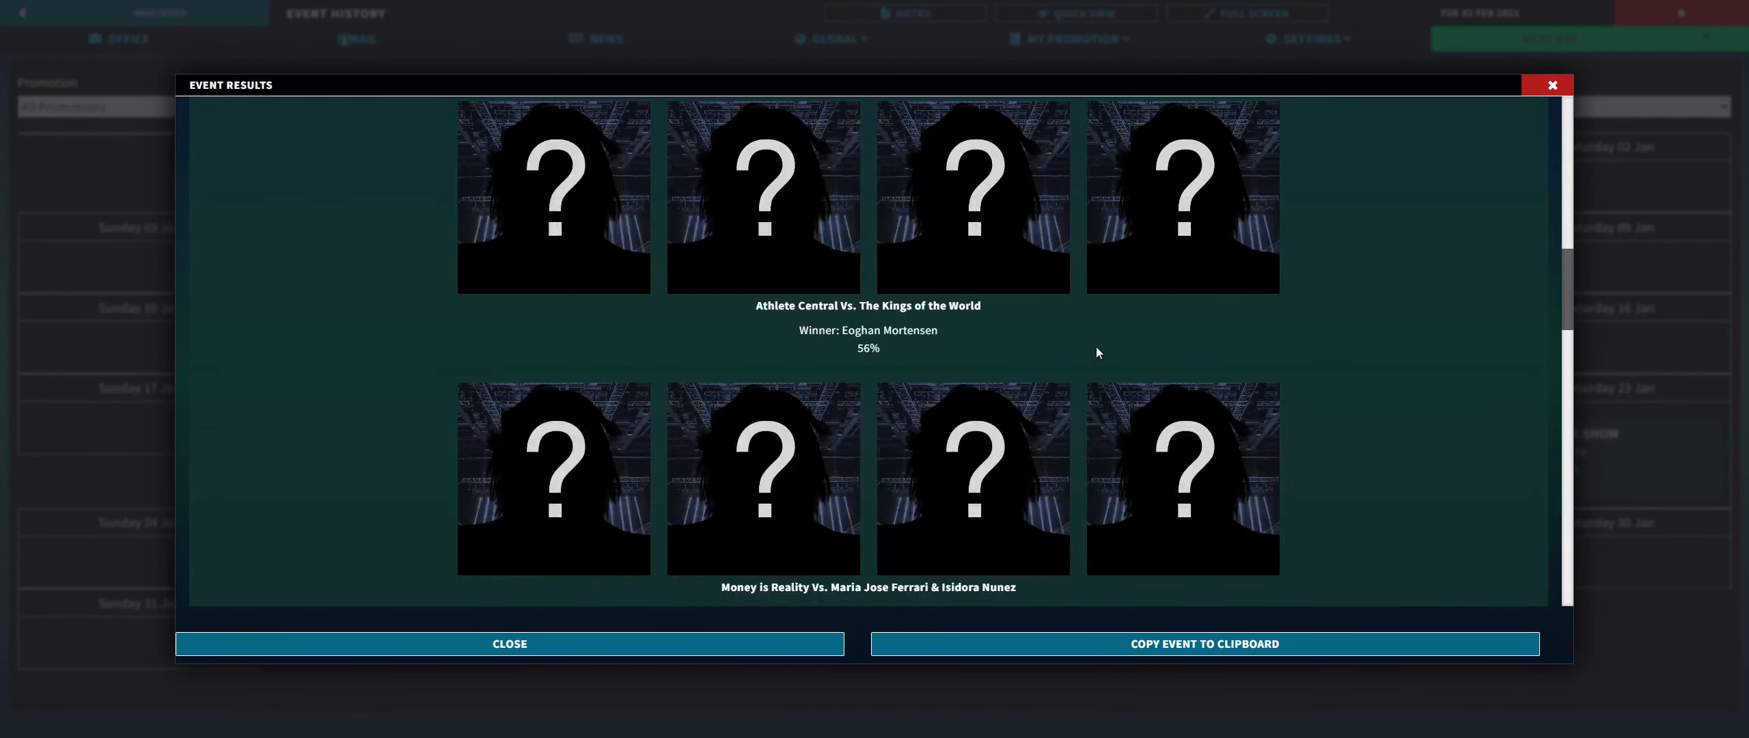
pyautogui.scroll(-3)
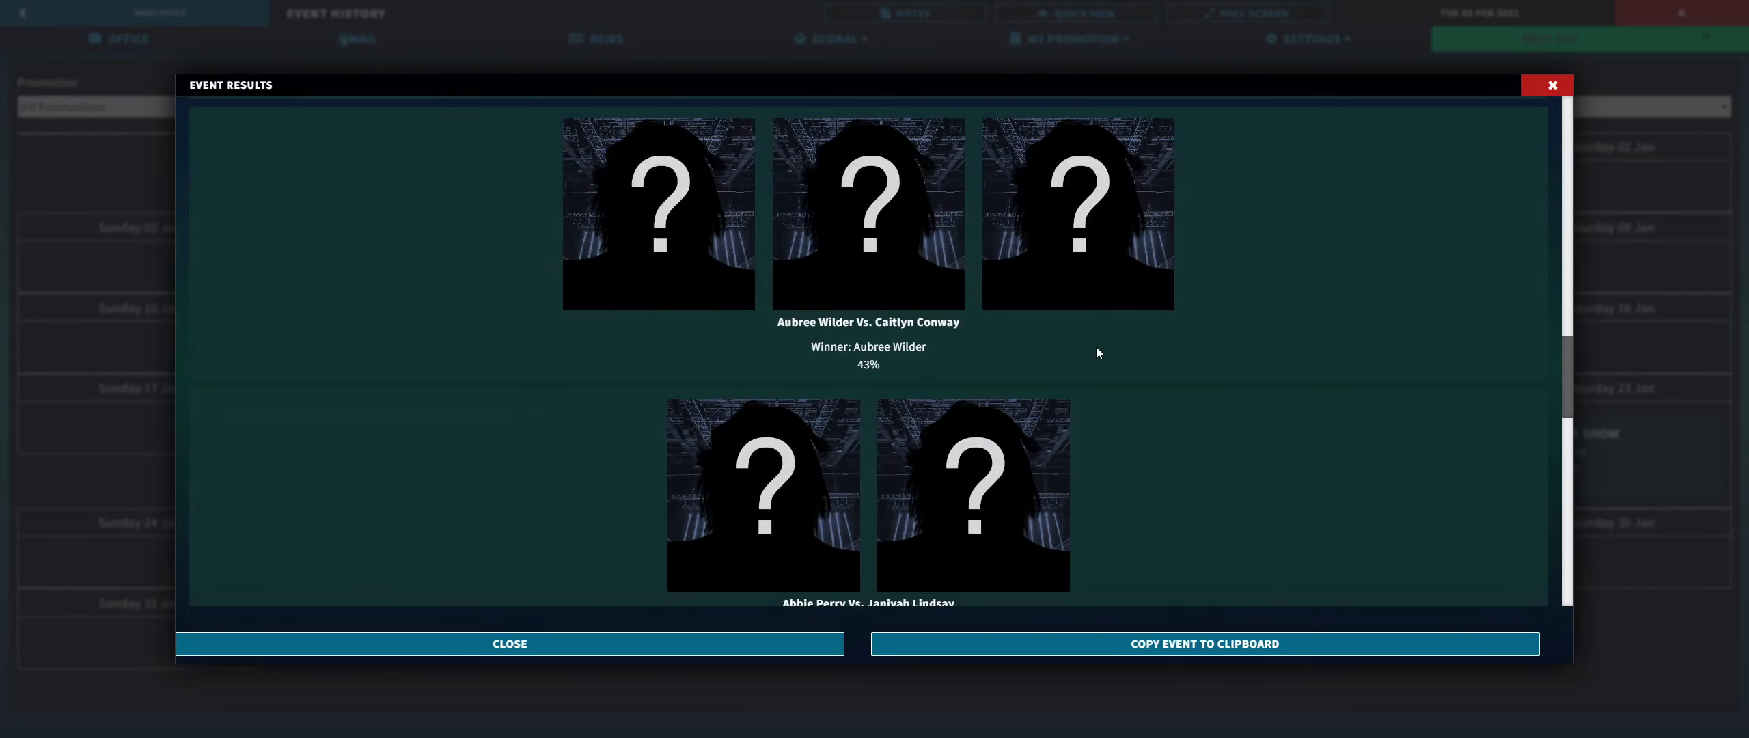
pyautogui.scroll(-3)
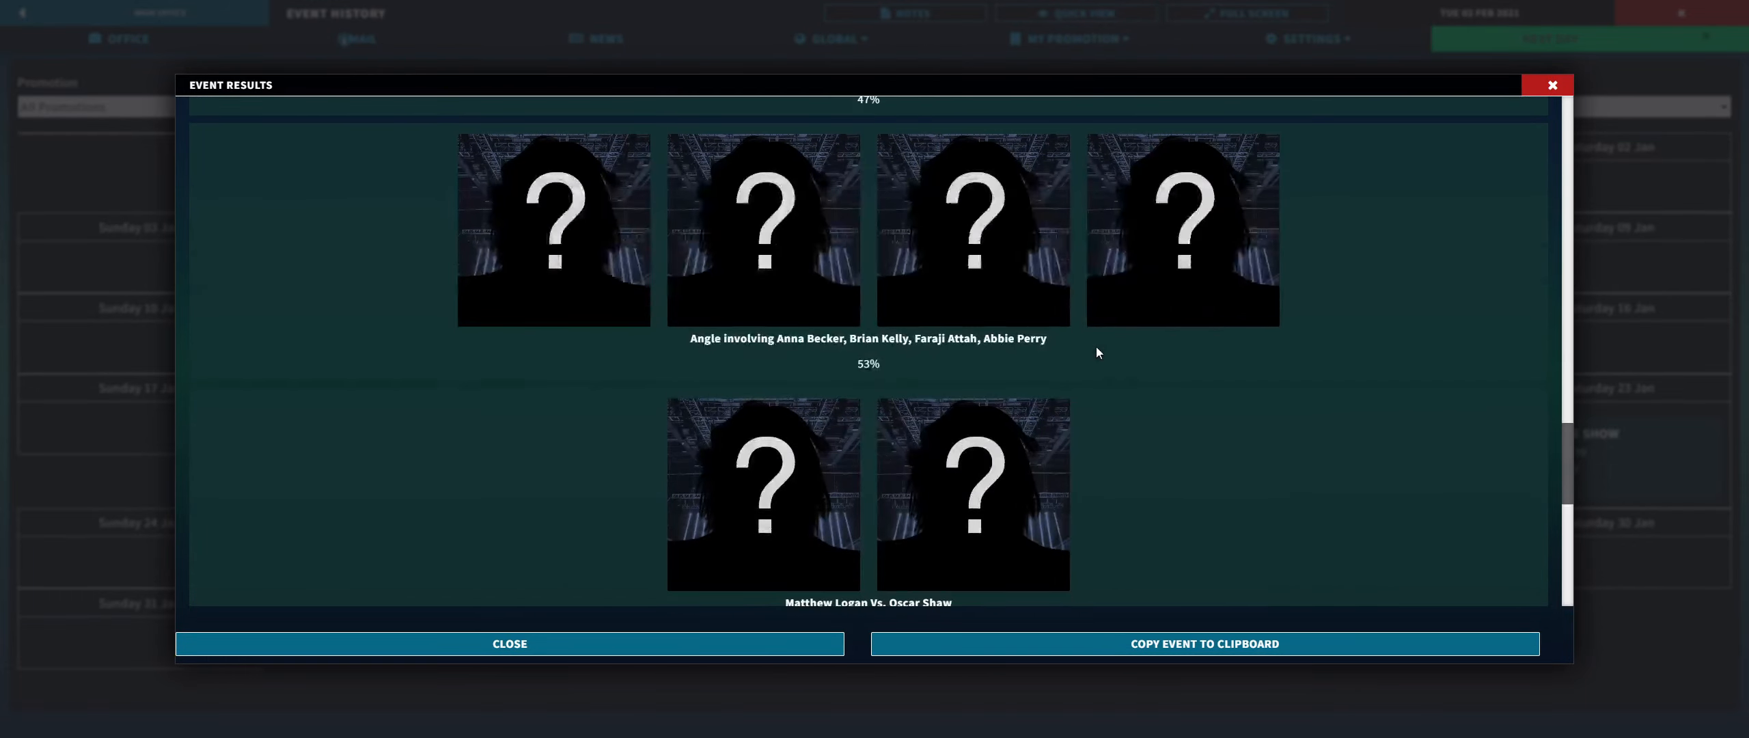
pyautogui.scroll(-3)
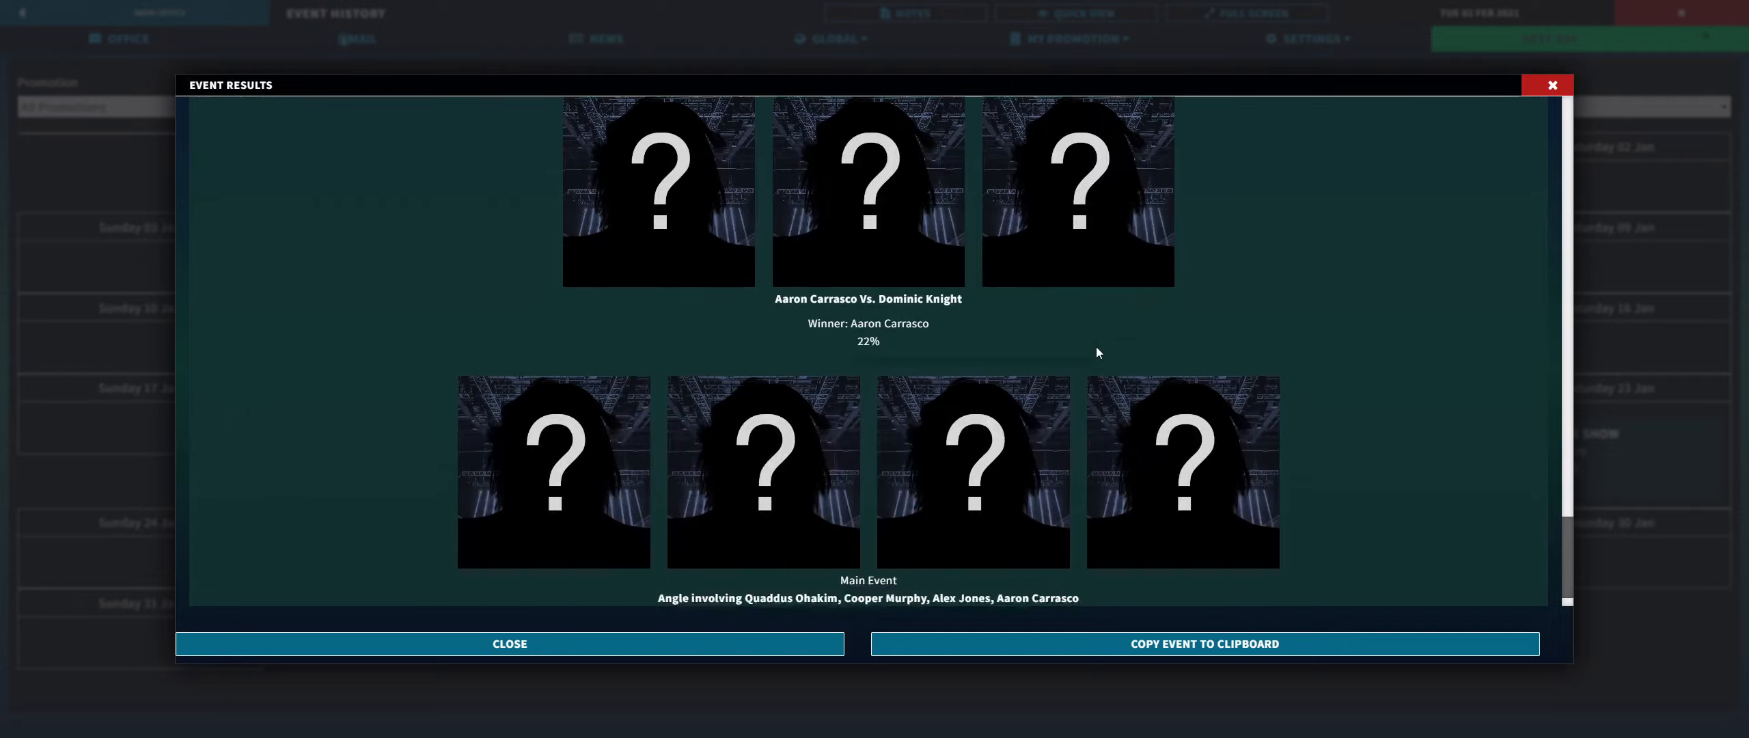
pyautogui.scroll(-3)
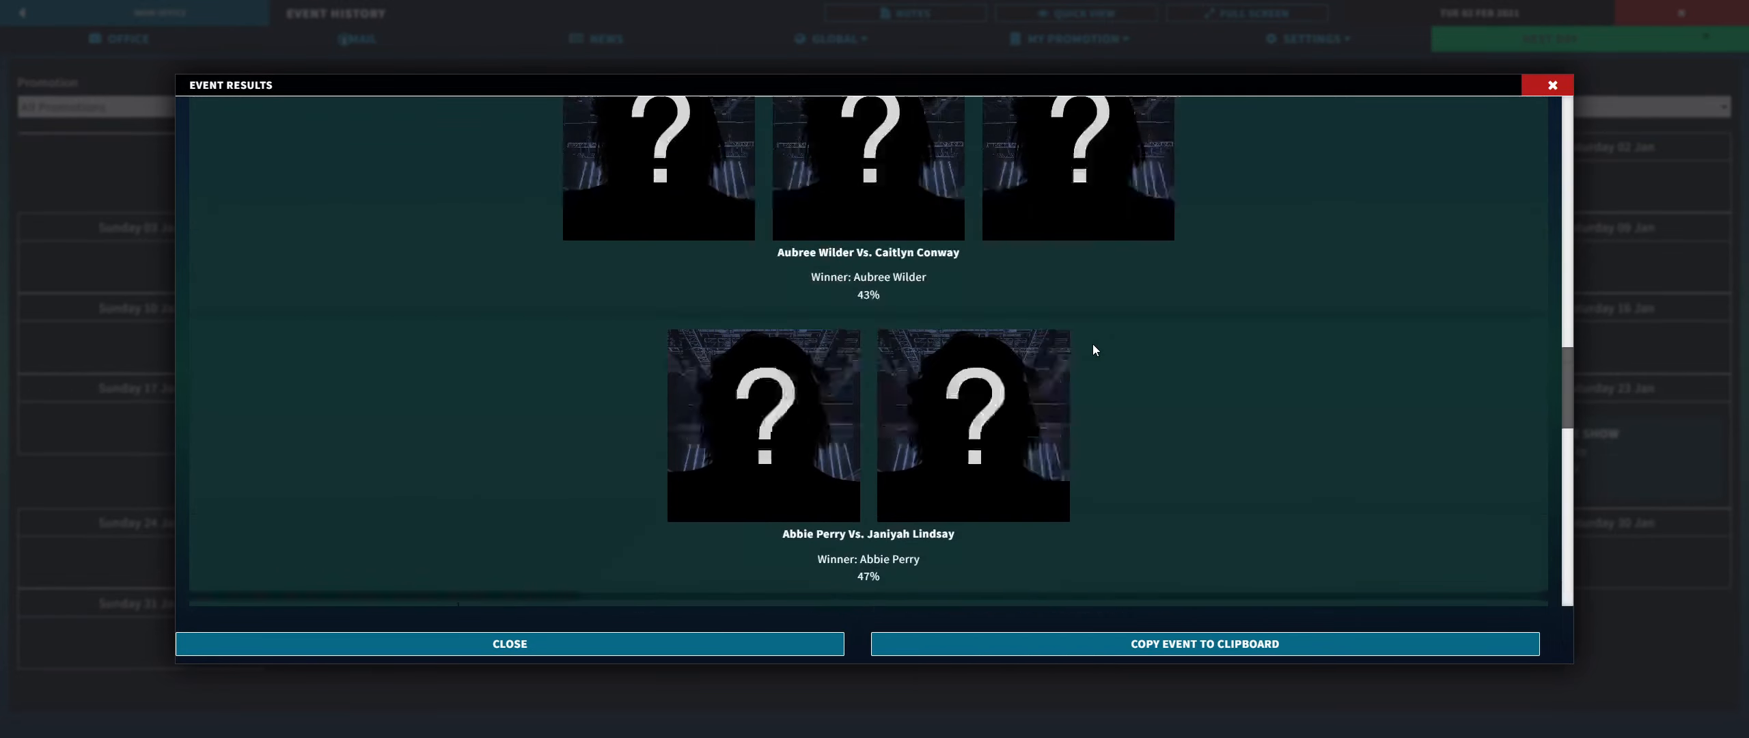
pyautogui.scroll(-3)
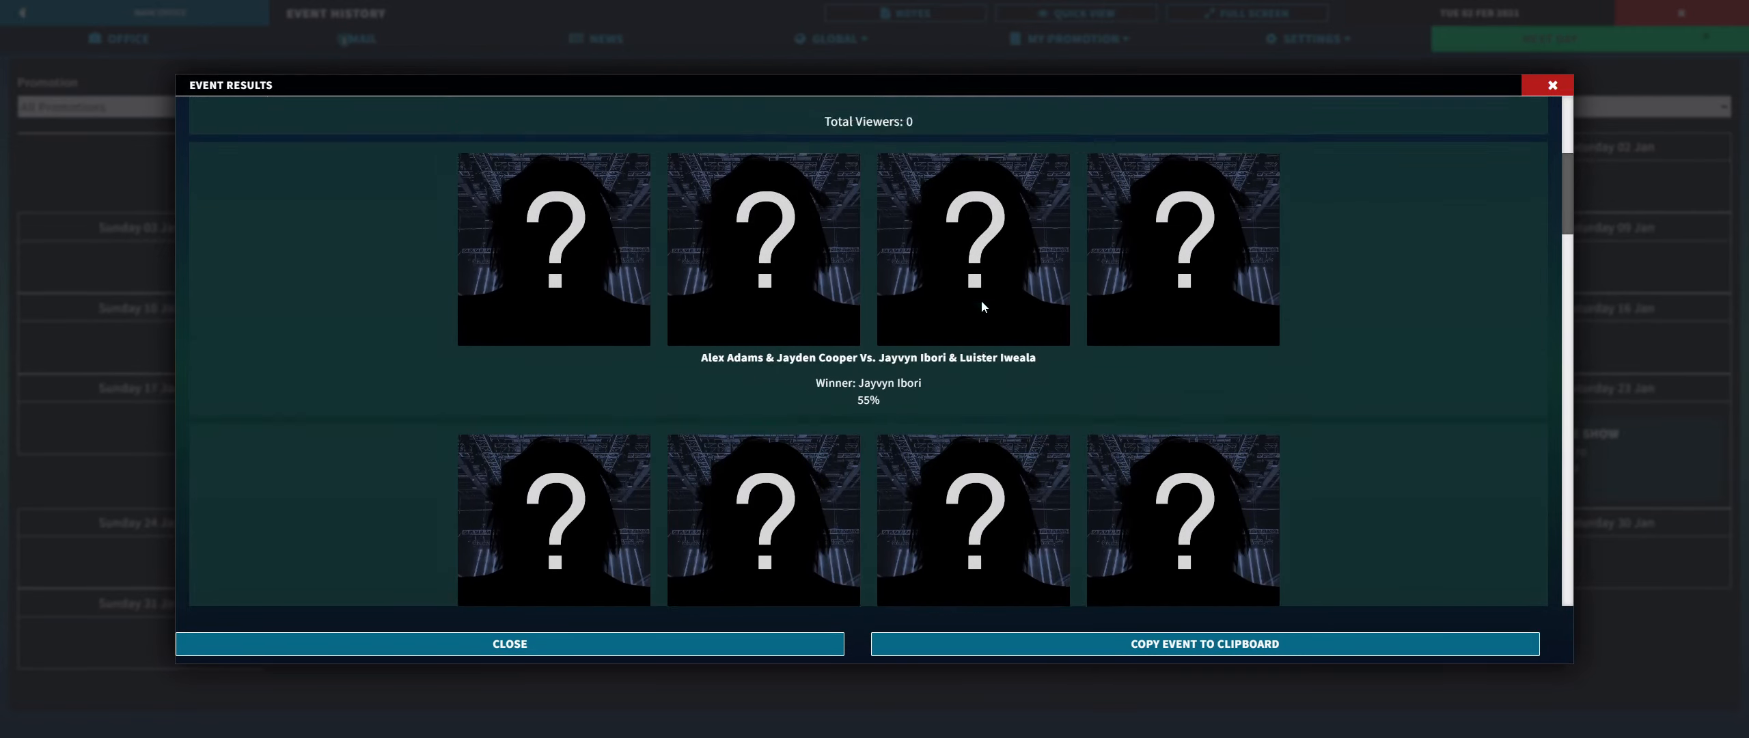
pyautogui.scroll(-3)
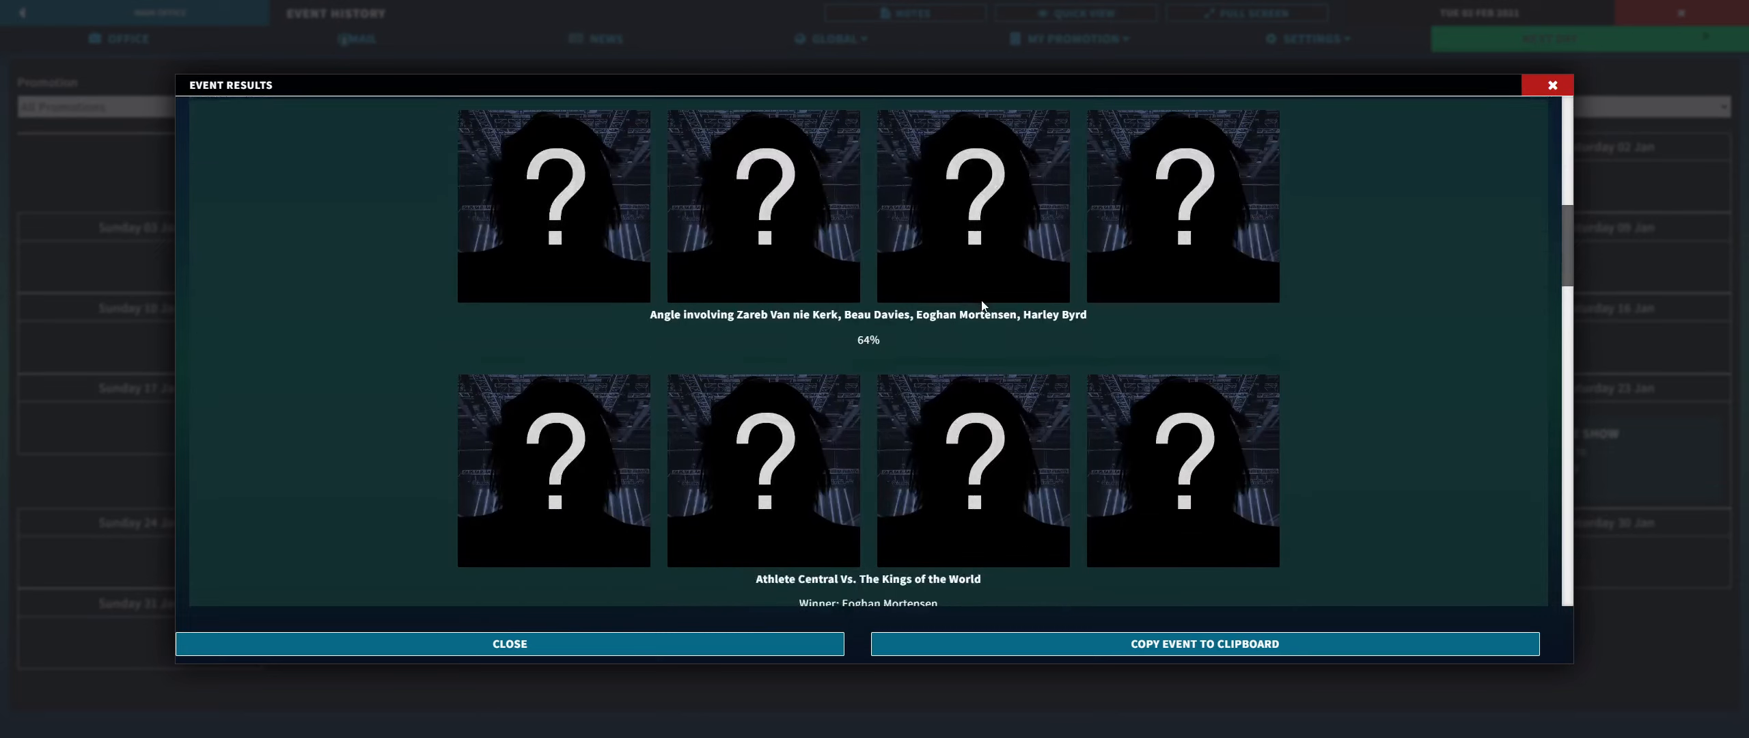
pyautogui.scroll(-3)
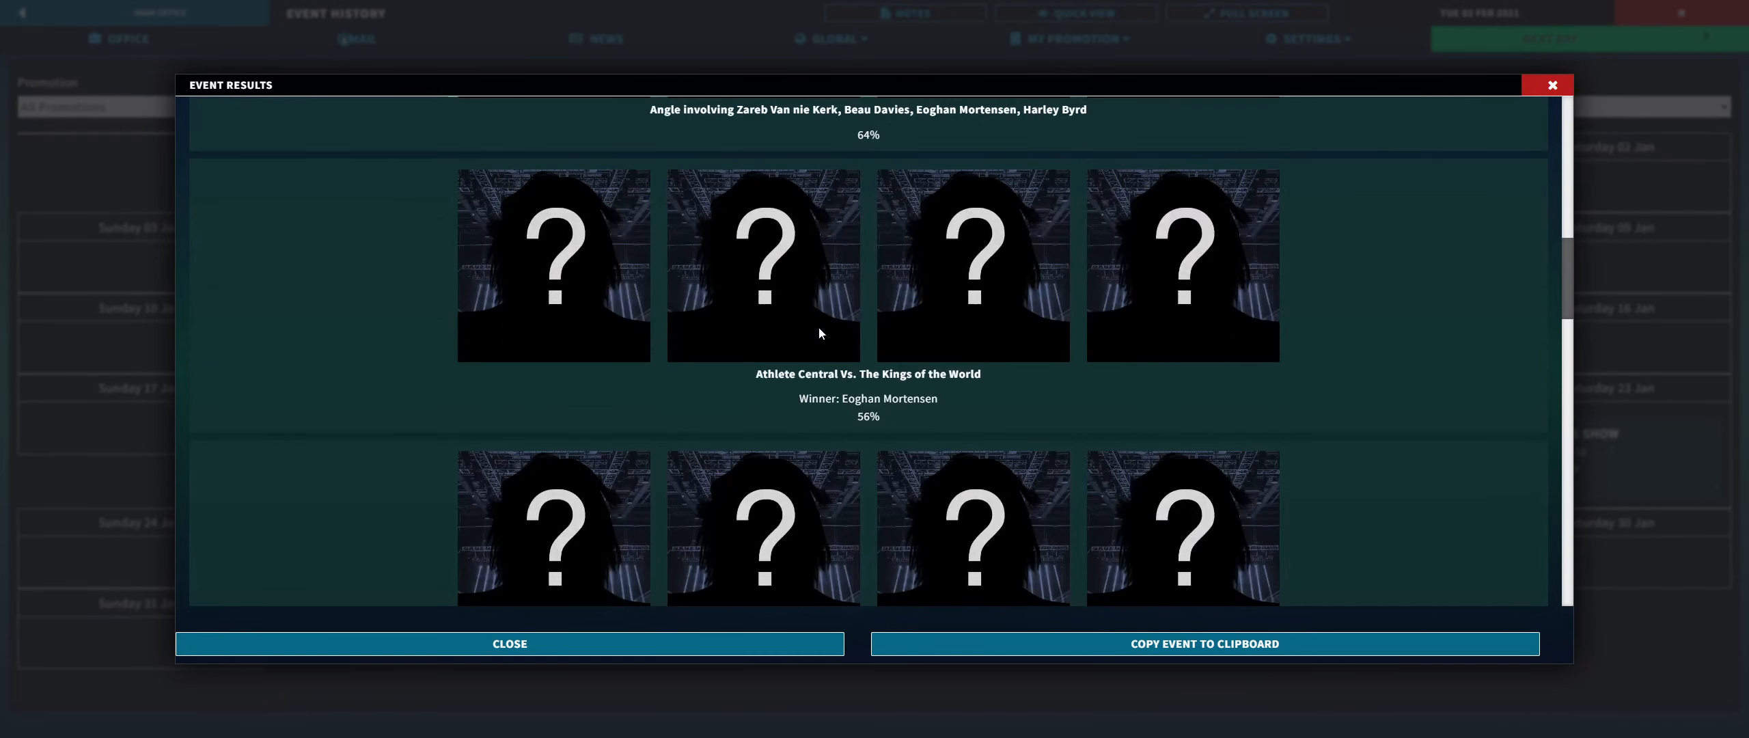
pyautogui.scroll(-3)
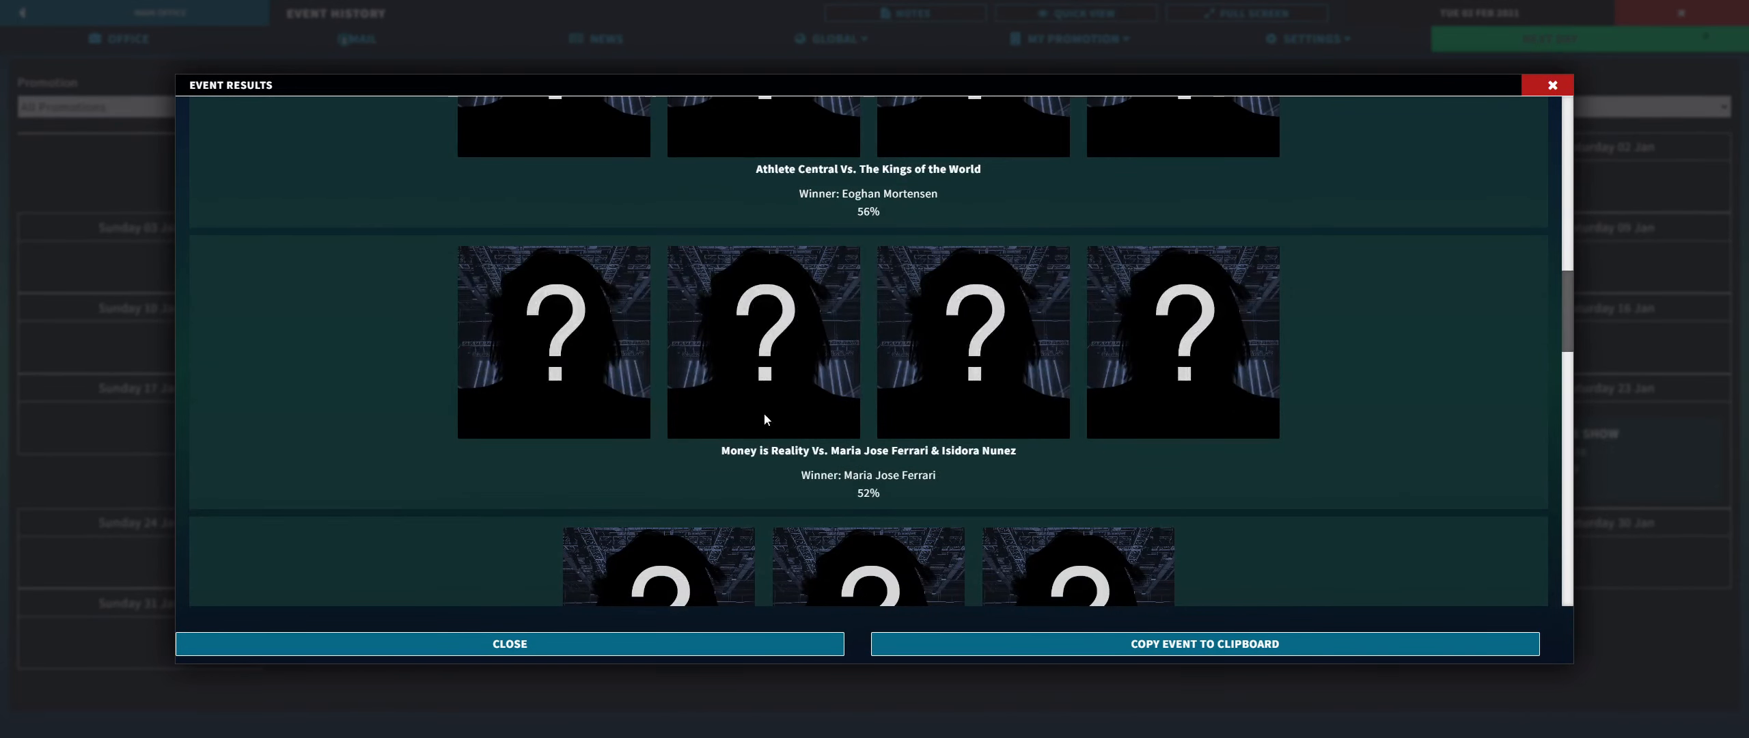
pyautogui.moveTo(995, 457)
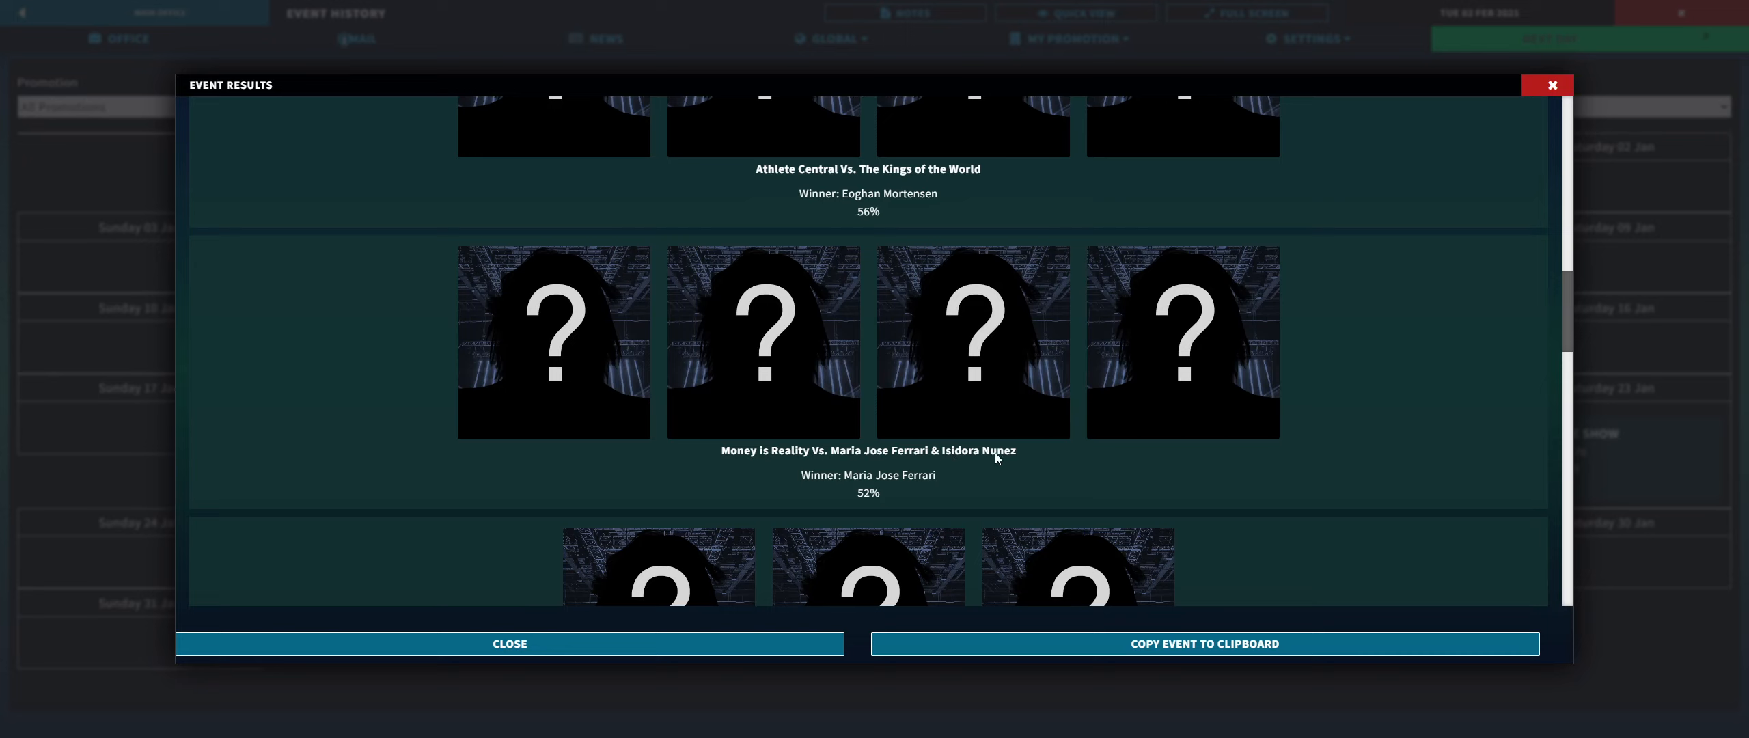
pyautogui.moveTo(774, 455)
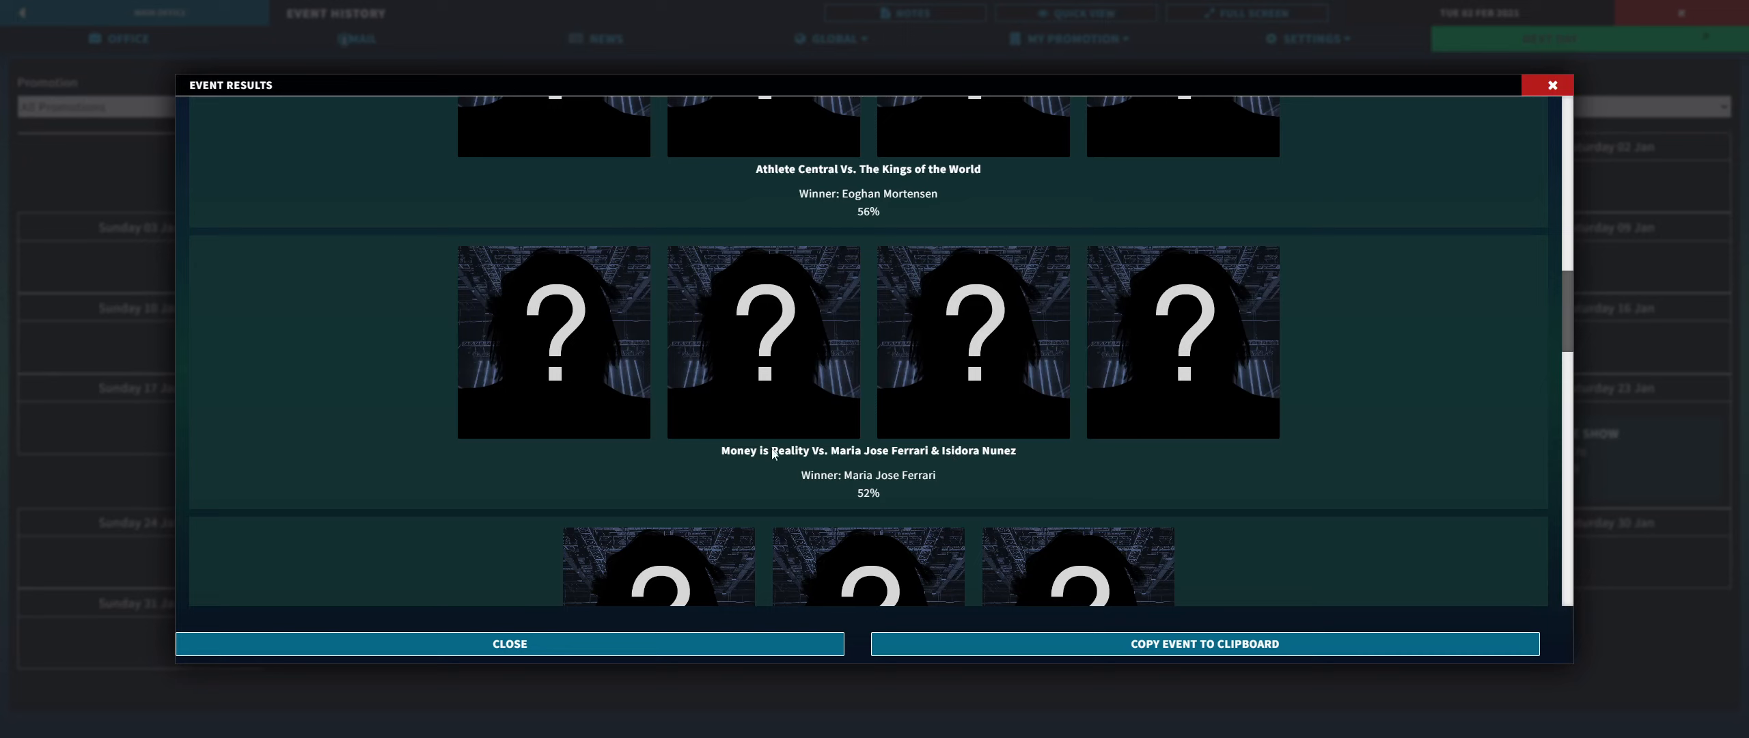
pyautogui.moveTo(850, 477)
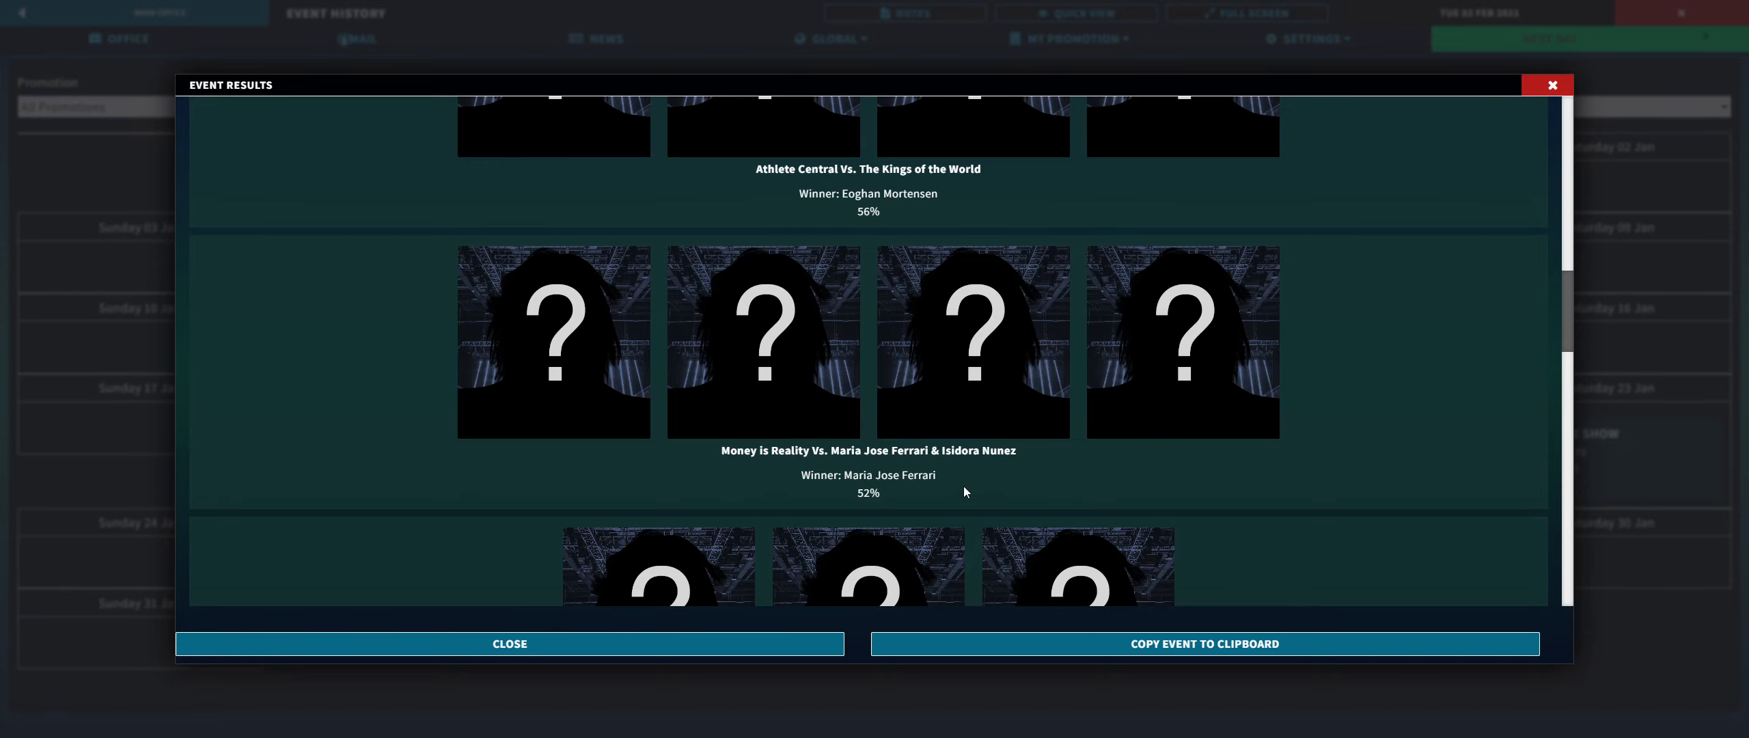
pyautogui.scroll(-3)
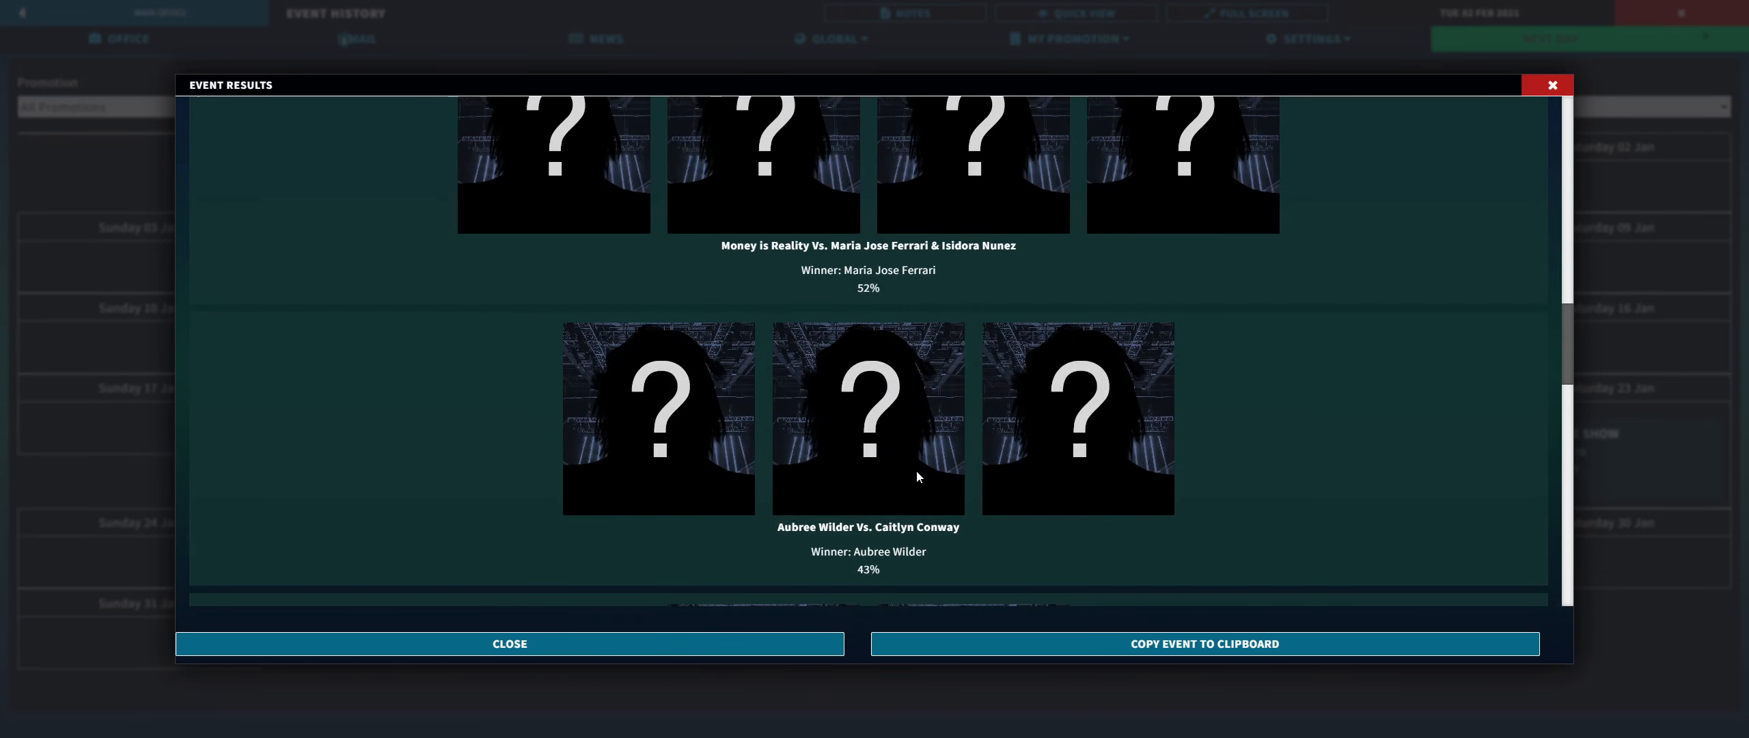
# Step: Close Event Results, check Mail and the promotion menu, and return to the main office
pyautogui.click(509, 642)
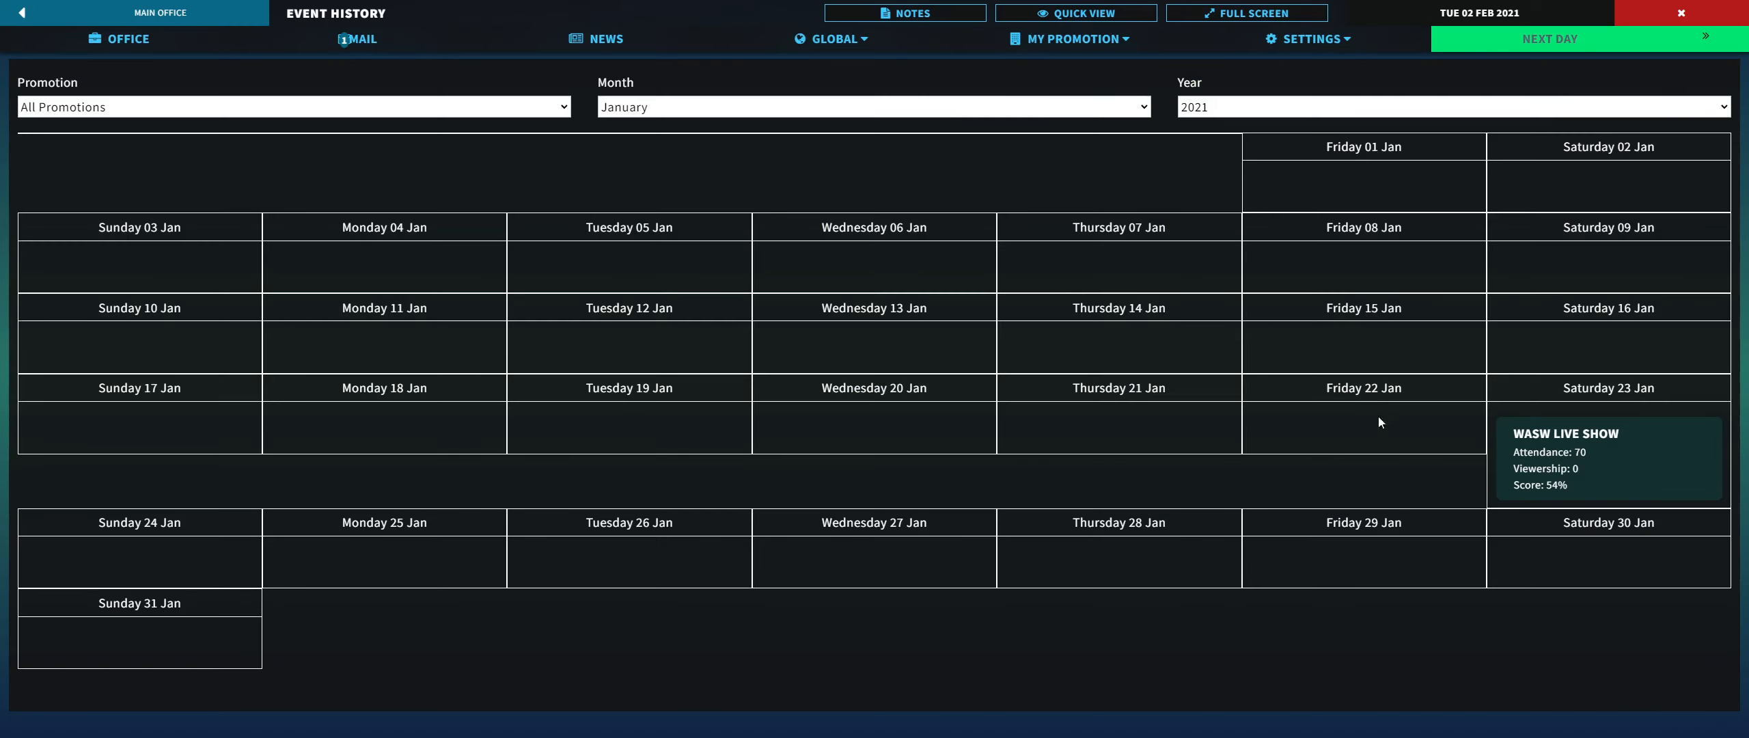
pyautogui.moveTo(1264, 480)
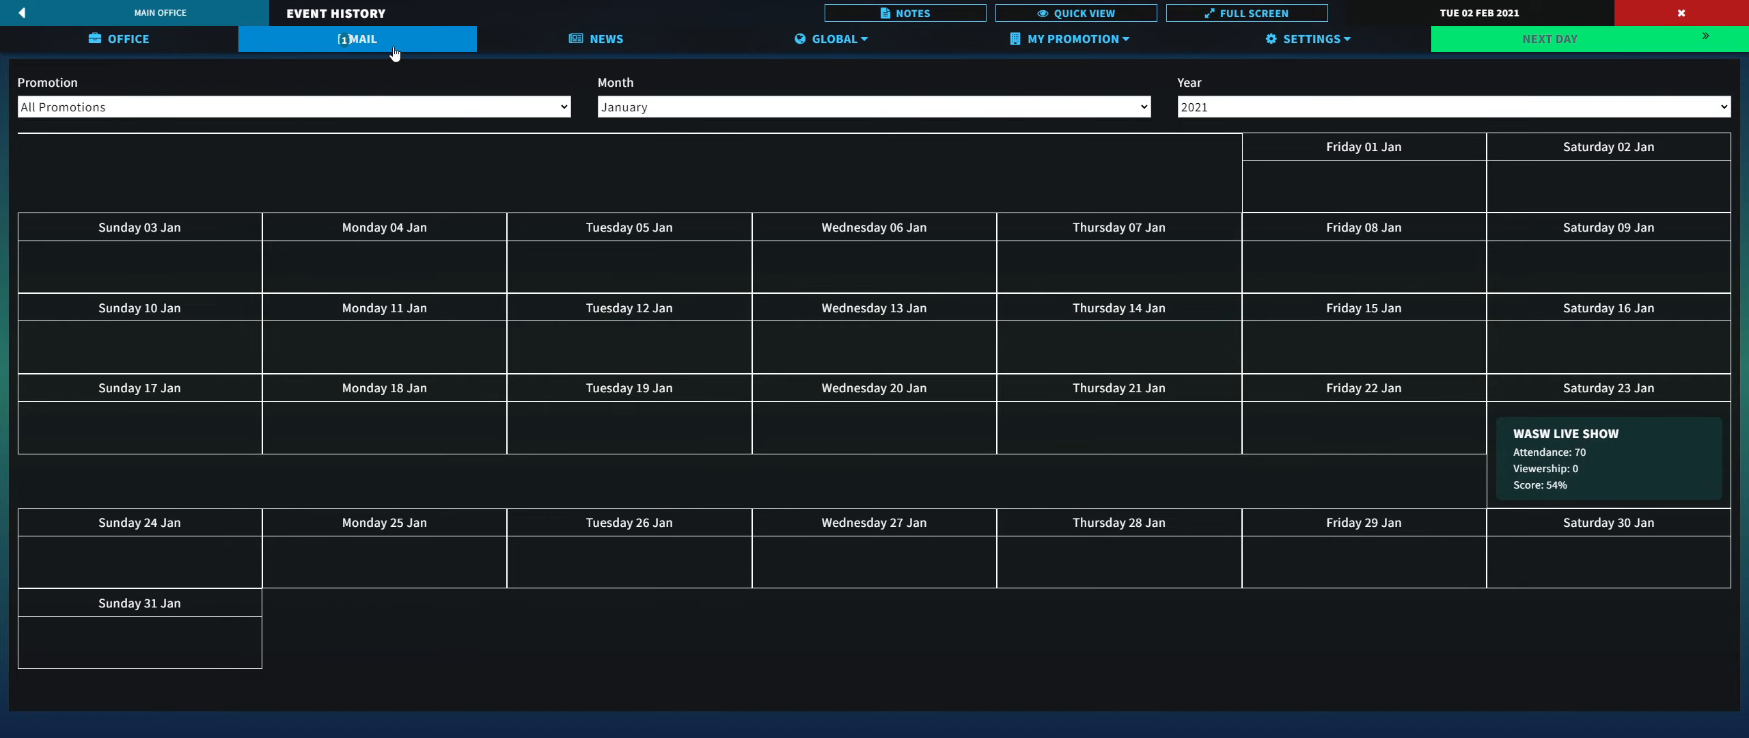
pyautogui.click(358, 37)
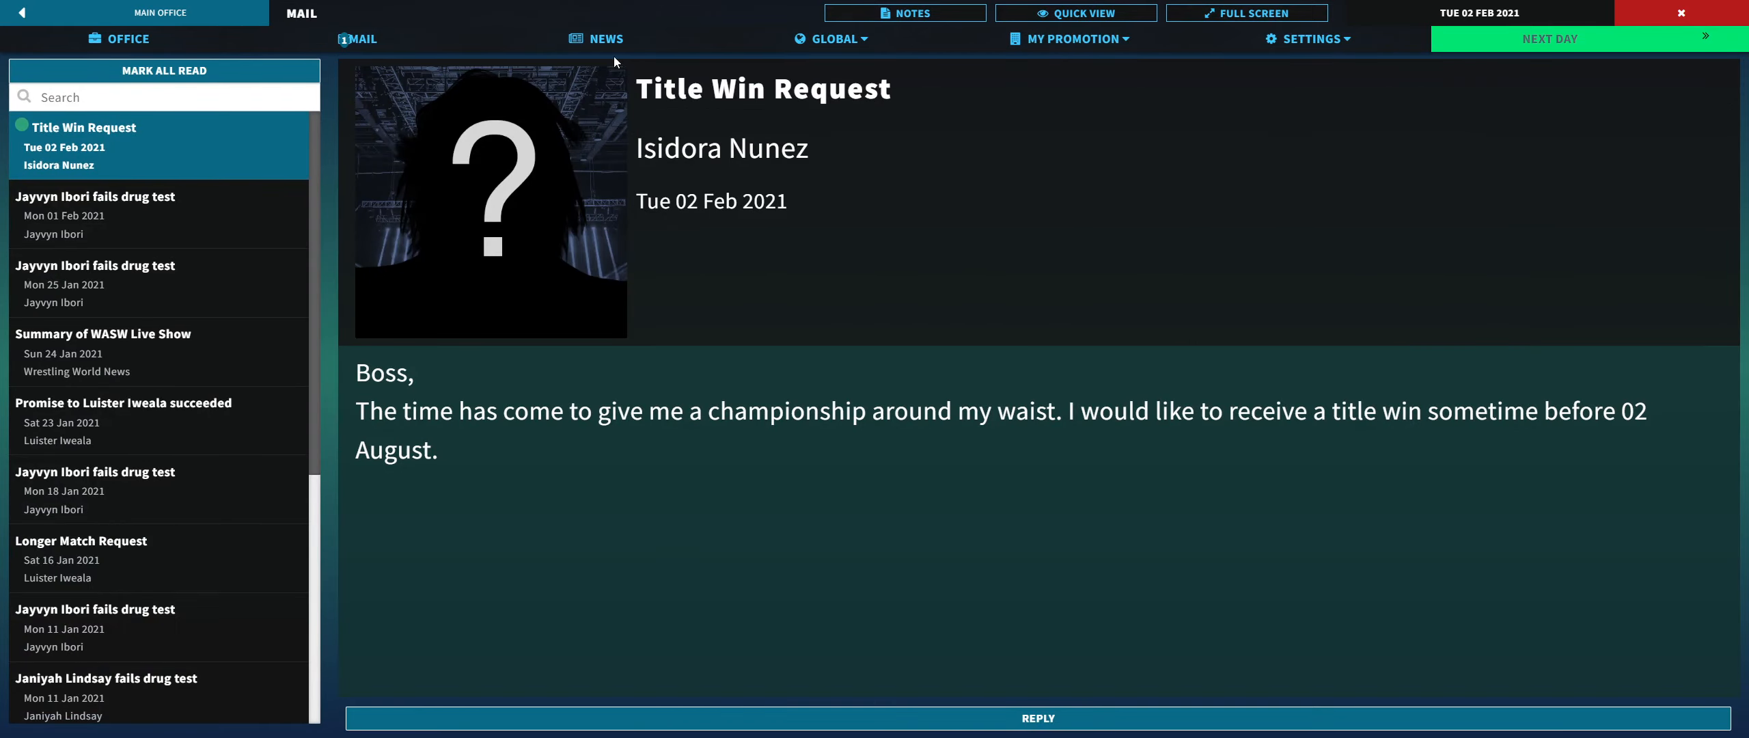
pyautogui.click(1073, 38)
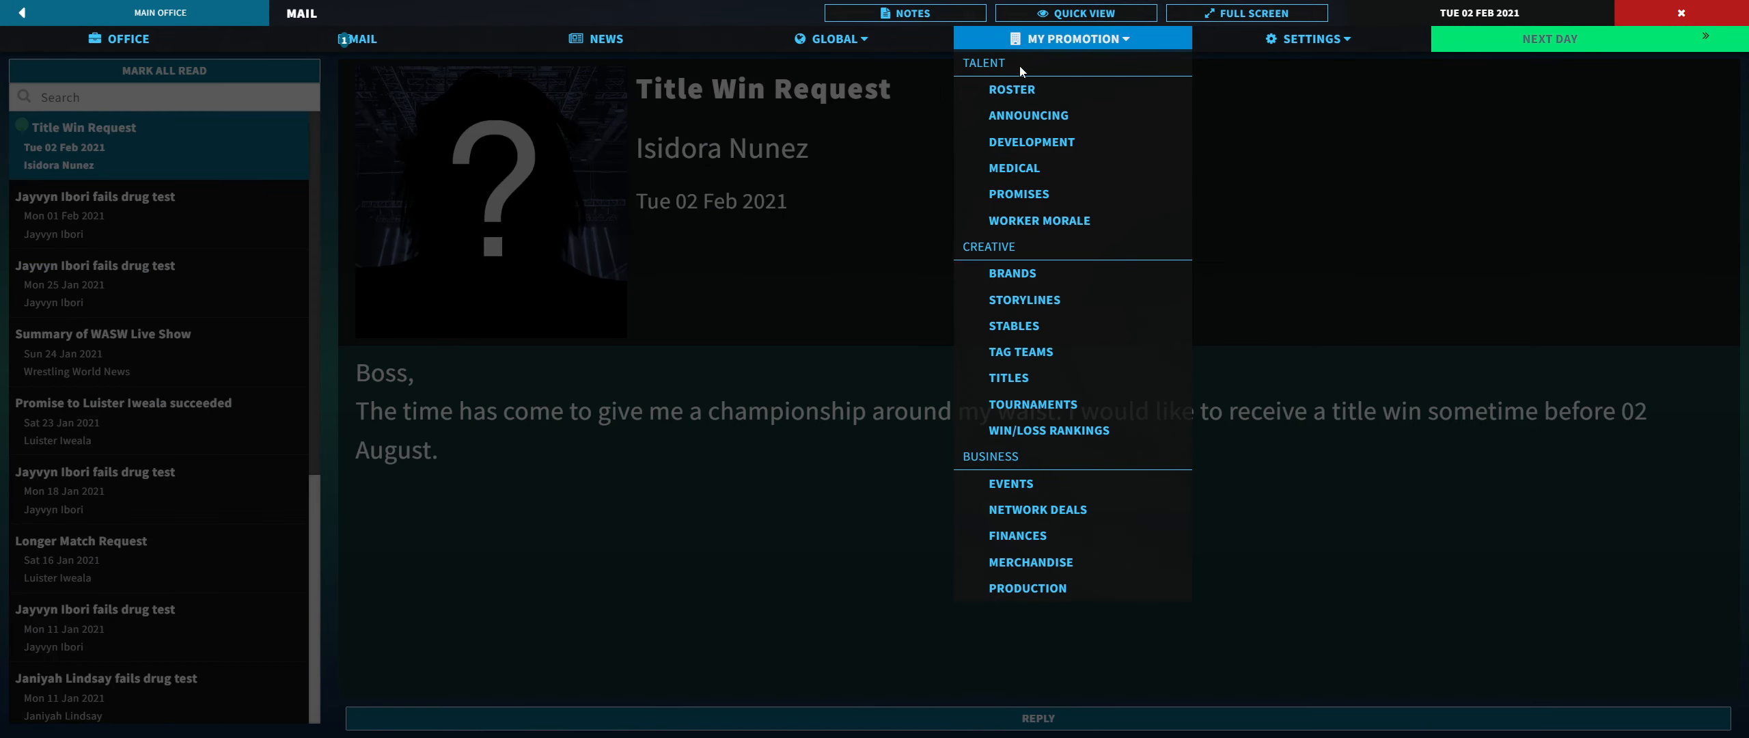
pyautogui.click(118, 38)
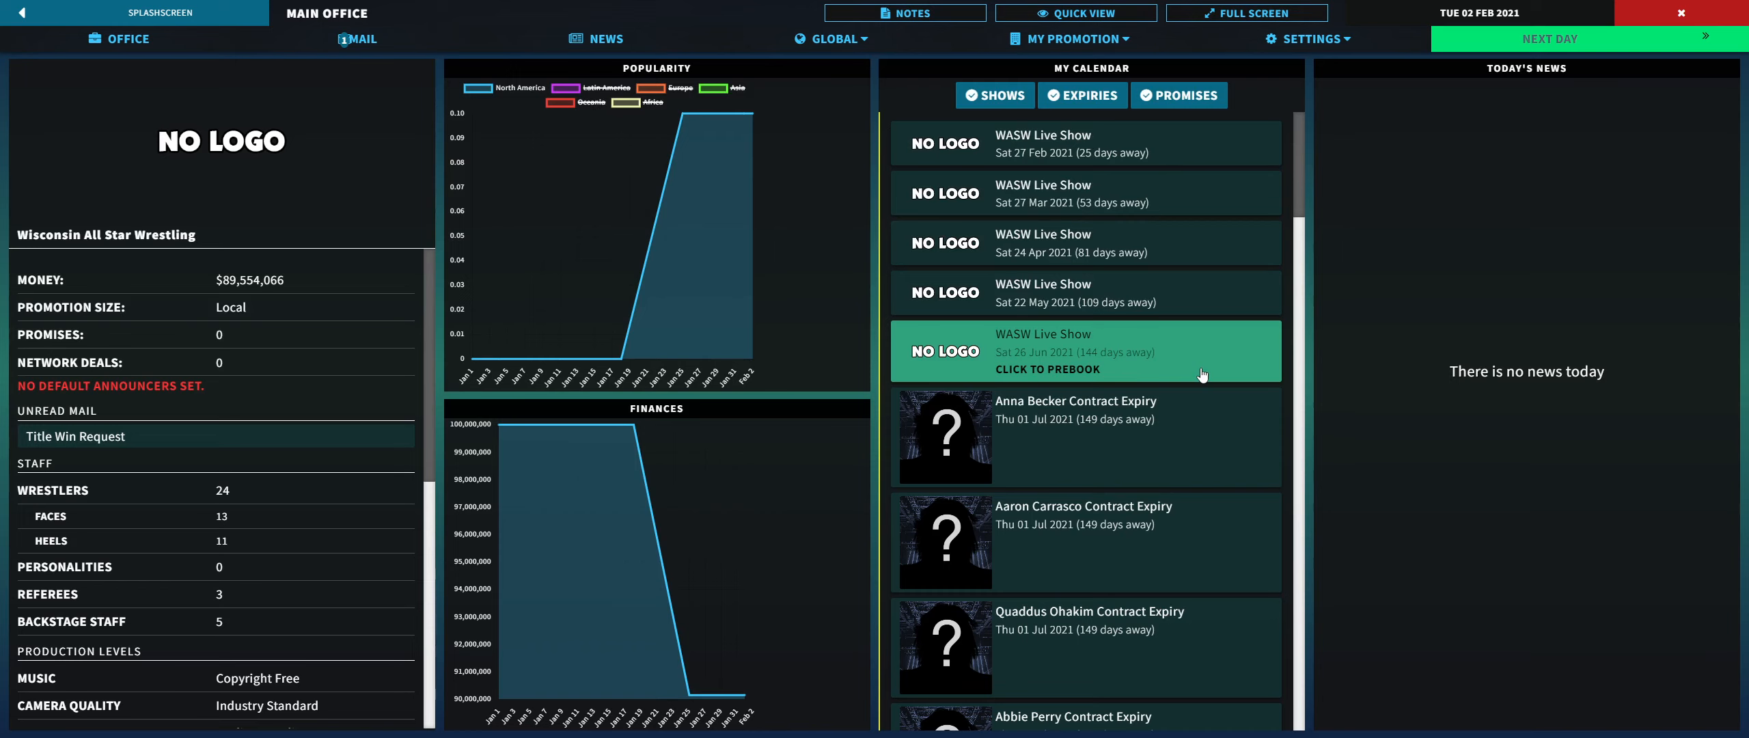
pyautogui.moveTo(1130, 332)
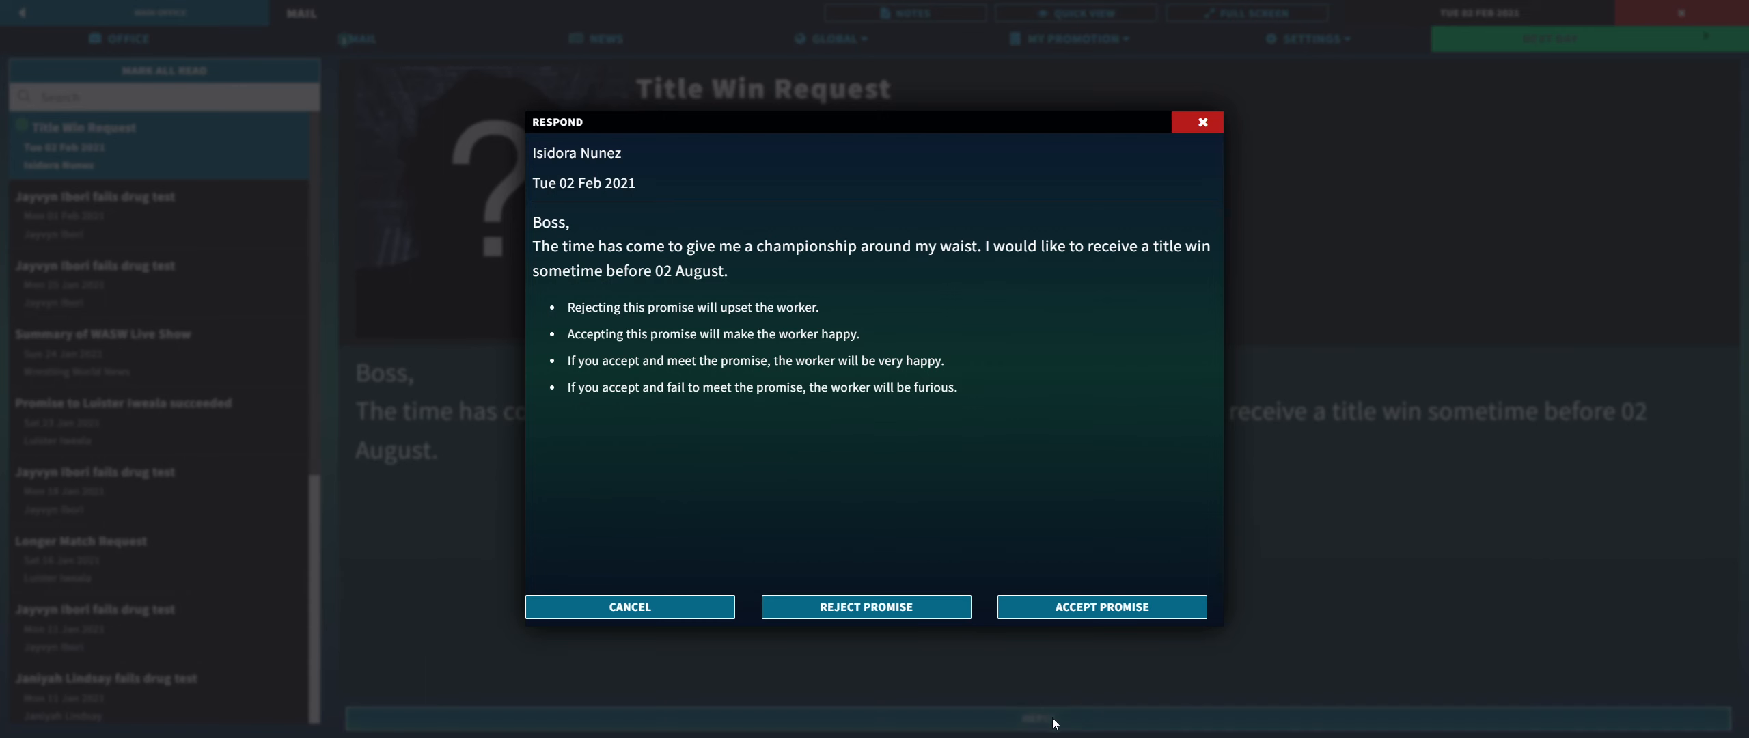
# Step: Accept Isidora Nunez's title win promise
pyautogui.click(1099, 606)
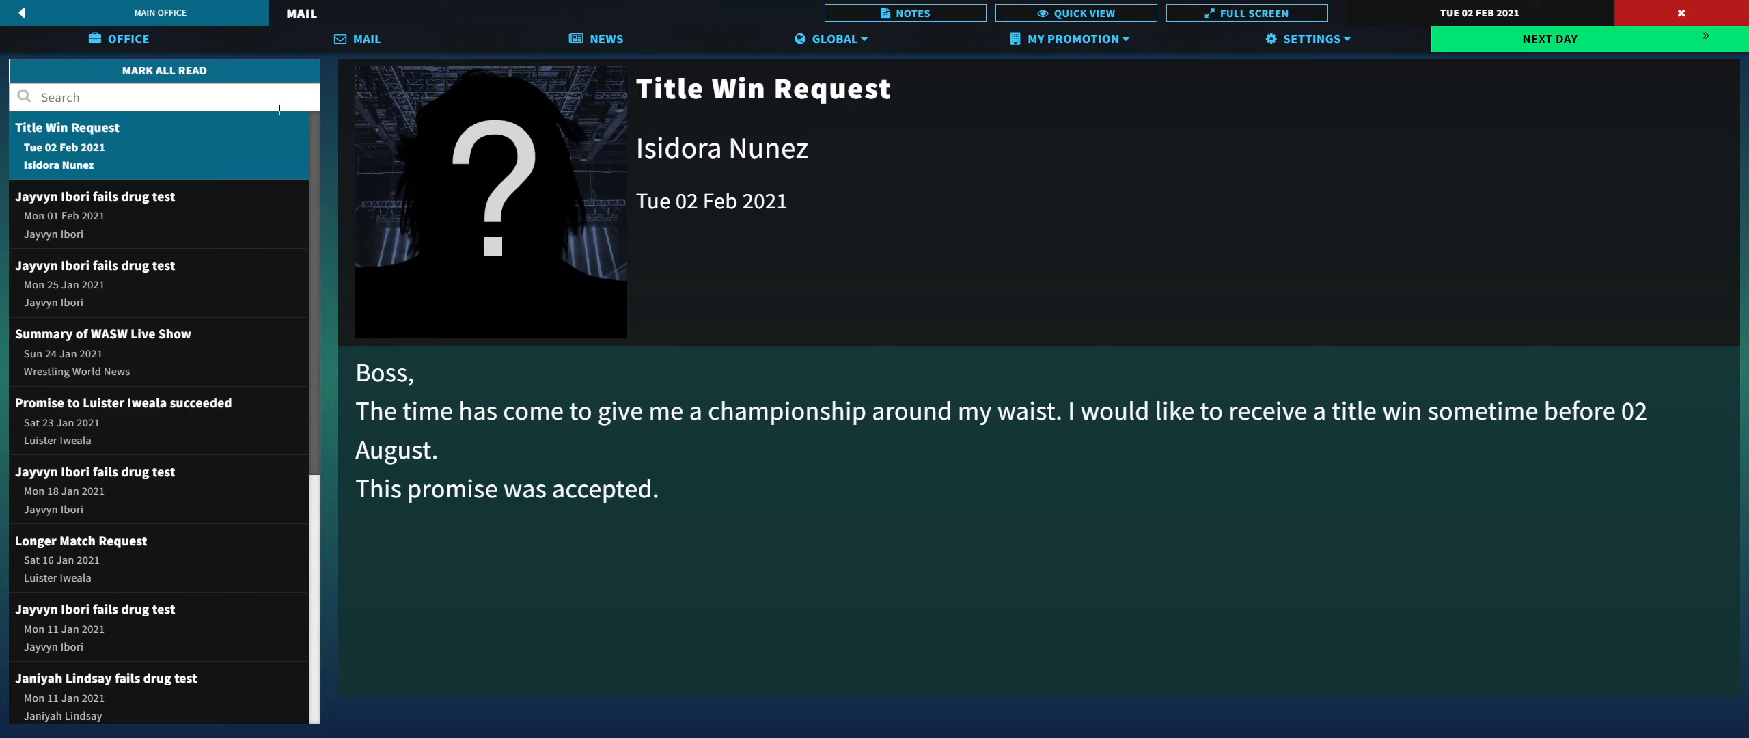
pyautogui.moveTo(873, 443)
pyautogui.write('12')
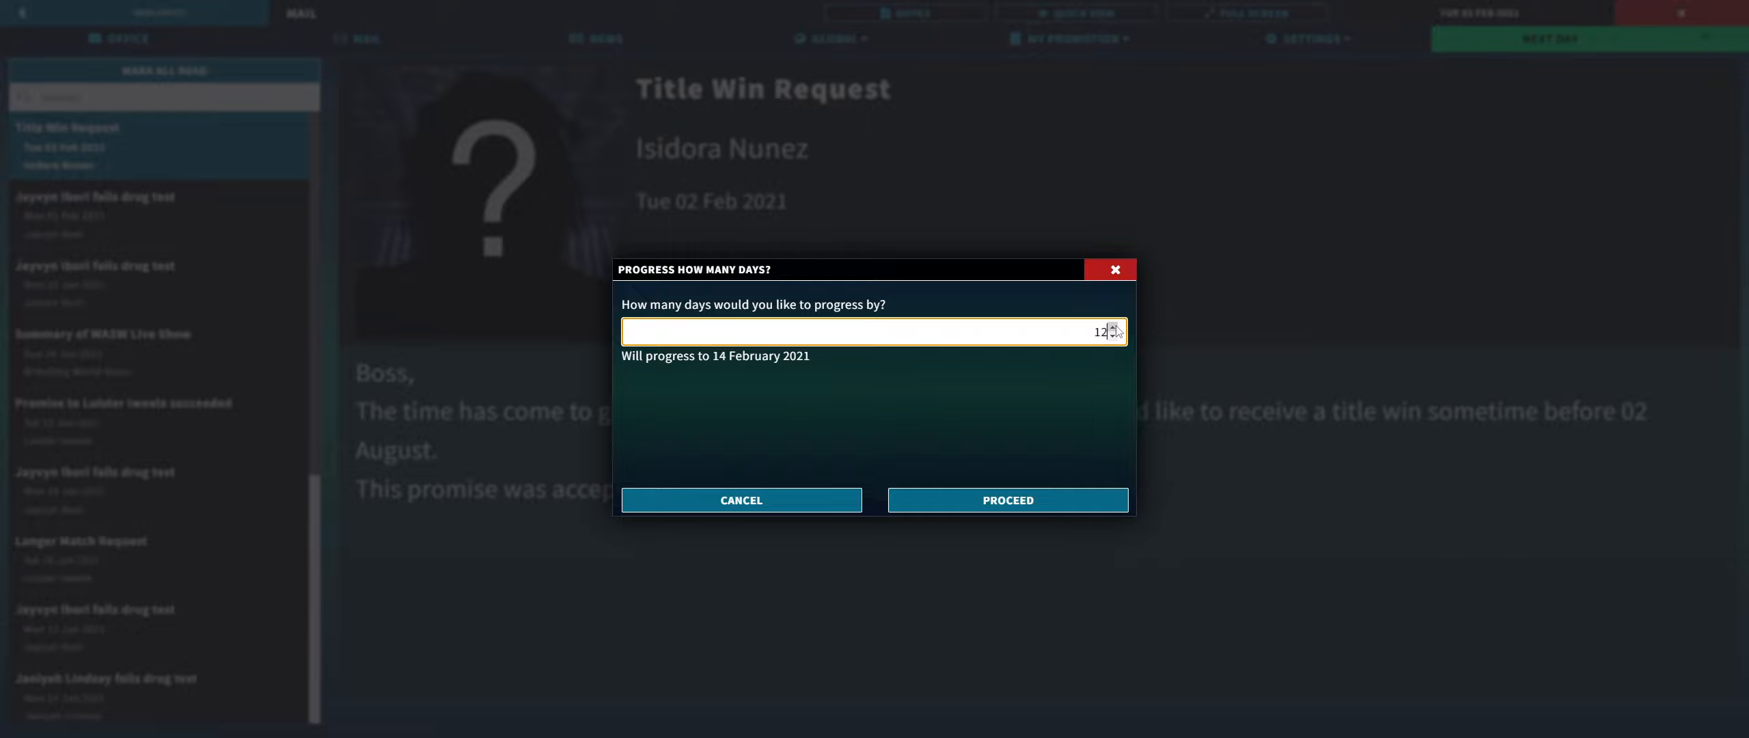
# Step: Advance the calendar to 10 February, check the inbox and return to the office
pyautogui.click(1116, 336)
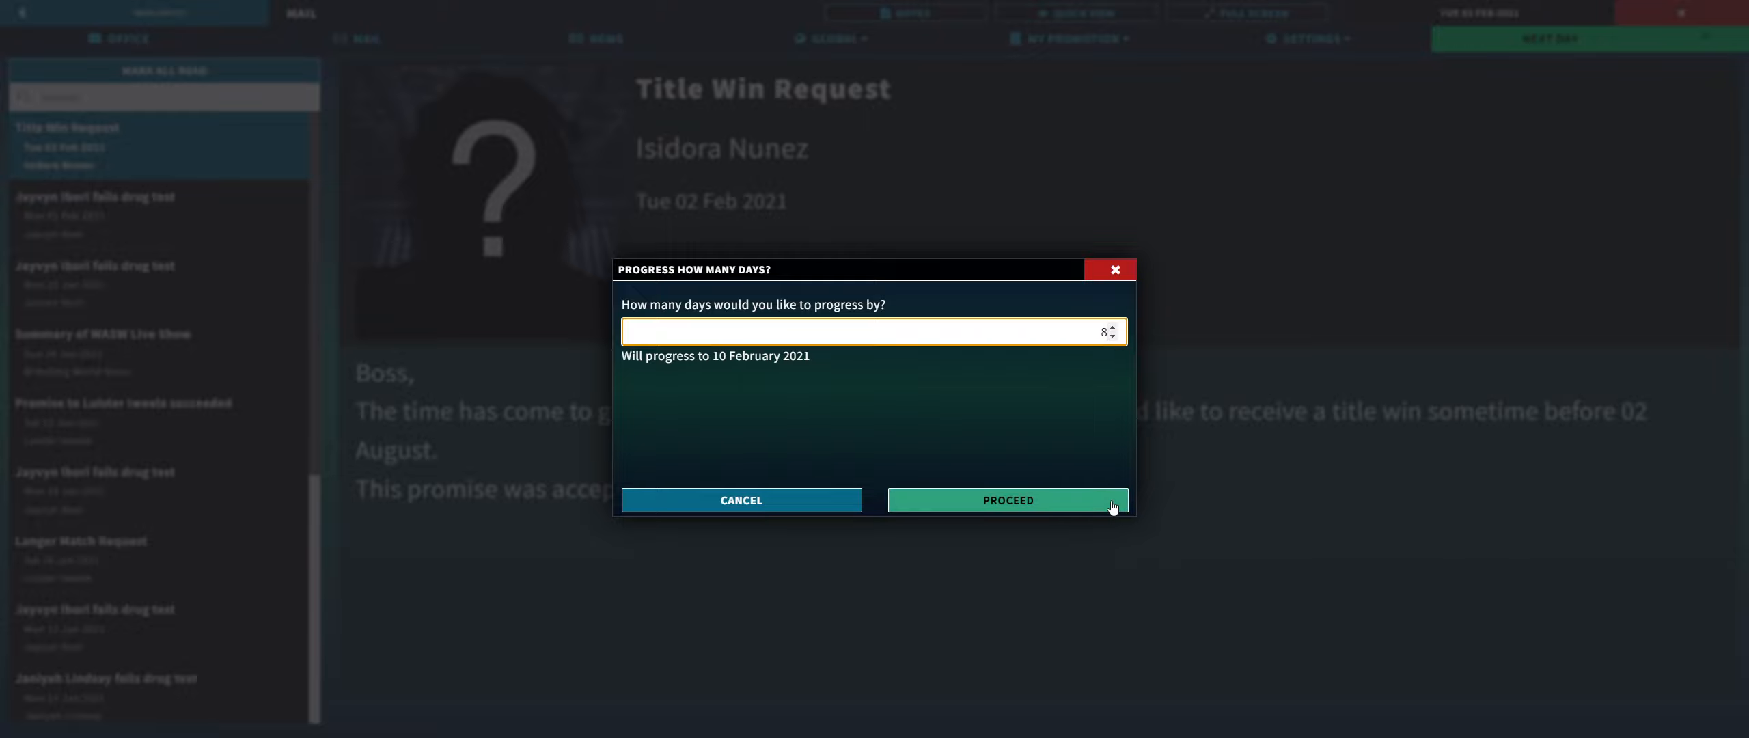
pyautogui.click(1004, 499)
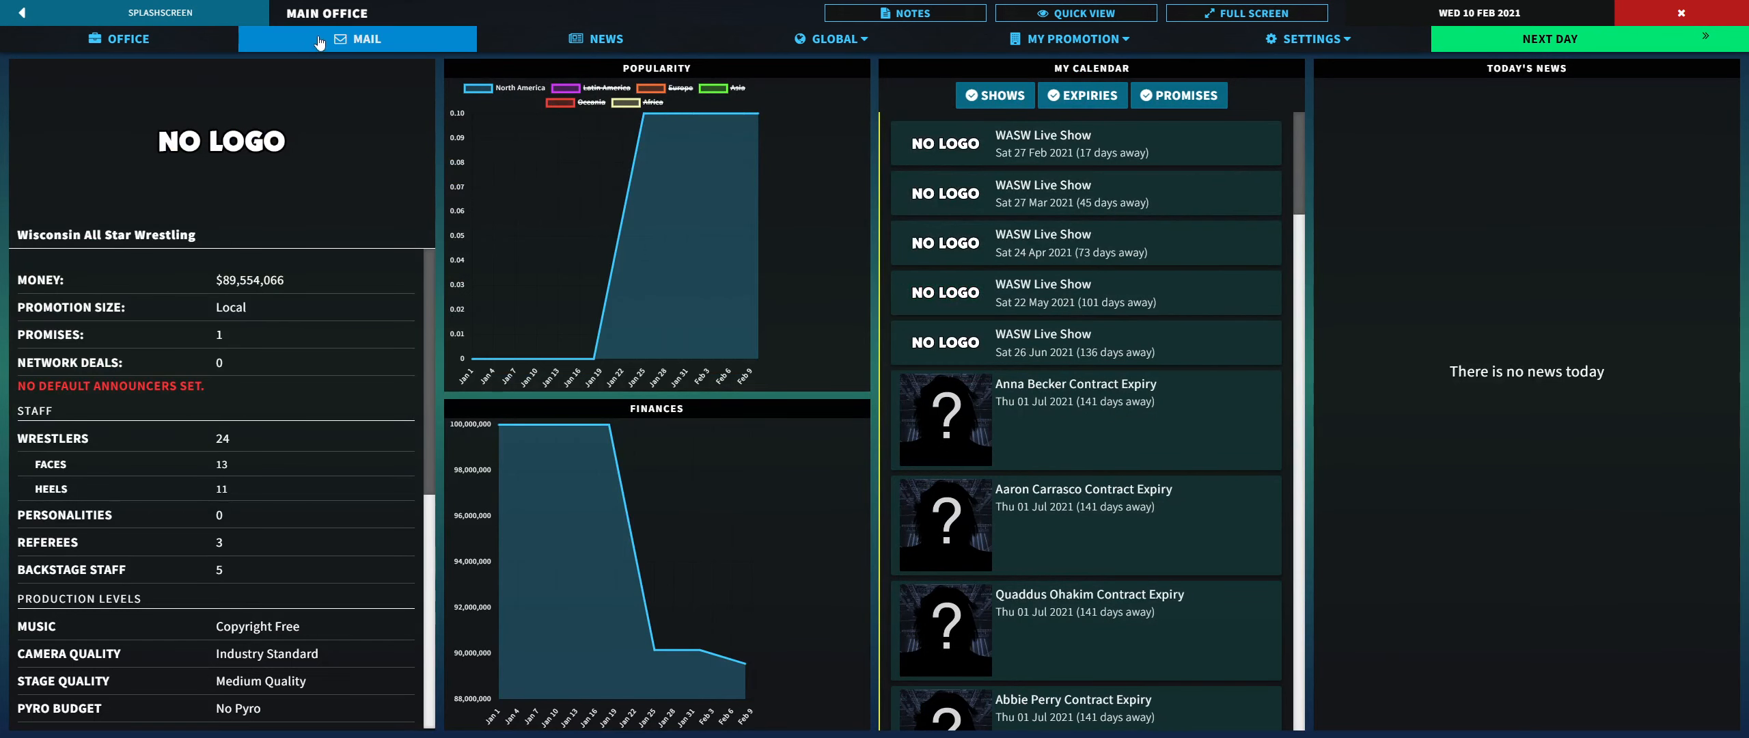
pyautogui.click(360, 37)
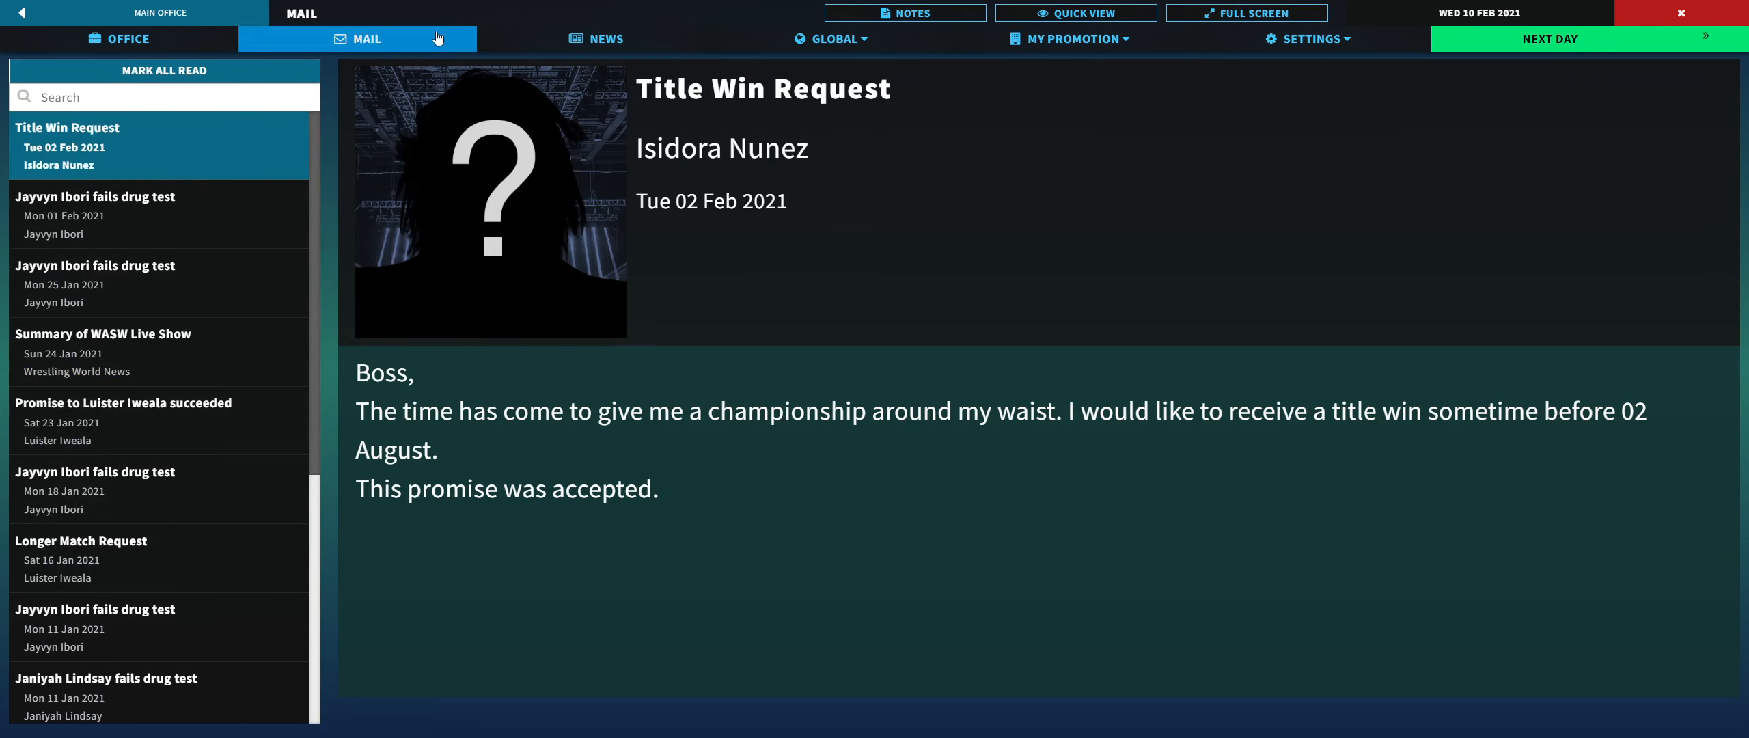
pyautogui.click(120, 38)
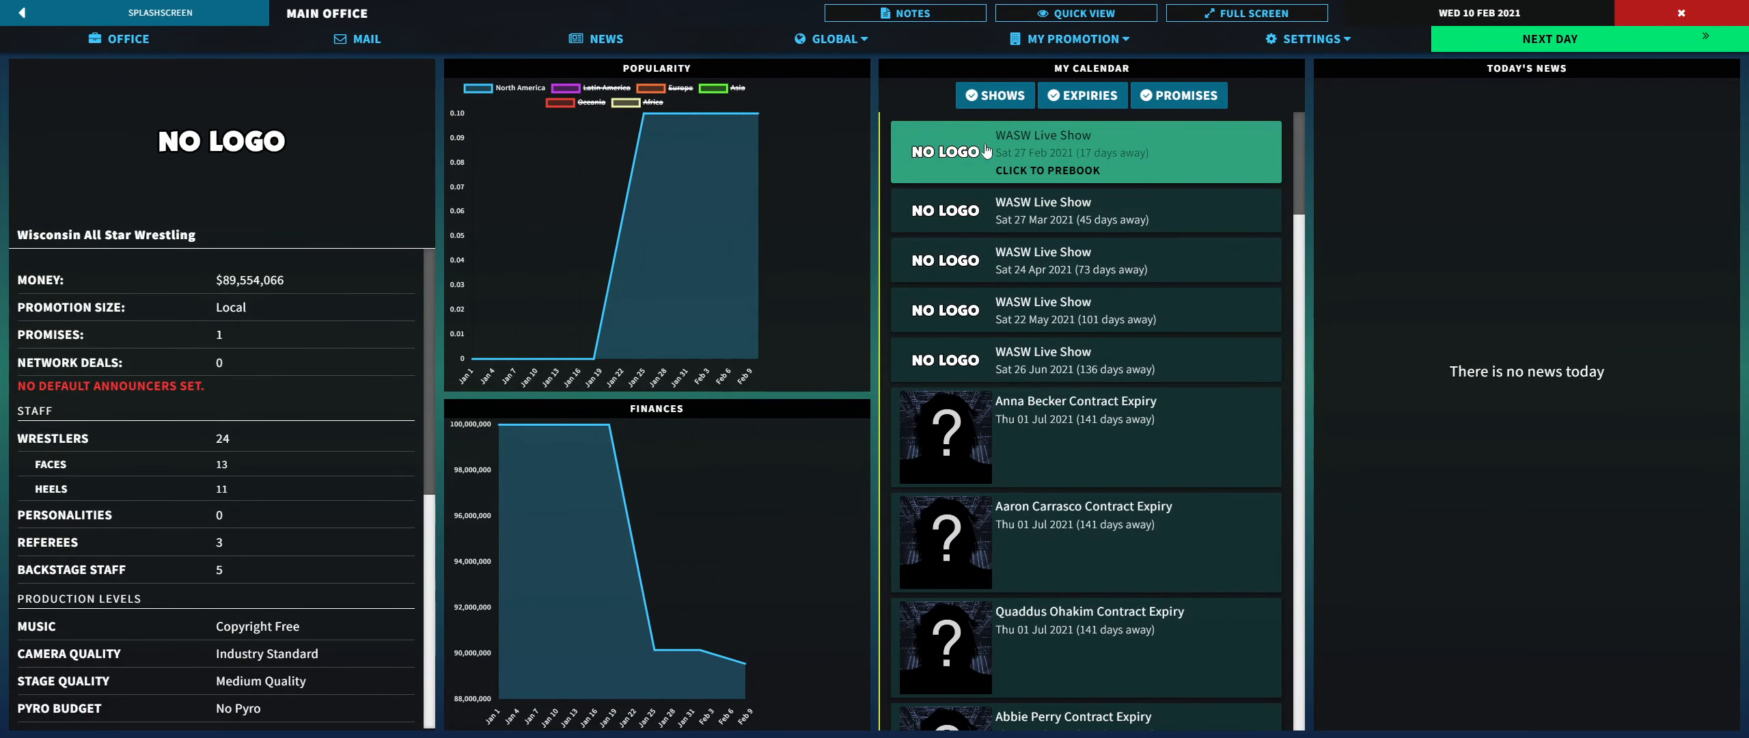
pyautogui.moveTo(1017, 150)
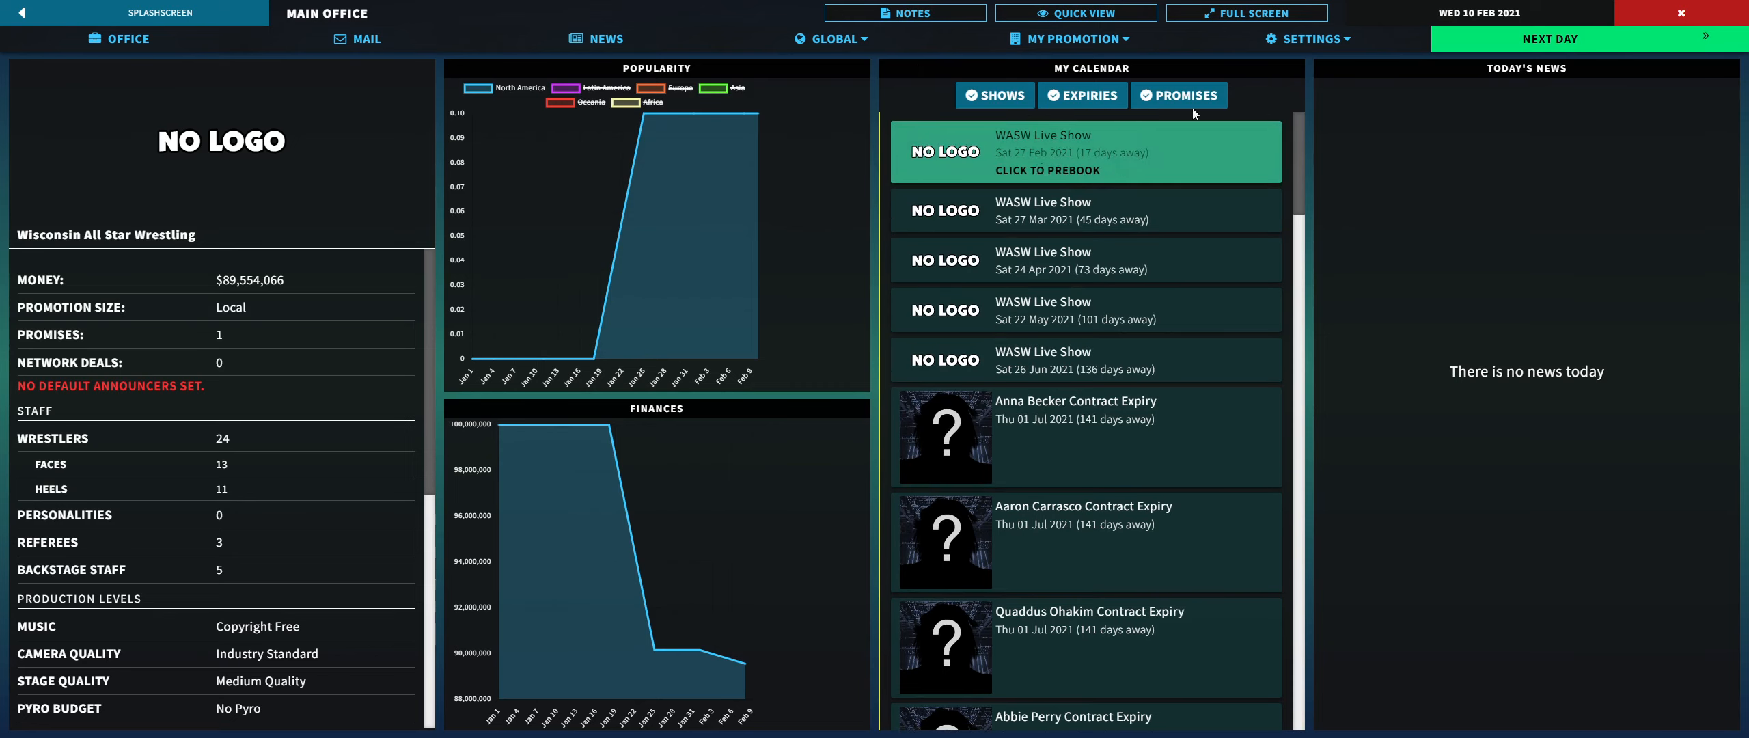
pyautogui.click(1549, 38)
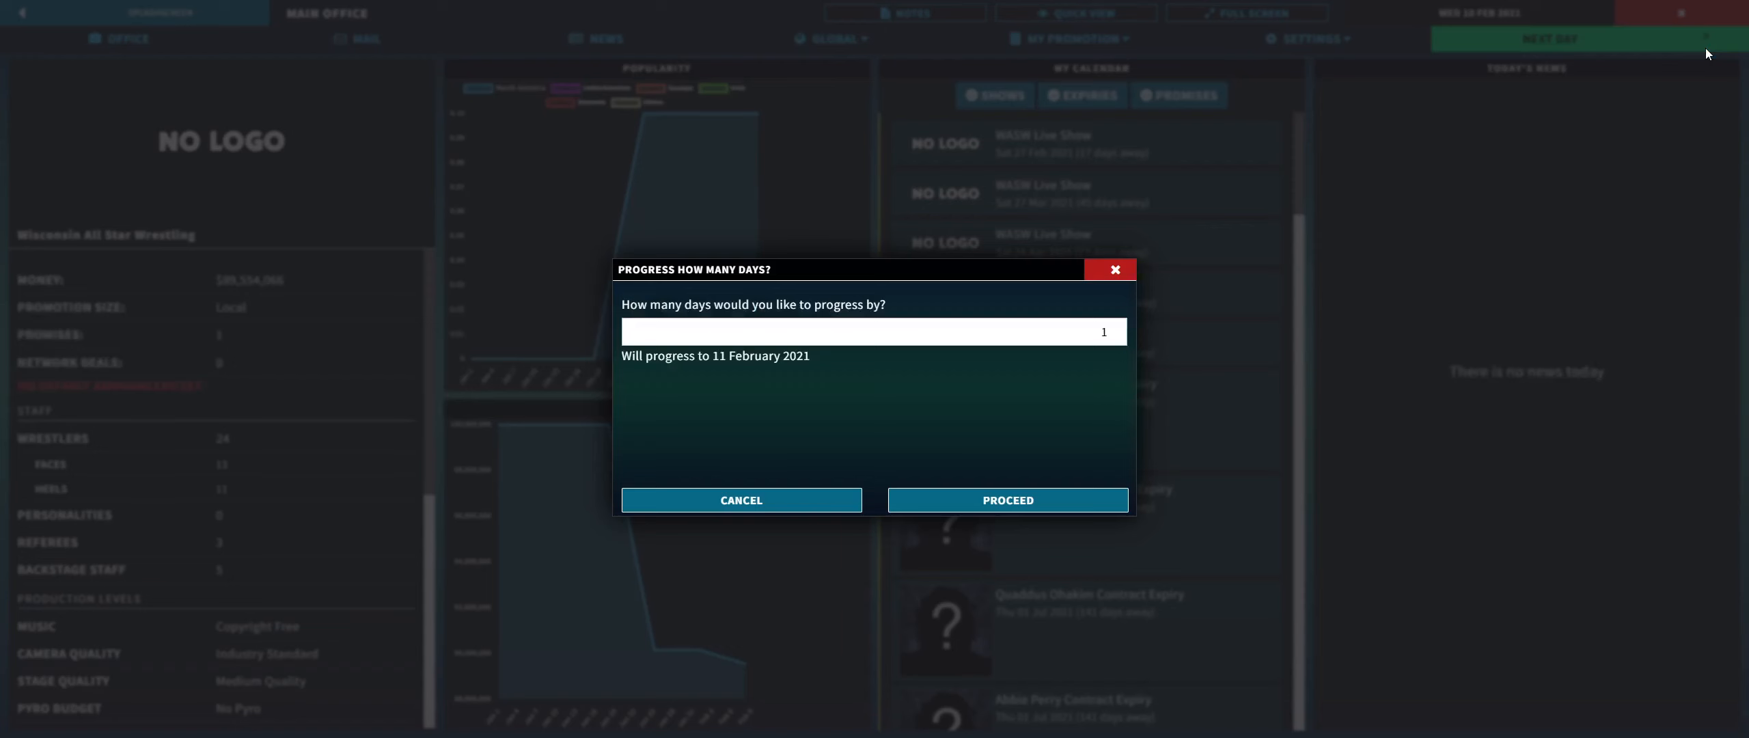
pyautogui.write('5')
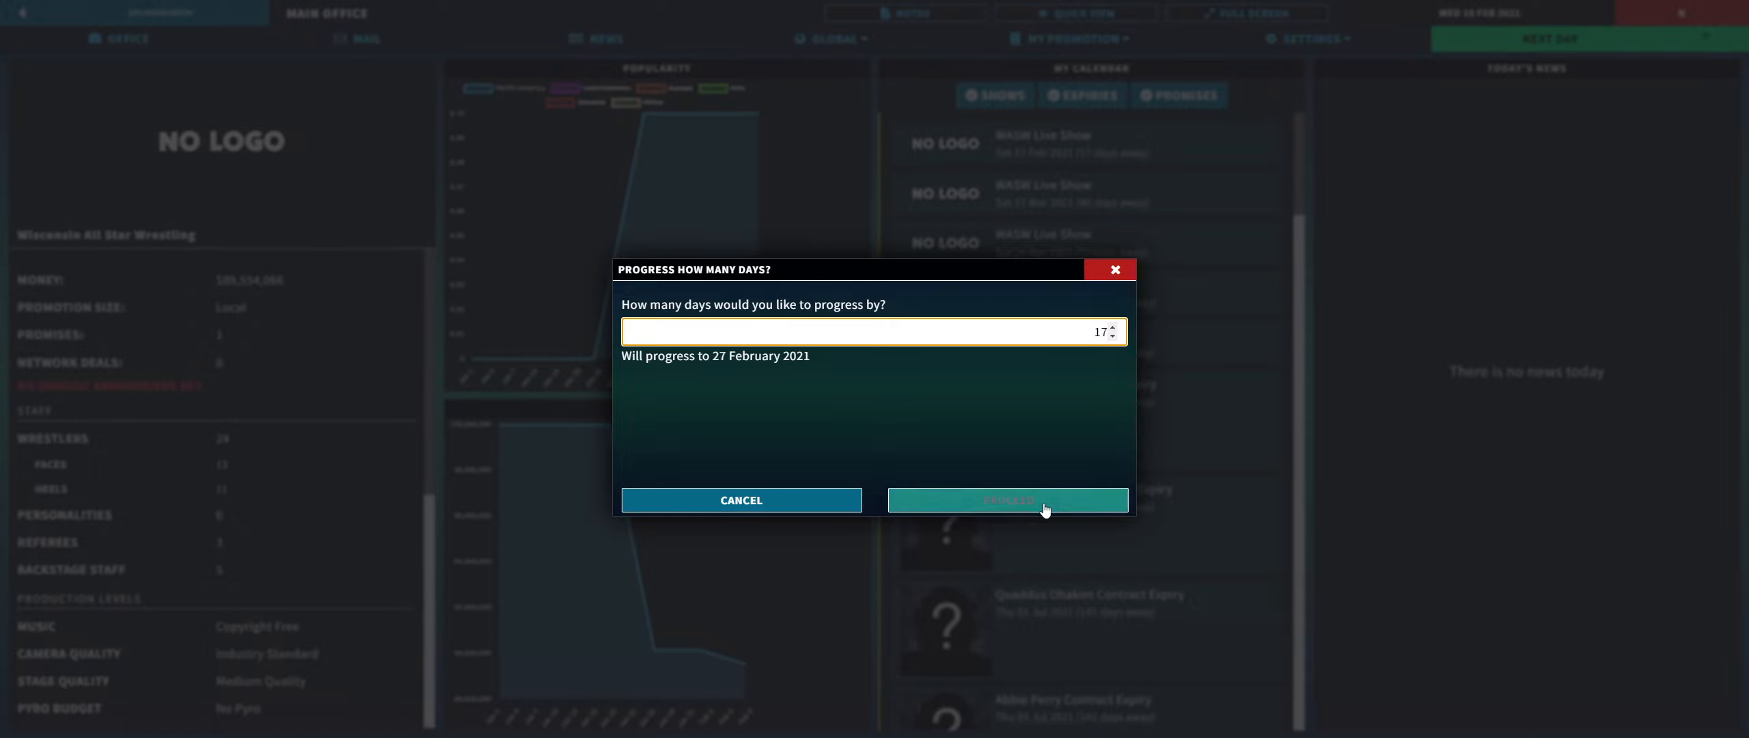
pyautogui.click(1006, 499)
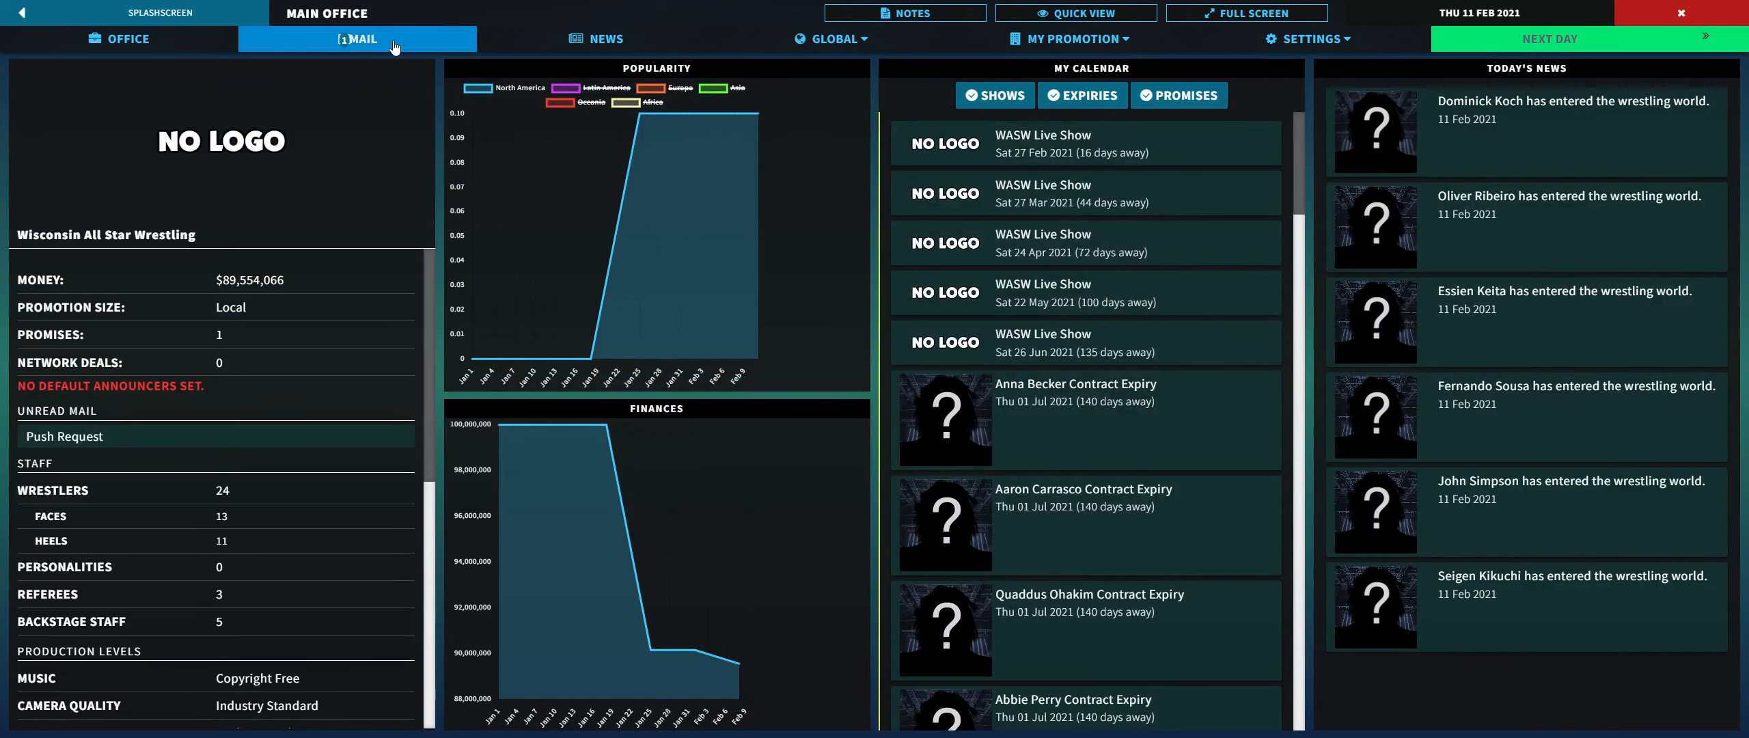
pyautogui.click(357, 38)
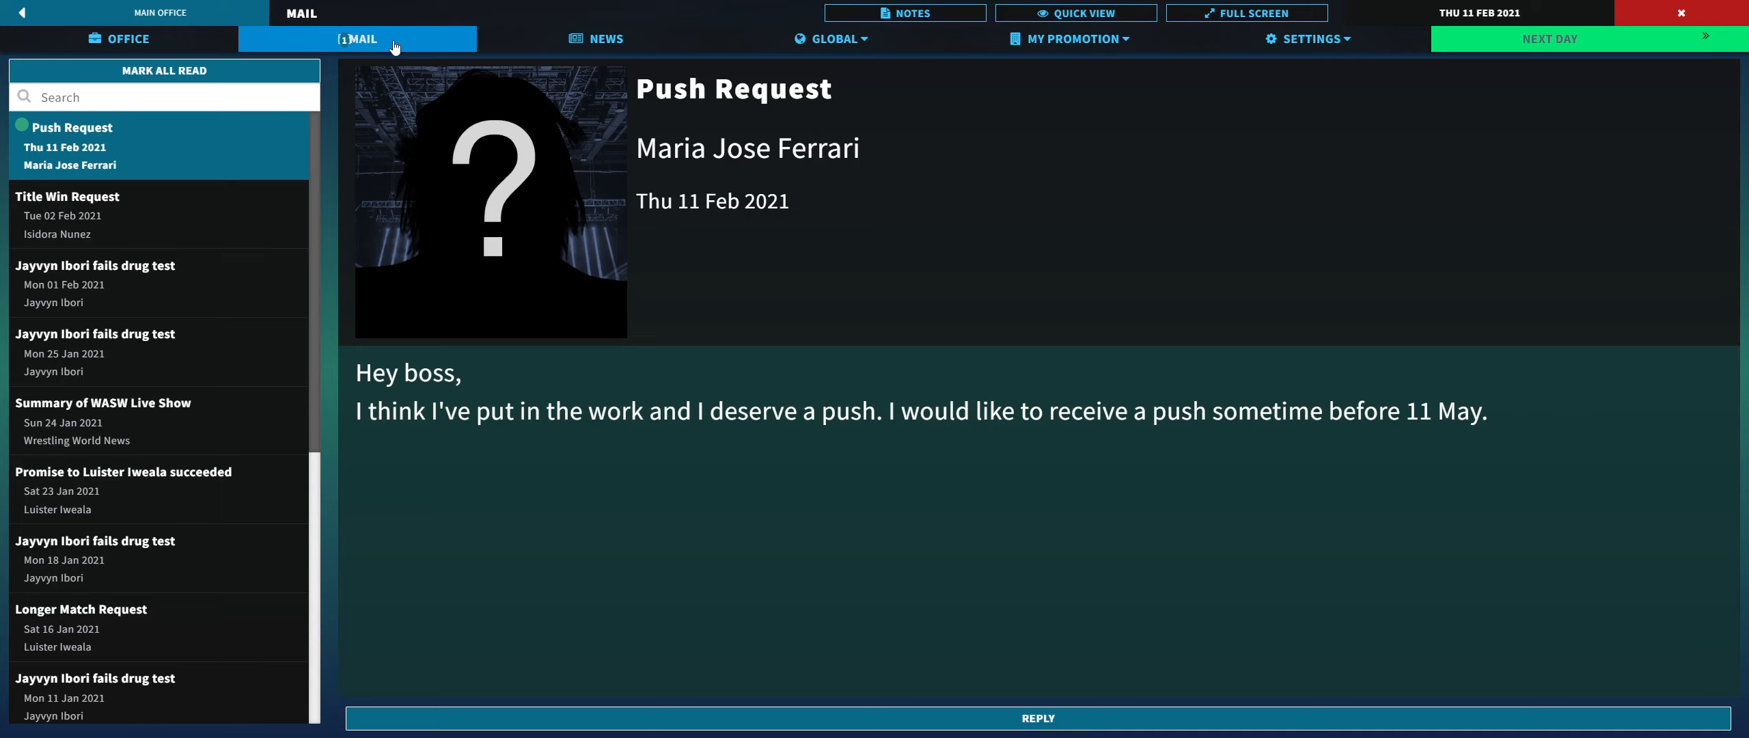
pyautogui.moveTo(1393, 433)
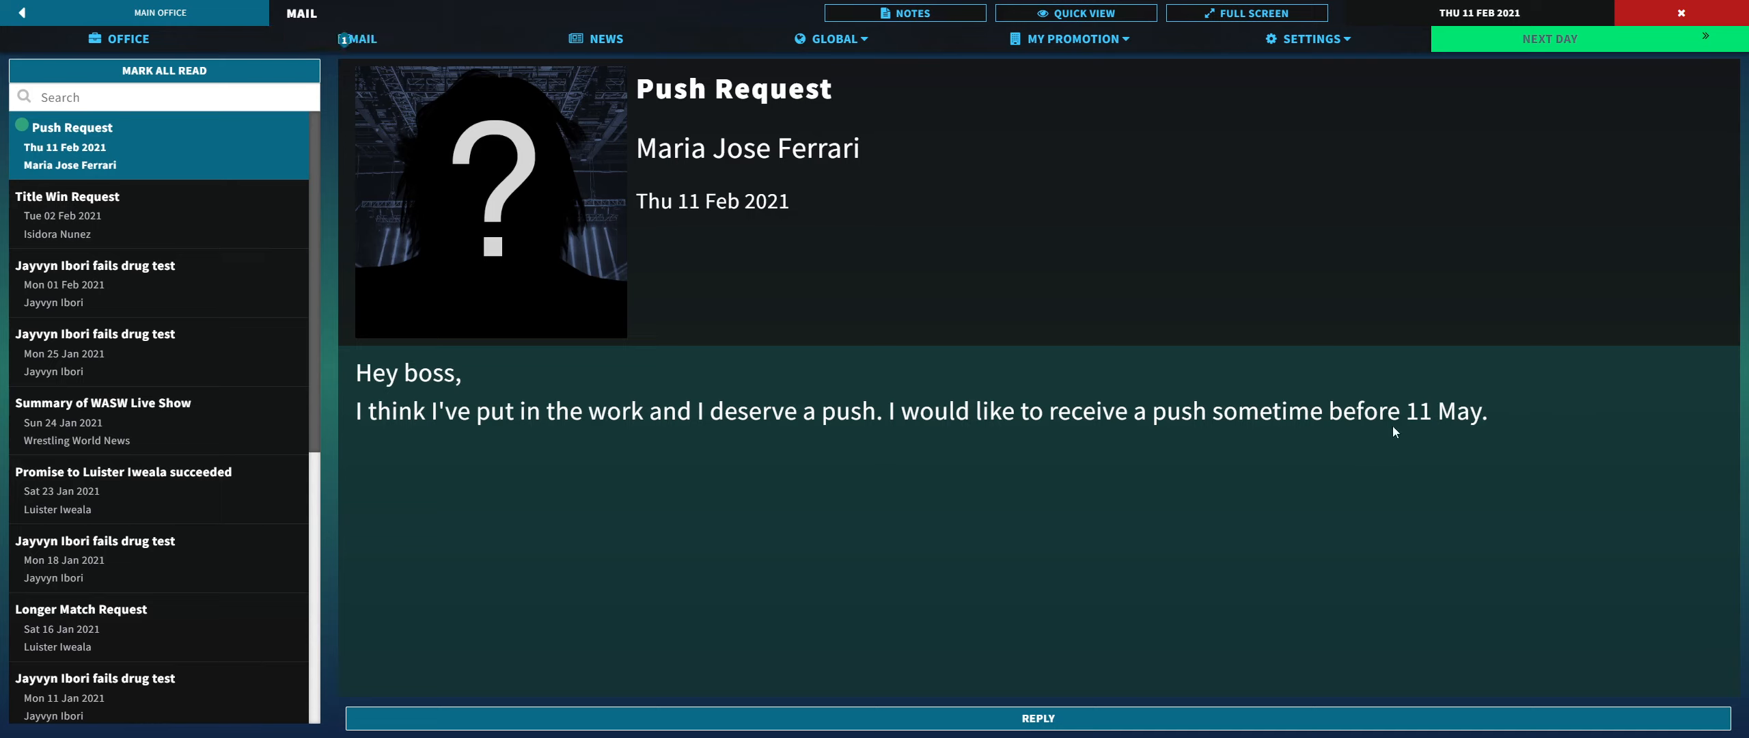
pyautogui.click(1035, 718)
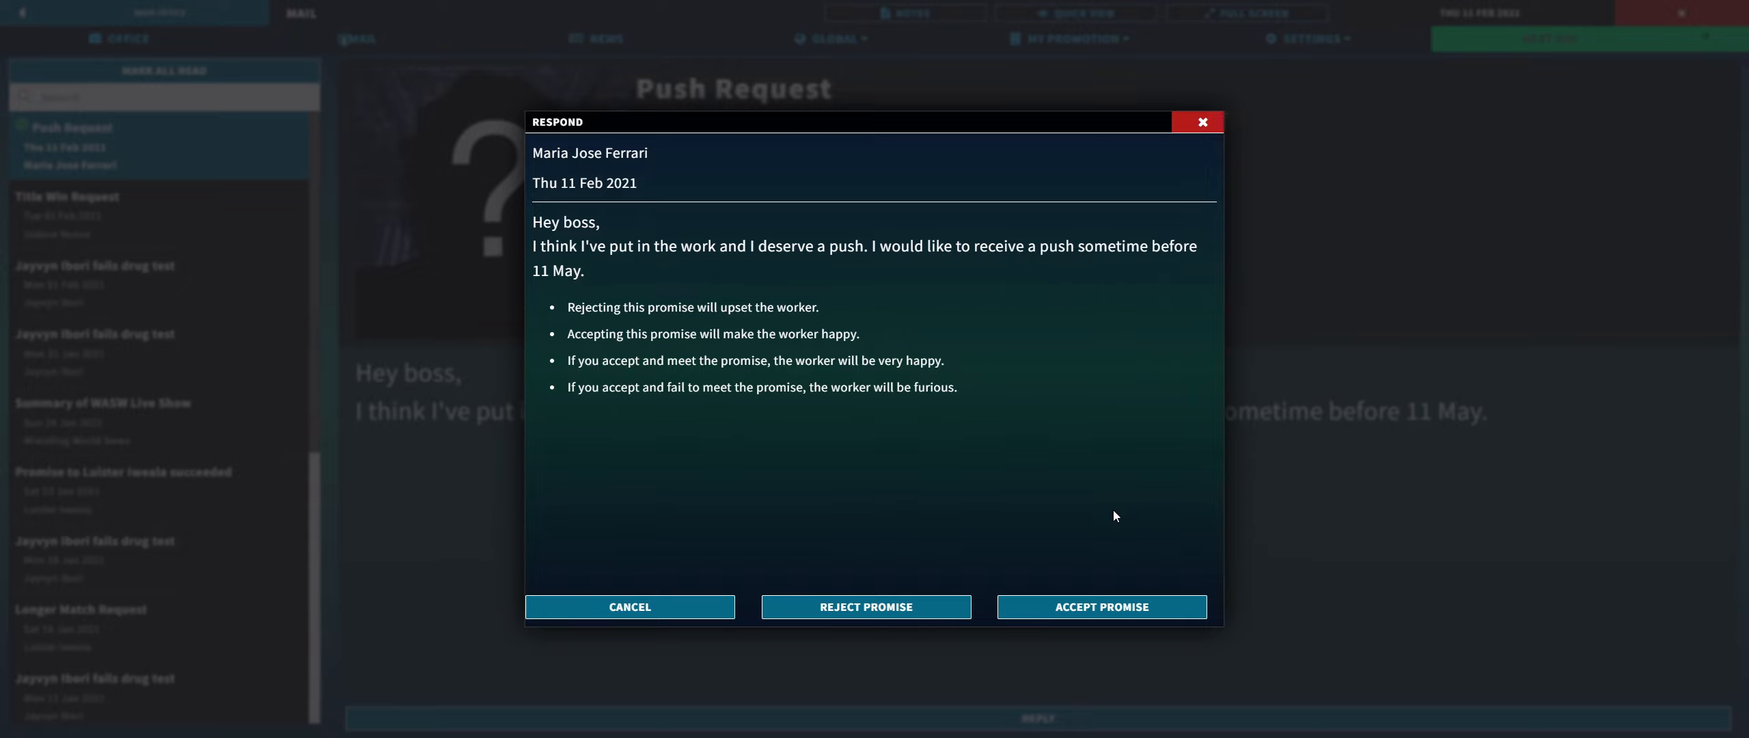
pyautogui.moveTo(773, 273)
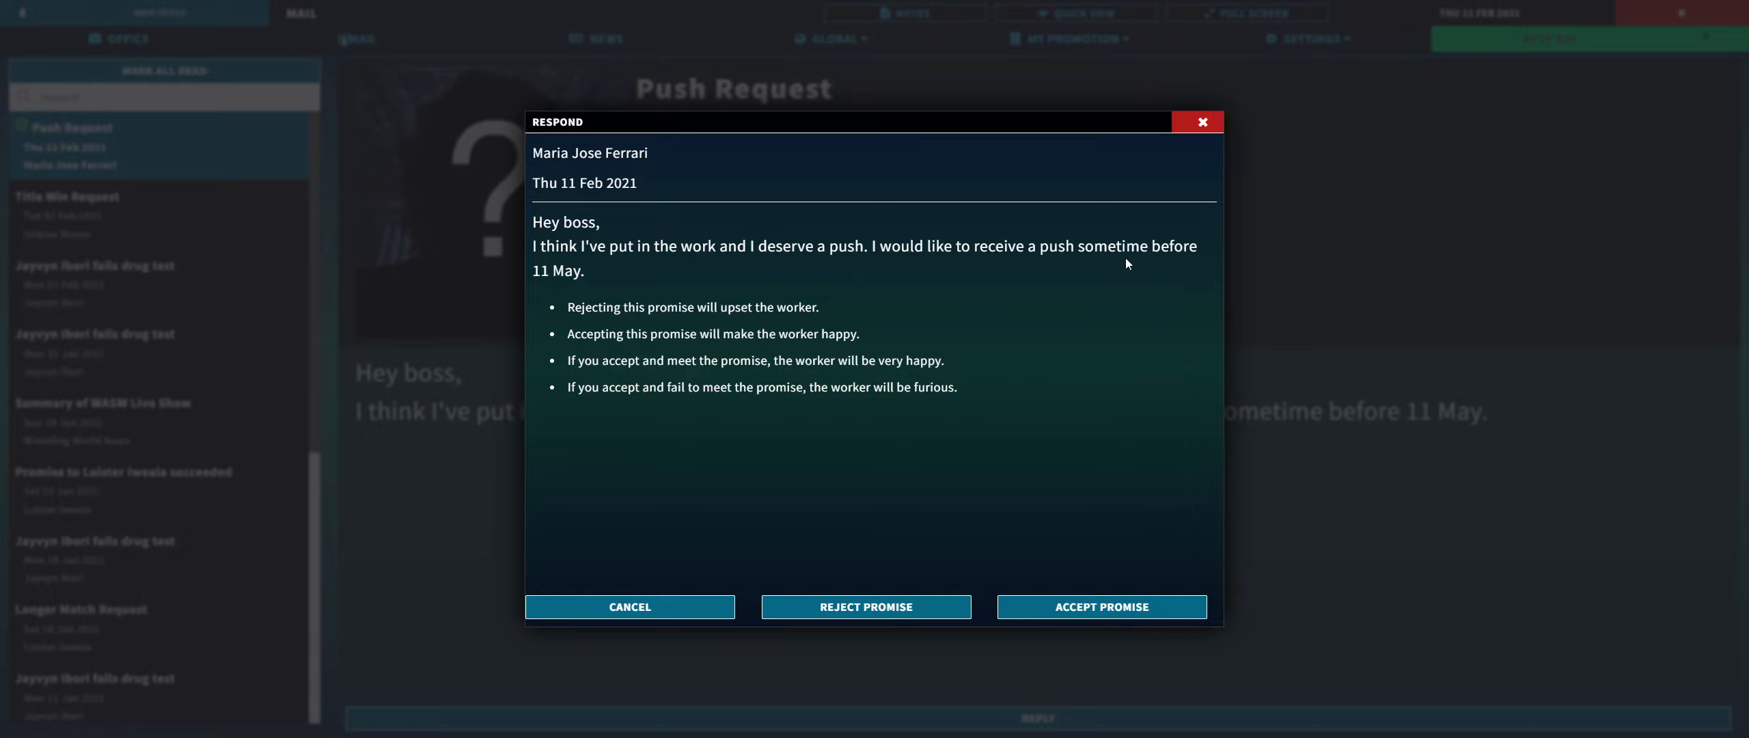
pyautogui.moveTo(1225, 266)
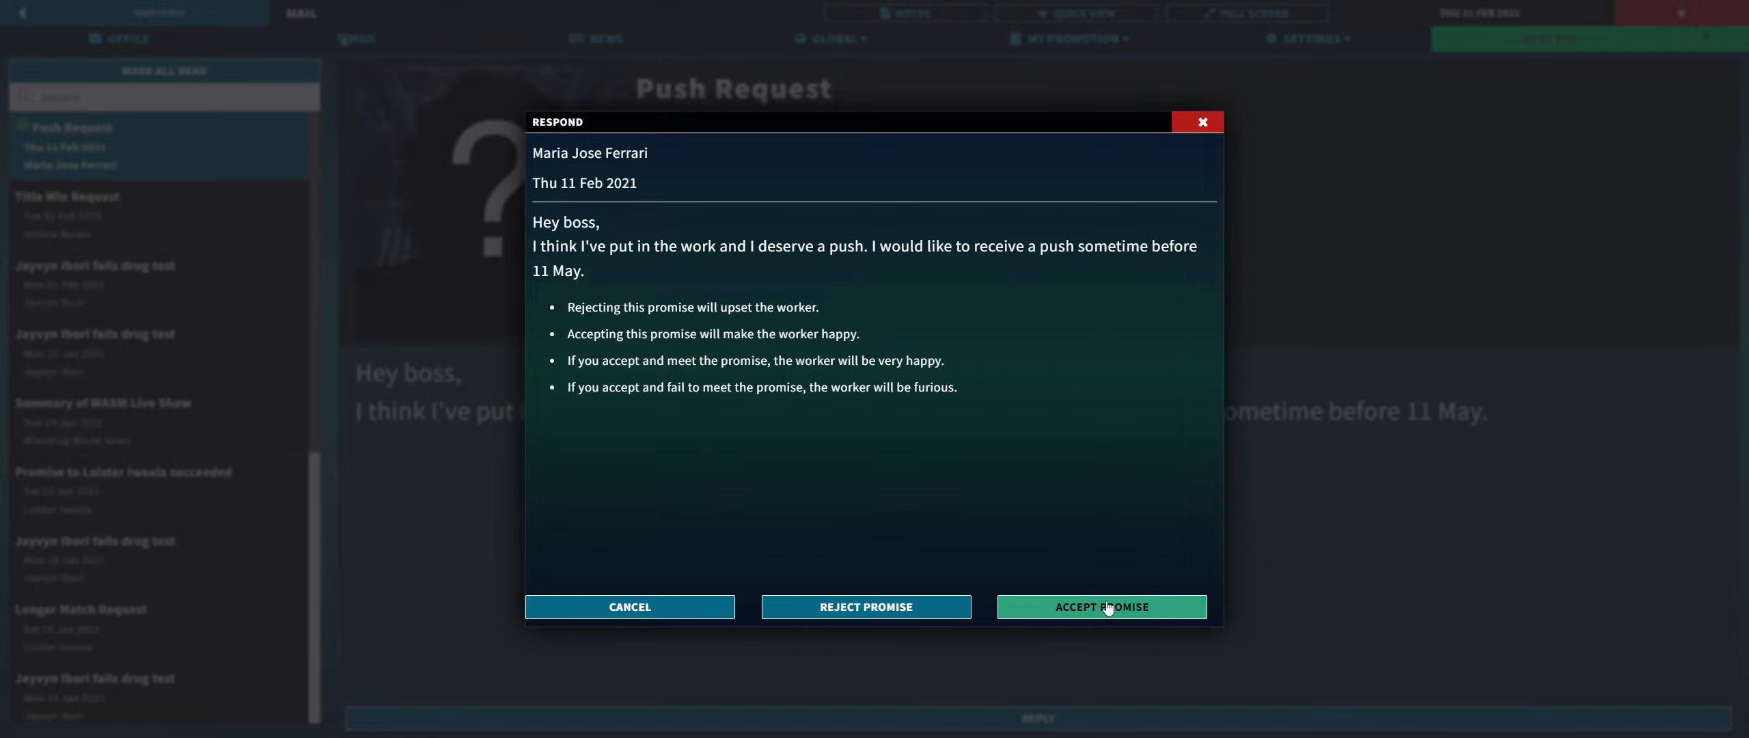
pyautogui.click(1100, 606)
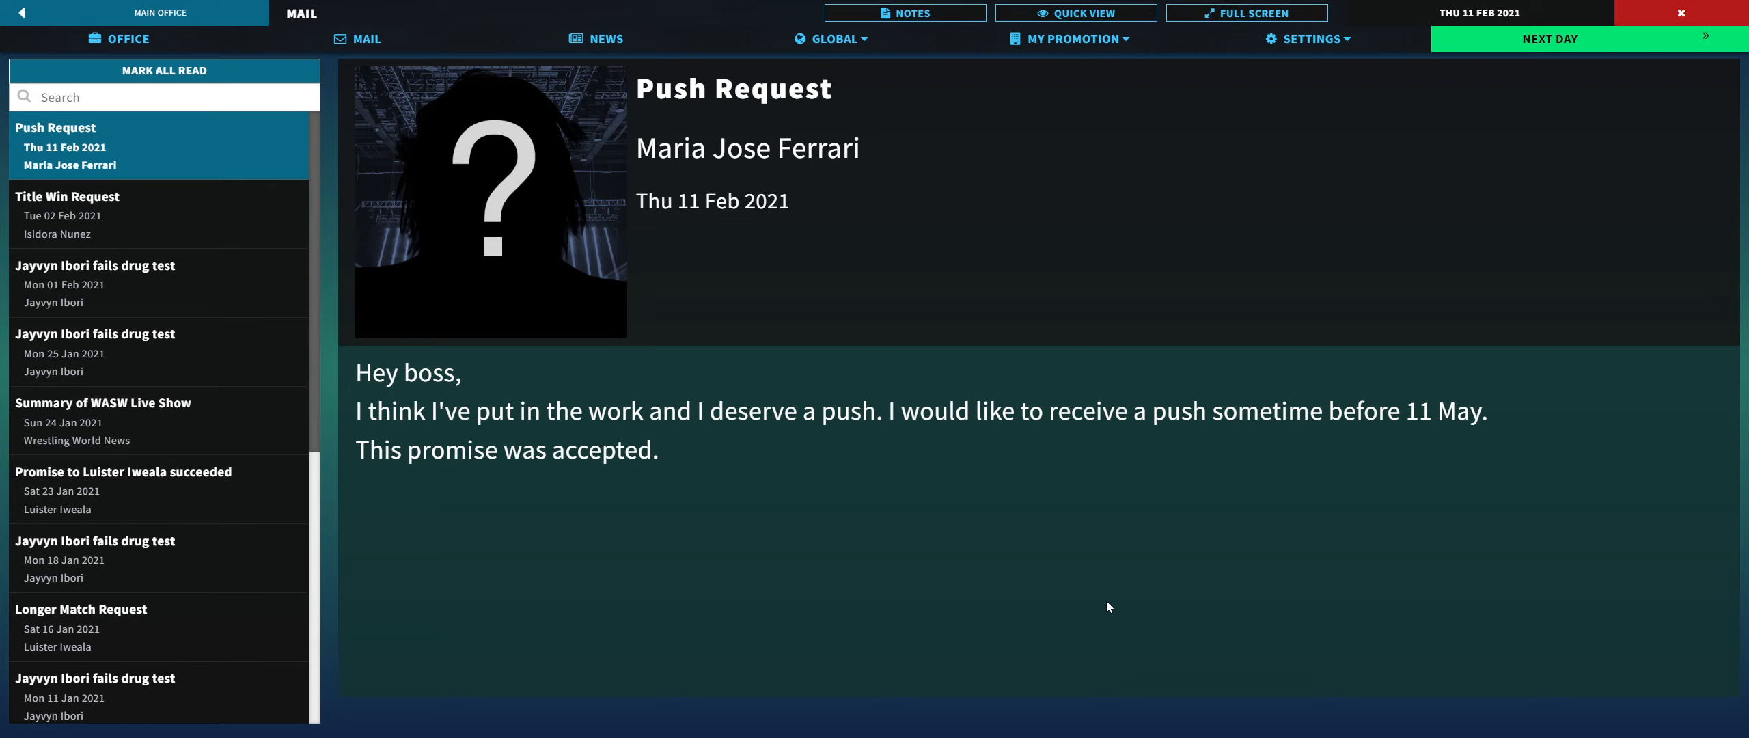
pyautogui.moveTo(633, 165)
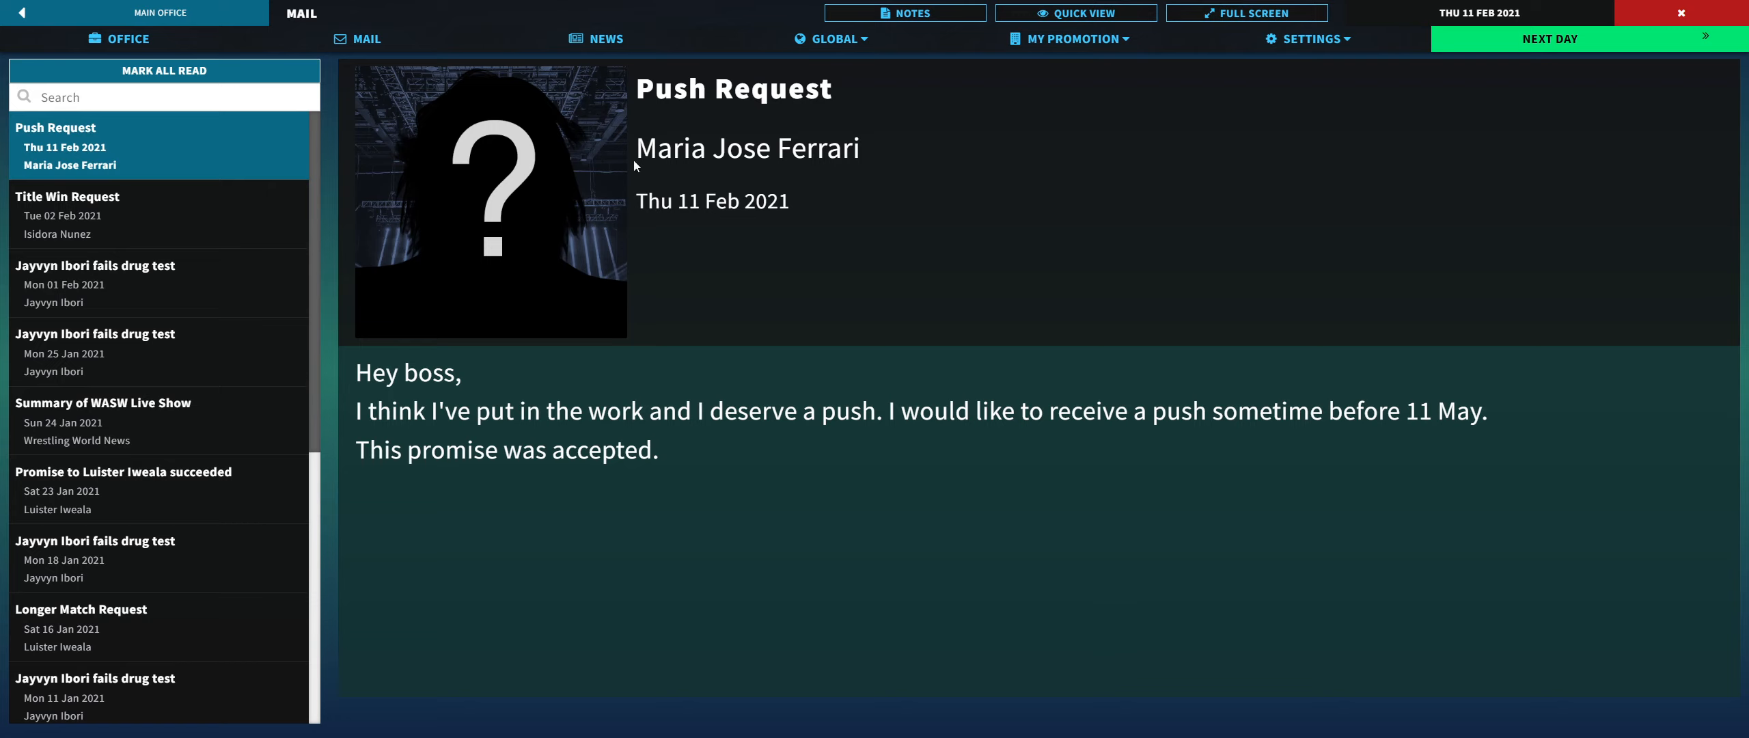
pyautogui.click(1548, 39)
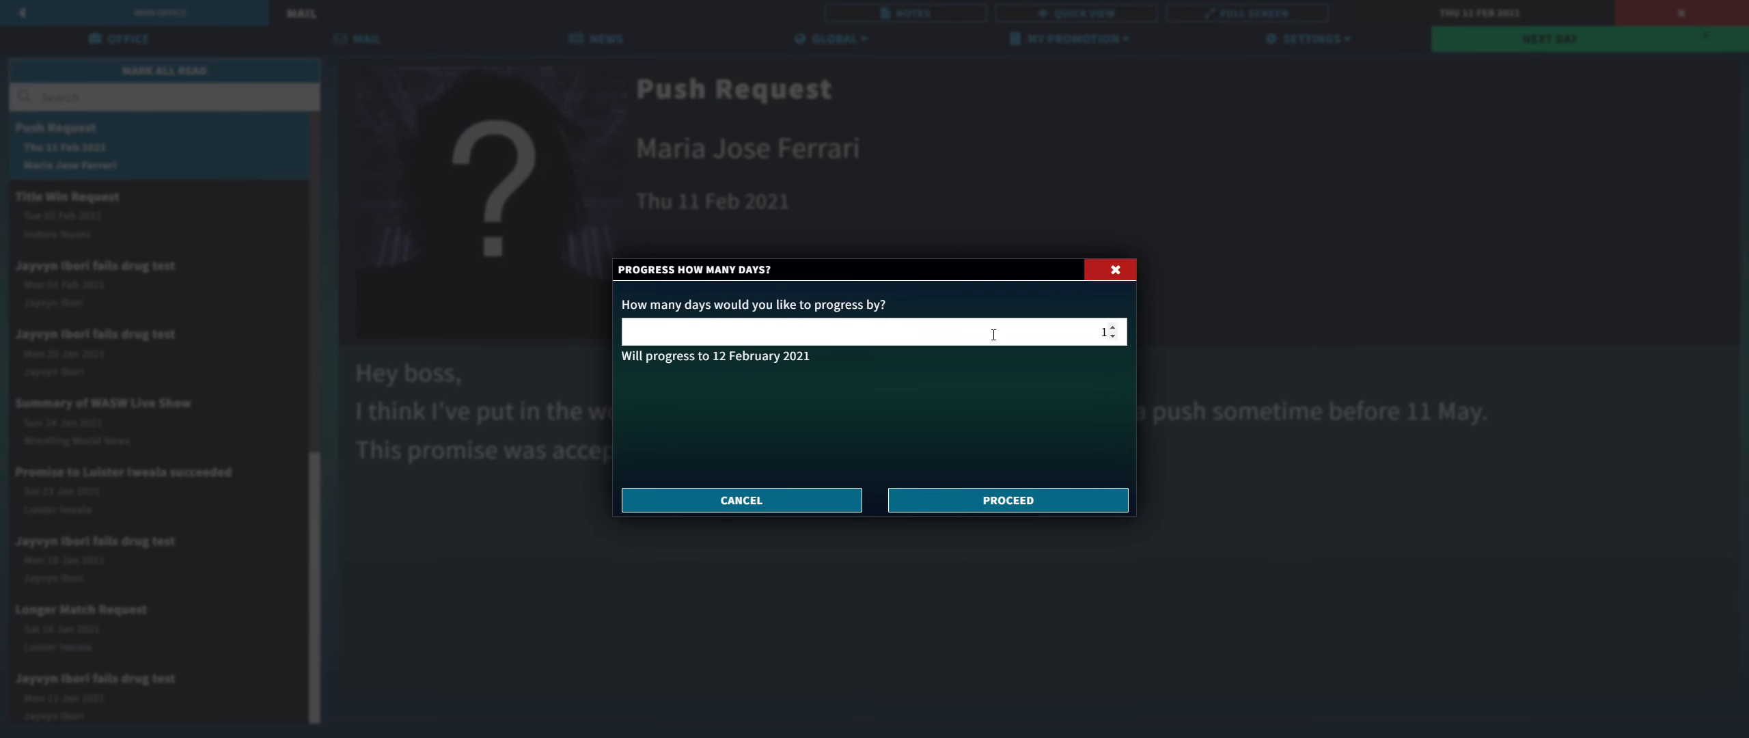
pyautogui.click(1112, 326)
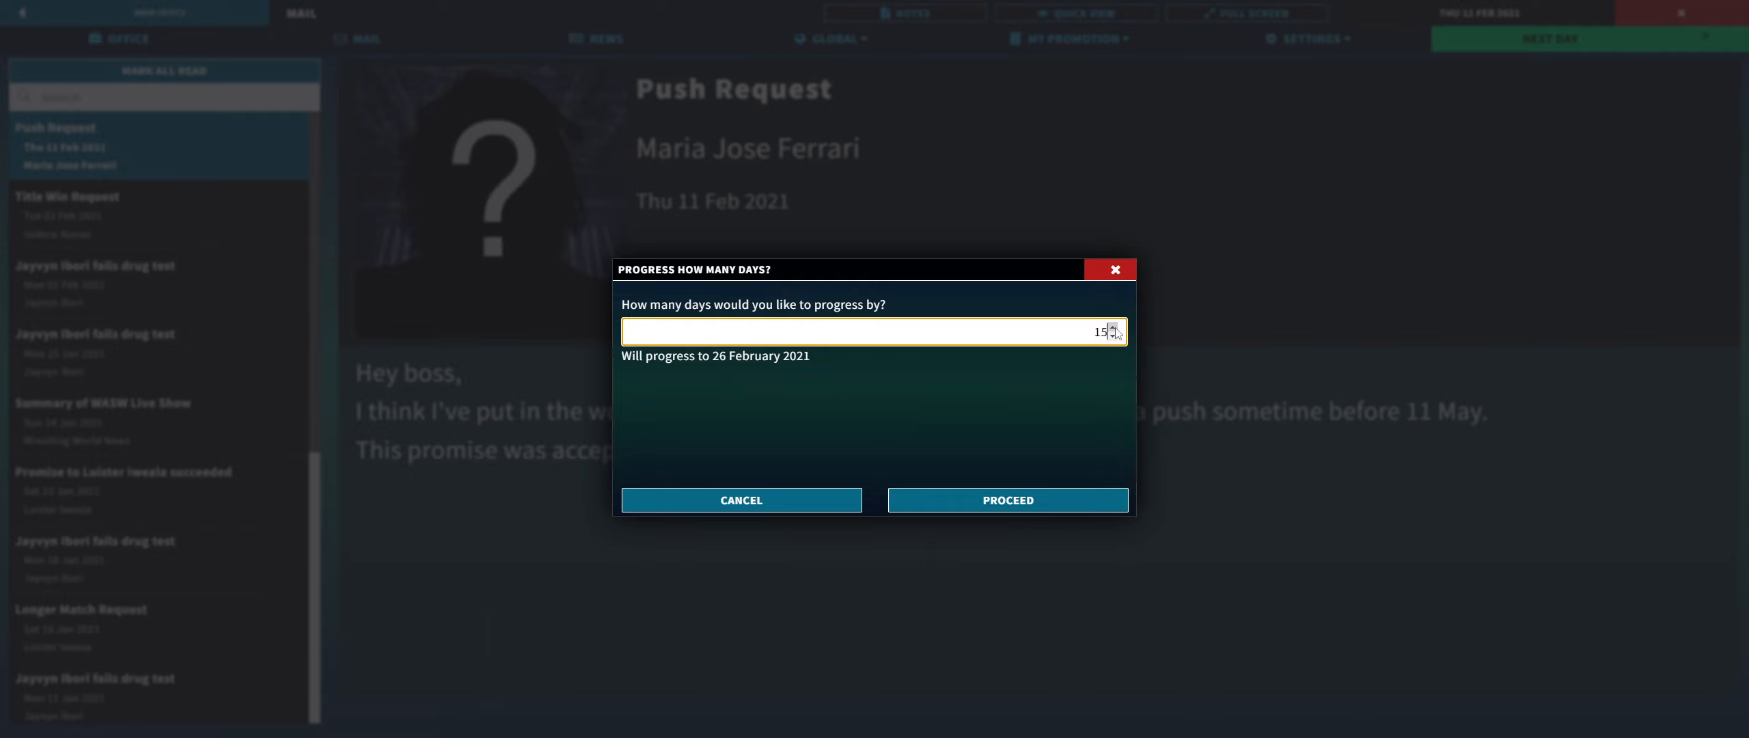
pyautogui.click(1006, 499)
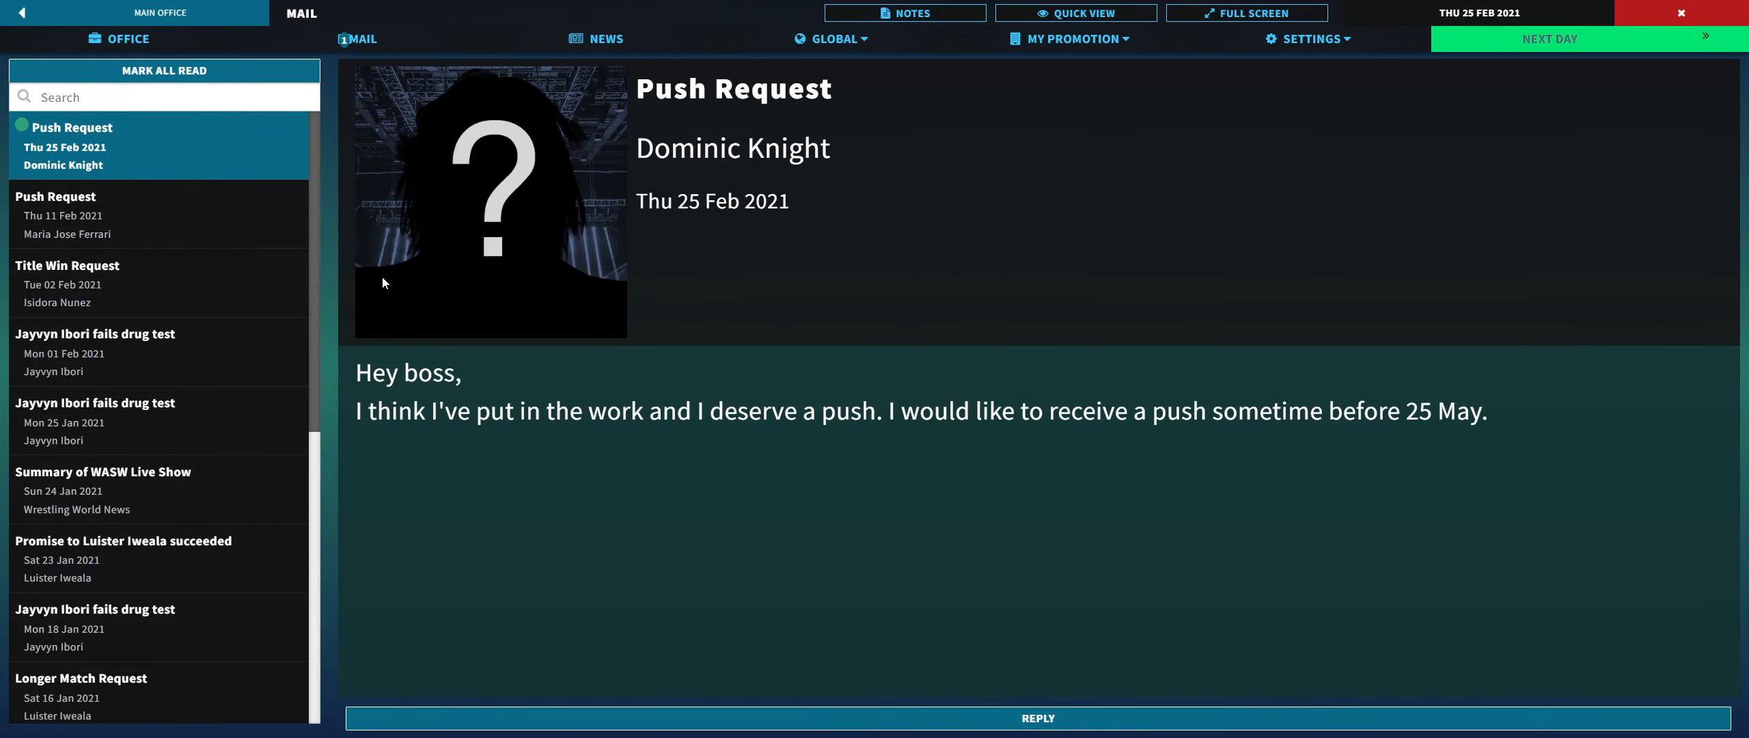
# Step: Respond to Dominic Knight's push request with Accept Promise
pyautogui.click(1036, 718)
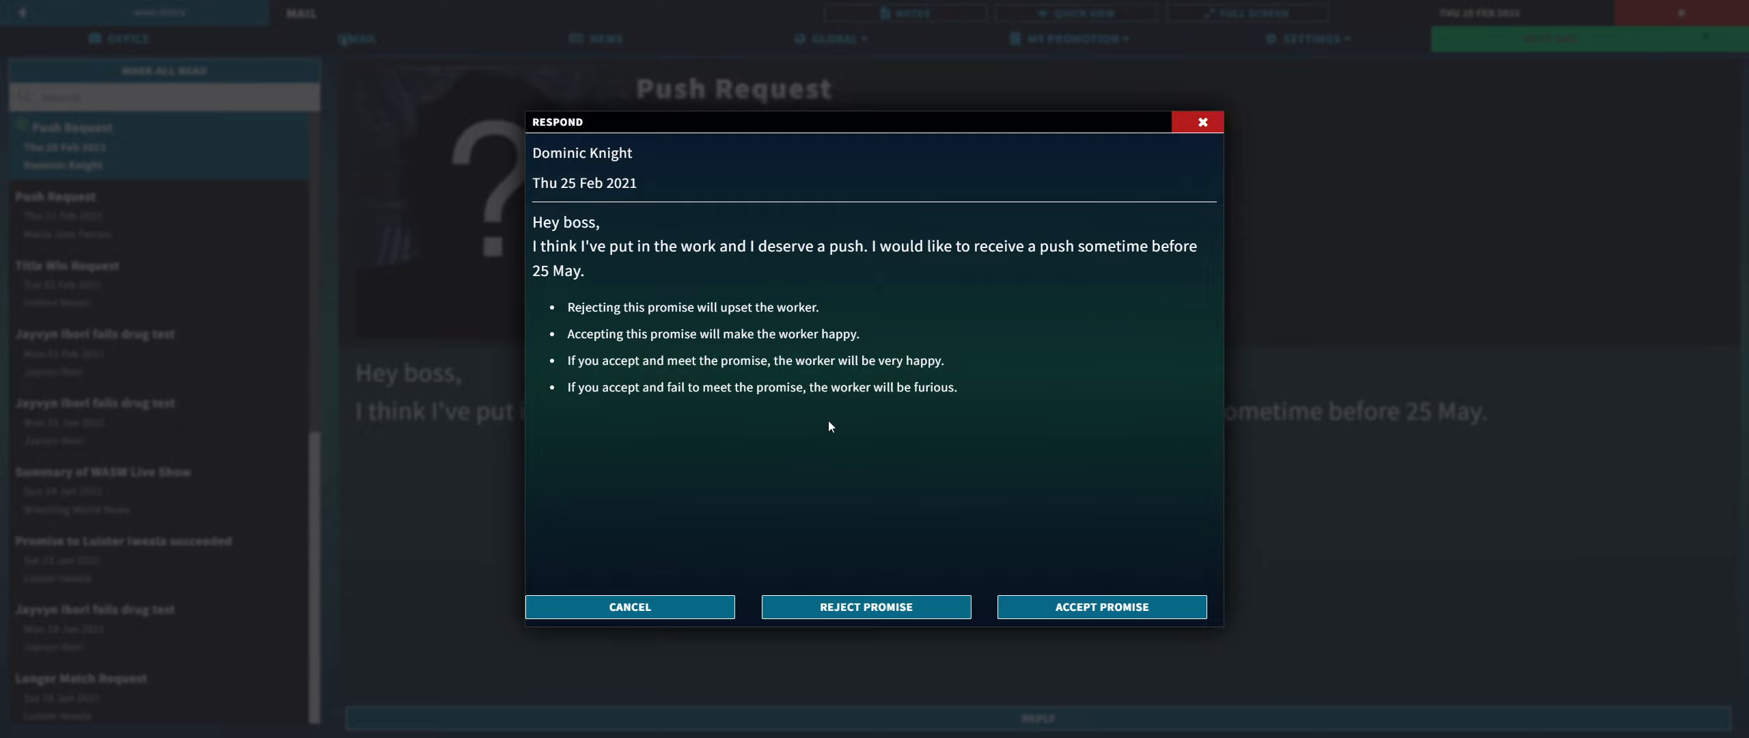
pyautogui.moveTo(1100, 606)
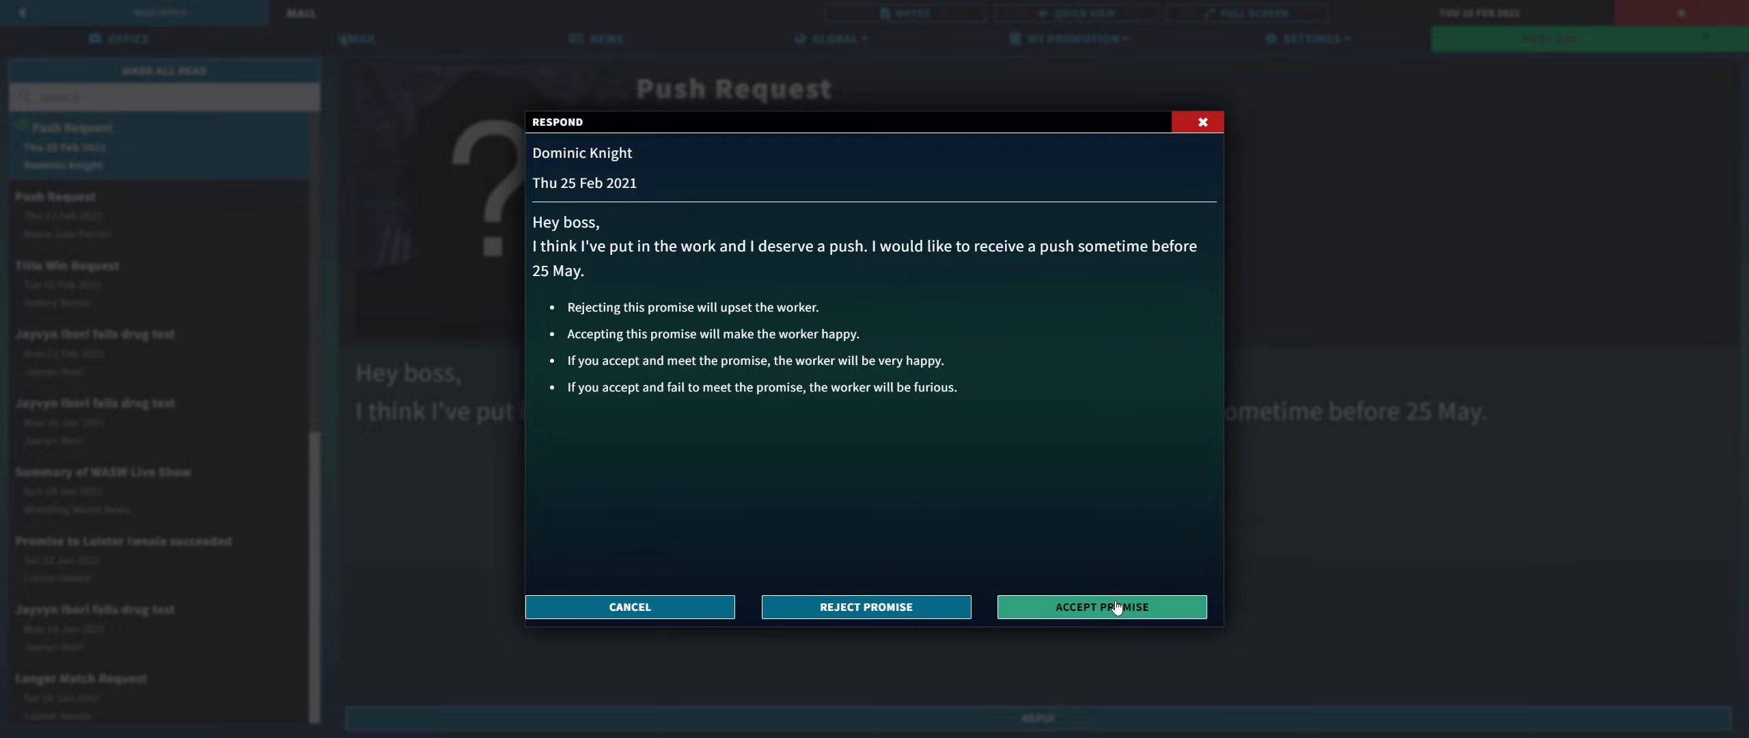
pyautogui.moveTo(1076, 507)
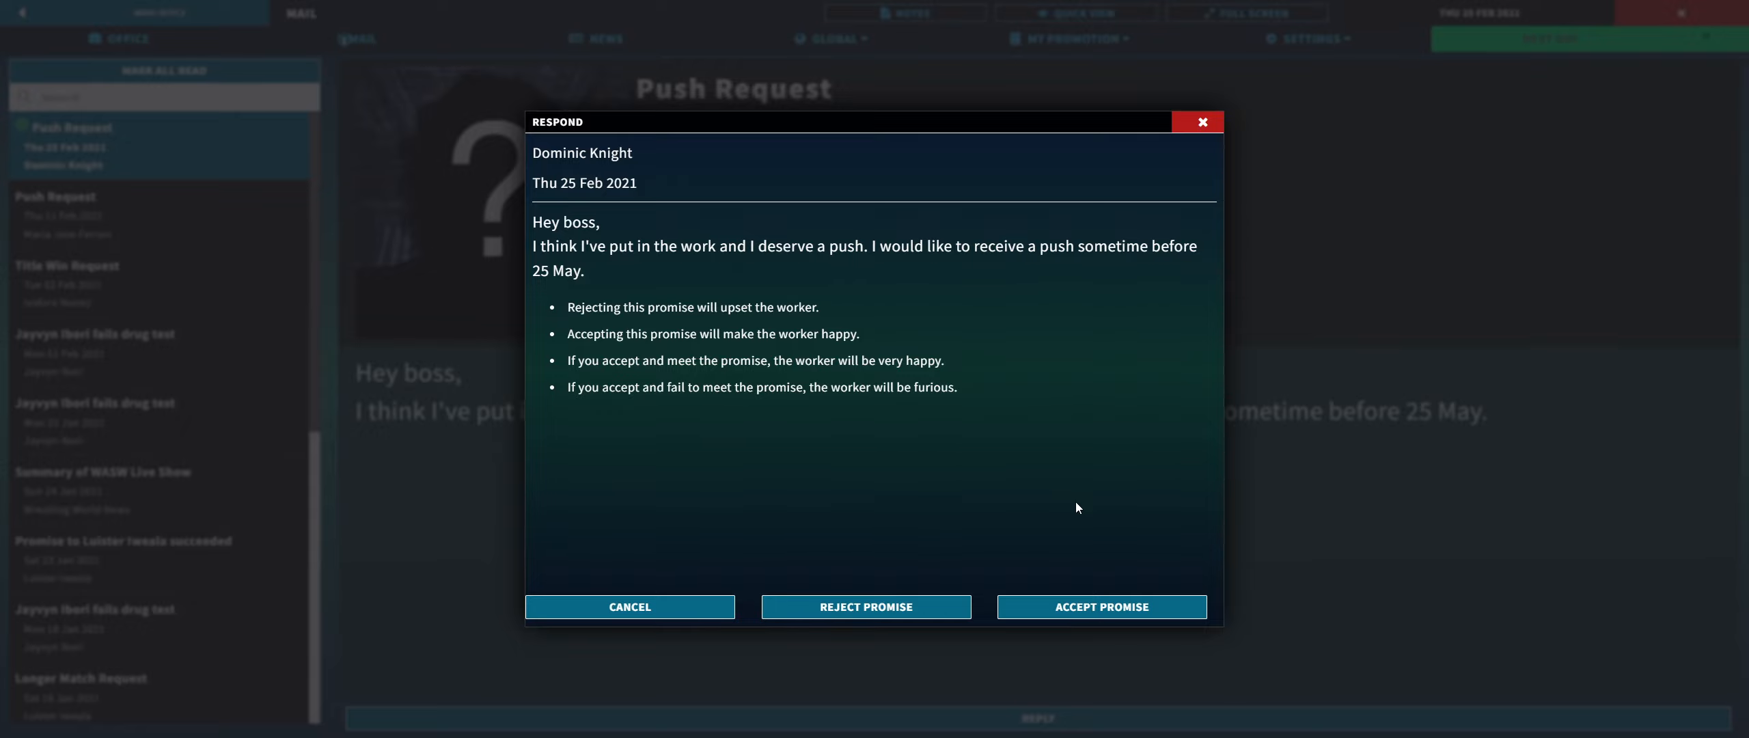
pyautogui.moveTo(1116, 600)
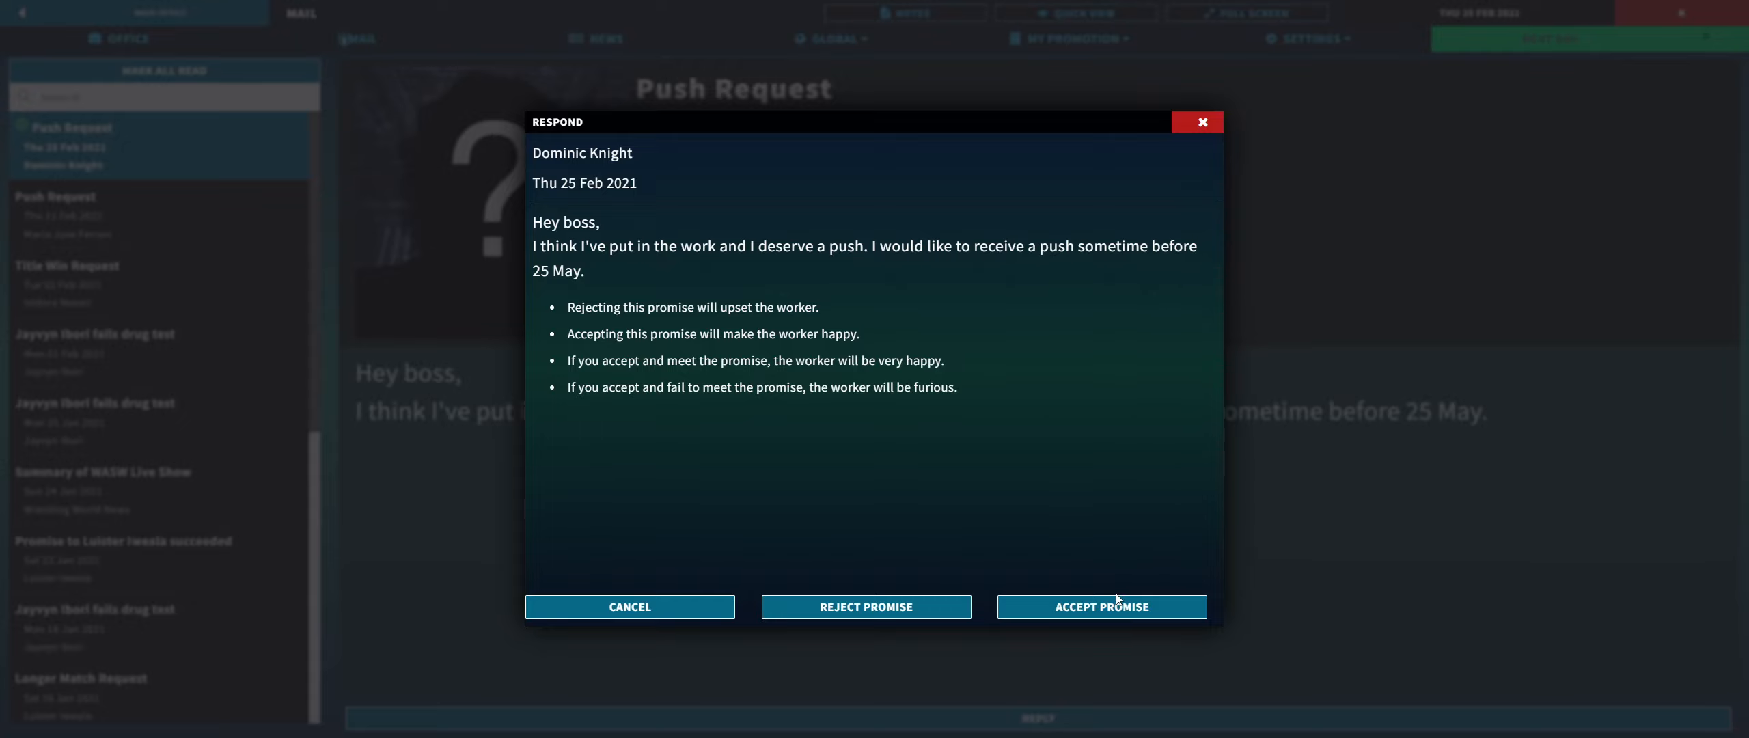
pyautogui.moveTo(864, 606)
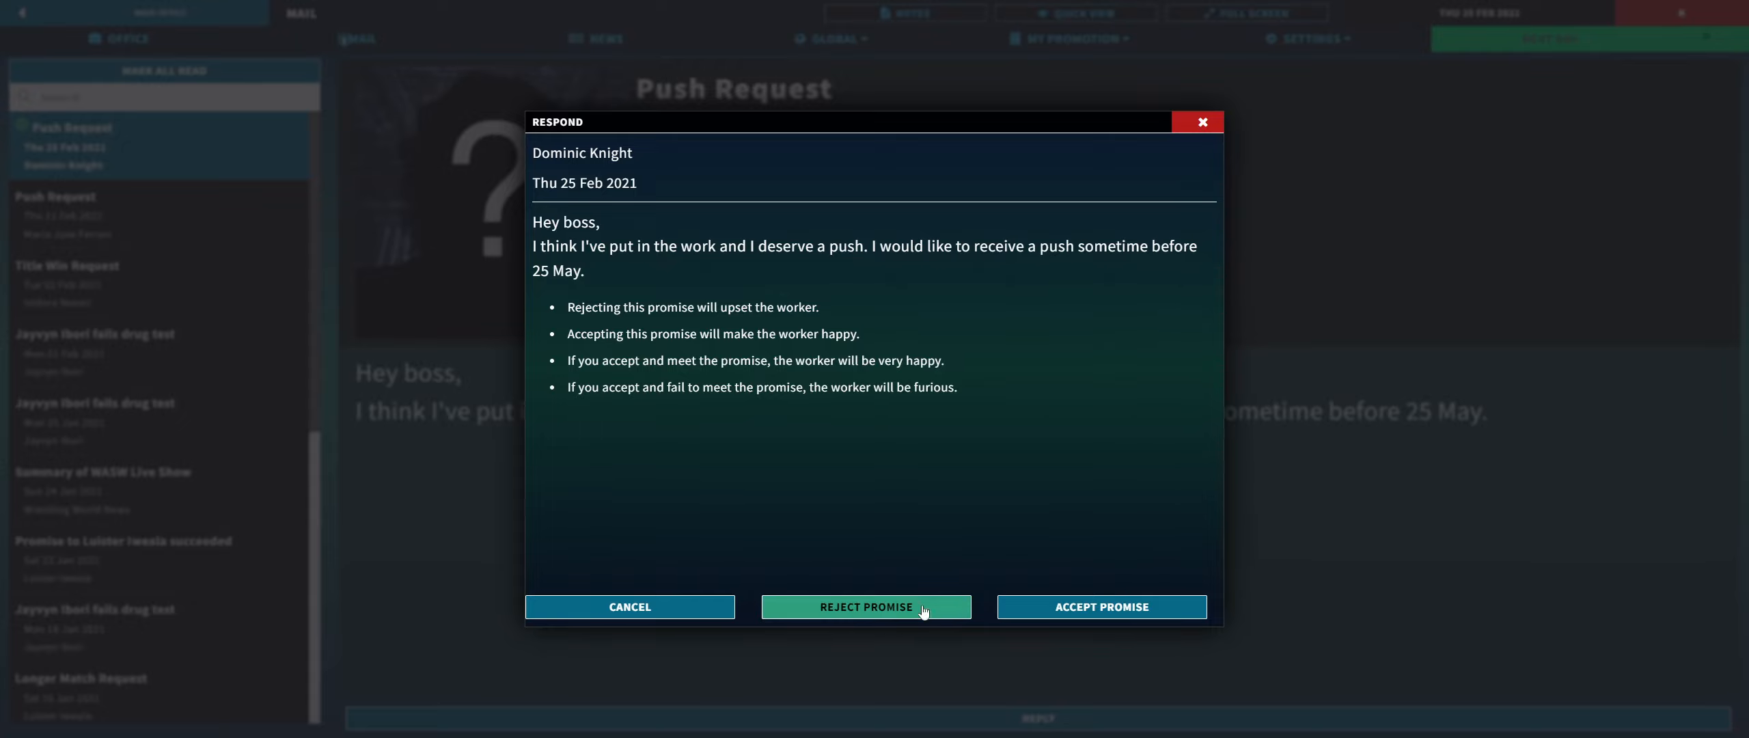
pyautogui.moveTo(1137, 514)
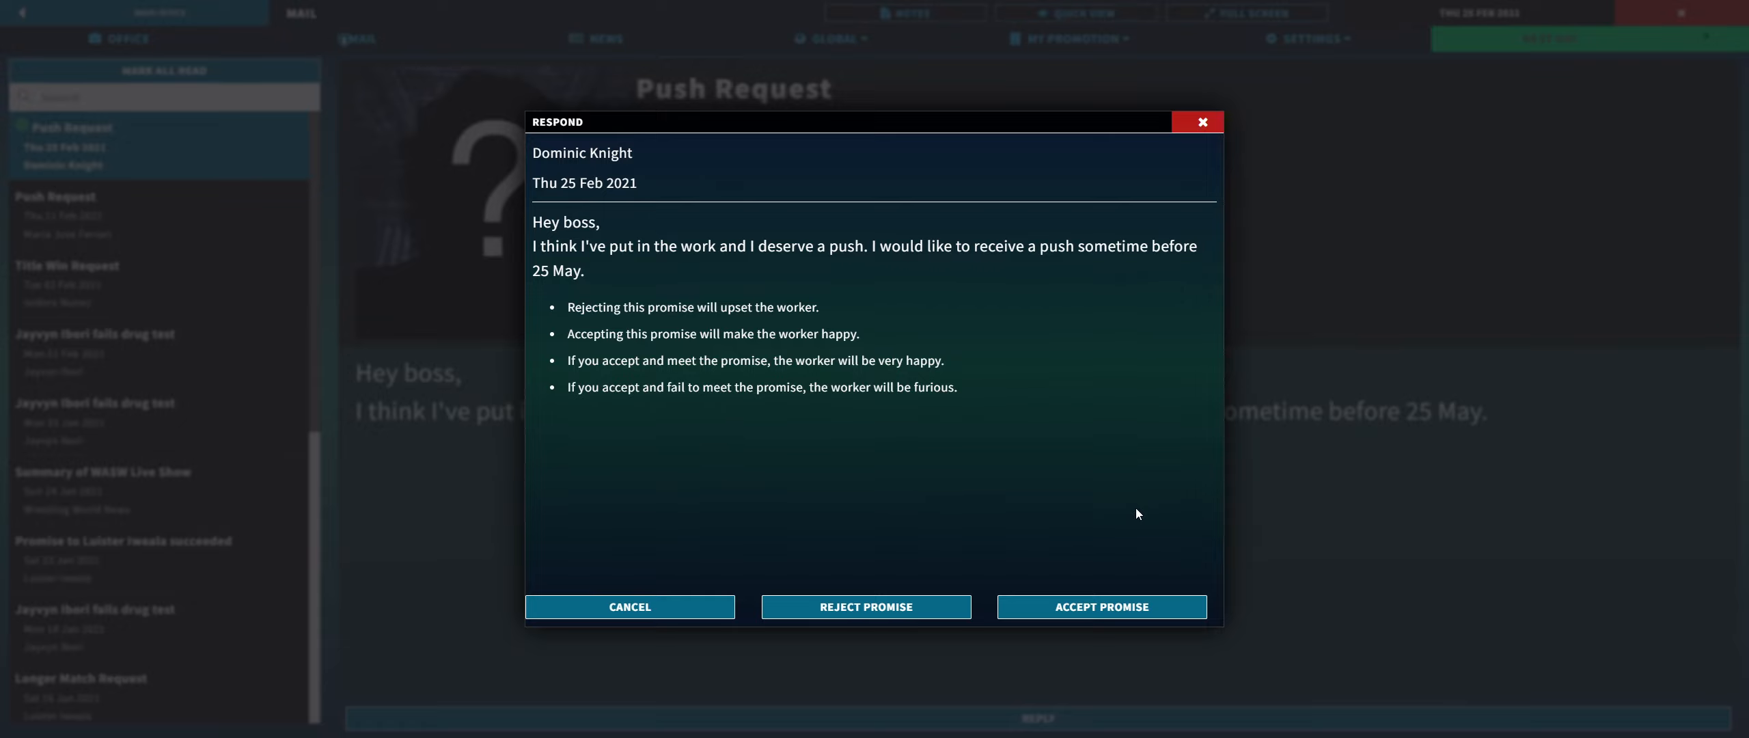
pyautogui.moveTo(1111, 520)
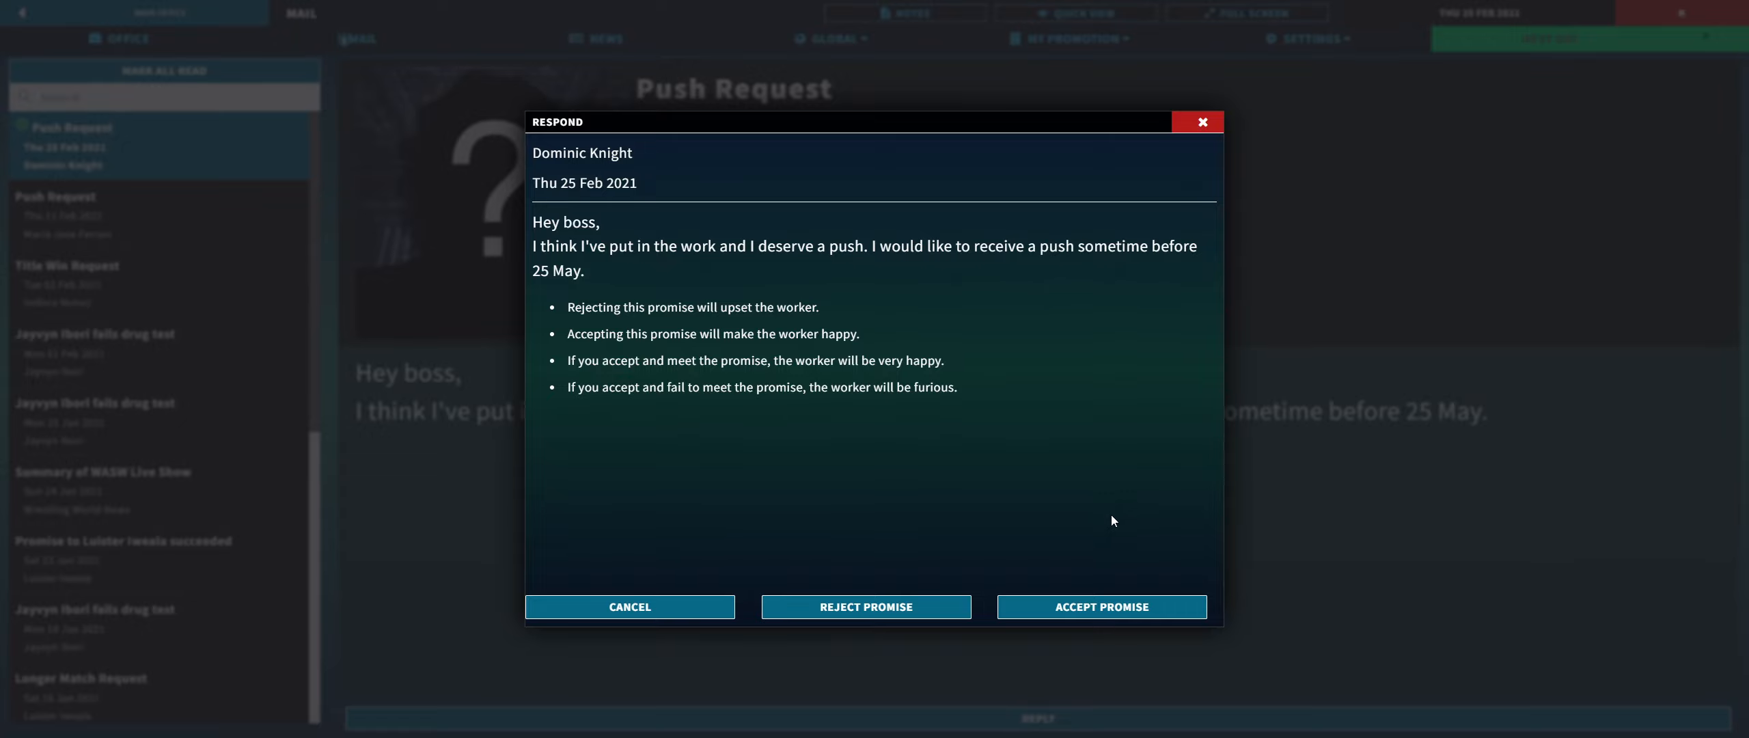
pyautogui.moveTo(987, 355)
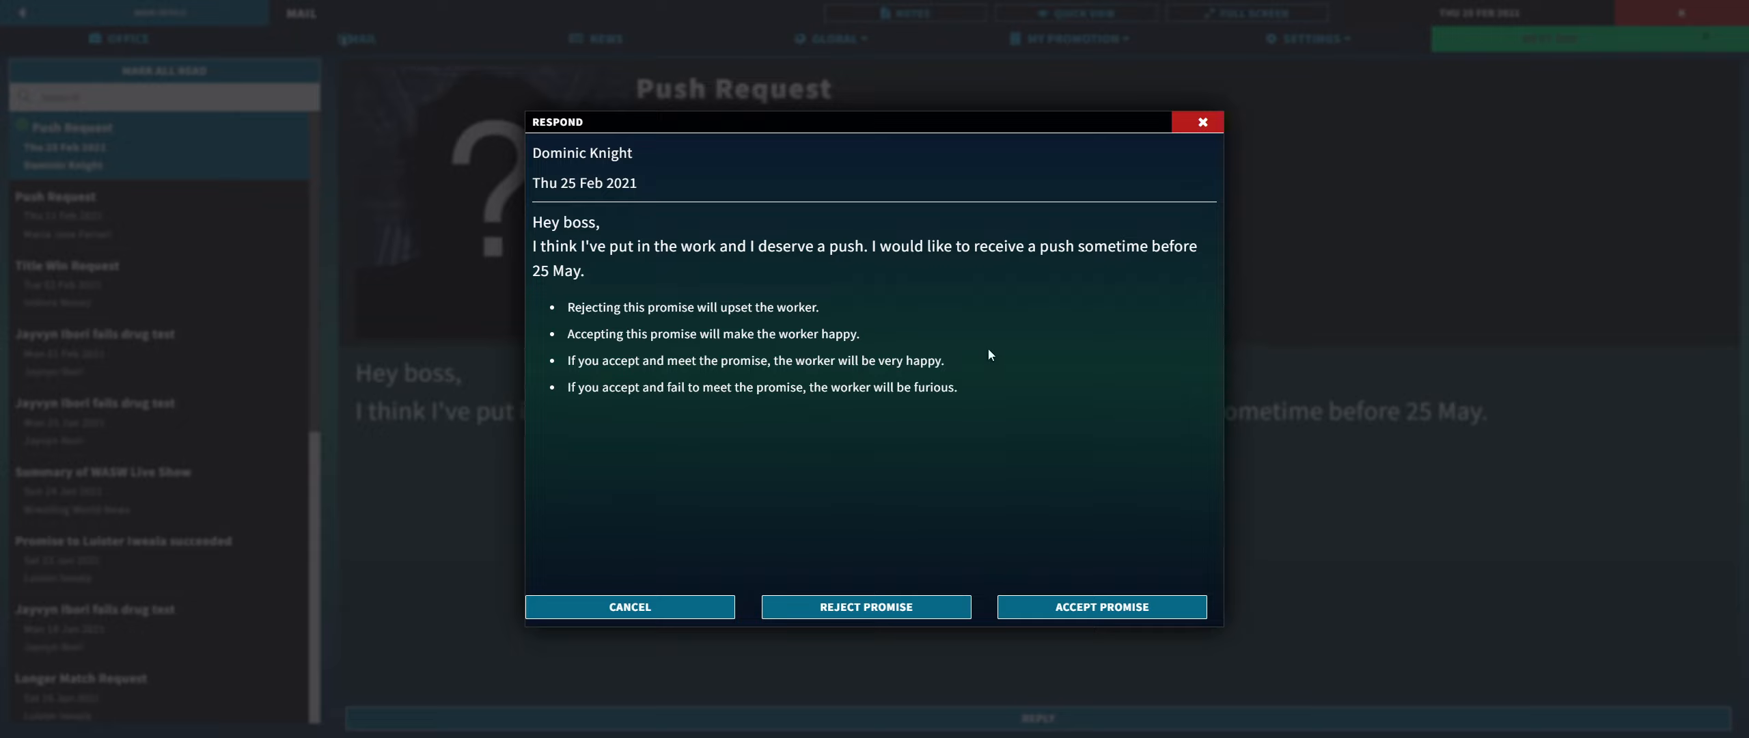
pyautogui.moveTo(865, 606)
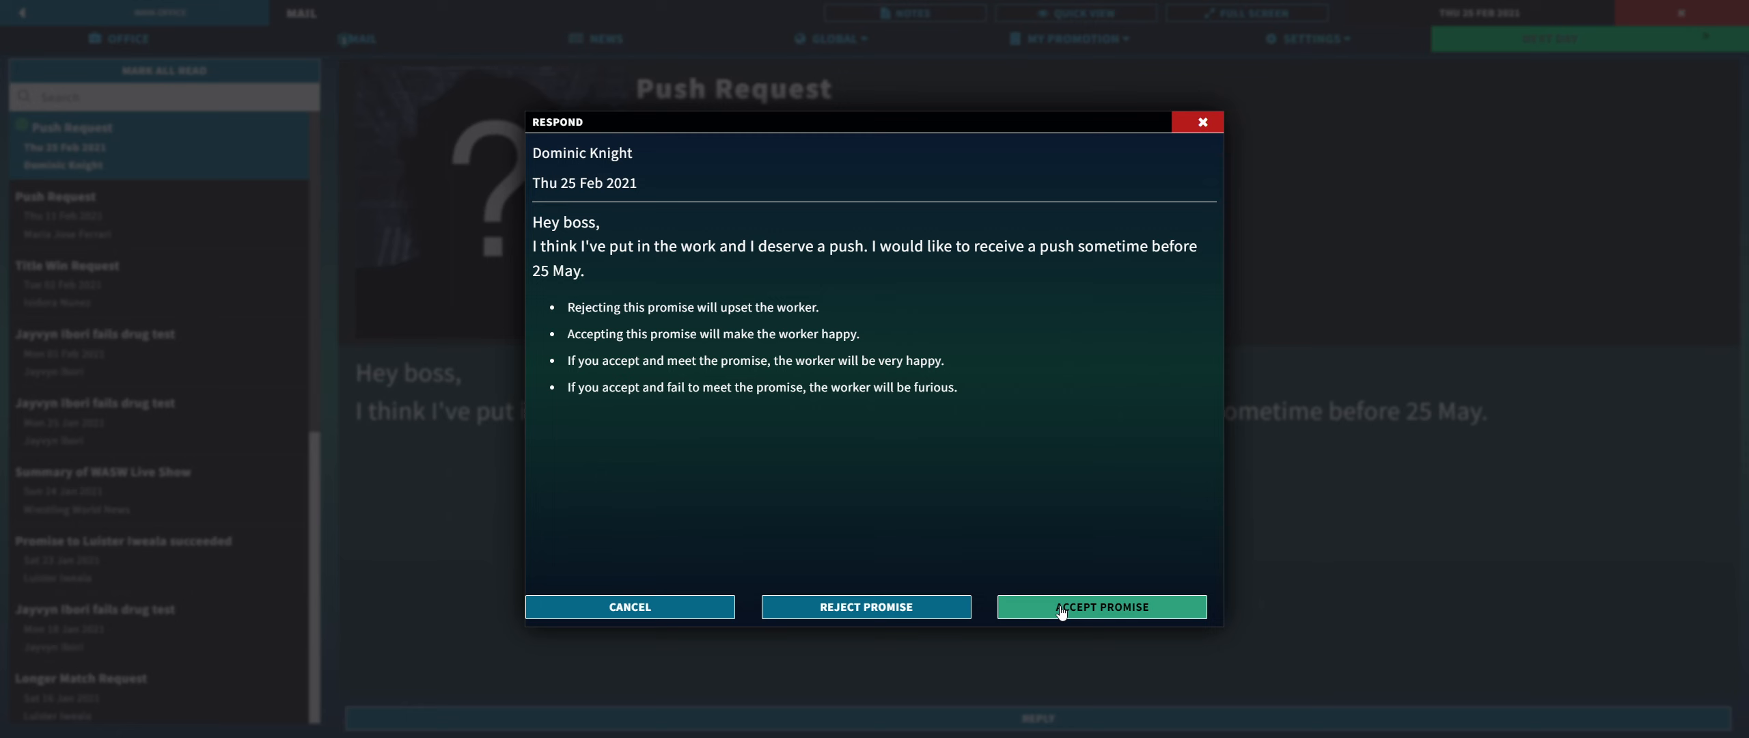
pyautogui.moveTo(1010, 555)
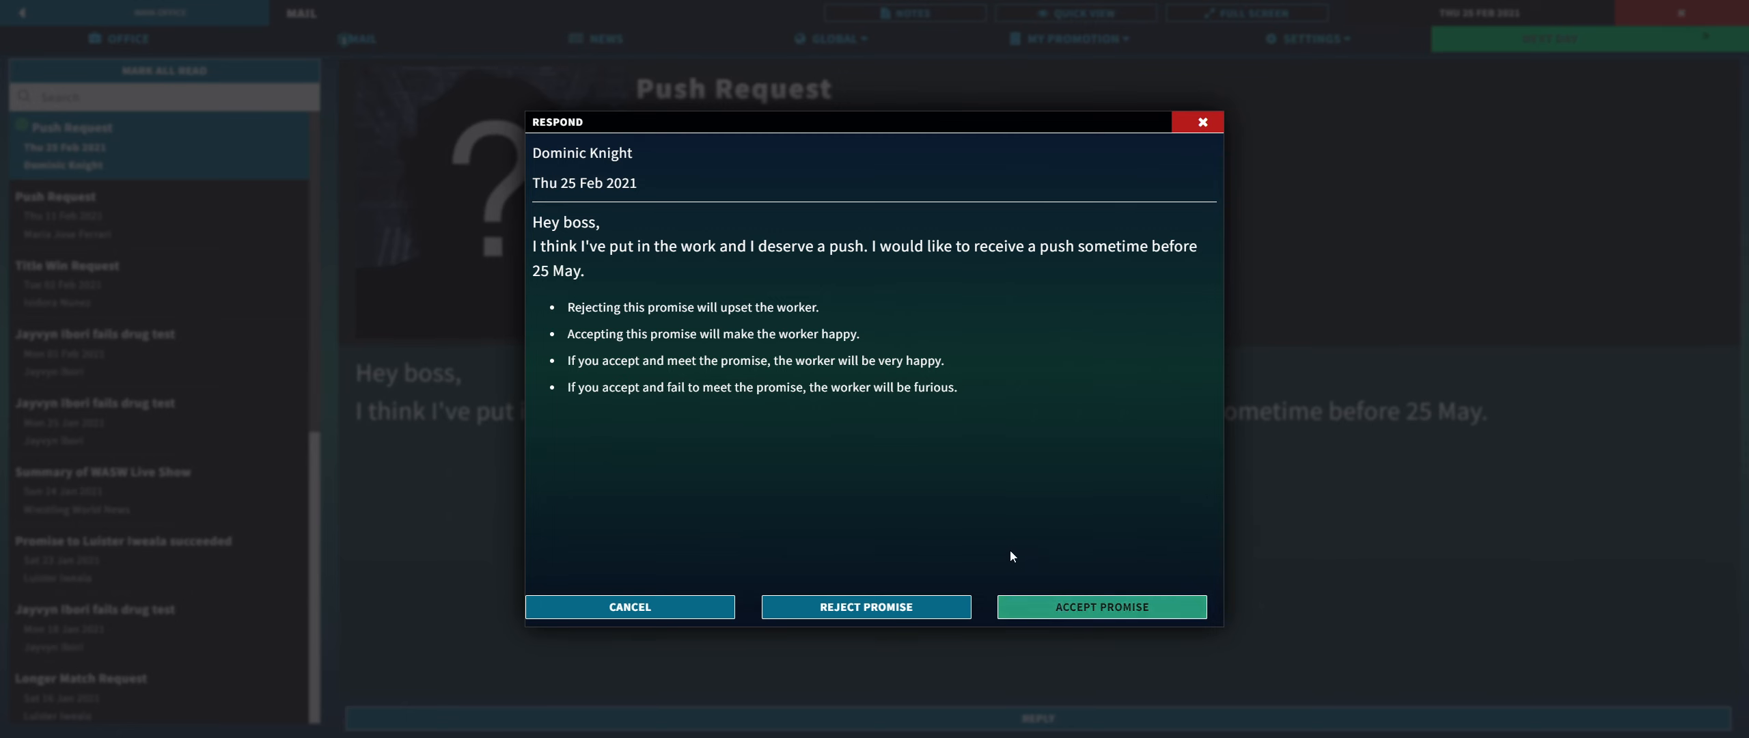
pyautogui.click(1100, 606)
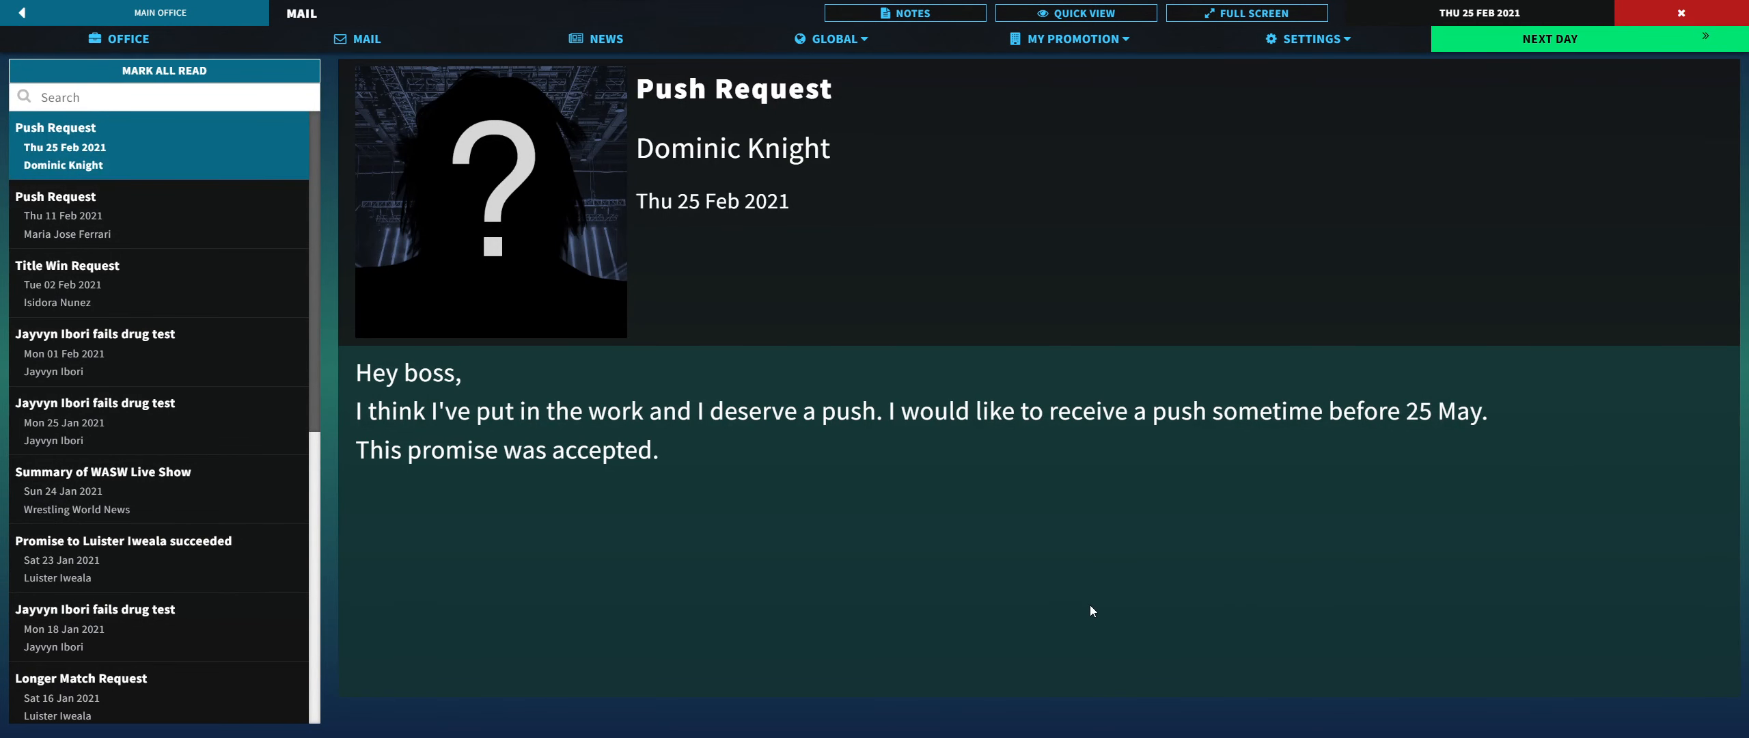
# Step: Hide Shows and Expiries on the office calendar, leaving the Ferrari, Knight and Nunez promises
pyautogui.click(357, 37)
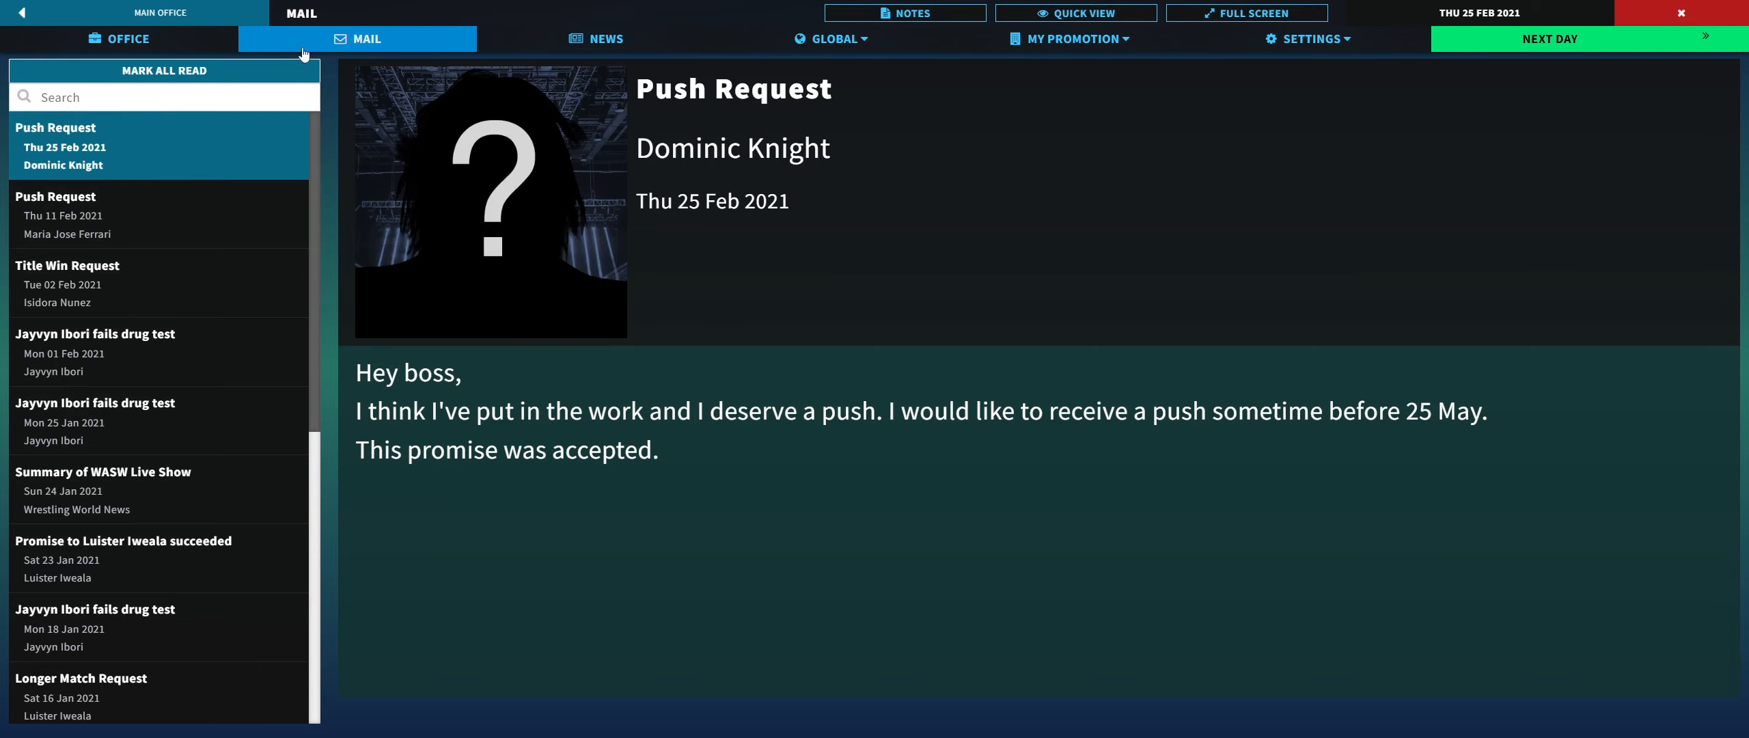
pyautogui.click(118, 37)
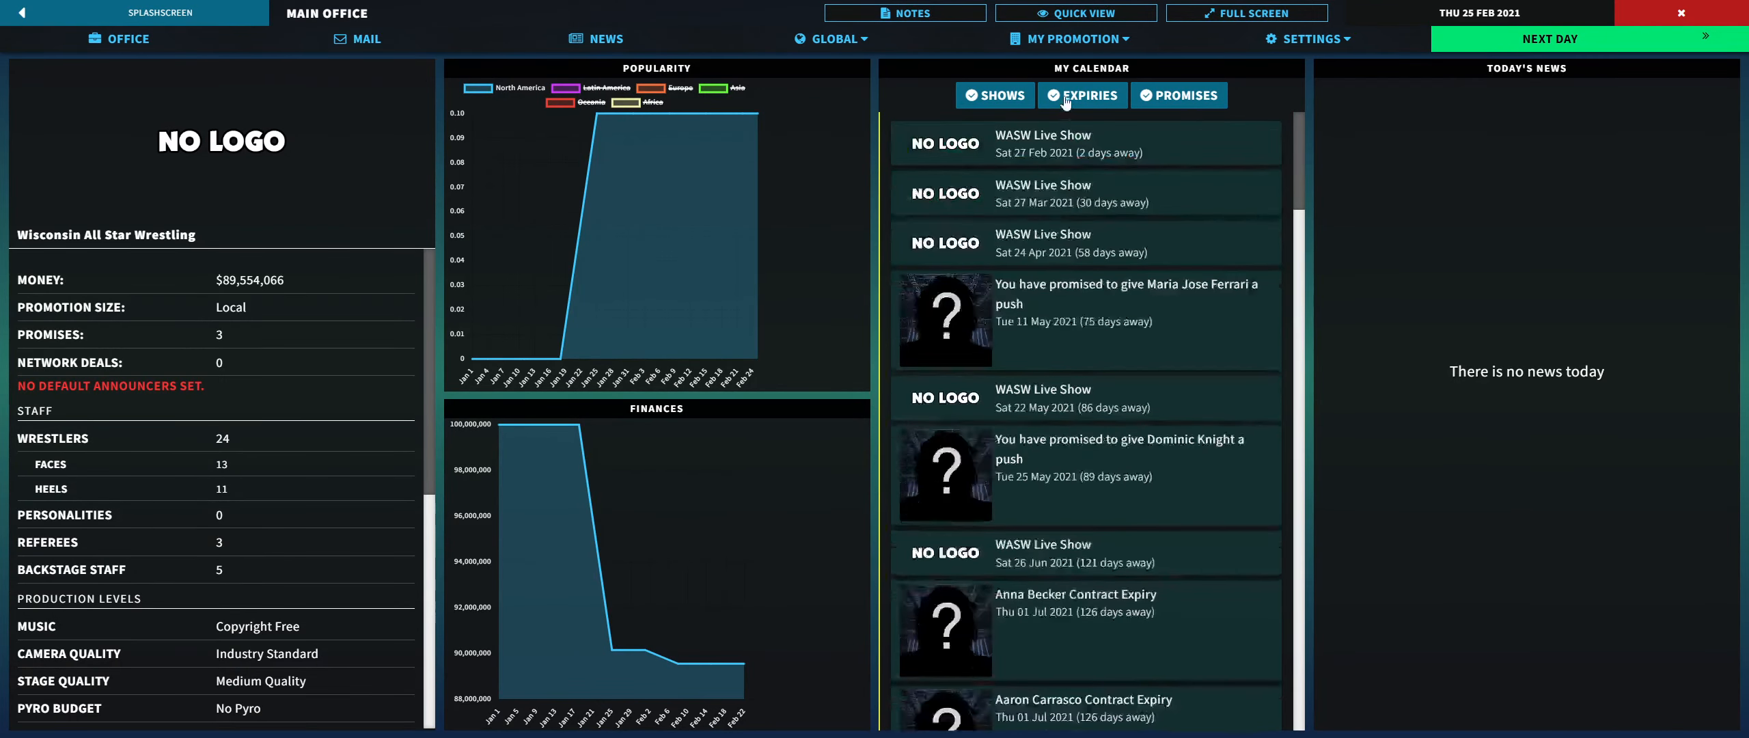
pyautogui.click(1080, 95)
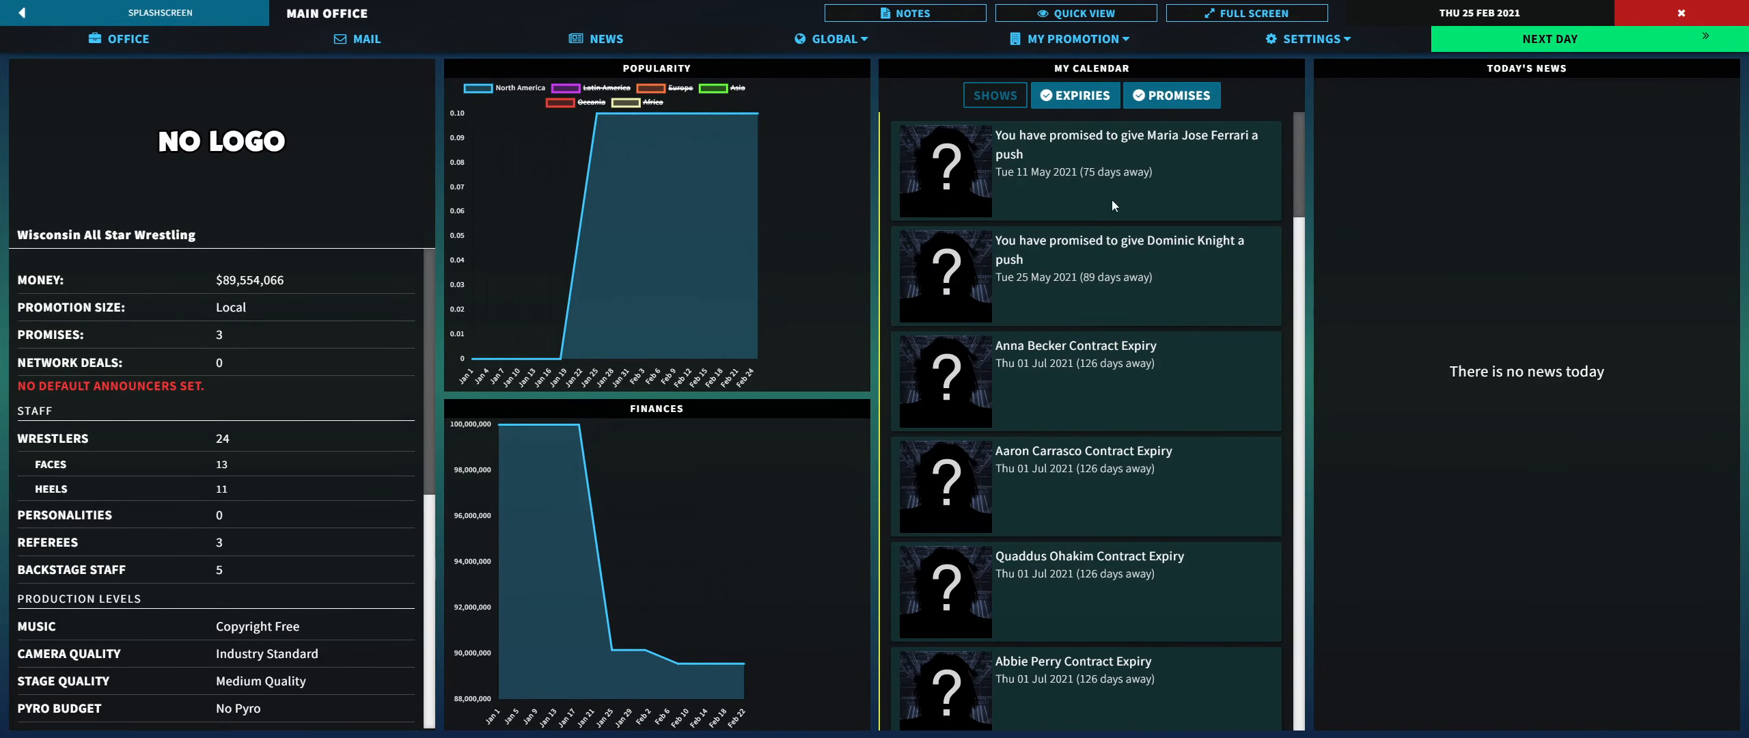
pyautogui.click(1171, 95)
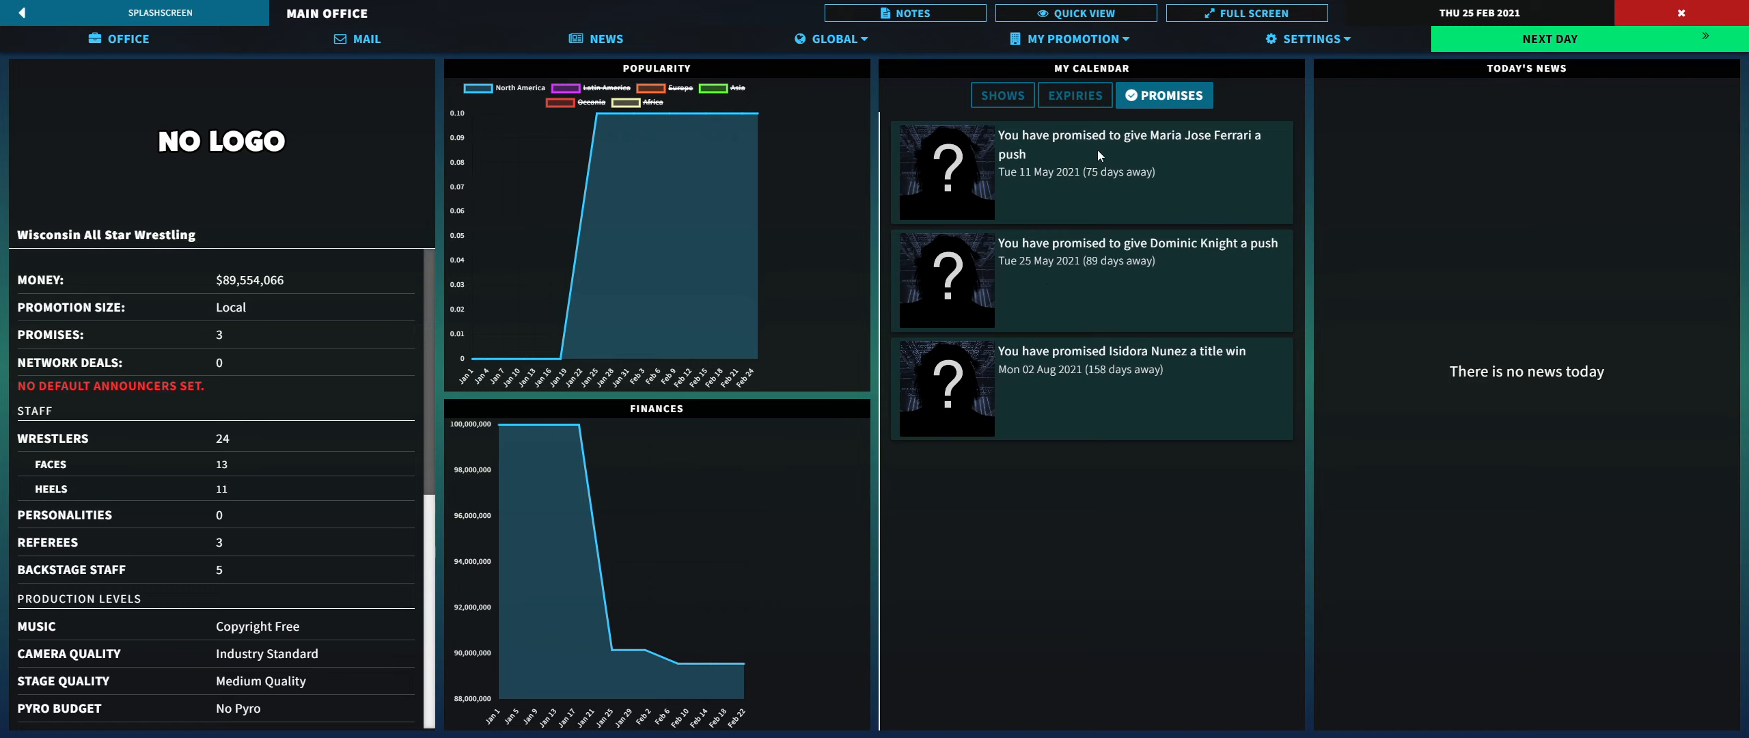
pyautogui.moveTo(1095, 175)
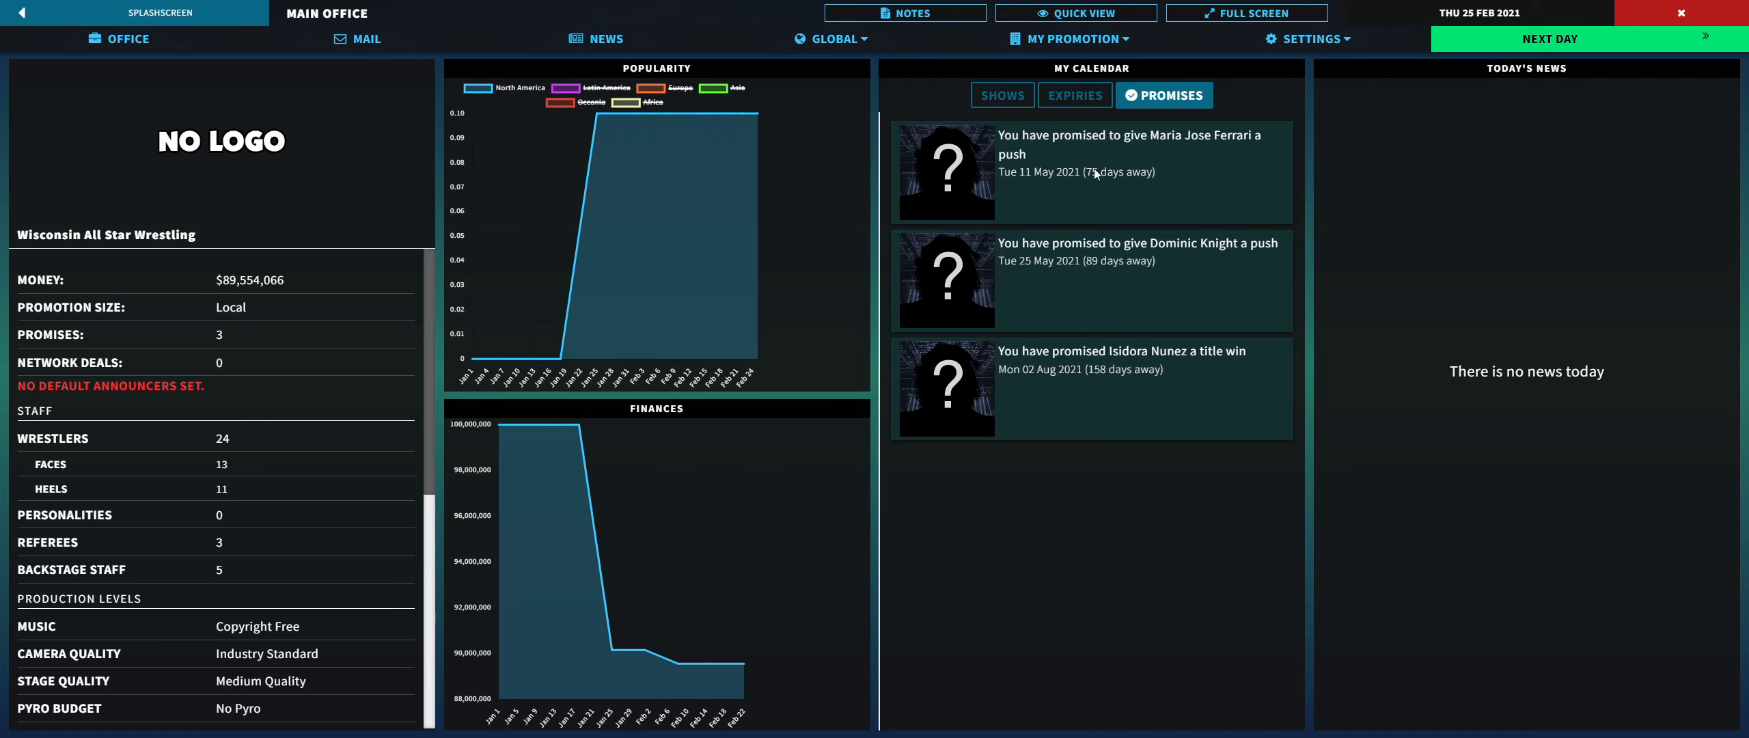
pyautogui.moveTo(1037, 184)
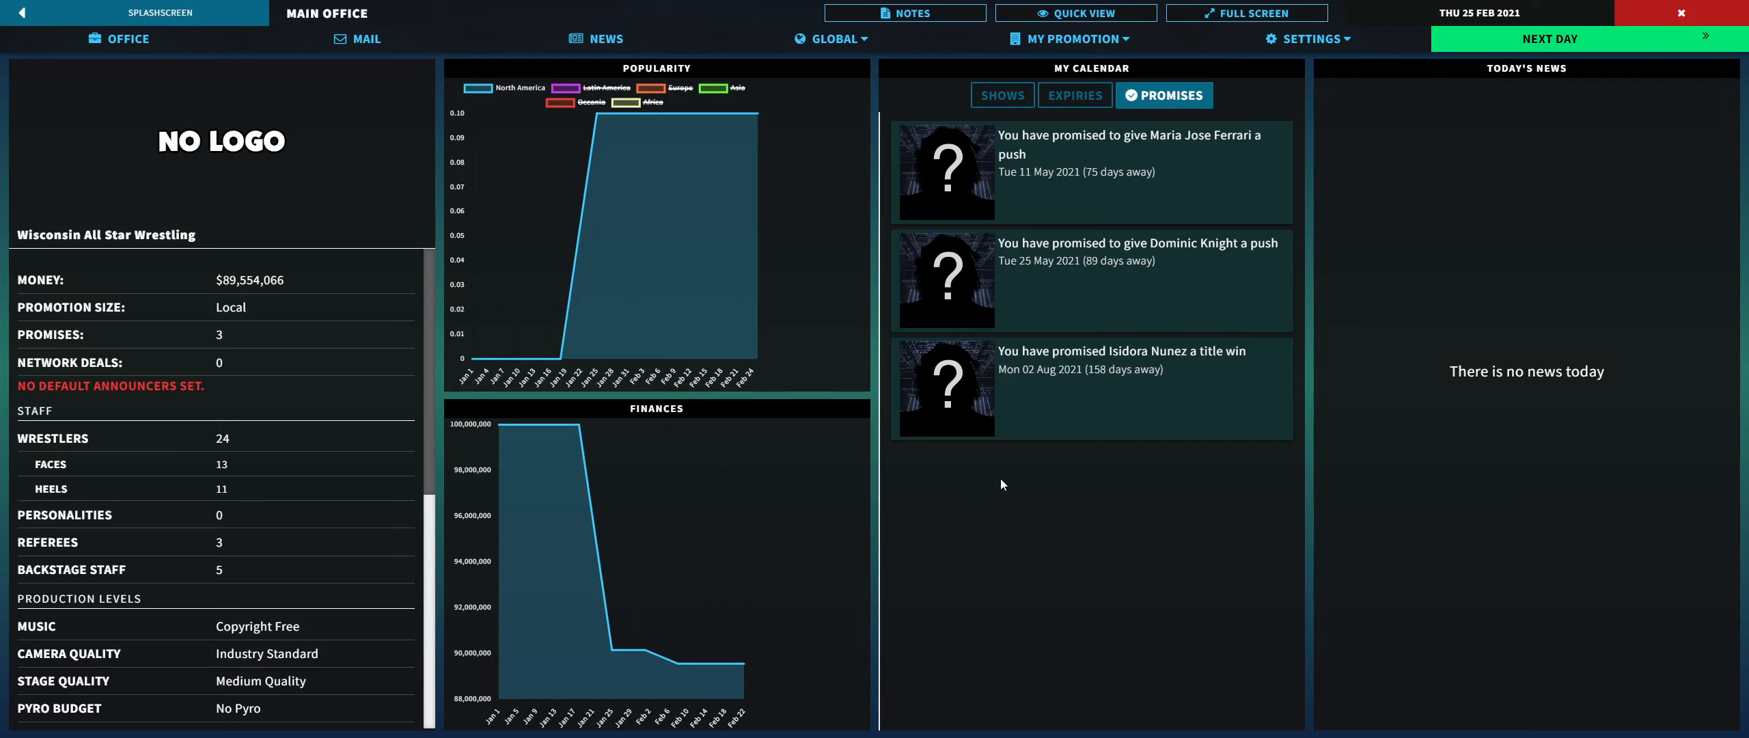
pyautogui.moveTo(1018, 238)
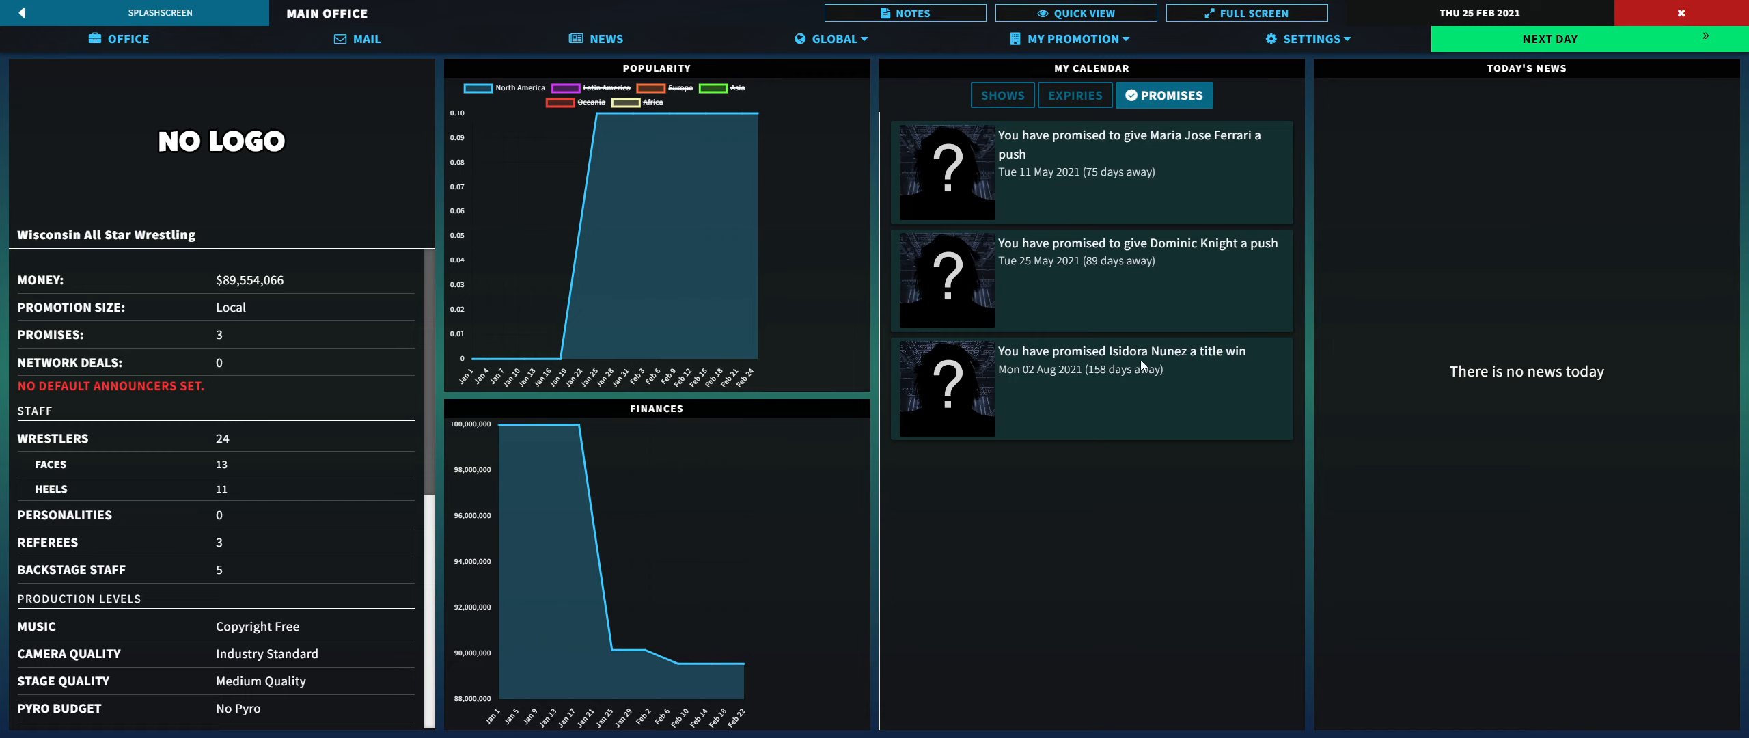
pyautogui.moveTo(1039, 388)
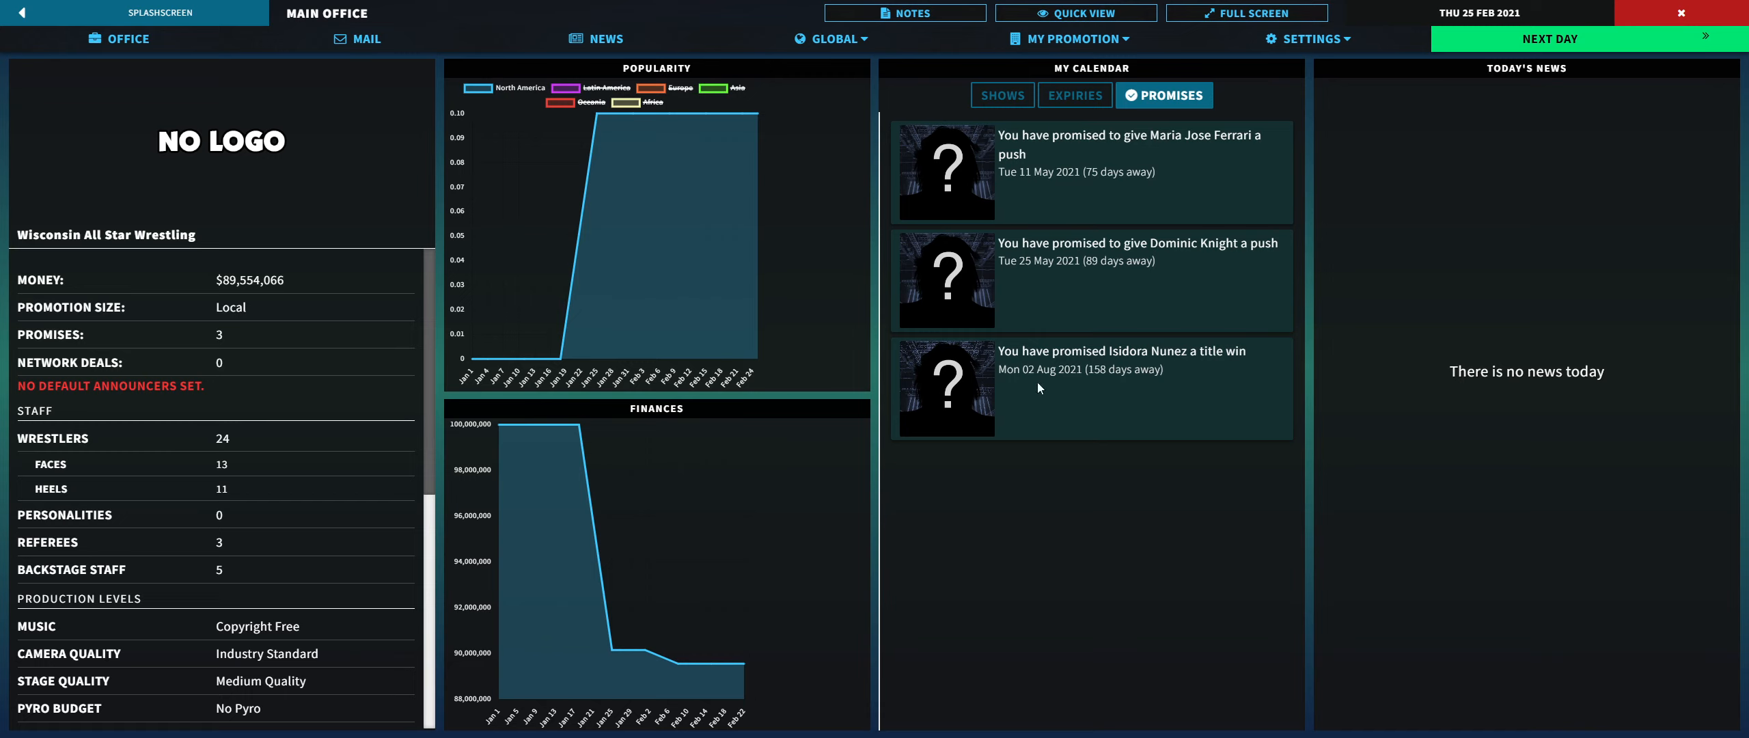
pyautogui.moveTo(679, 658)
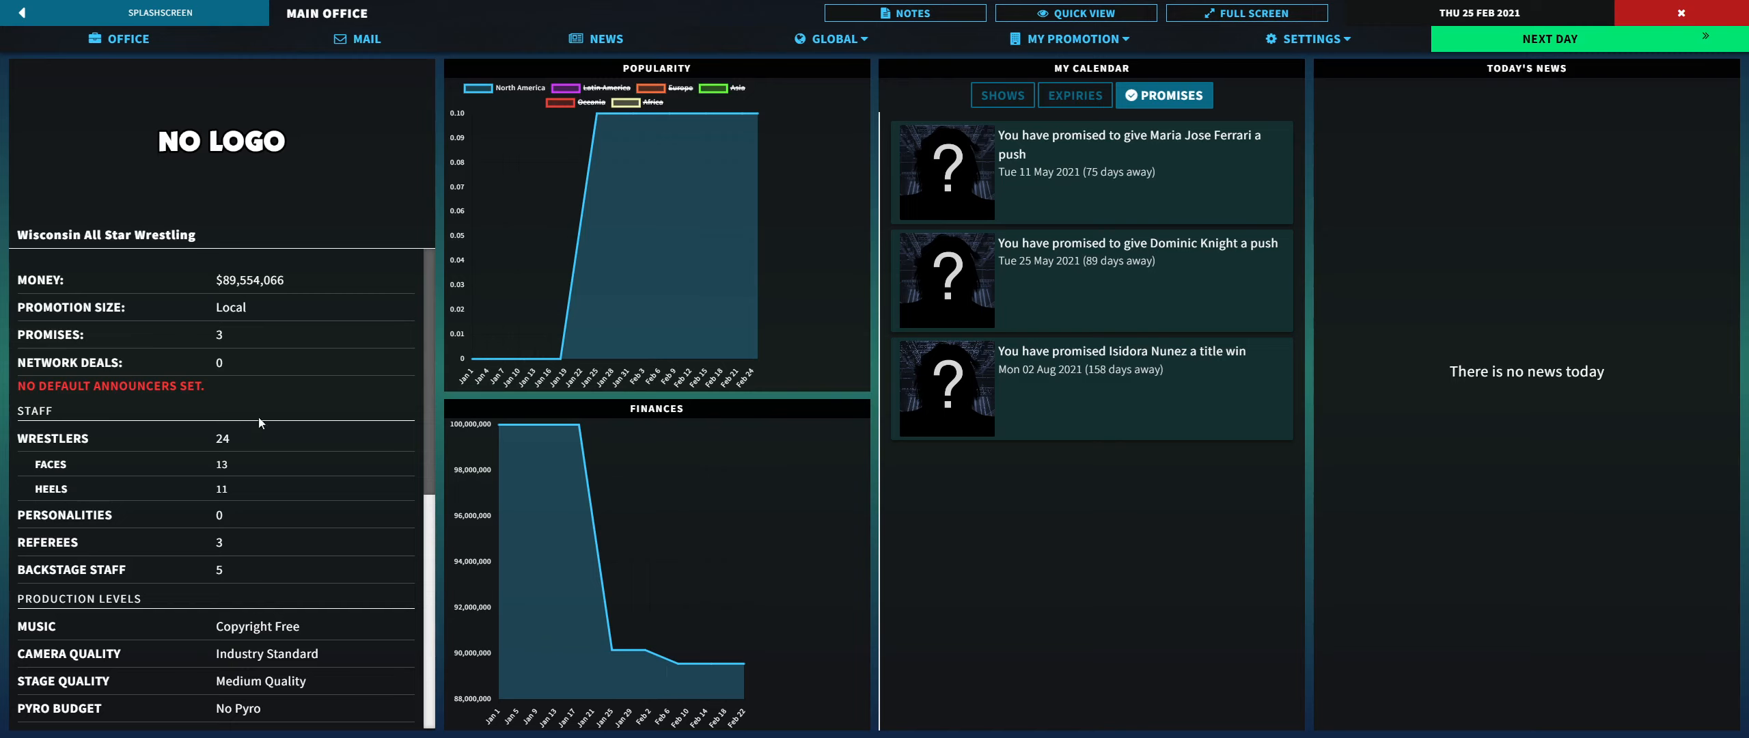
pyautogui.moveTo(271, 461)
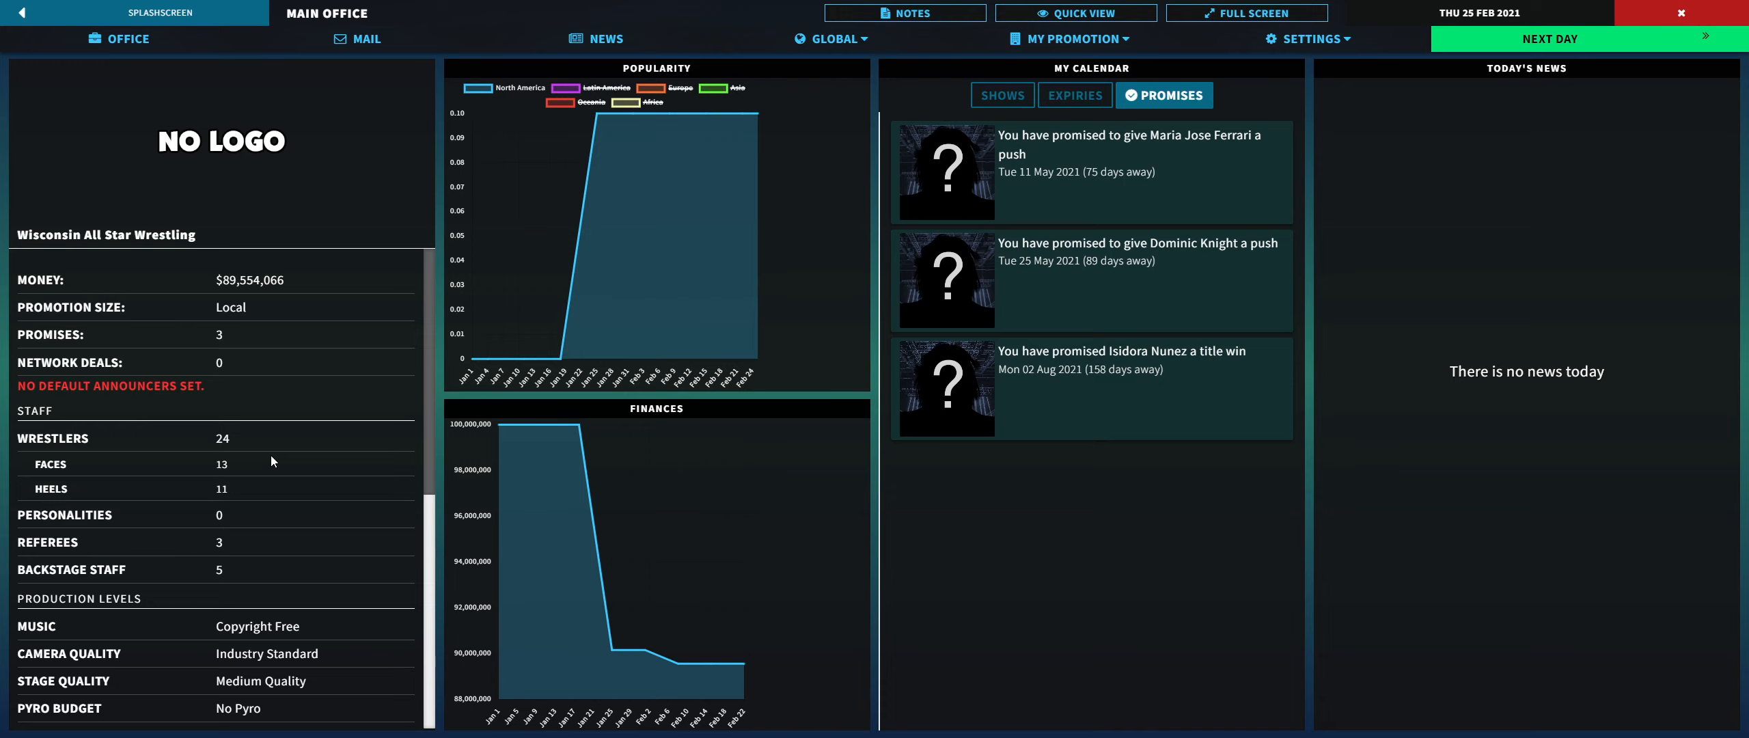
pyautogui.moveTo(238, 522)
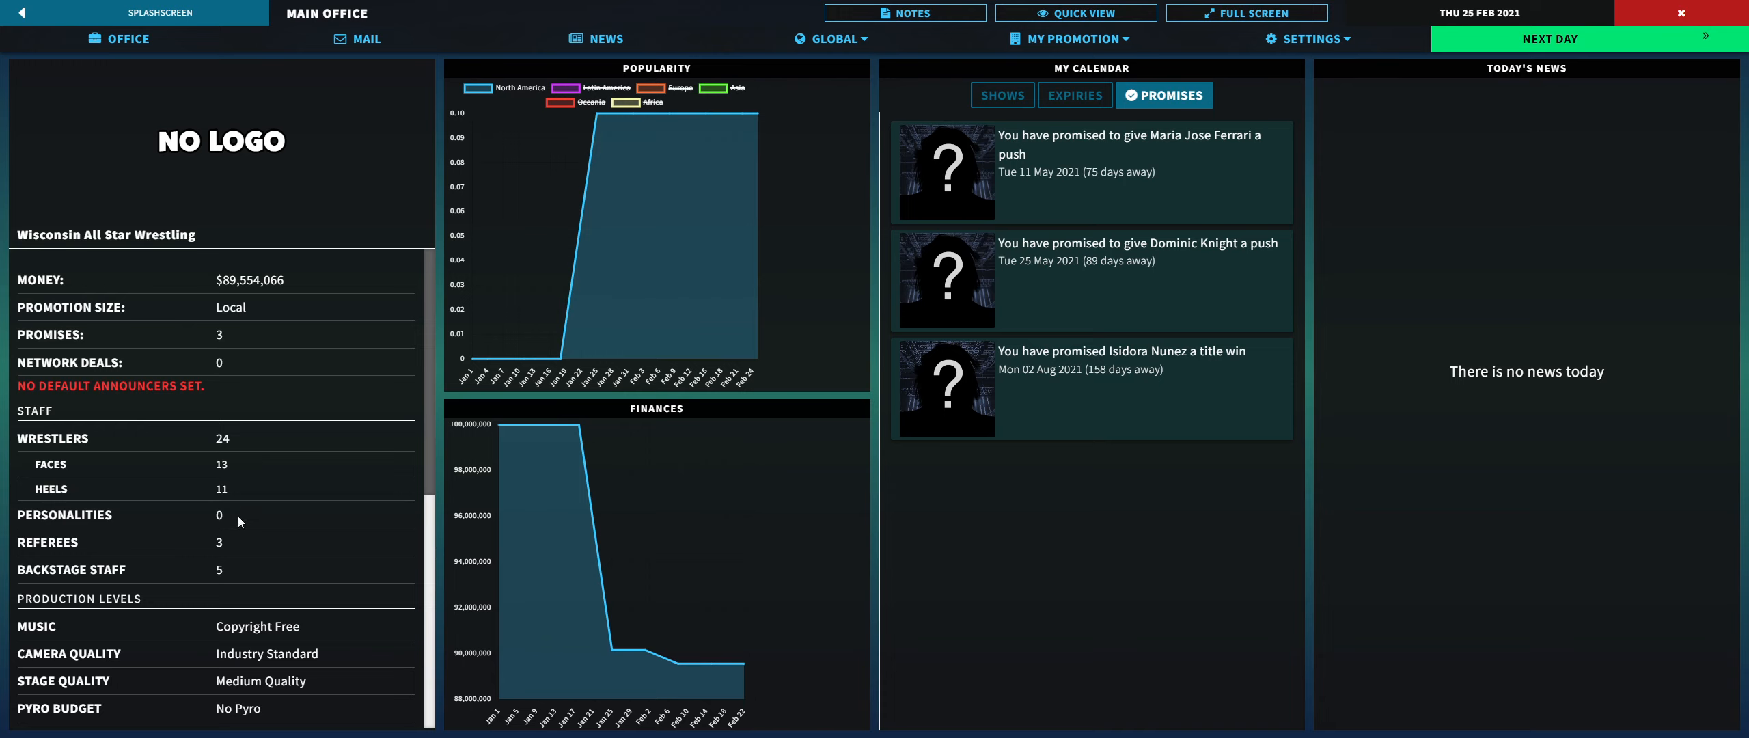
pyautogui.moveTo(264, 603)
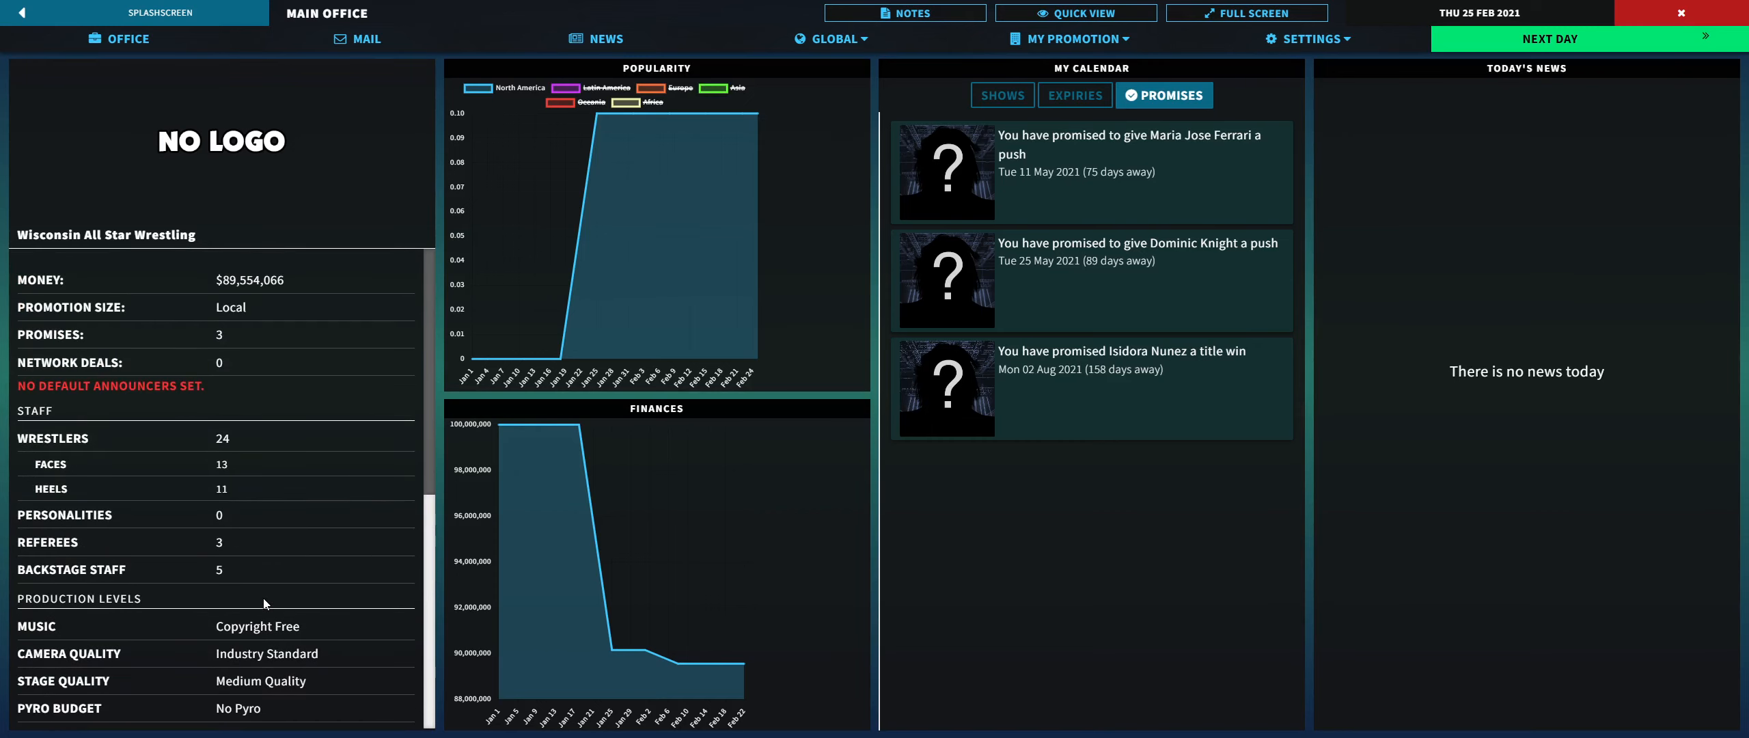
pyautogui.moveTo(220, 325)
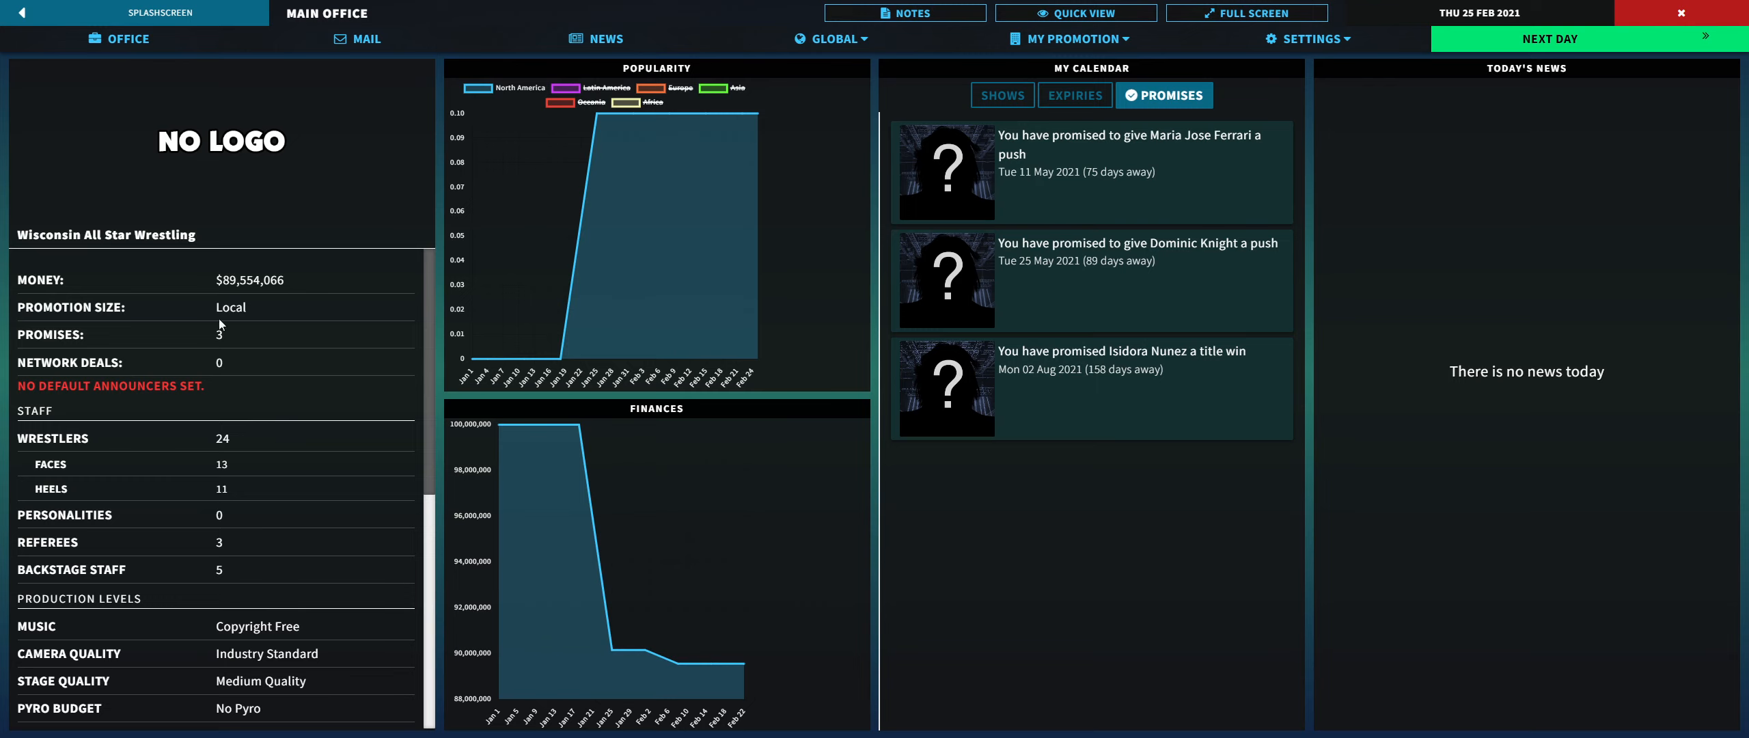
pyautogui.moveTo(315, 399)
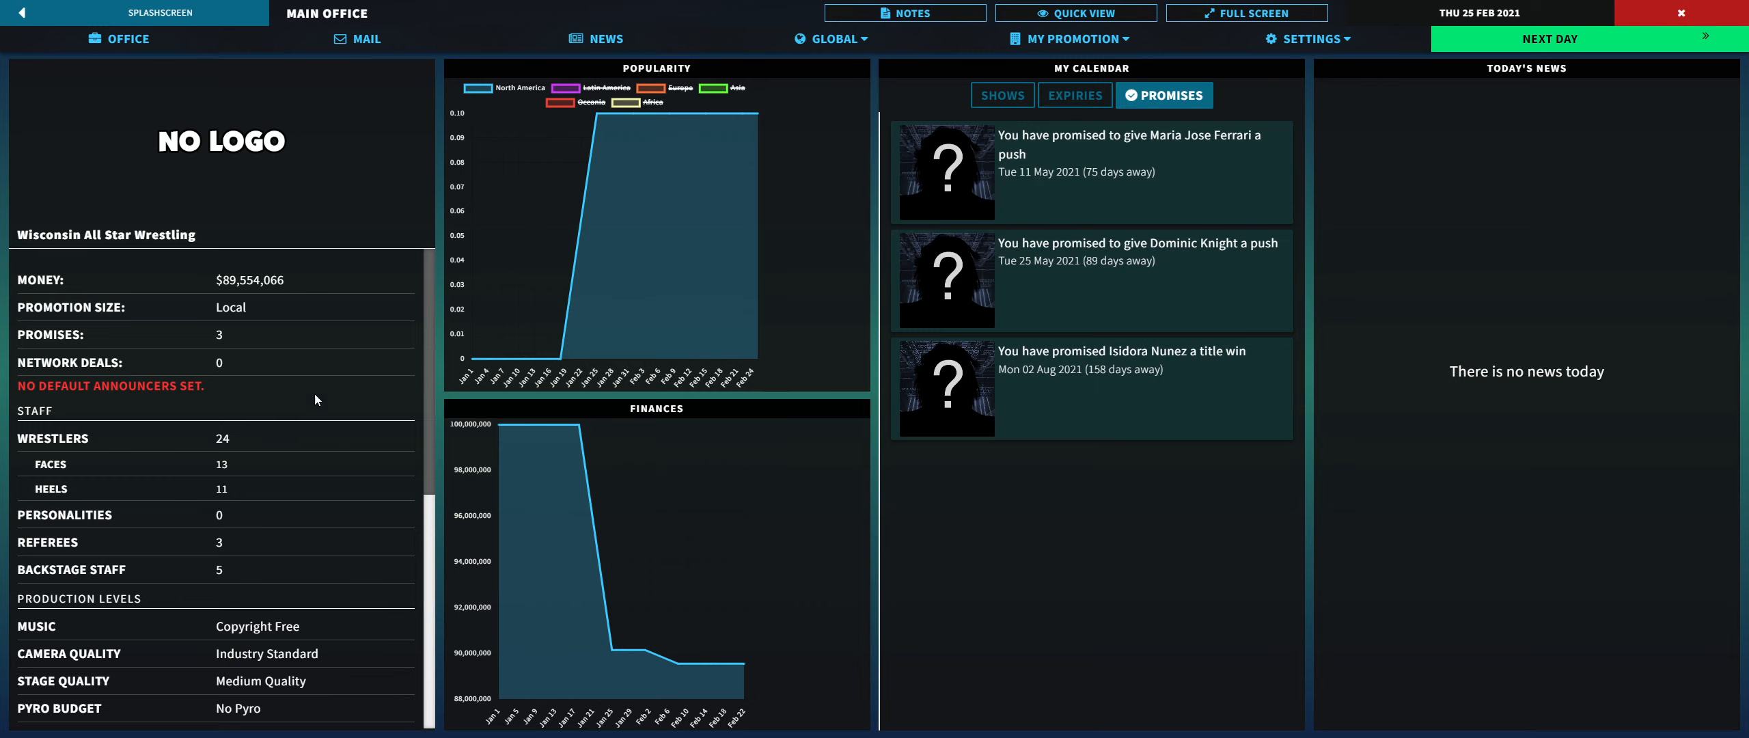
pyautogui.scroll(-3)
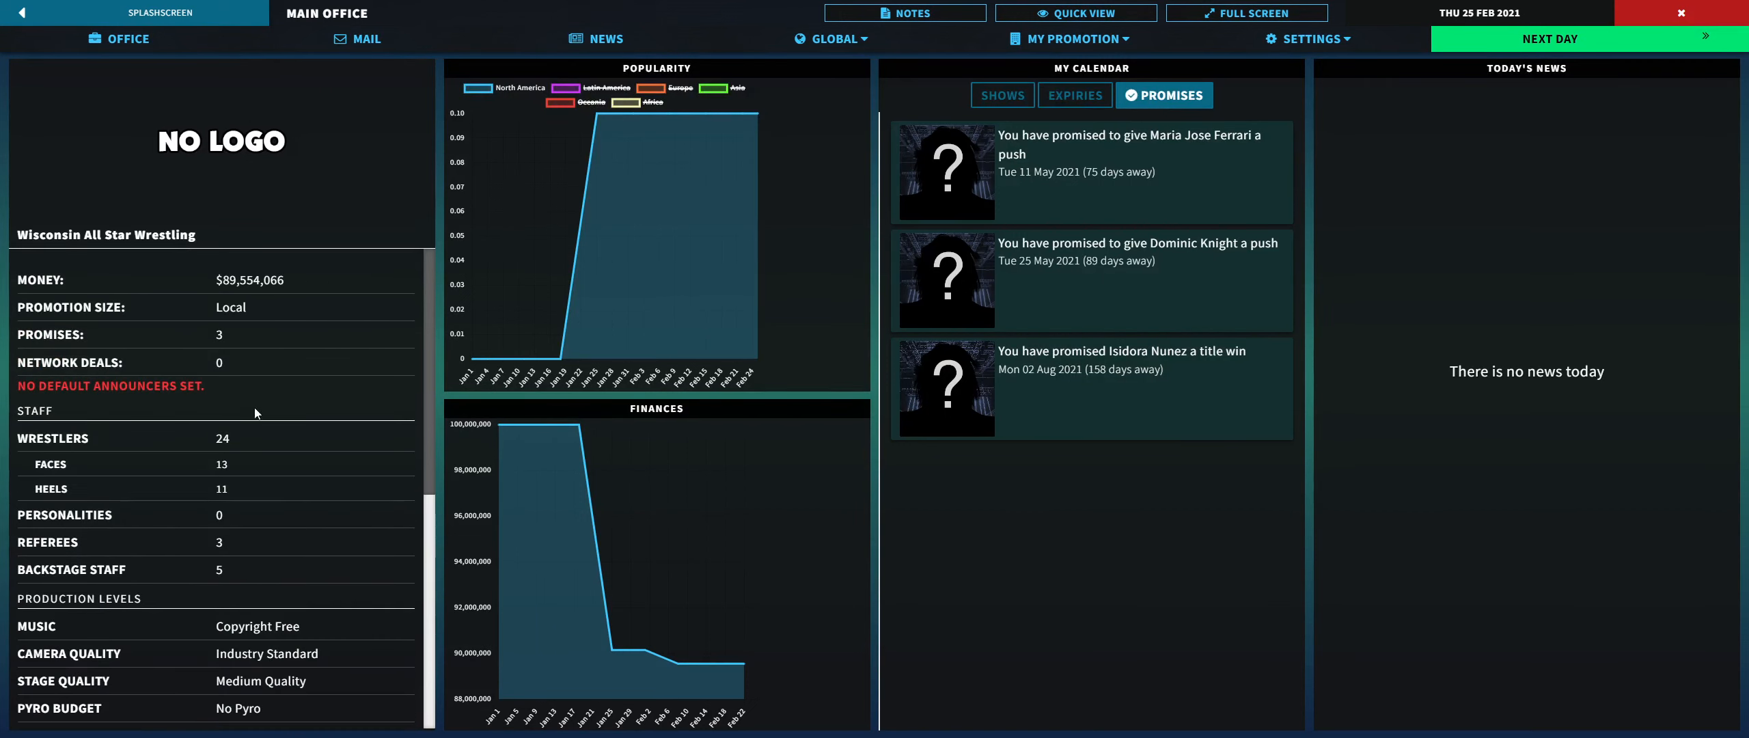
pyautogui.moveTo(187, 464)
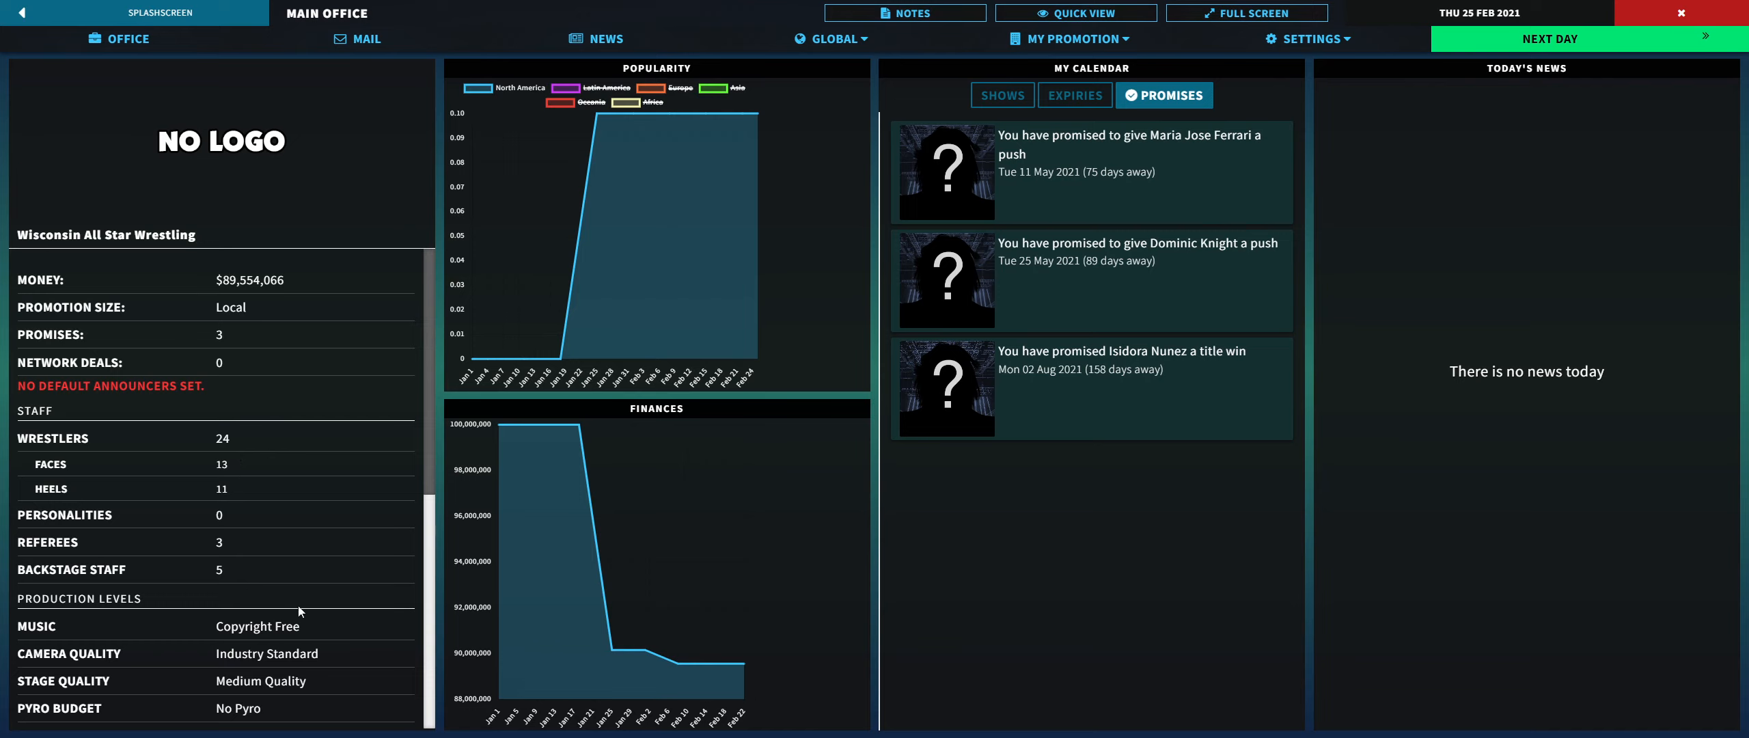
pyautogui.moveTo(299, 624)
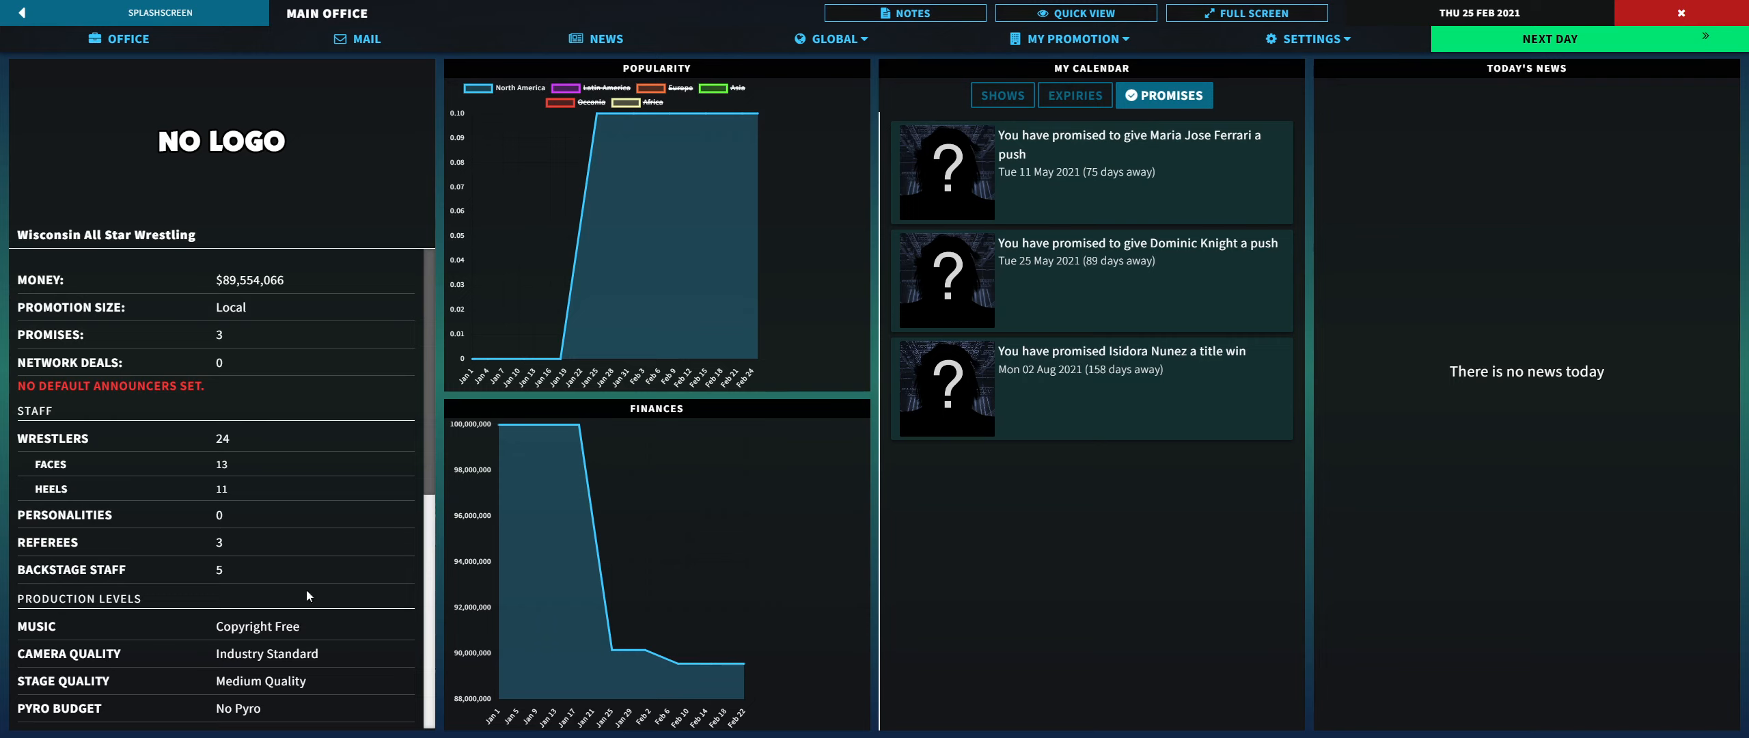
pyautogui.moveTo(433, 132)
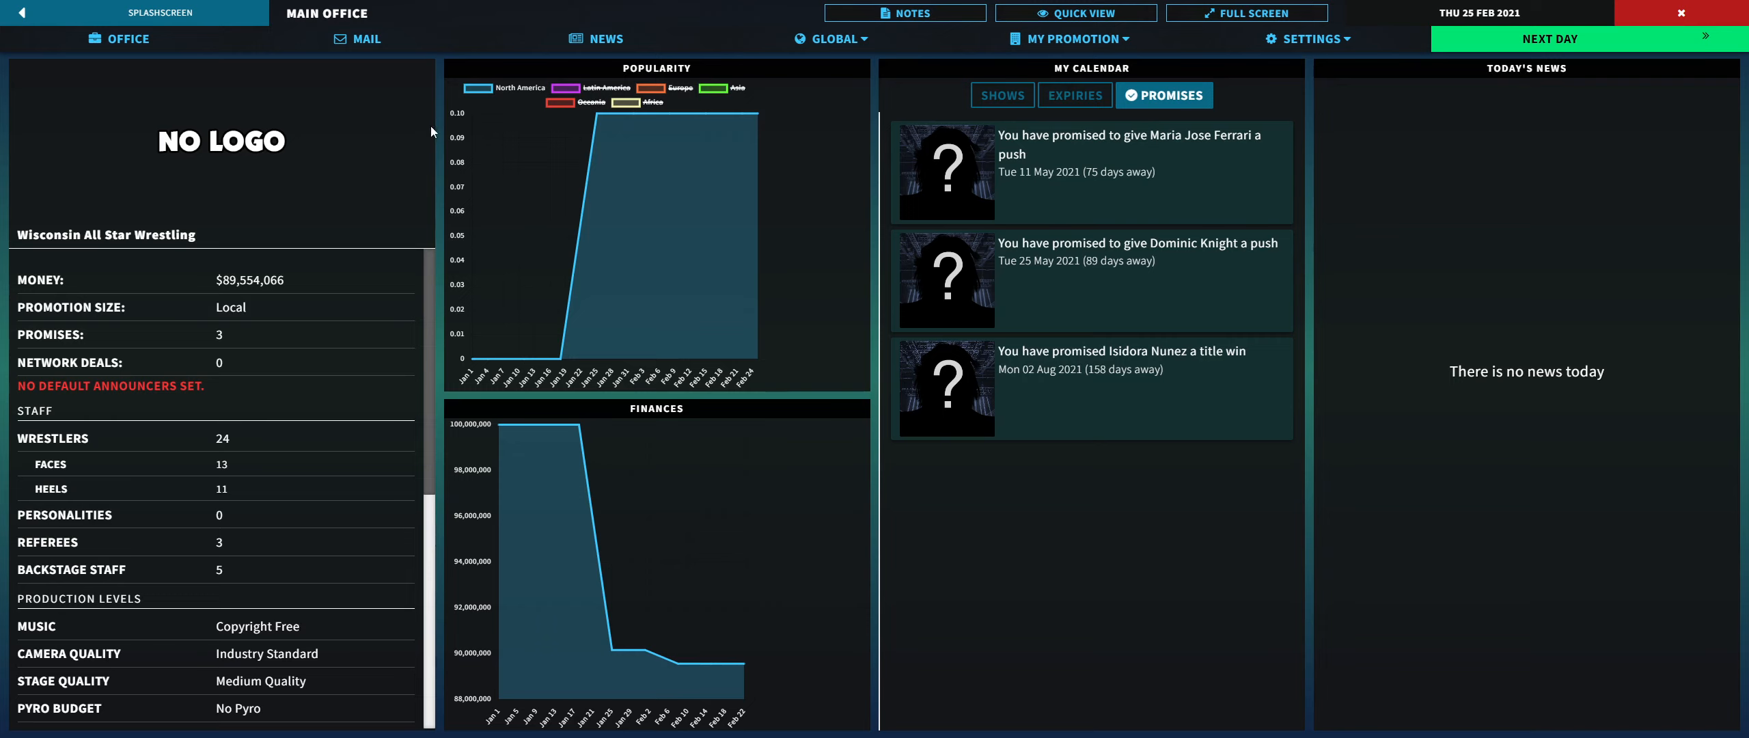
pyautogui.moveTo(621, 338)
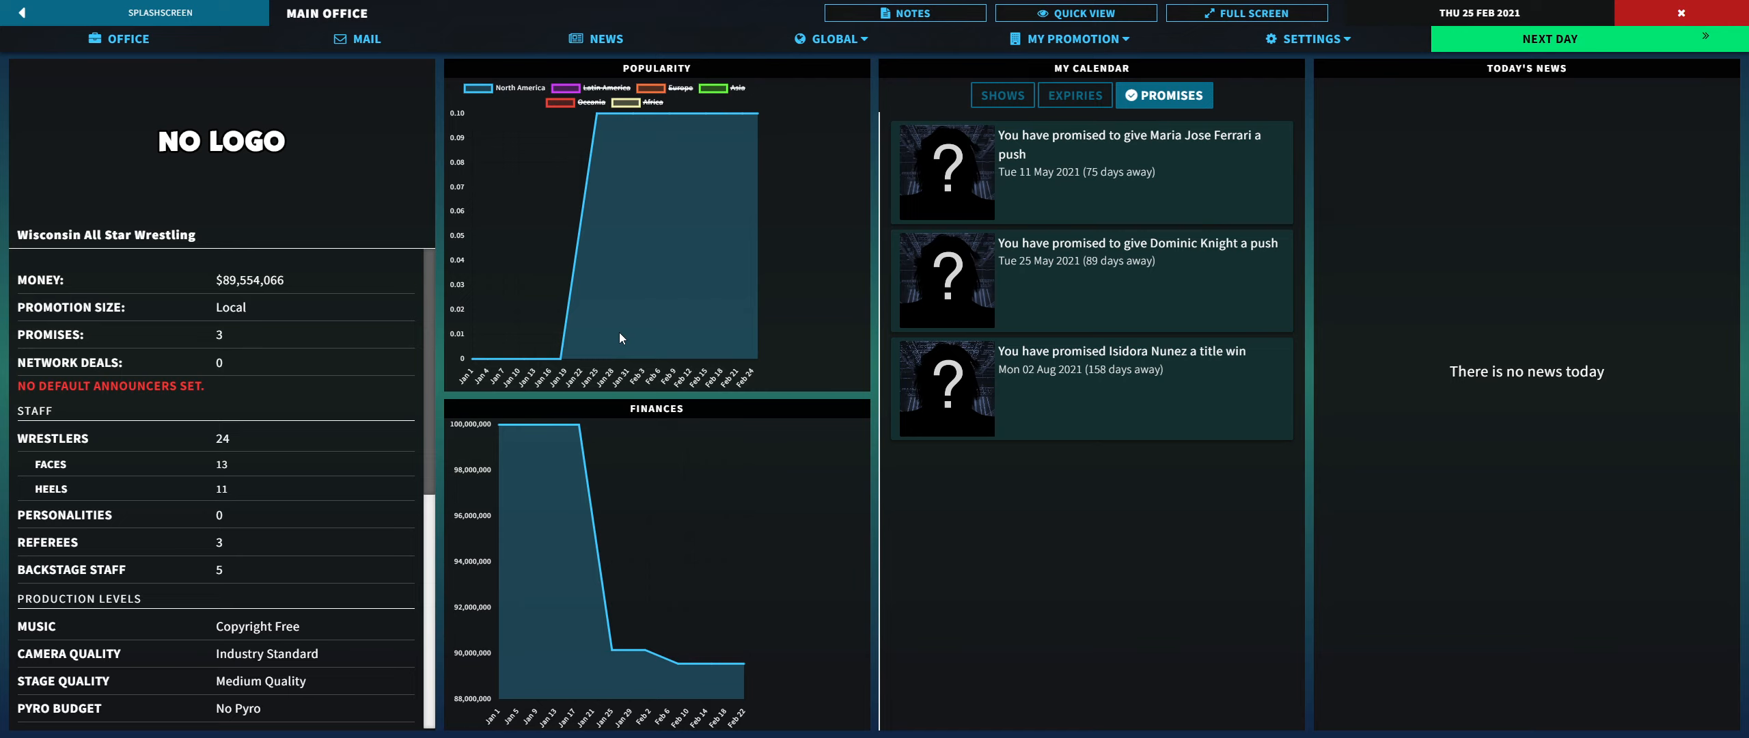
pyautogui.moveTo(211, 344)
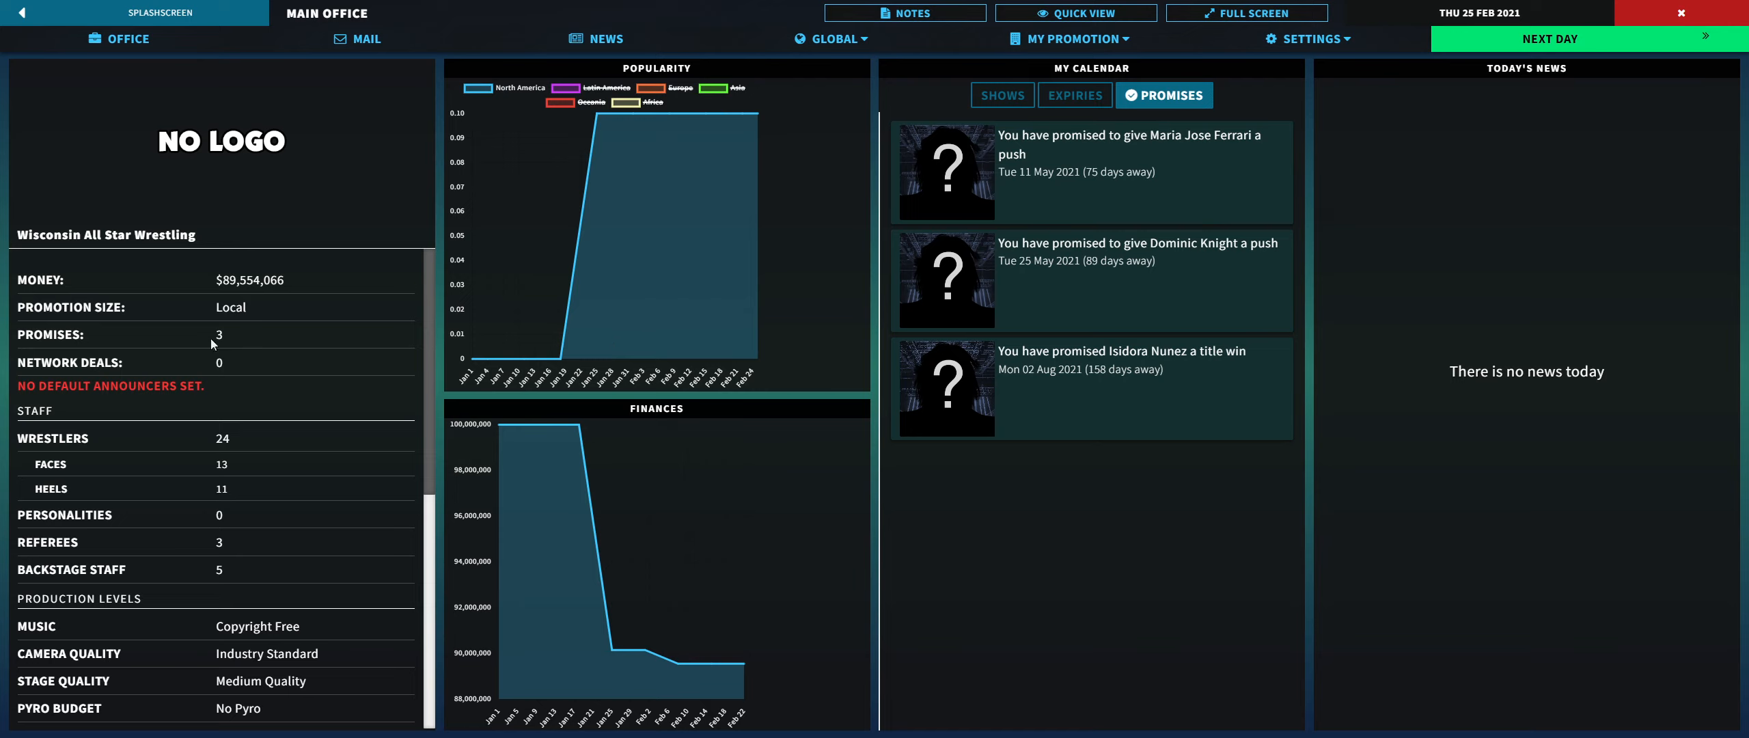
pyautogui.moveTo(315, 242)
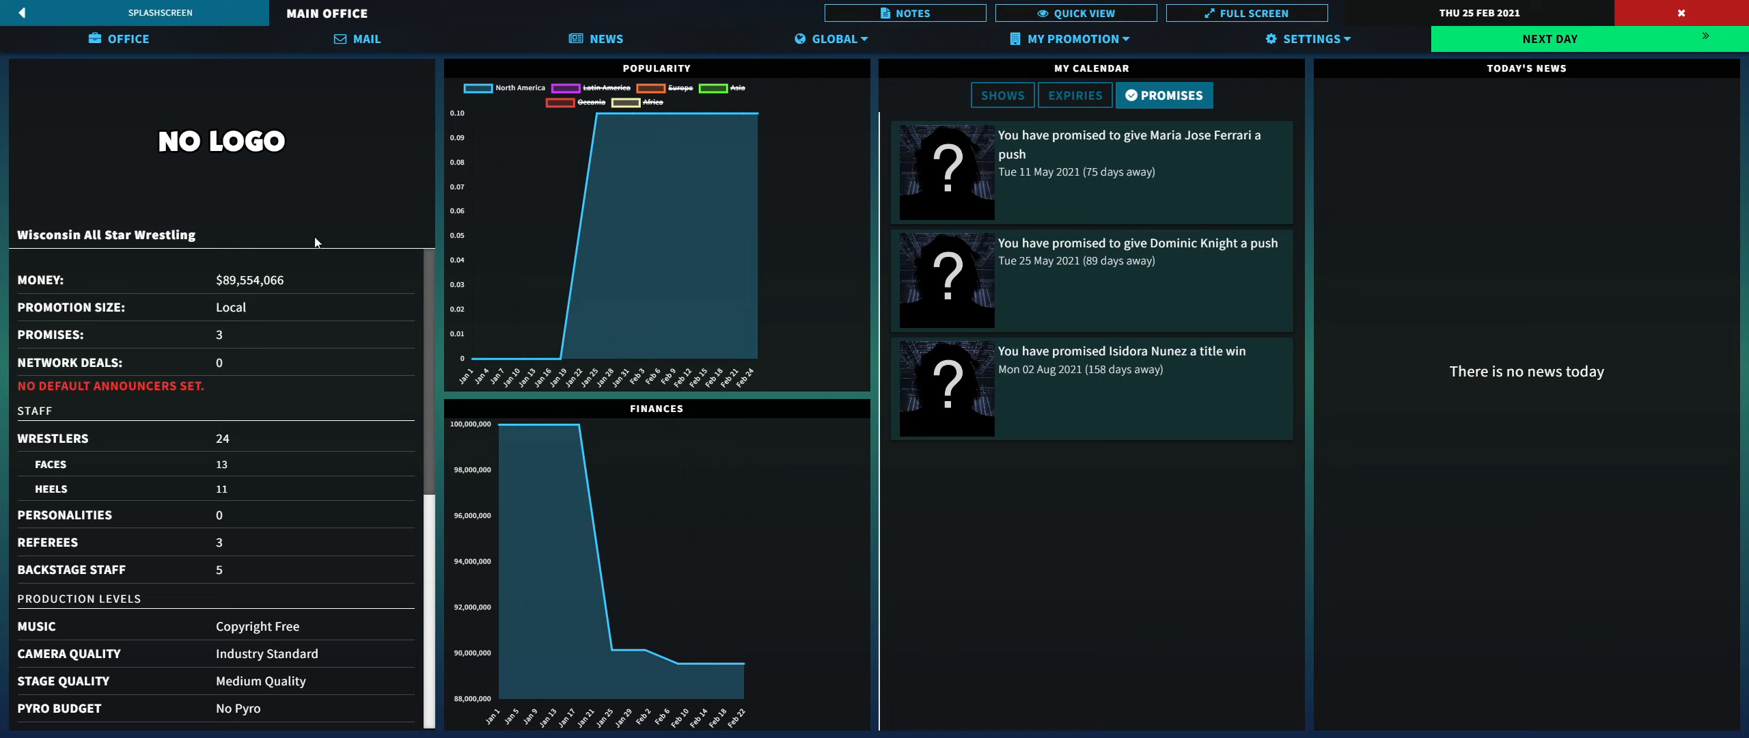
pyautogui.moveTo(1641, 69)
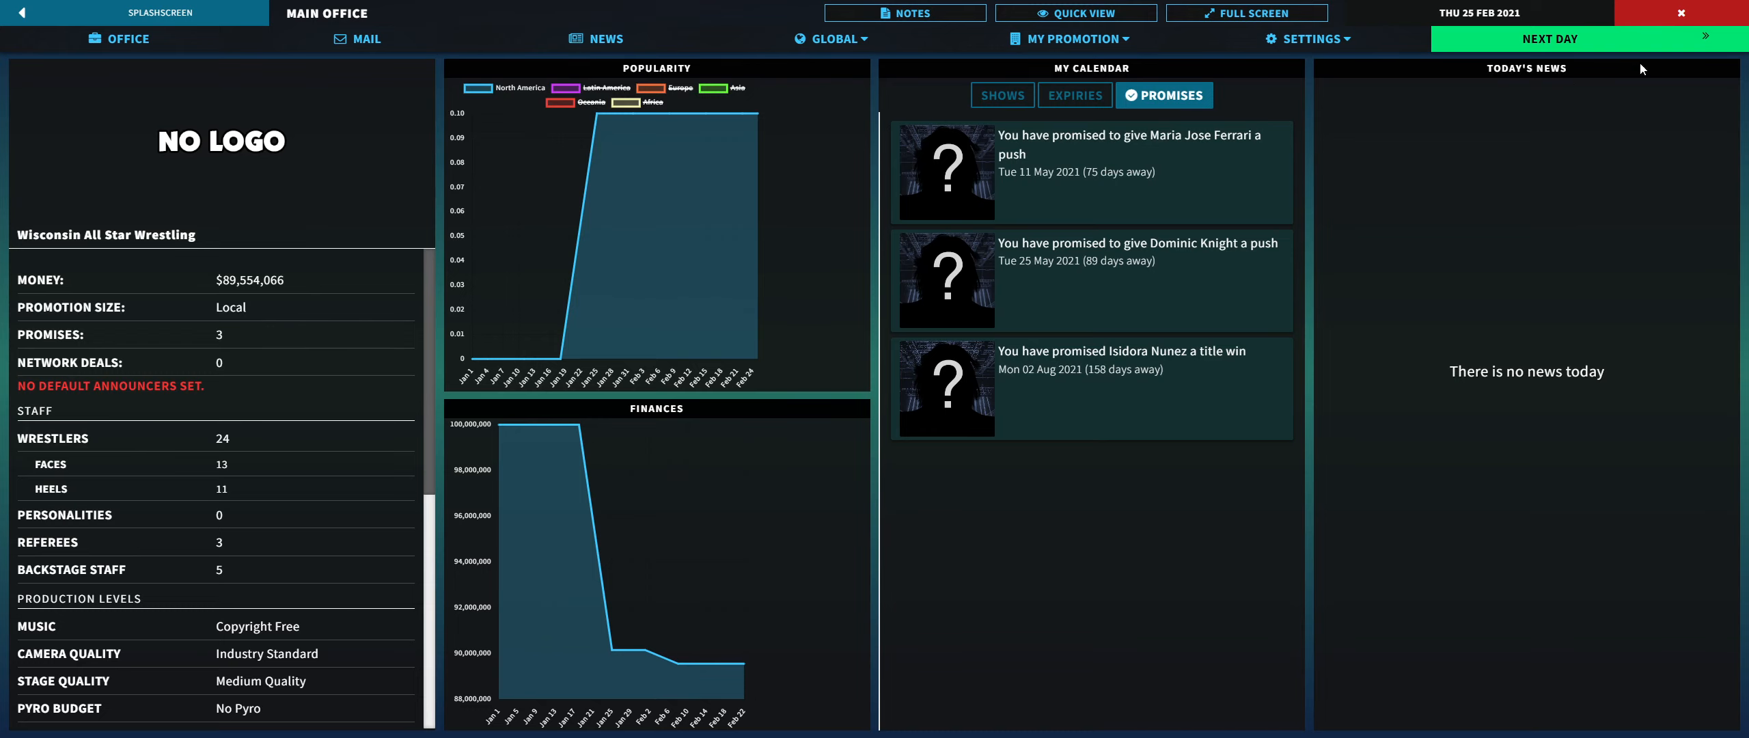
# Step: Advance to Saturday 27 February and show shows and expiries instead of promises in My Calendar
pyautogui.click(1549, 38)
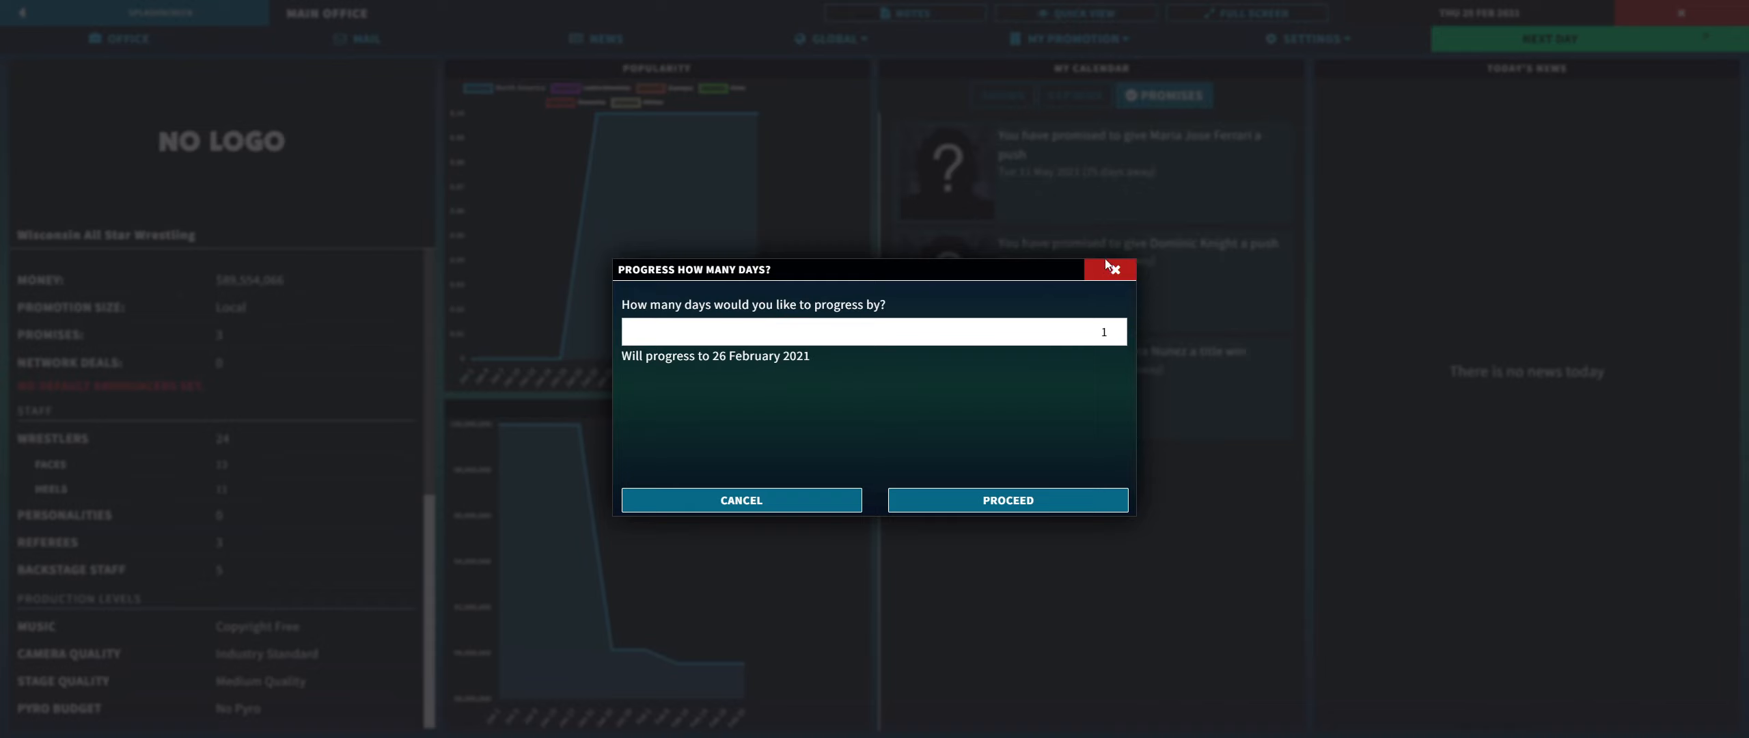
pyautogui.click(1005, 499)
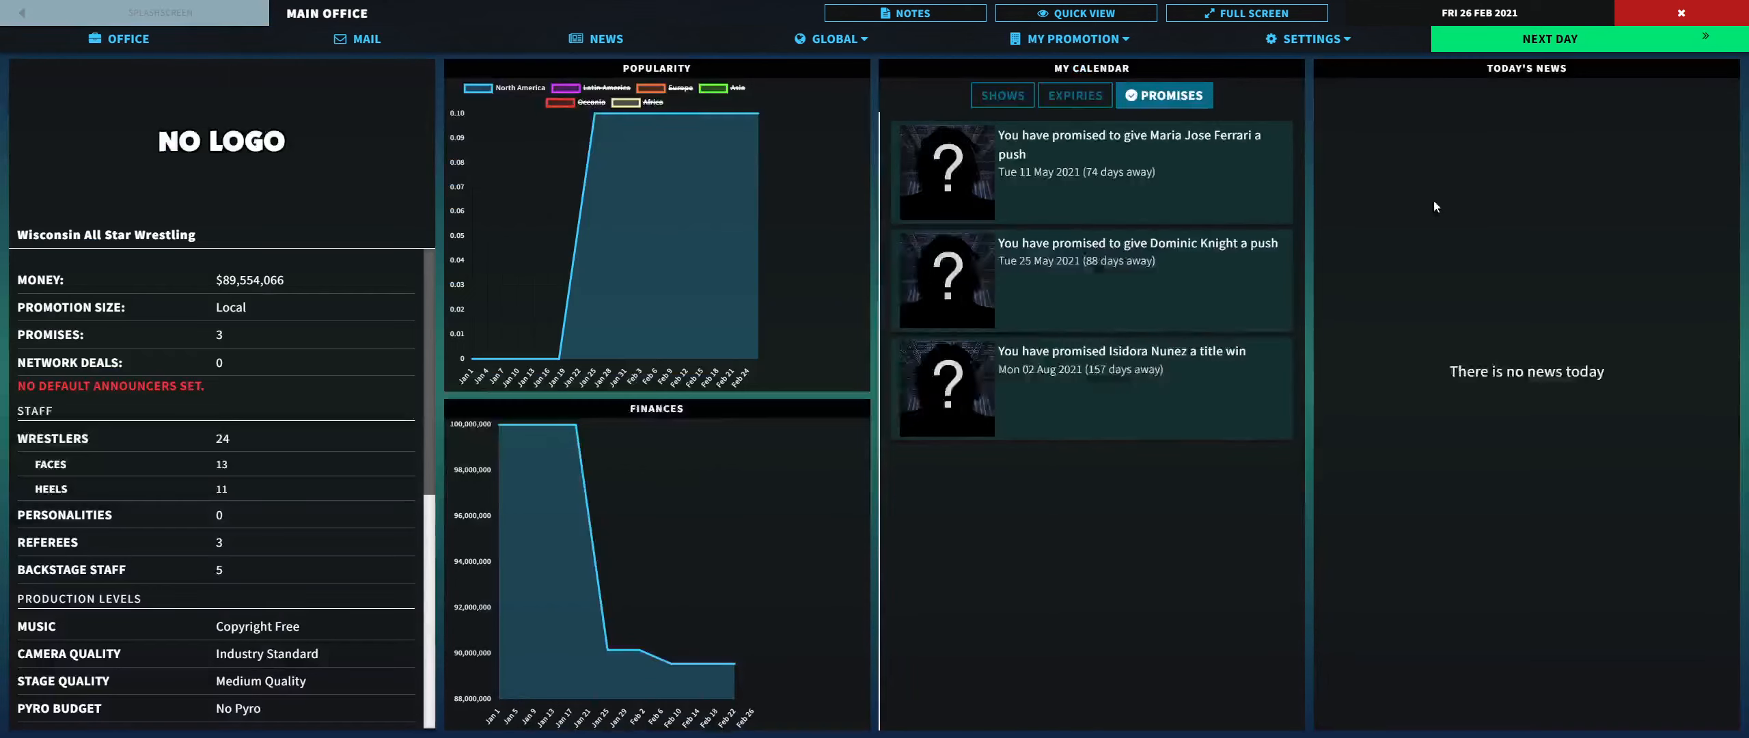
pyautogui.click(1081, 94)
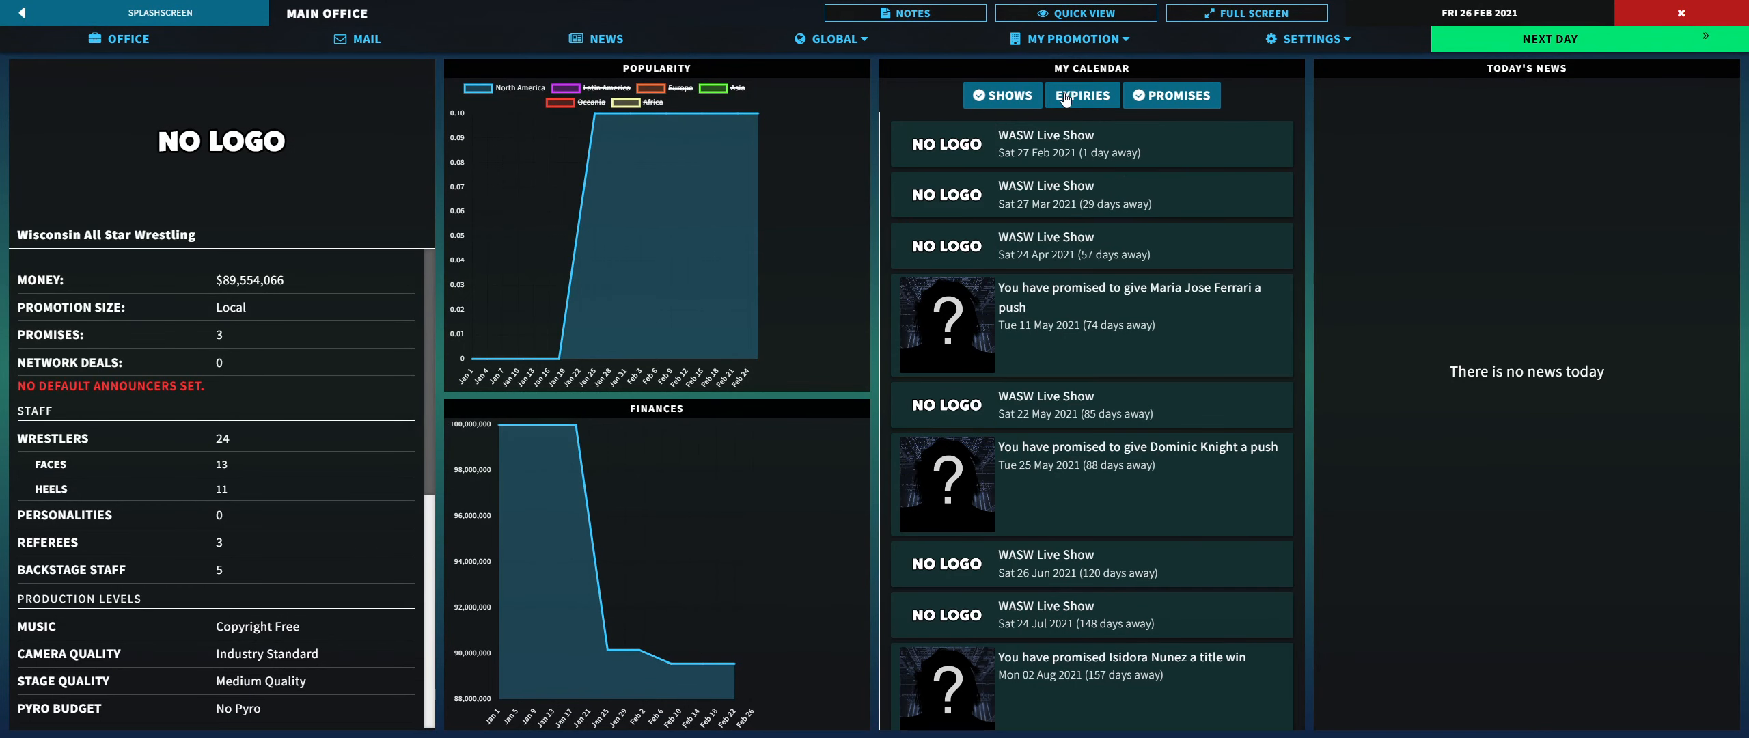
pyautogui.click(1081, 94)
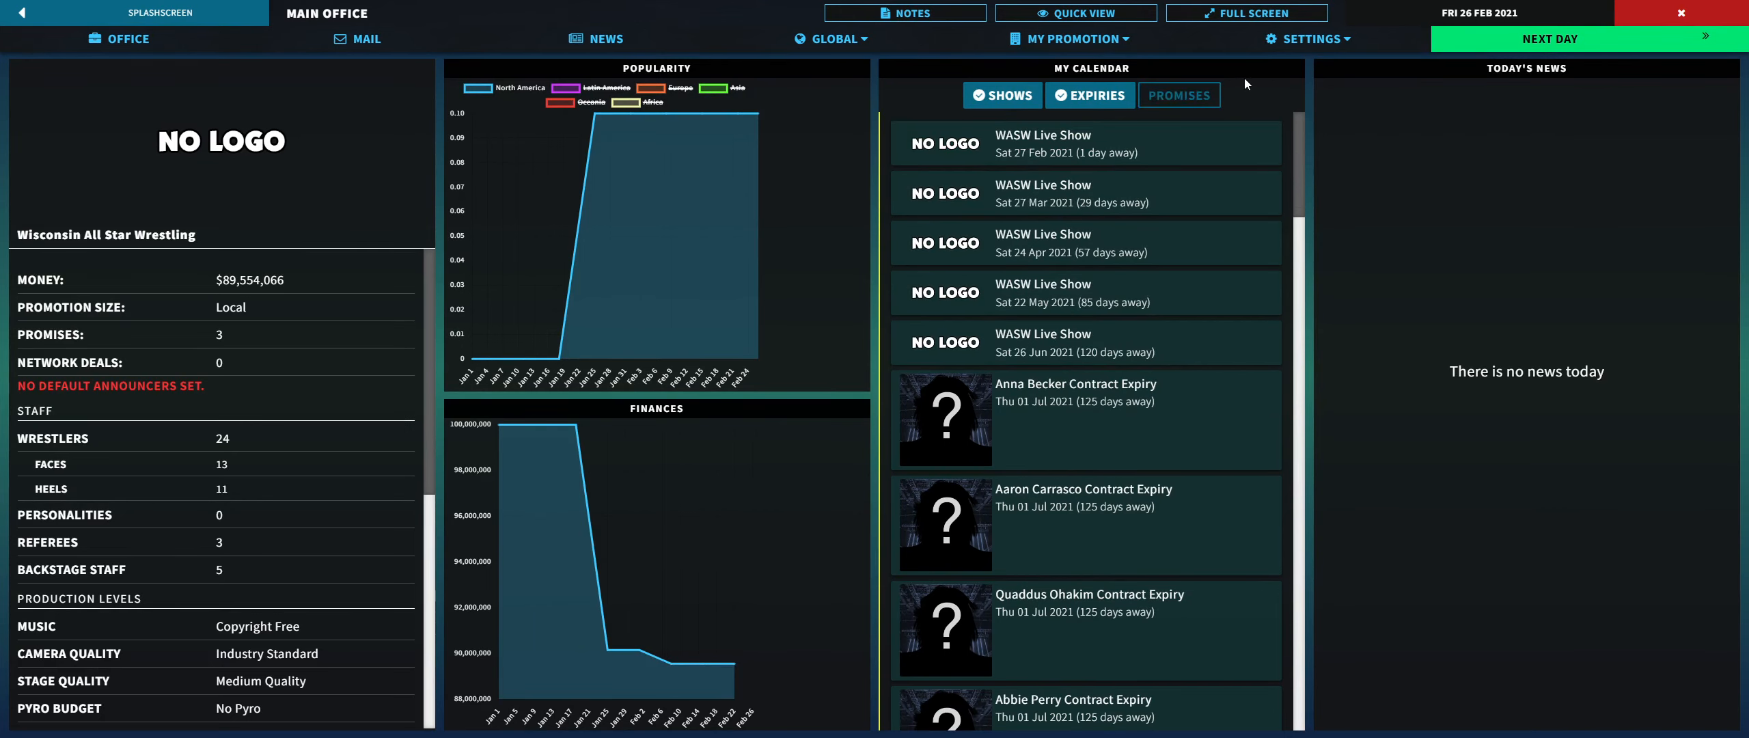
pyautogui.moveTo(1550, 39)
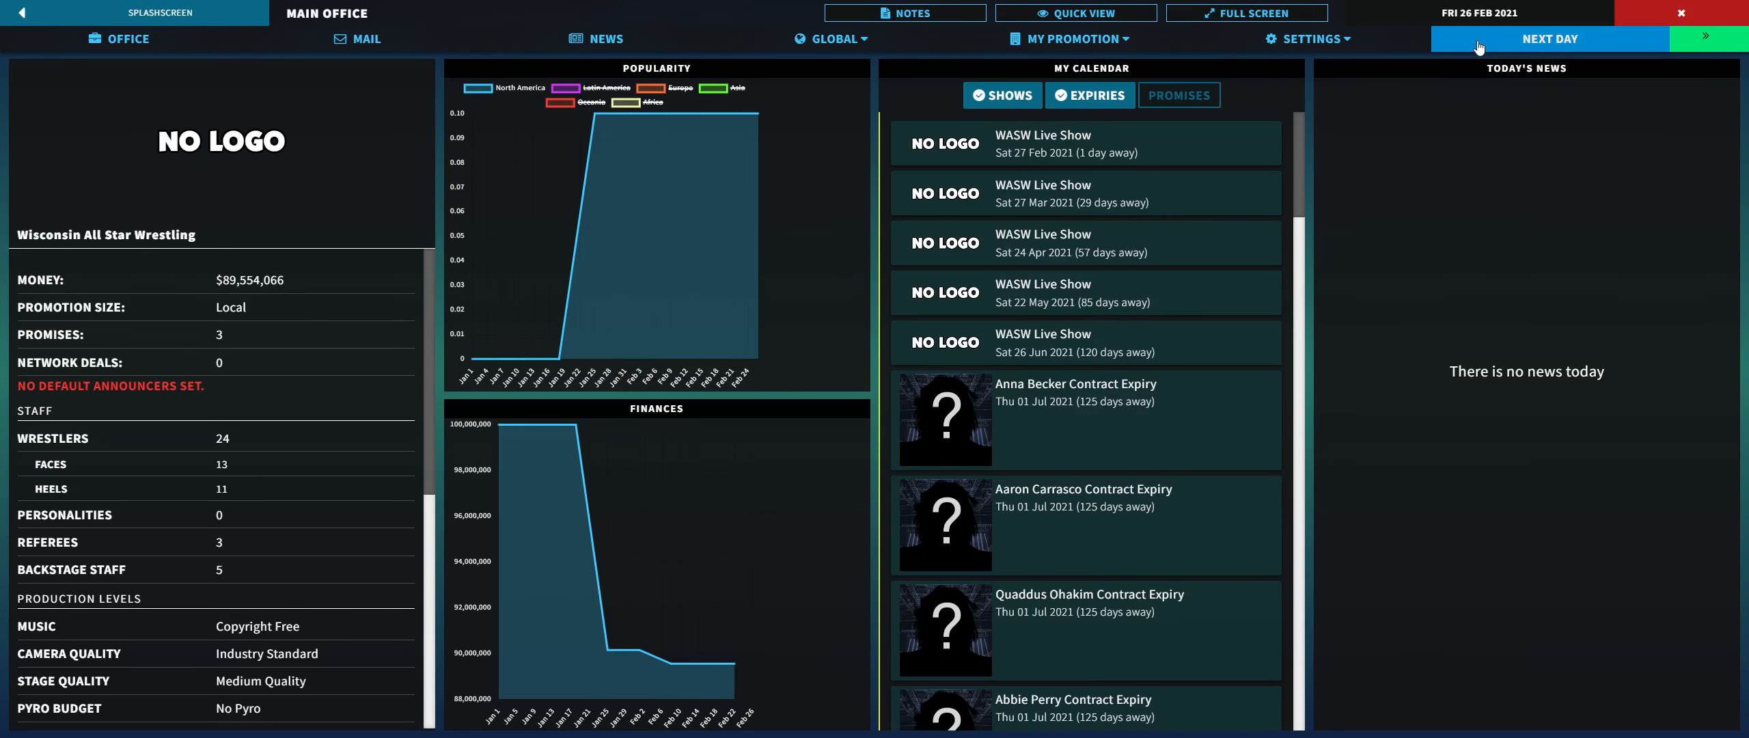
pyautogui.click(1548, 38)
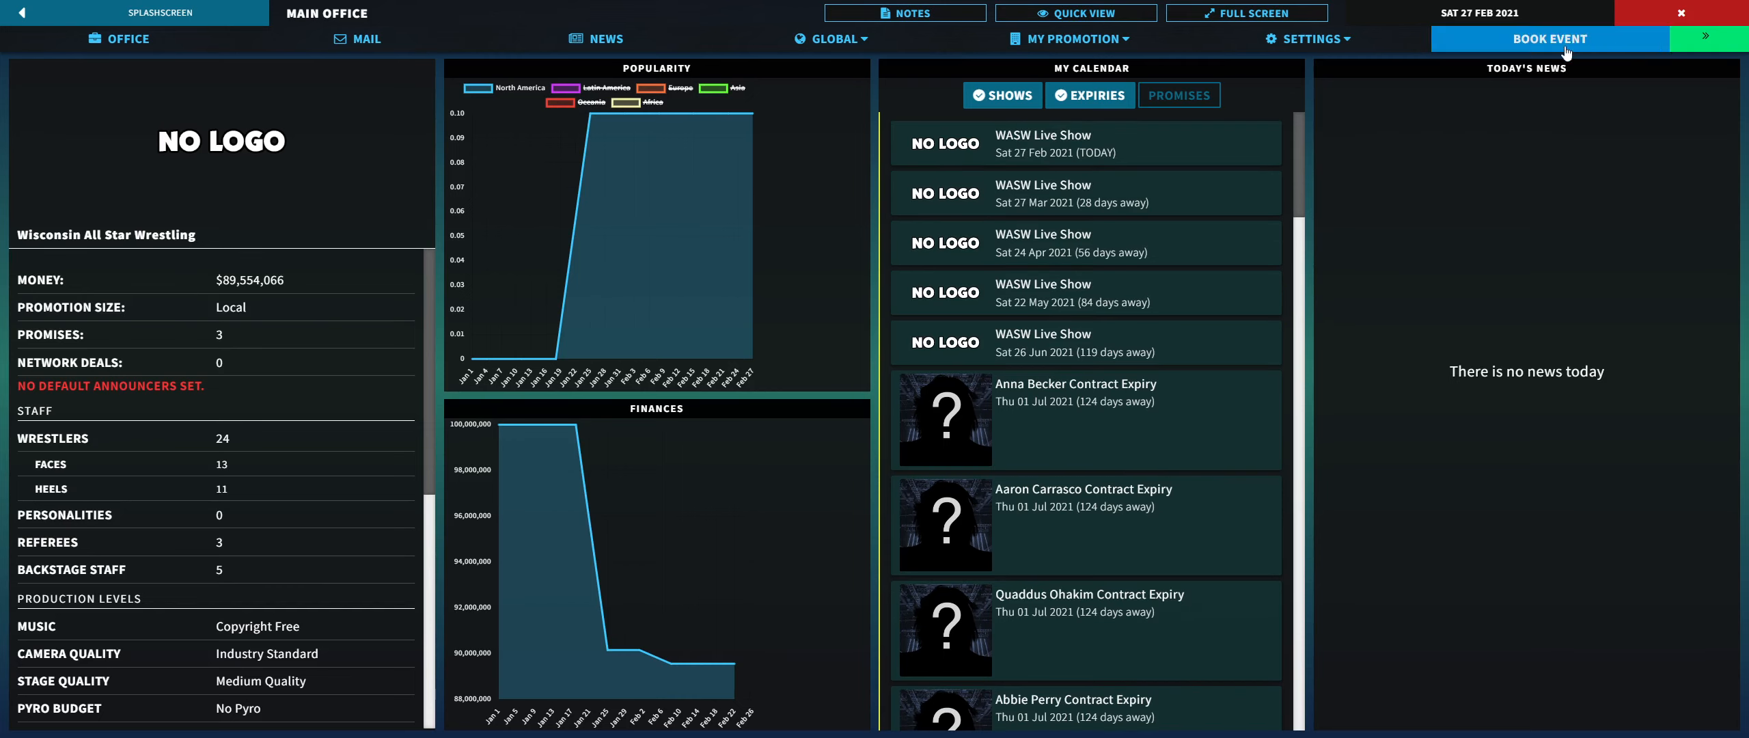
# Step: Review the 125-minute WASW Live Show card and start the show
pyautogui.click(1549, 38)
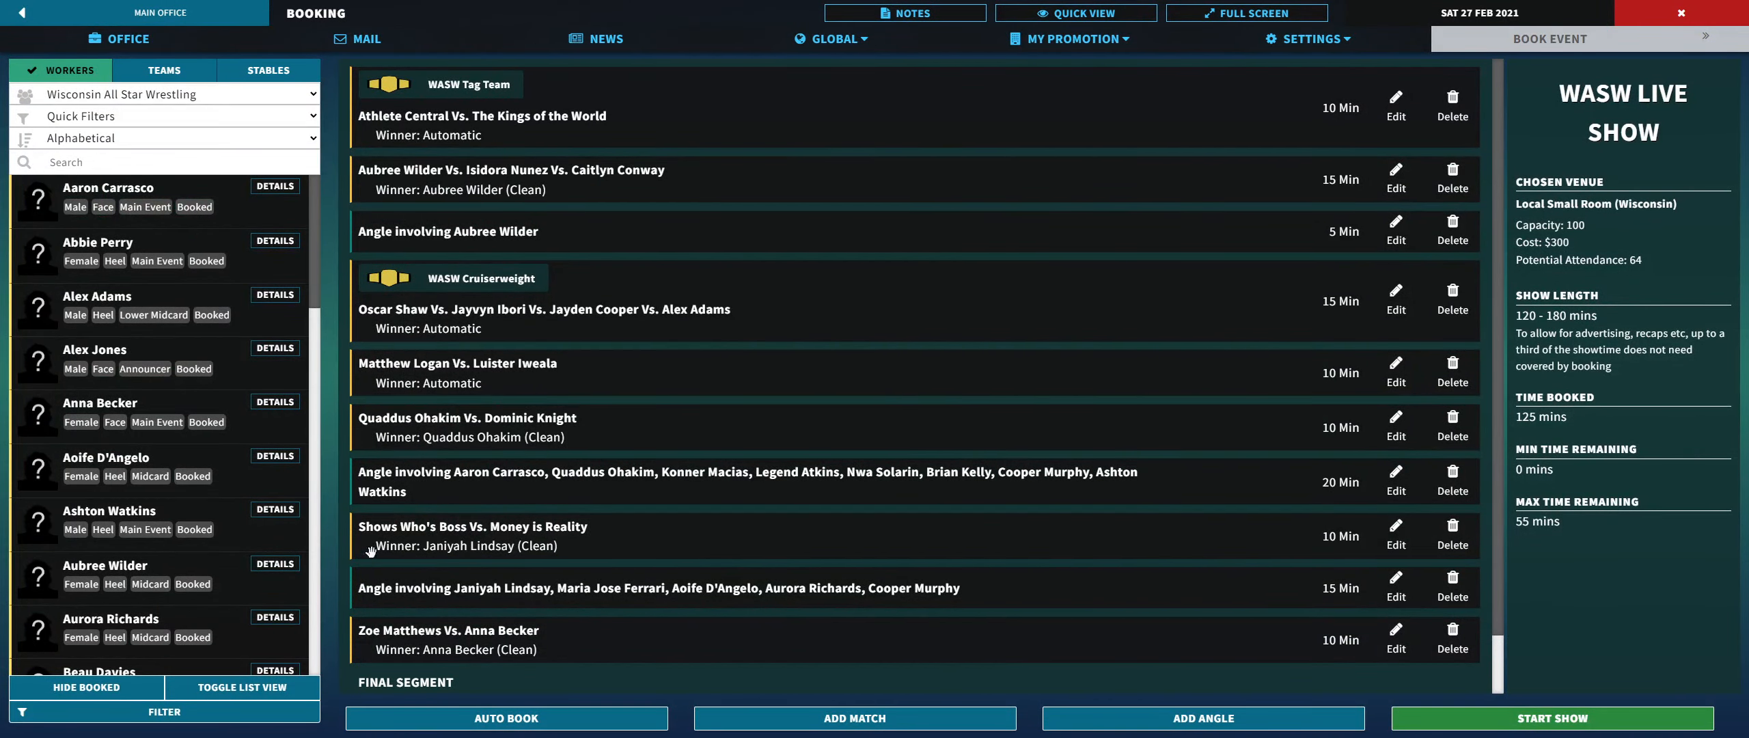
pyautogui.moveTo(427, 496)
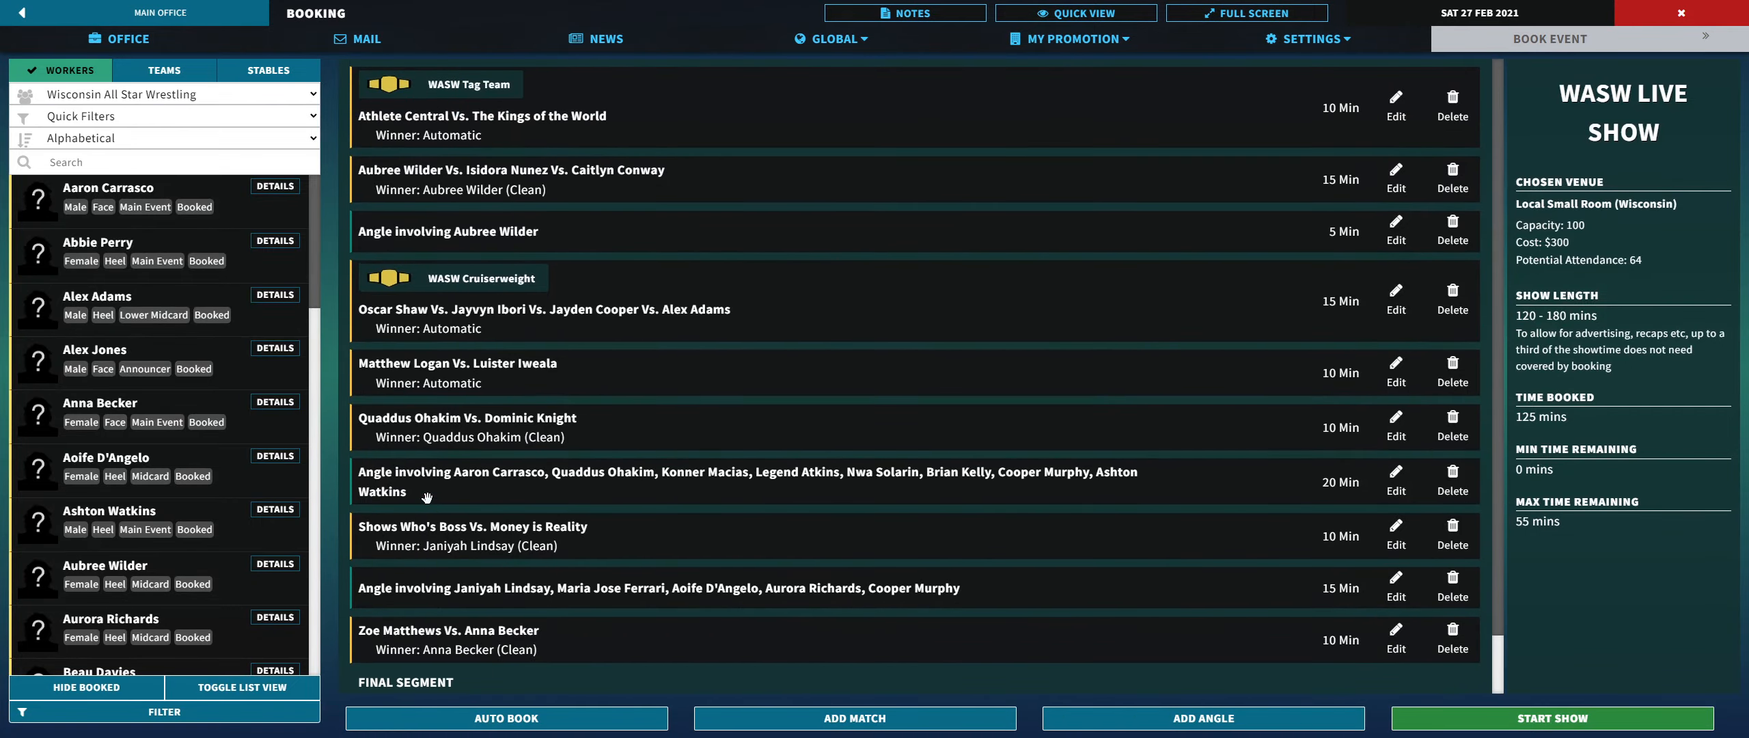
pyautogui.moveTo(1514, 210)
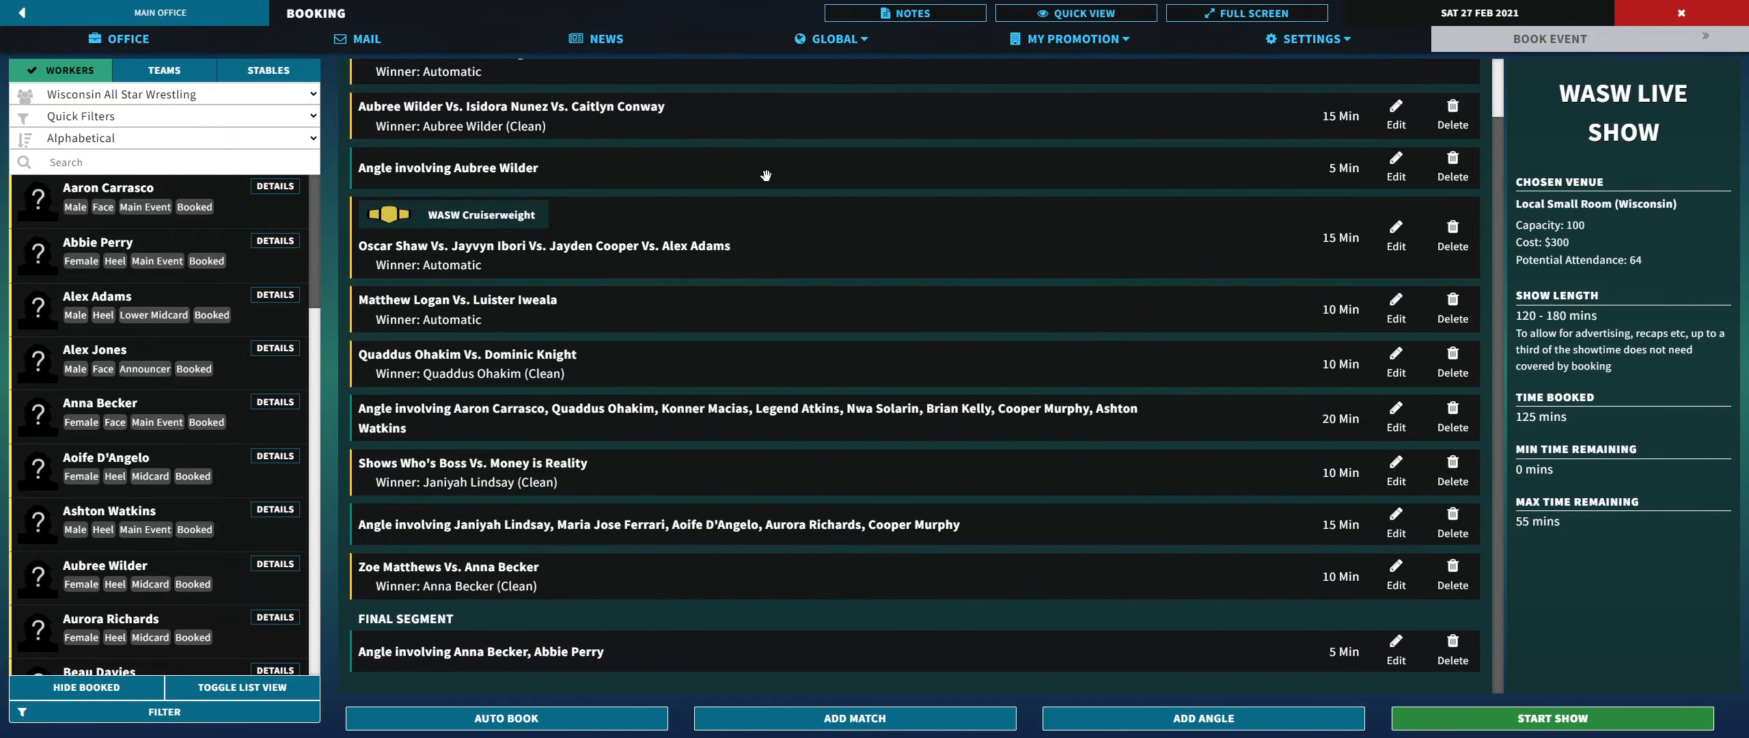
pyautogui.scroll(-3)
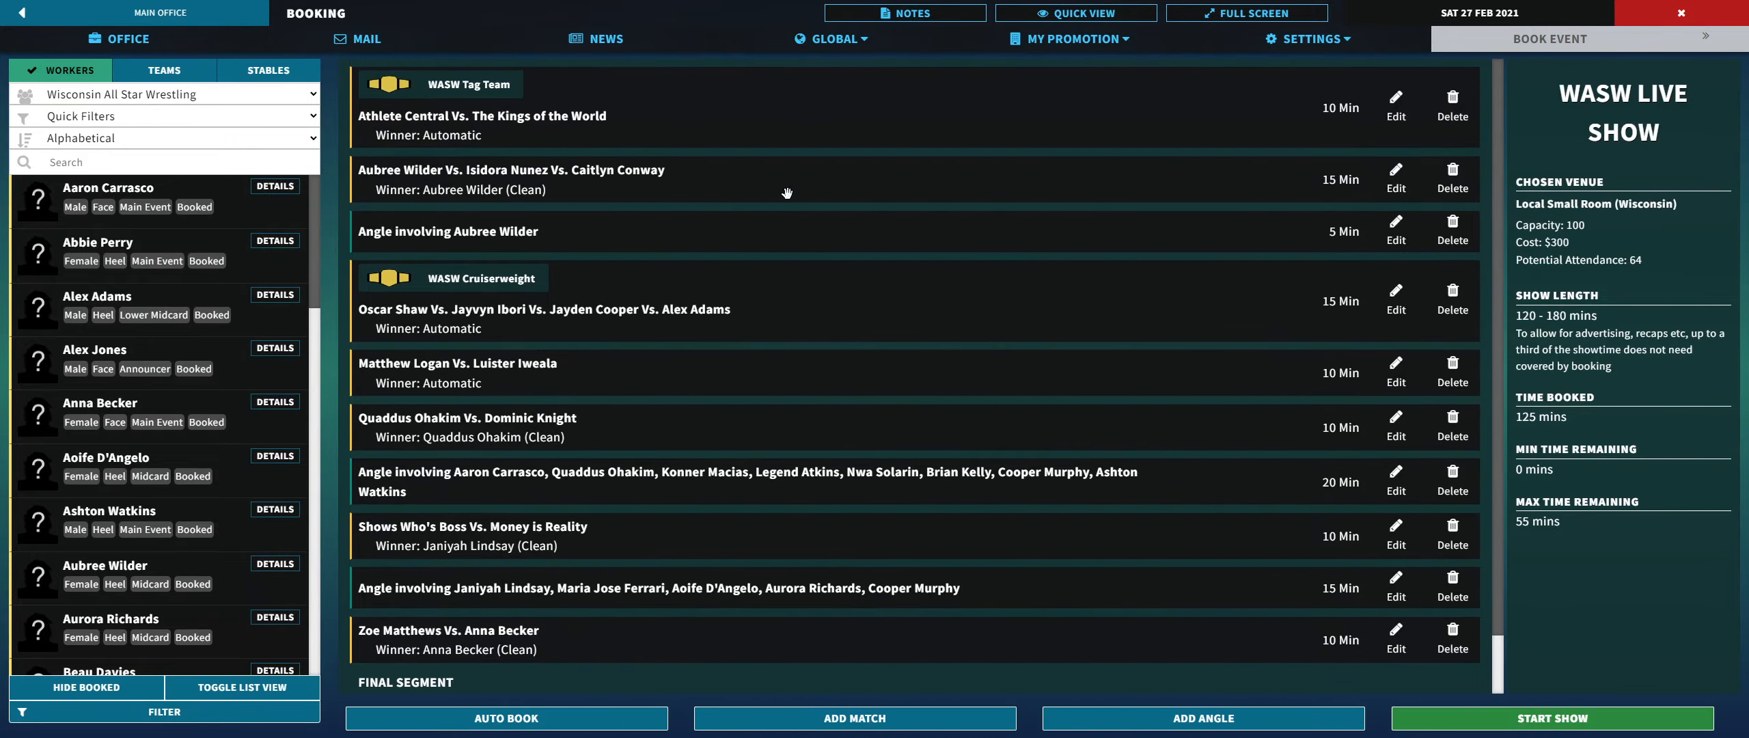
pyautogui.scroll(-3)
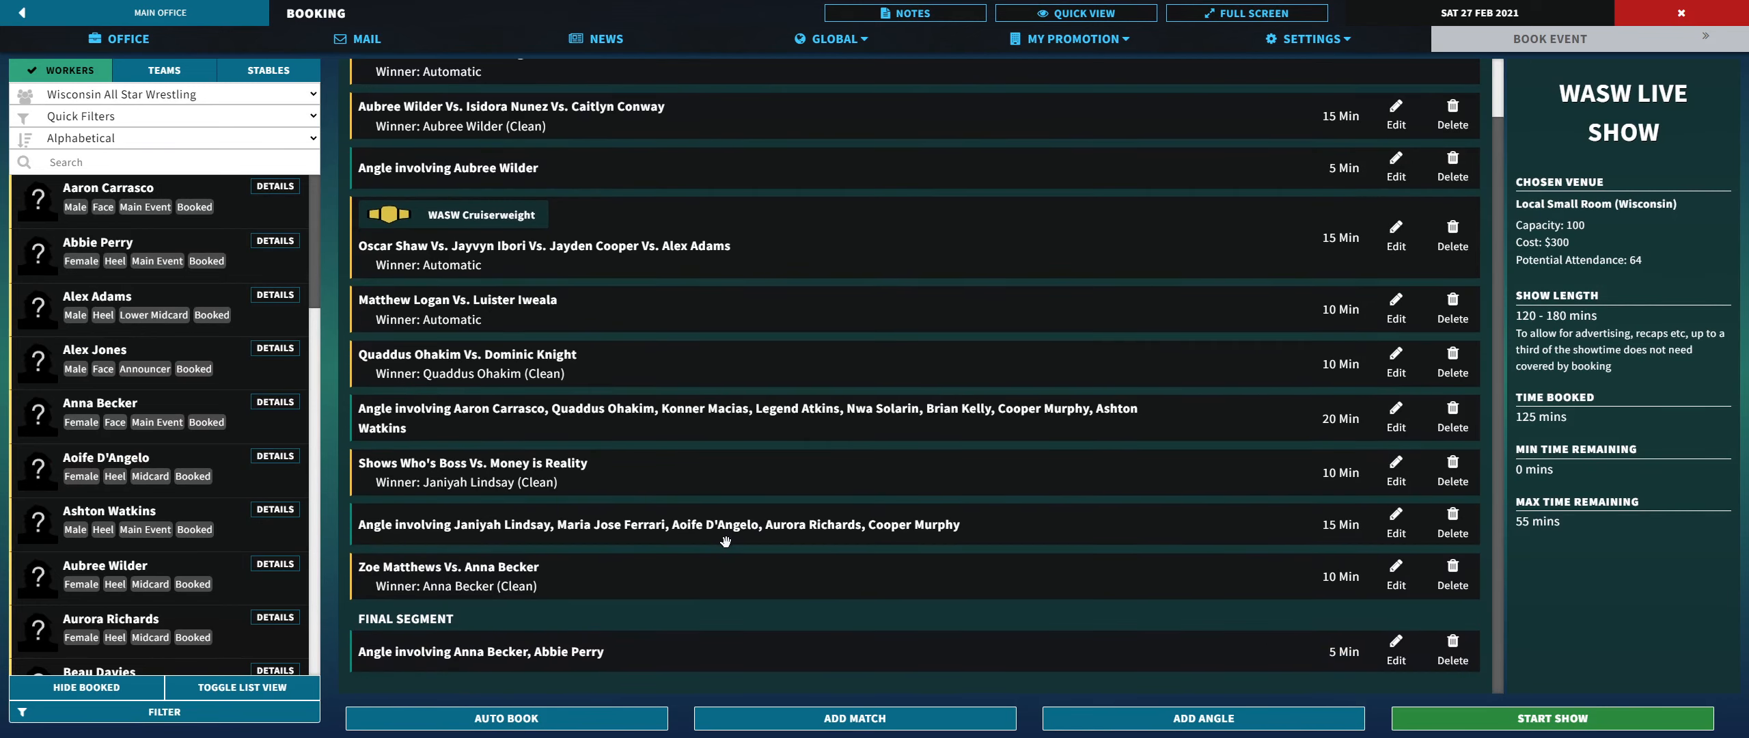
pyautogui.click(1549, 718)
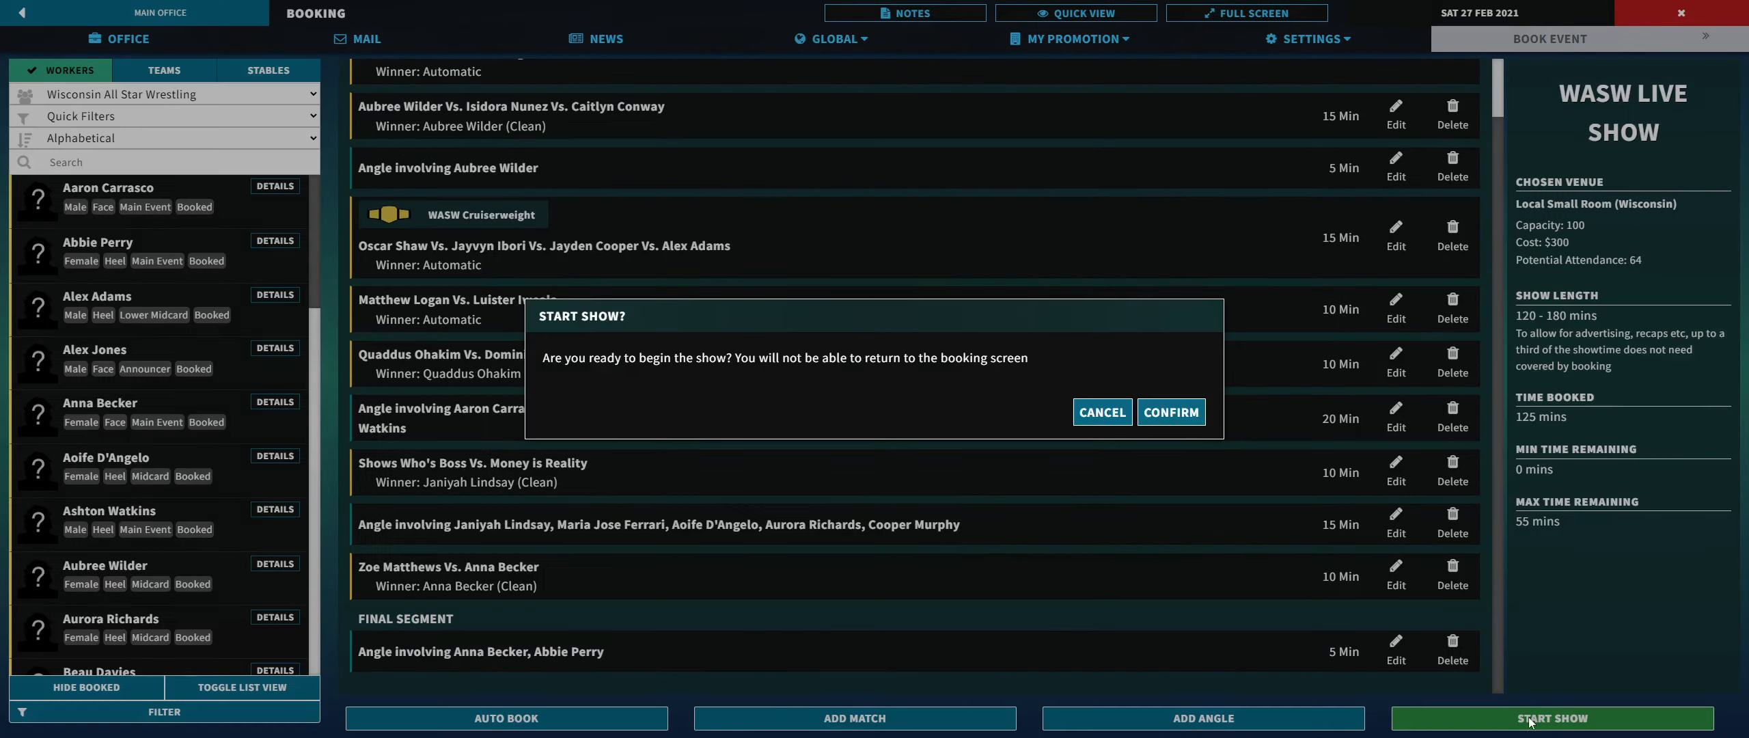
# Step: Confirm the show start and read the 48% opener crowning Mortensen and Byrd tag champions
pyautogui.click(1171, 412)
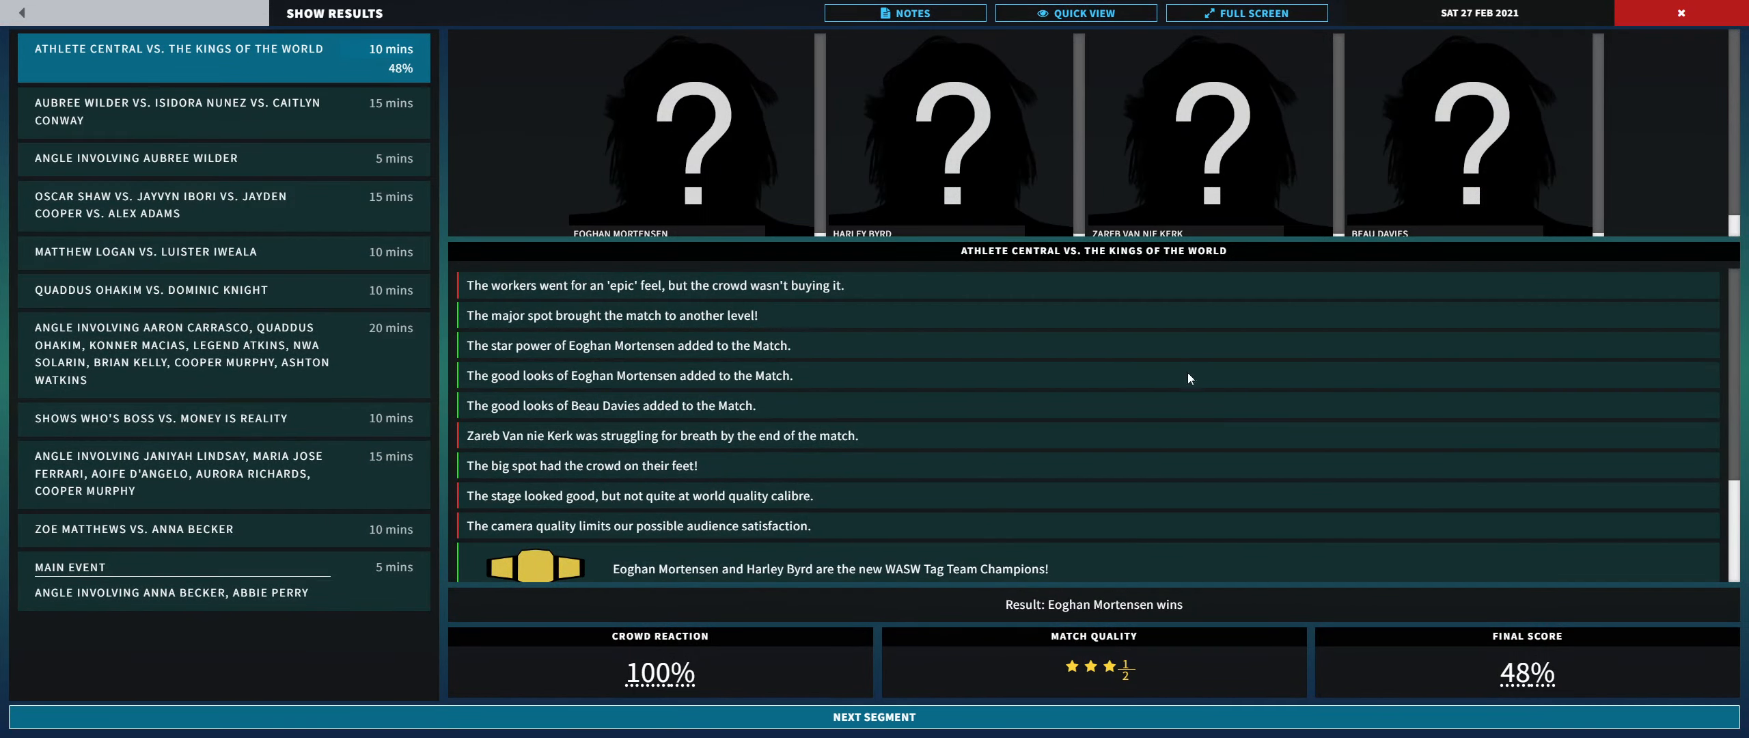
pyautogui.moveTo(1131, 343)
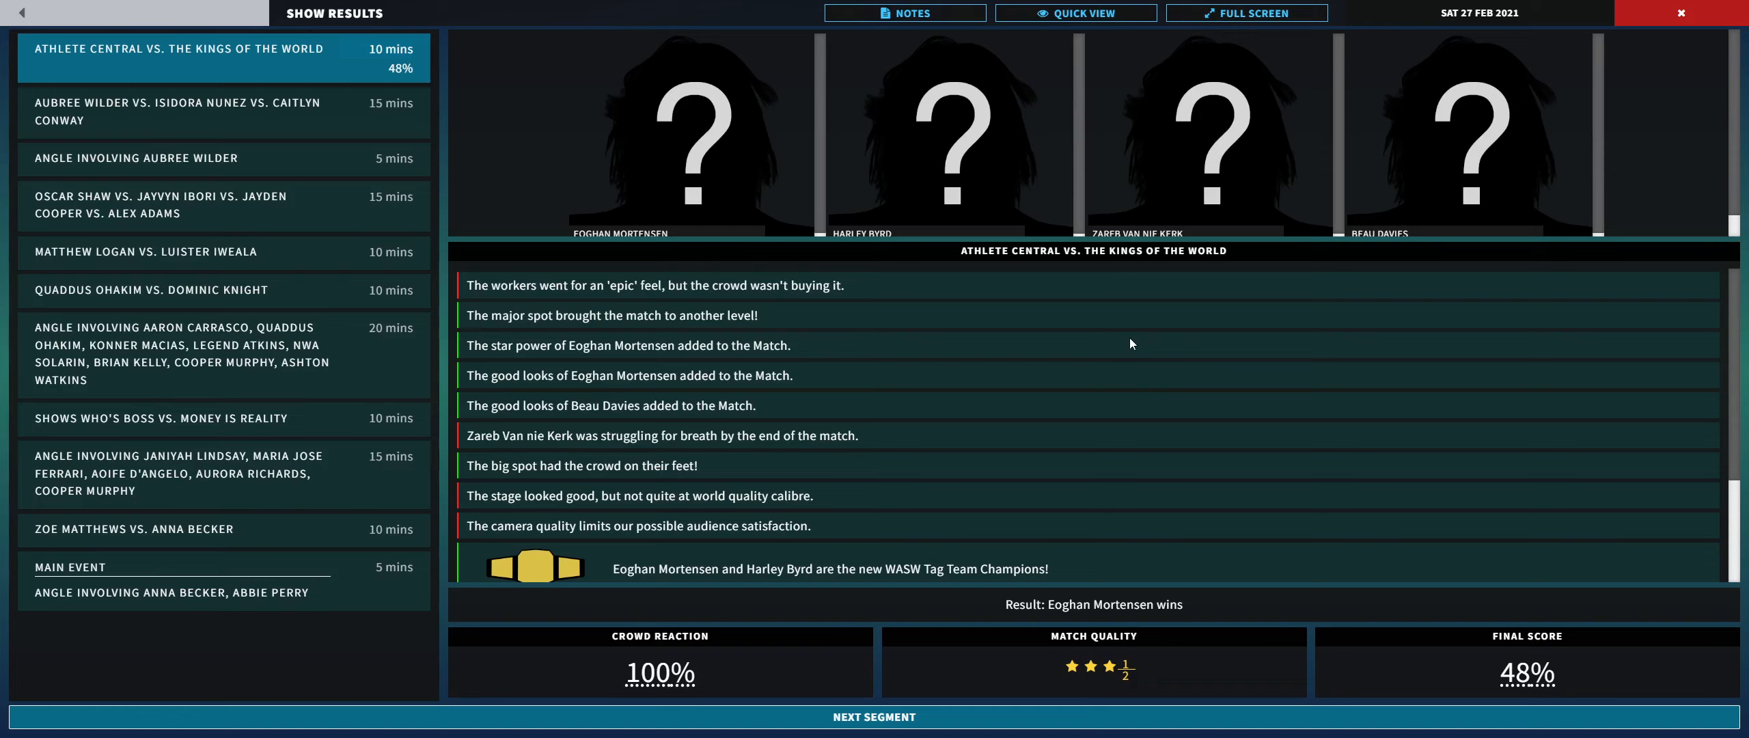
pyautogui.moveTo(927, 421)
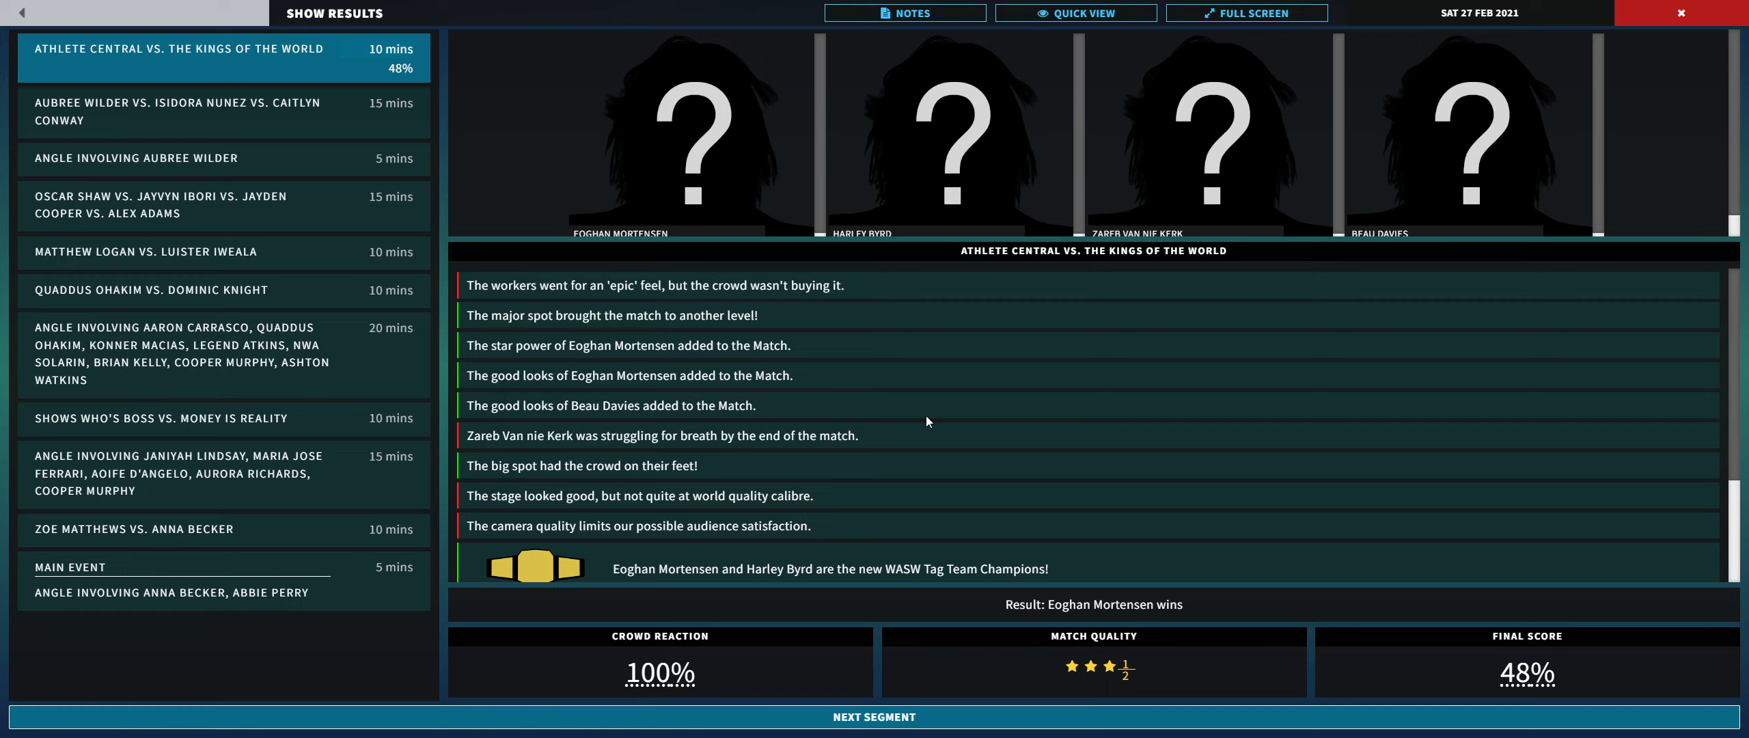
pyautogui.moveTo(561, 311)
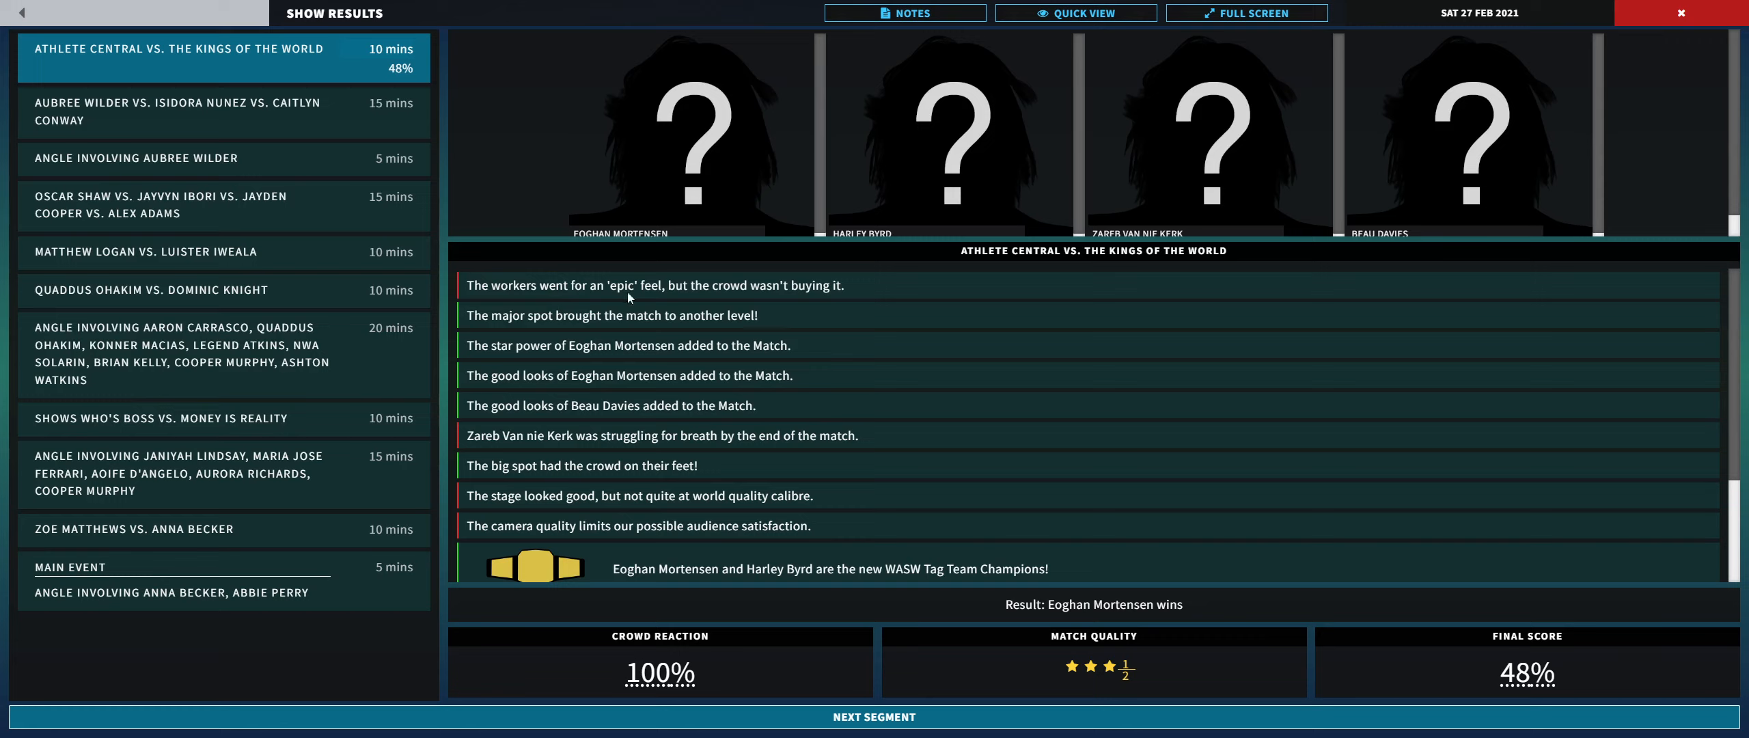
pyautogui.moveTo(693, 312)
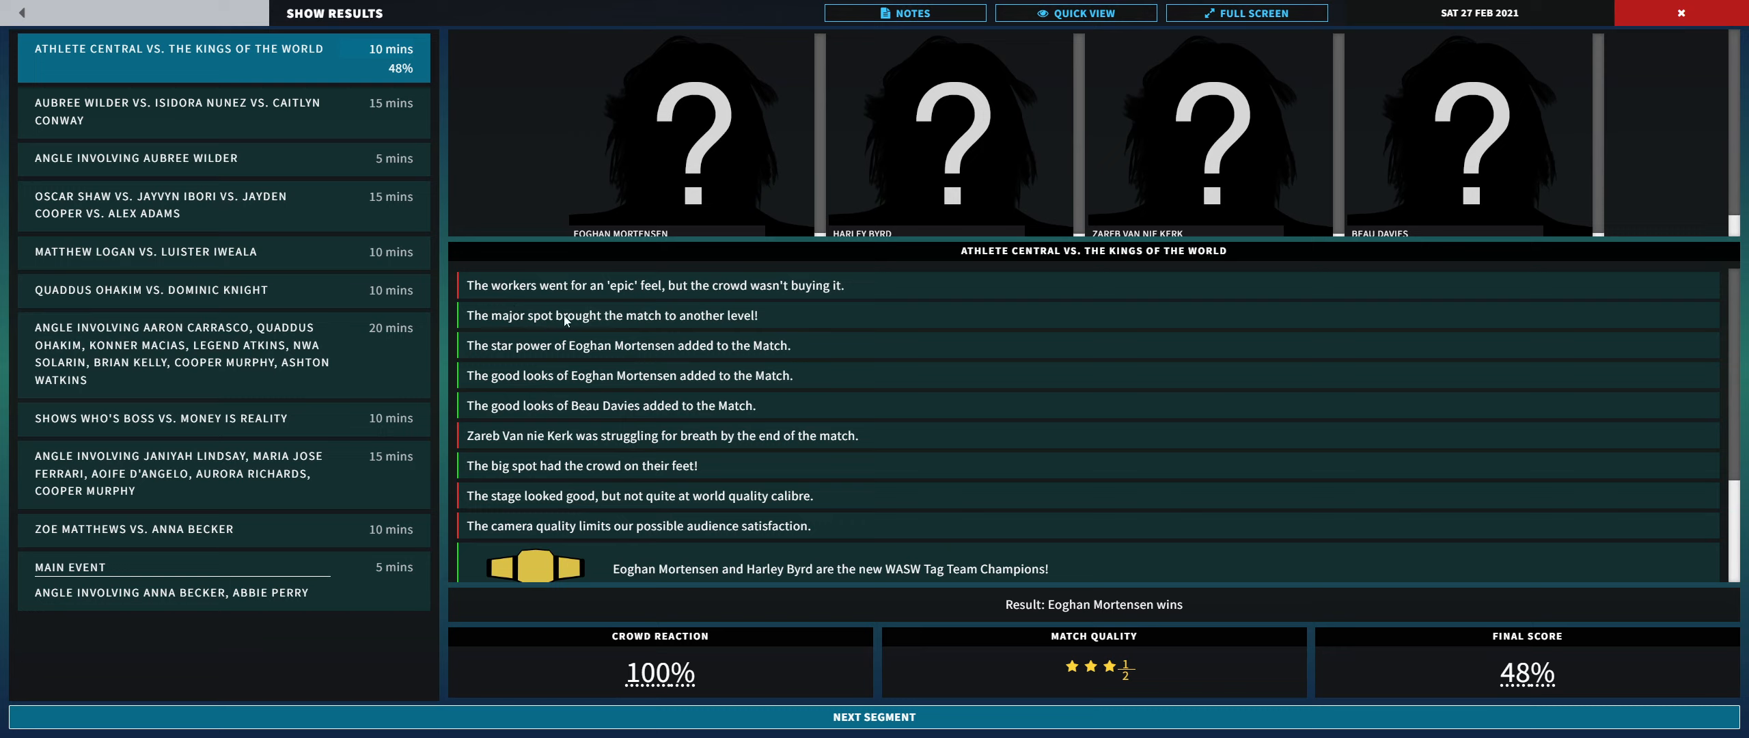
pyautogui.moveTo(541, 358)
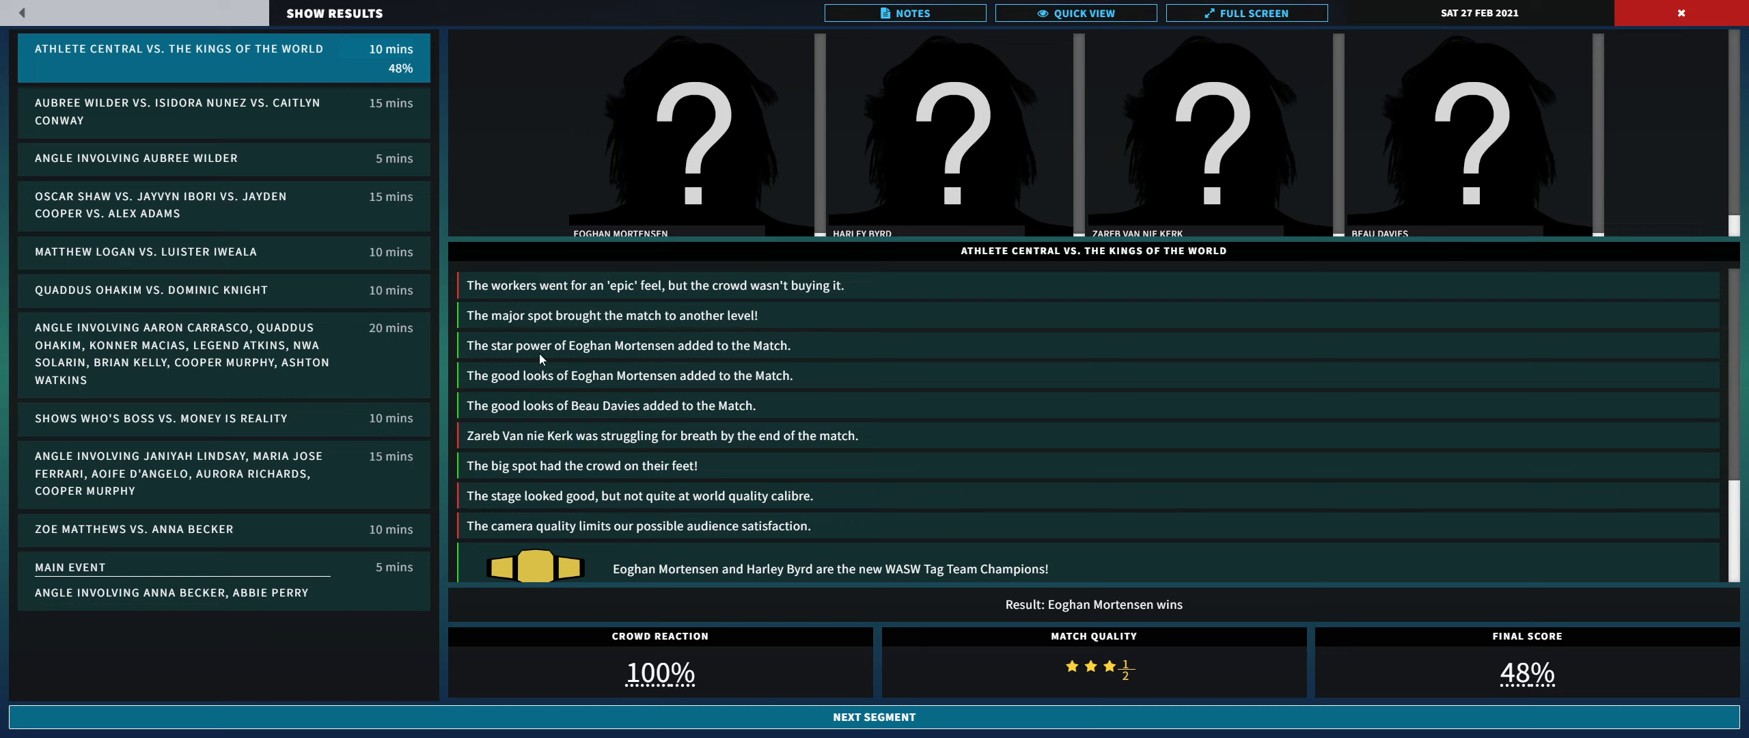
pyautogui.moveTo(772, 506)
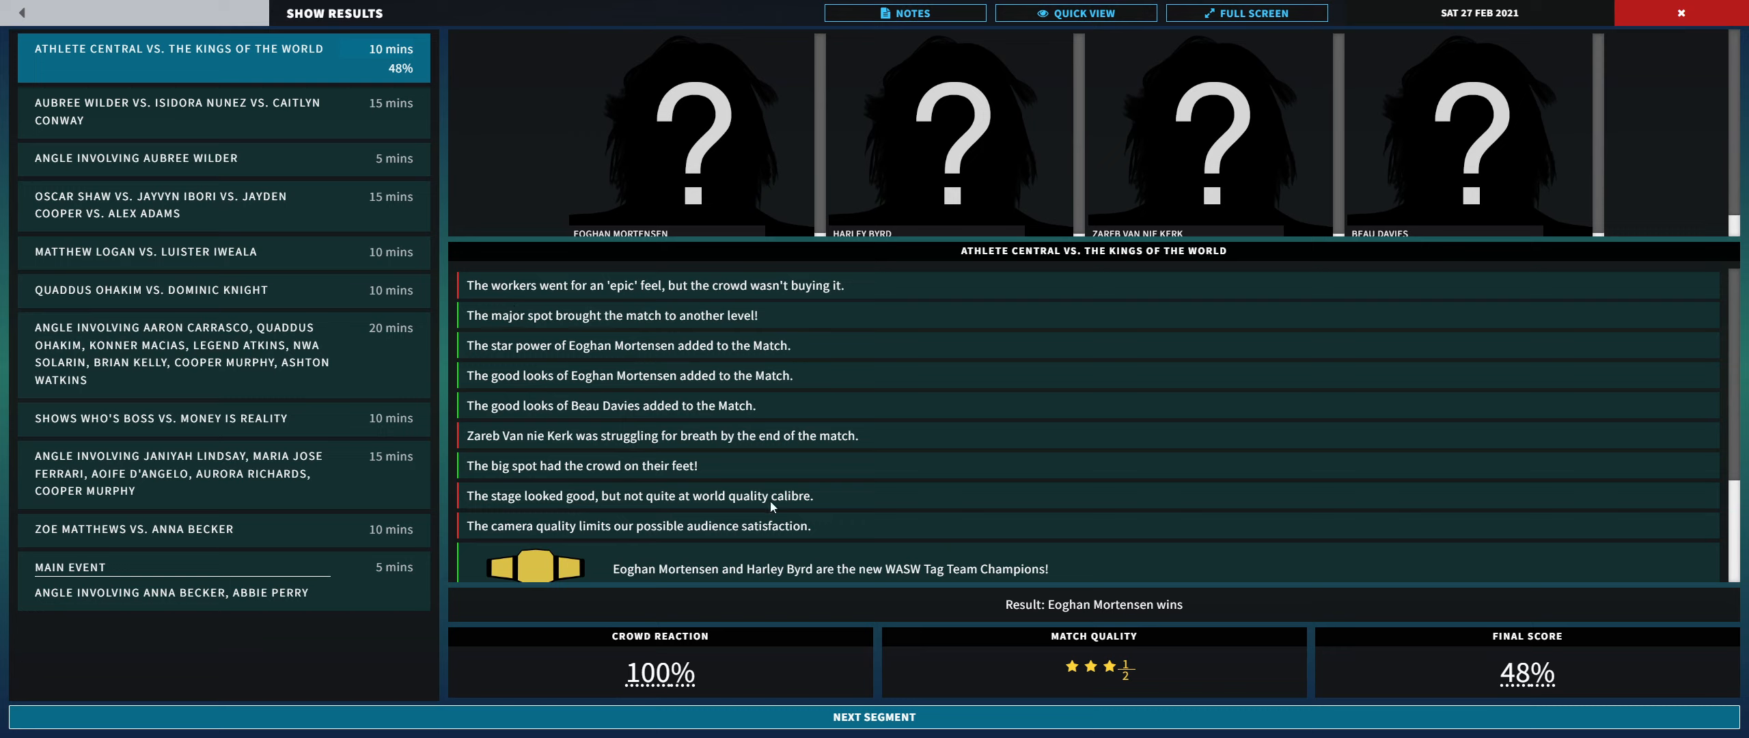
pyautogui.moveTo(640, 388)
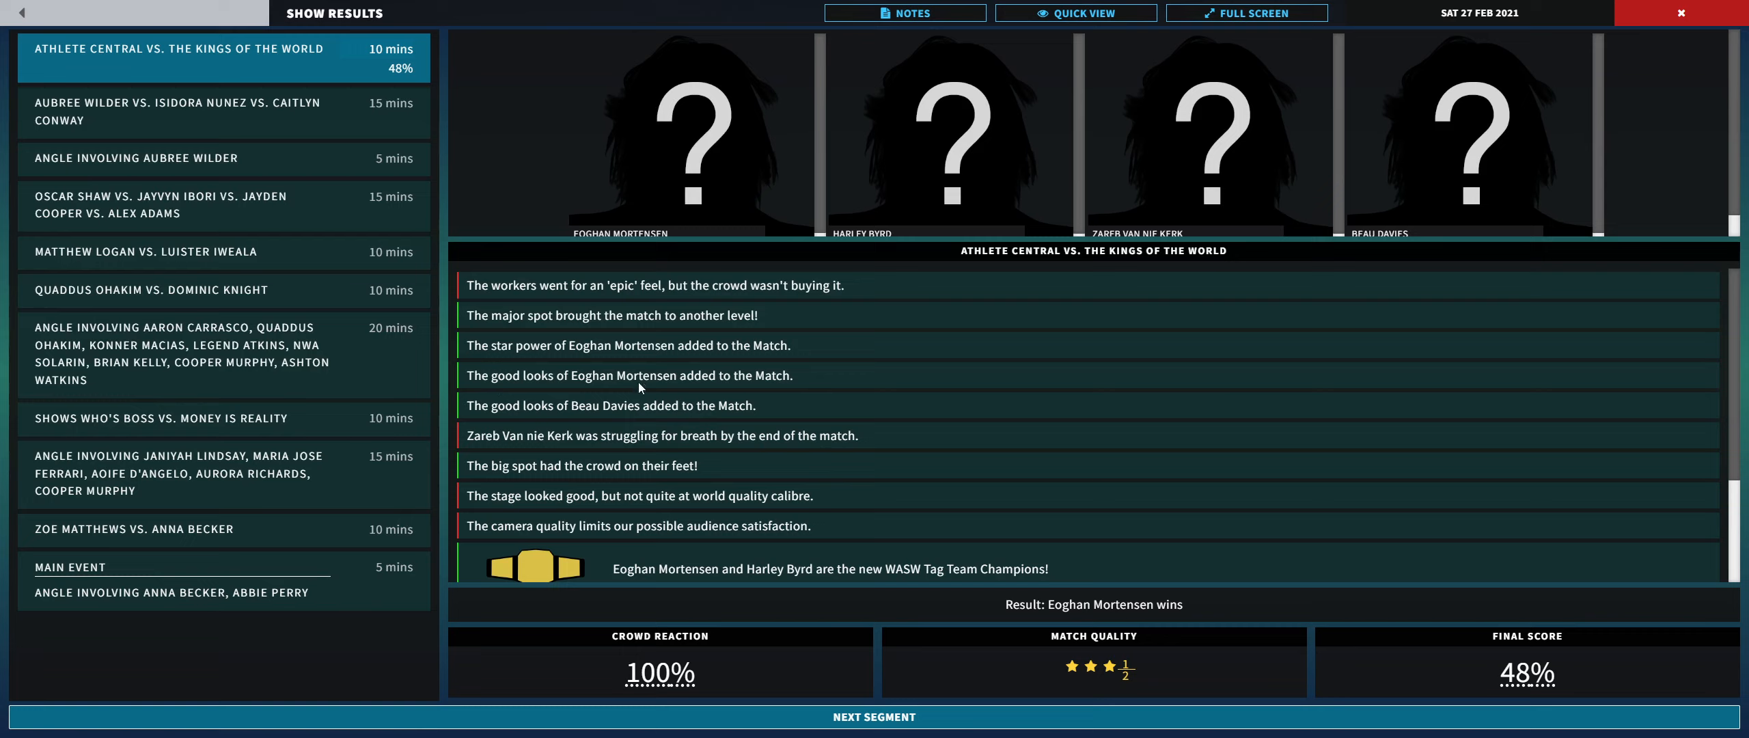
pyautogui.moveTo(612, 411)
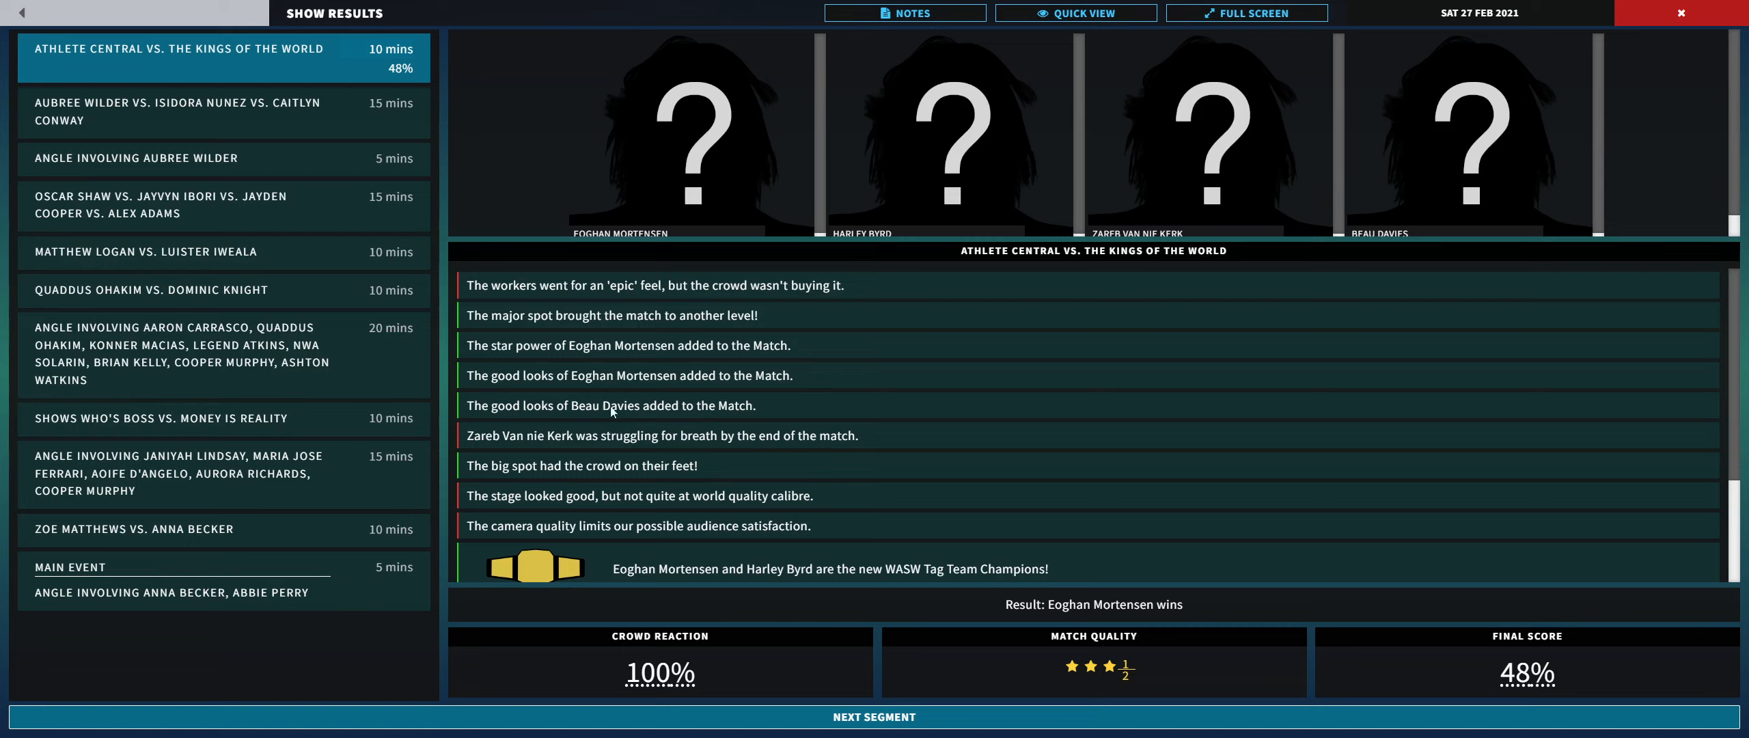
pyautogui.moveTo(561, 454)
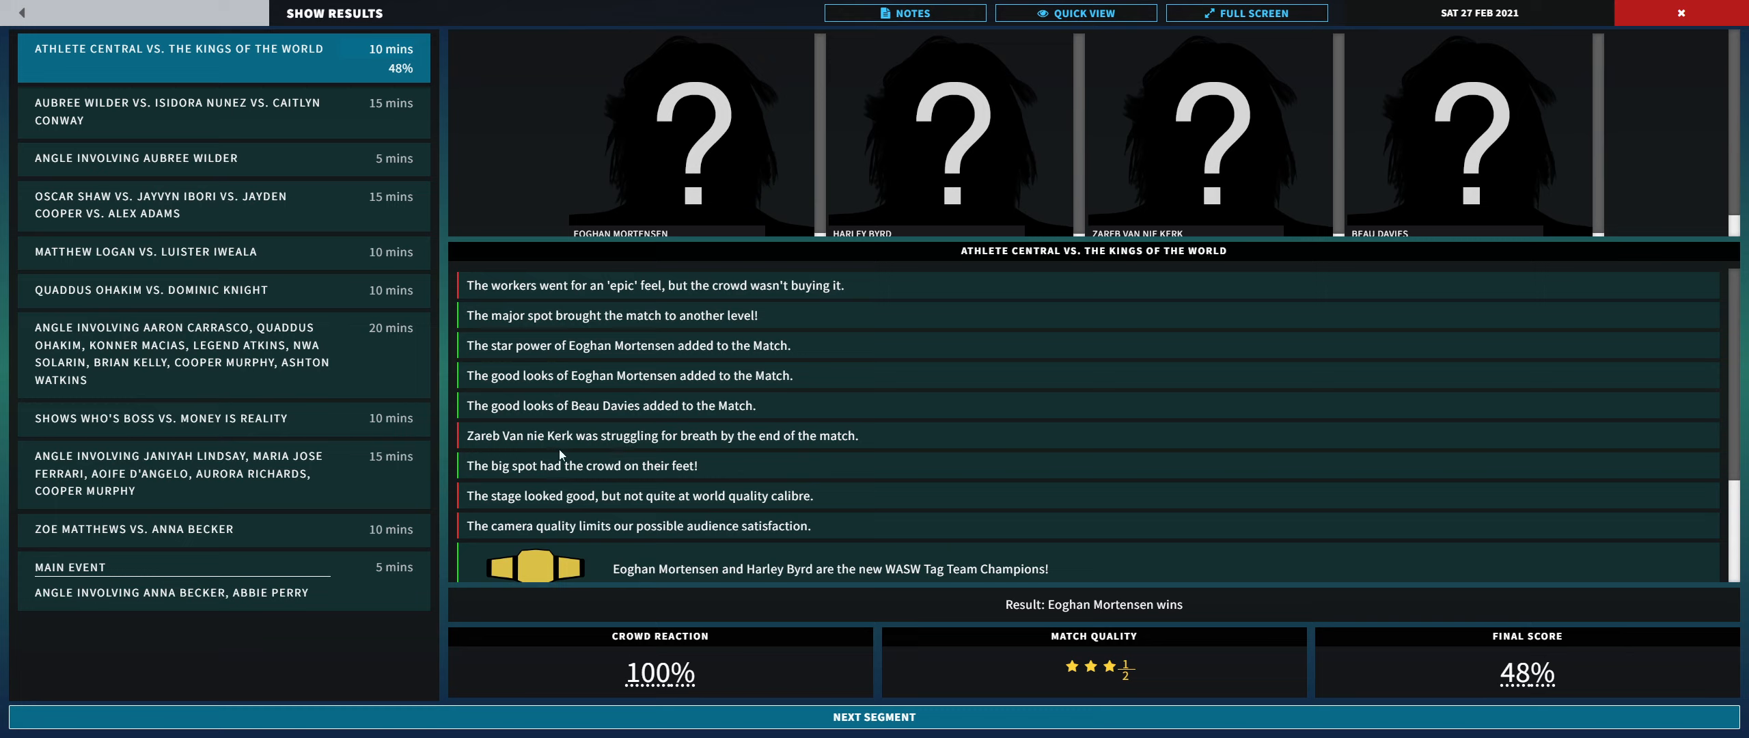
pyautogui.moveTo(770, 455)
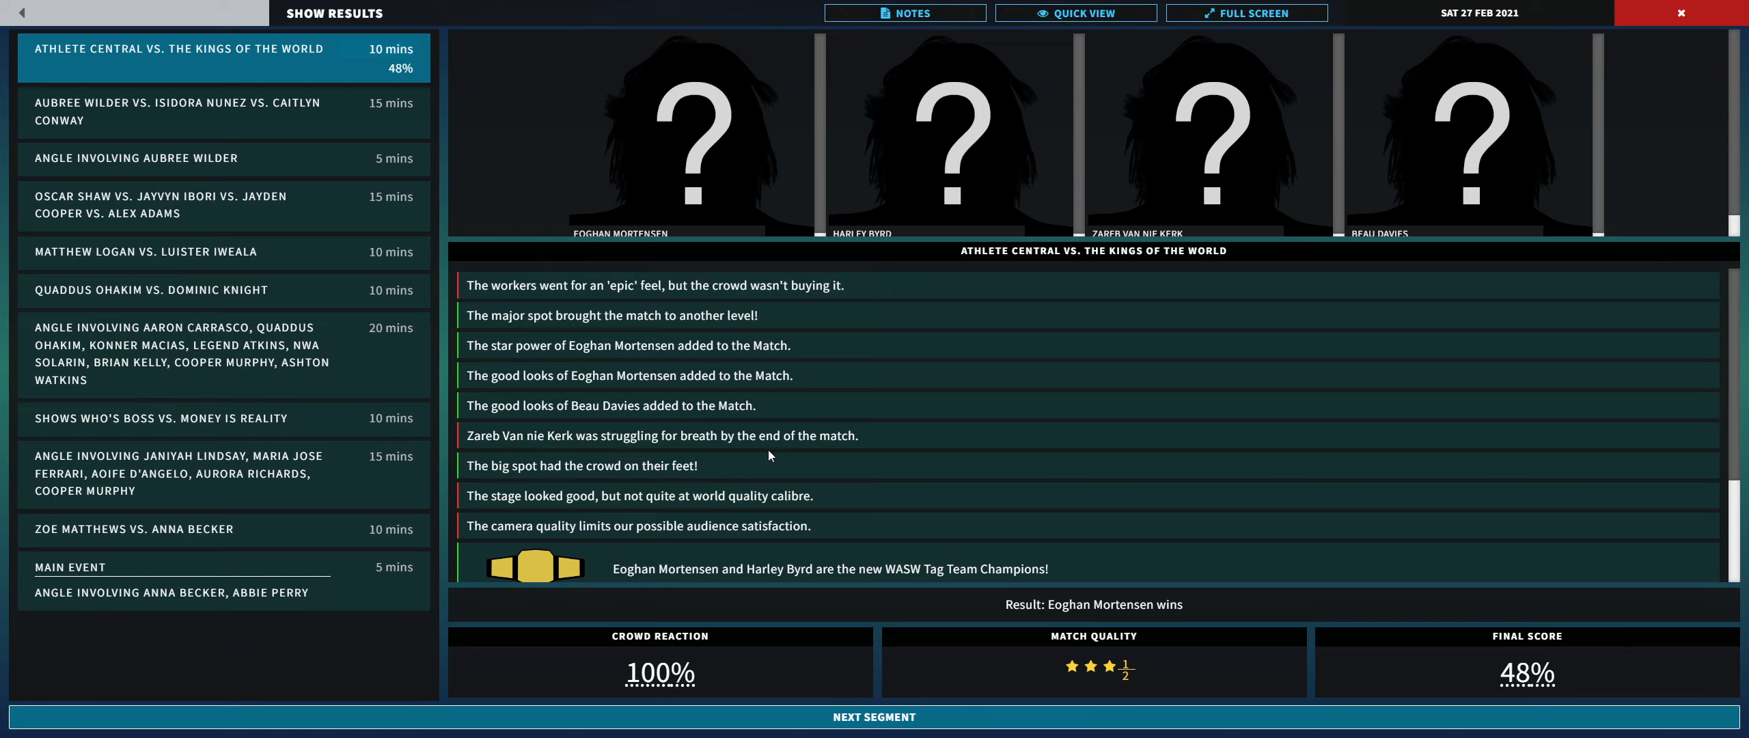
pyautogui.scroll(-3)
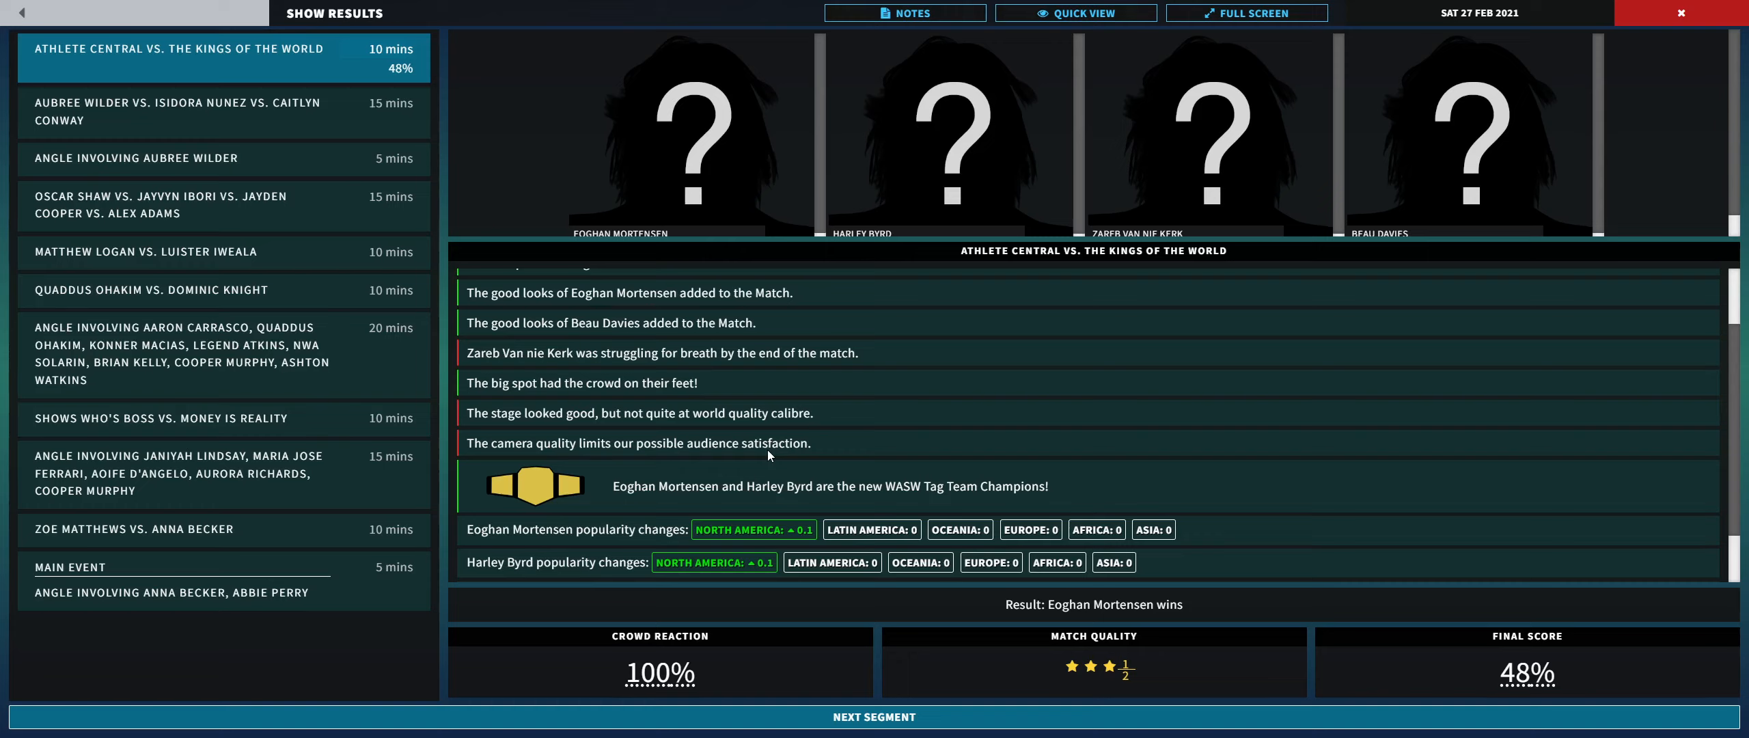
pyautogui.moveTo(548, 125)
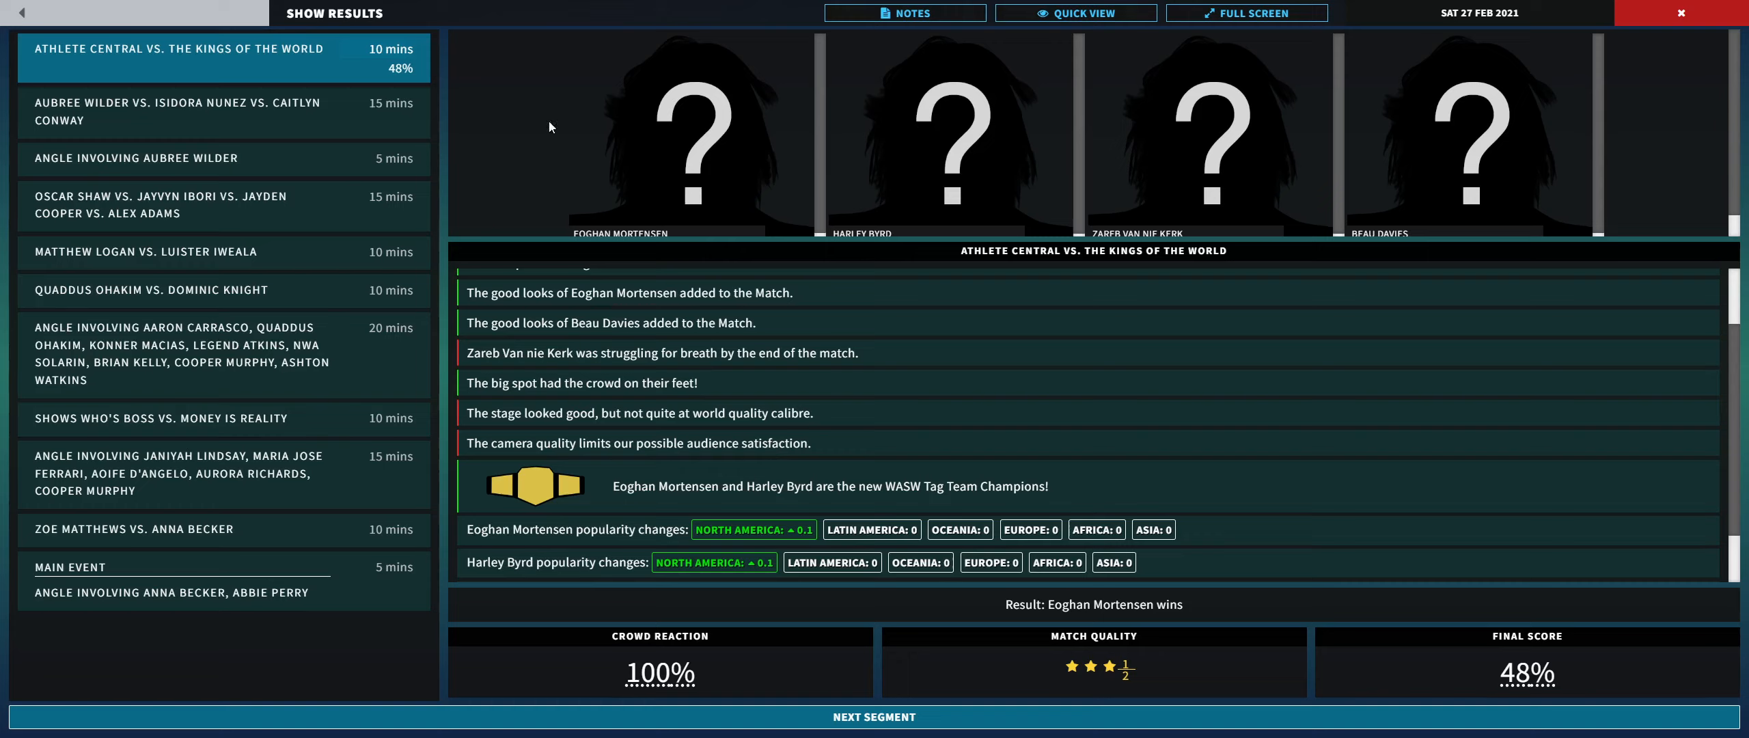
pyautogui.moveTo(726, 417)
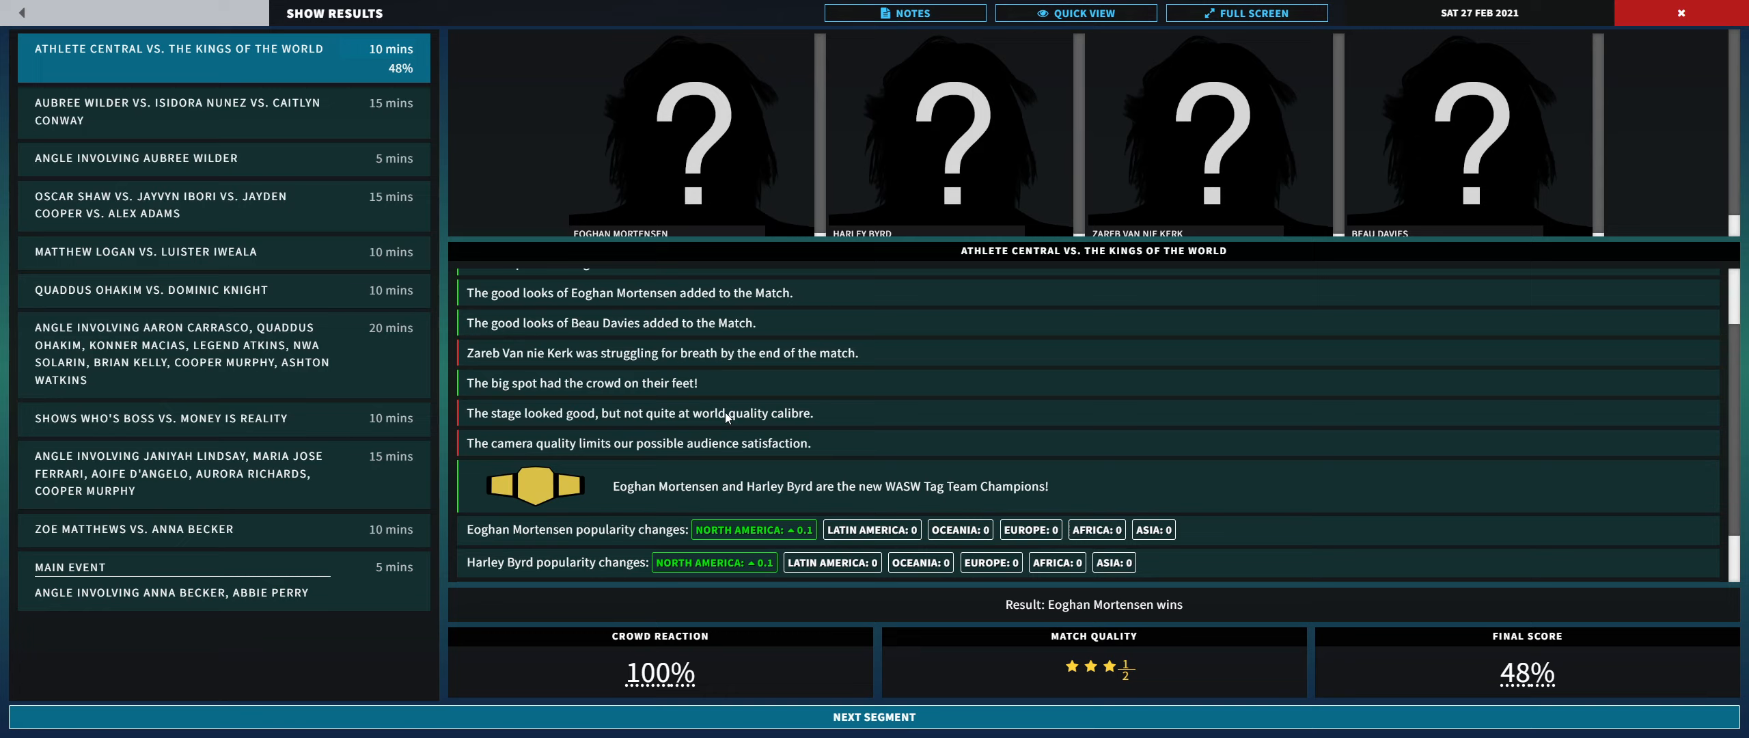
pyautogui.moveTo(653, 372)
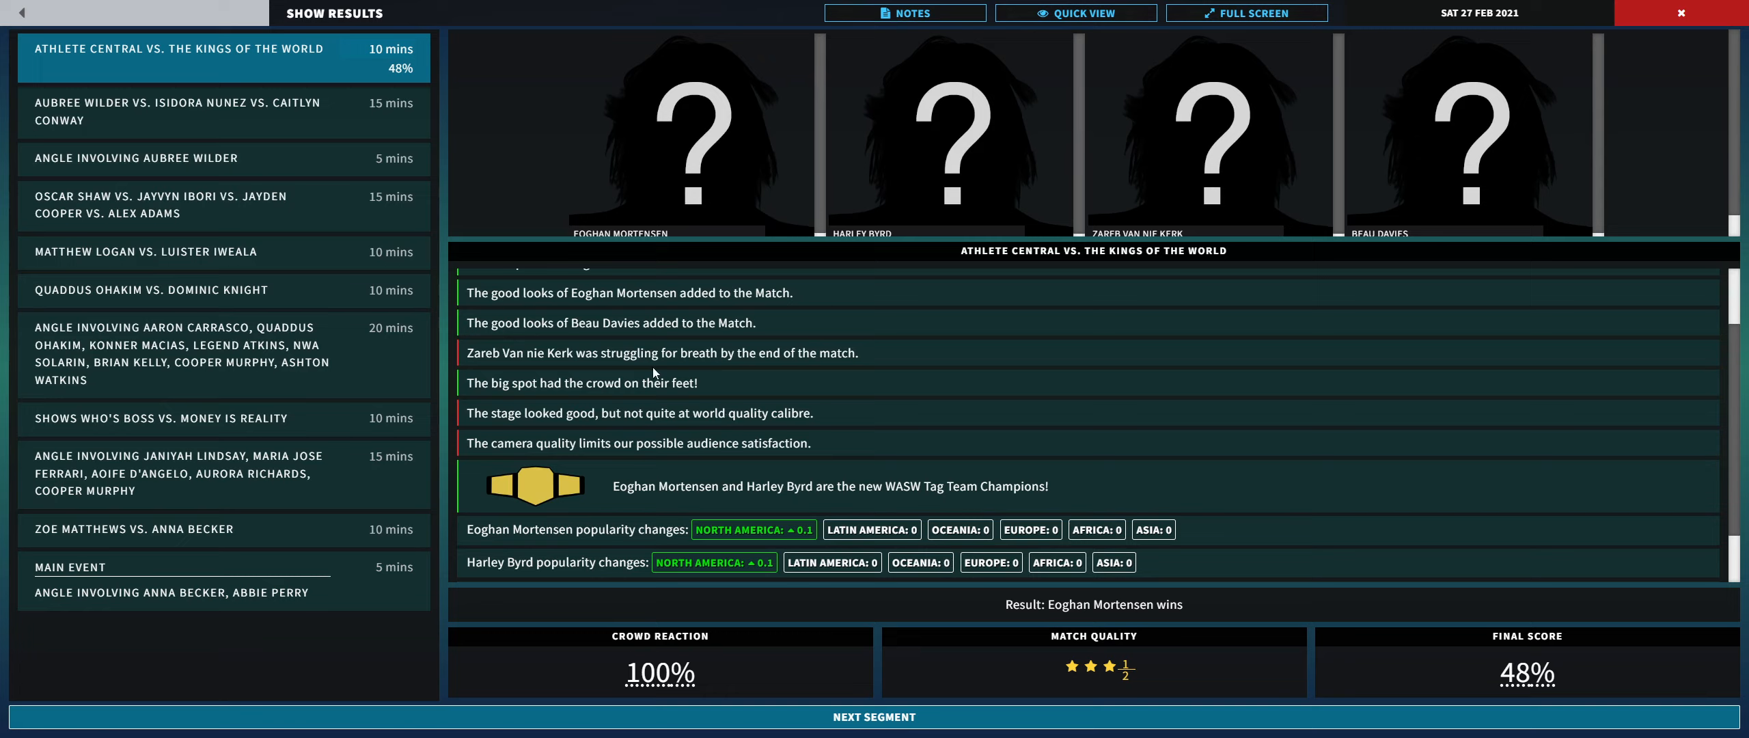
pyautogui.moveTo(477, 399)
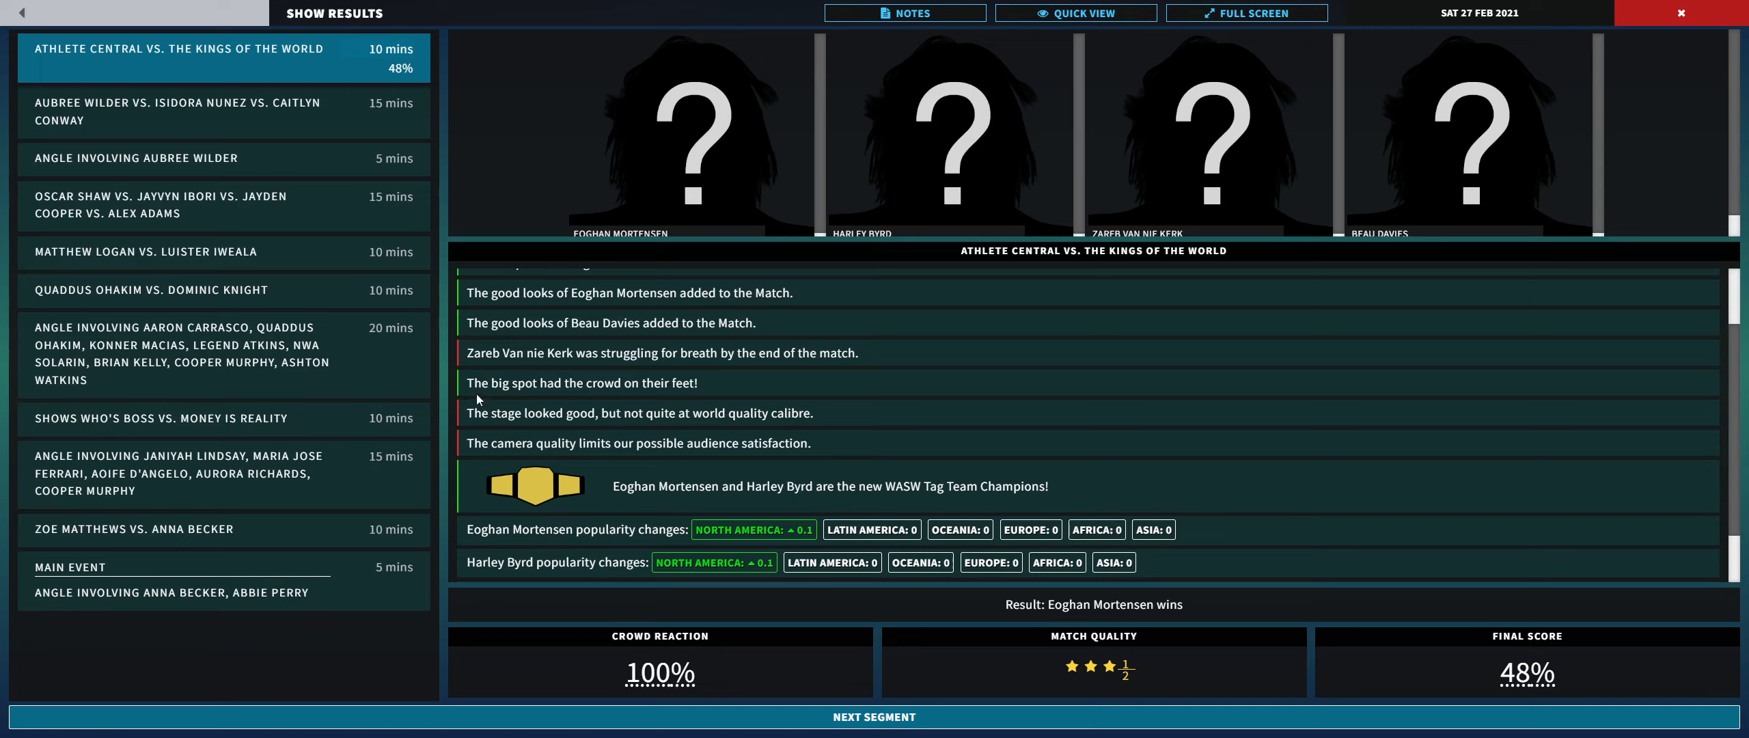
pyautogui.moveTo(703, 516)
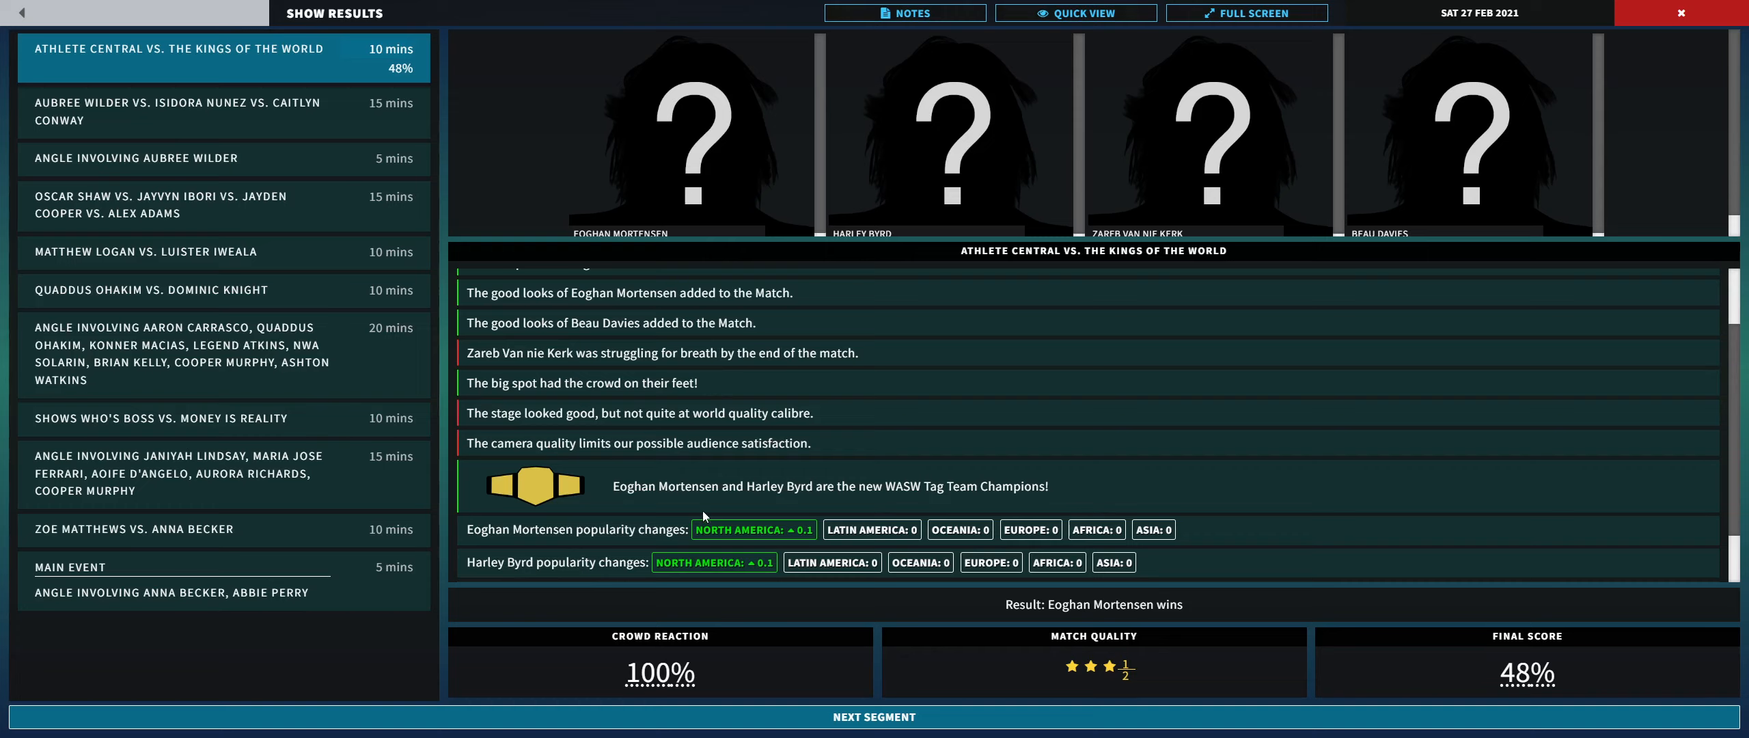
pyautogui.moveTo(685, 416)
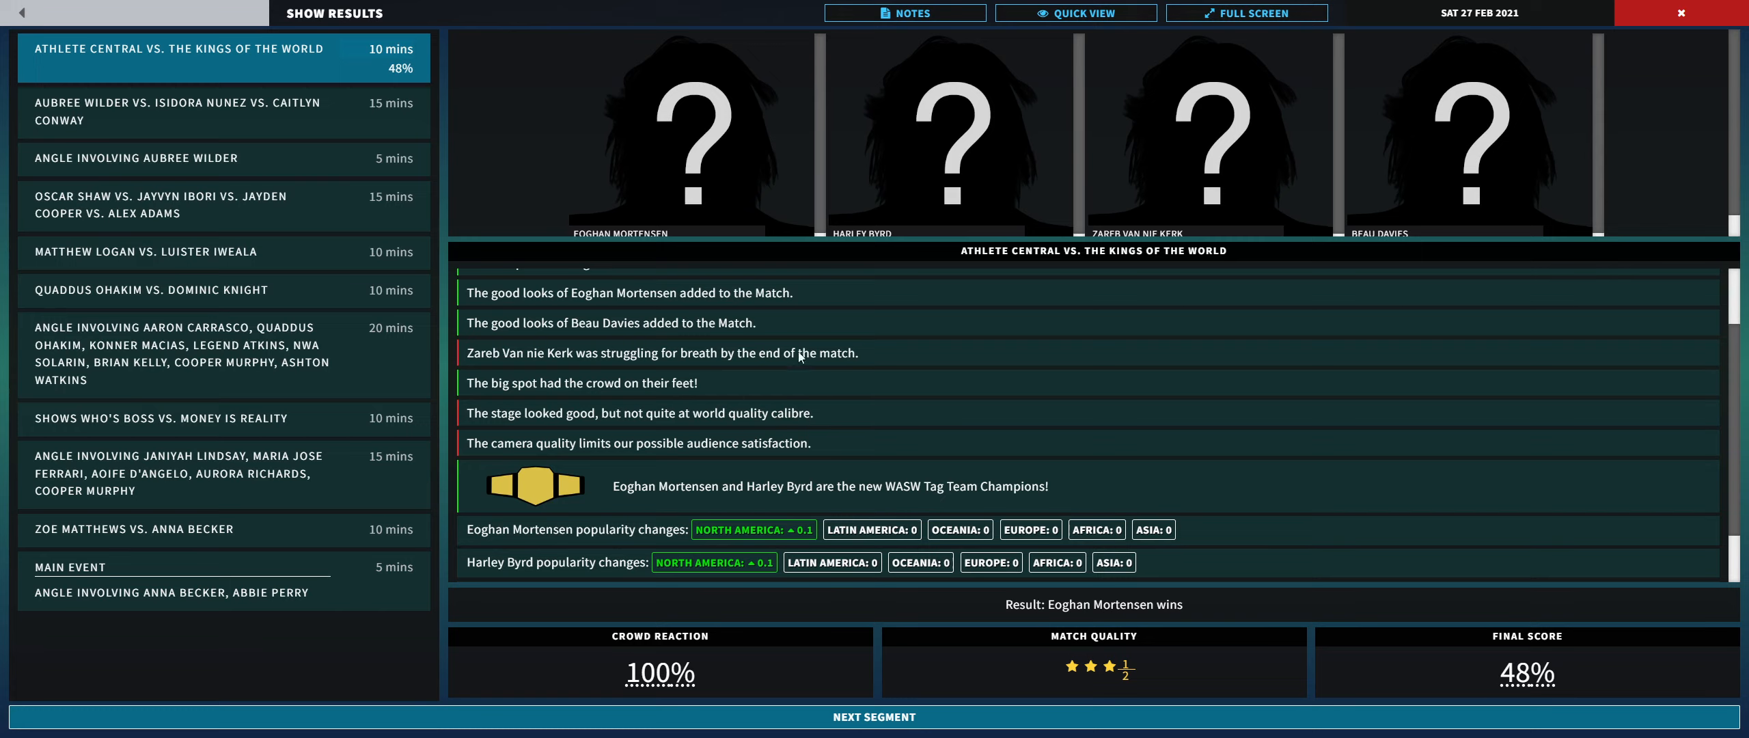
pyautogui.moveTo(642, 440)
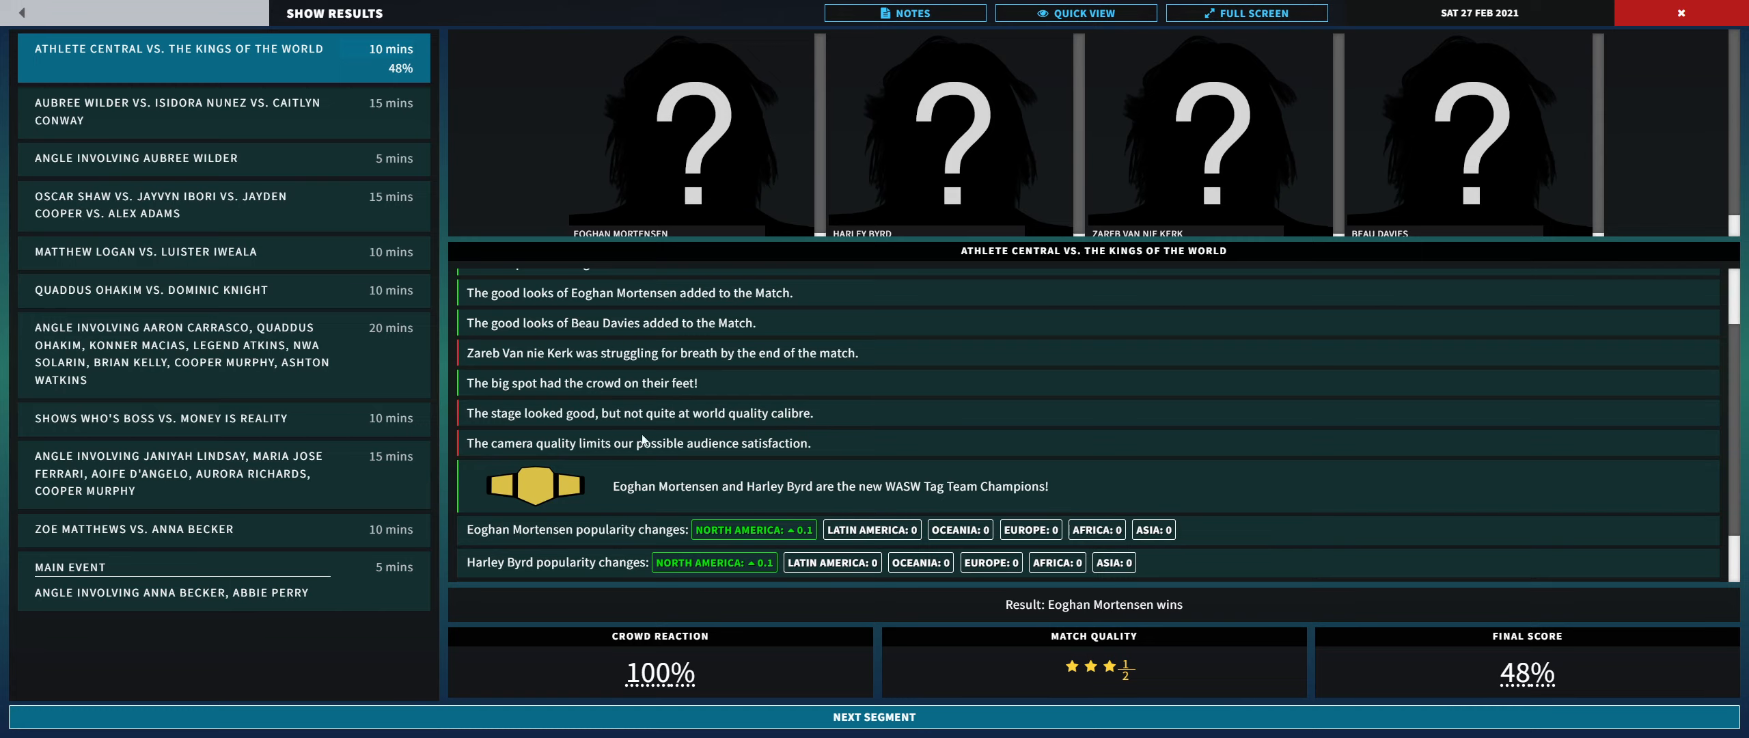
pyautogui.scroll(-3)
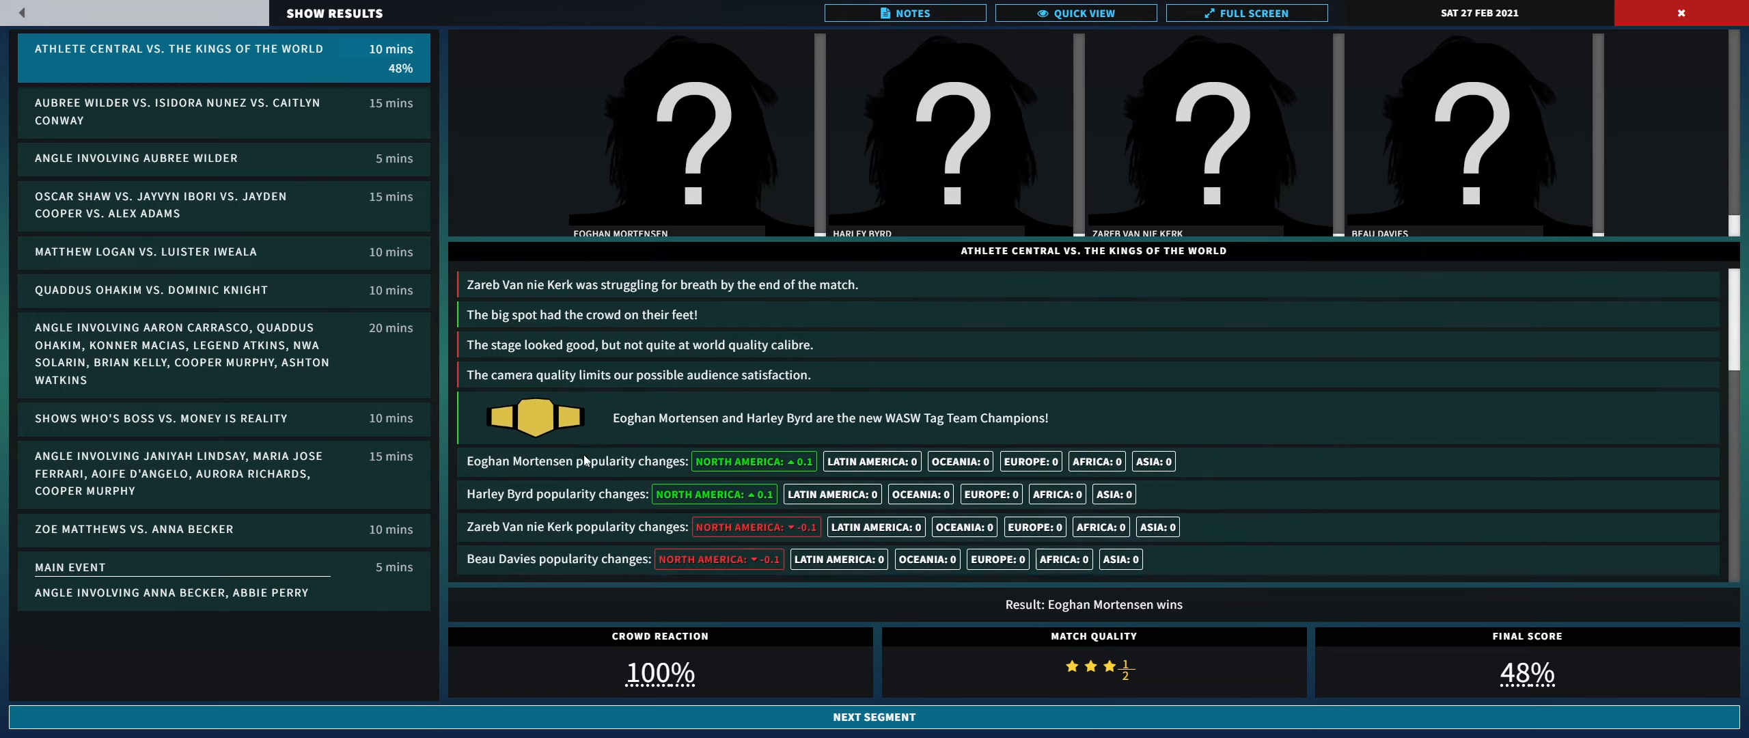
pyautogui.moveTo(750, 507)
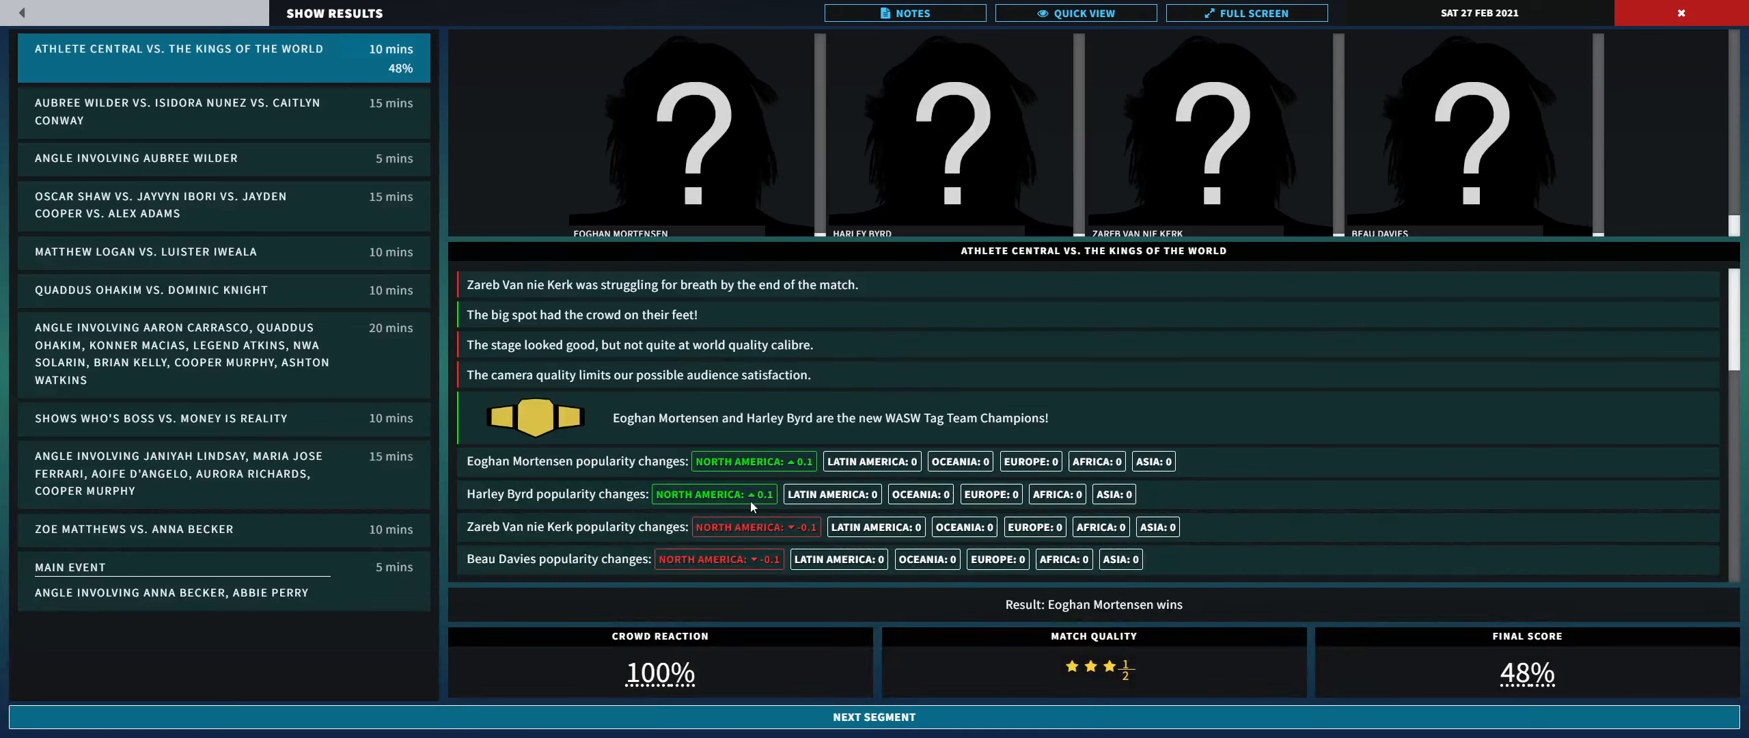
pyautogui.moveTo(565, 540)
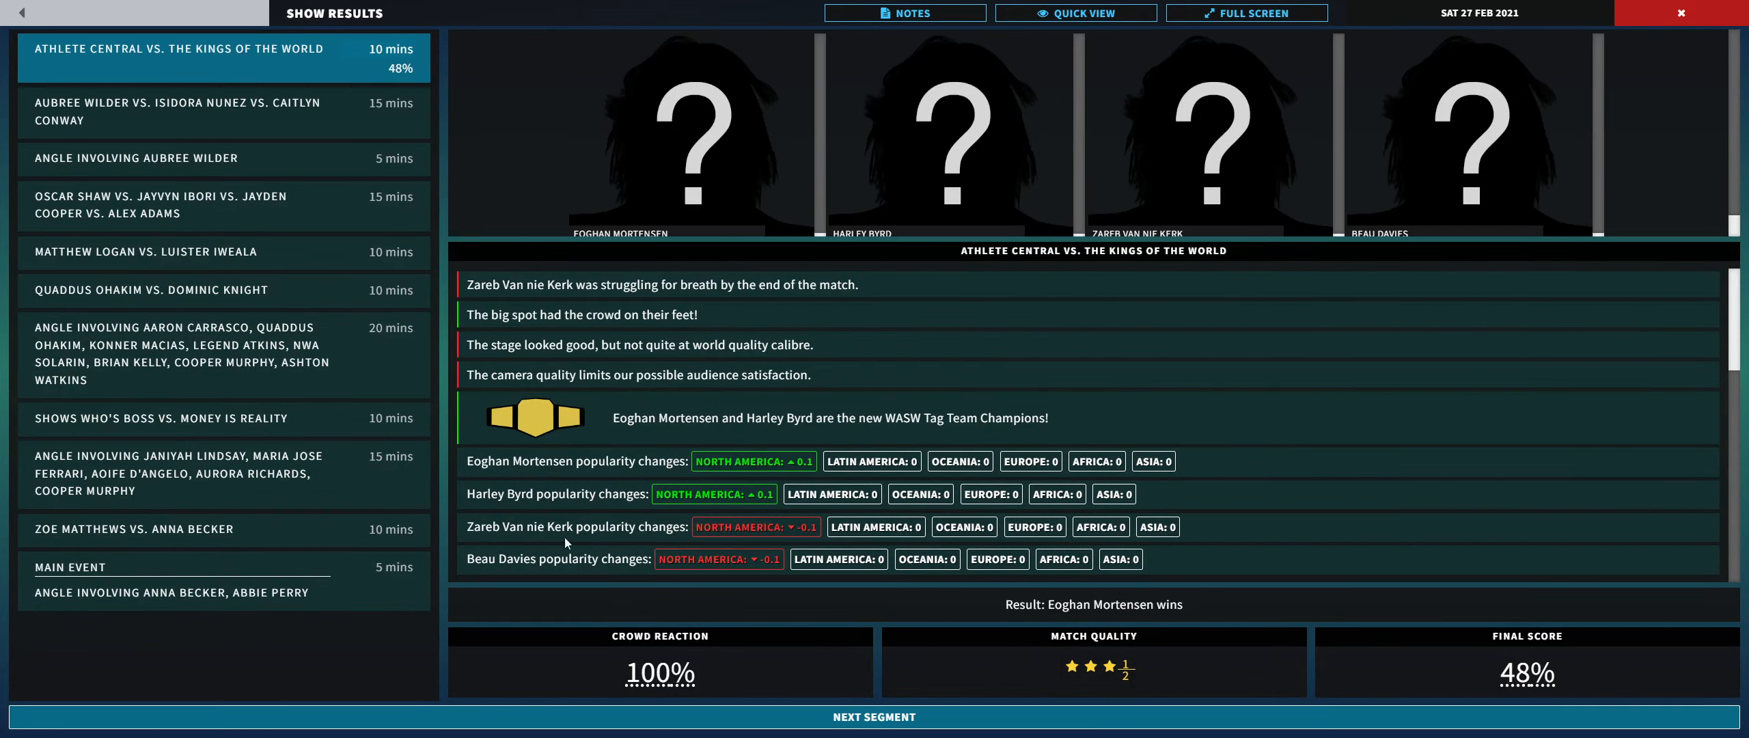
pyautogui.moveTo(696, 503)
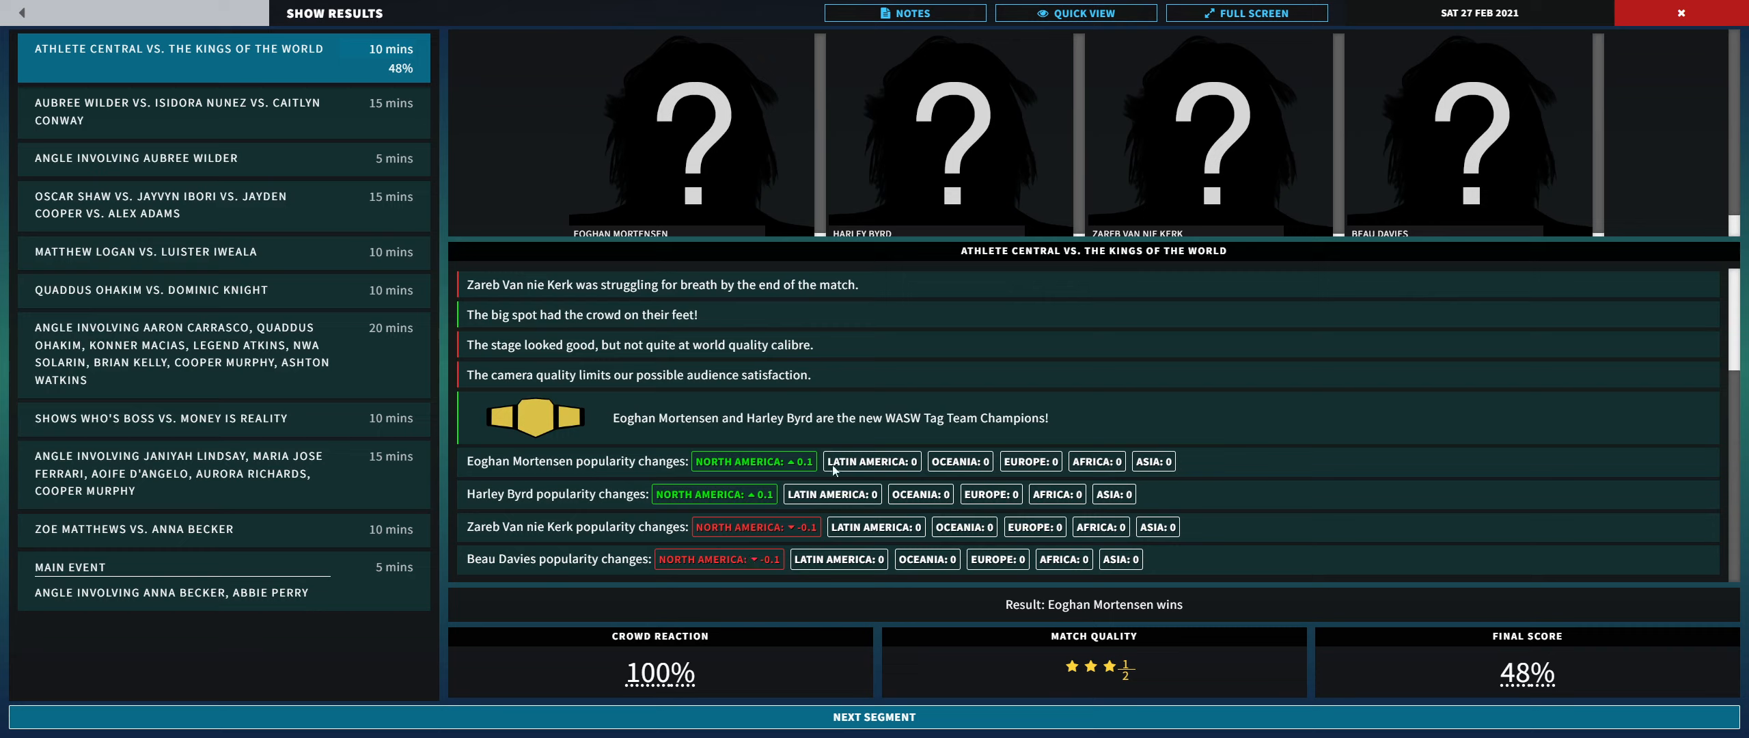
pyautogui.moveTo(841, 524)
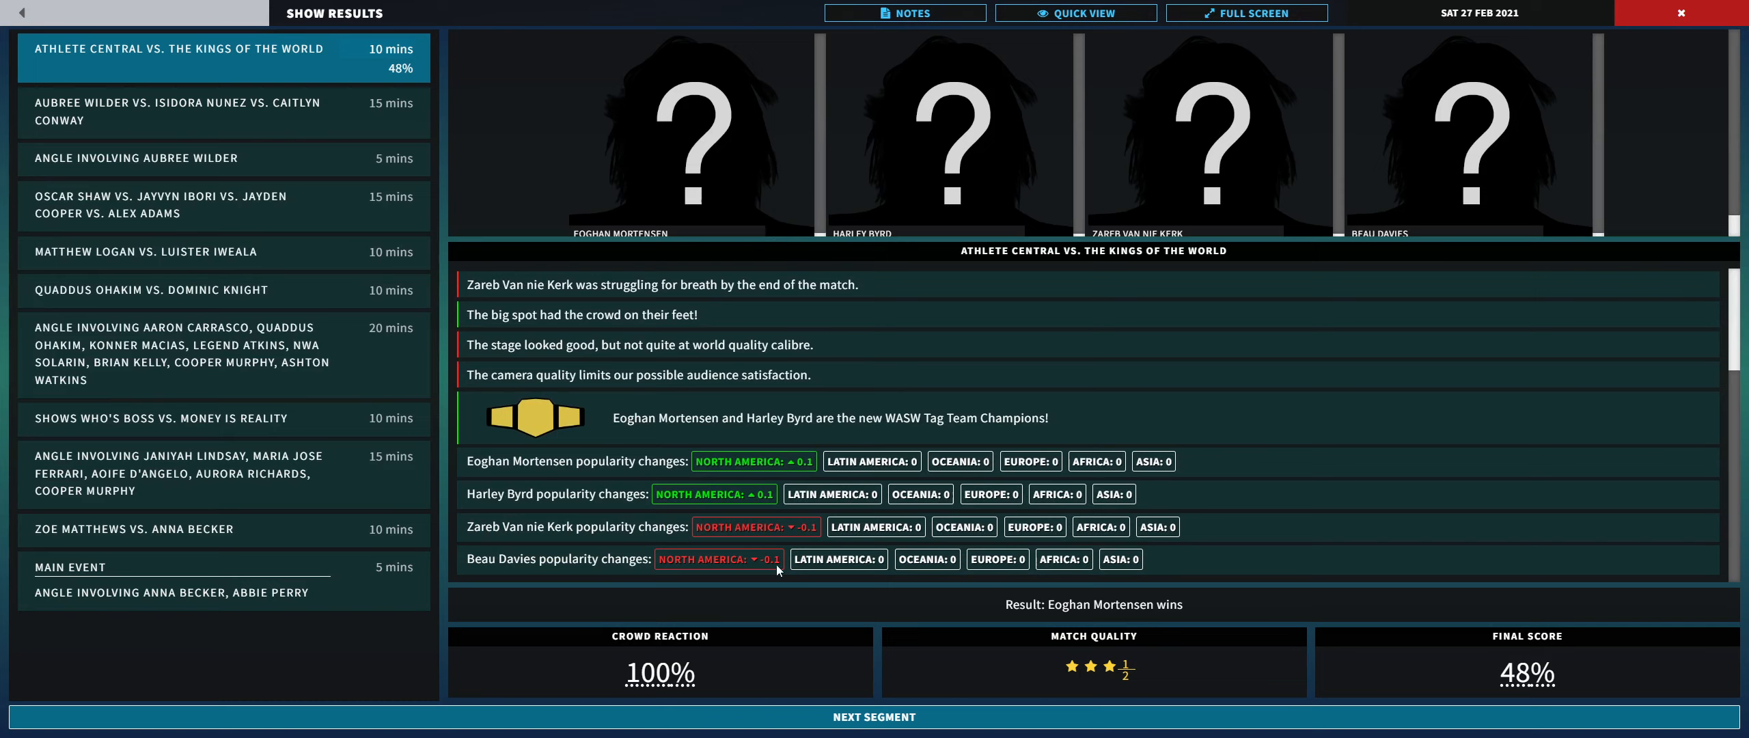
pyautogui.moveTo(659, 673)
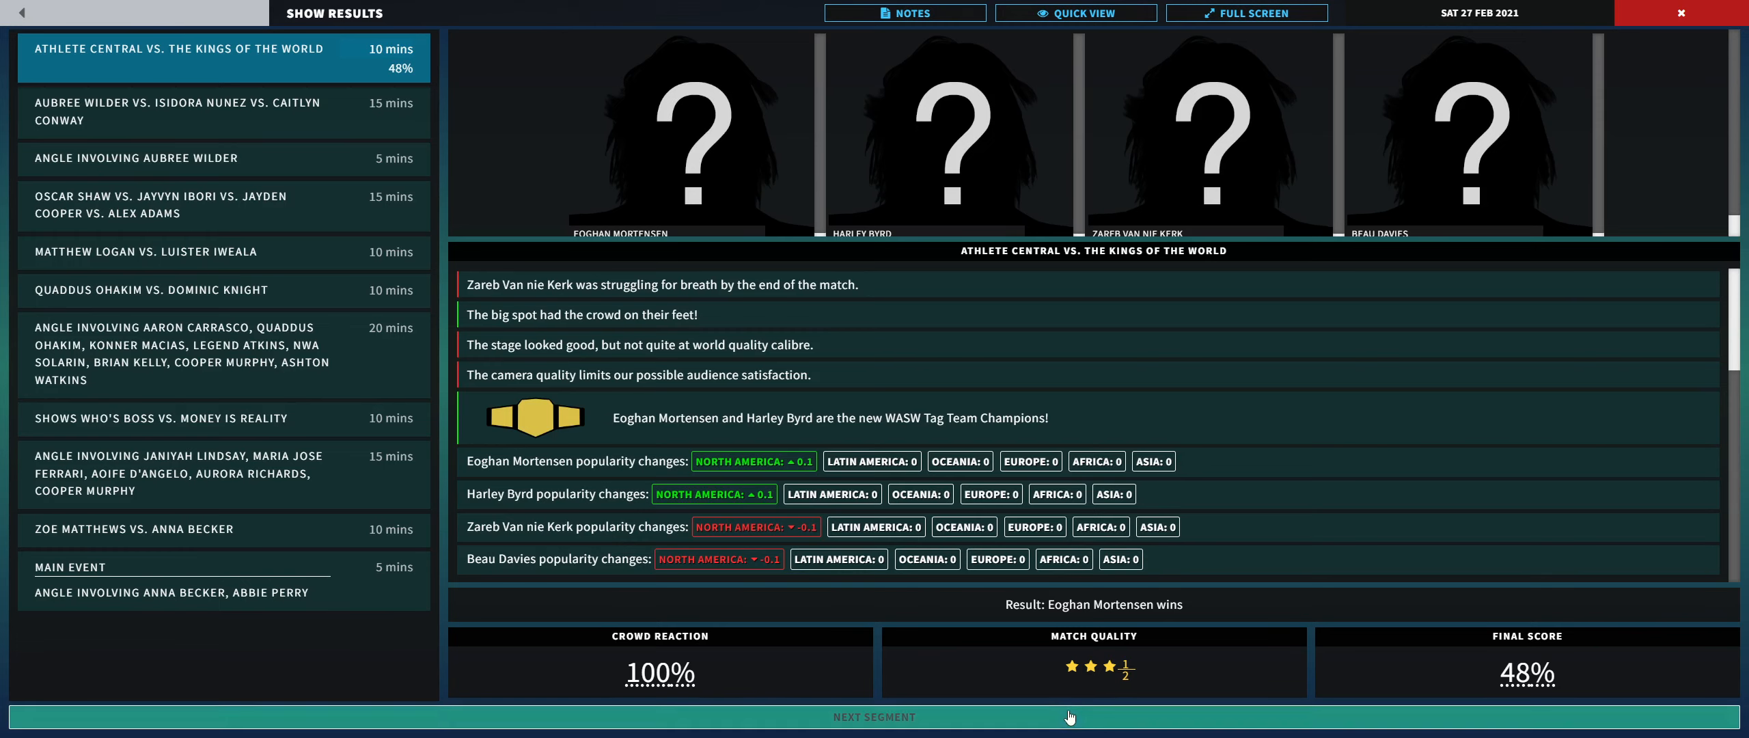
# Step: Read the triple threat report: Aubree Wilder beats Nunez and Conway, scoring 49%
pyautogui.click(875, 717)
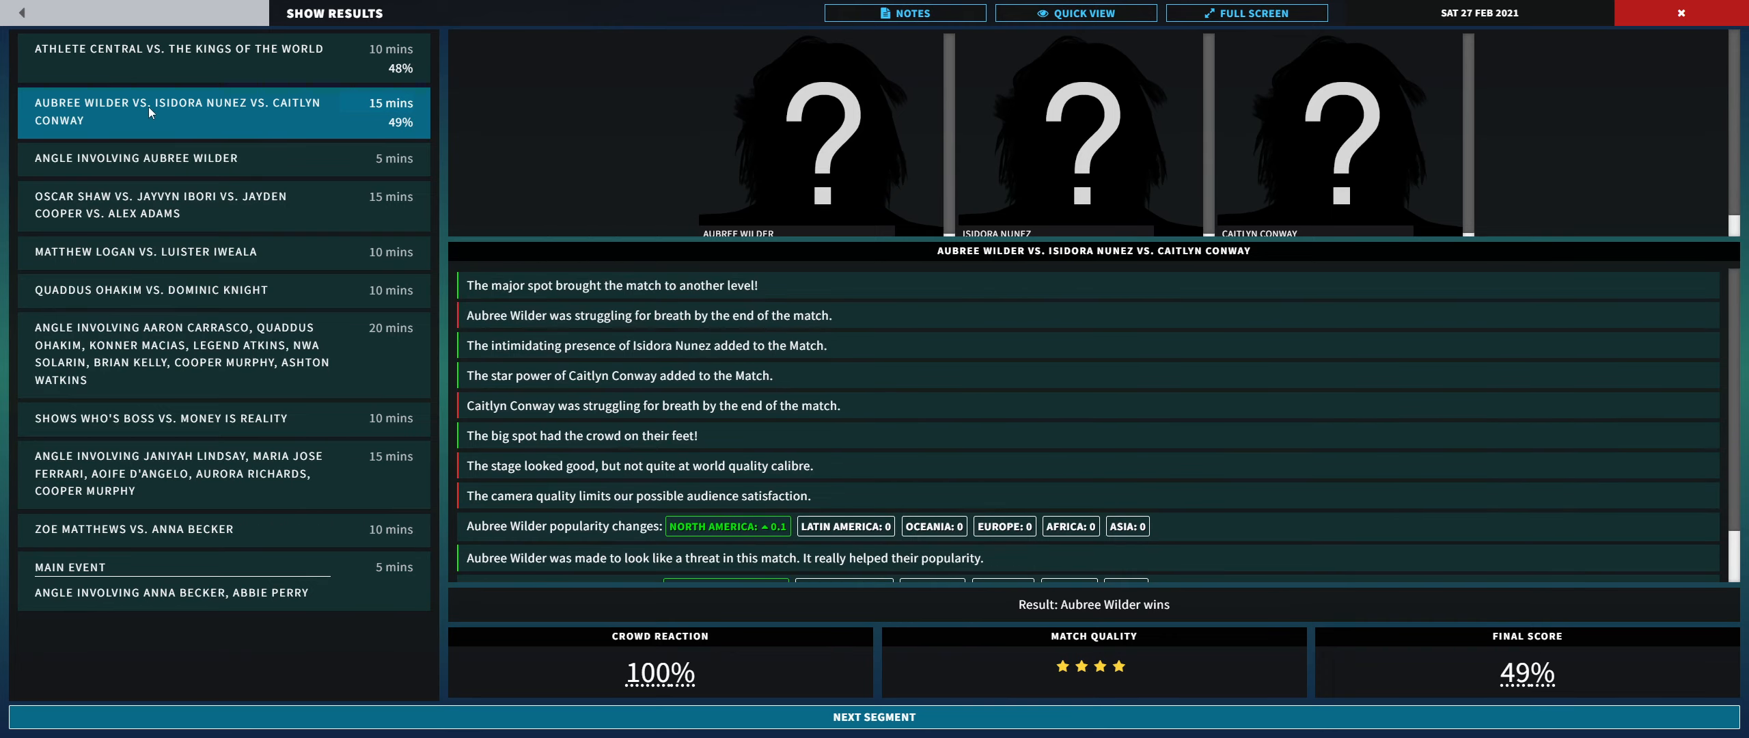
pyautogui.moveTo(375, 275)
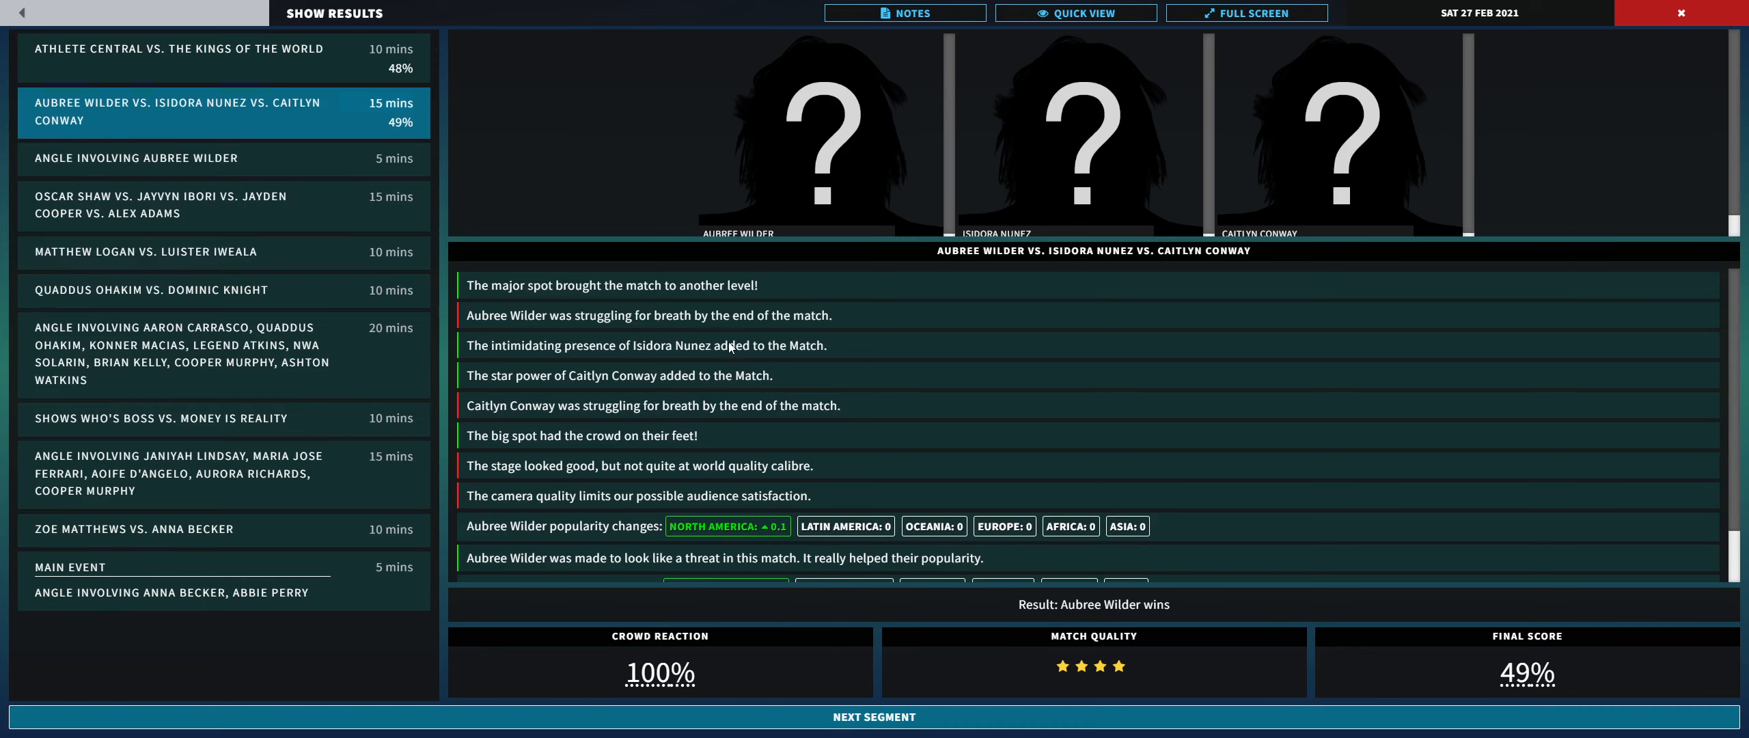
pyautogui.scroll(-3)
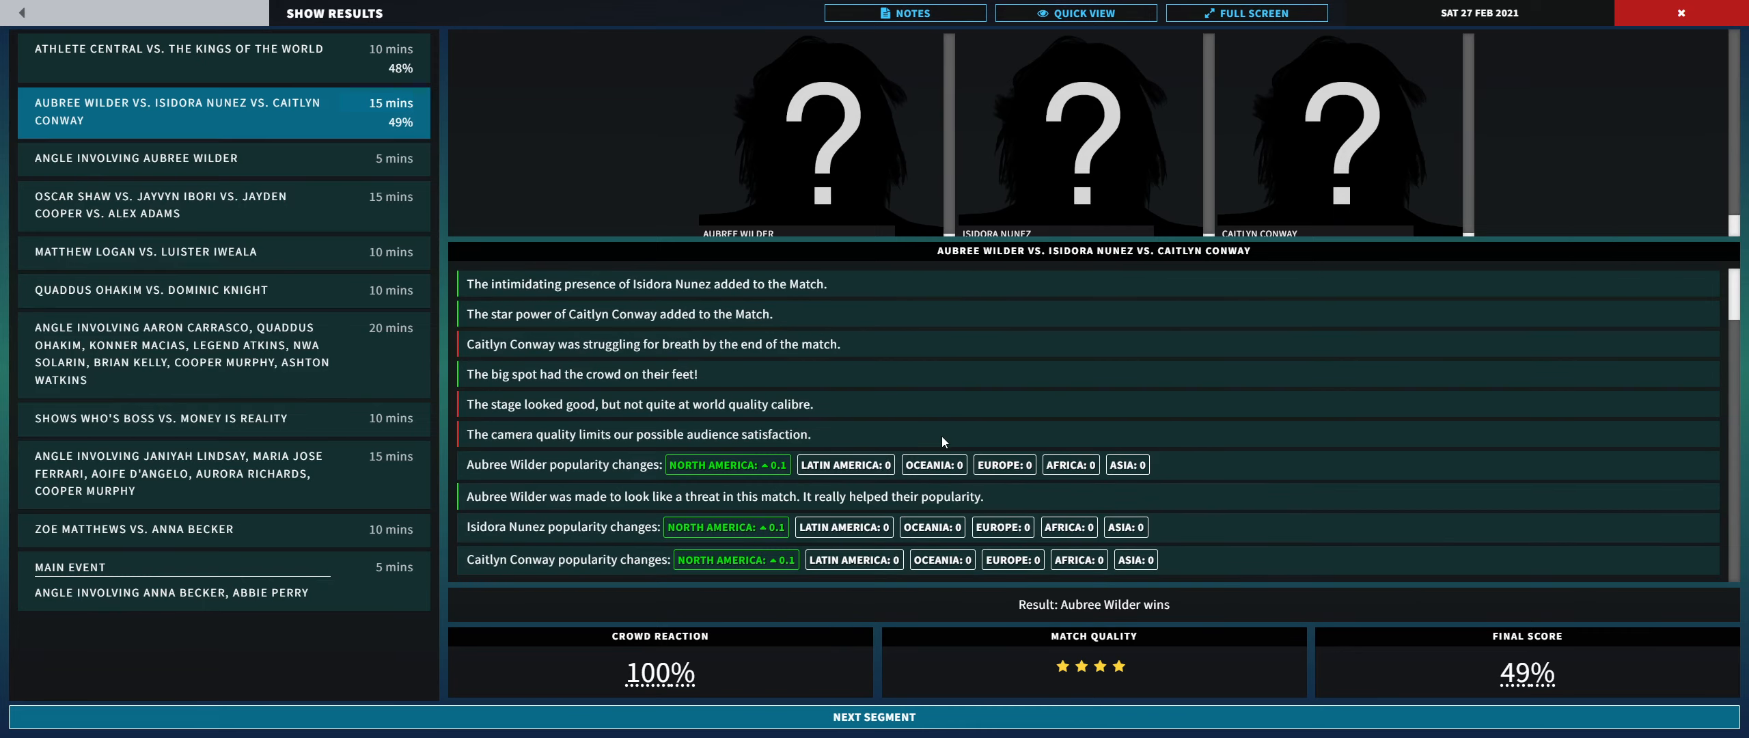
pyautogui.moveTo(667, 552)
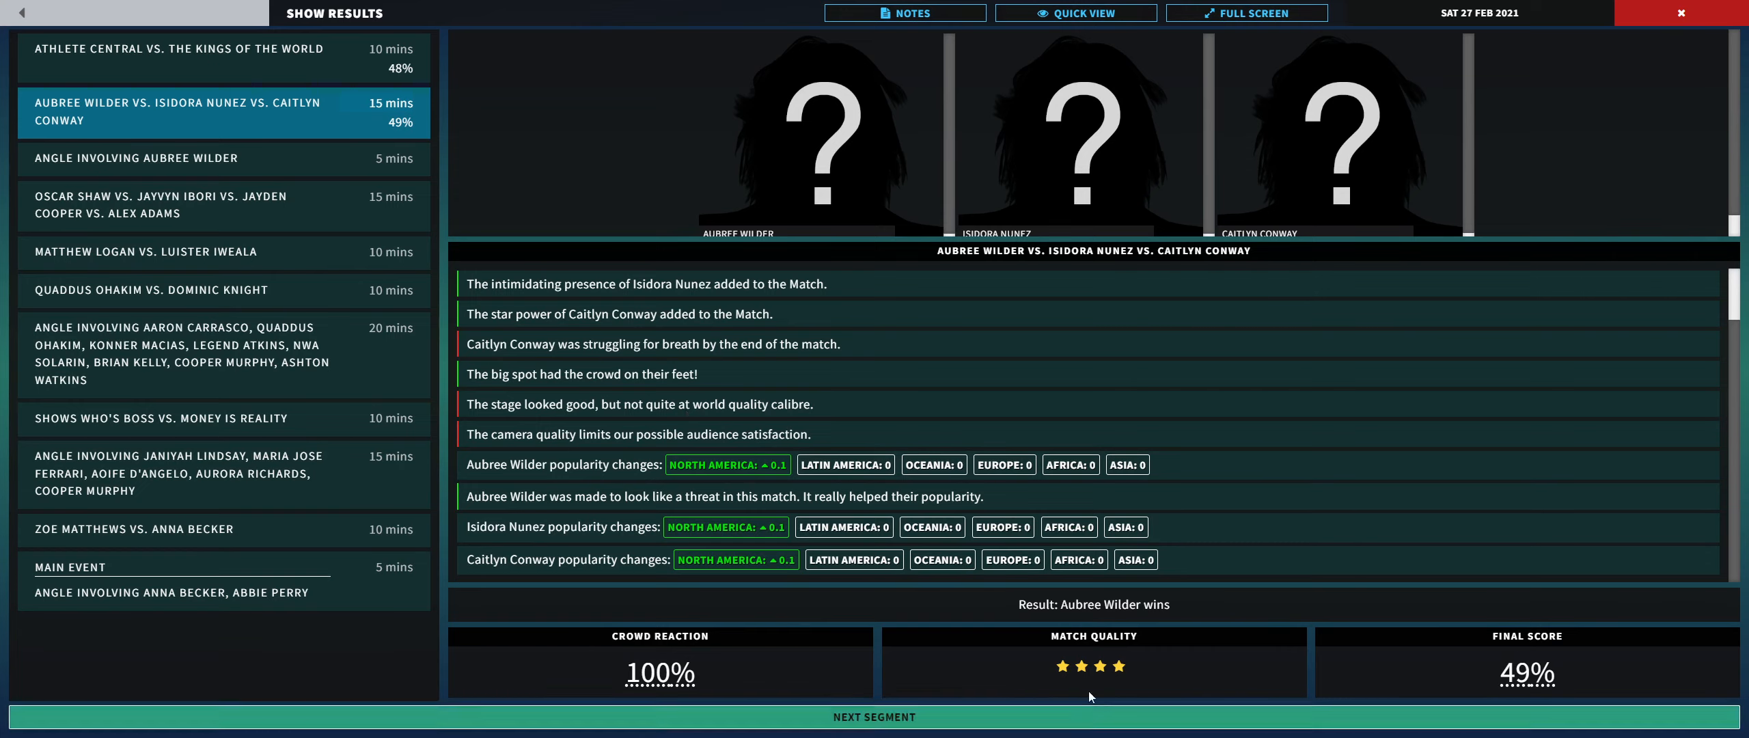
pyautogui.moveTo(1523, 672)
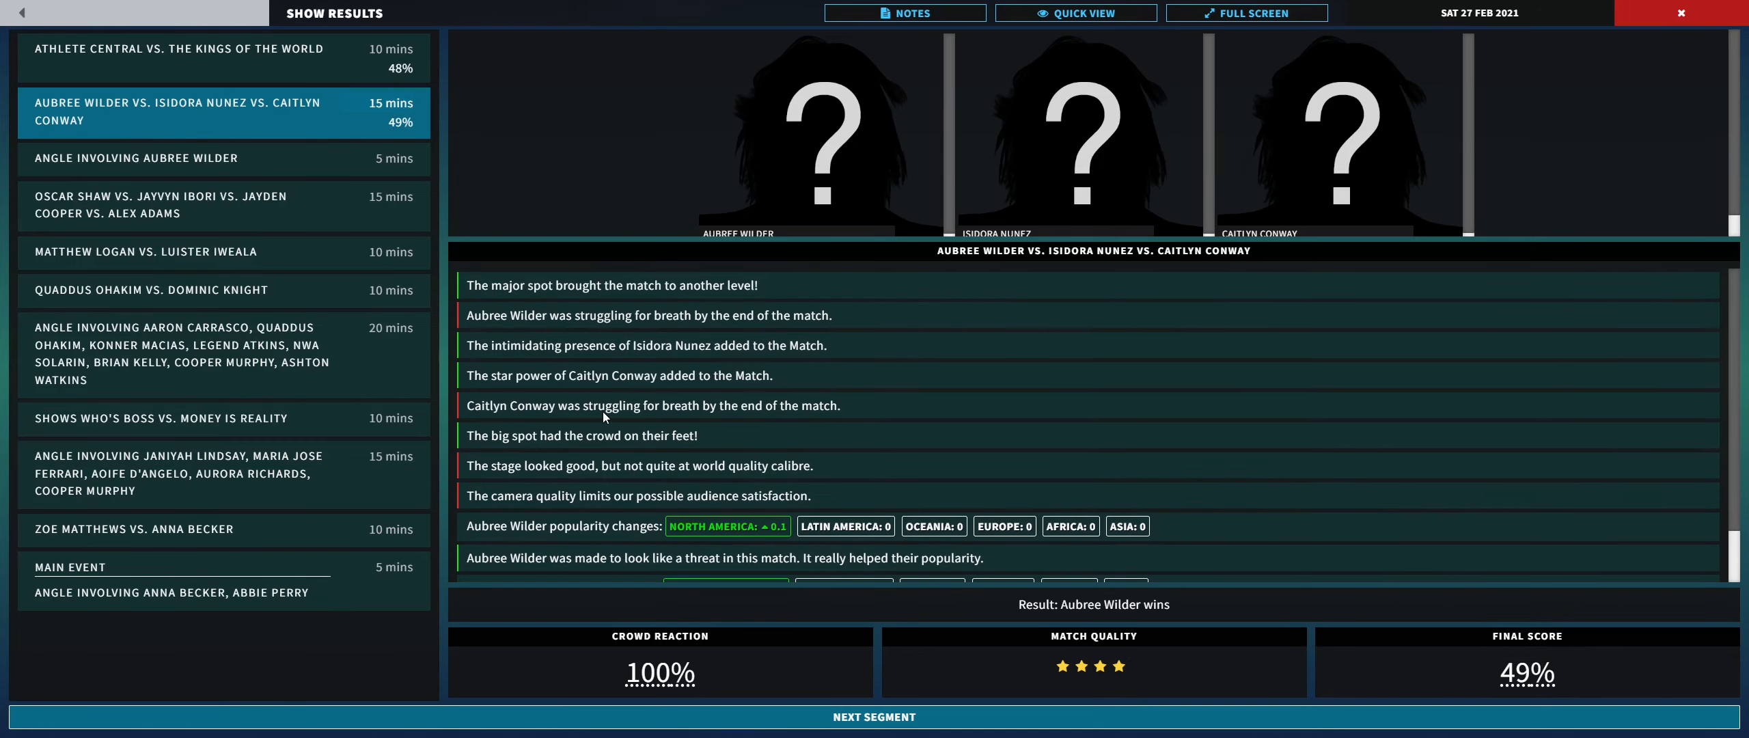
pyautogui.moveTo(593, 512)
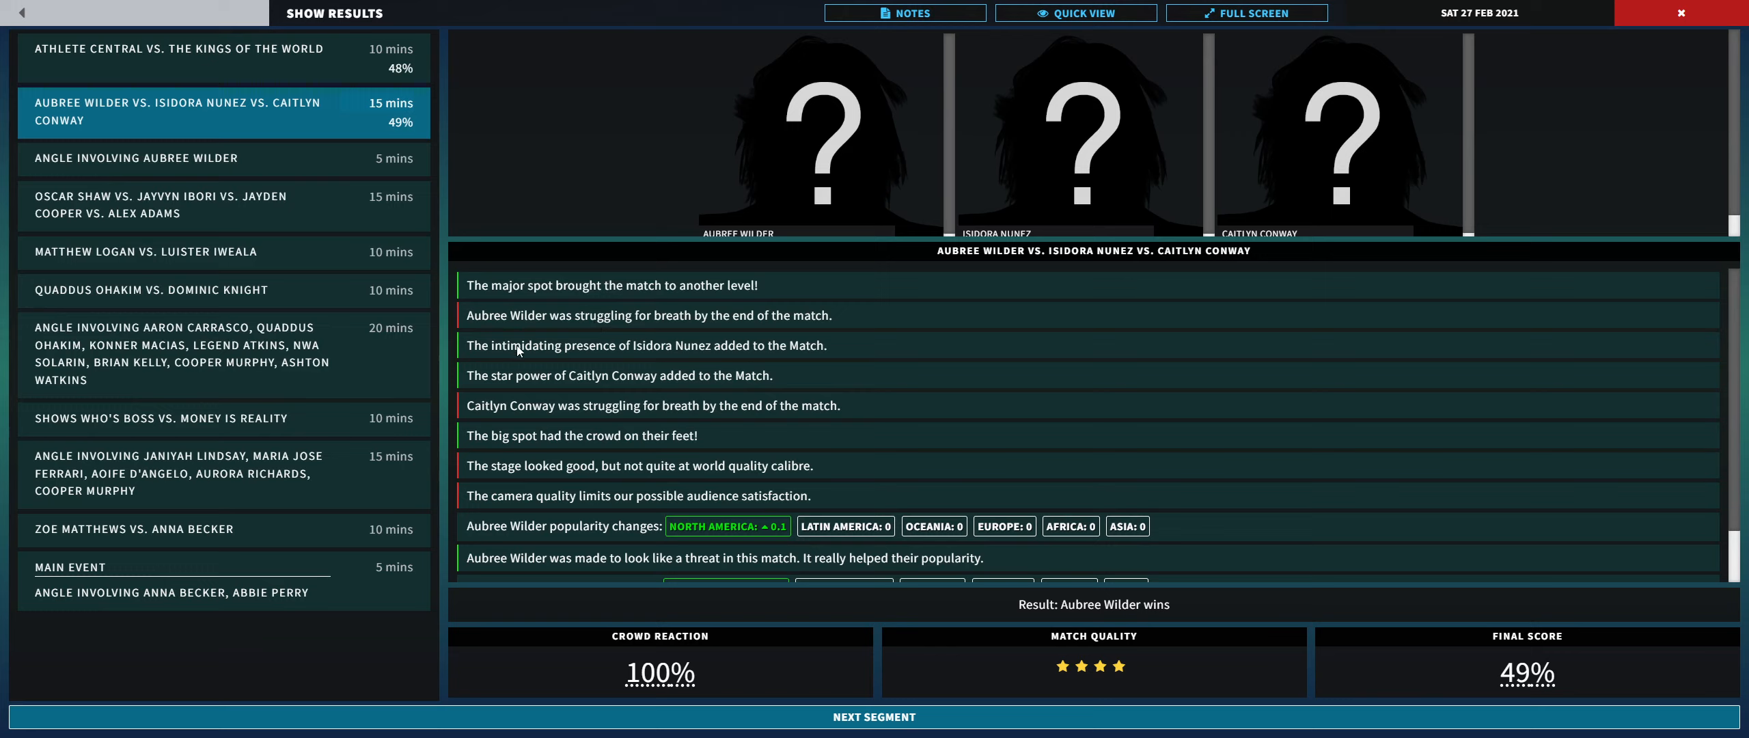
pyautogui.moveTo(663, 357)
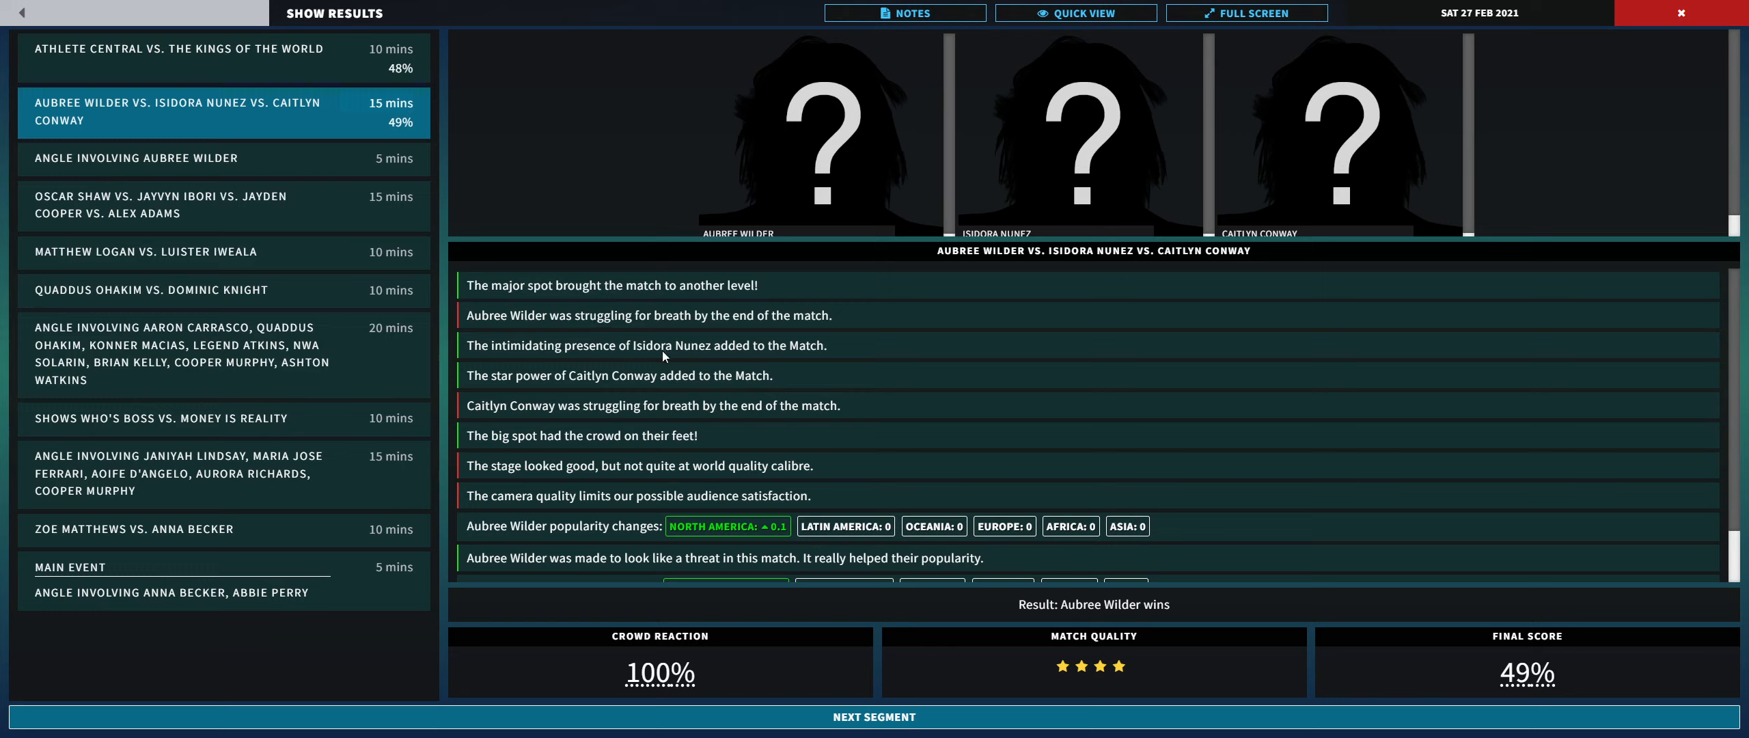
pyautogui.moveTo(474, 388)
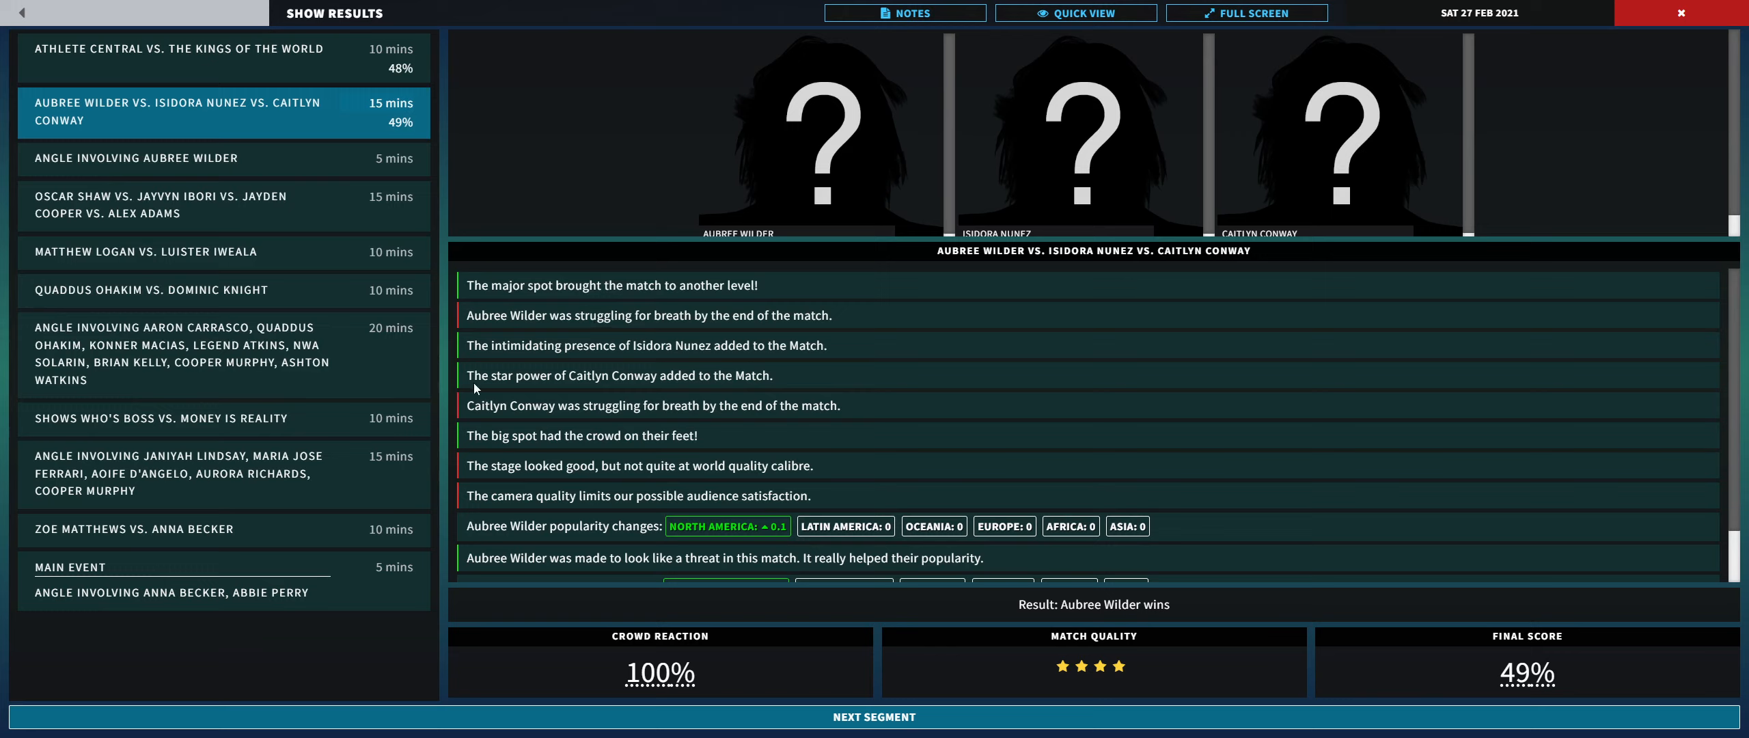
pyautogui.moveTo(589, 470)
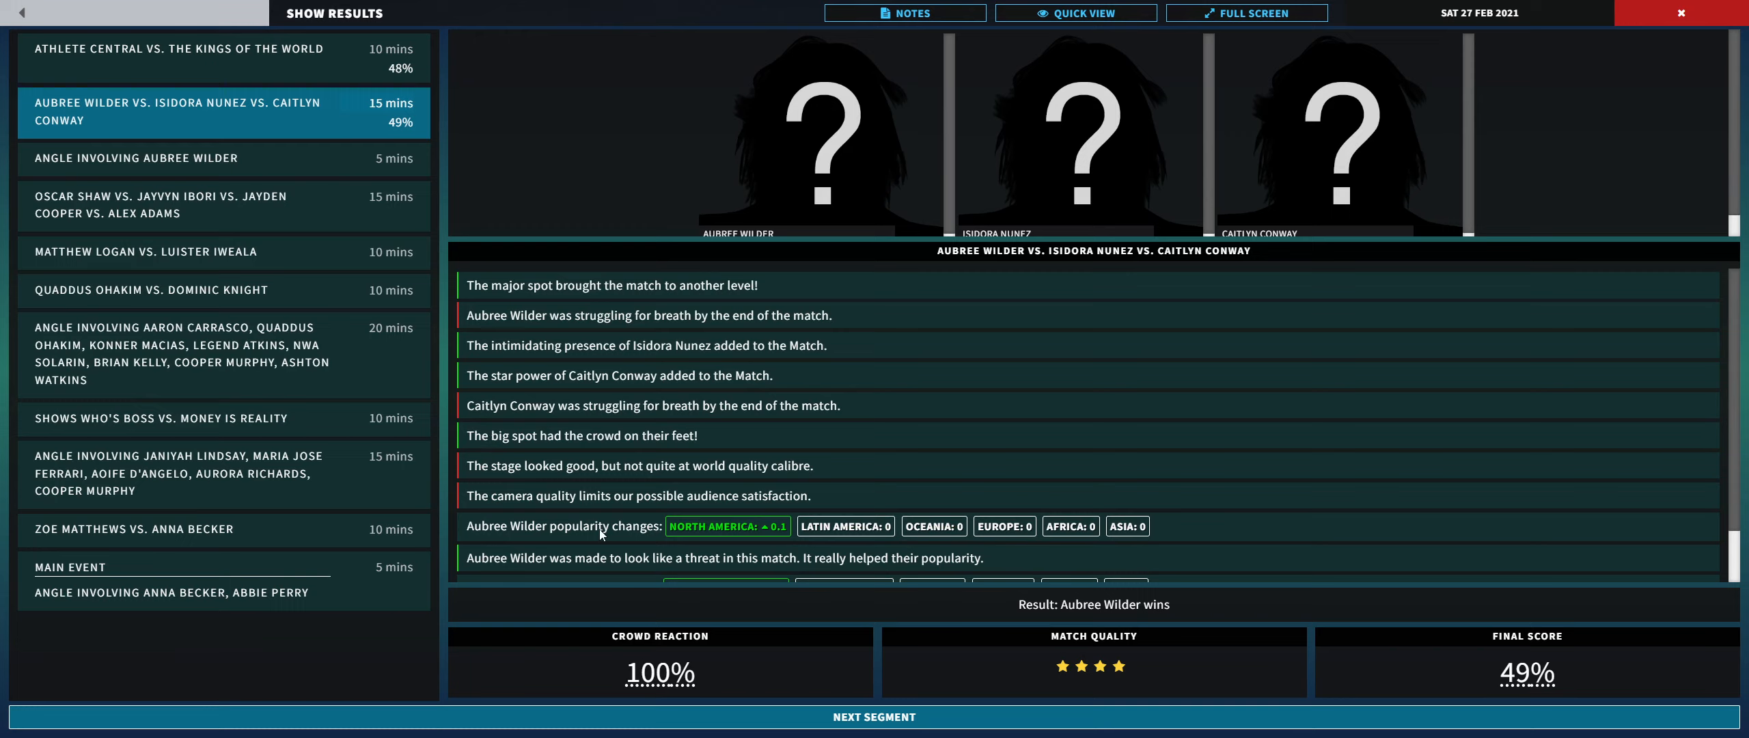
pyautogui.moveTo(495, 482)
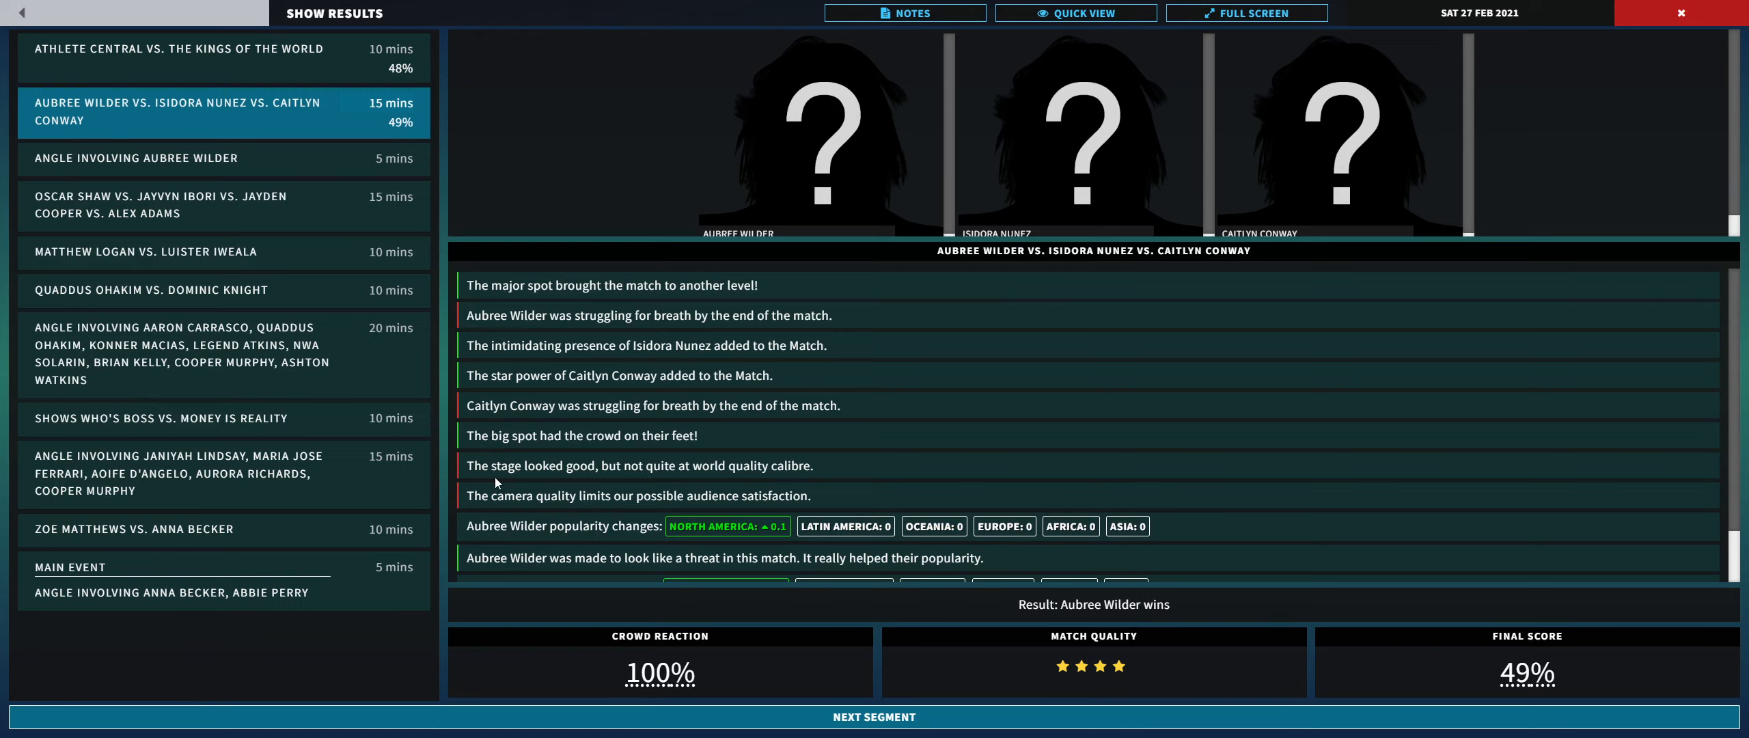
pyautogui.scroll(-3)
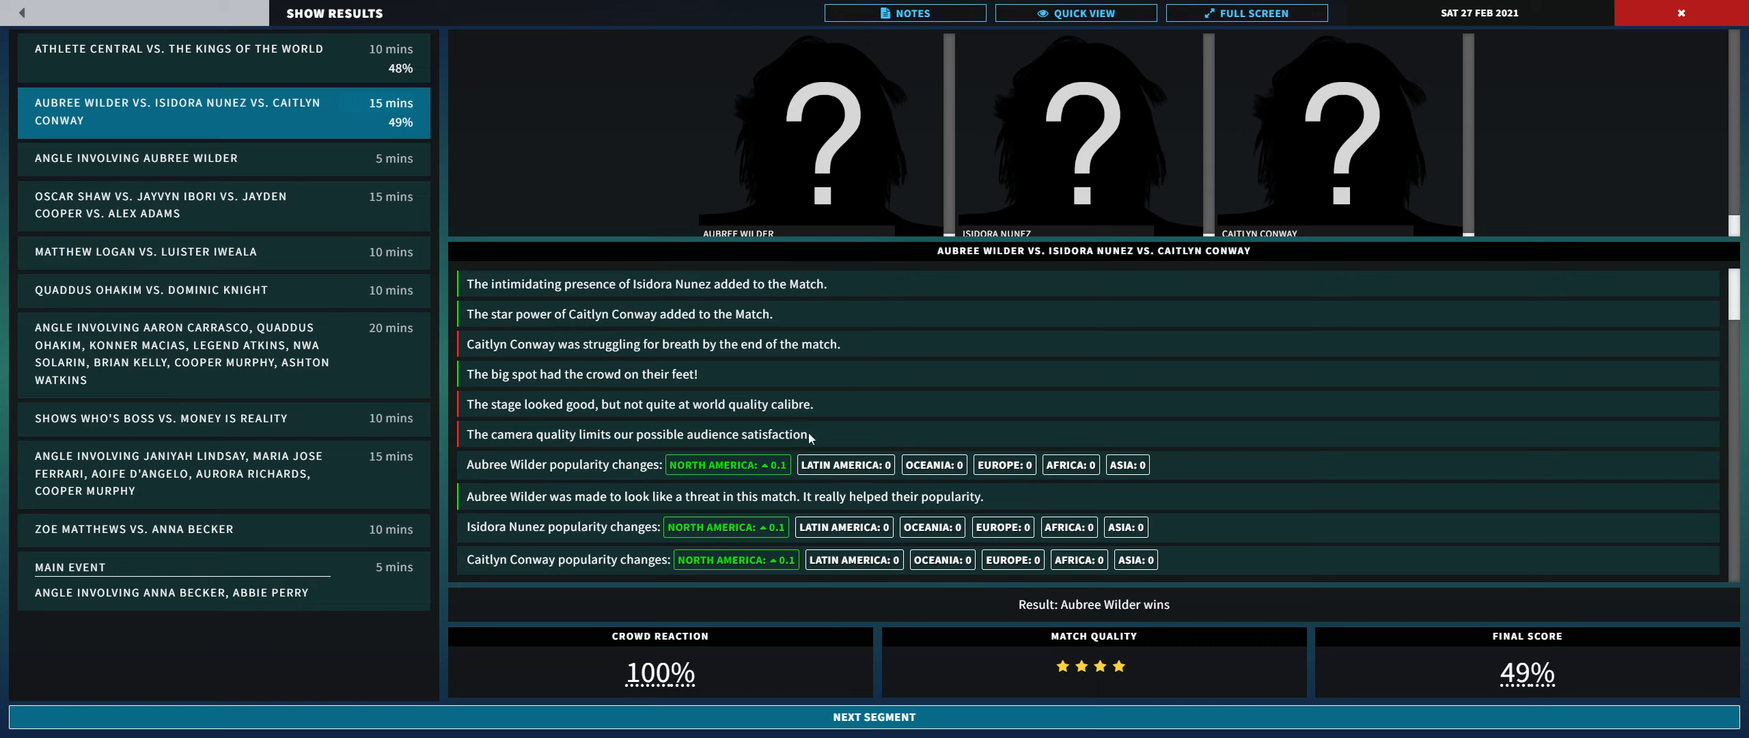
pyautogui.moveTo(671, 351)
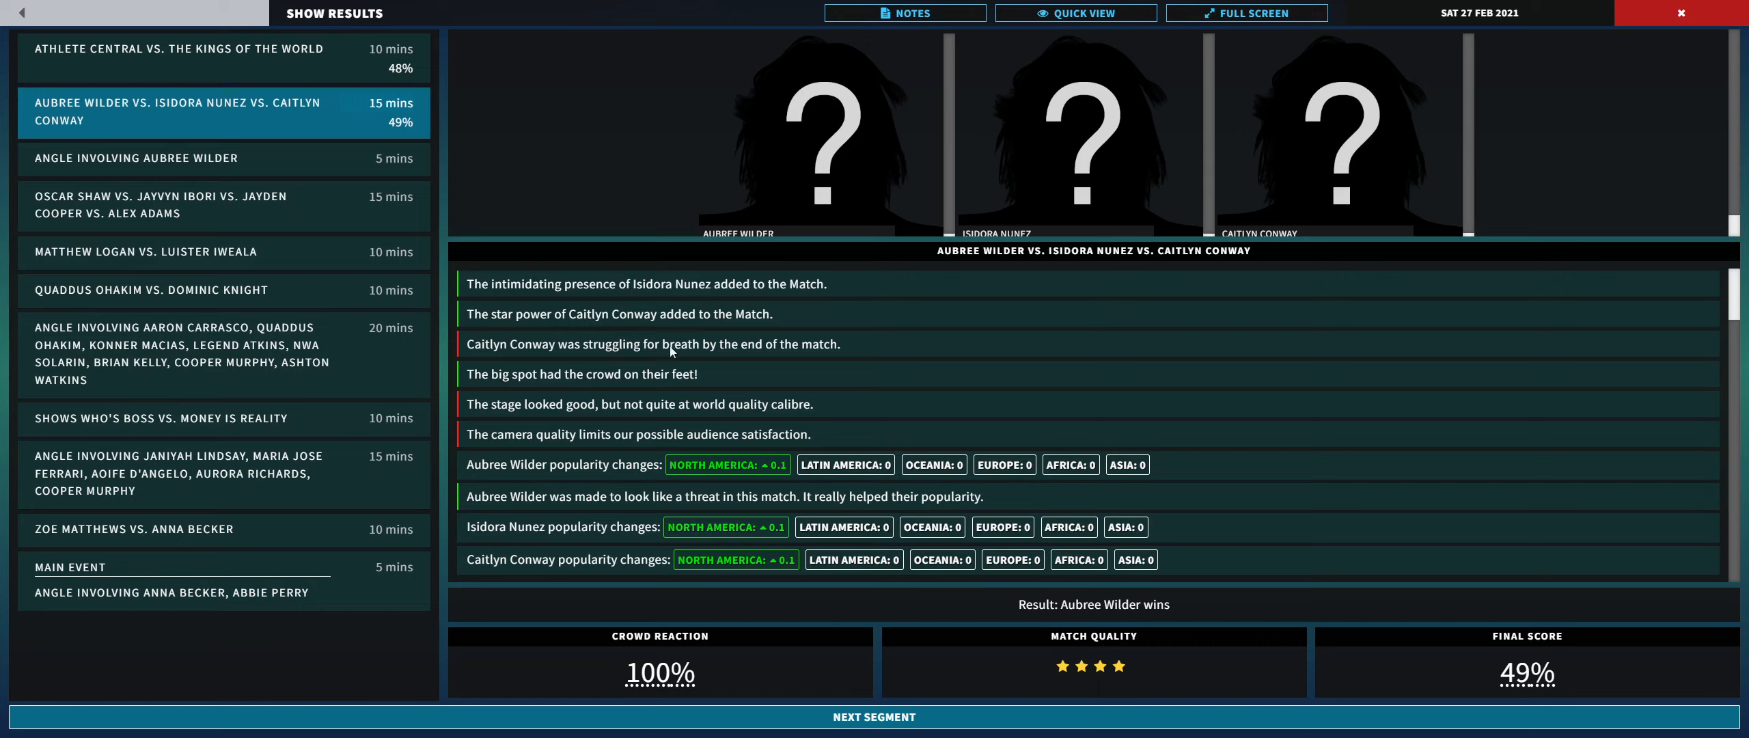
pyautogui.moveTo(1125, 298)
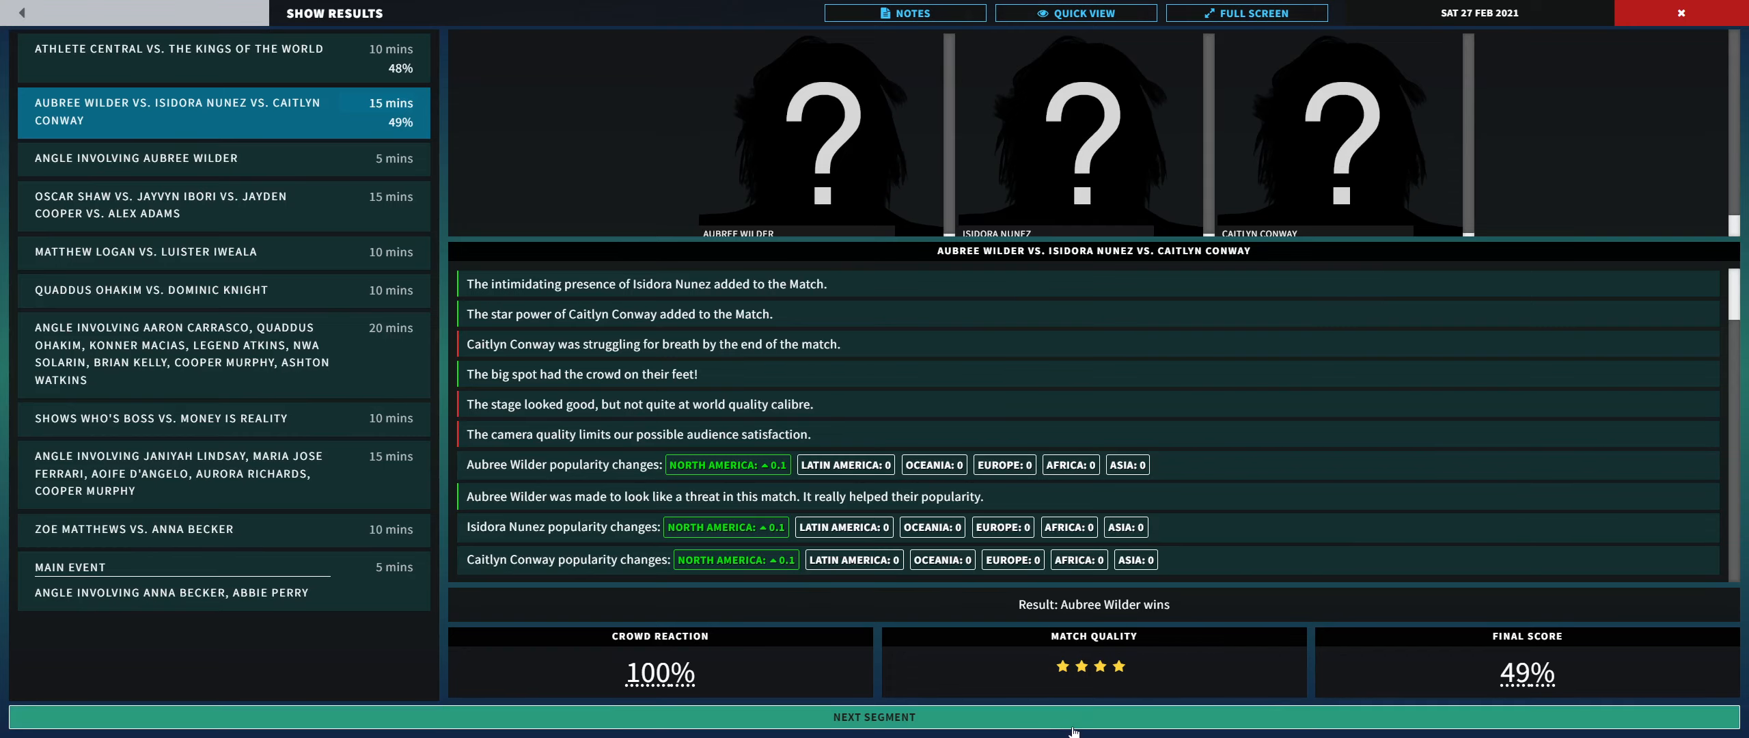
# Step: View Aubree Wilder's 43% promo result with its North America popularity gain
pyautogui.click(873, 717)
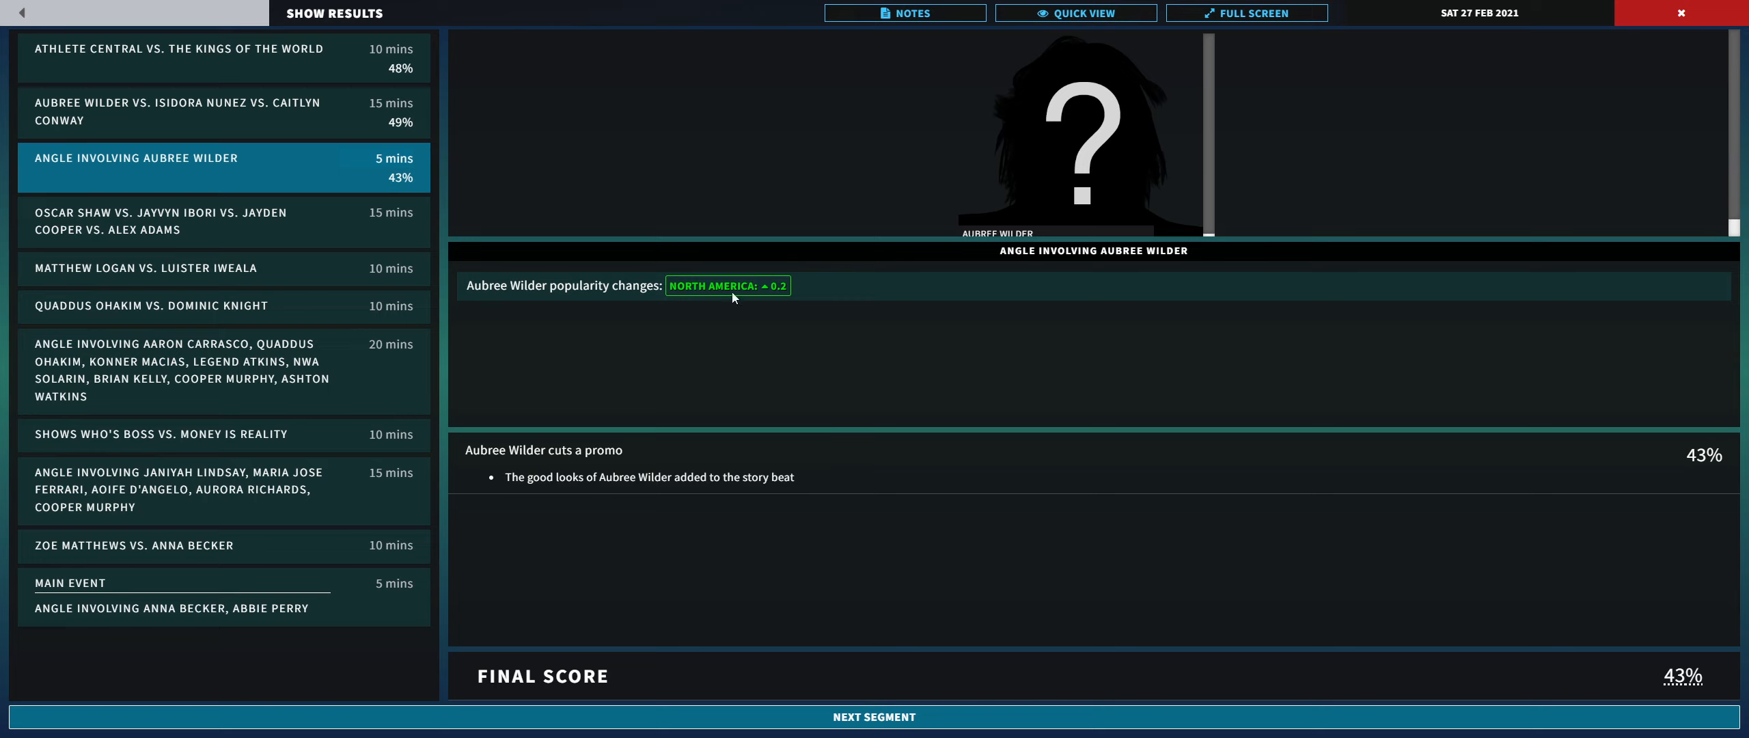
pyautogui.moveTo(1035, 190)
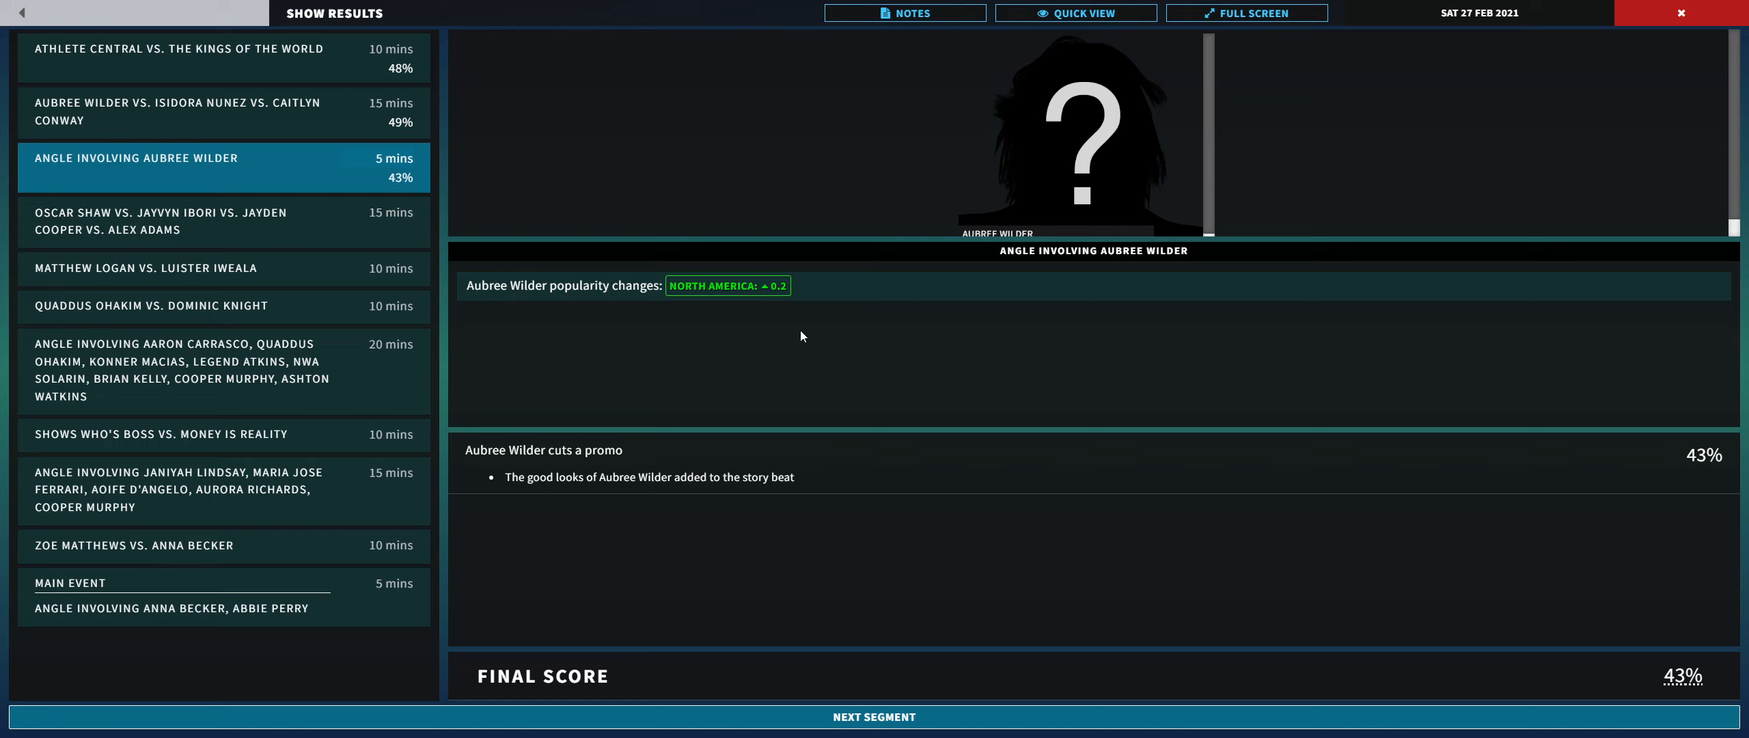
pyautogui.moveTo(800, 338)
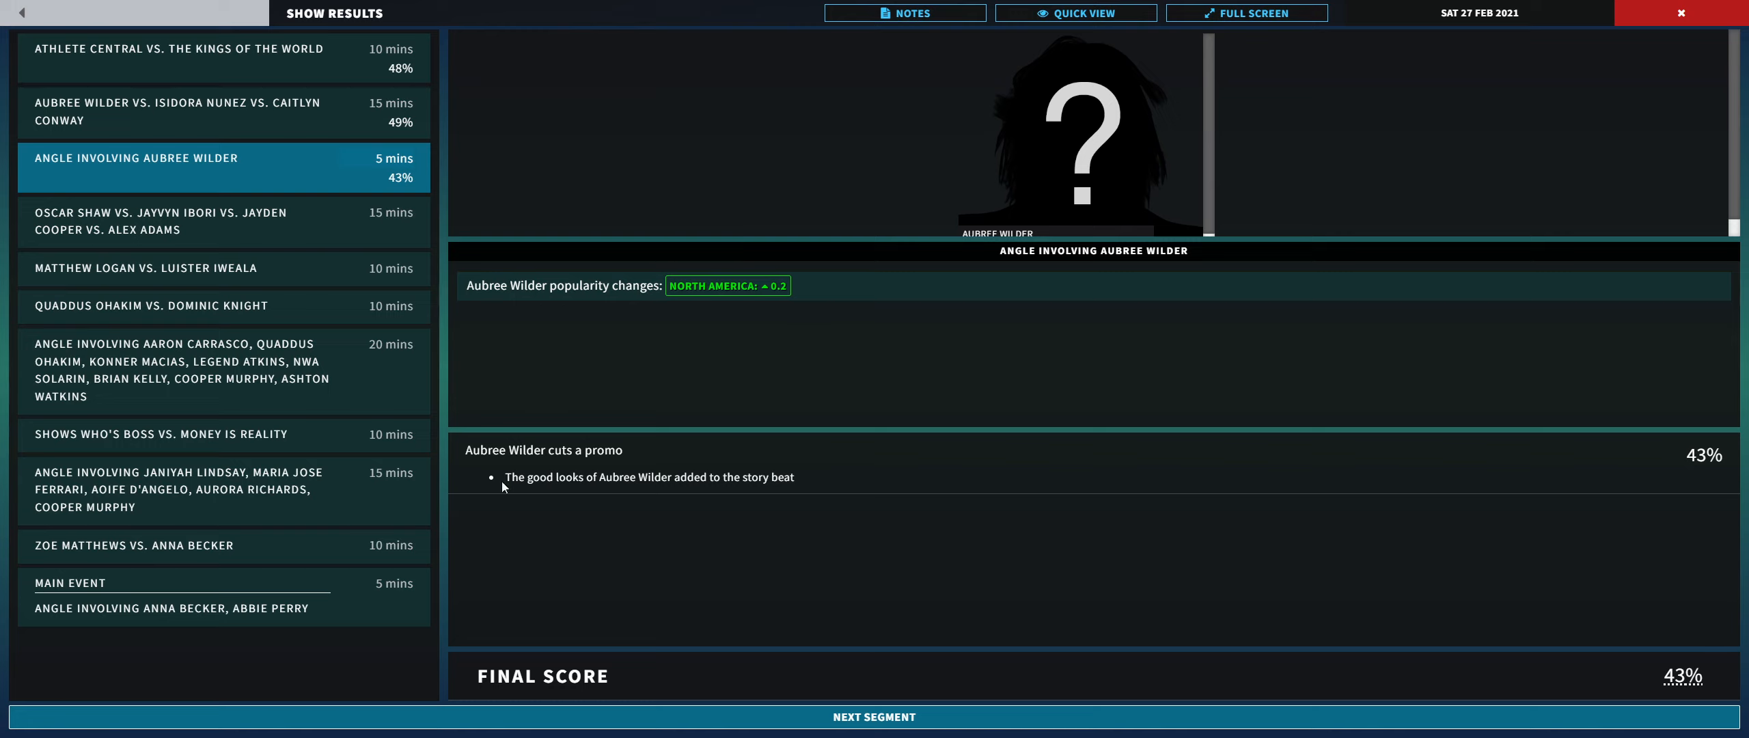
pyautogui.moveTo(477, 490)
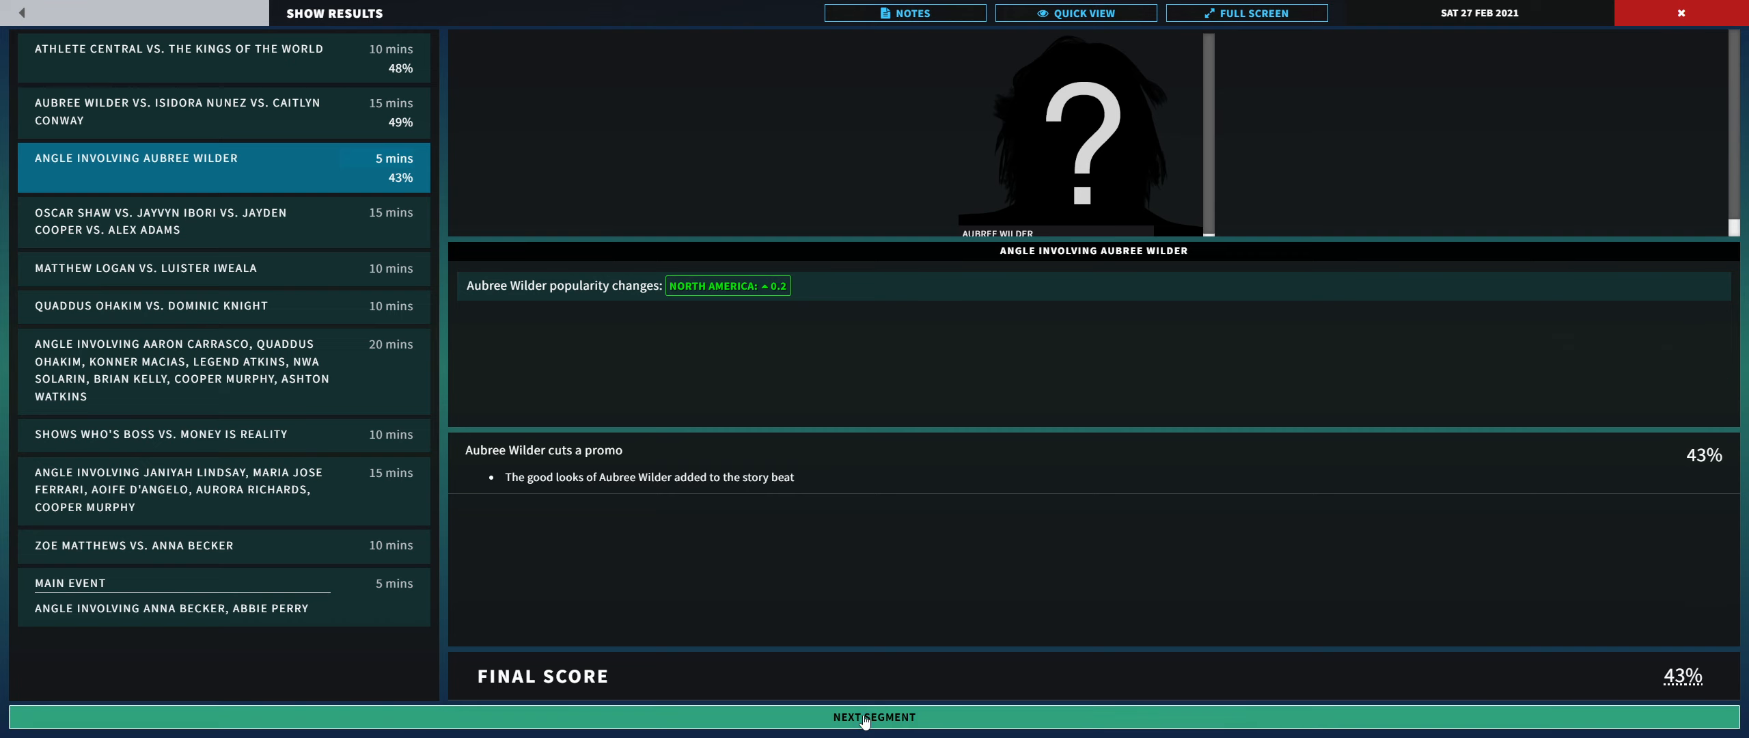
pyautogui.click(873, 716)
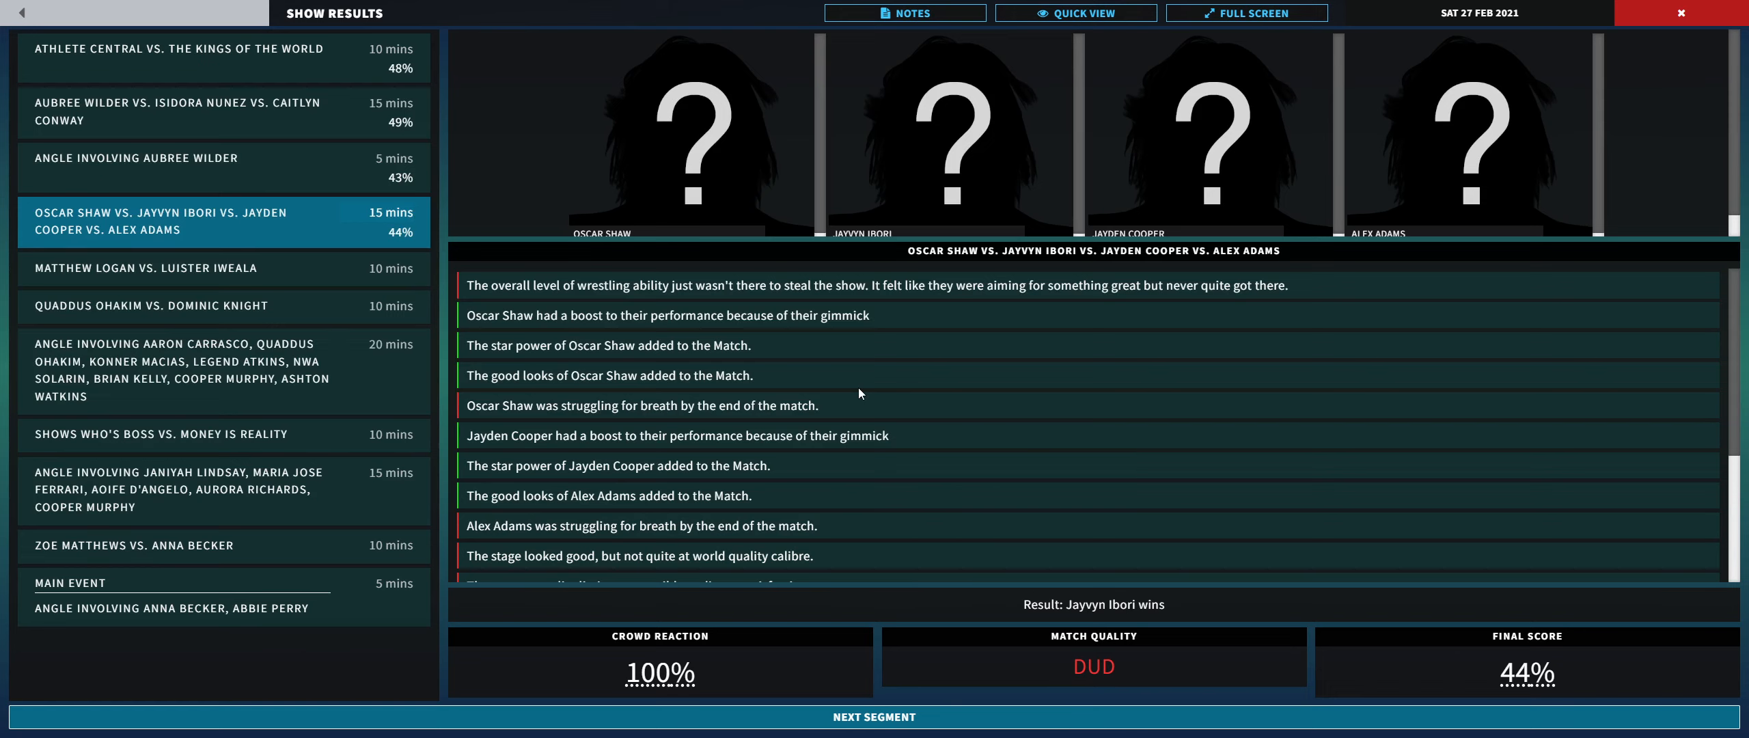
pyautogui.scroll(-3)
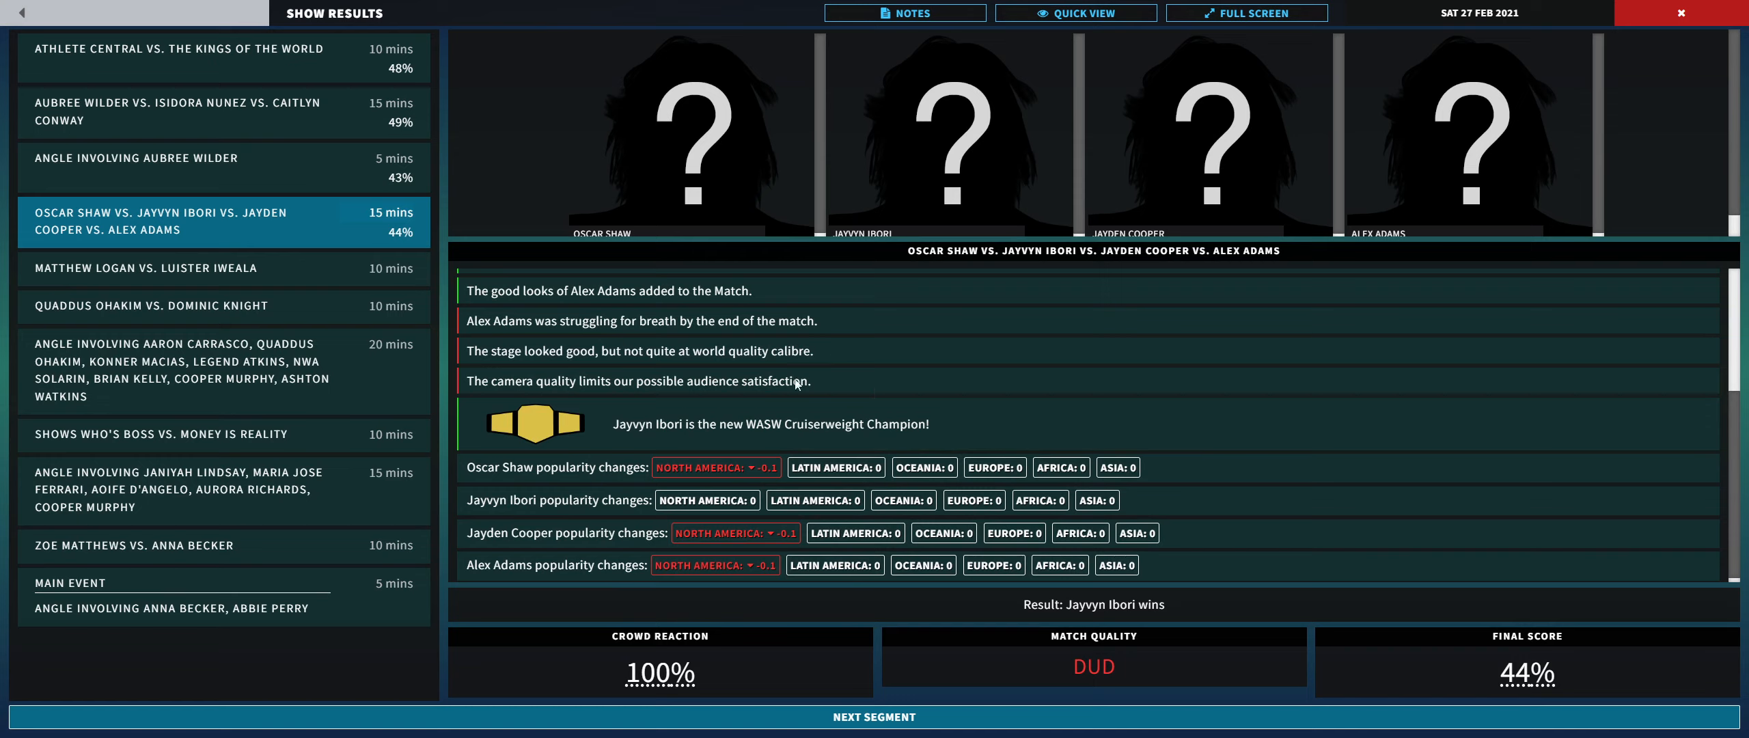
pyautogui.moveTo(763, 429)
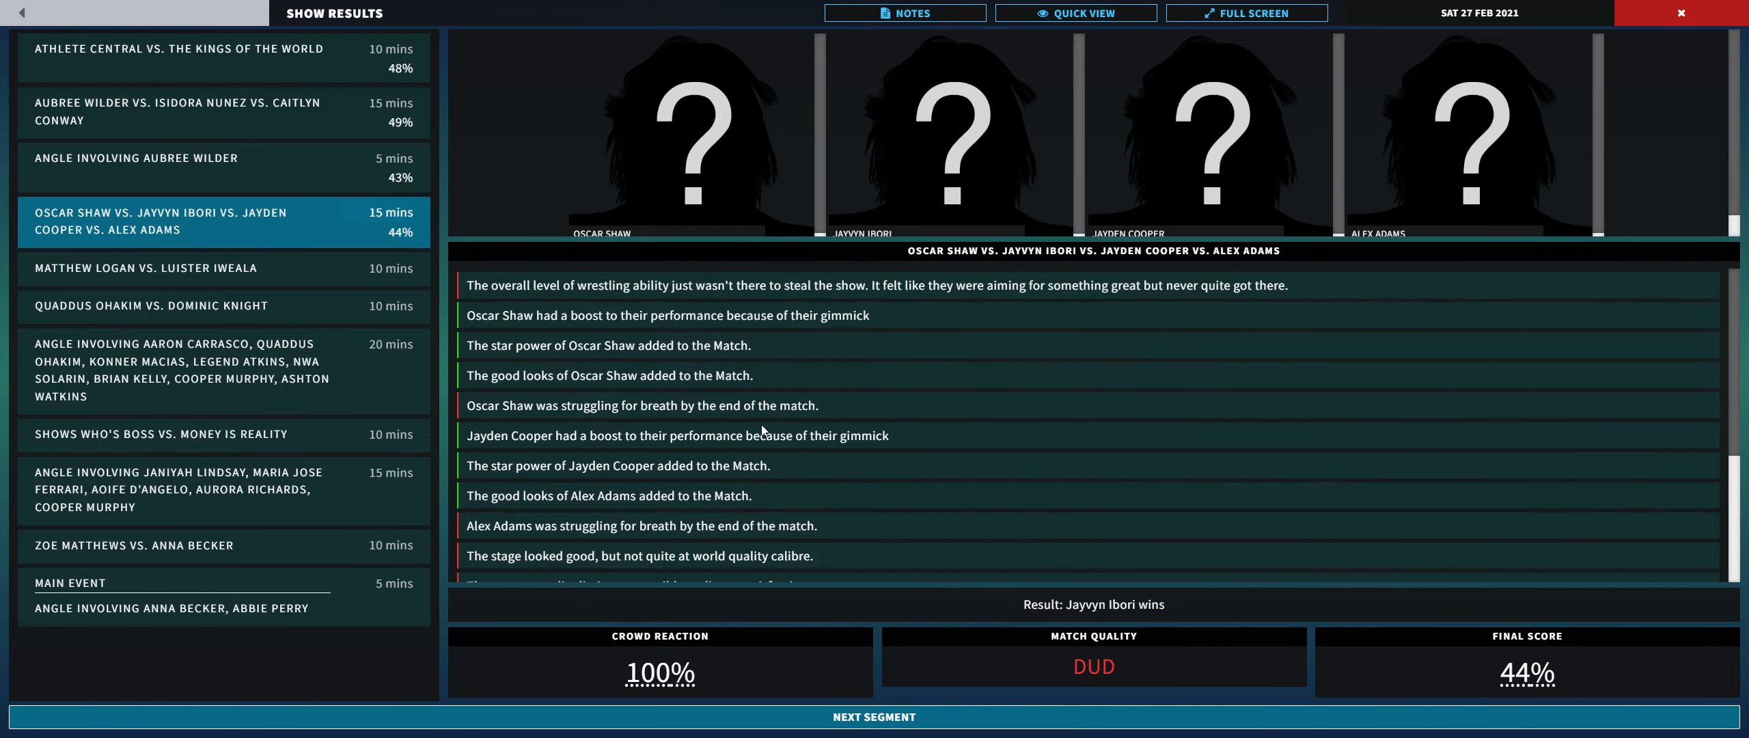
pyautogui.moveTo(790, 435)
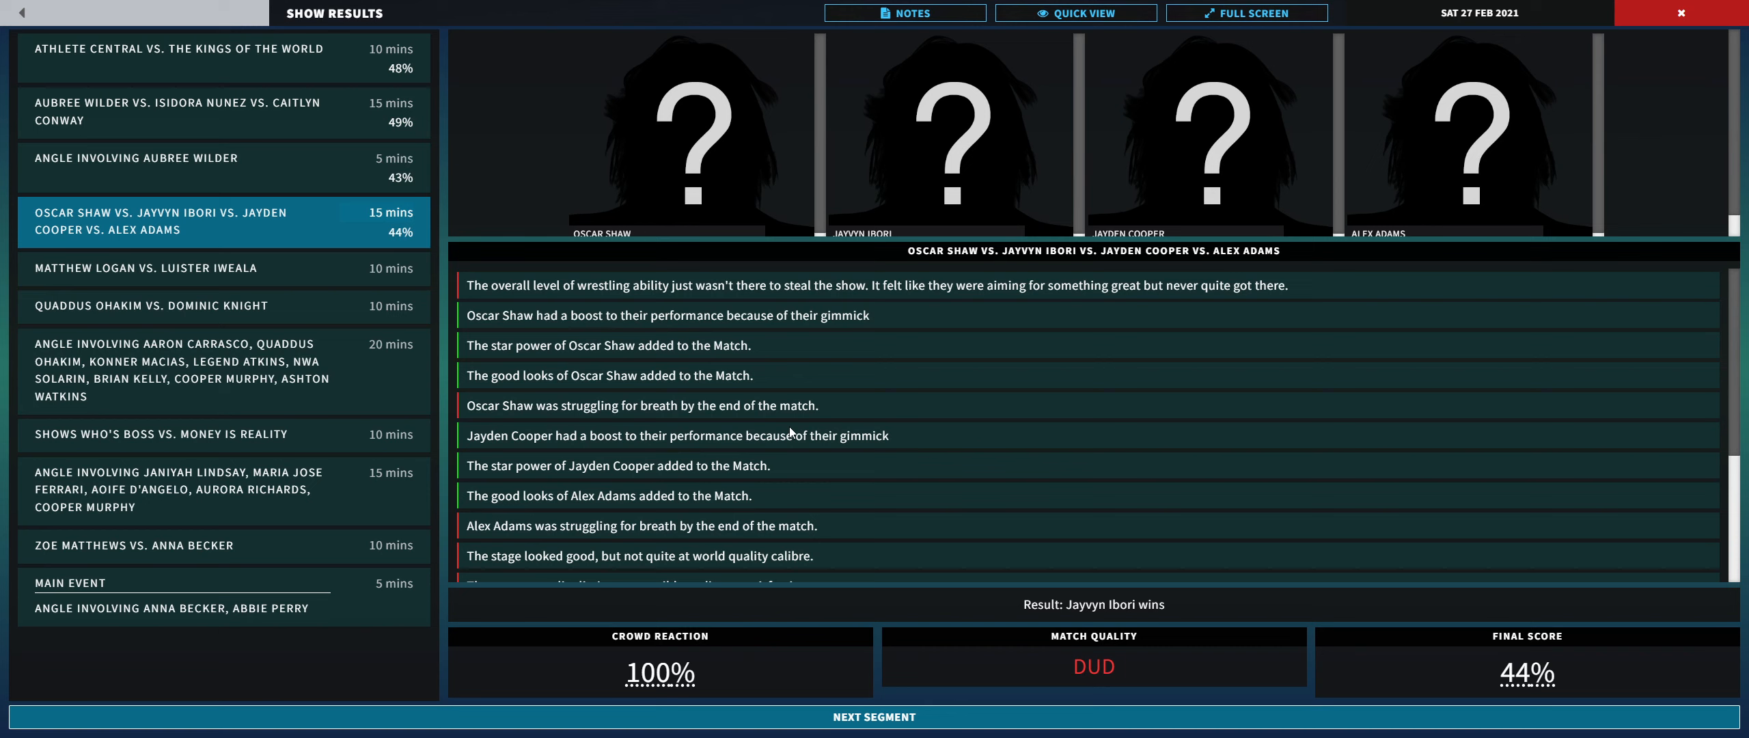
pyautogui.scroll(-3)
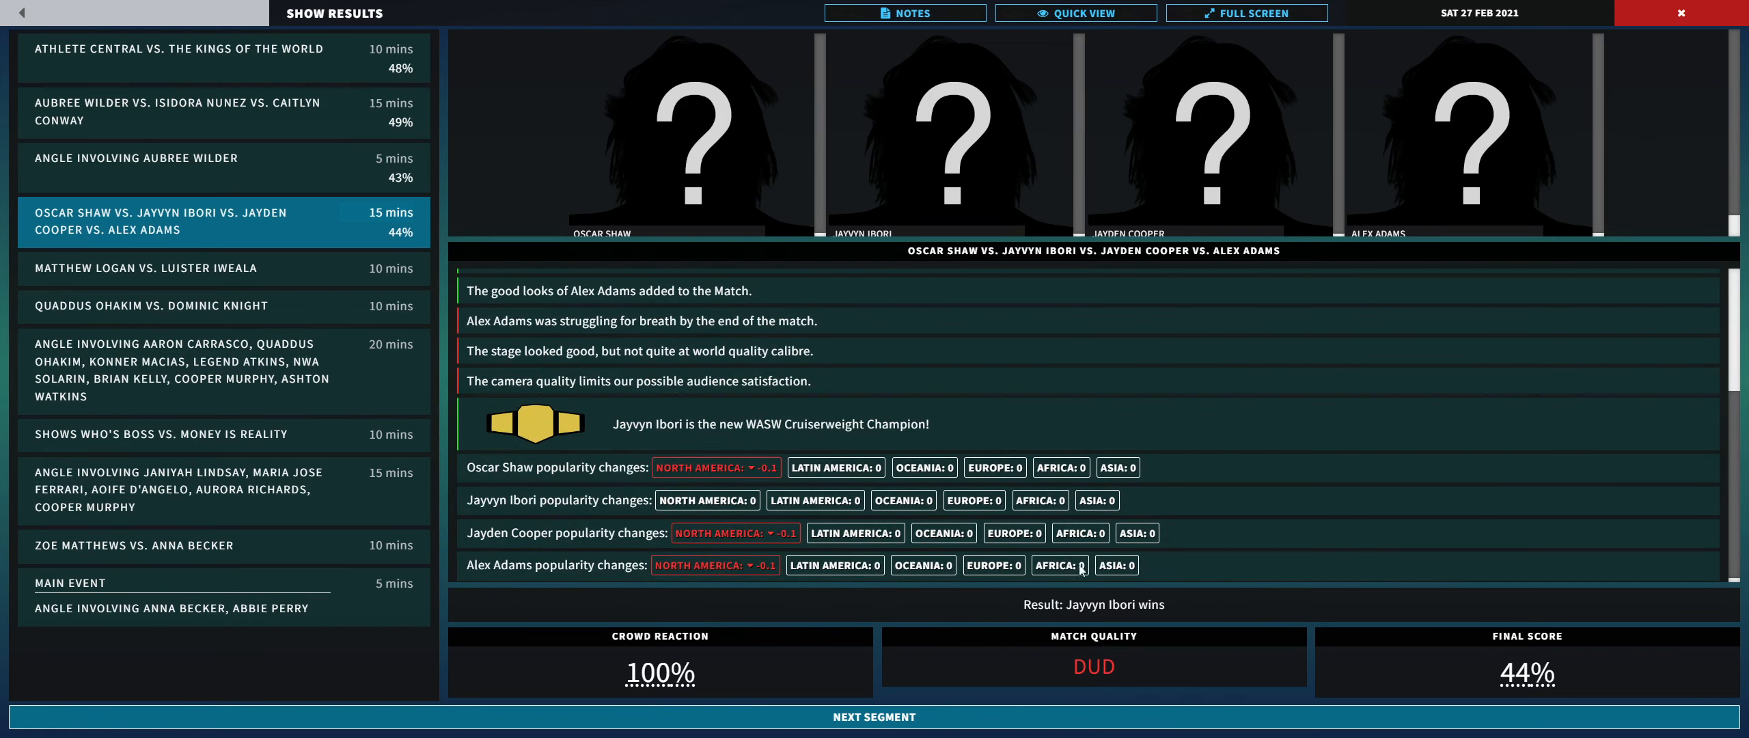
pyautogui.moveTo(820, 520)
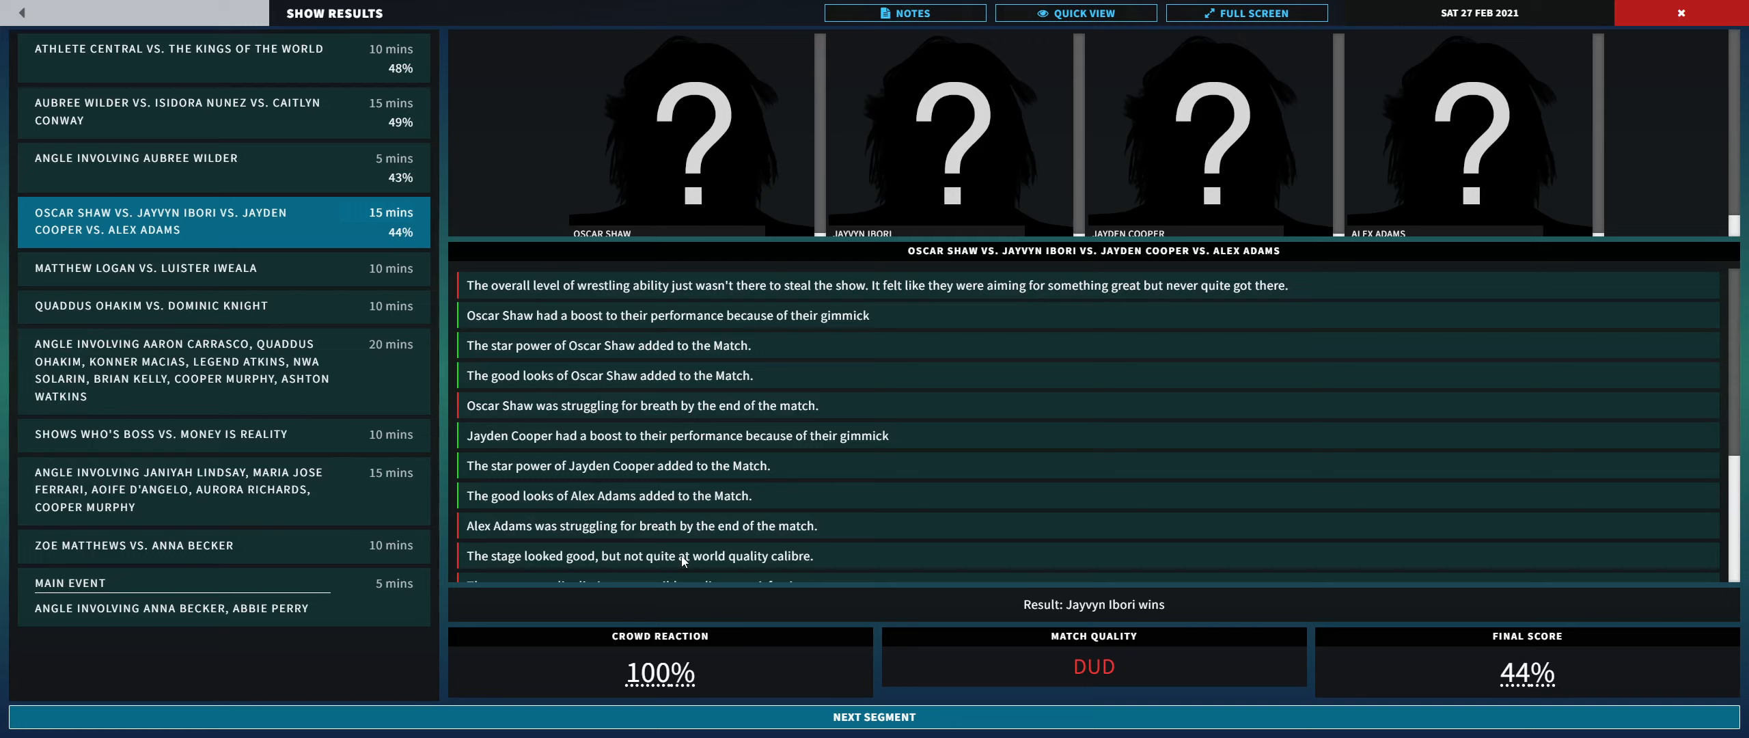
pyautogui.moveTo(714, 495)
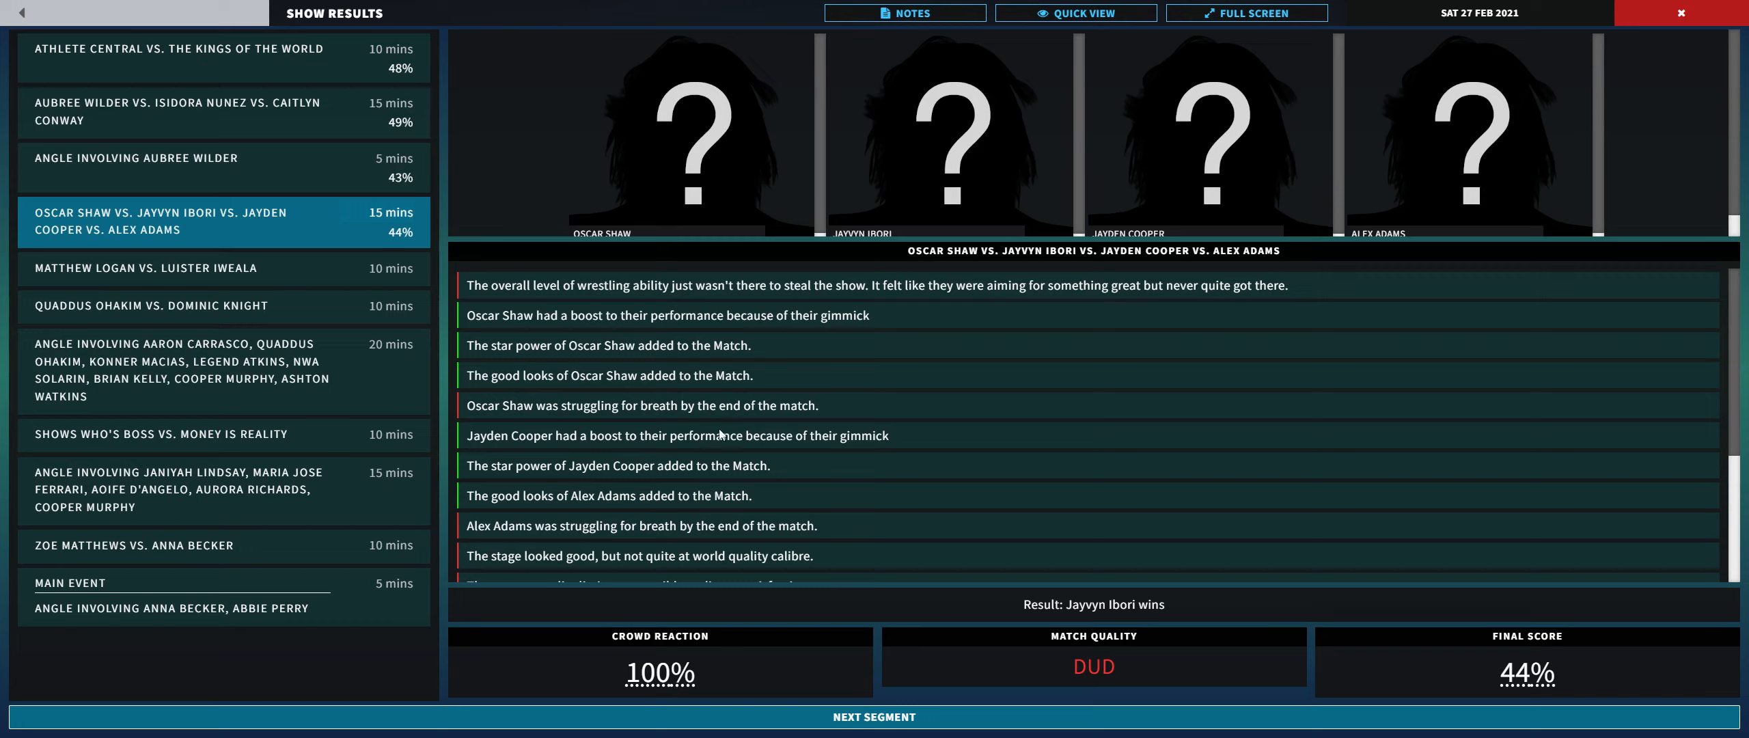
pyautogui.moveTo(636, 256)
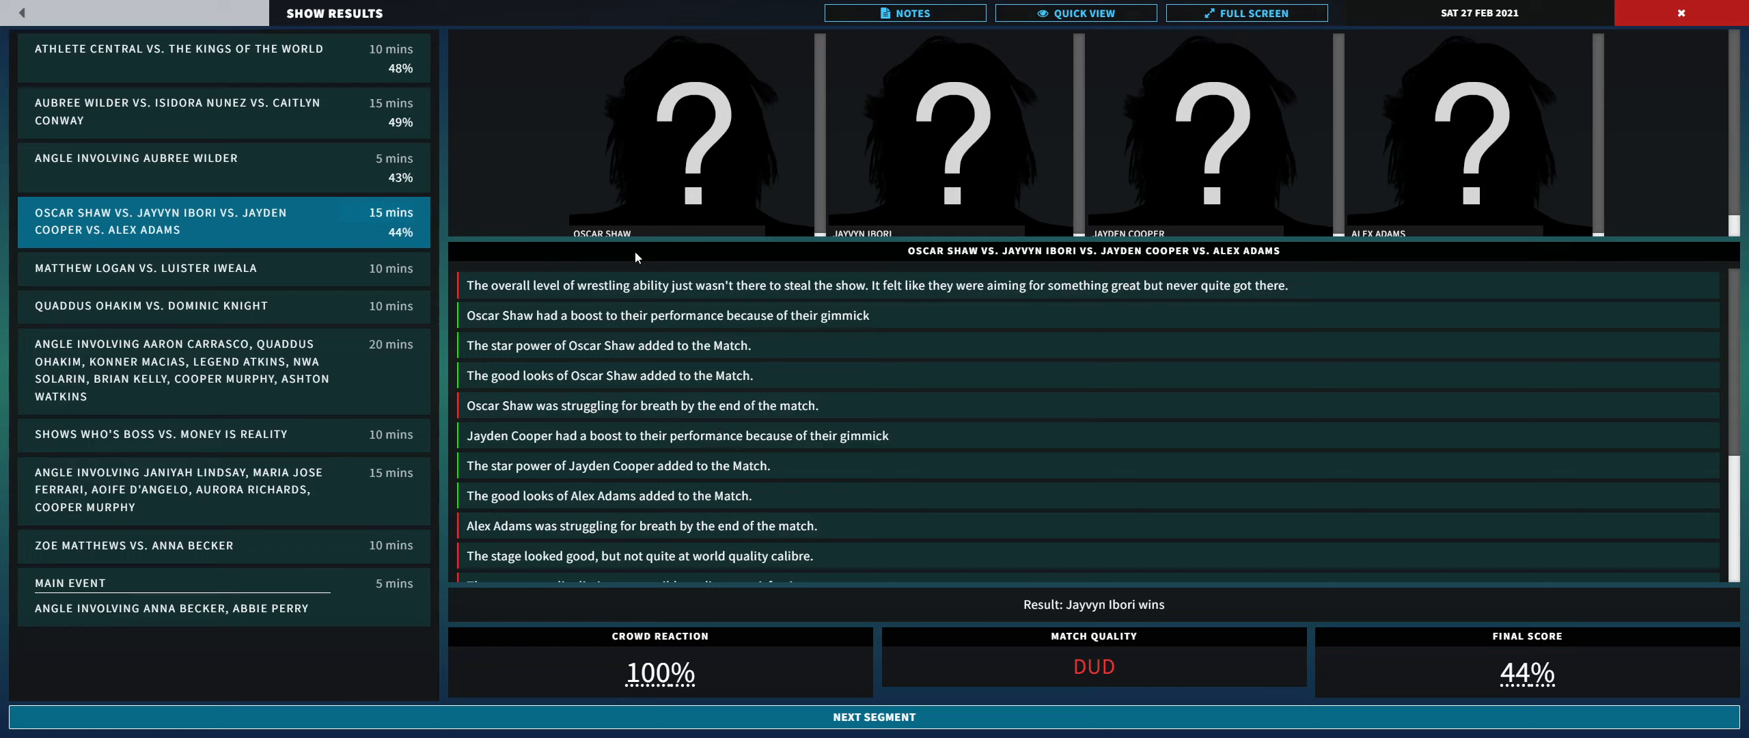
pyautogui.moveTo(711, 293)
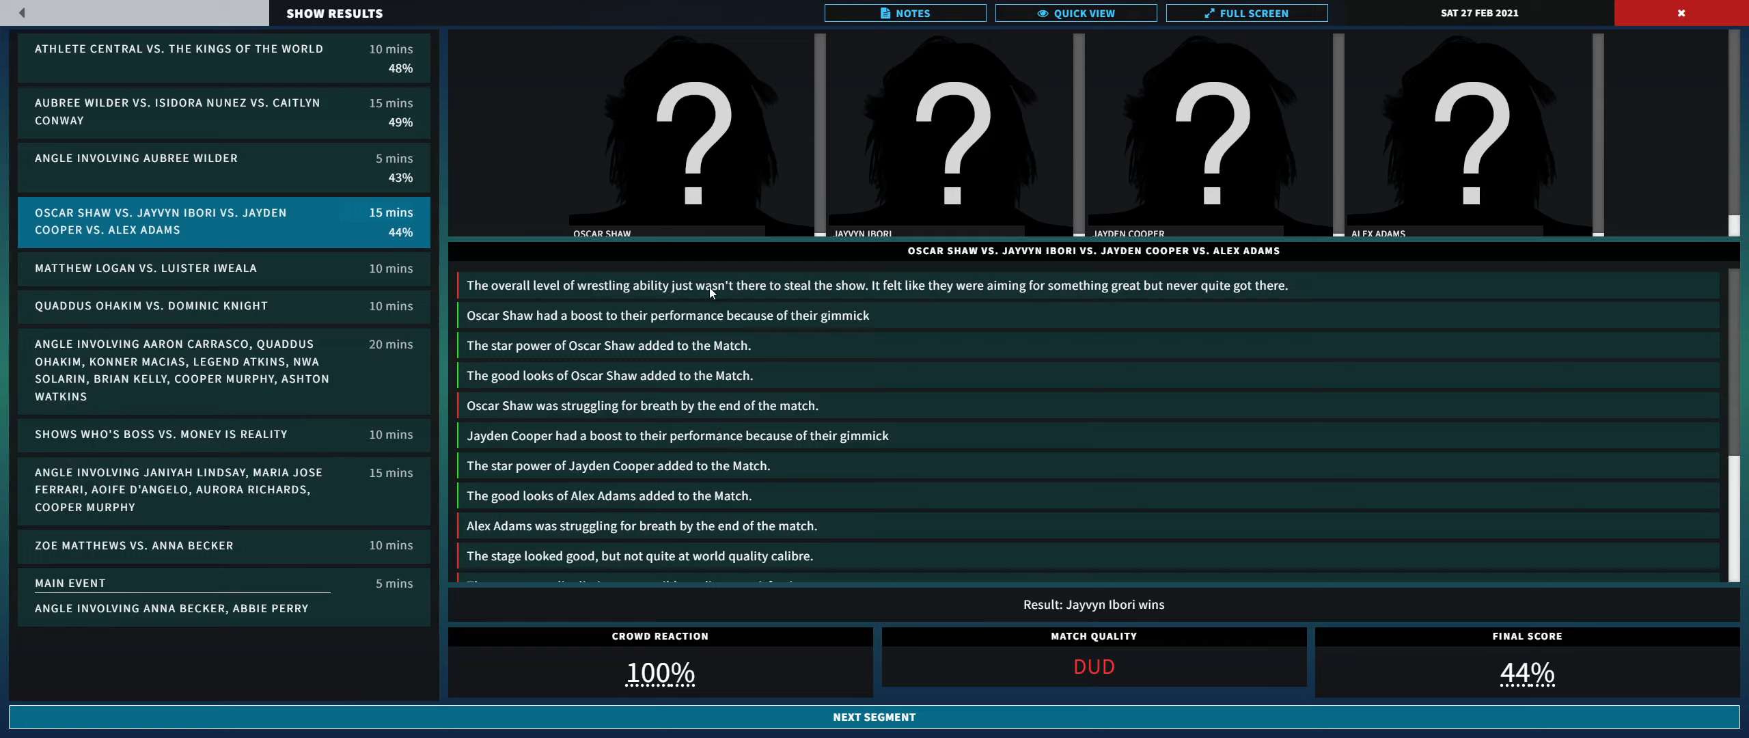
pyautogui.moveTo(901, 435)
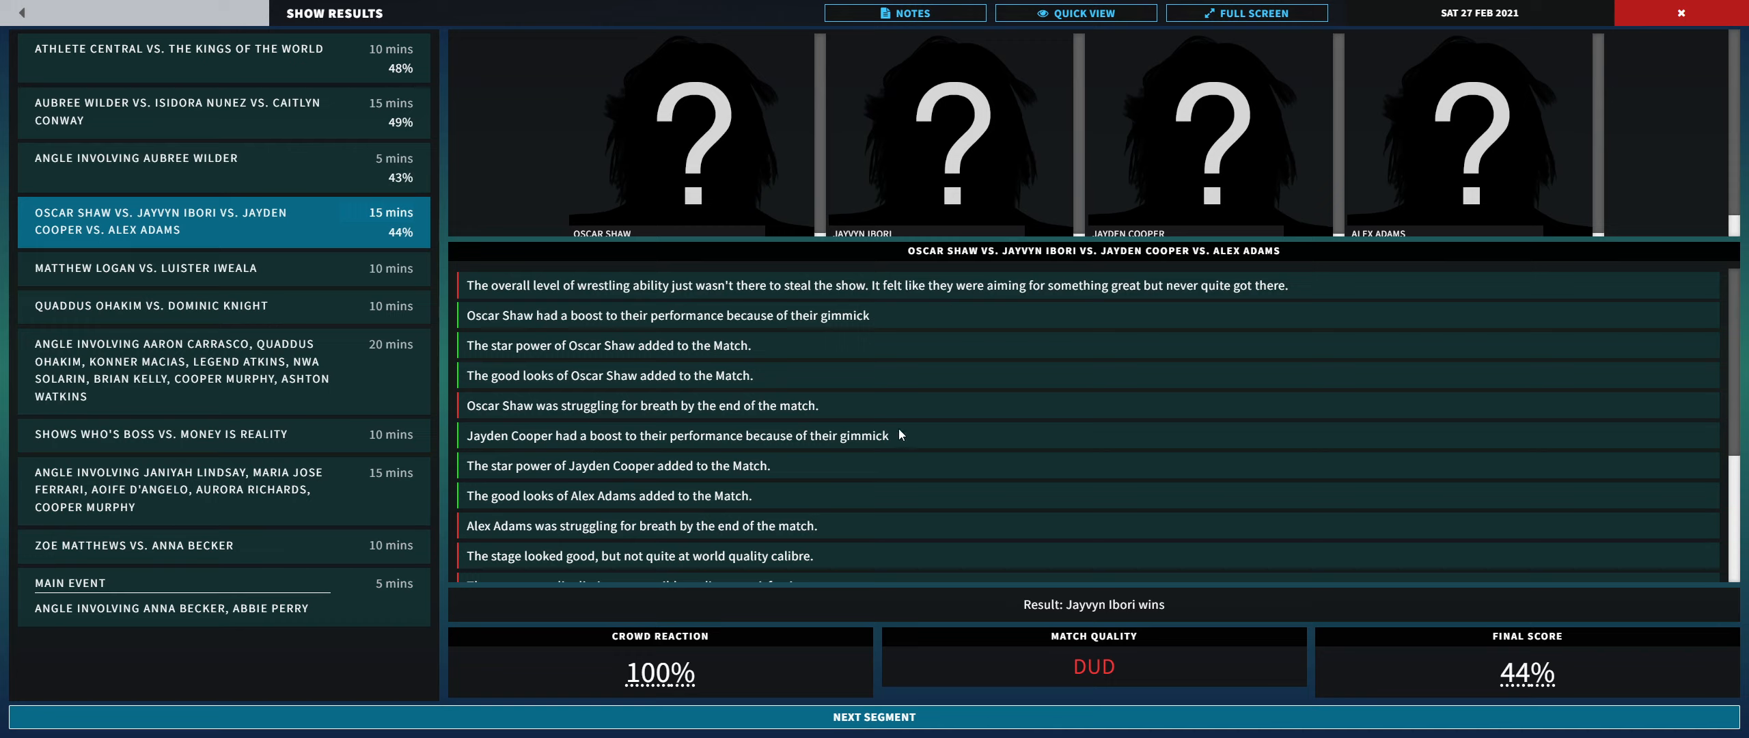
pyautogui.moveTo(666, 321)
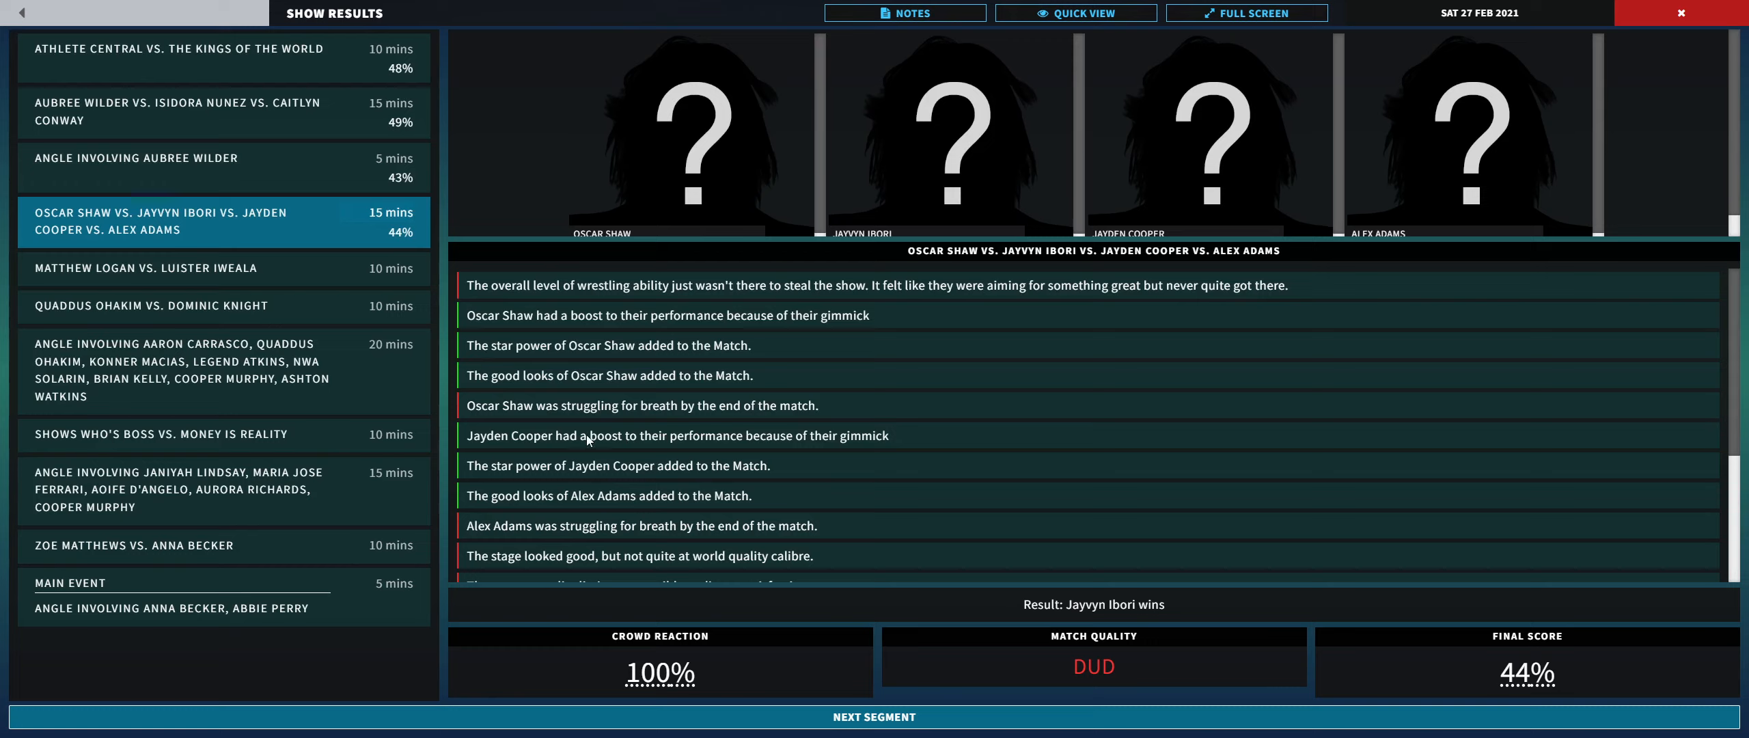
pyautogui.moveTo(611, 466)
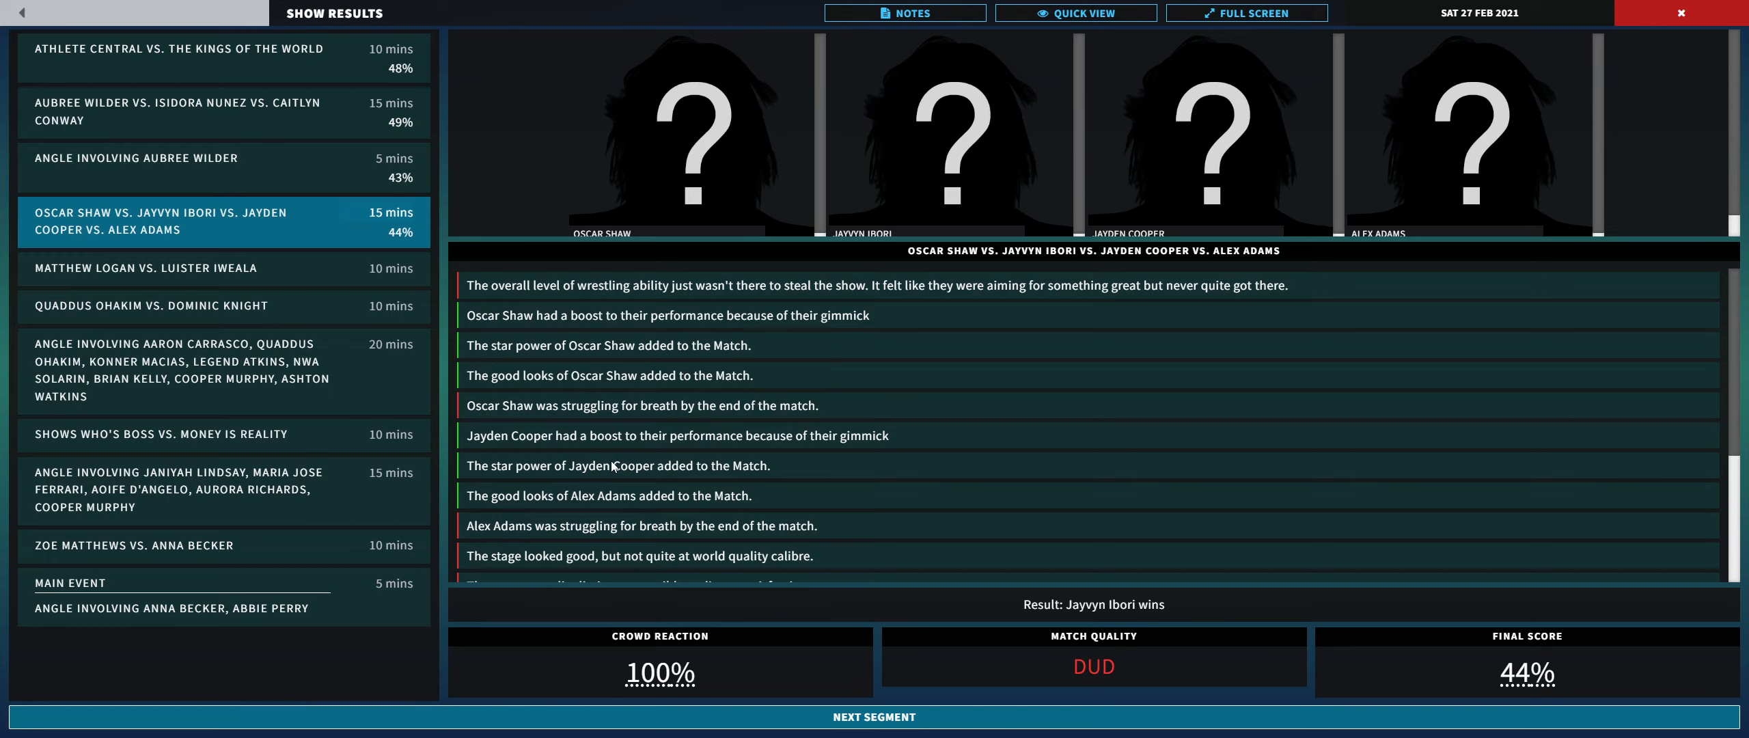
pyautogui.moveTo(653, 431)
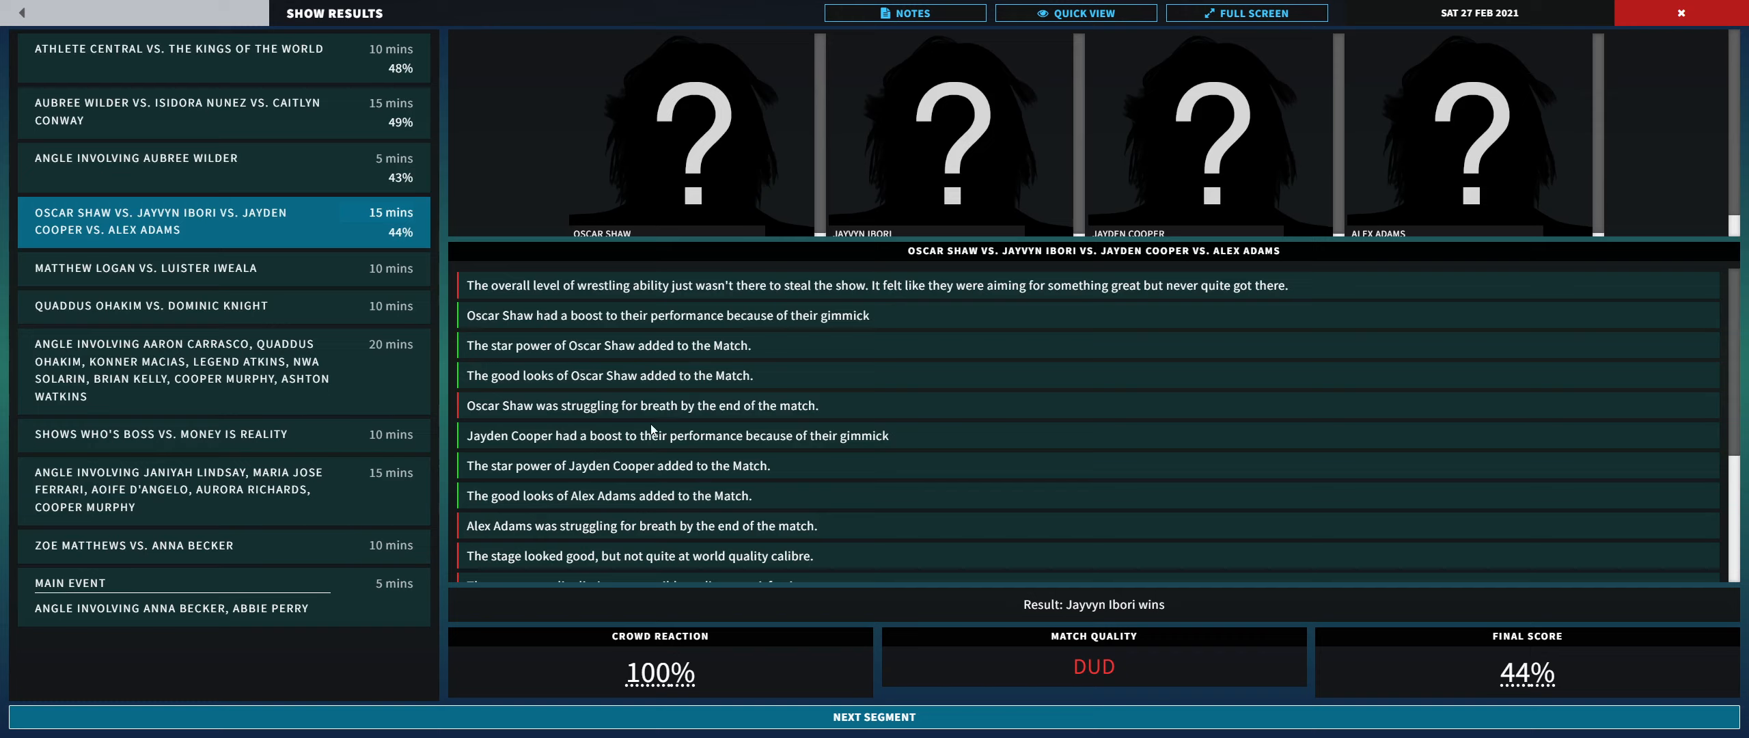
pyautogui.moveTo(748, 427)
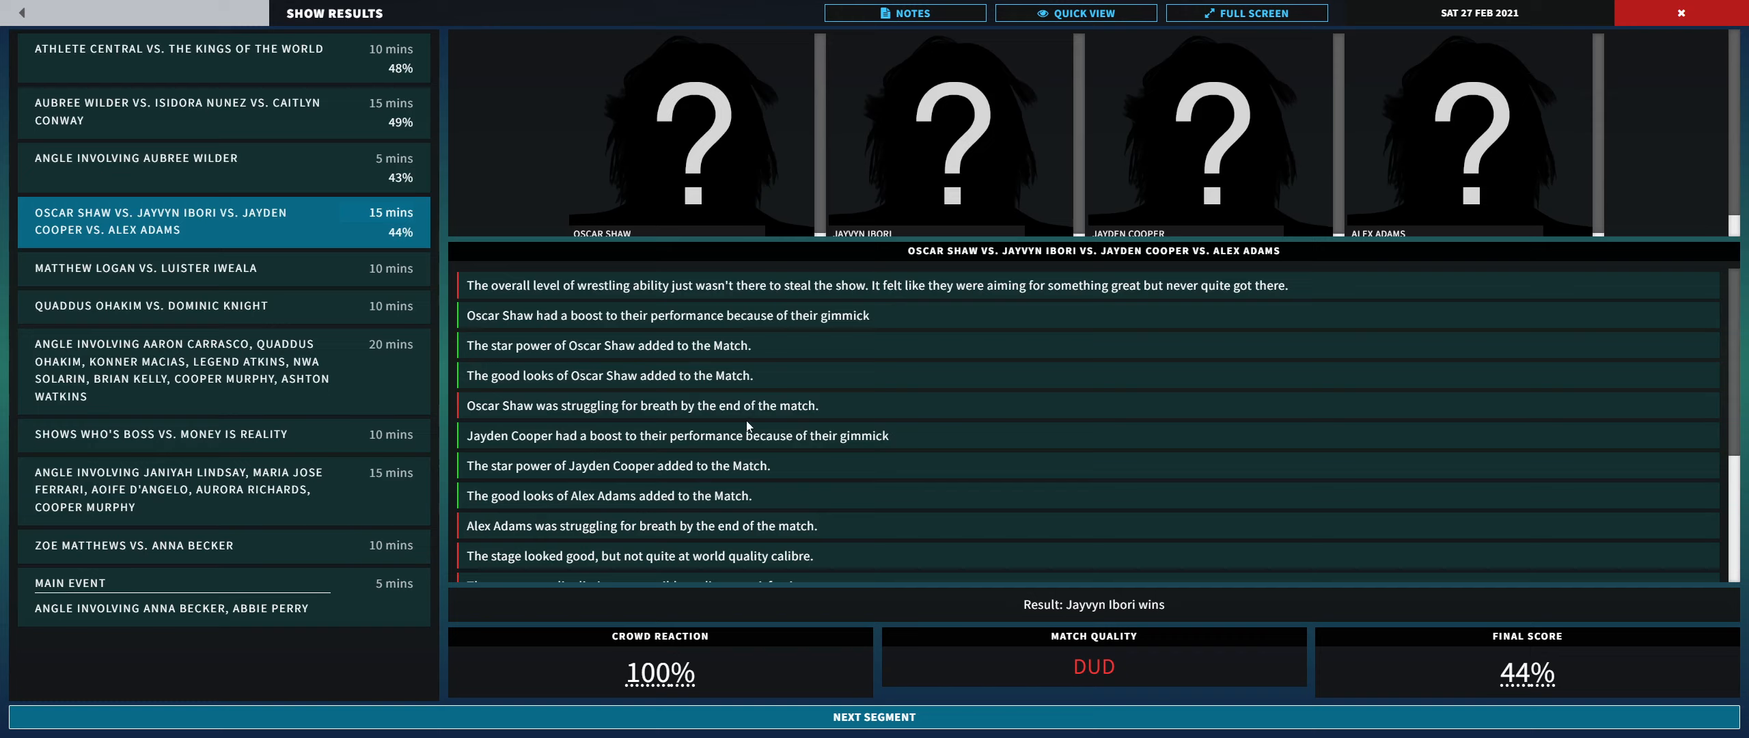
pyautogui.moveTo(578, 494)
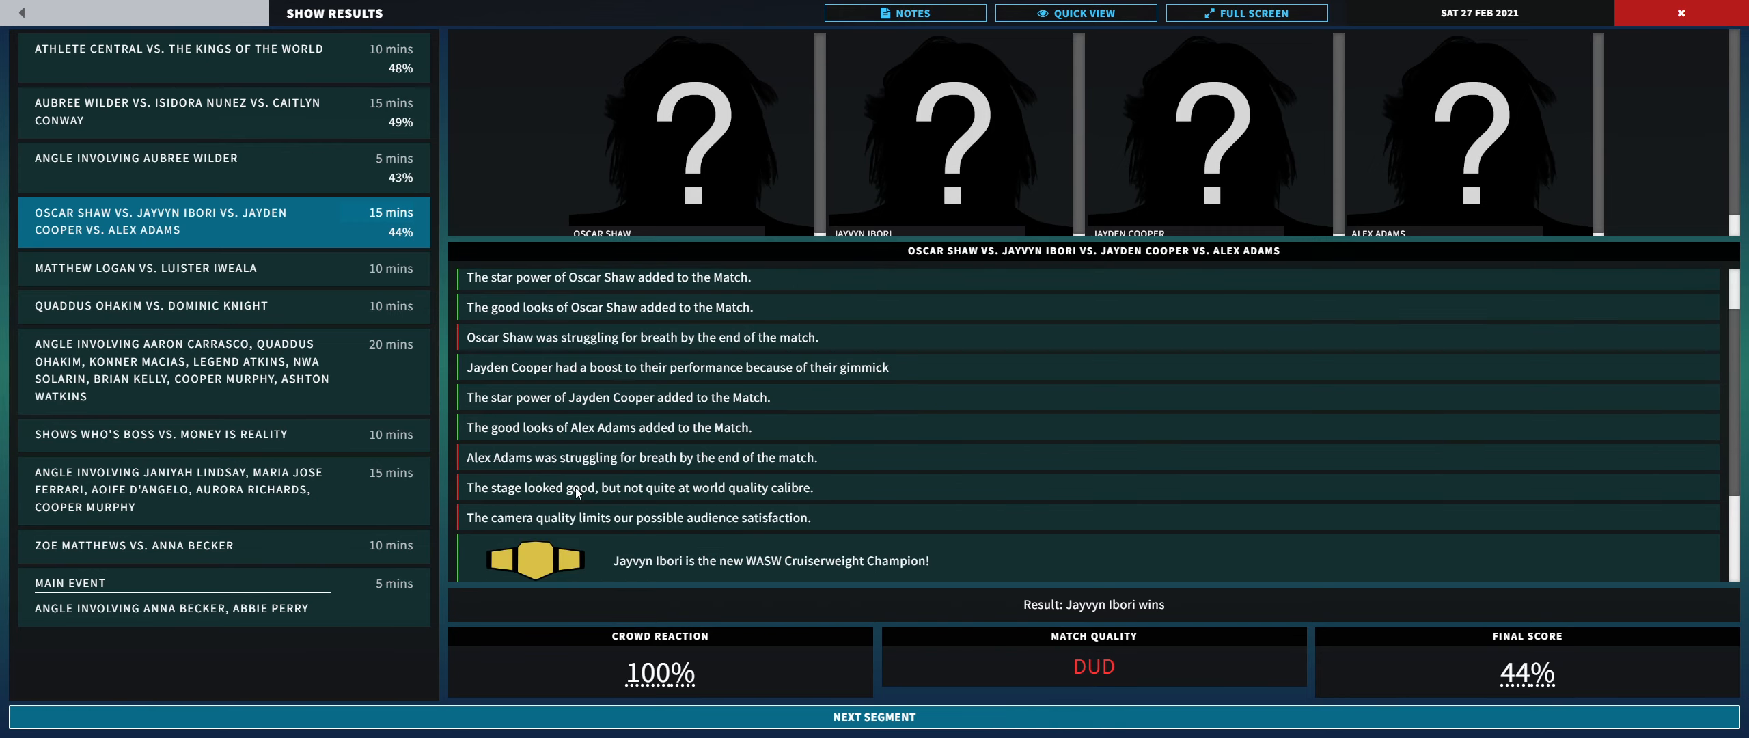
pyautogui.moveTo(628, 399)
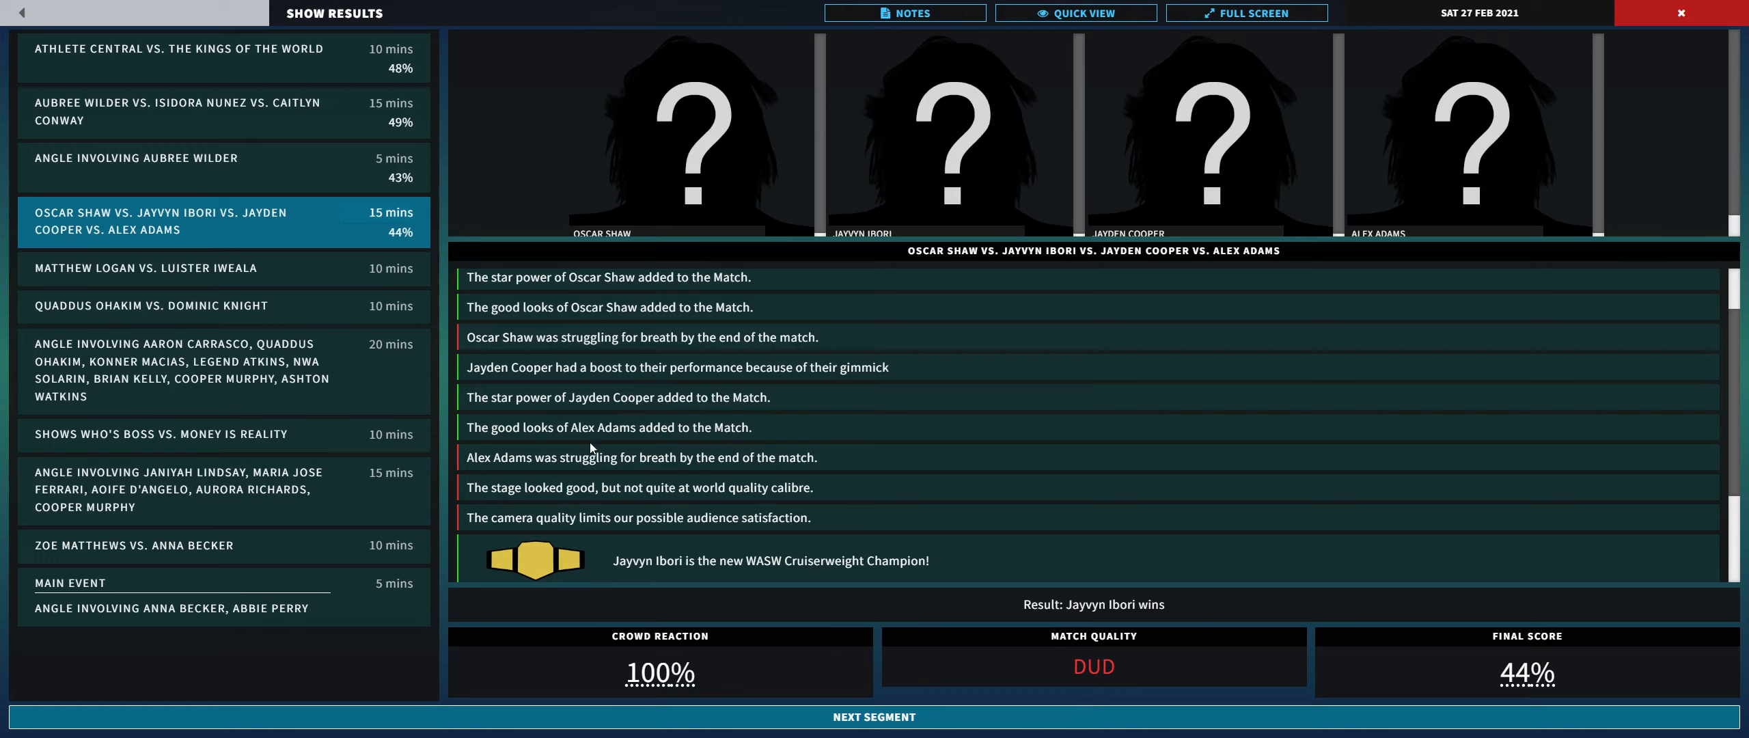
pyautogui.moveTo(661, 438)
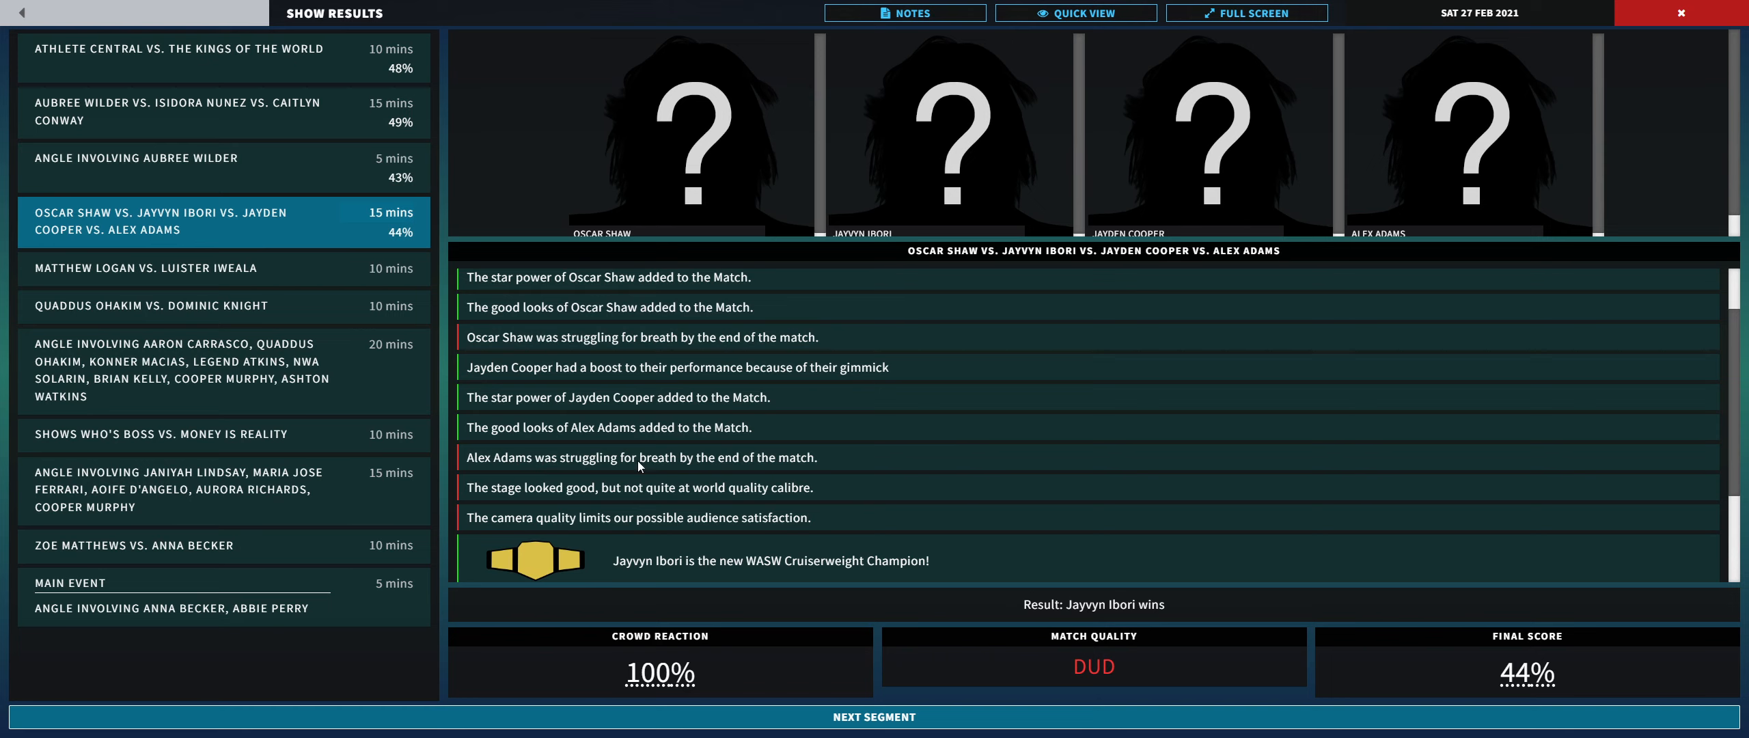
pyautogui.scroll(-3)
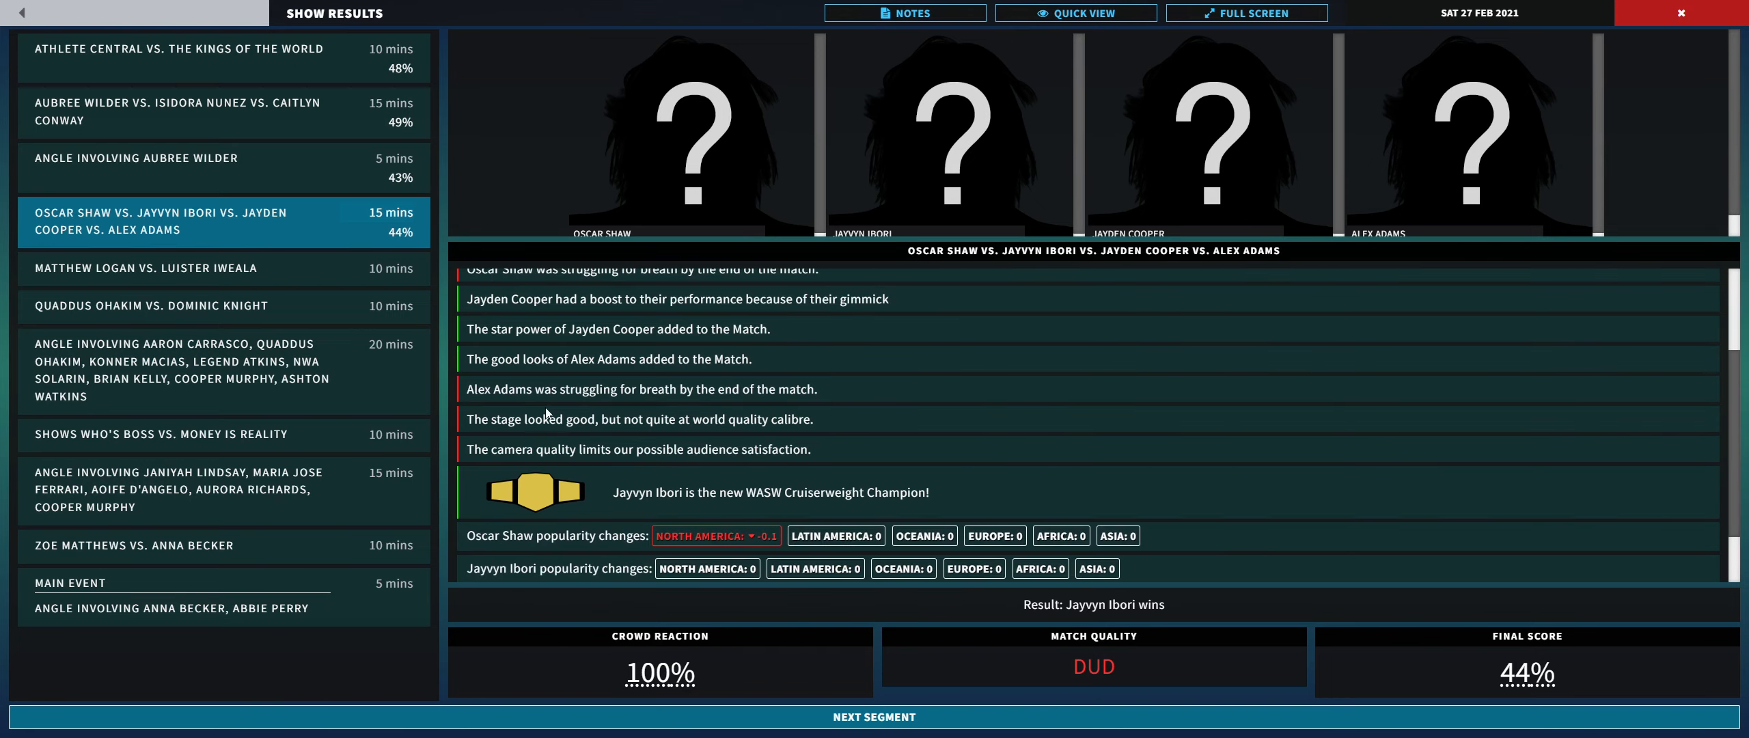
pyautogui.scroll(-3)
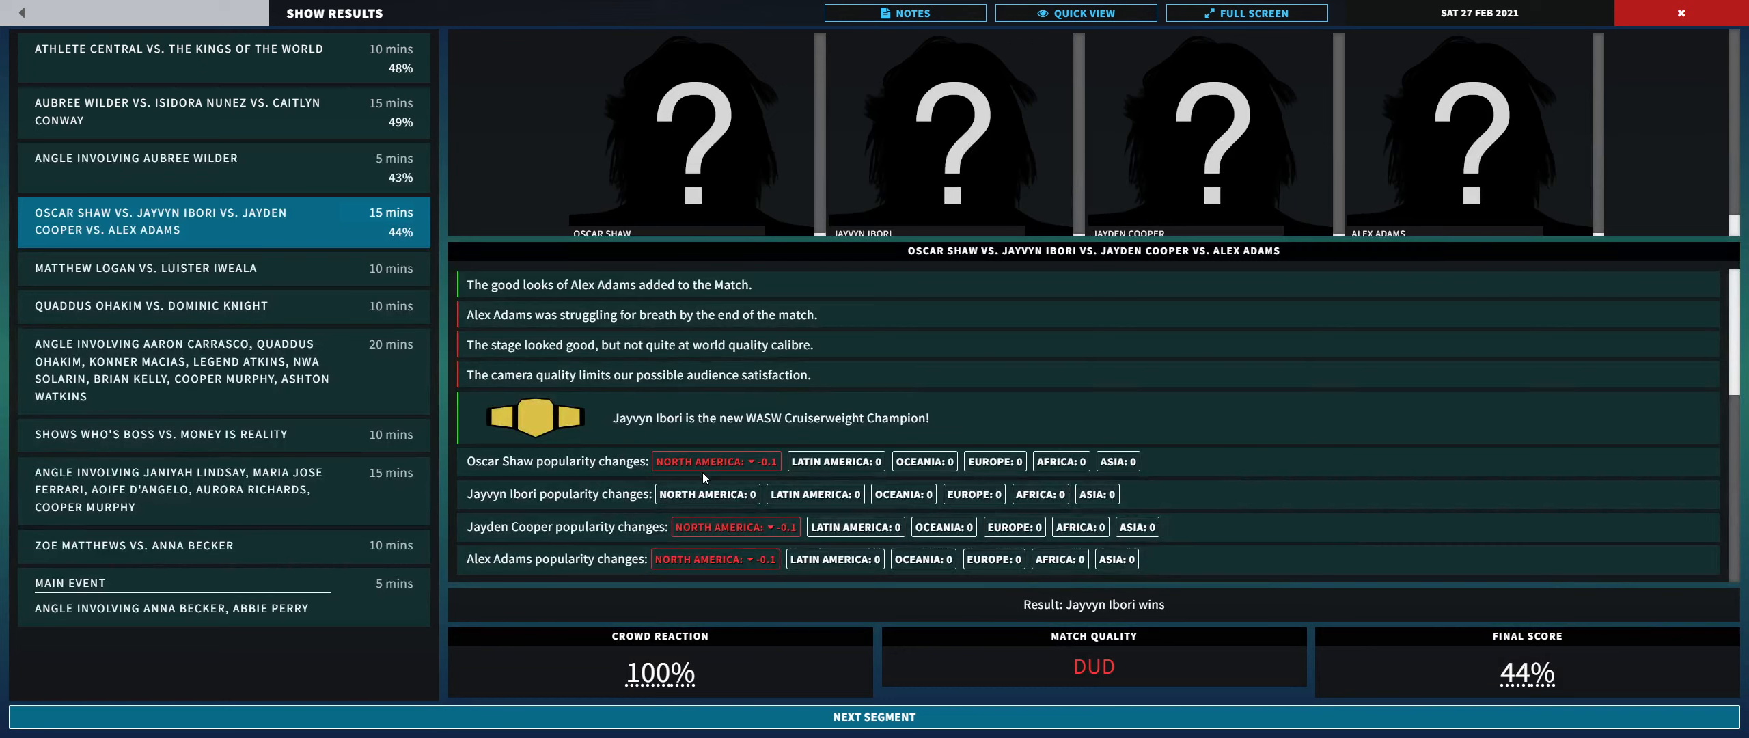
pyautogui.moveTo(696, 480)
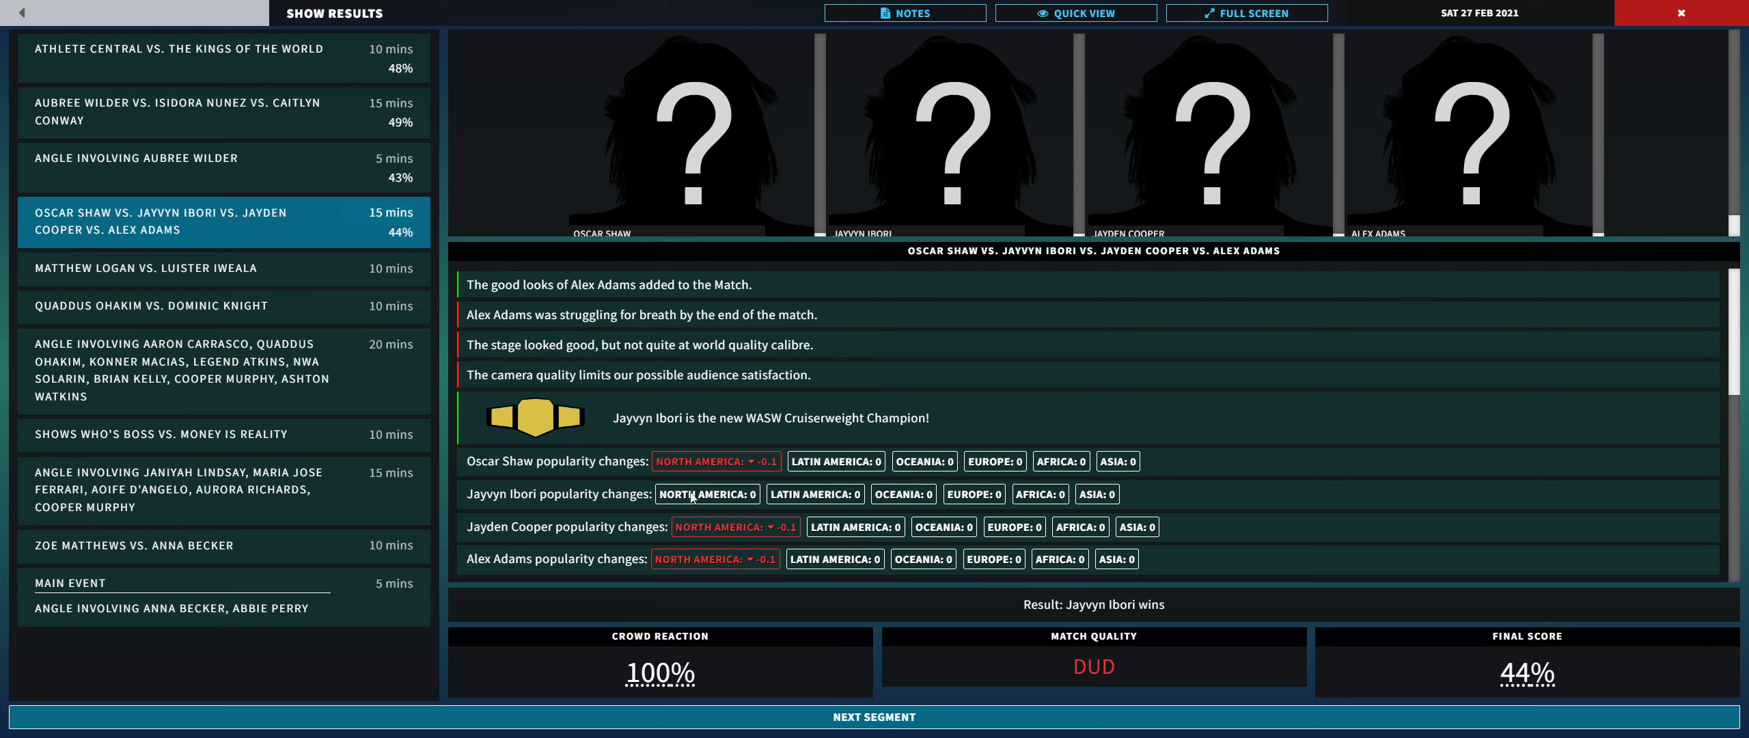
pyautogui.scroll(-3)
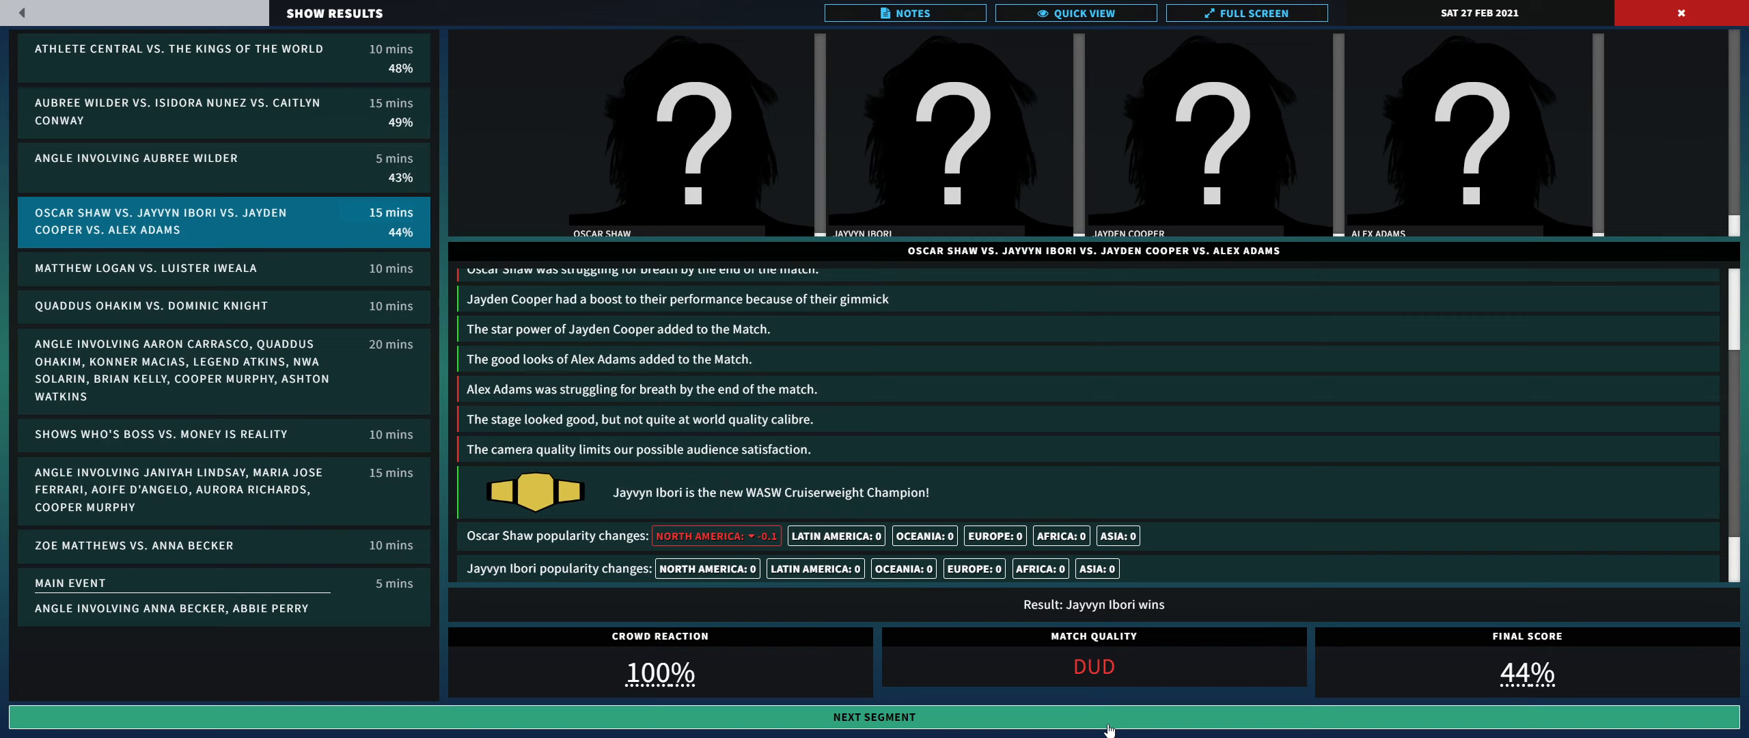
# Step: Advance to the Matthew Logan vs. Luister Iweala result, a 56% win for Logan
pyautogui.click(873, 715)
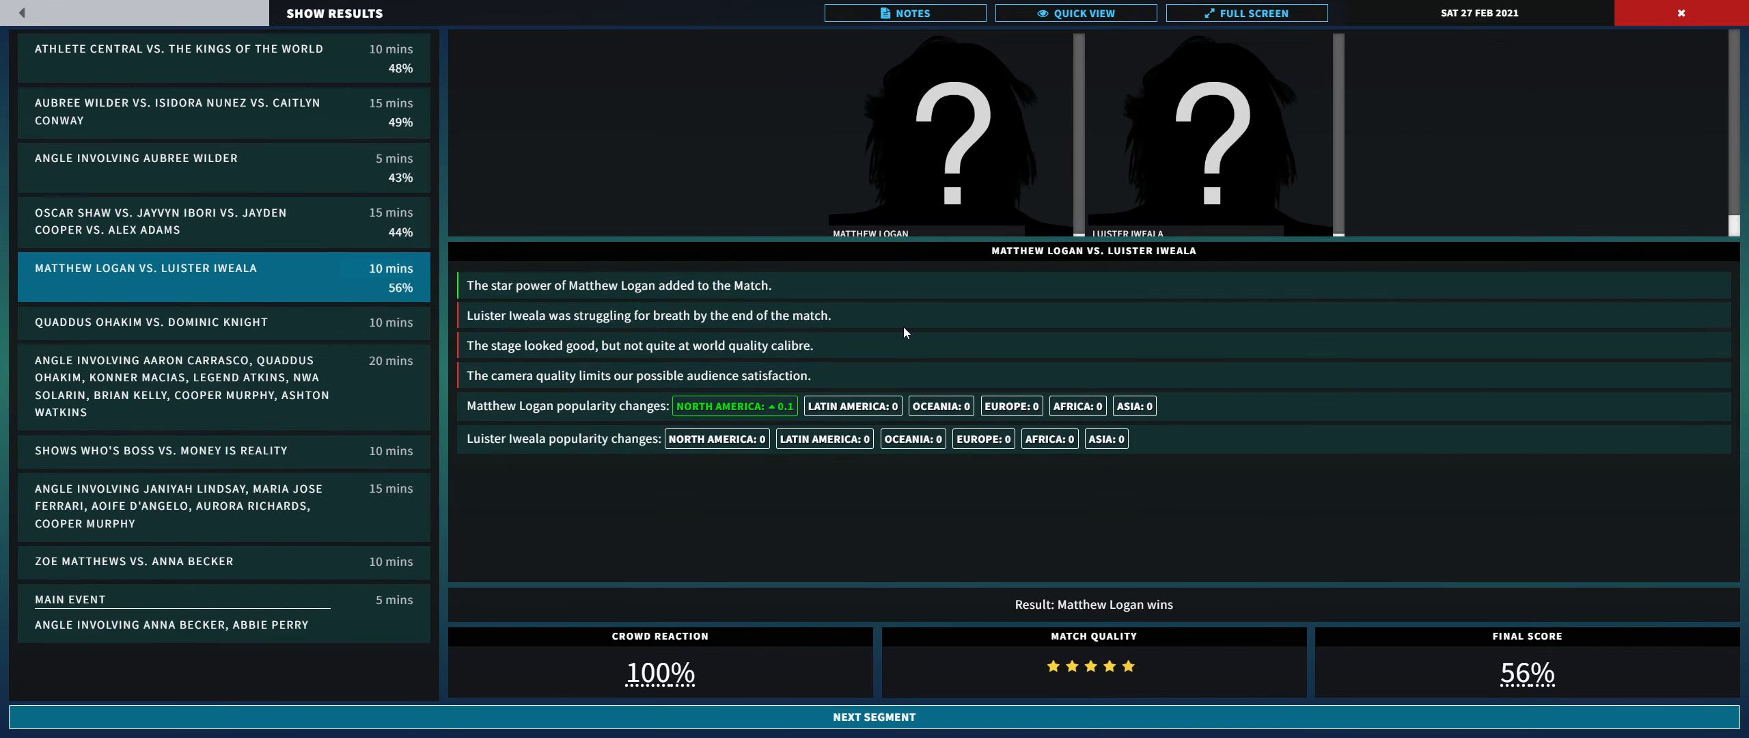
pyautogui.moveTo(887, 265)
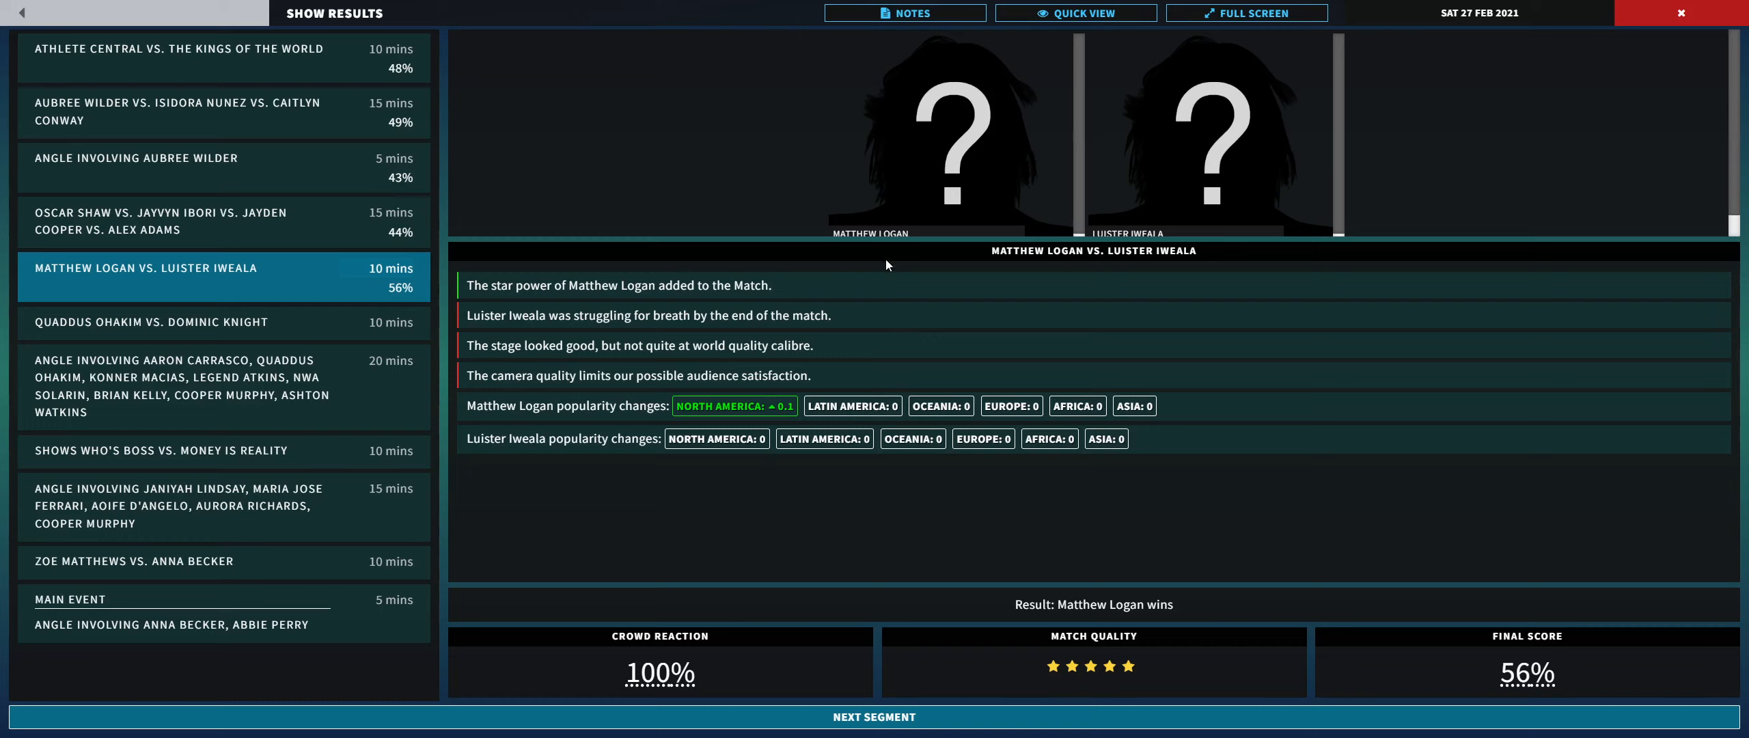
pyautogui.moveTo(1185, 213)
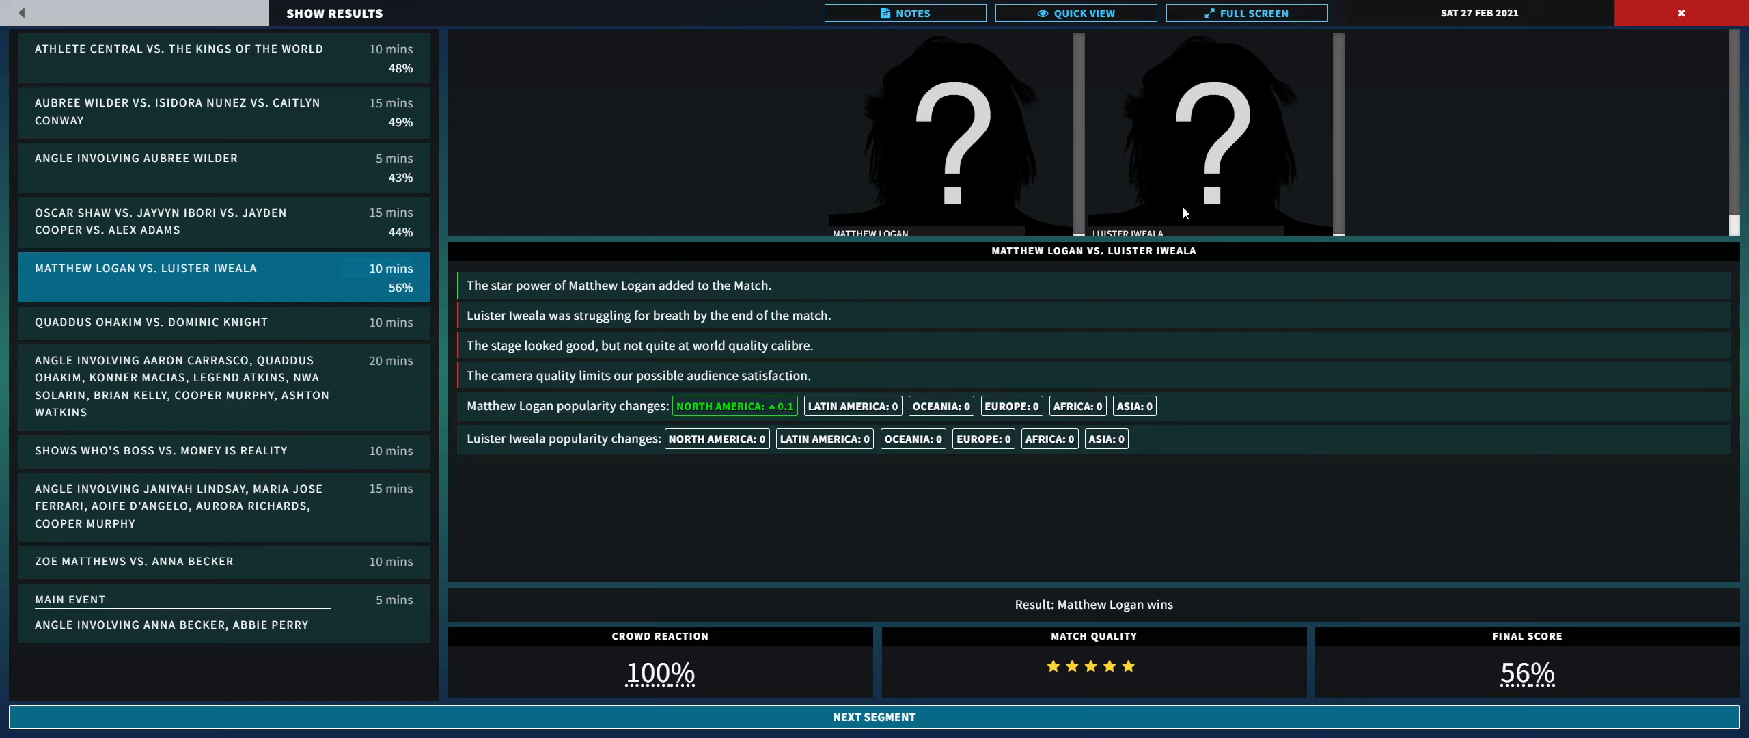
pyautogui.moveTo(1170, 273)
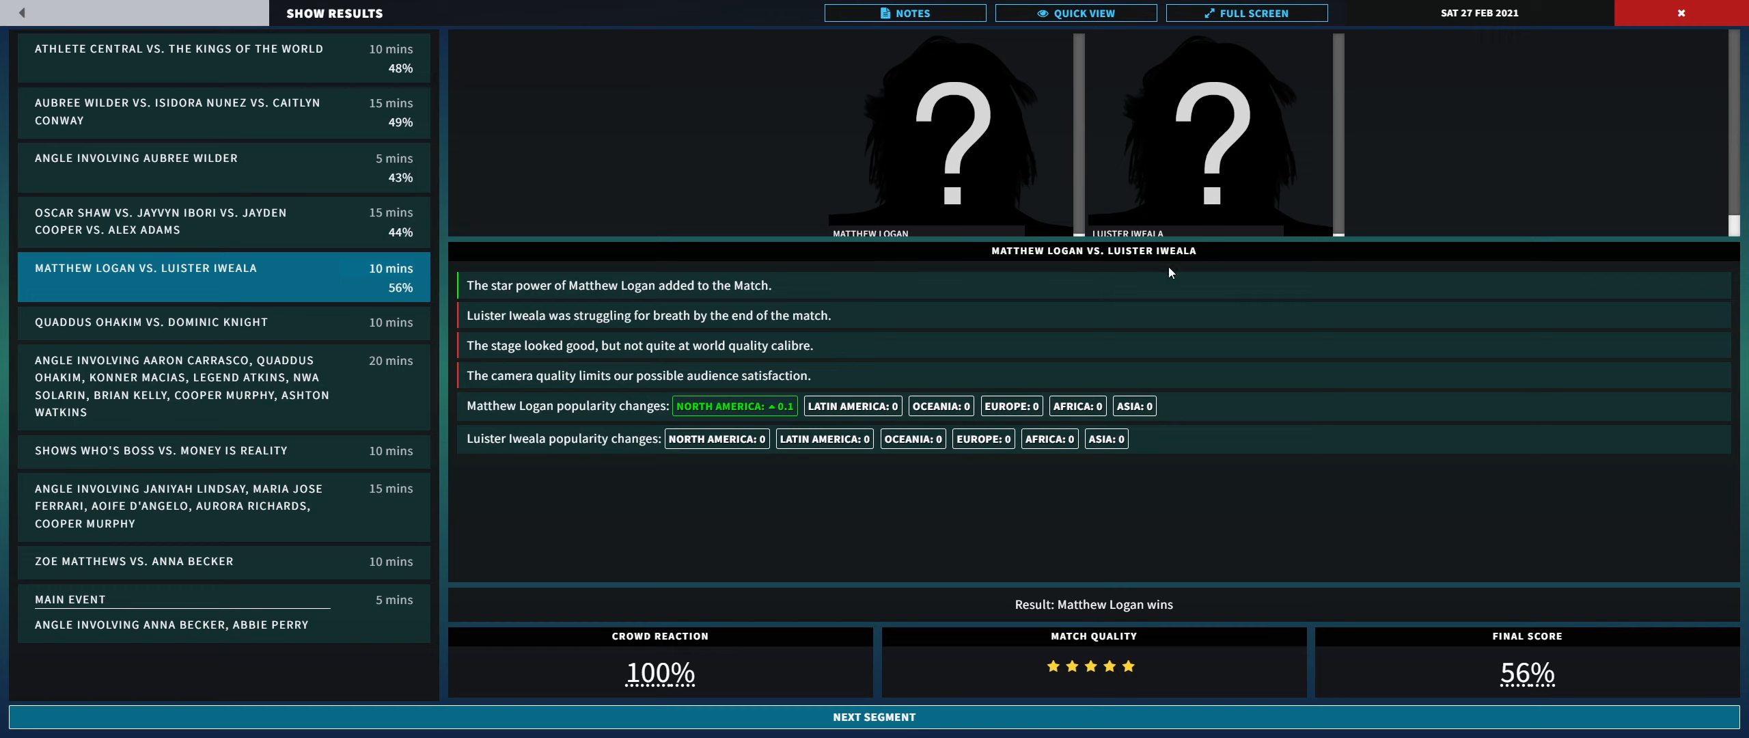
pyautogui.moveTo(566, 268)
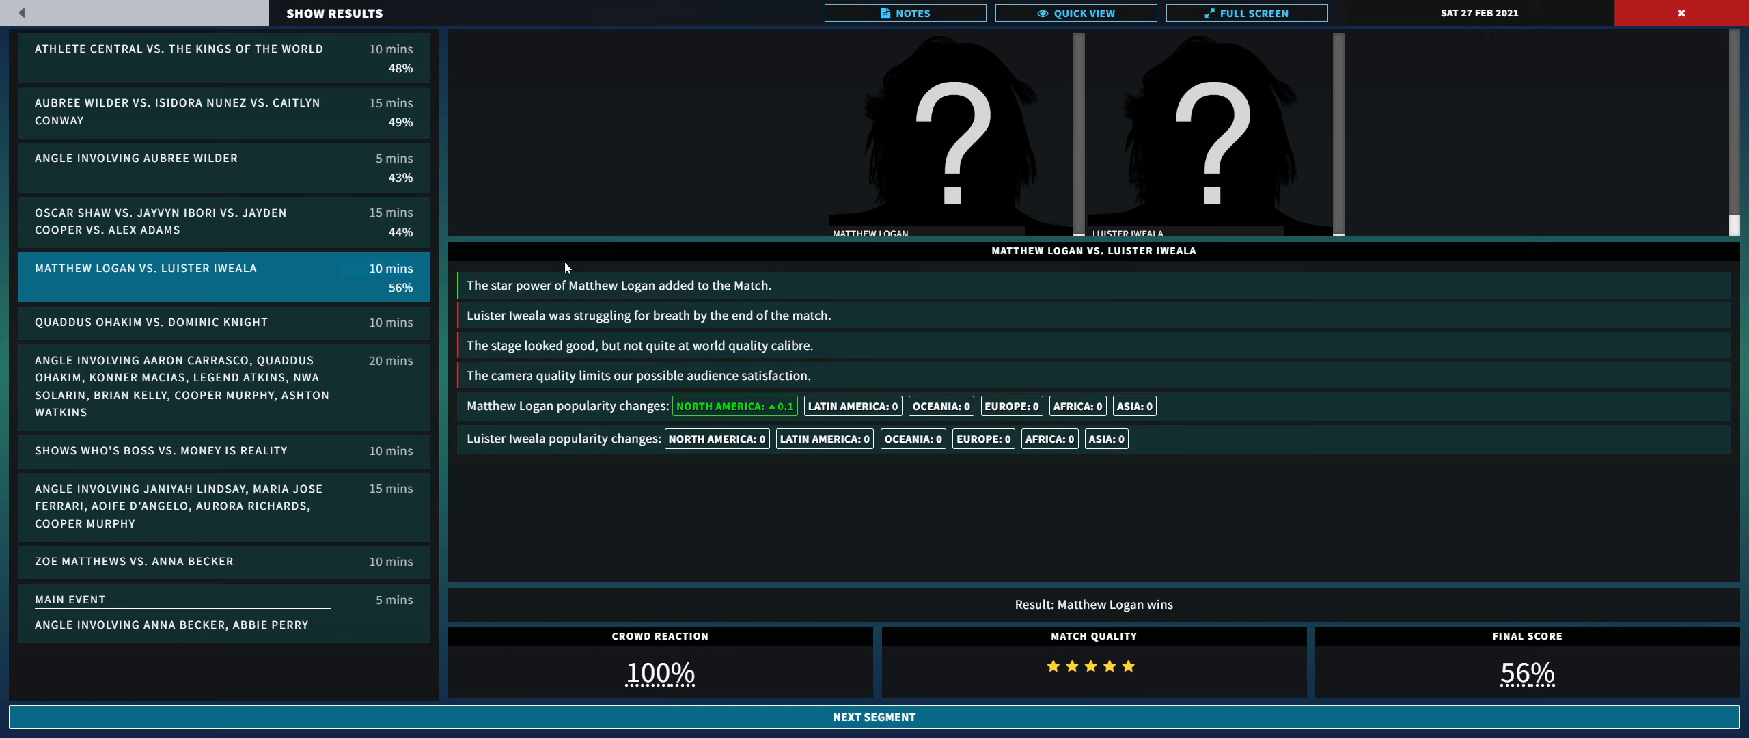
pyautogui.moveTo(568, 319)
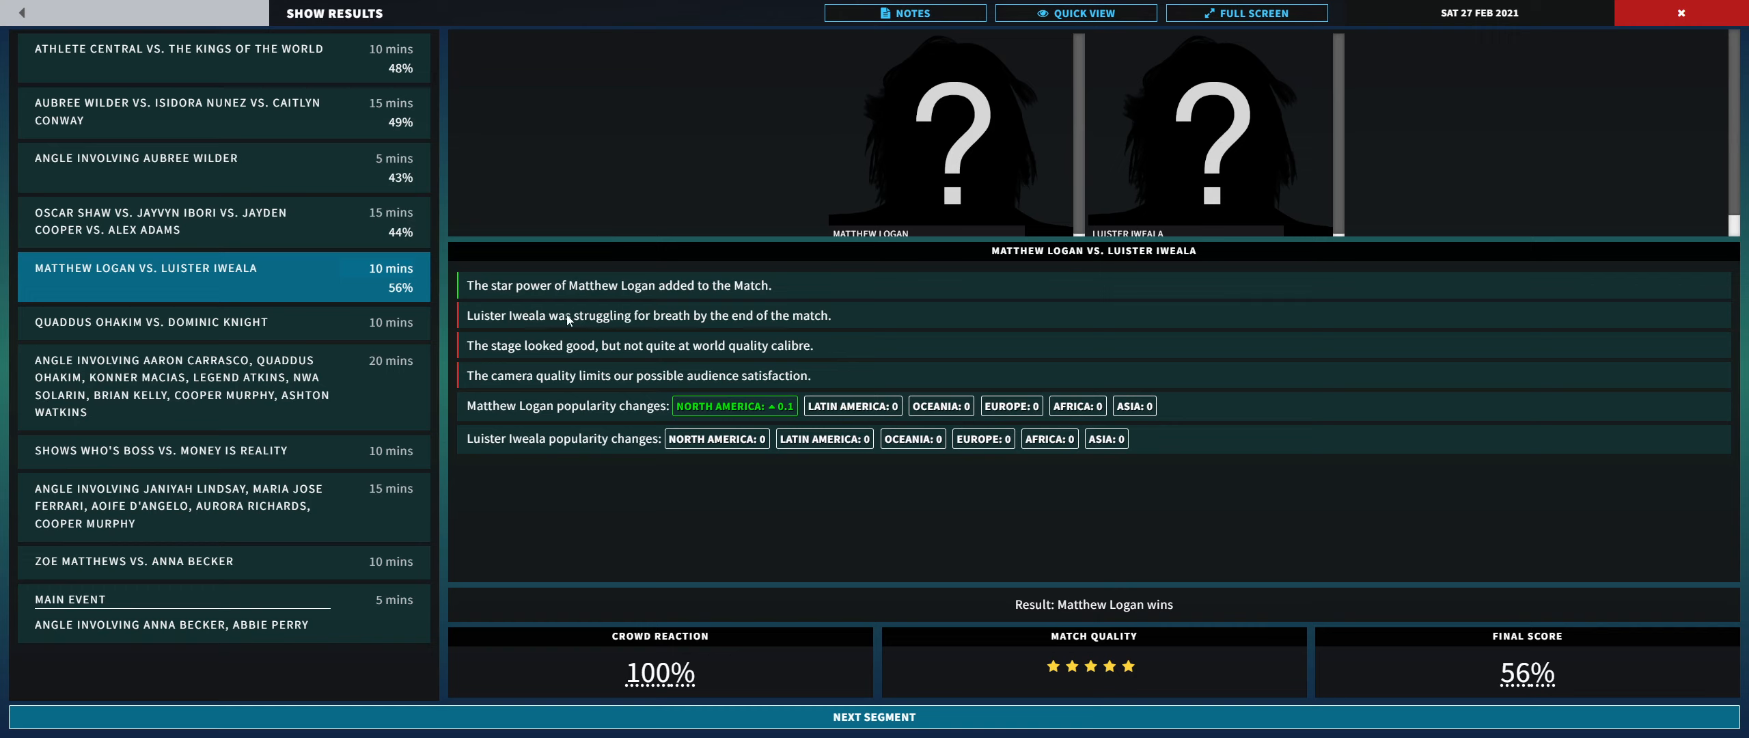
pyautogui.moveTo(669, 312)
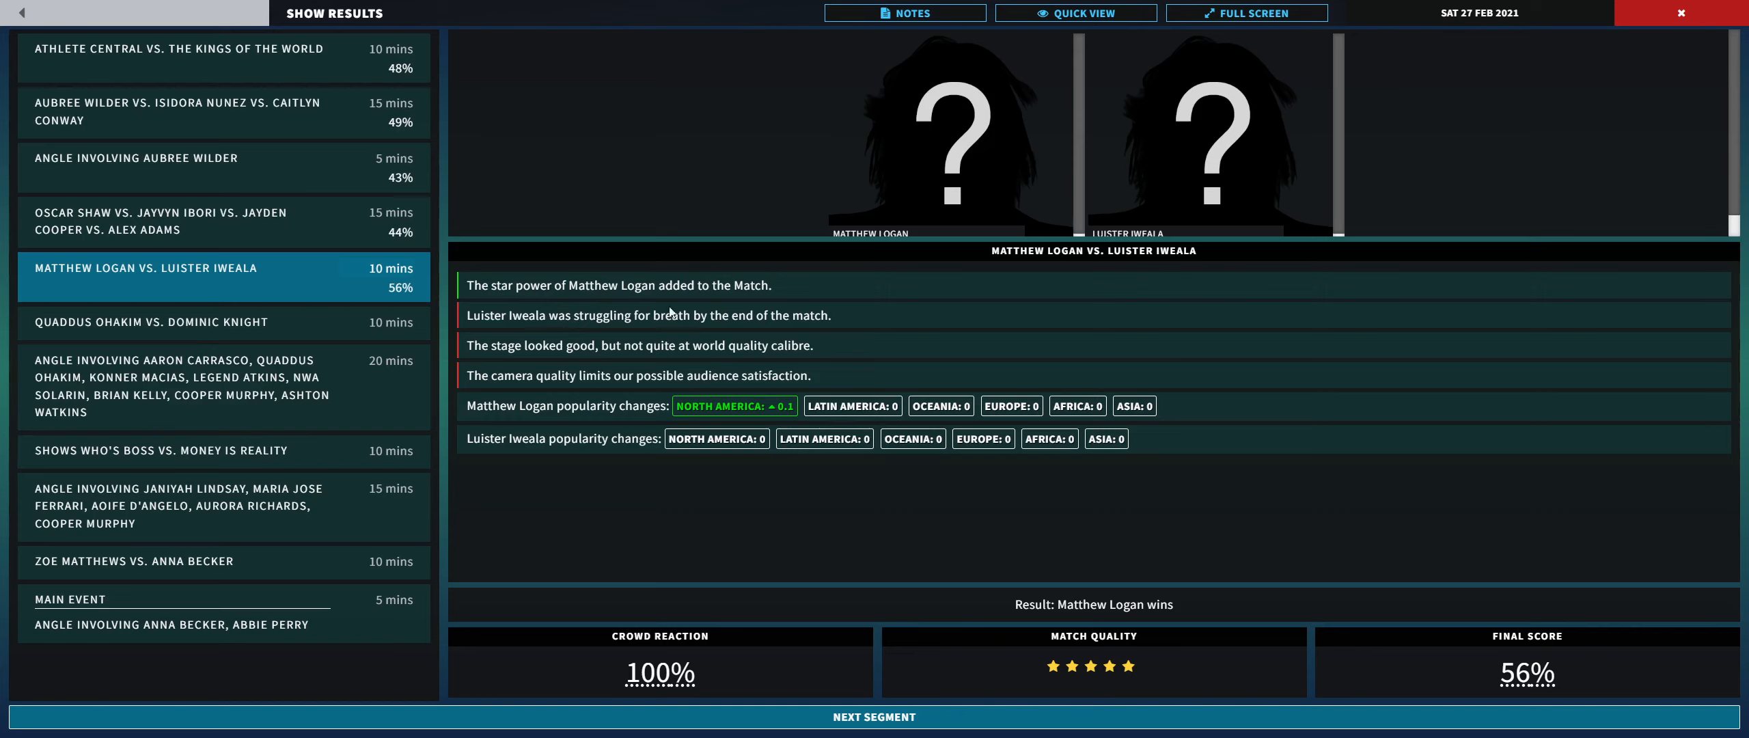
pyautogui.moveTo(641, 477)
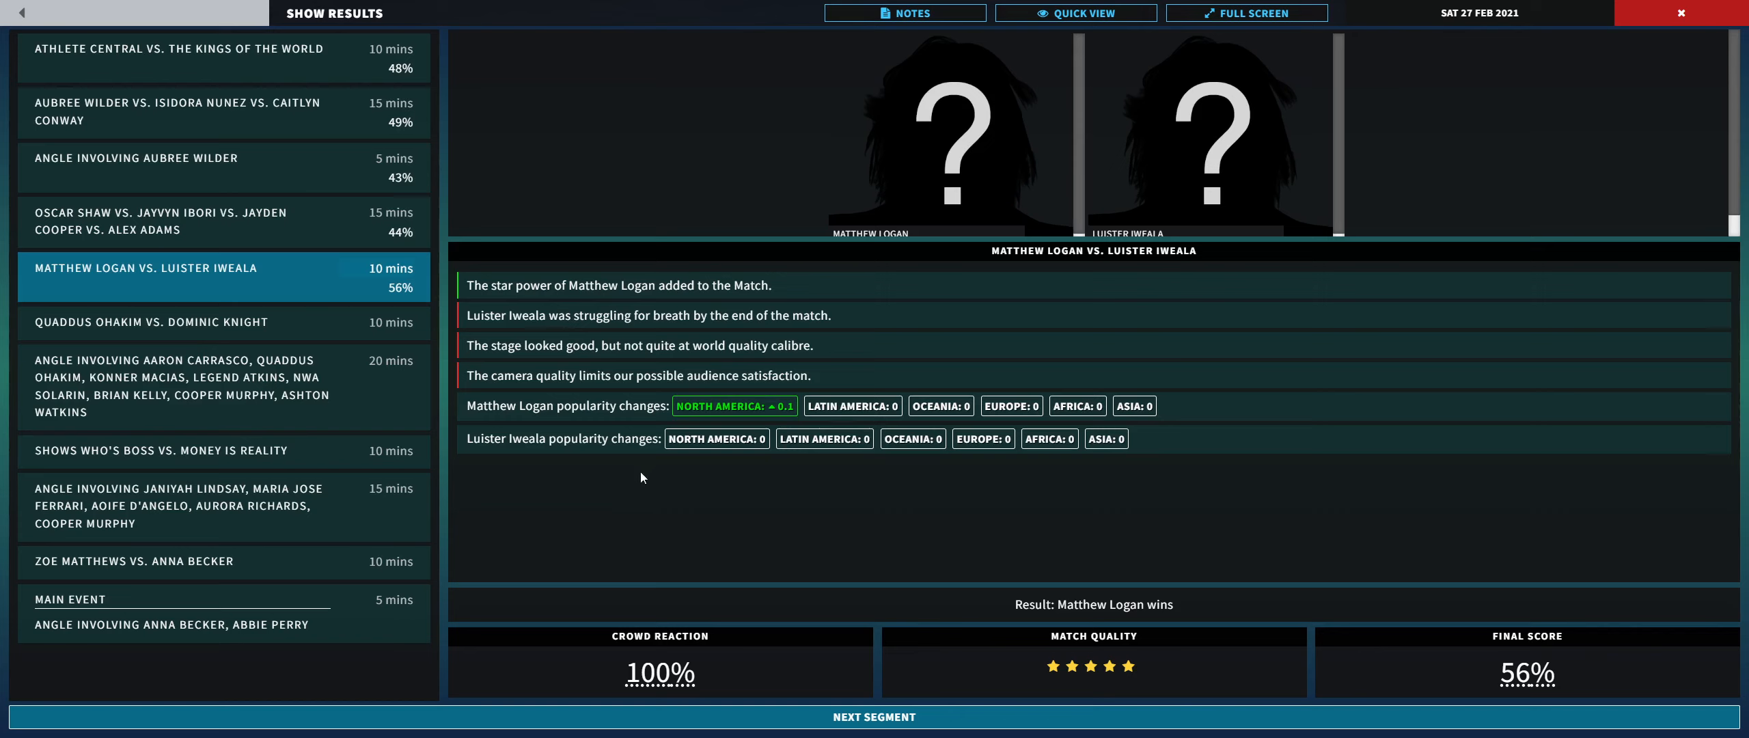
pyautogui.moveTo(727, 558)
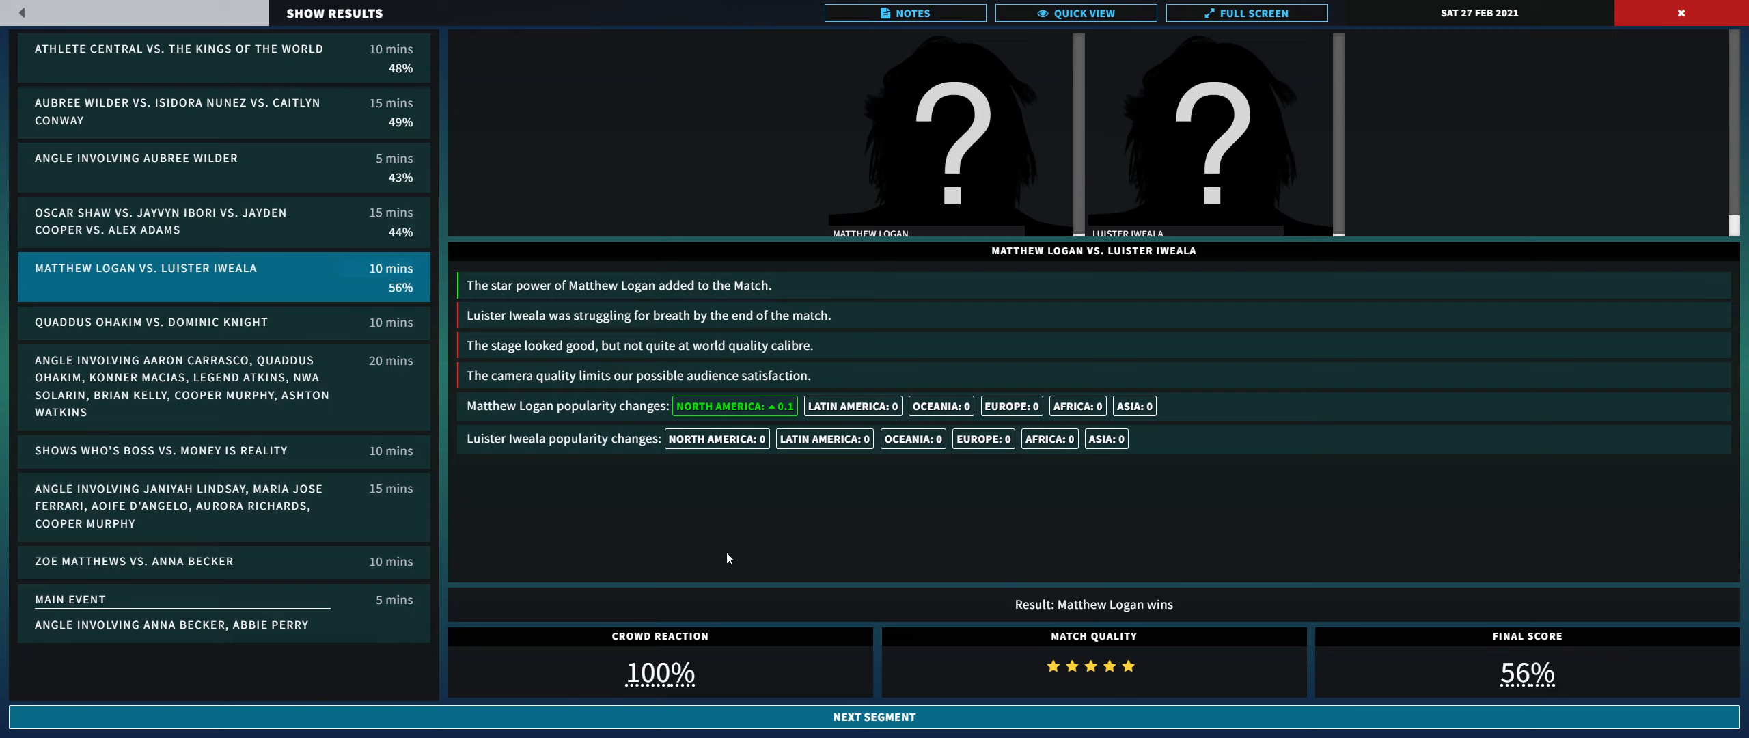
pyautogui.moveTo(1096, 660)
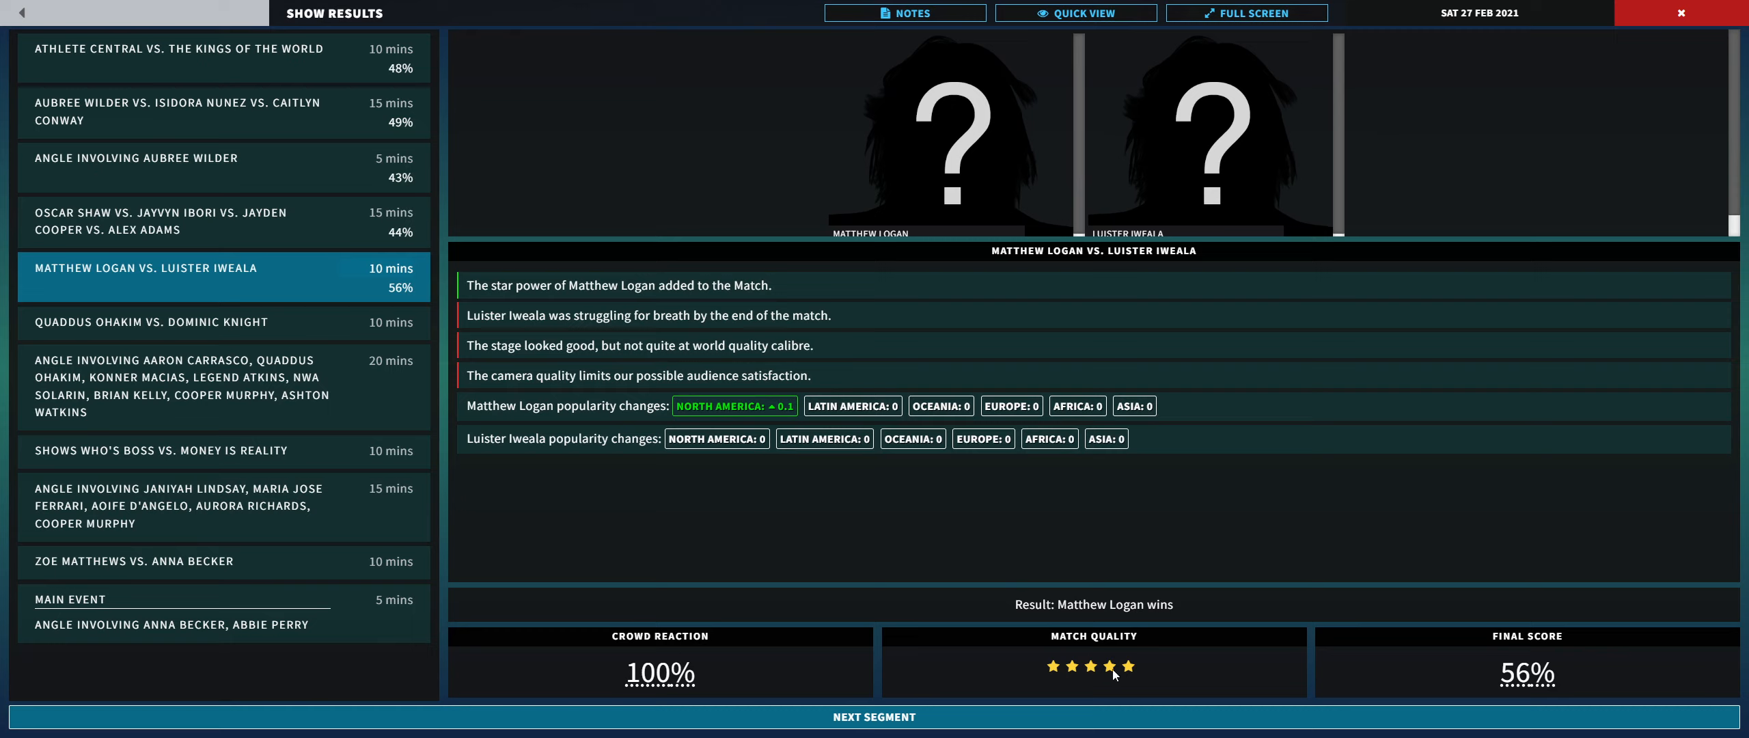
pyautogui.moveTo(965, 697)
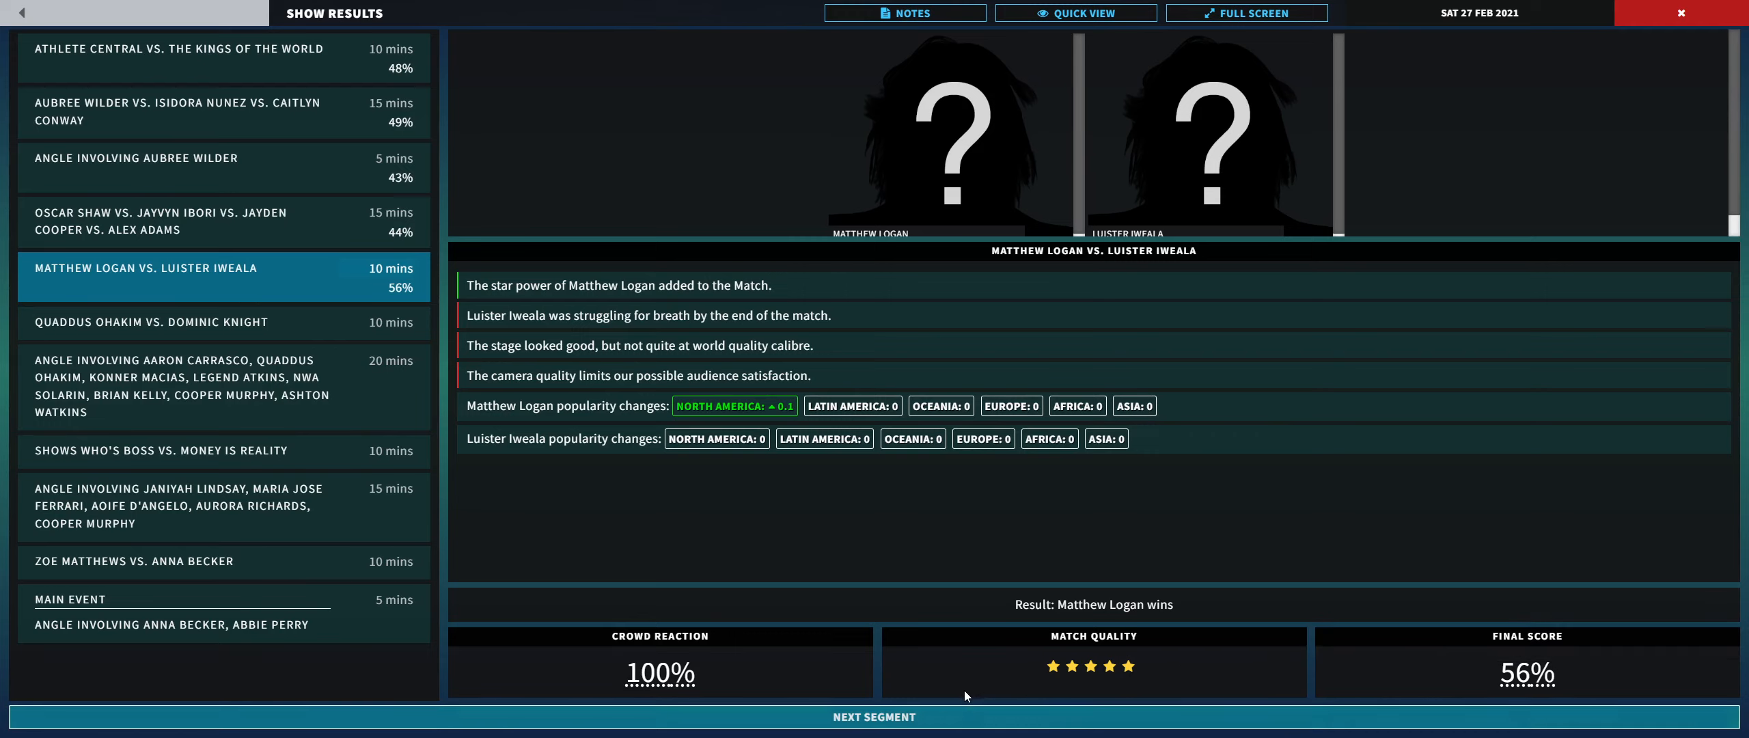
pyautogui.moveTo(1232, 635)
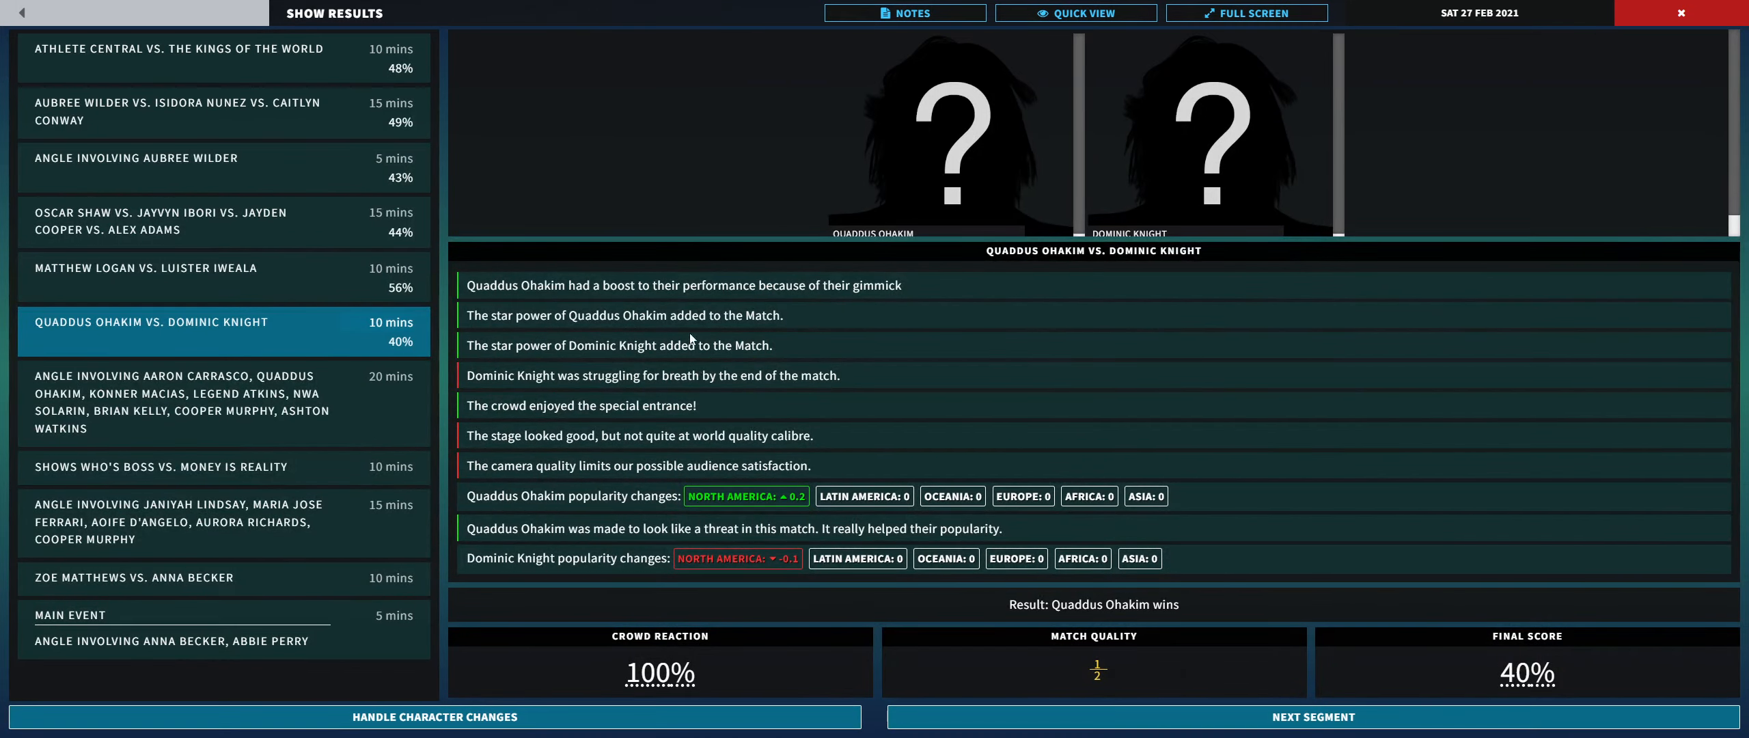
pyautogui.moveTo(587, 292)
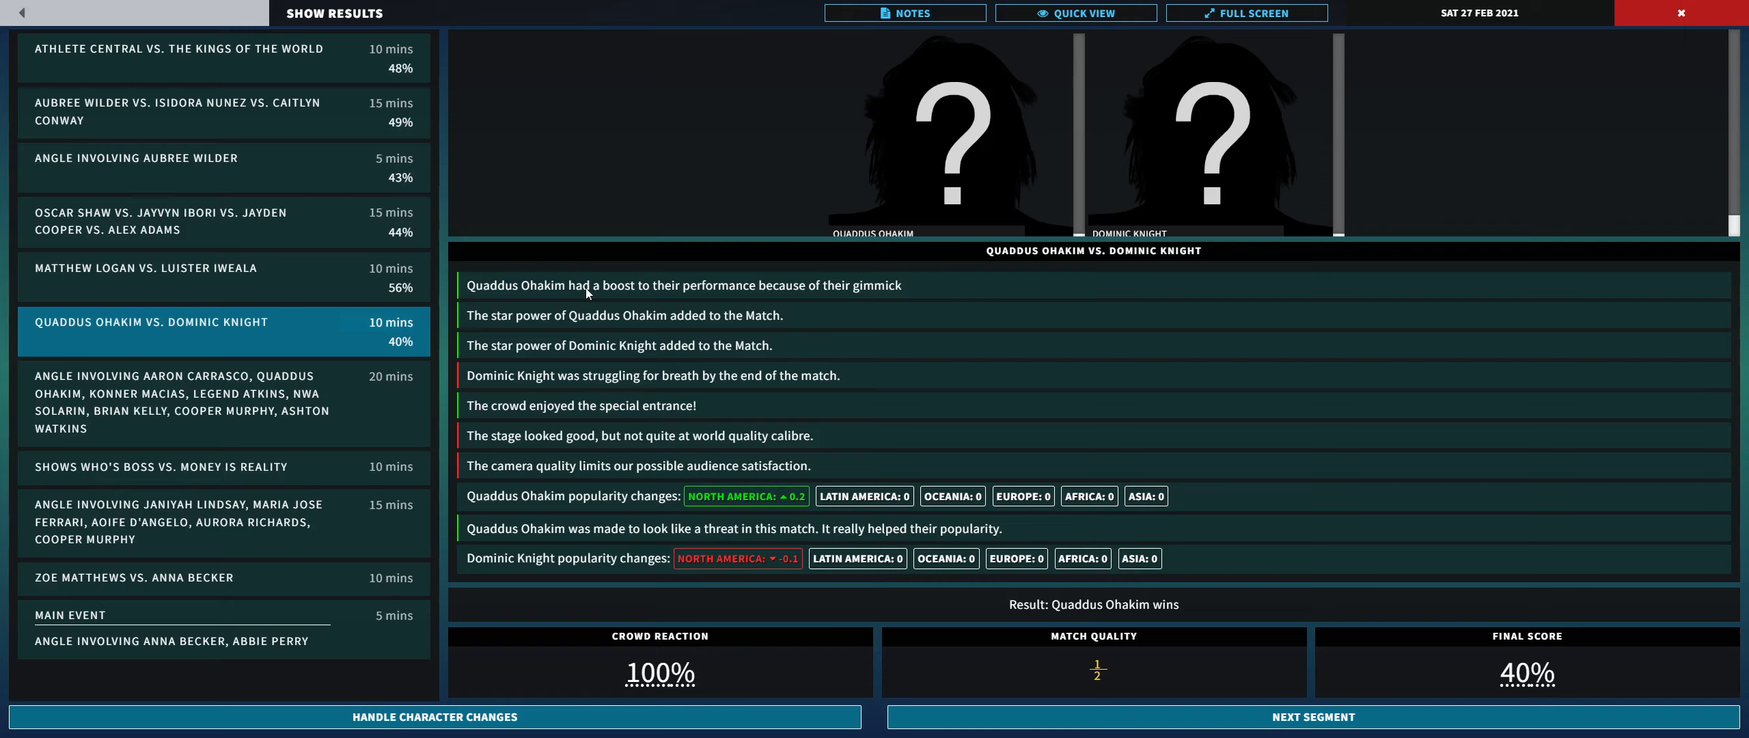
pyautogui.moveTo(797, 269)
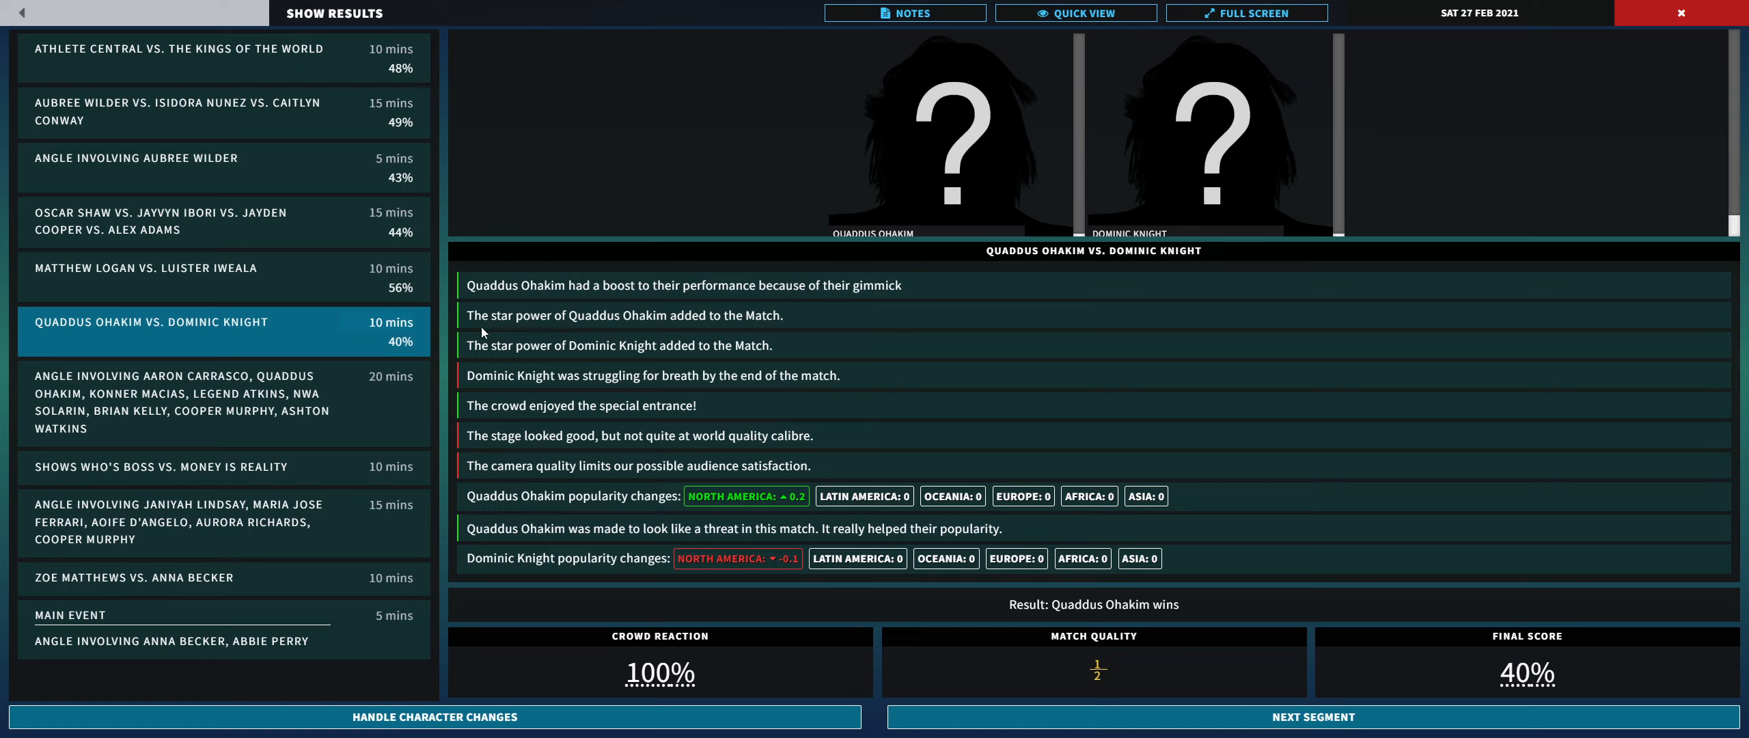
pyautogui.moveTo(651, 342)
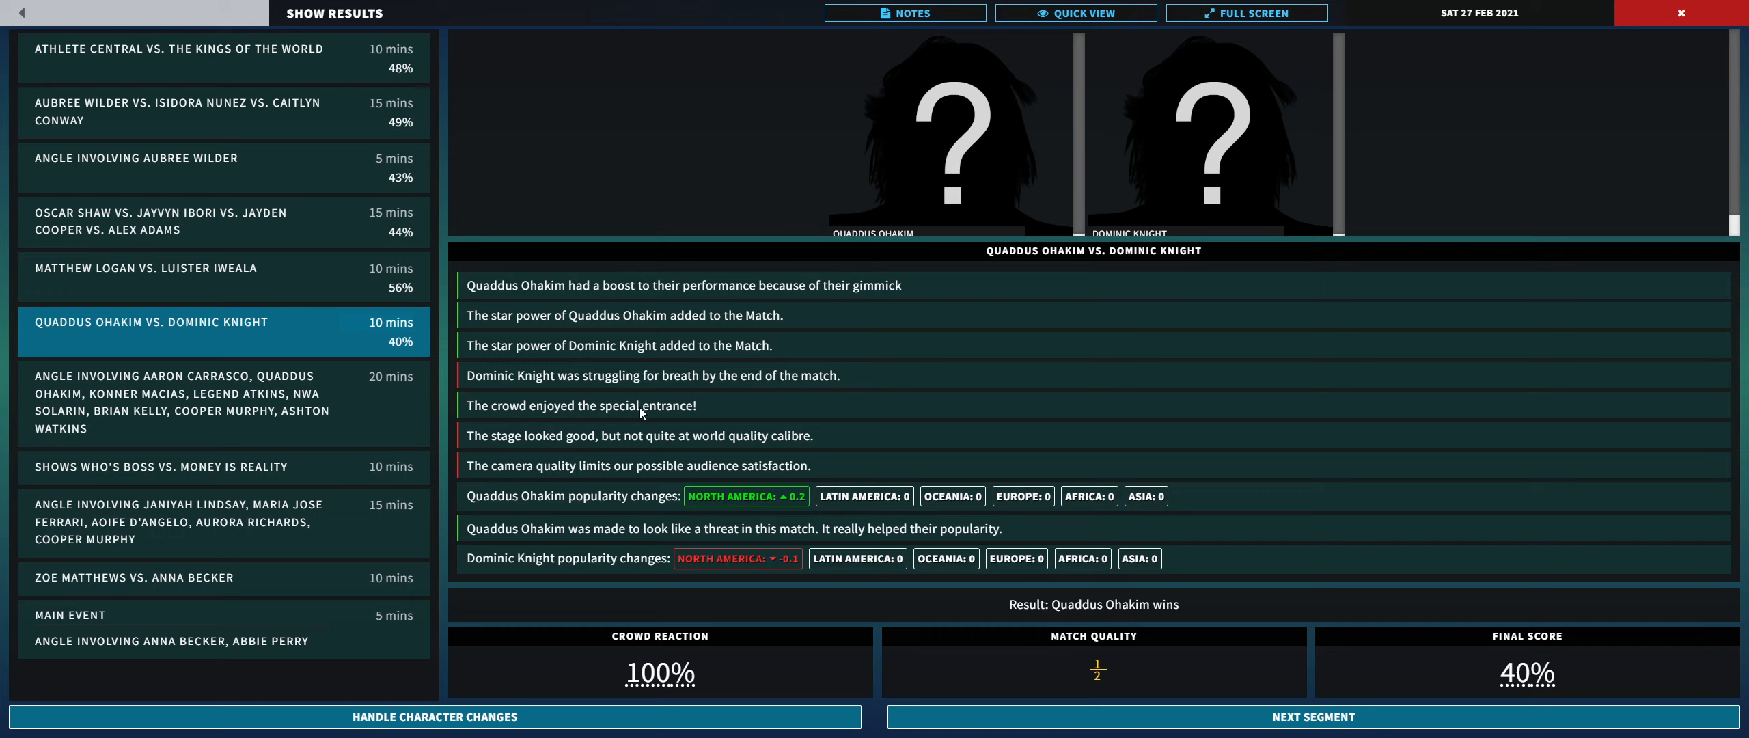
pyautogui.moveTo(535, 437)
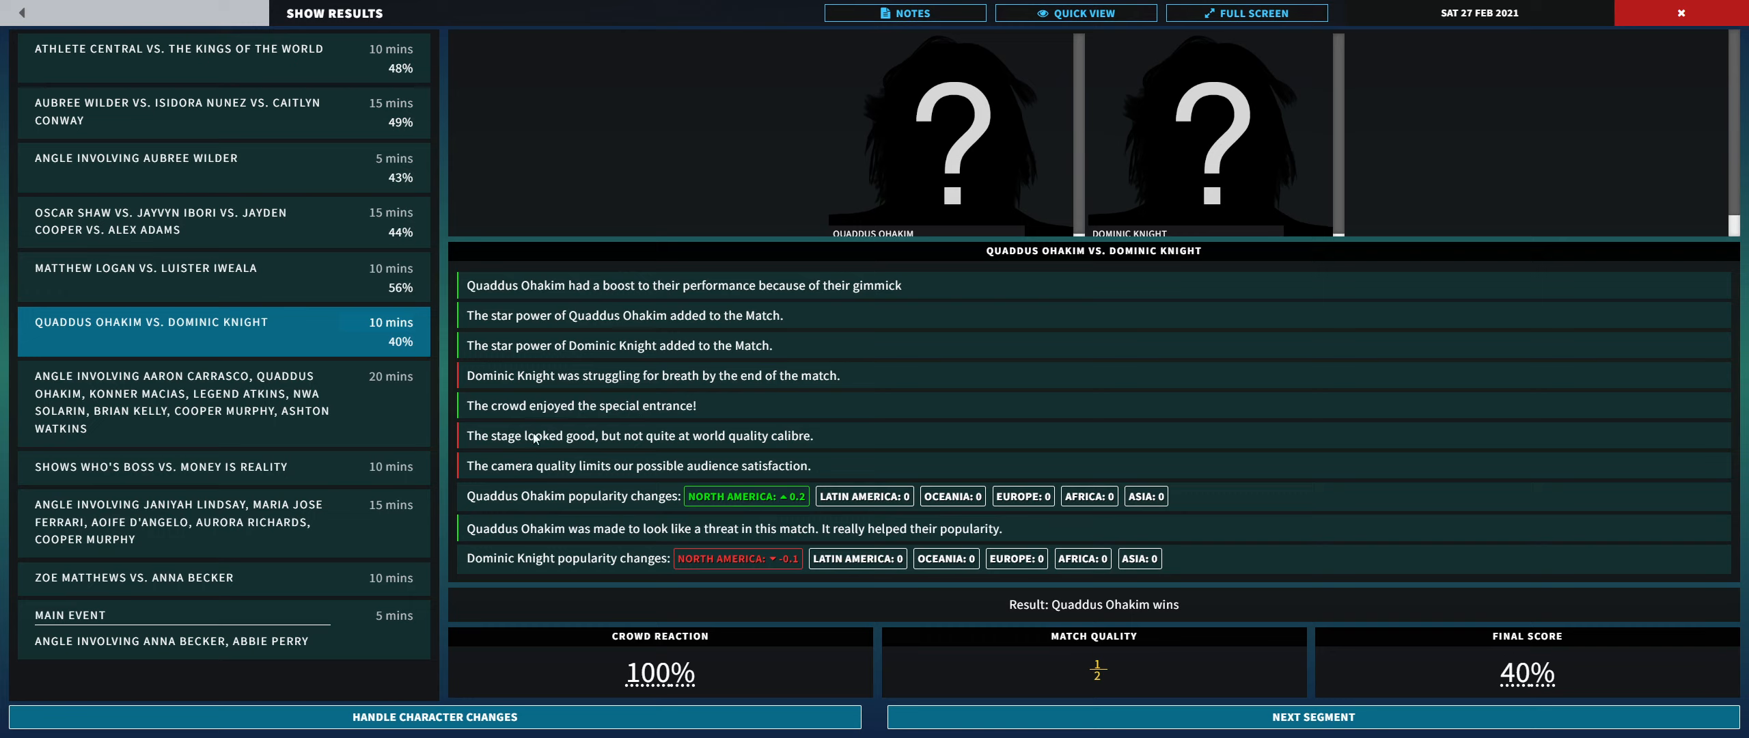
pyautogui.moveTo(546, 510)
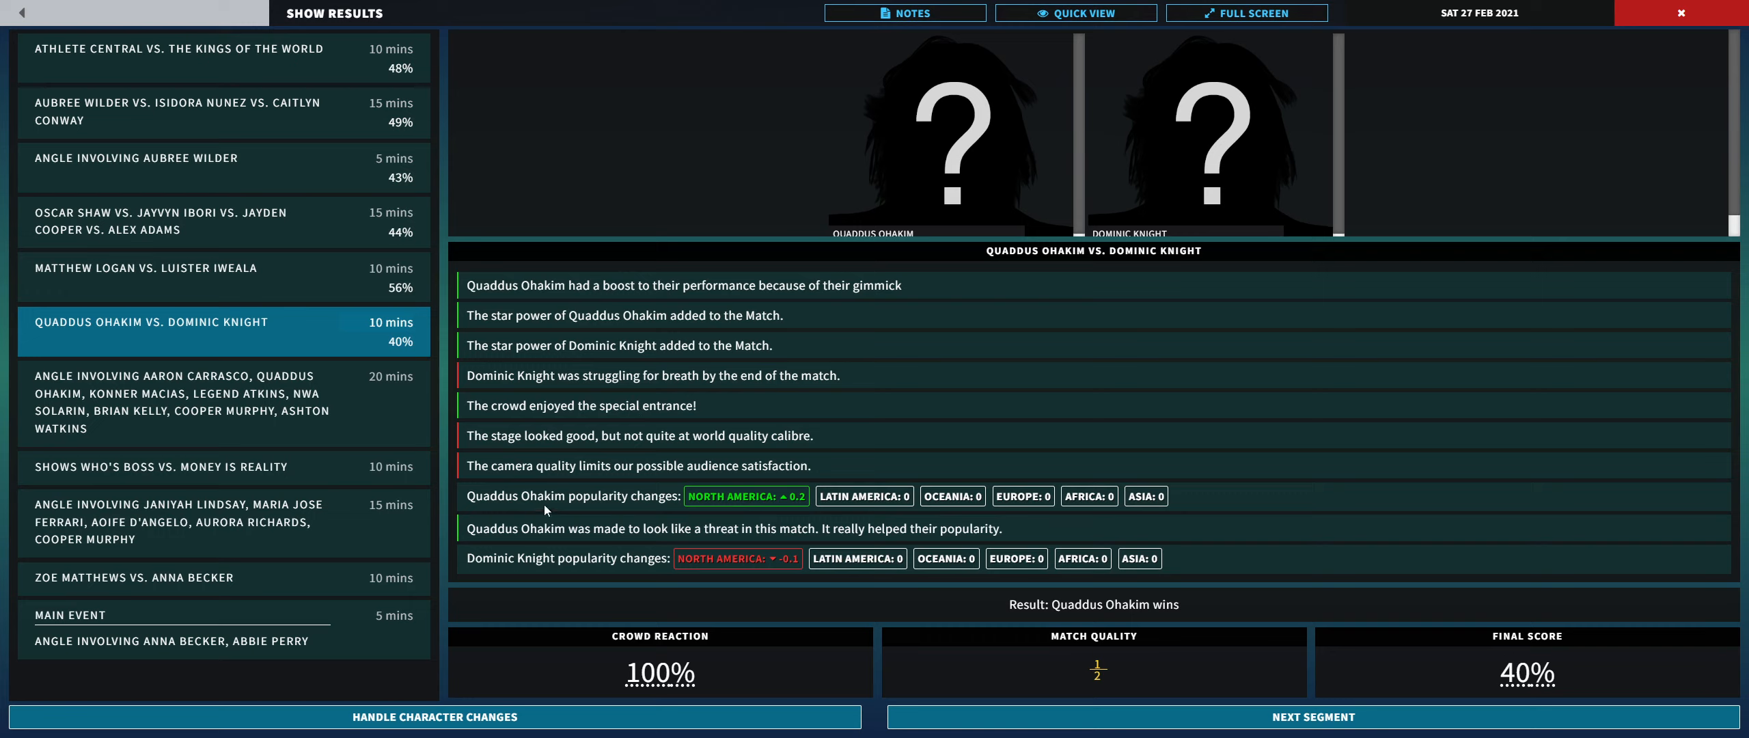
pyautogui.moveTo(591, 526)
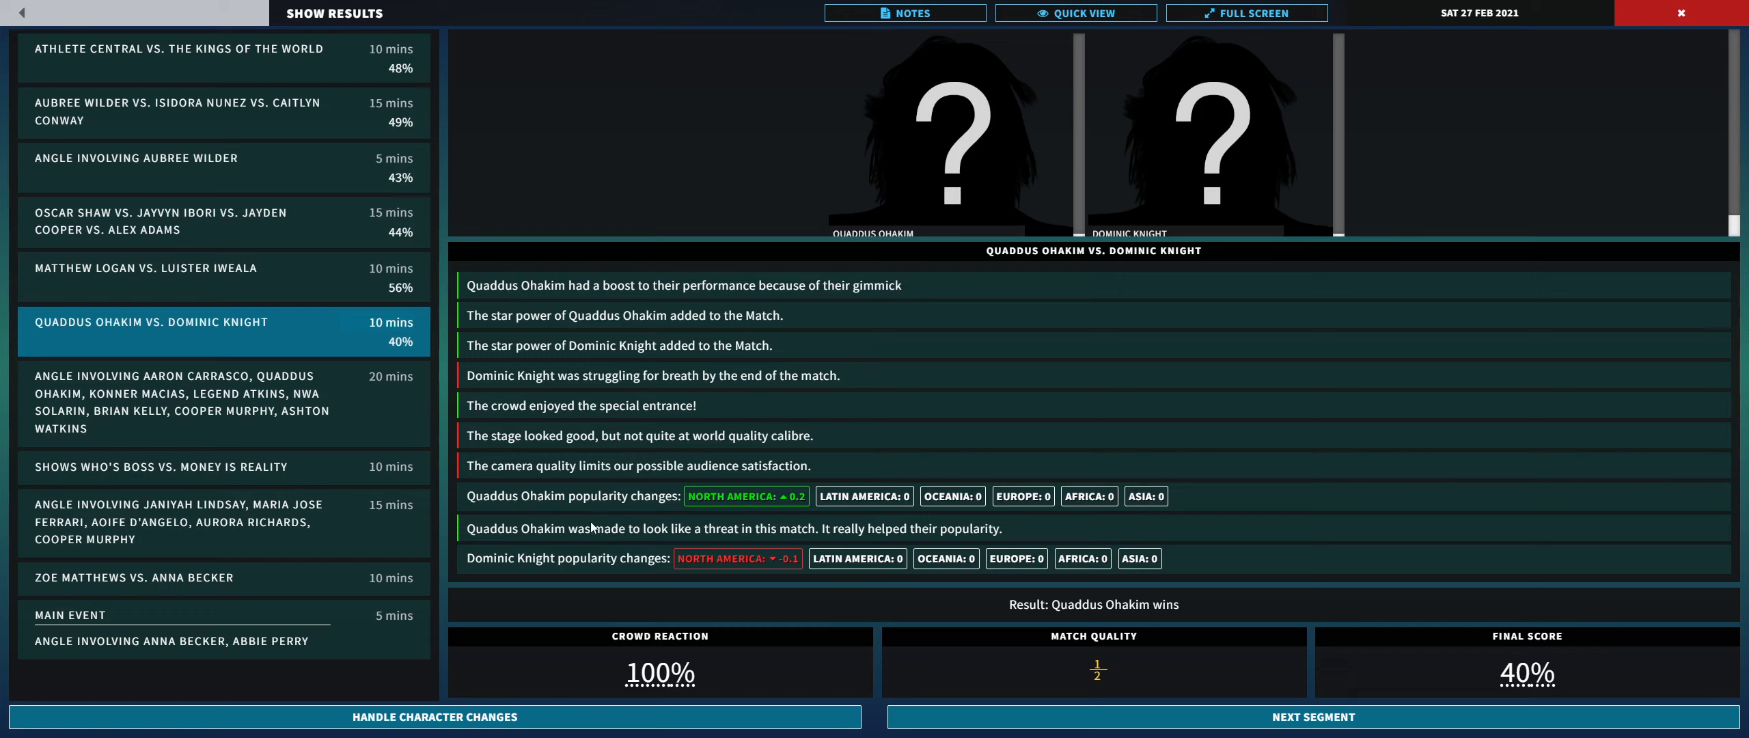
pyautogui.moveTo(798, 540)
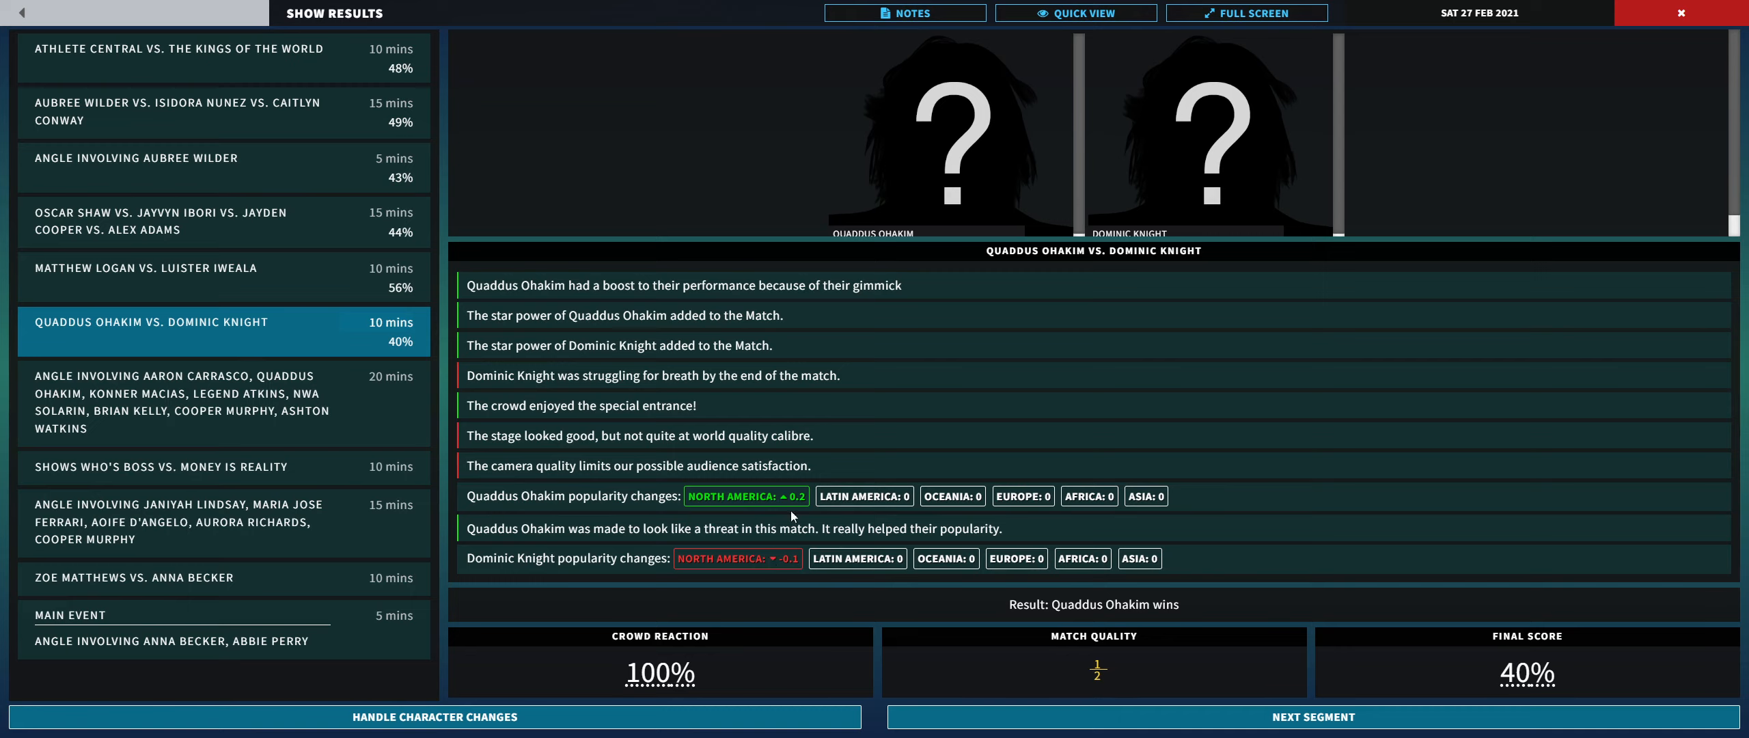
pyautogui.moveTo(839, 561)
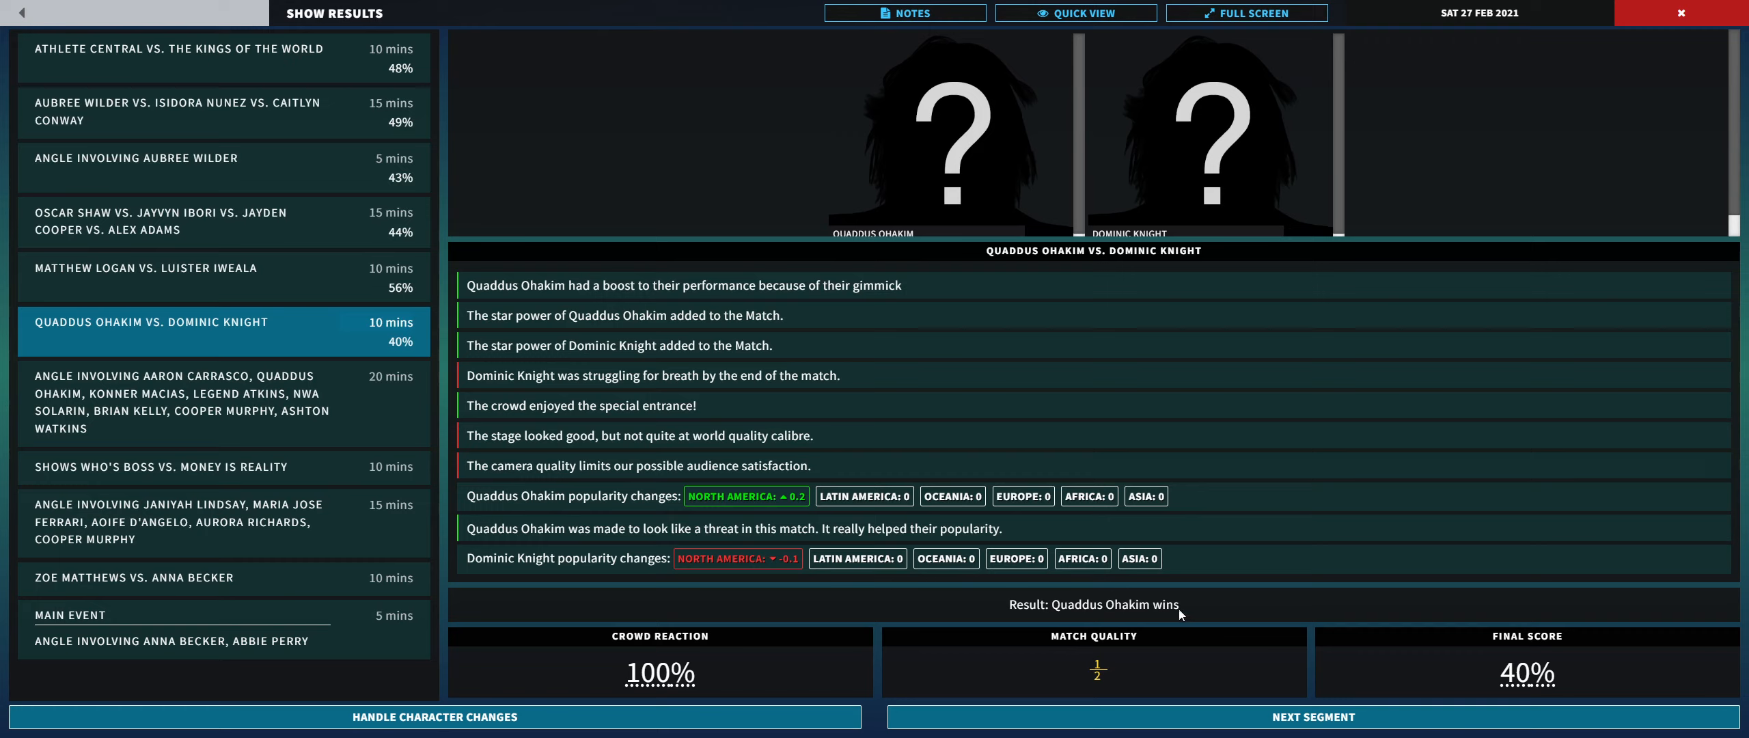
pyautogui.moveTo(1104, 677)
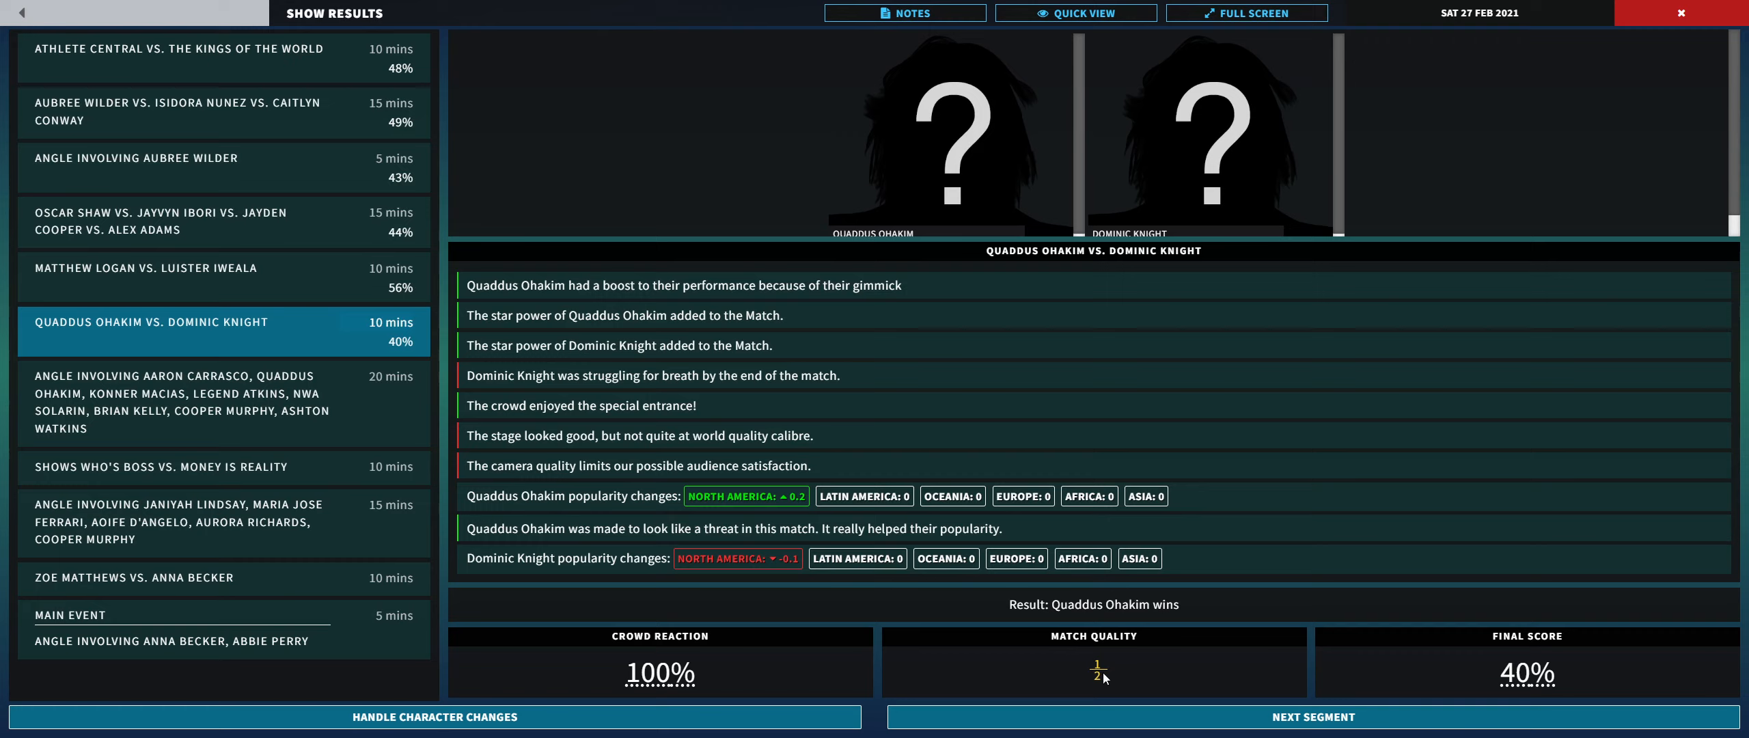
pyautogui.moveTo(1218, 559)
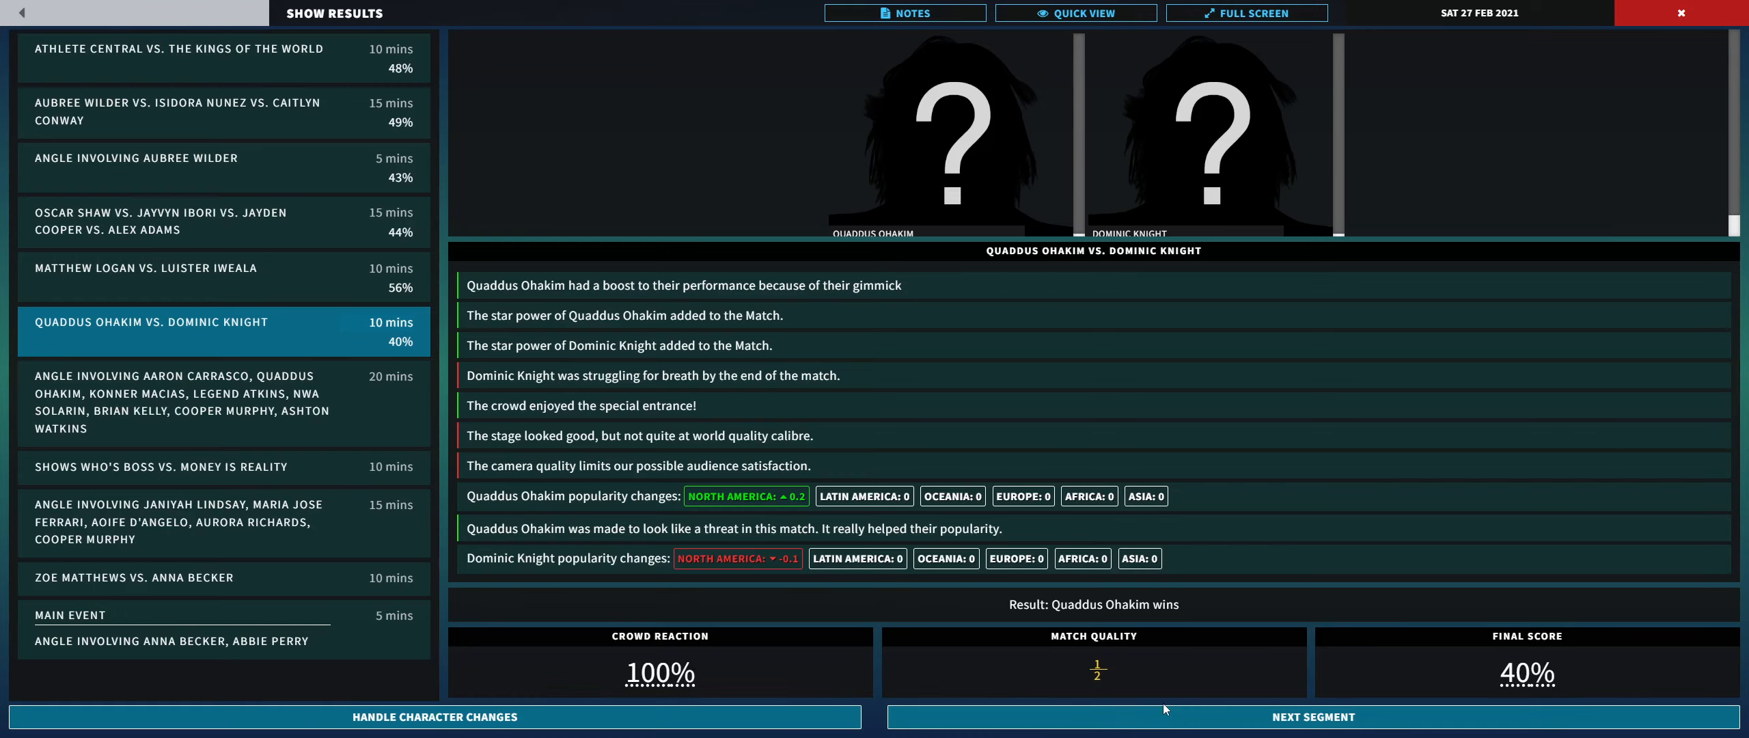
# Step: Open the Aaron Carrasco–Quaddus Ohakim angle results and scroll through its 57% story beats
pyautogui.click(1312, 717)
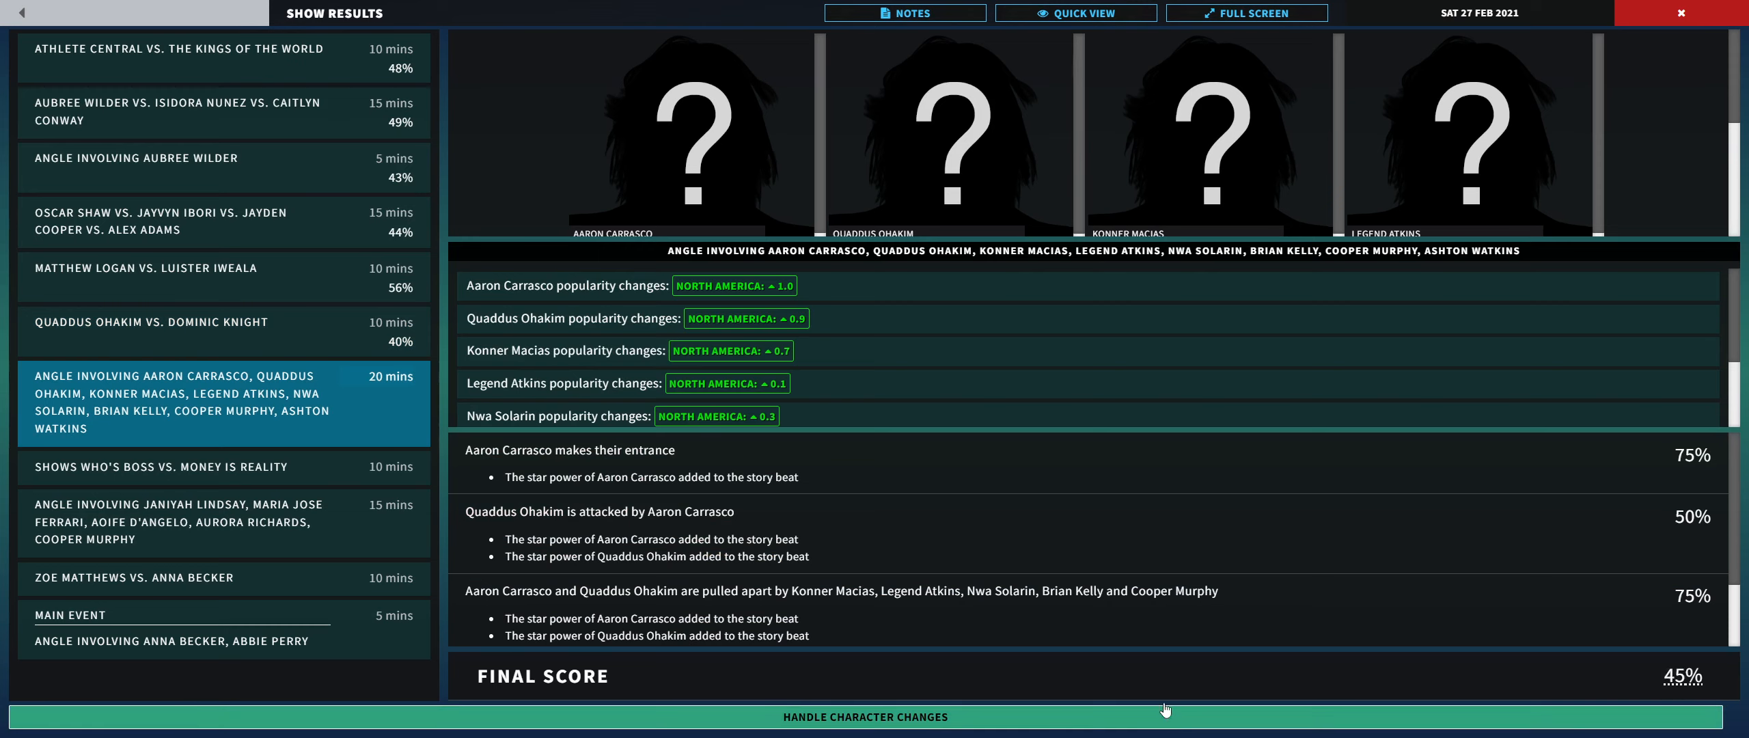
pyautogui.click(865, 715)
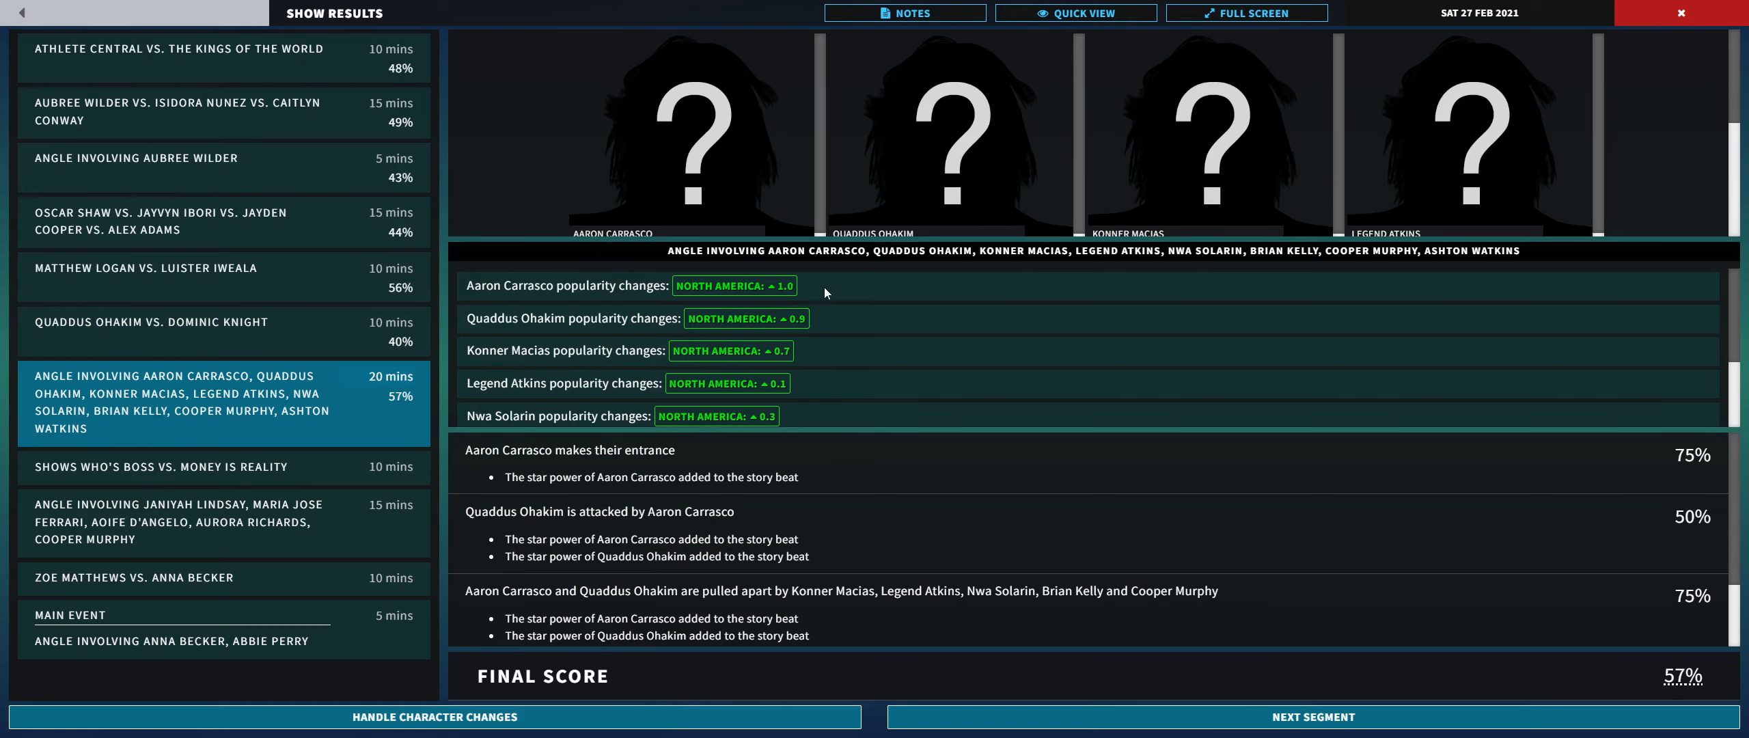
pyautogui.scroll(-3)
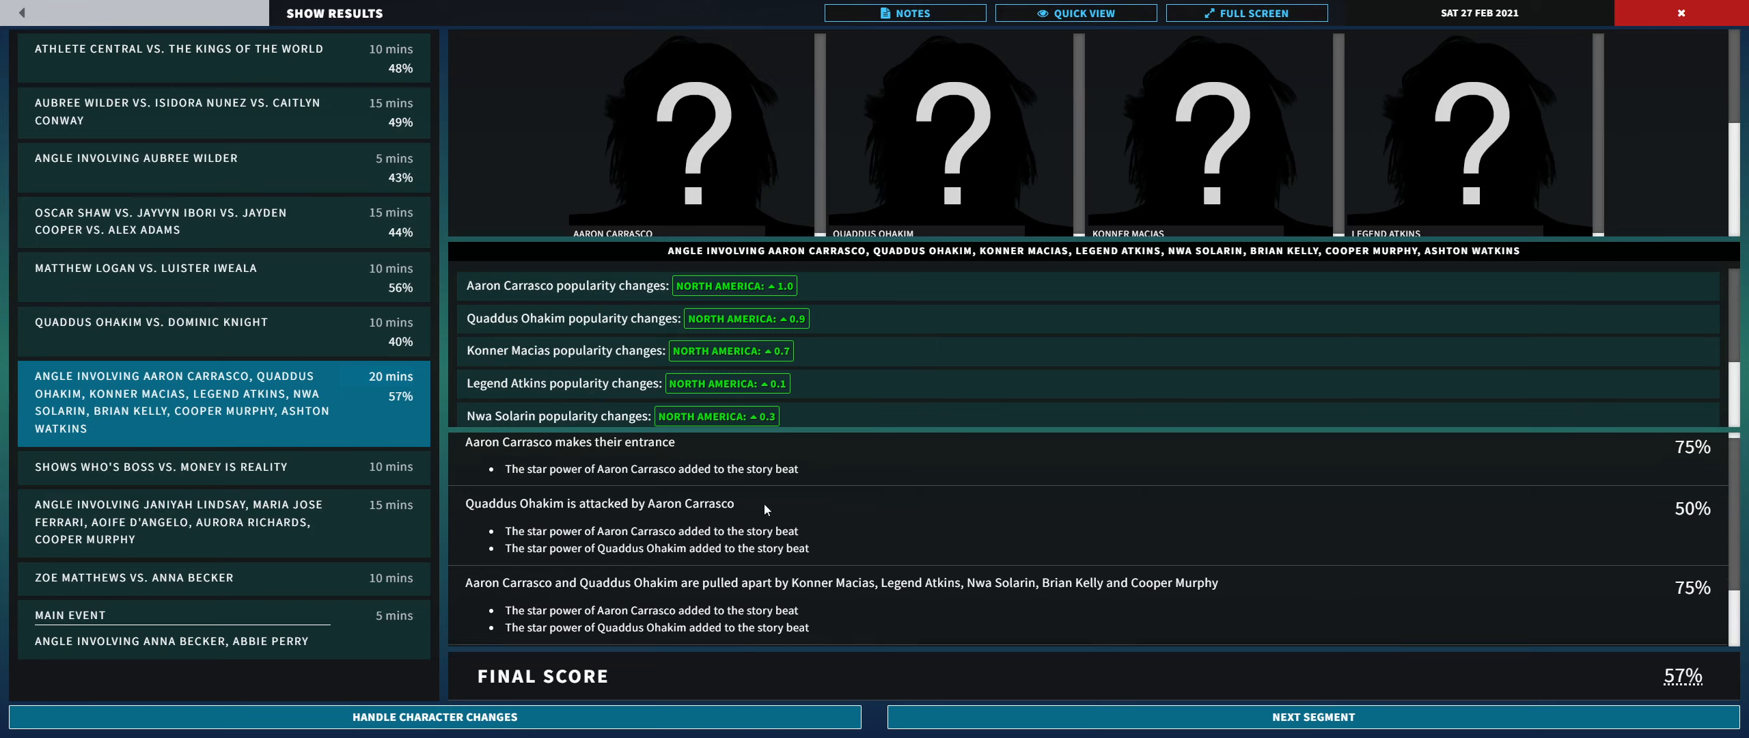
pyautogui.scroll(-3)
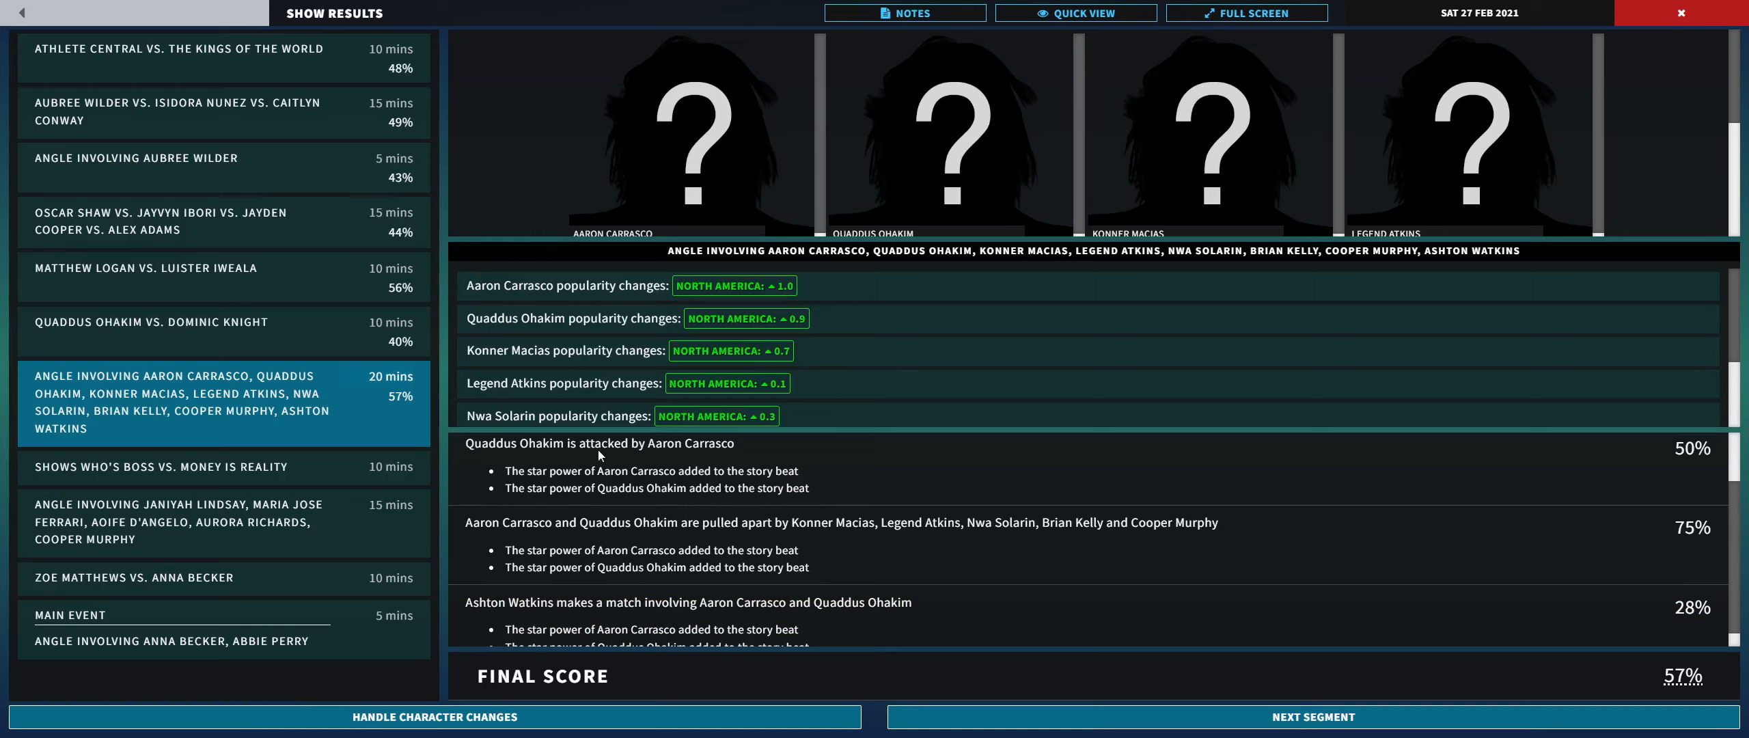
pyautogui.moveTo(657, 498)
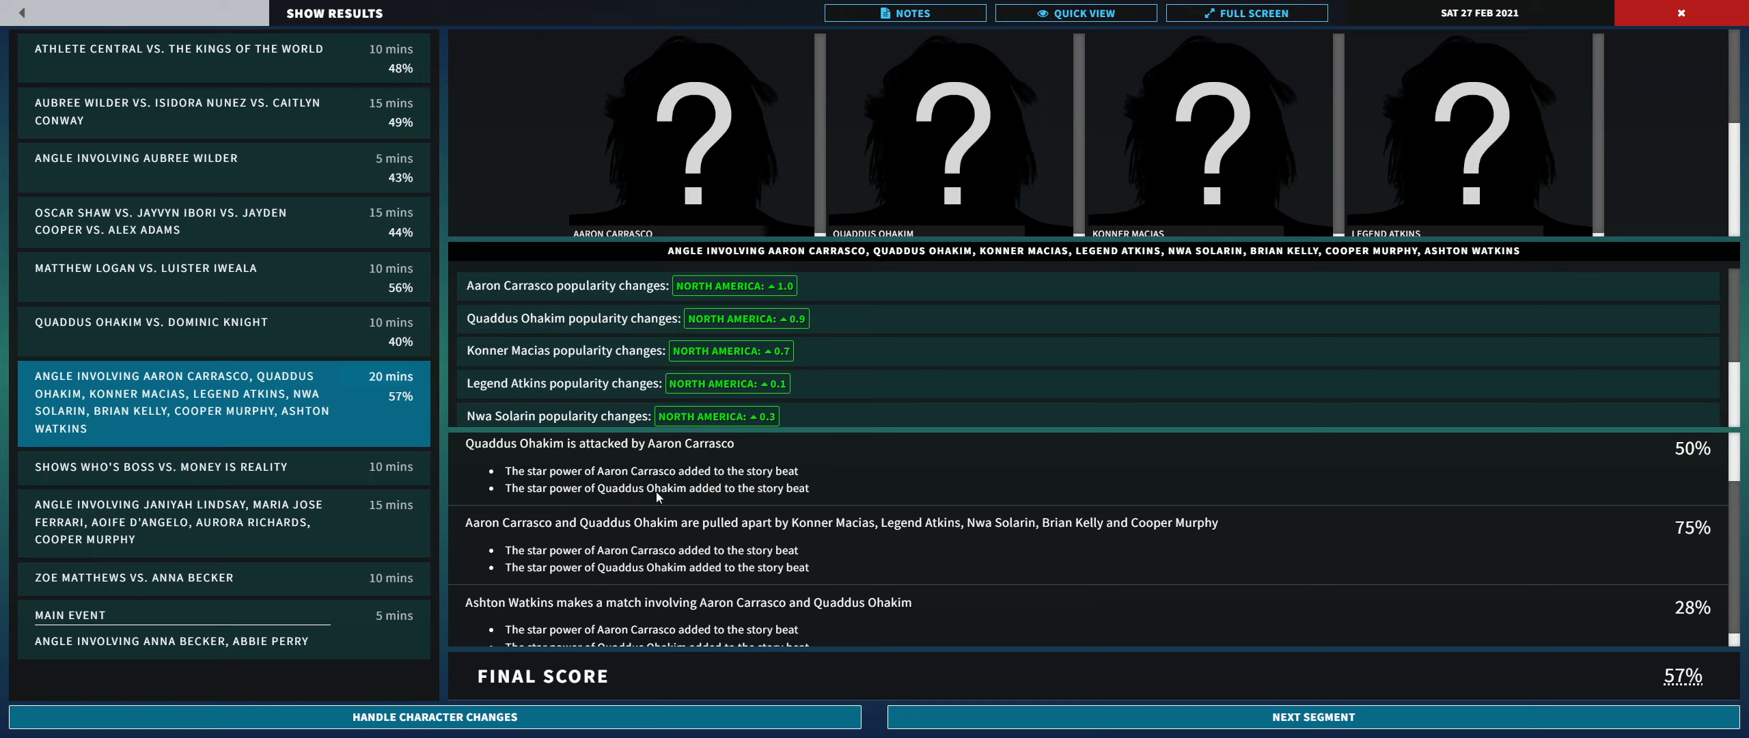
pyautogui.moveTo(630, 524)
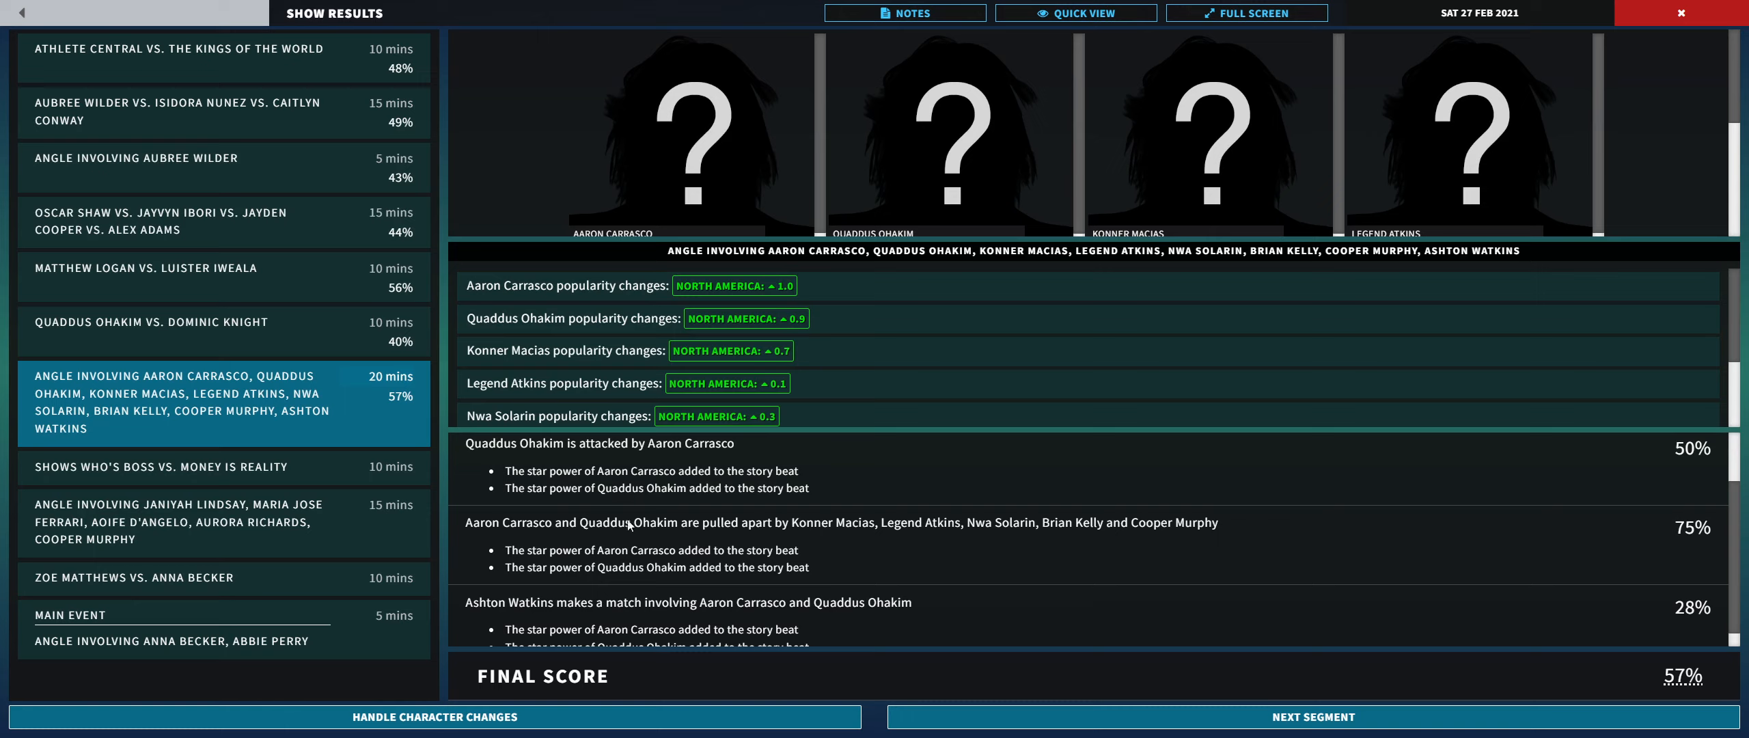
pyautogui.moveTo(844, 543)
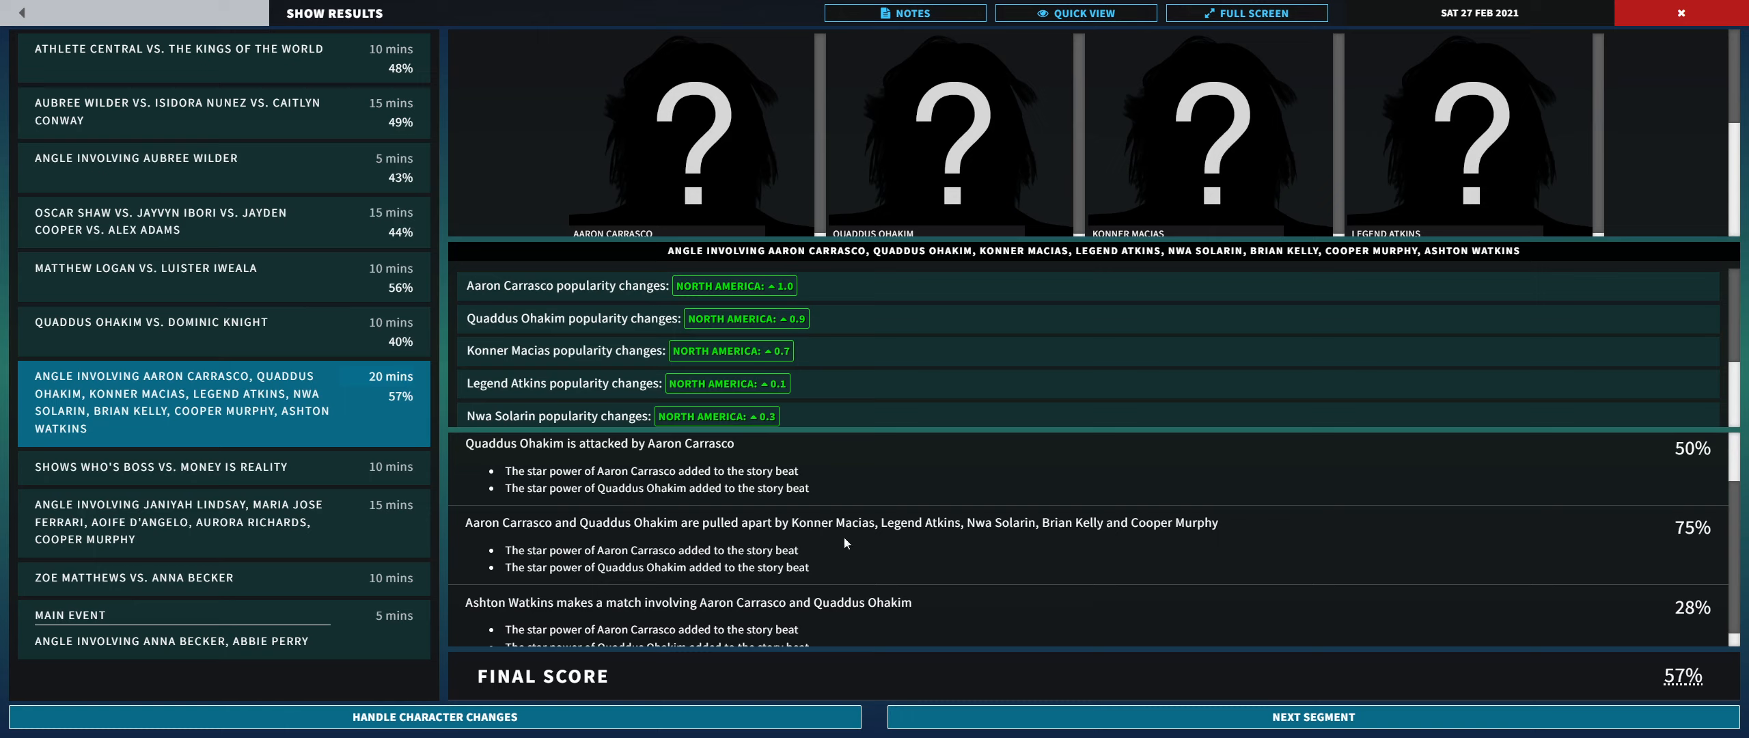
pyautogui.moveTo(596, 576)
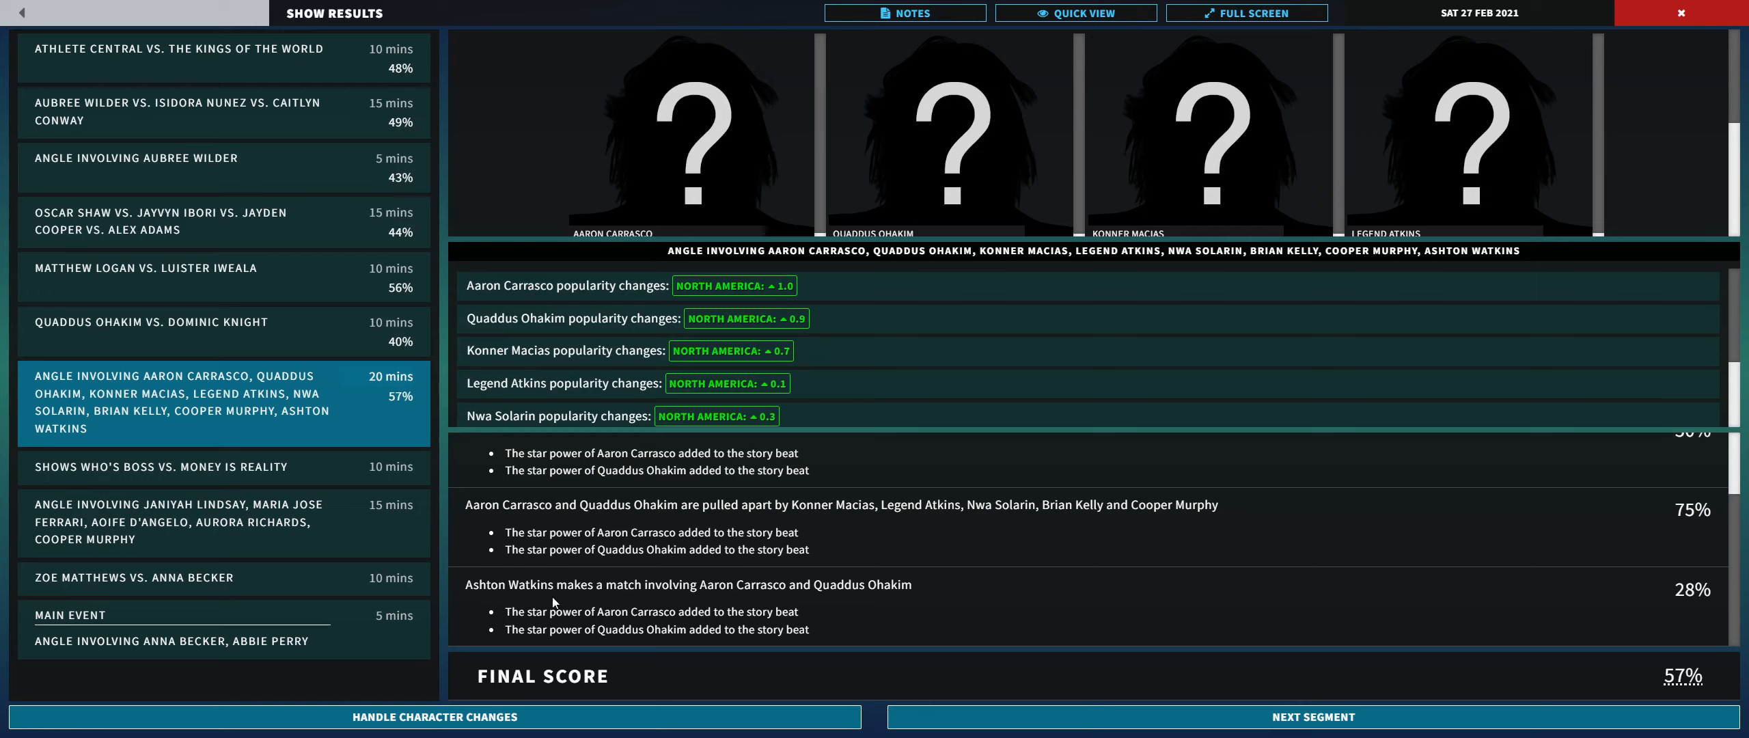
pyautogui.moveTo(733, 579)
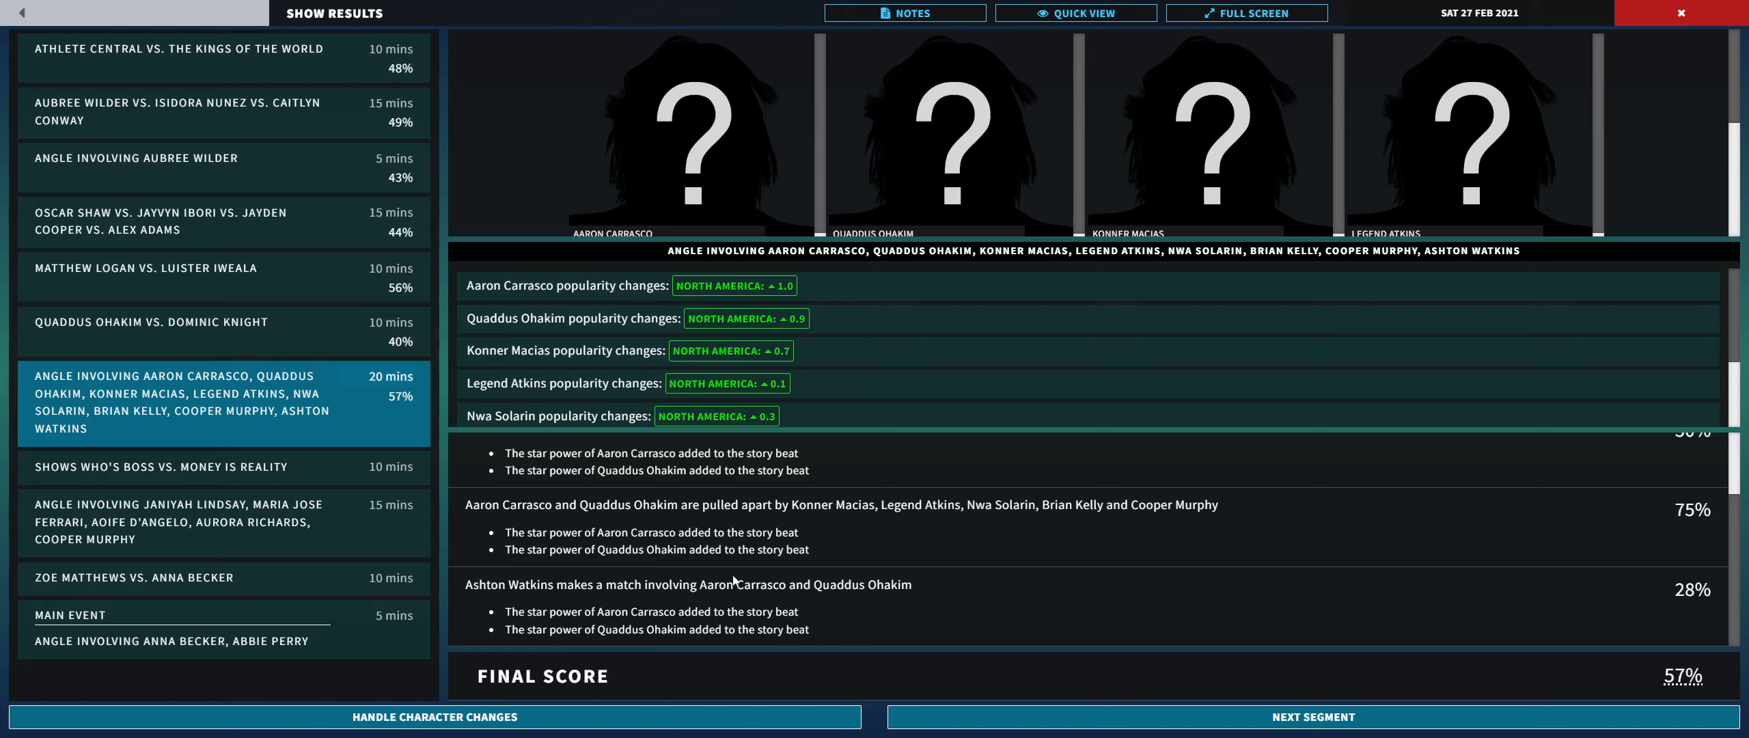
pyautogui.moveTo(784, 676)
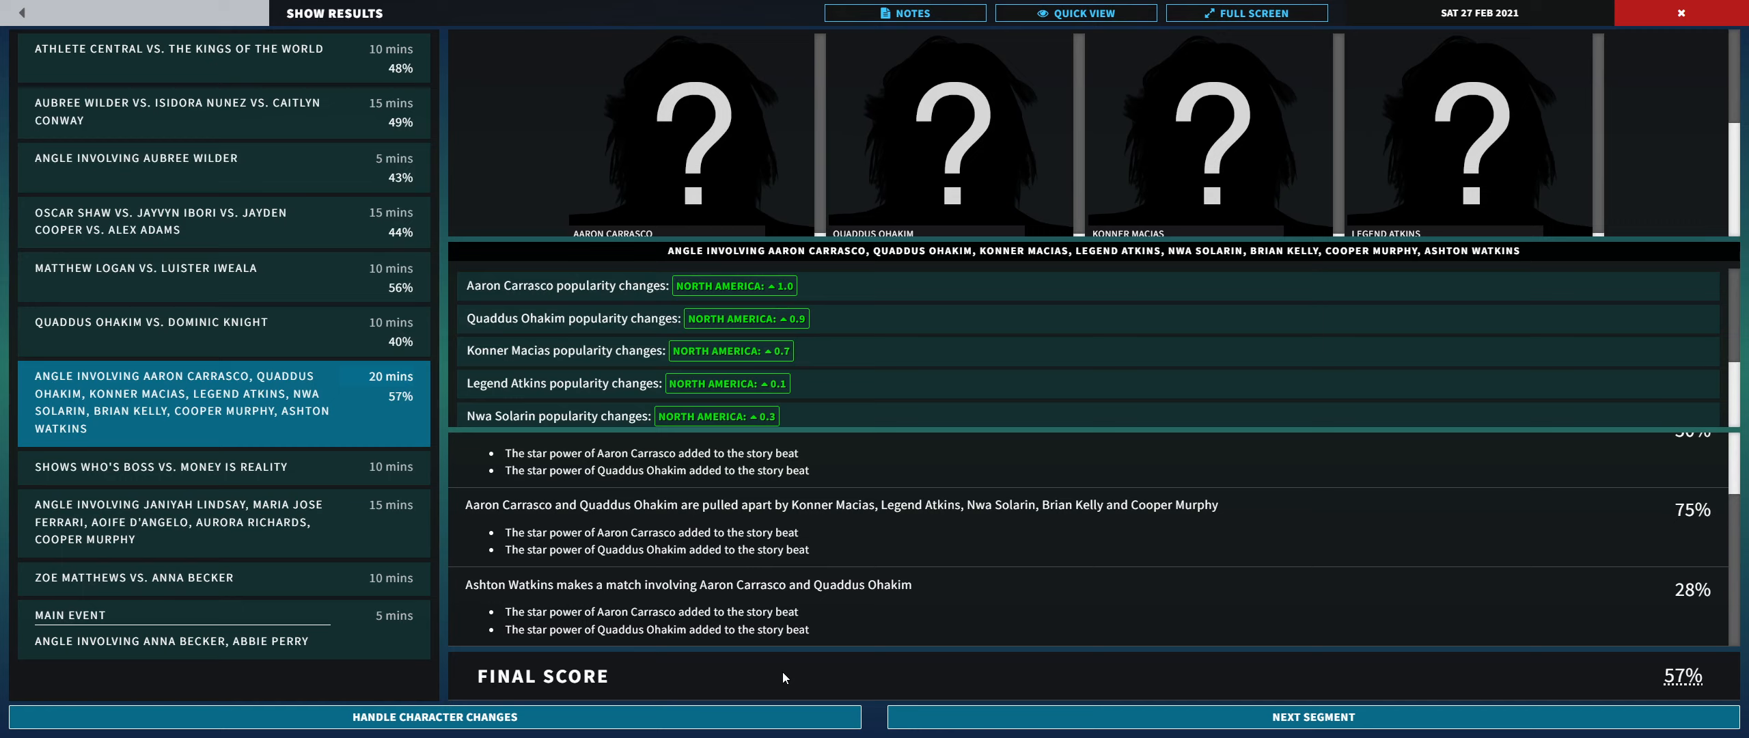
pyautogui.moveTo(749, 634)
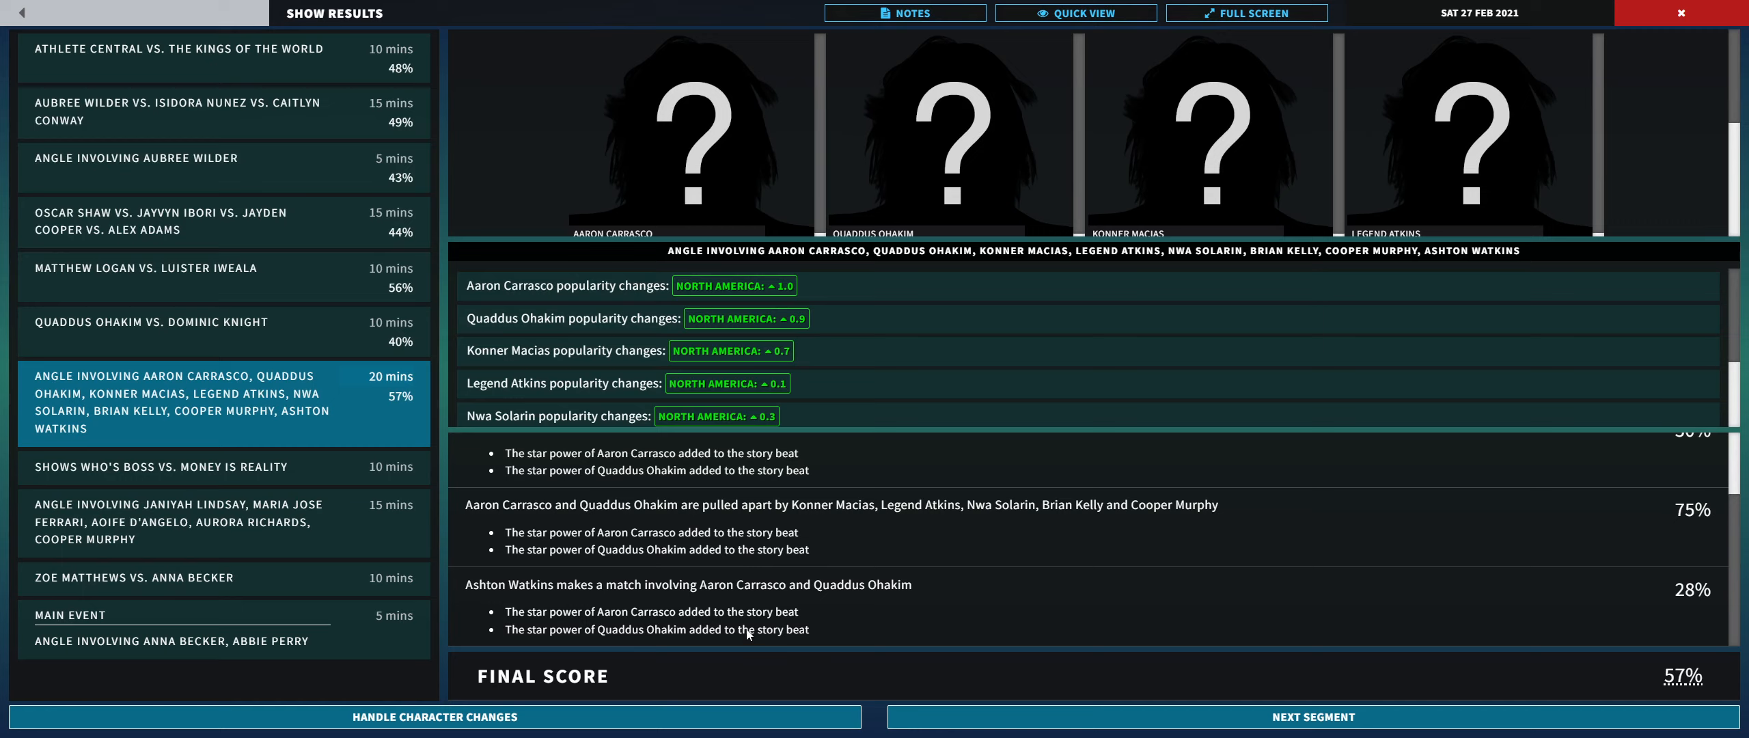
pyautogui.moveTo(548, 630)
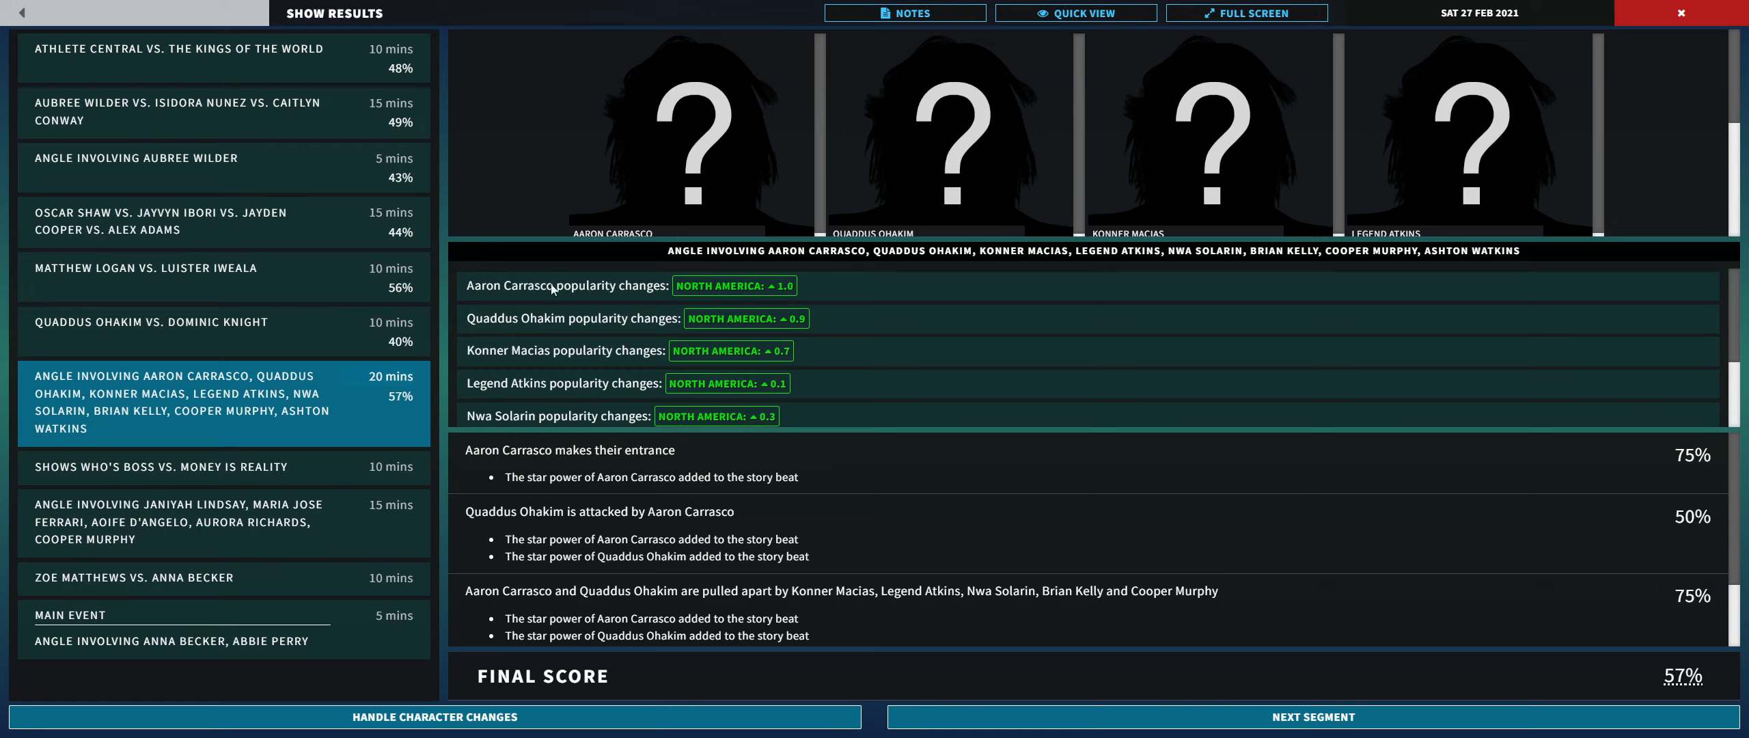
pyautogui.moveTo(806, 316)
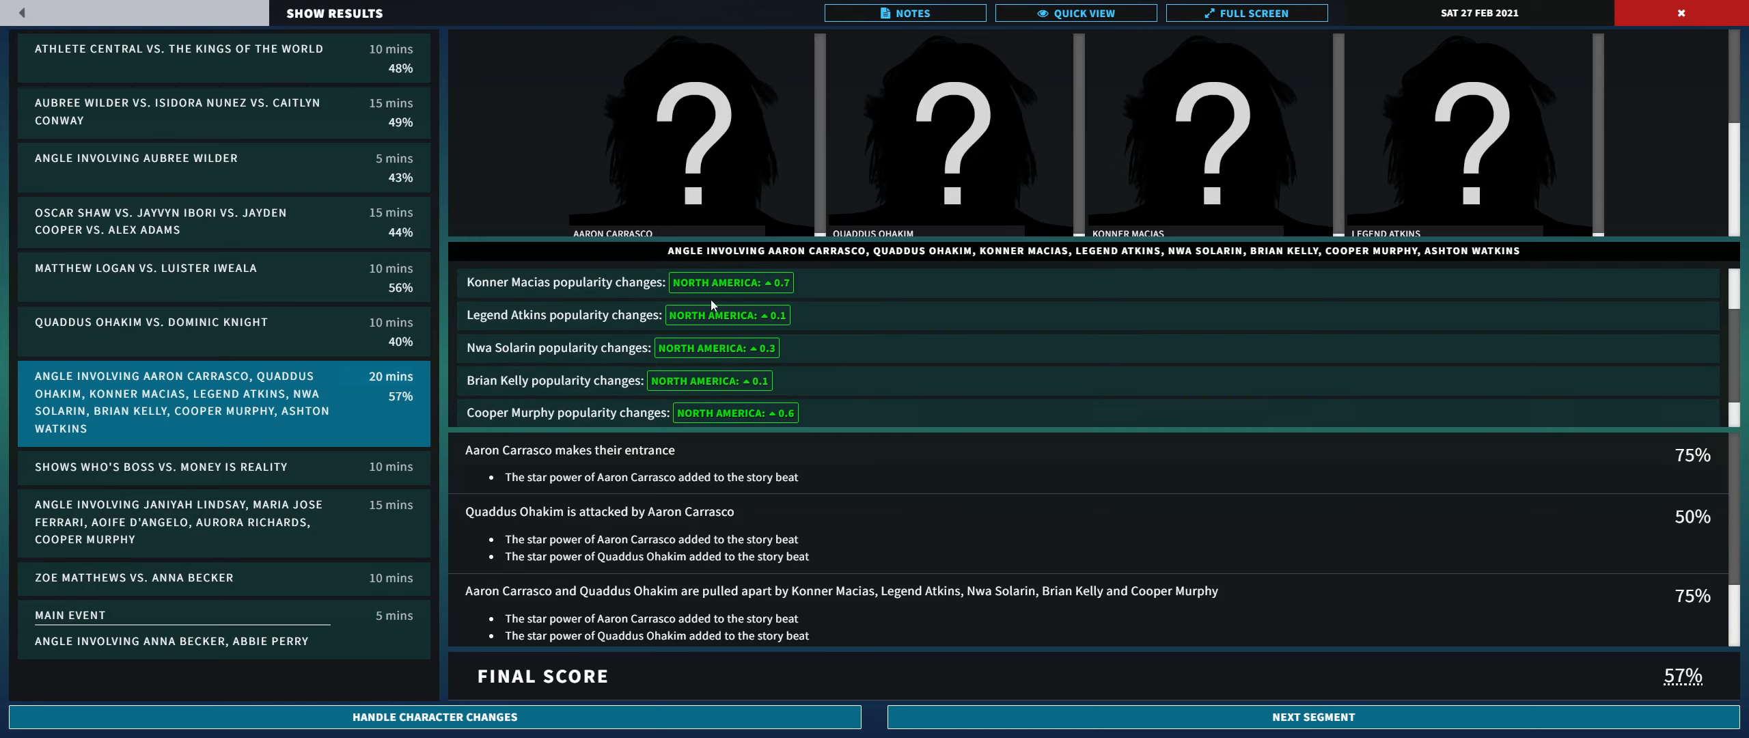
pyautogui.moveTo(563, 399)
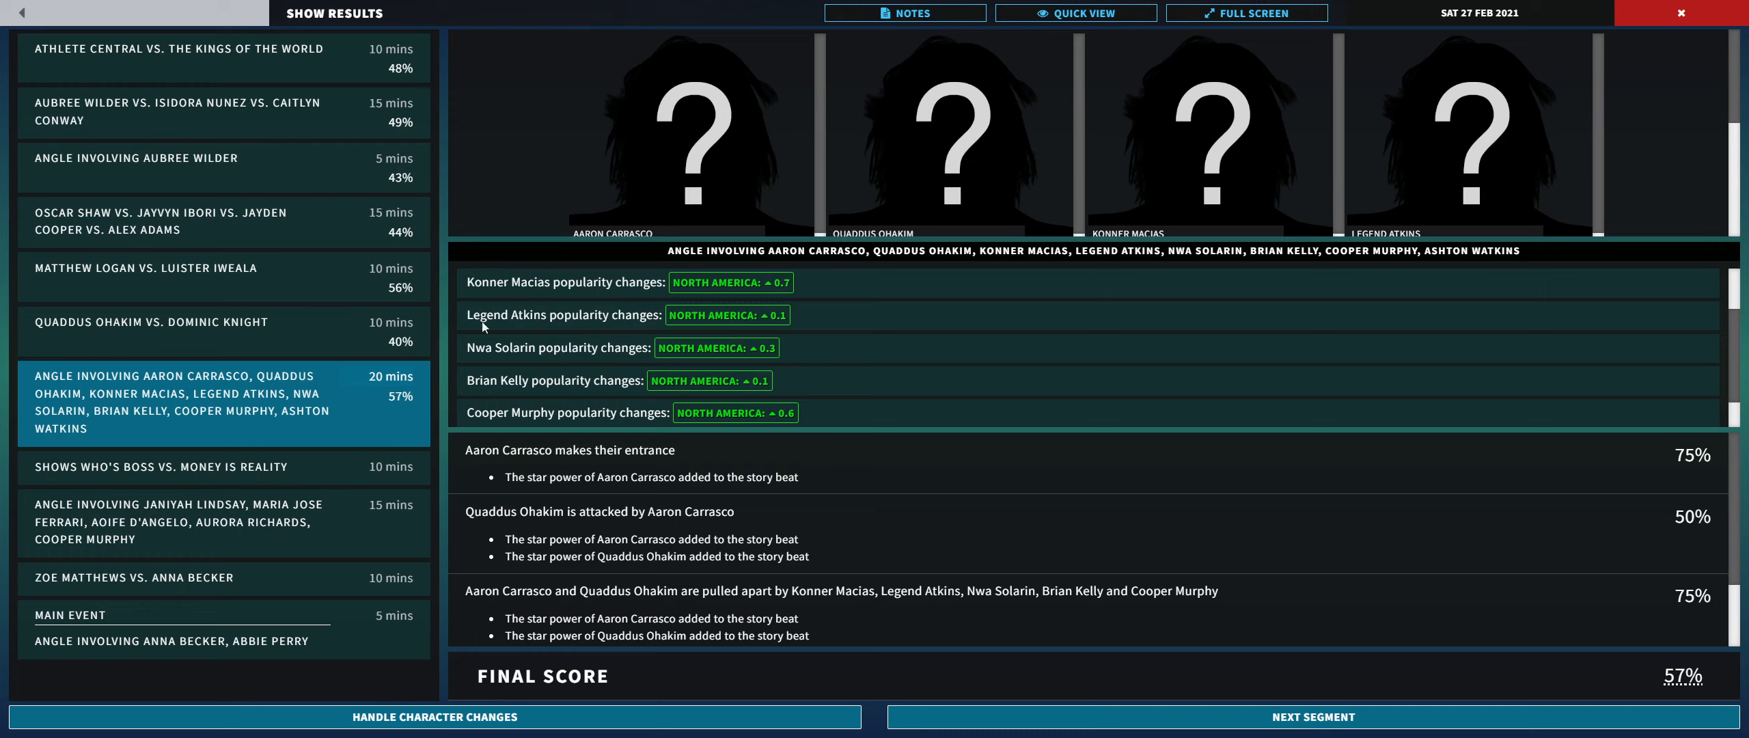
pyautogui.moveTo(516, 423)
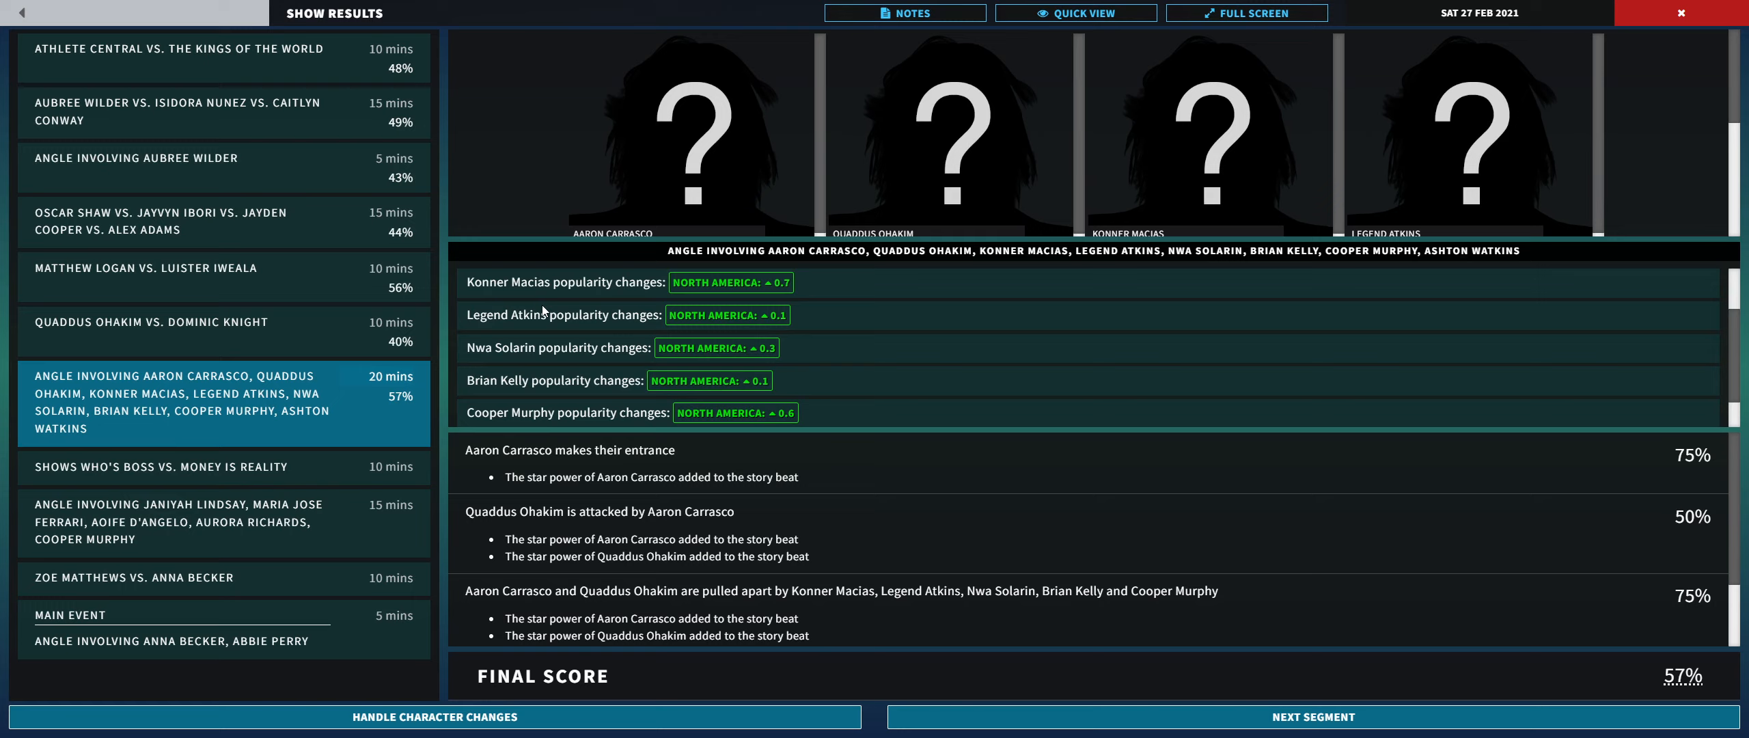
pyautogui.moveTo(577, 306)
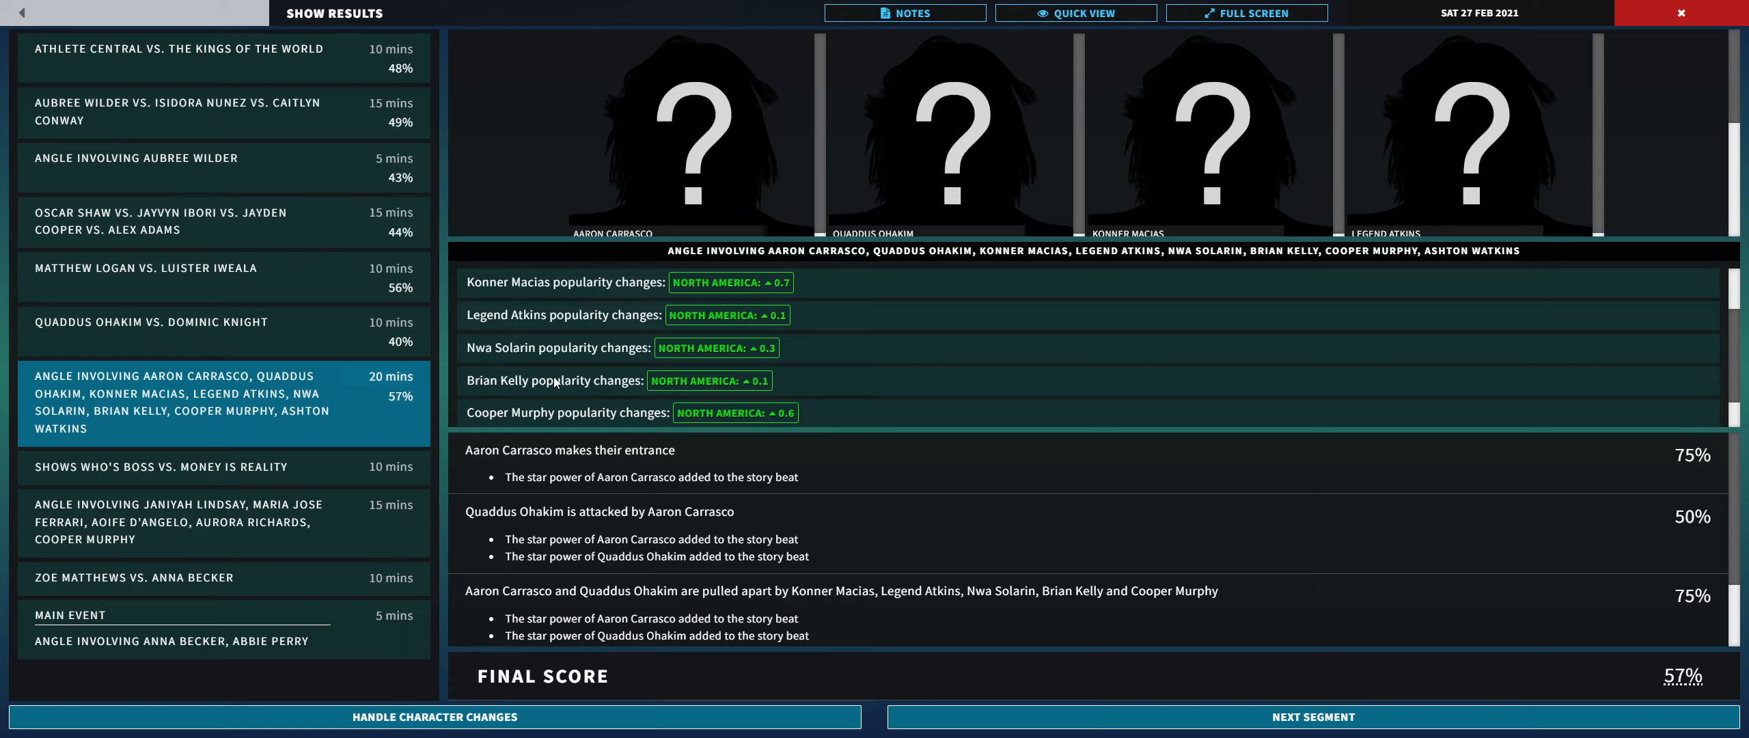
pyautogui.moveTo(555, 379)
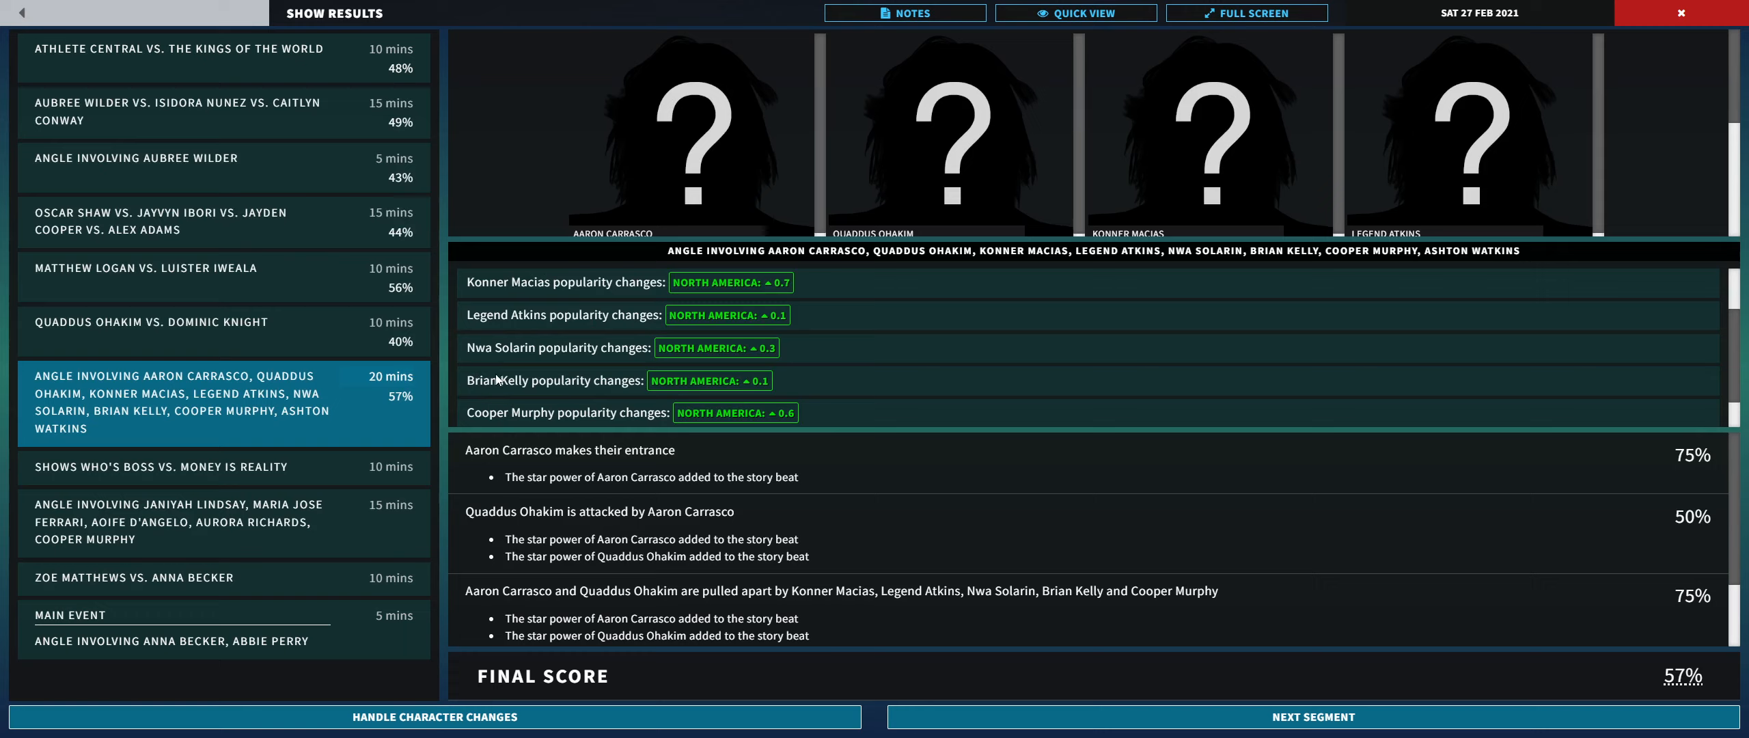
pyautogui.moveTo(577, 327)
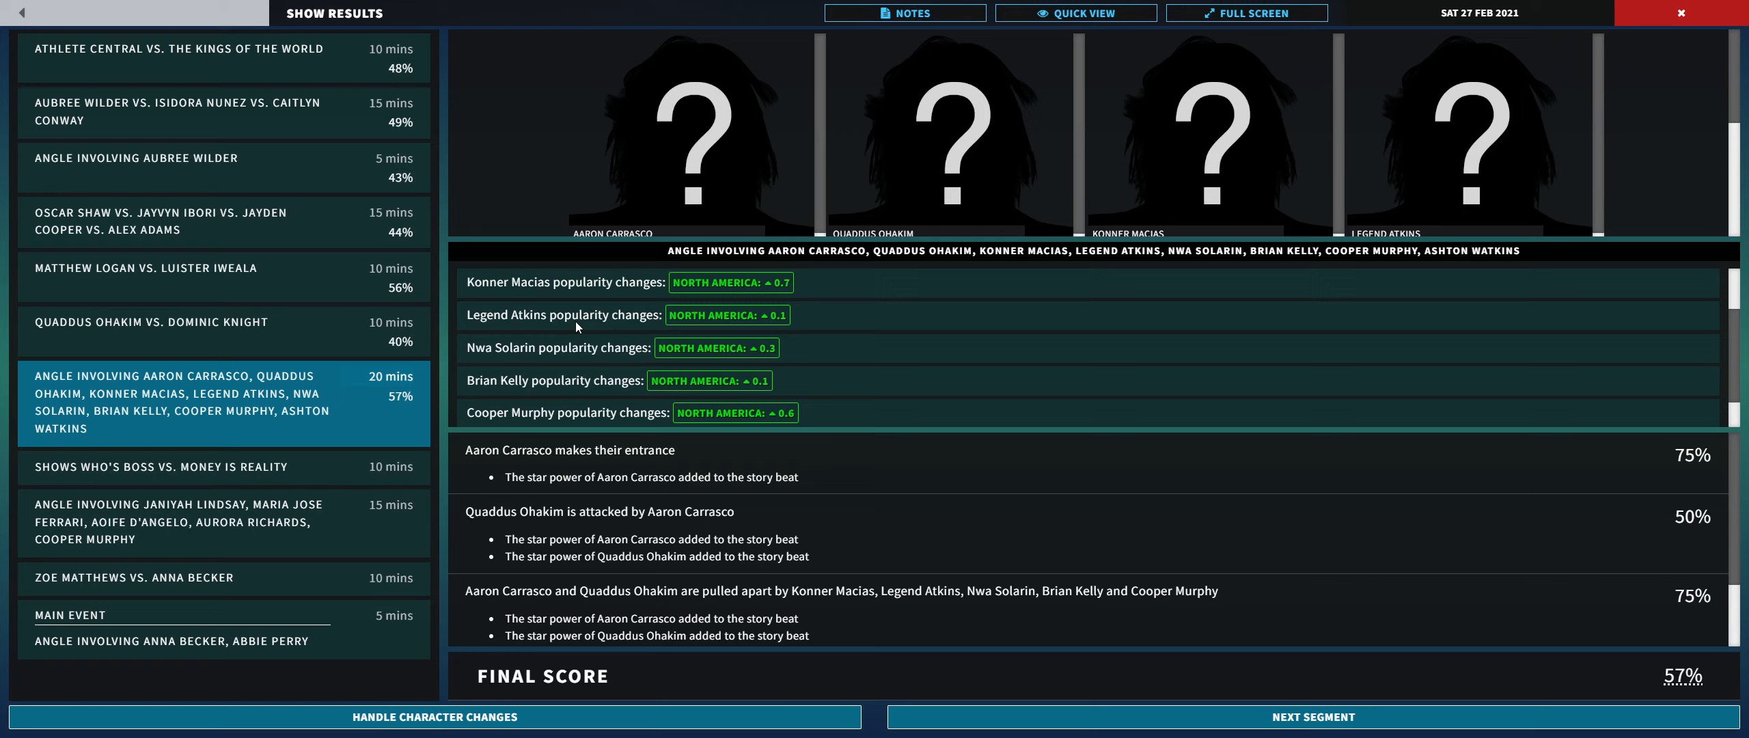
pyautogui.moveTo(806, 398)
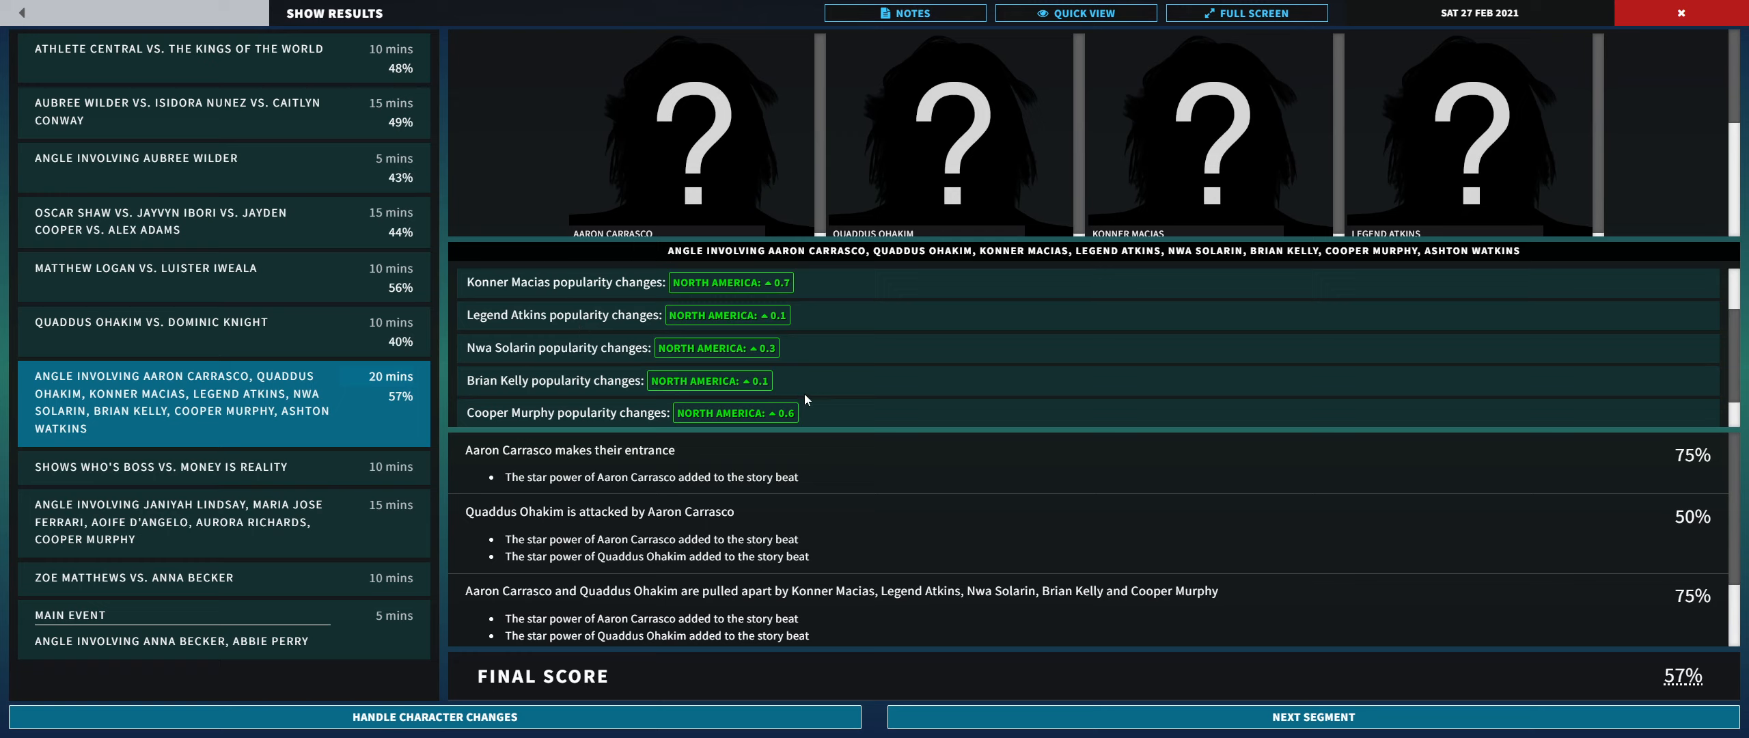
pyautogui.moveTo(763, 419)
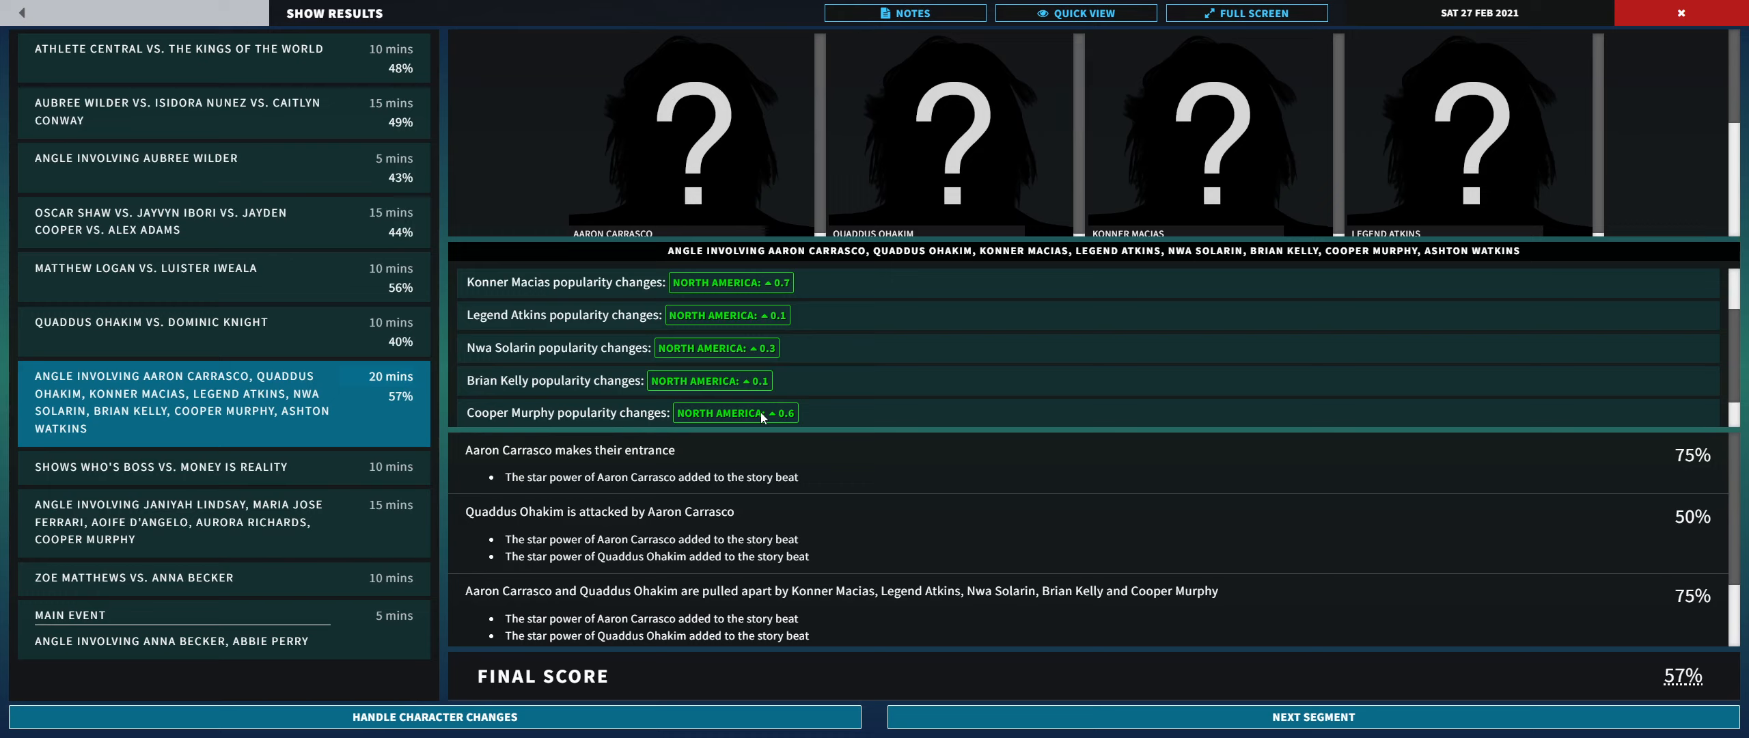
pyautogui.moveTo(341, 253)
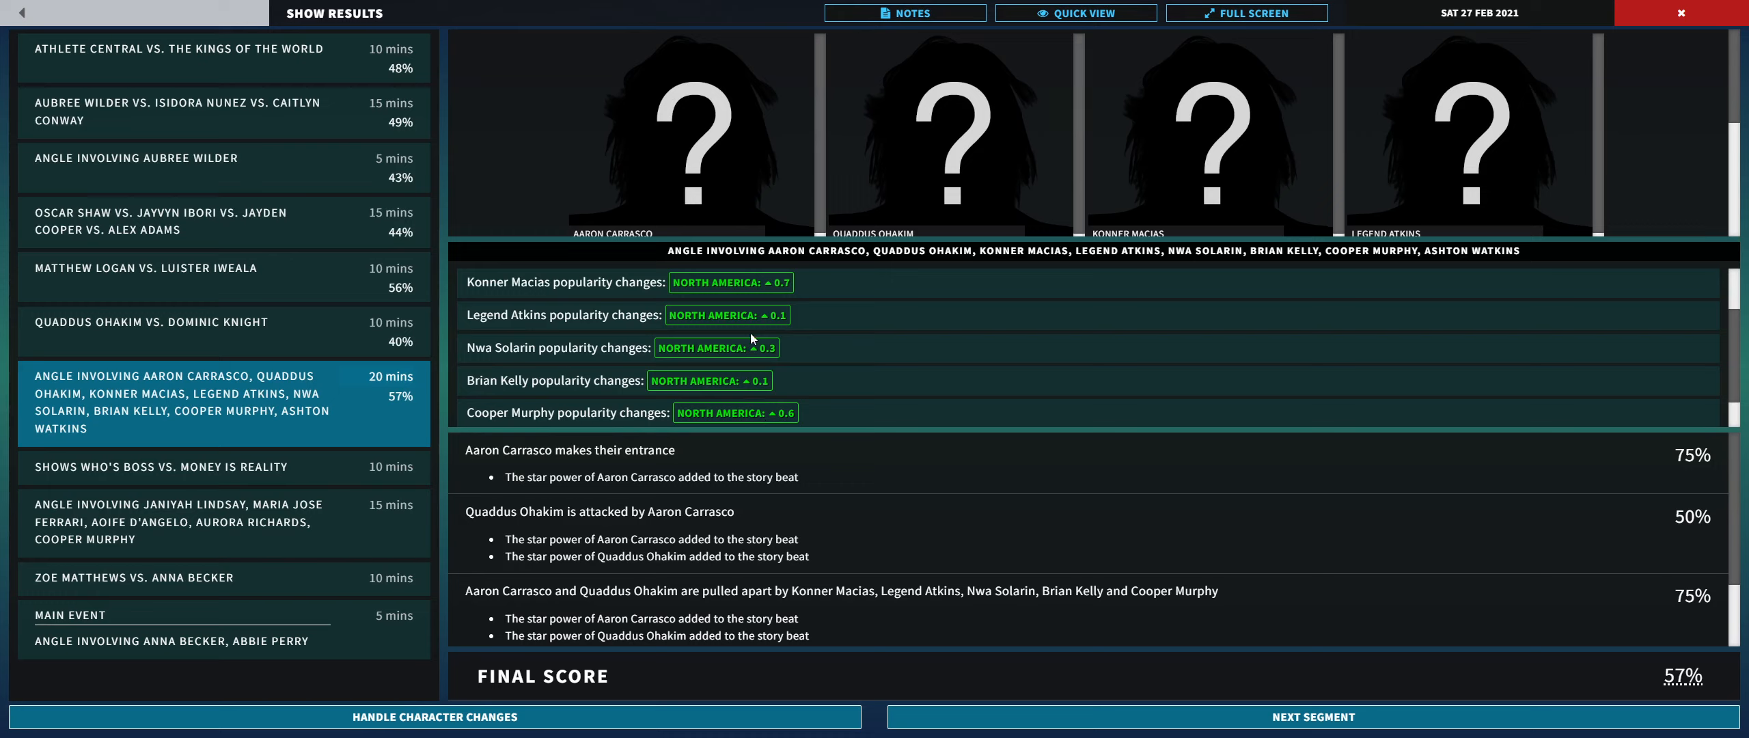
pyautogui.moveTo(777, 289)
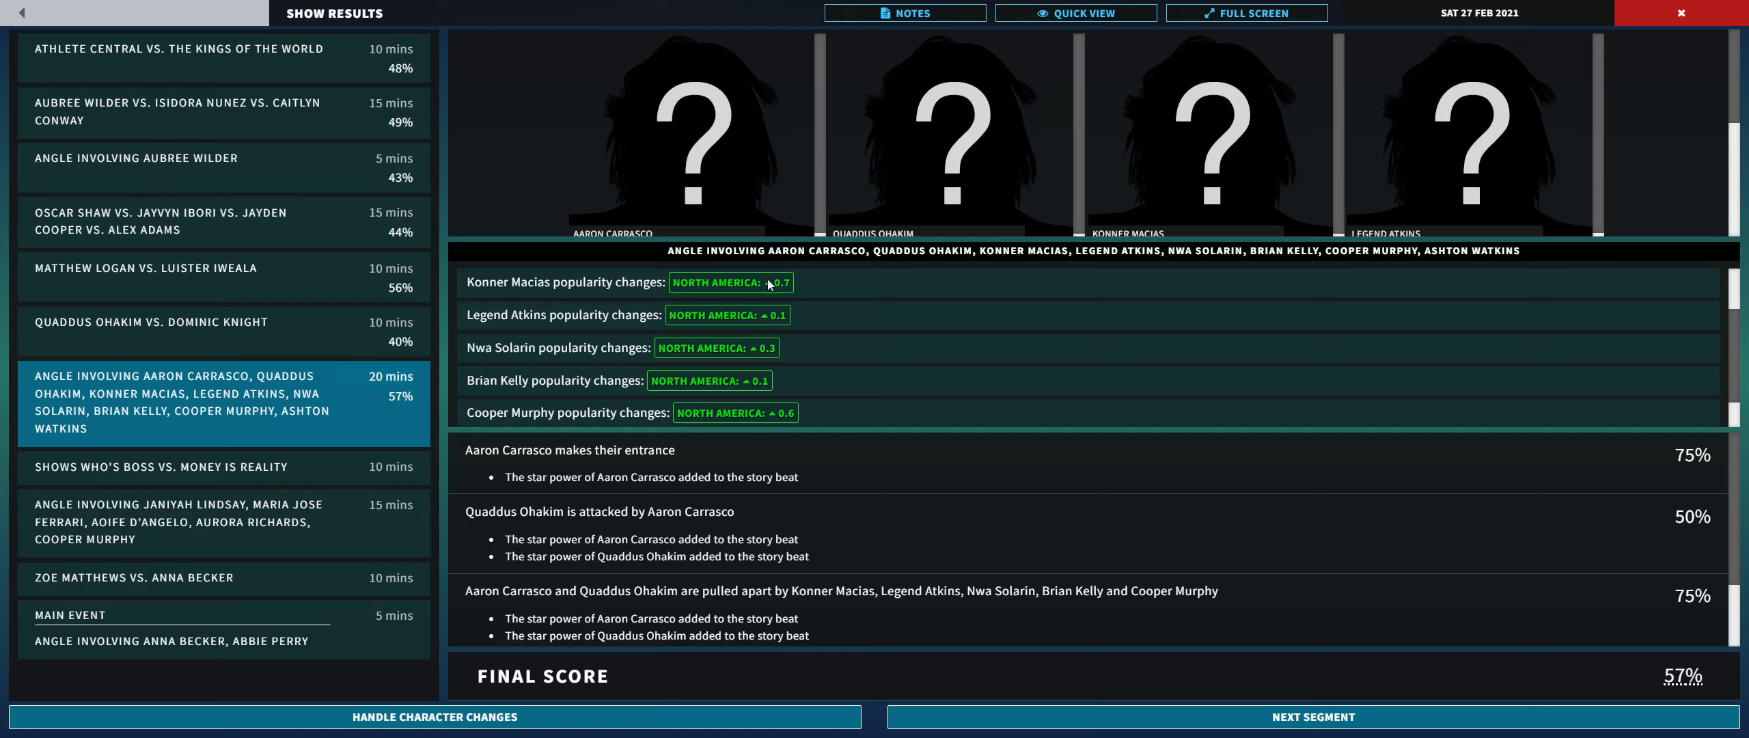
pyautogui.moveTo(770, 432)
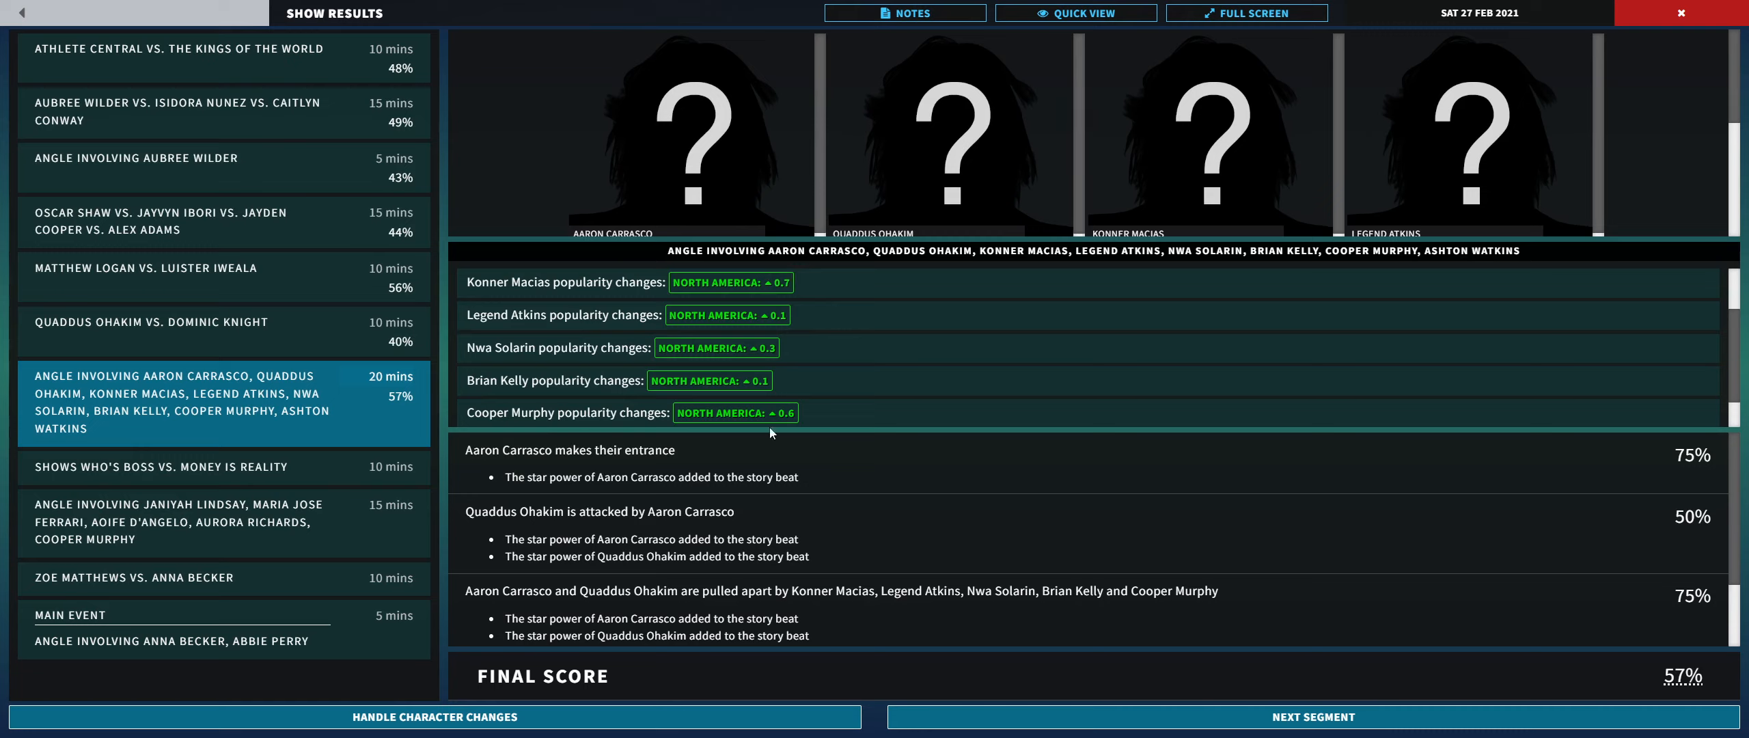
pyautogui.moveTo(769, 346)
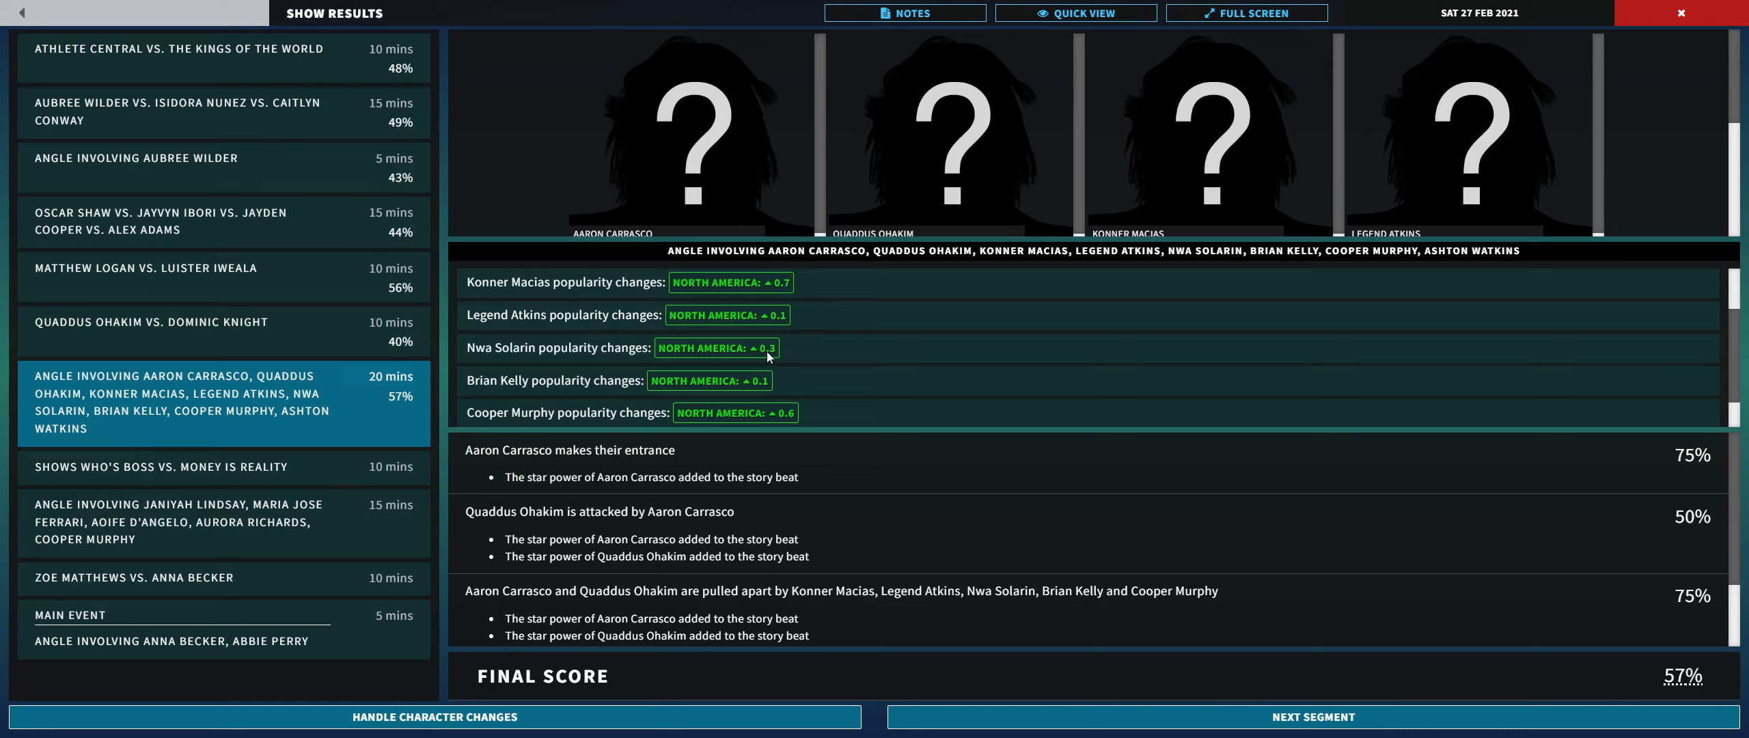
pyautogui.moveTo(770, 313)
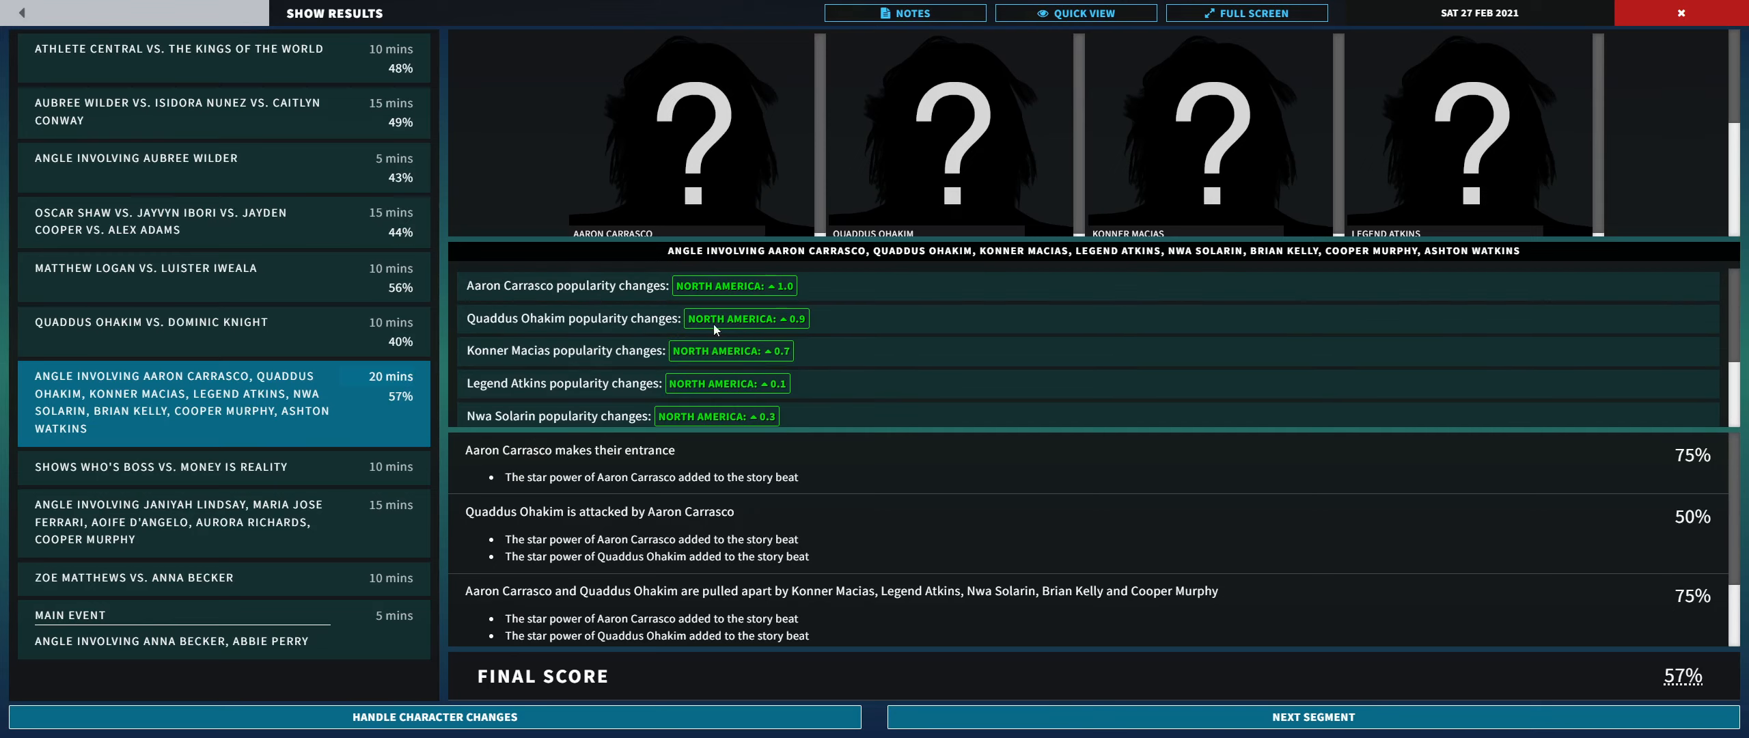
# Step: Review the Carrasco angle's popularity gains, then advance to Shows Who's Boss vs. Money Is Reality
pyautogui.scroll(-3)
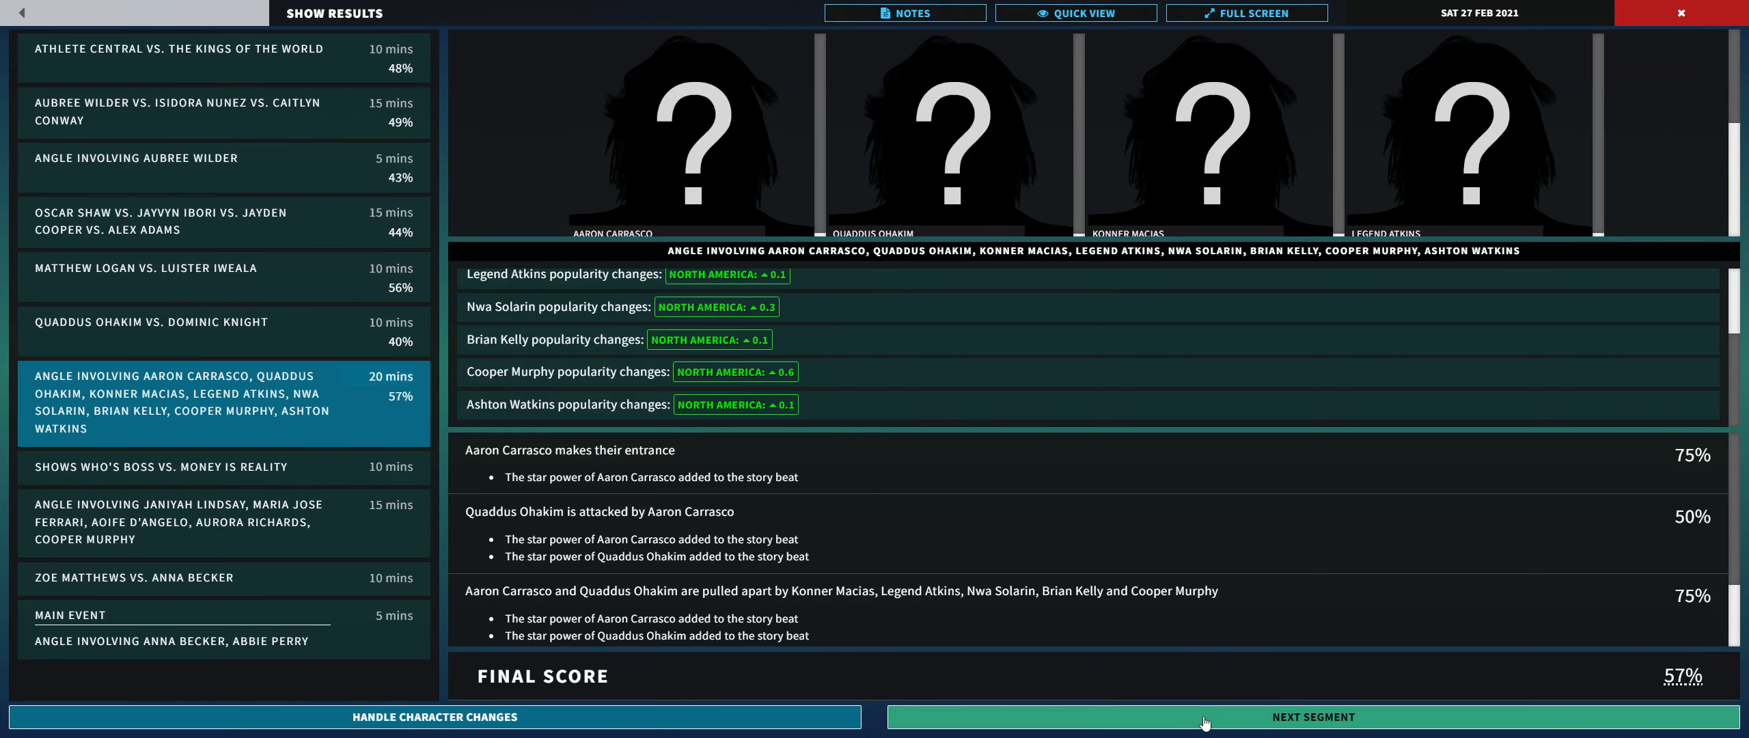
pyautogui.click(1313, 716)
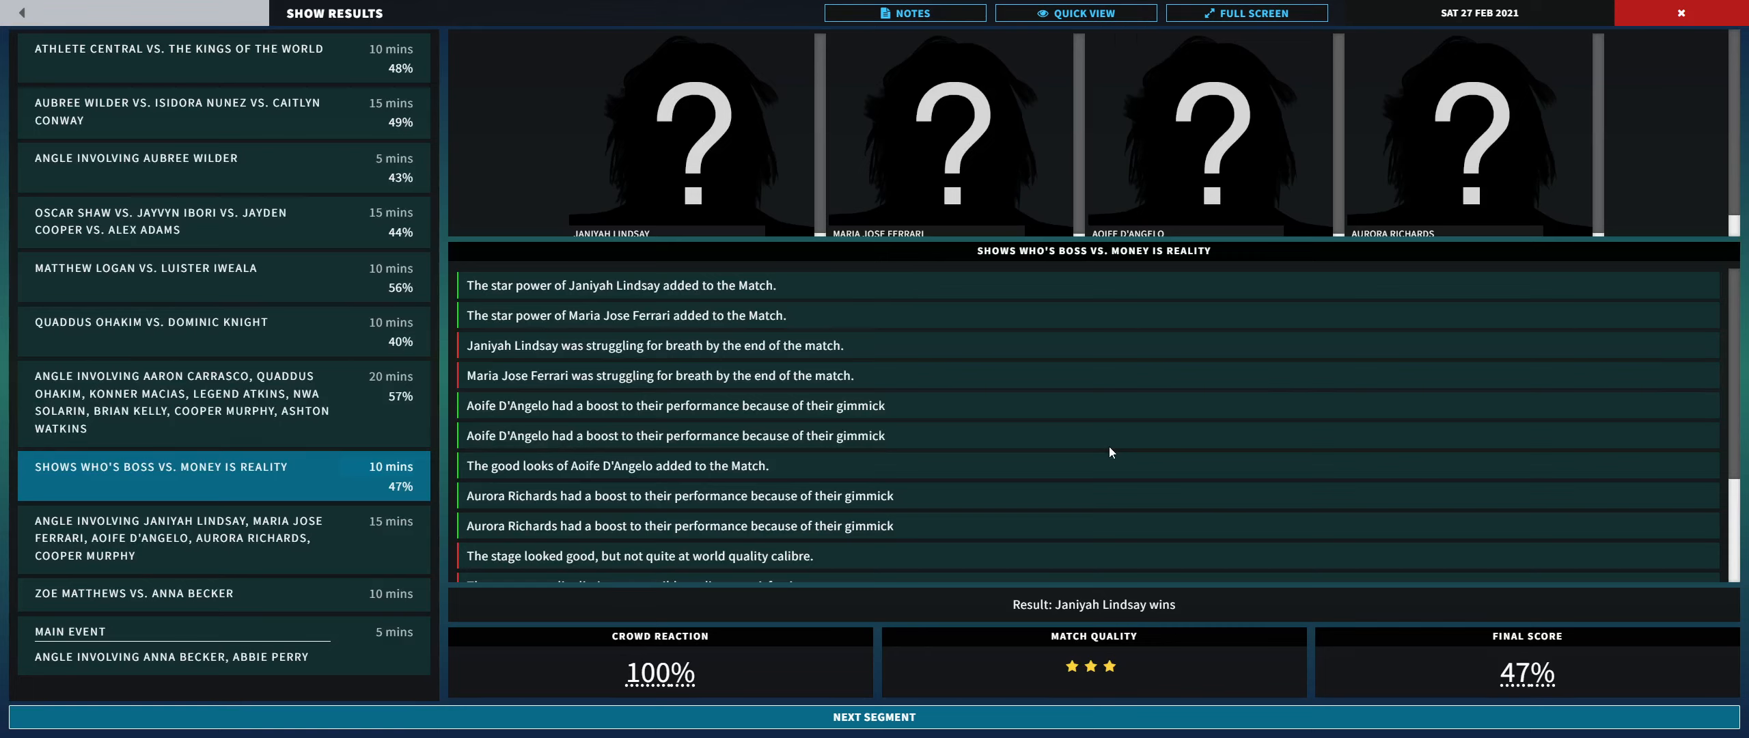
pyautogui.moveTo(603, 215)
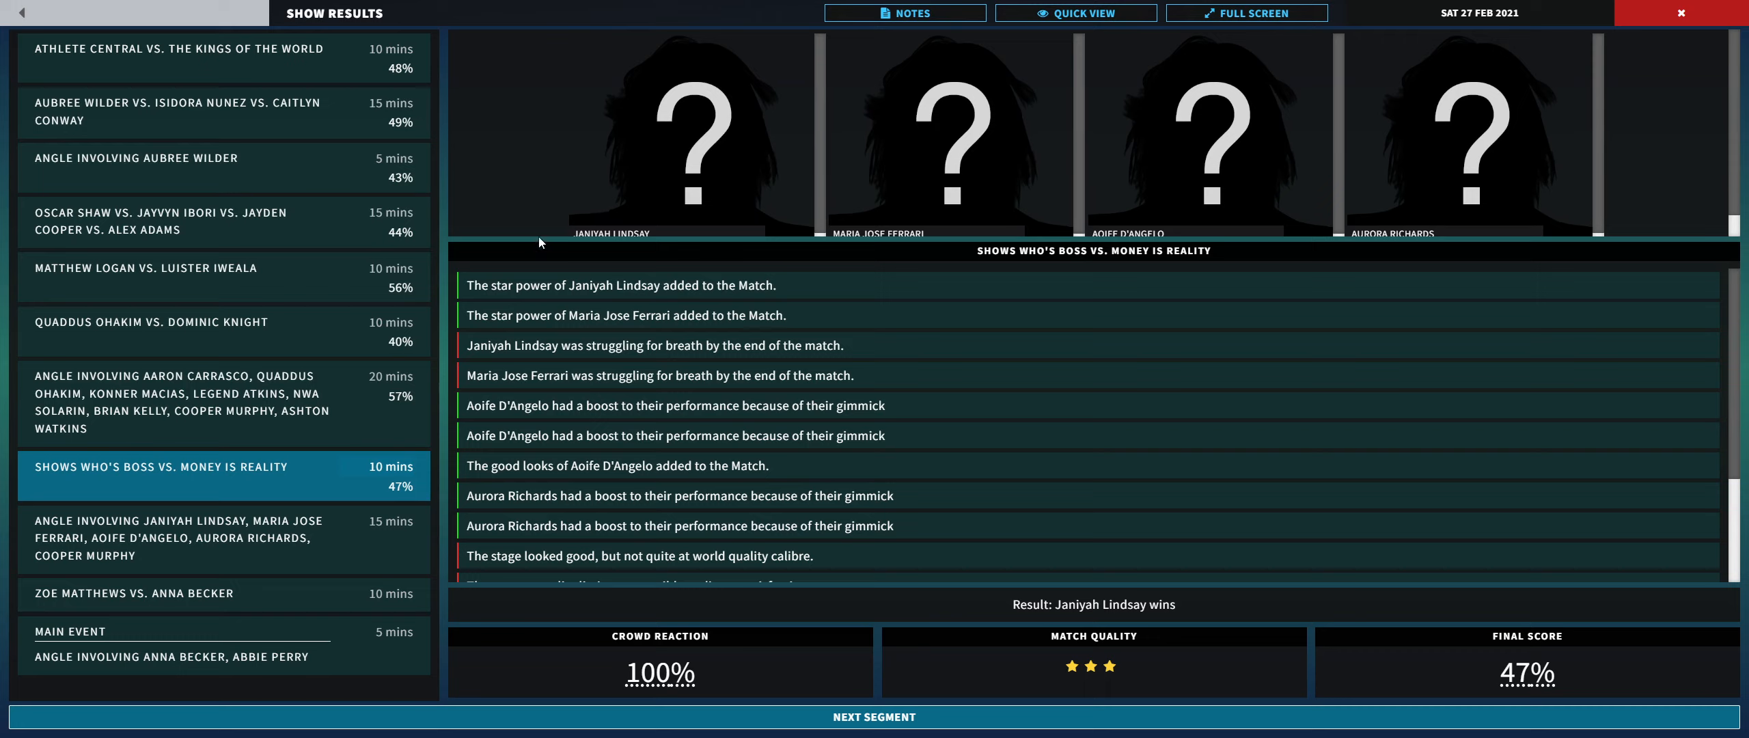
pyautogui.moveTo(575, 263)
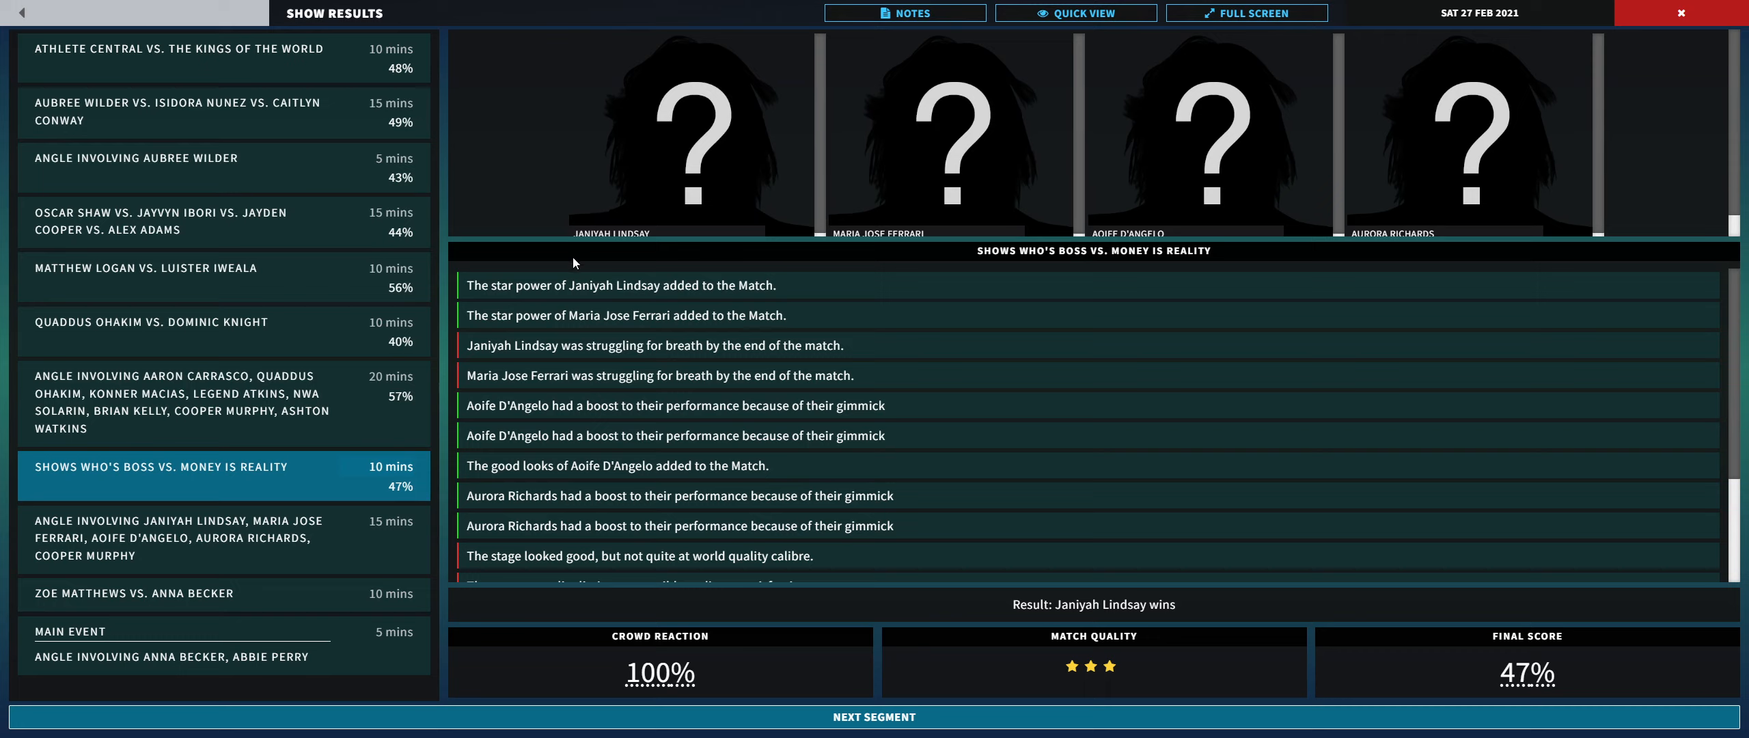
pyautogui.moveTo(619, 170)
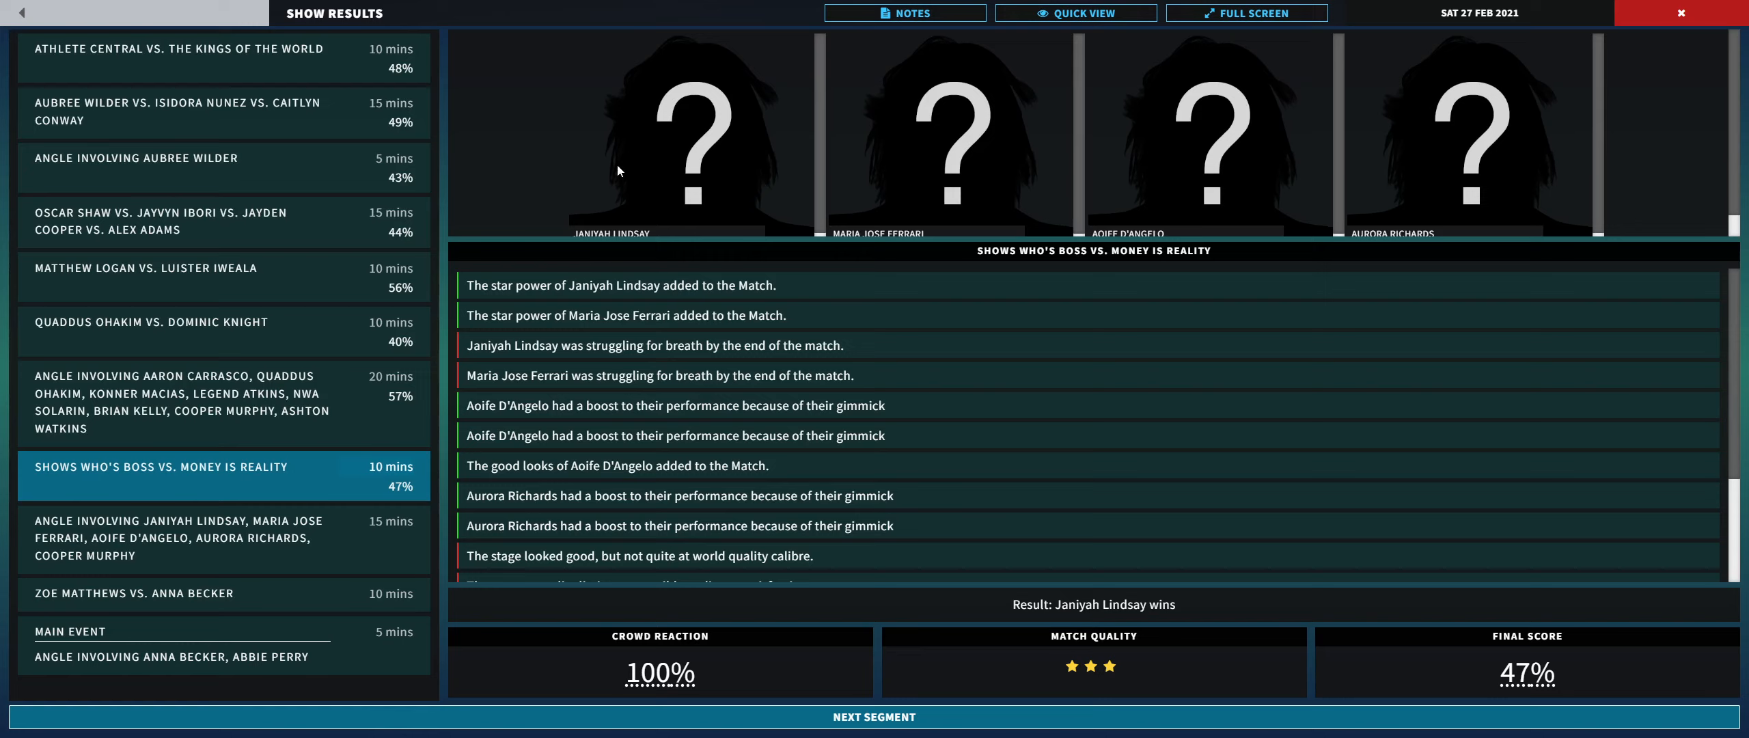
pyautogui.moveTo(673, 222)
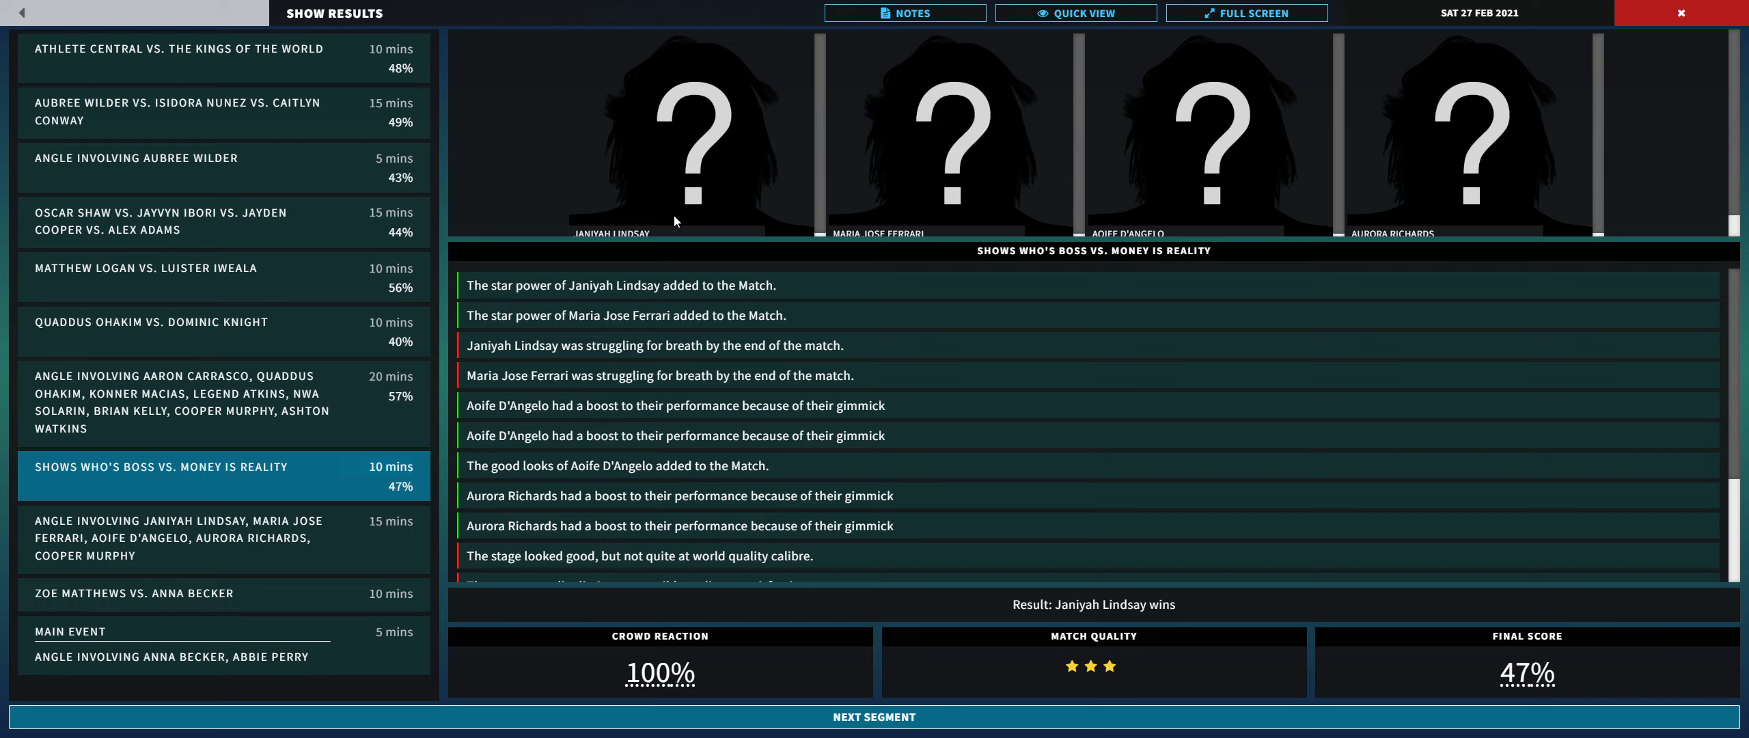
pyautogui.moveTo(714, 219)
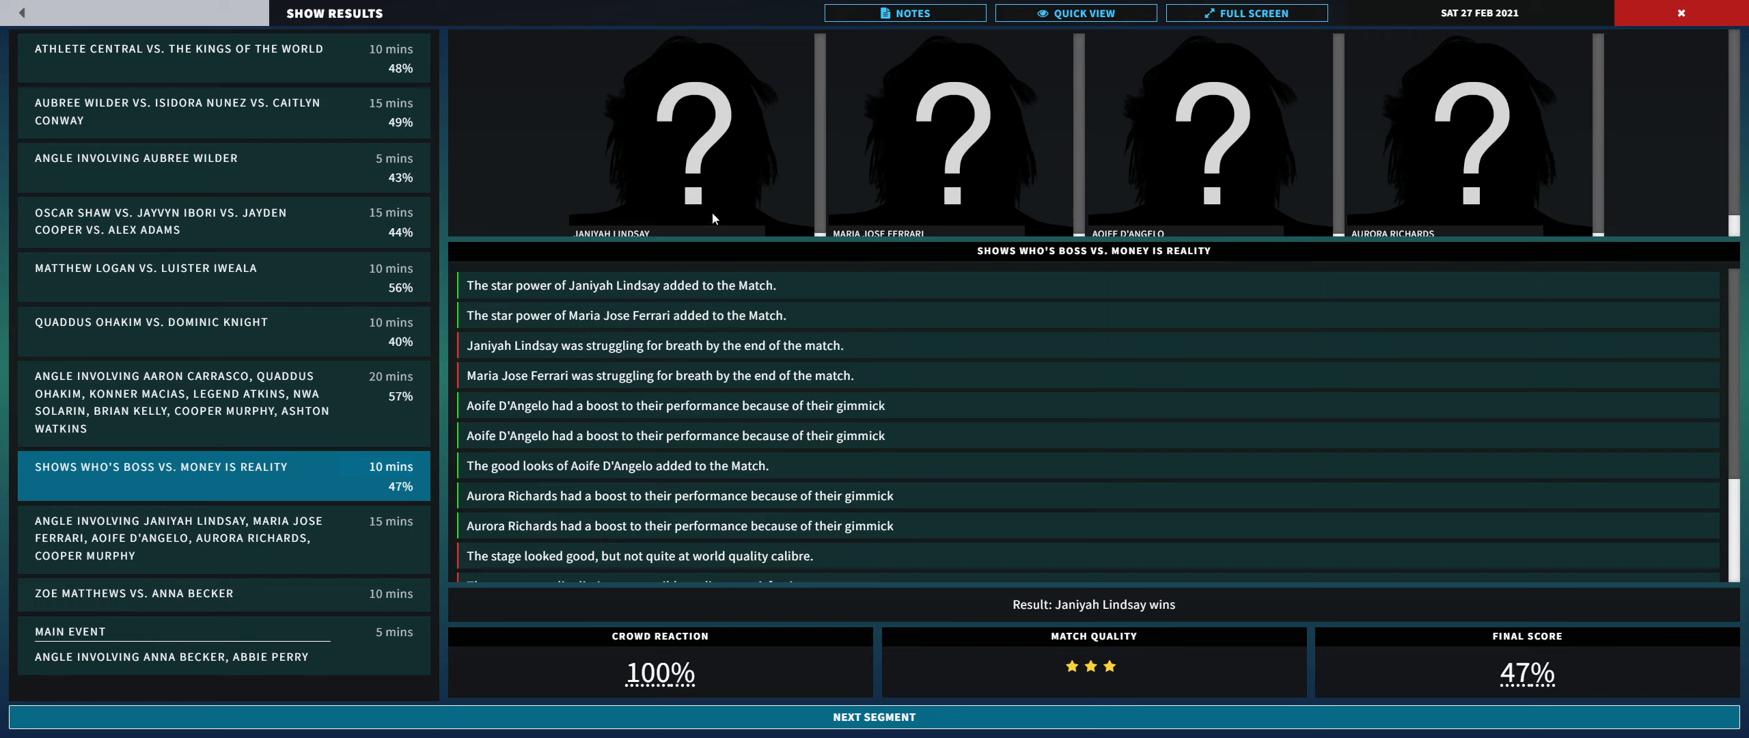
pyautogui.moveTo(629, 165)
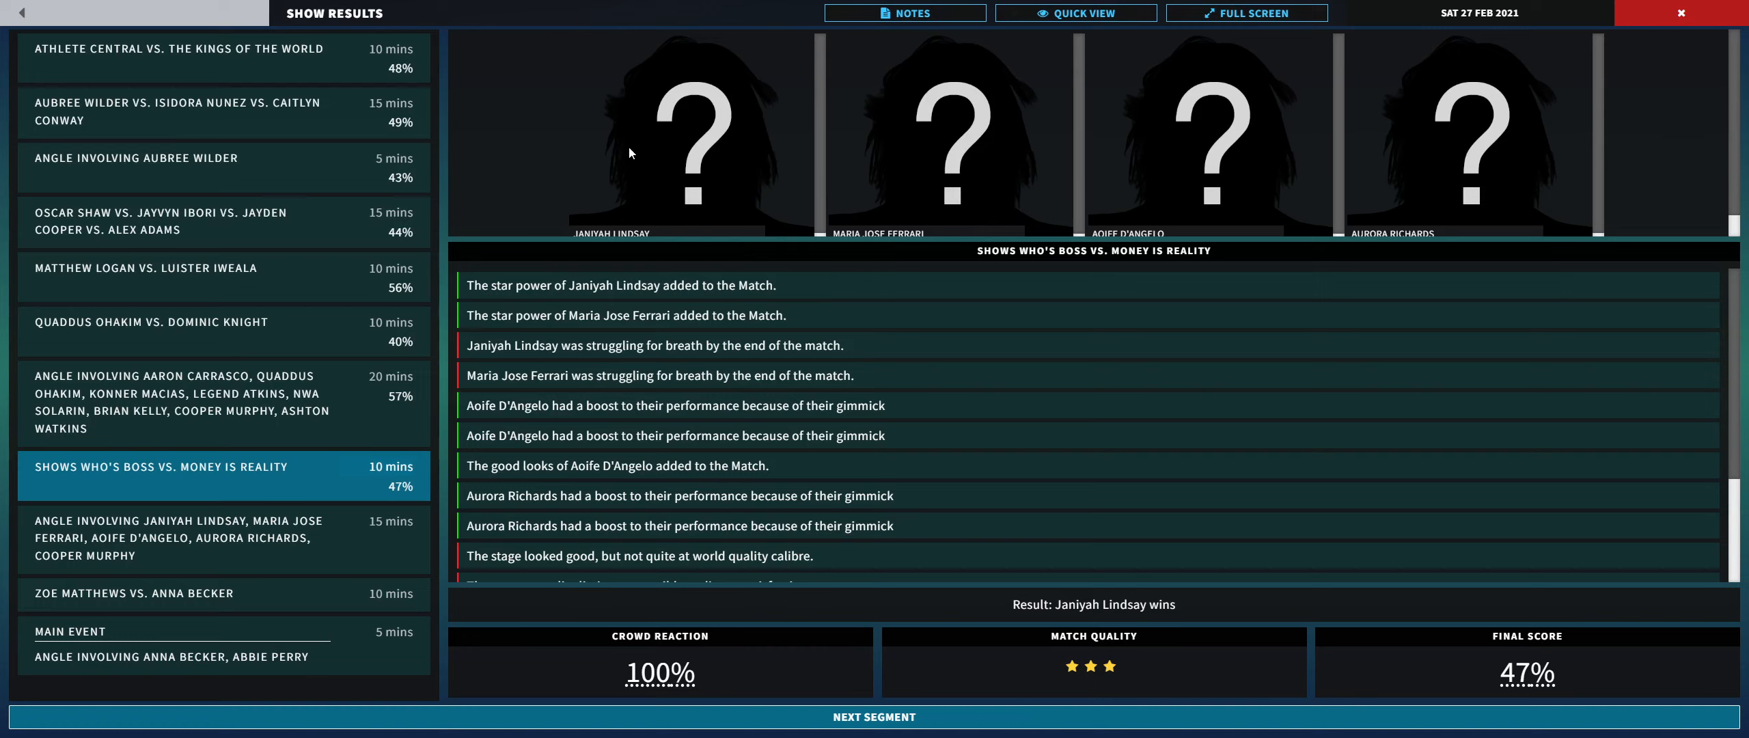
pyautogui.moveTo(946, 170)
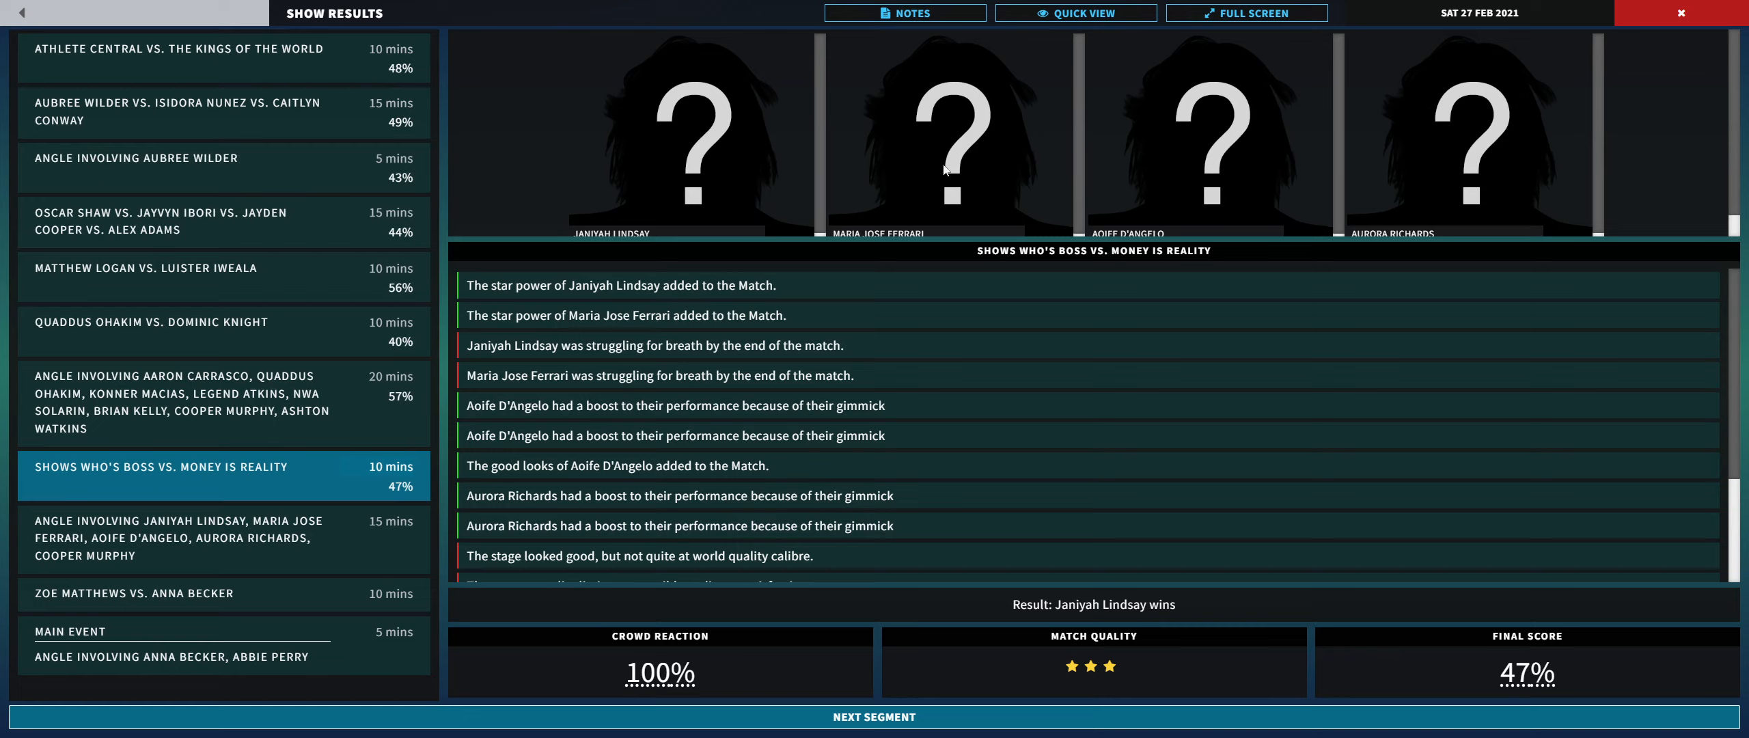
pyautogui.moveTo(756, 282)
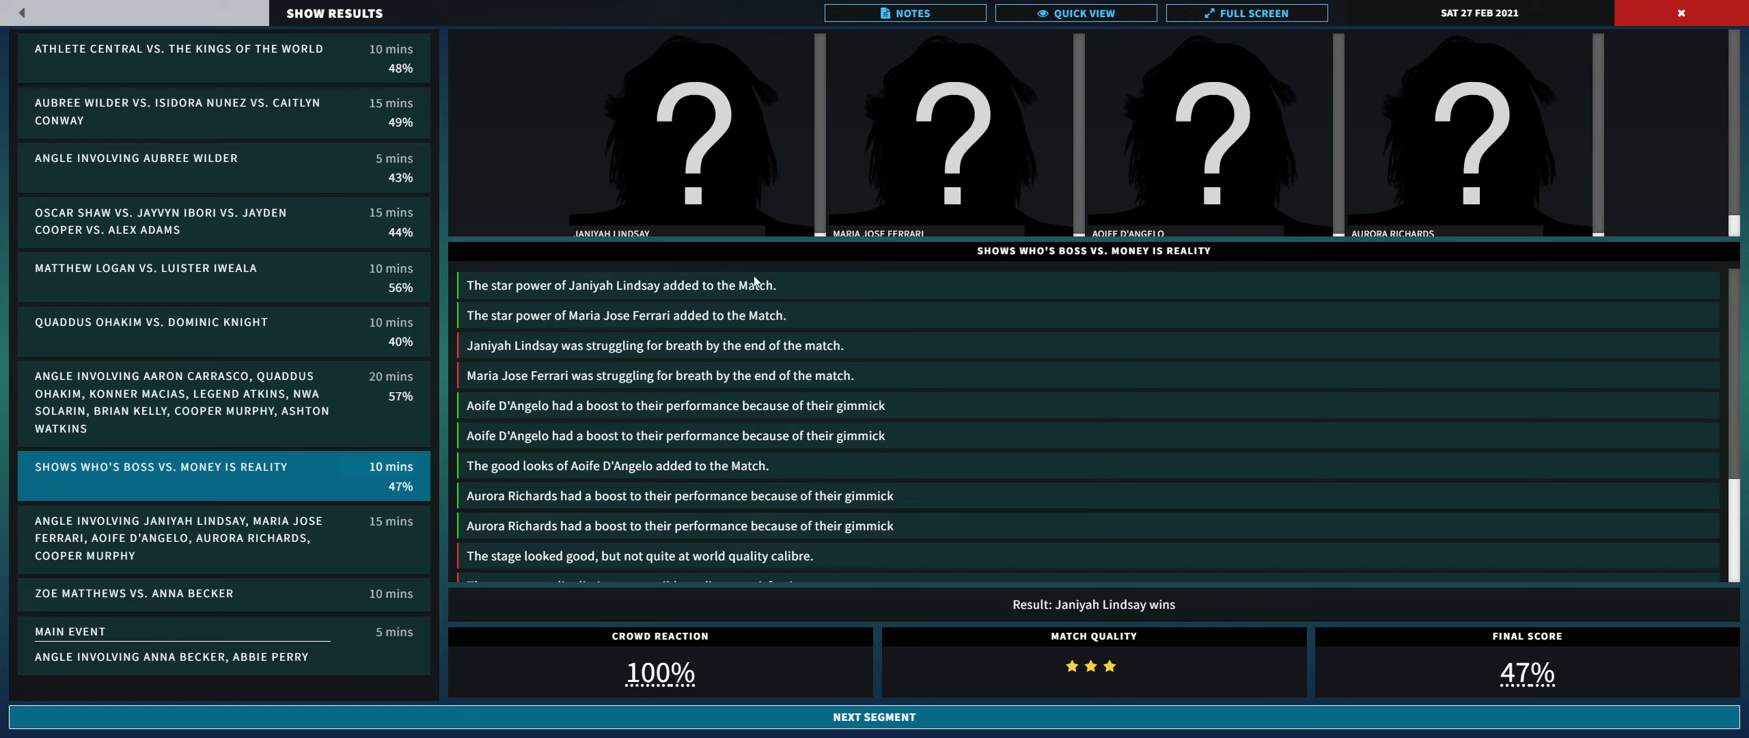
pyautogui.moveTo(807, 288)
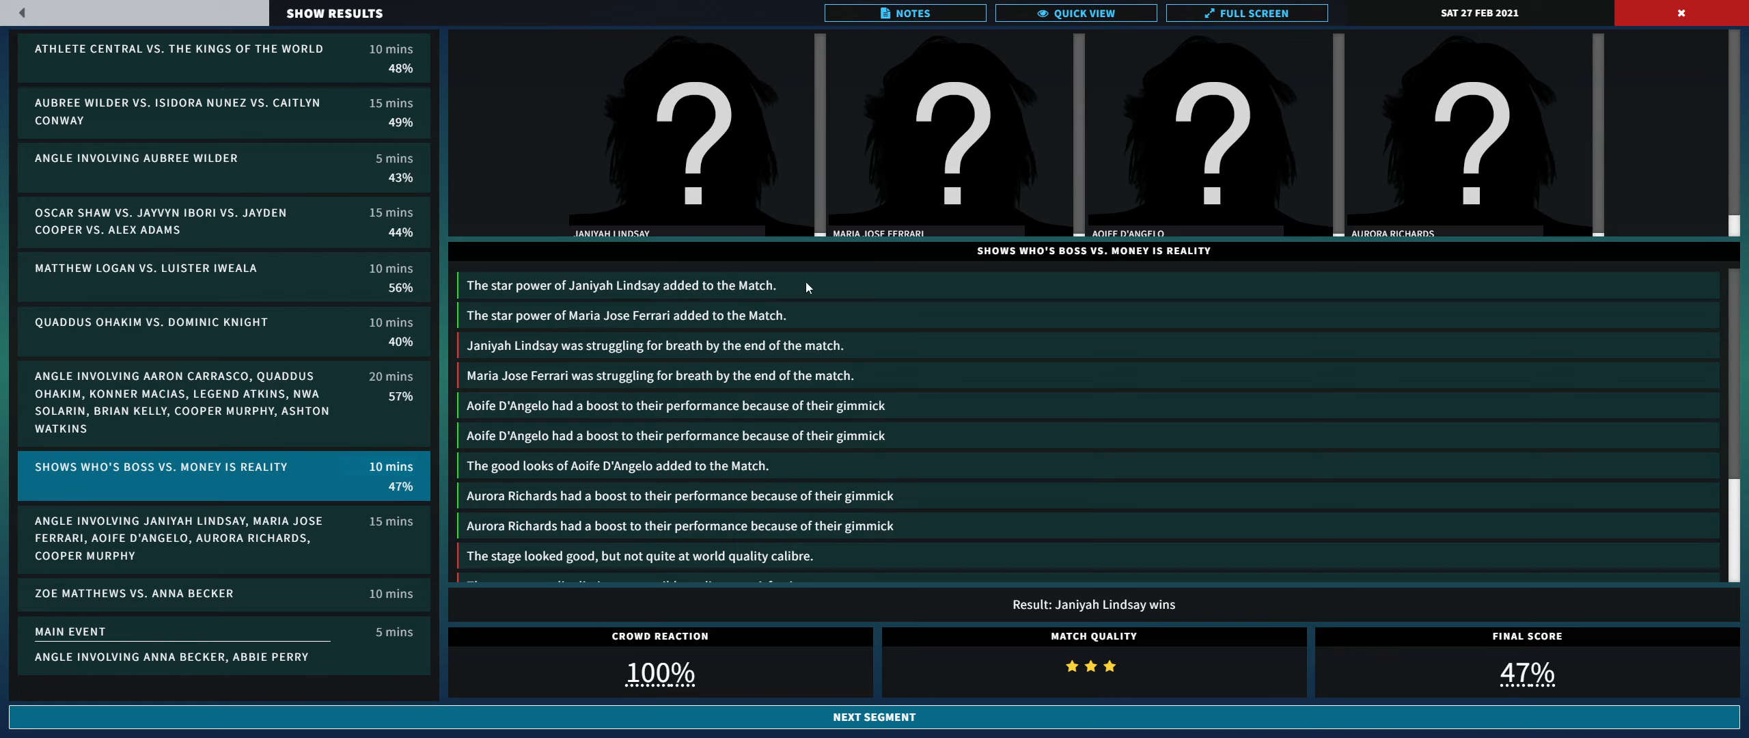
pyautogui.moveTo(1166, 231)
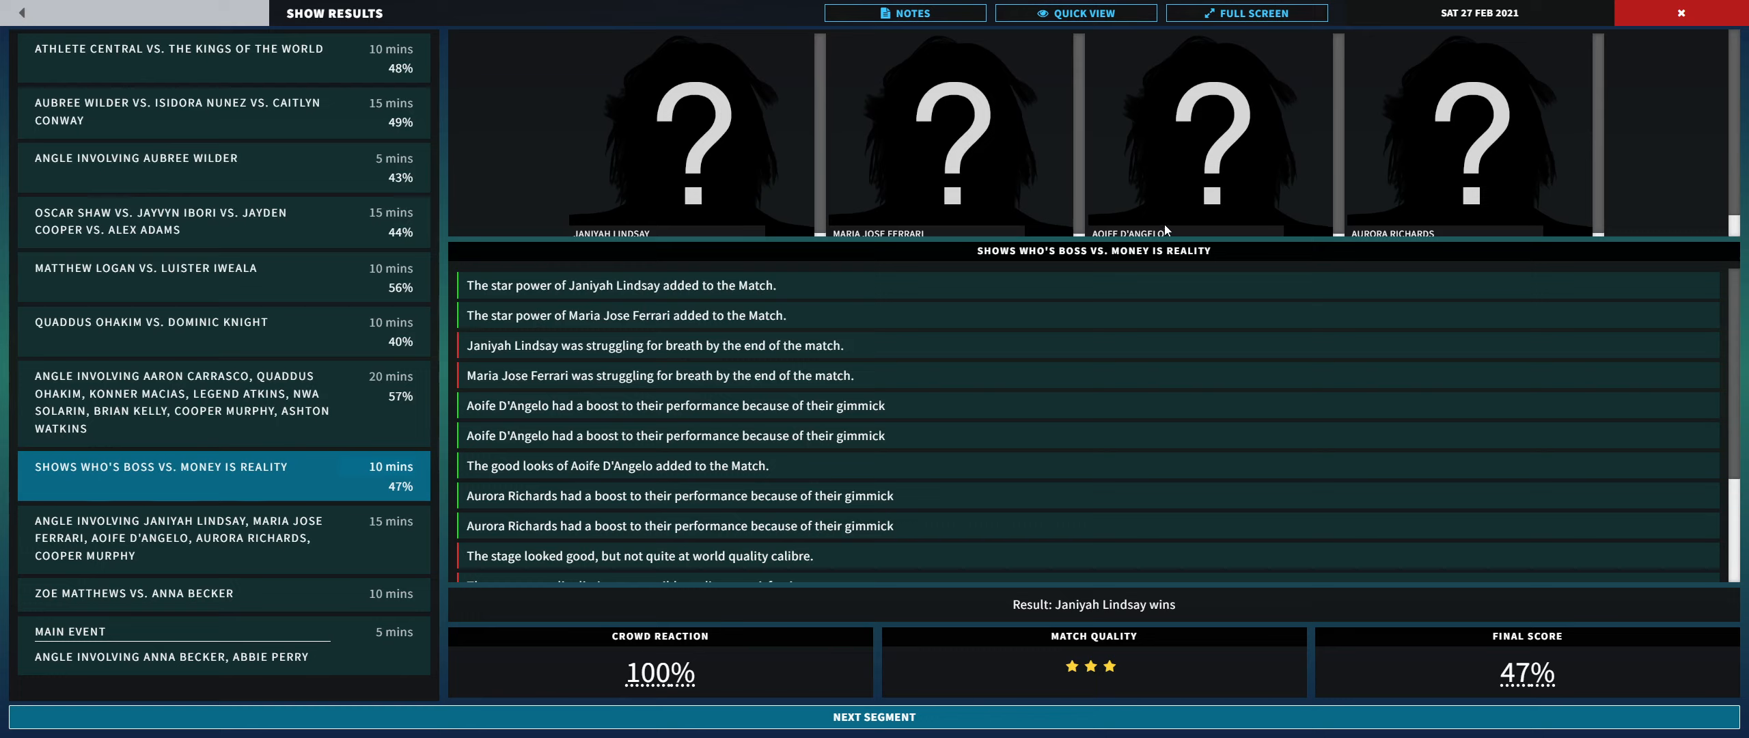
pyautogui.moveTo(1257, 164)
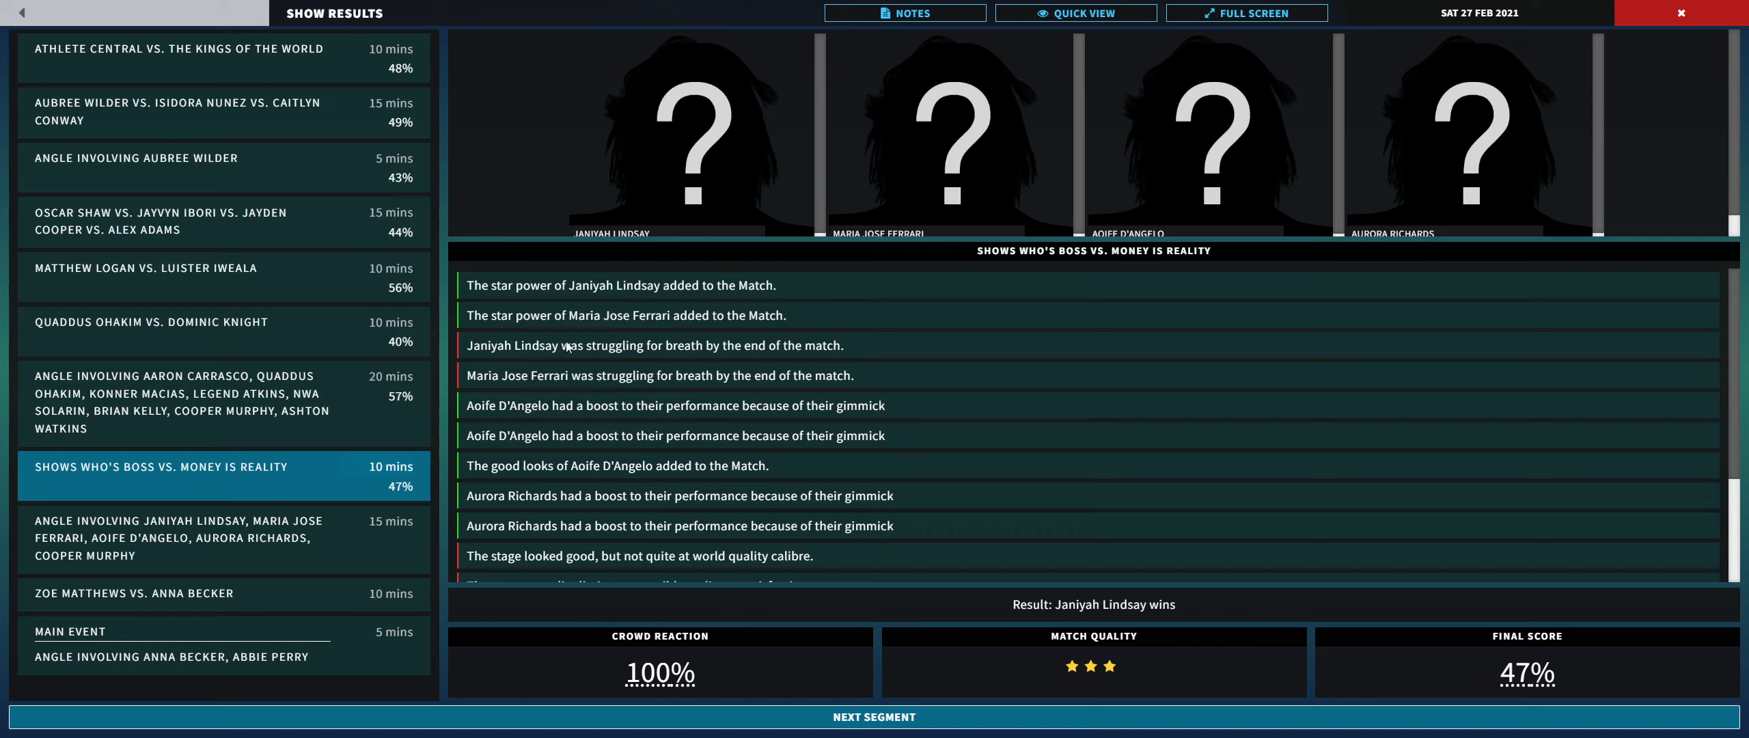
pyautogui.moveTo(699, 281)
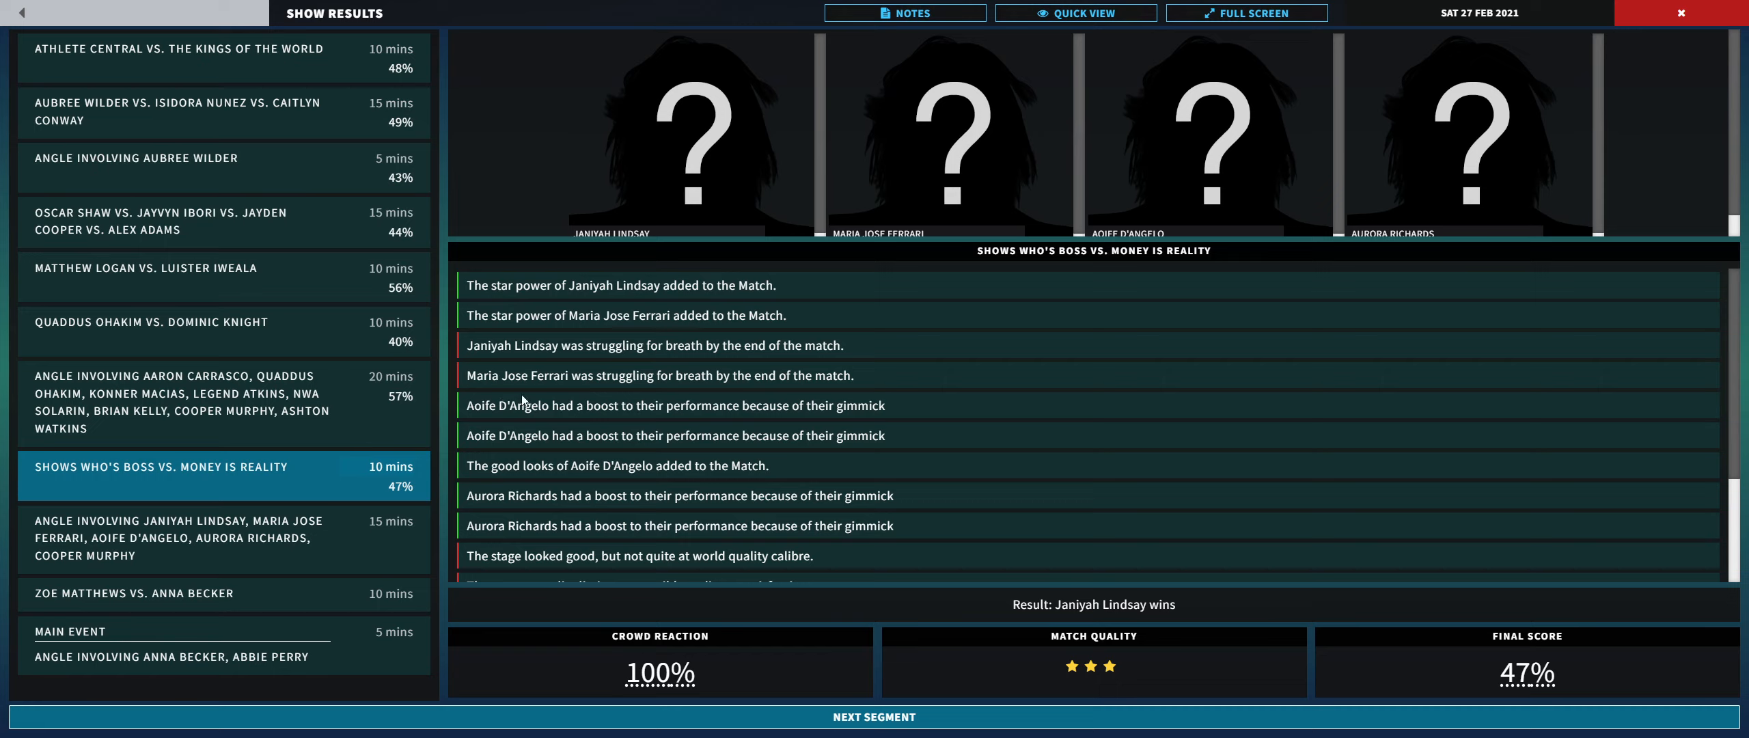
pyautogui.moveTo(536, 337)
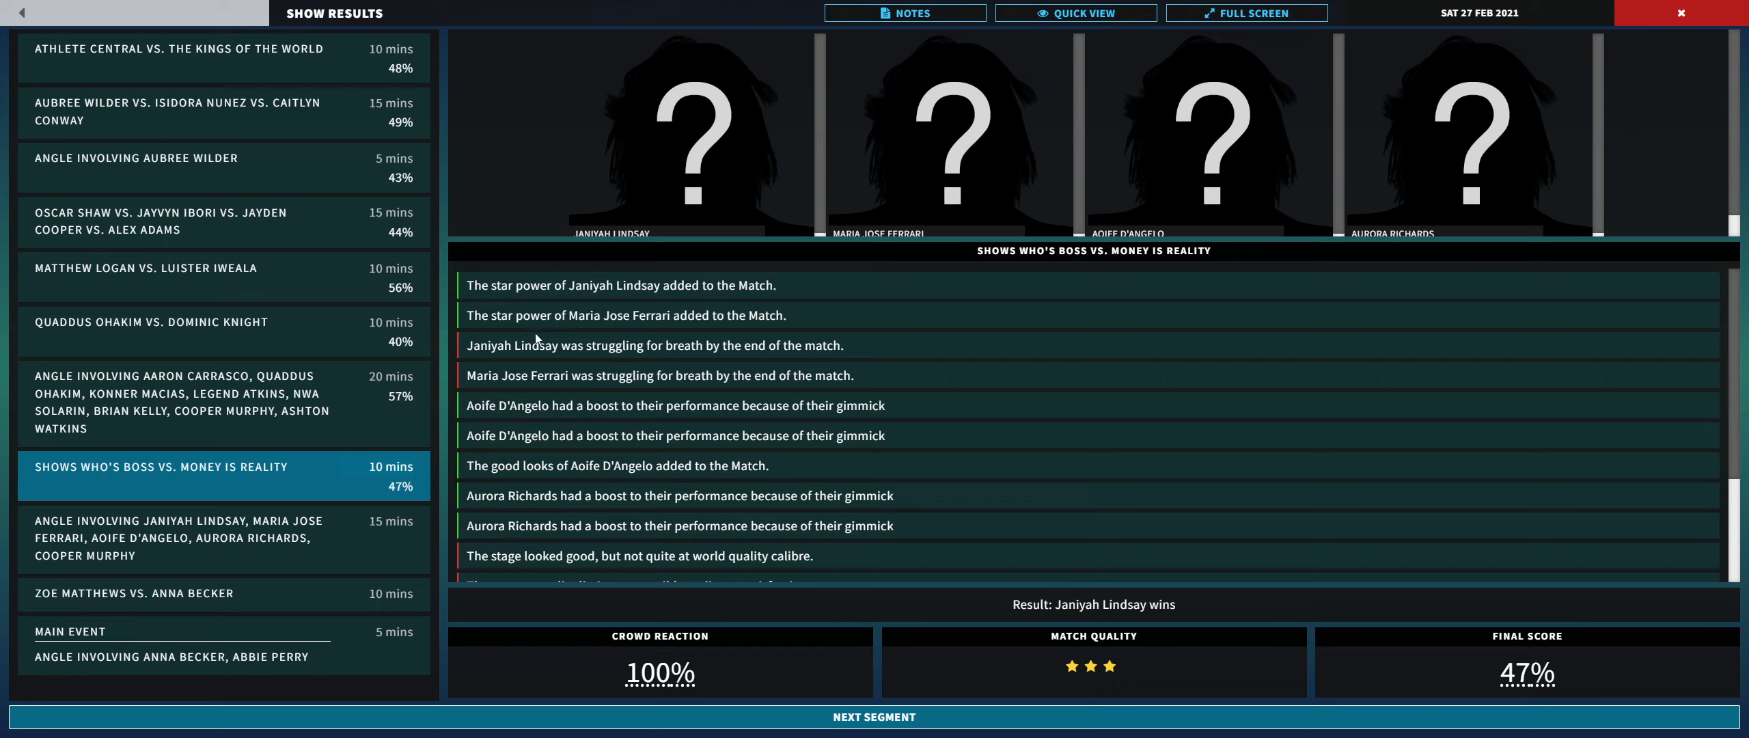
pyautogui.moveTo(501, 454)
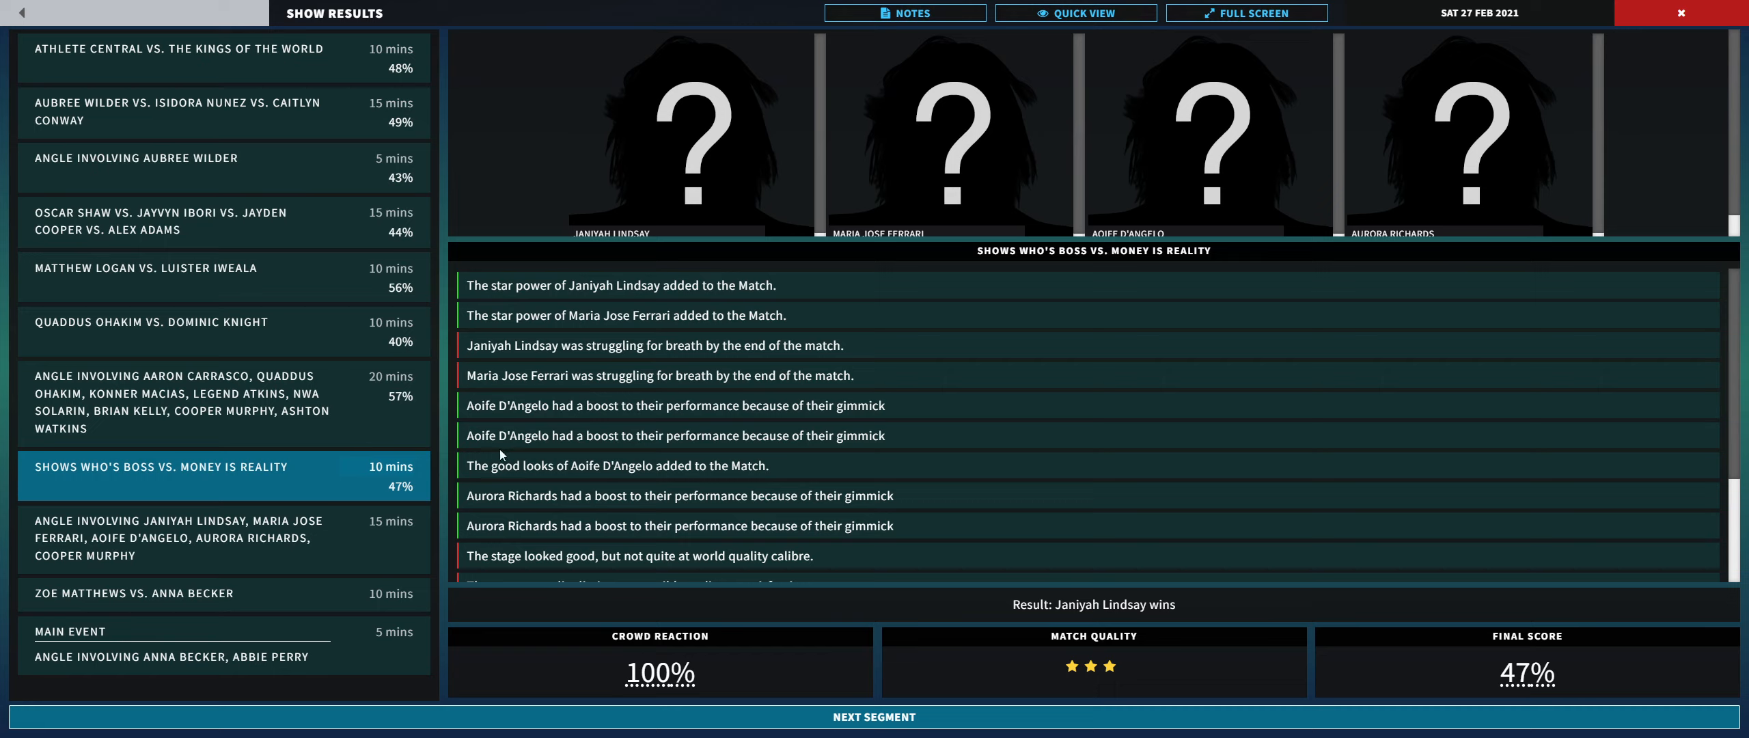
pyautogui.moveTo(555, 427)
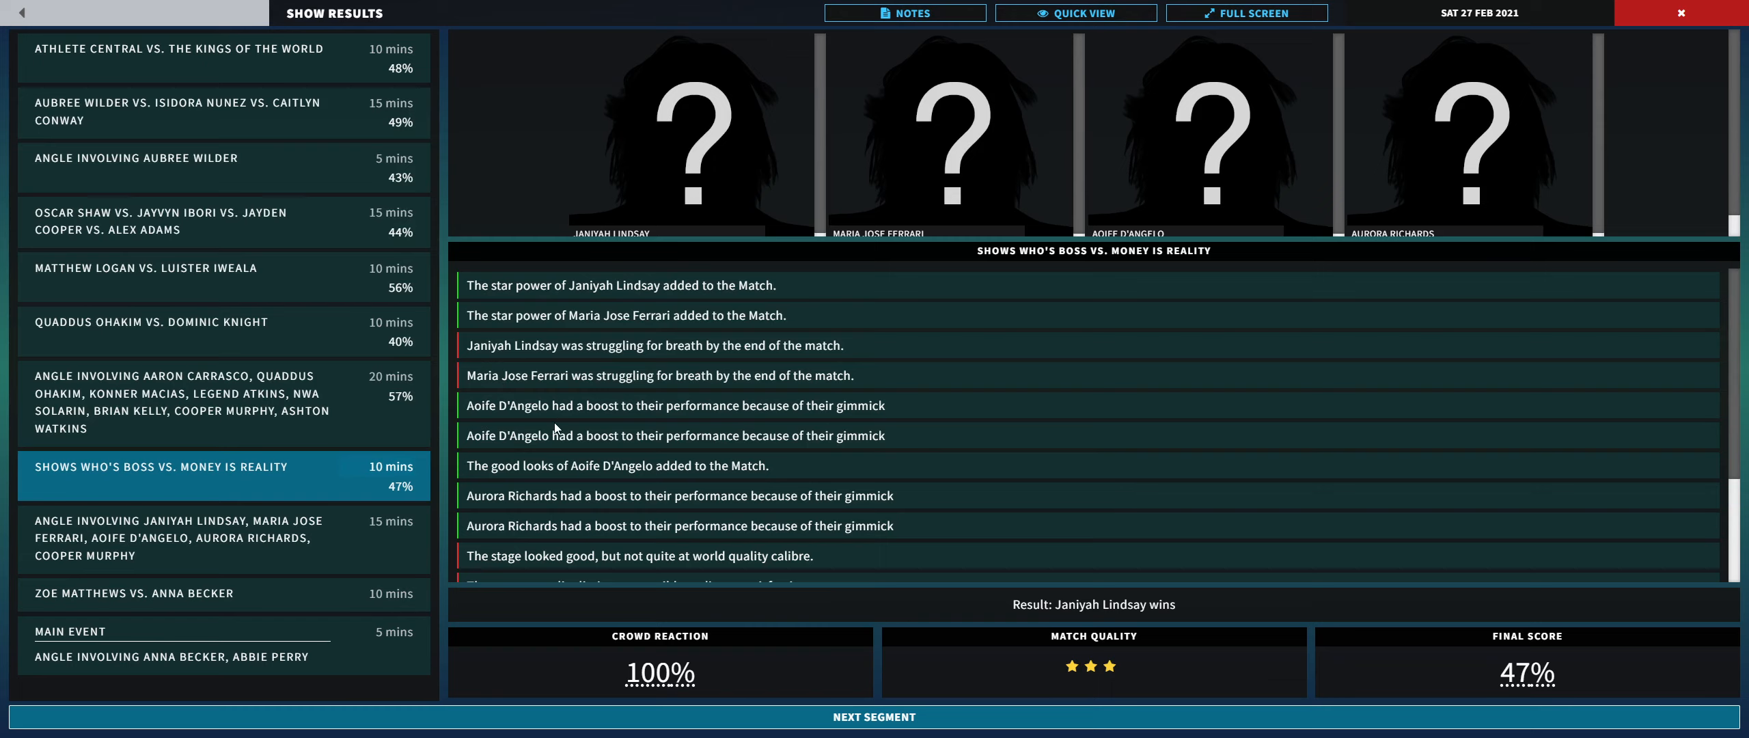
pyautogui.moveTo(590, 446)
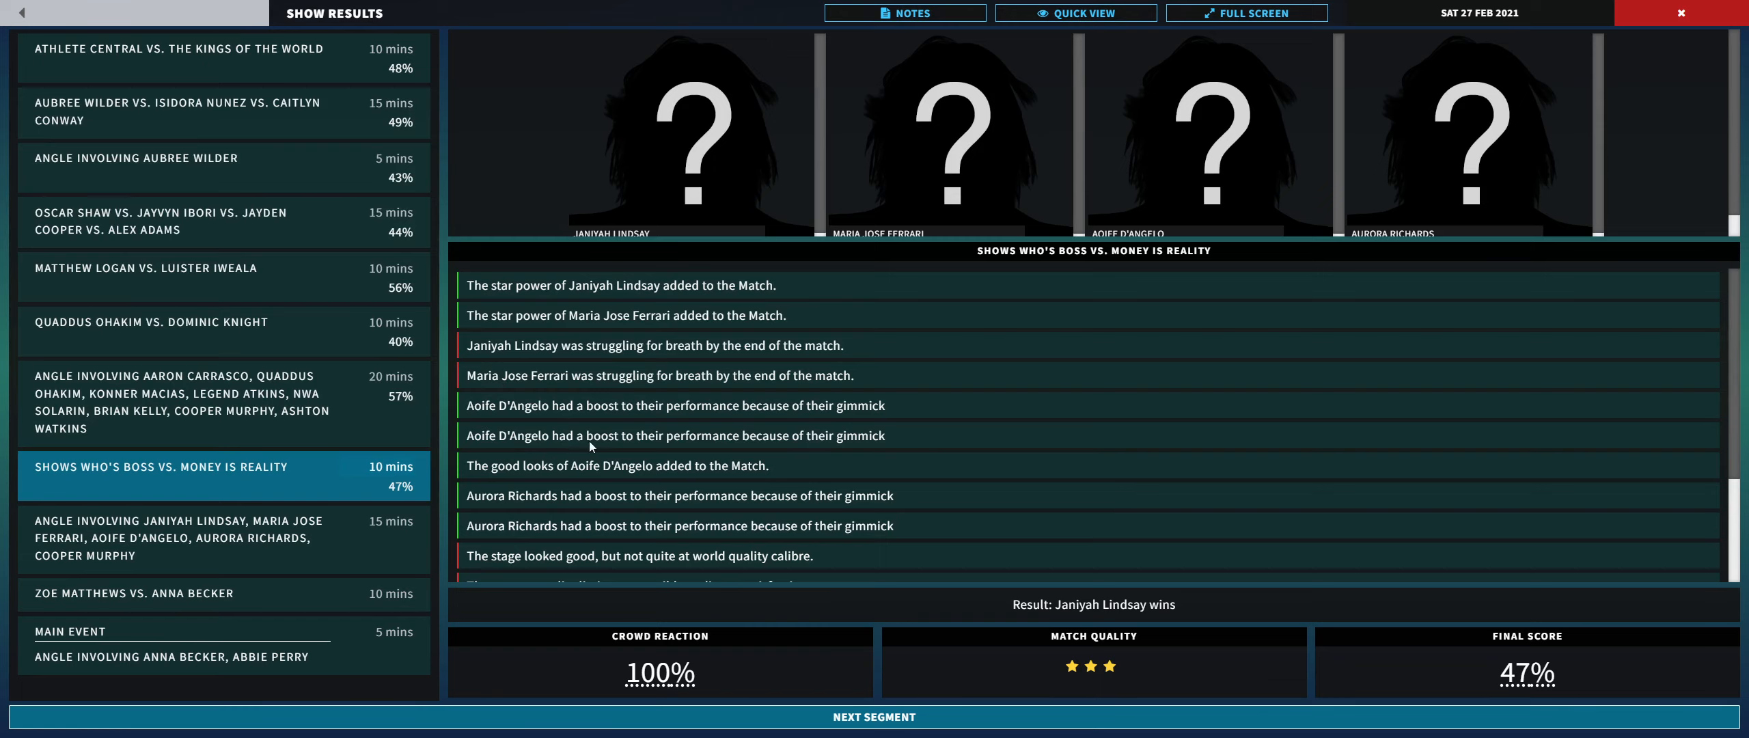
pyautogui.scroll(-3)
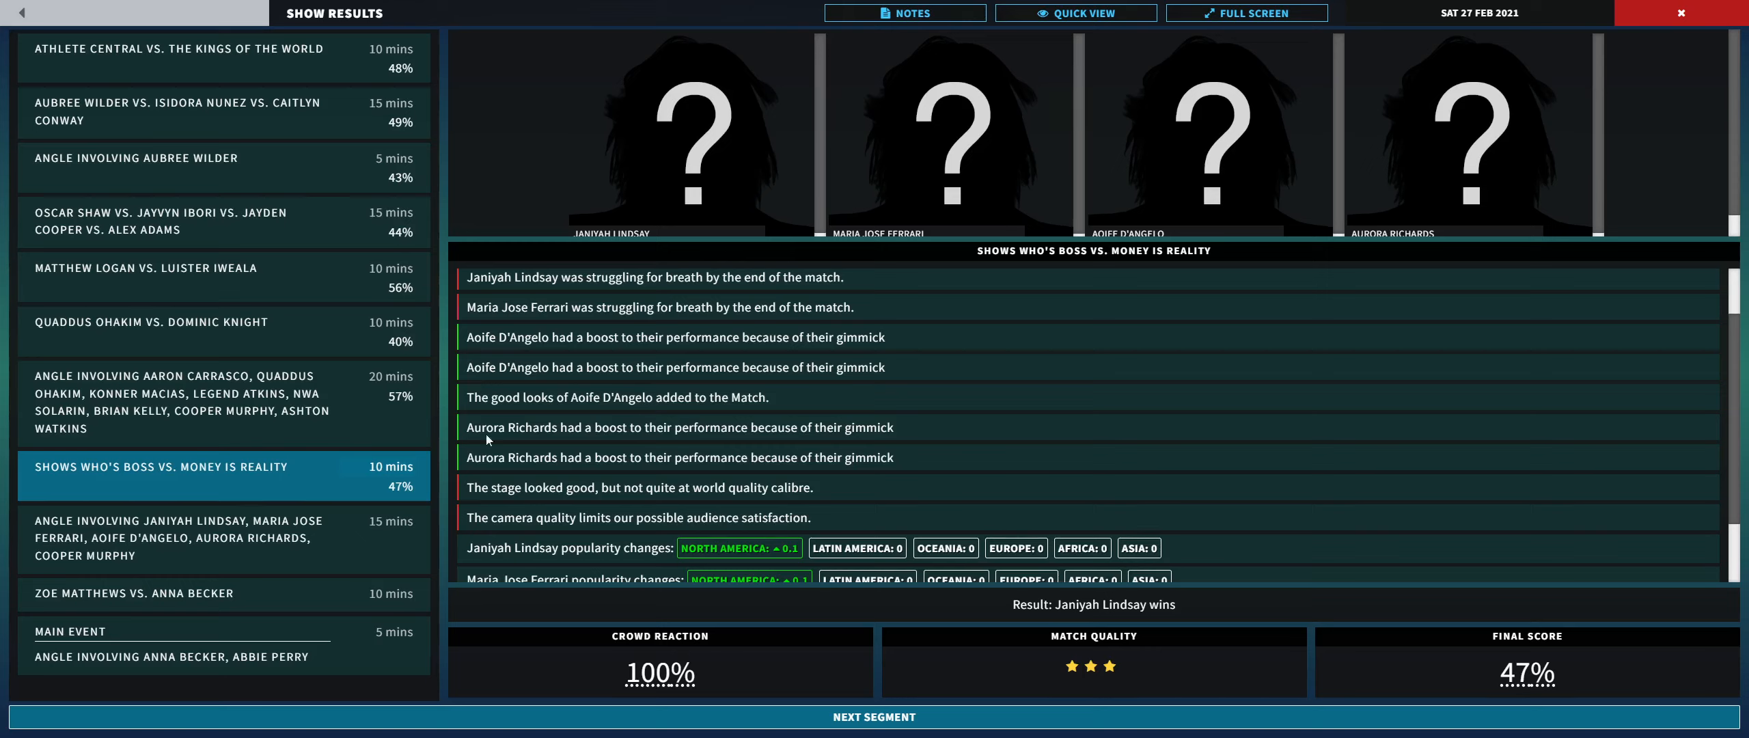
pyautogui.moveTo(772, 474)
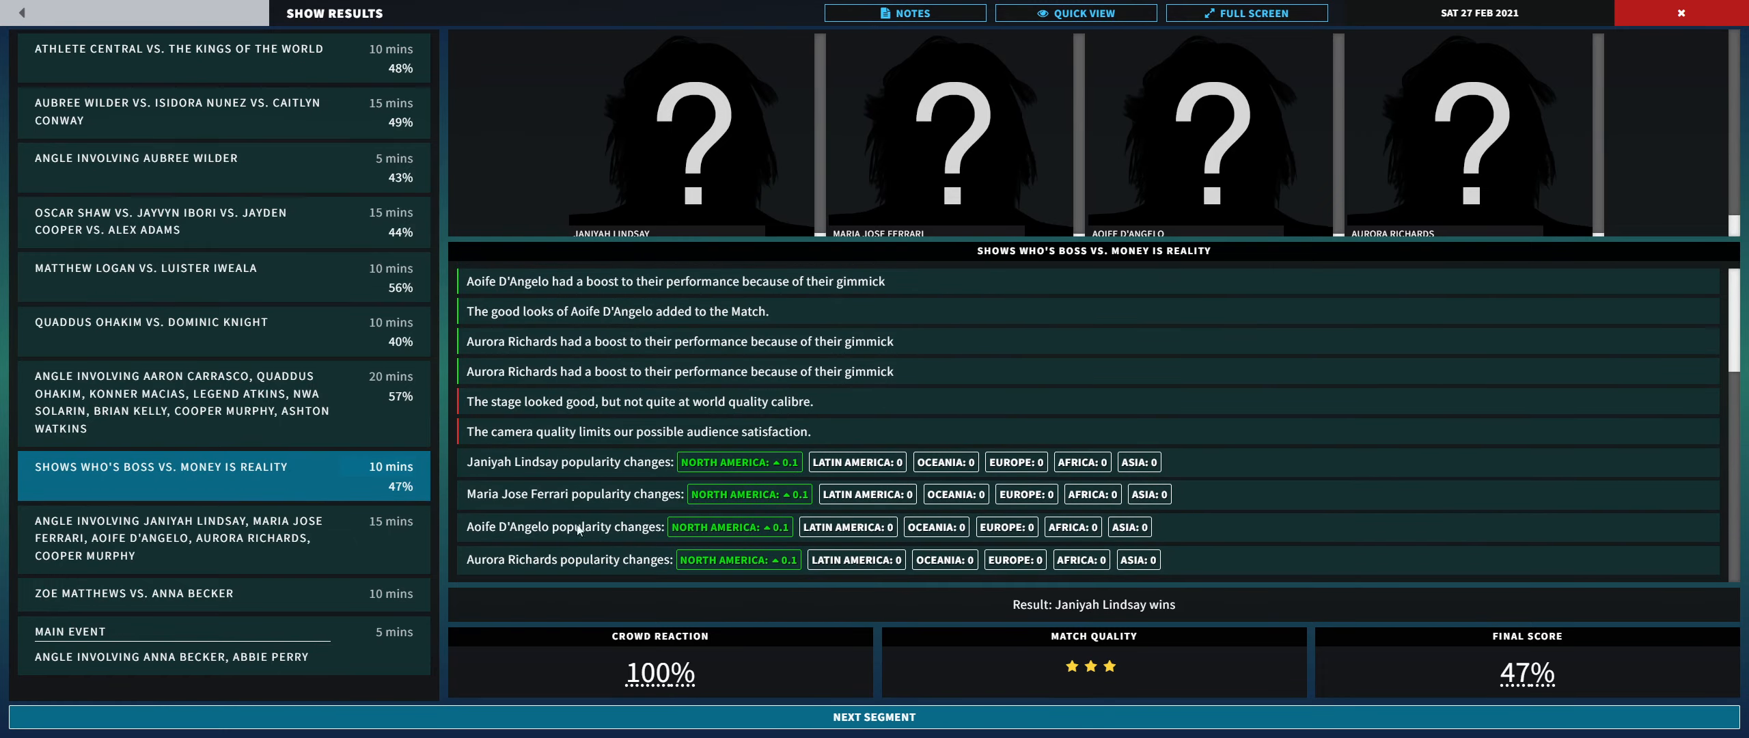
pyautogui.moveTo(723, 576)
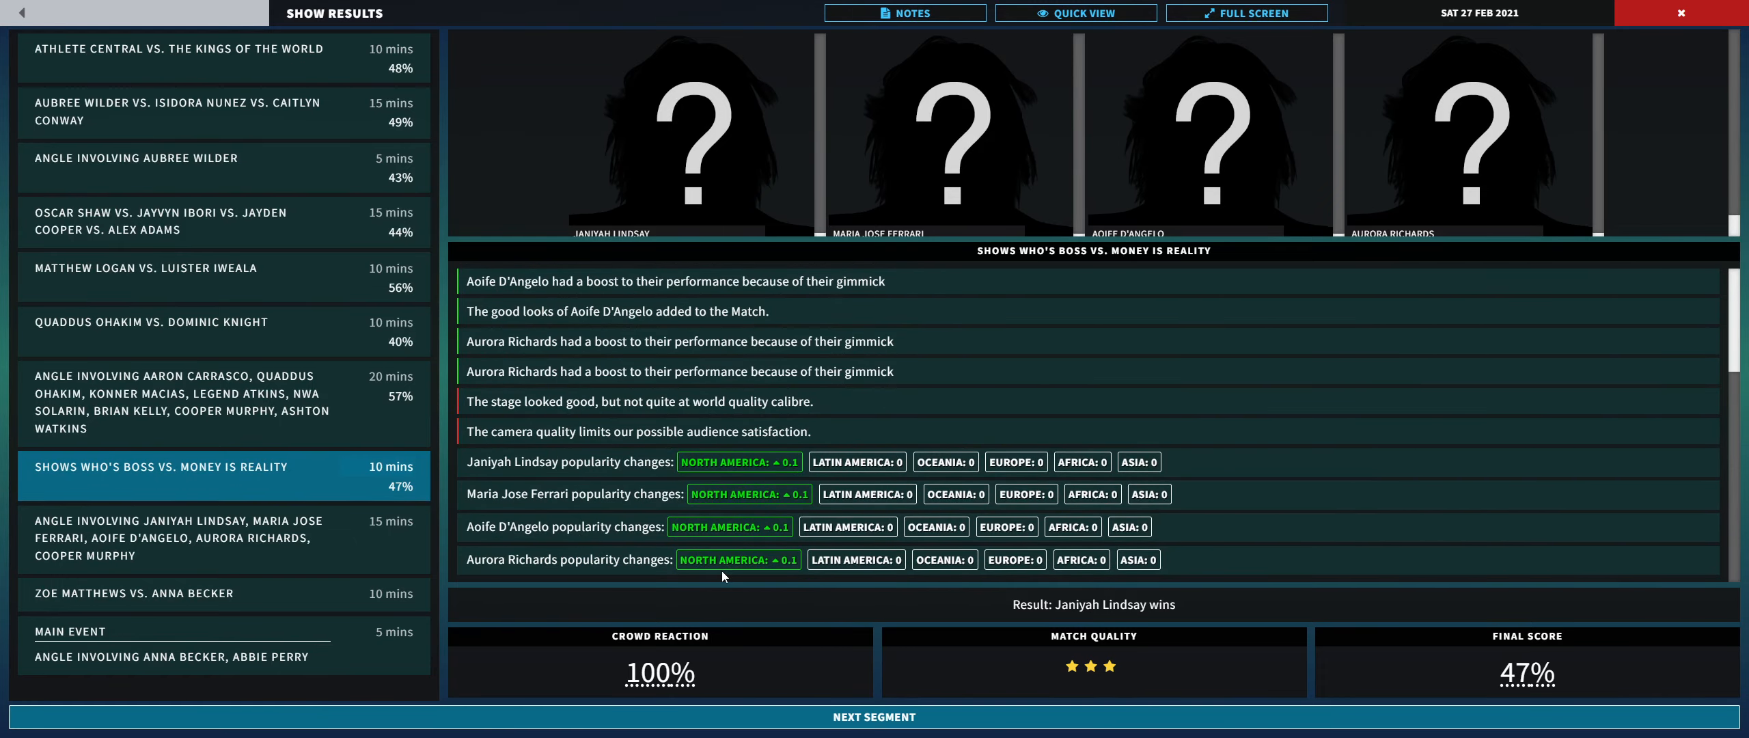
pyautogui.moveTo(658, 520)
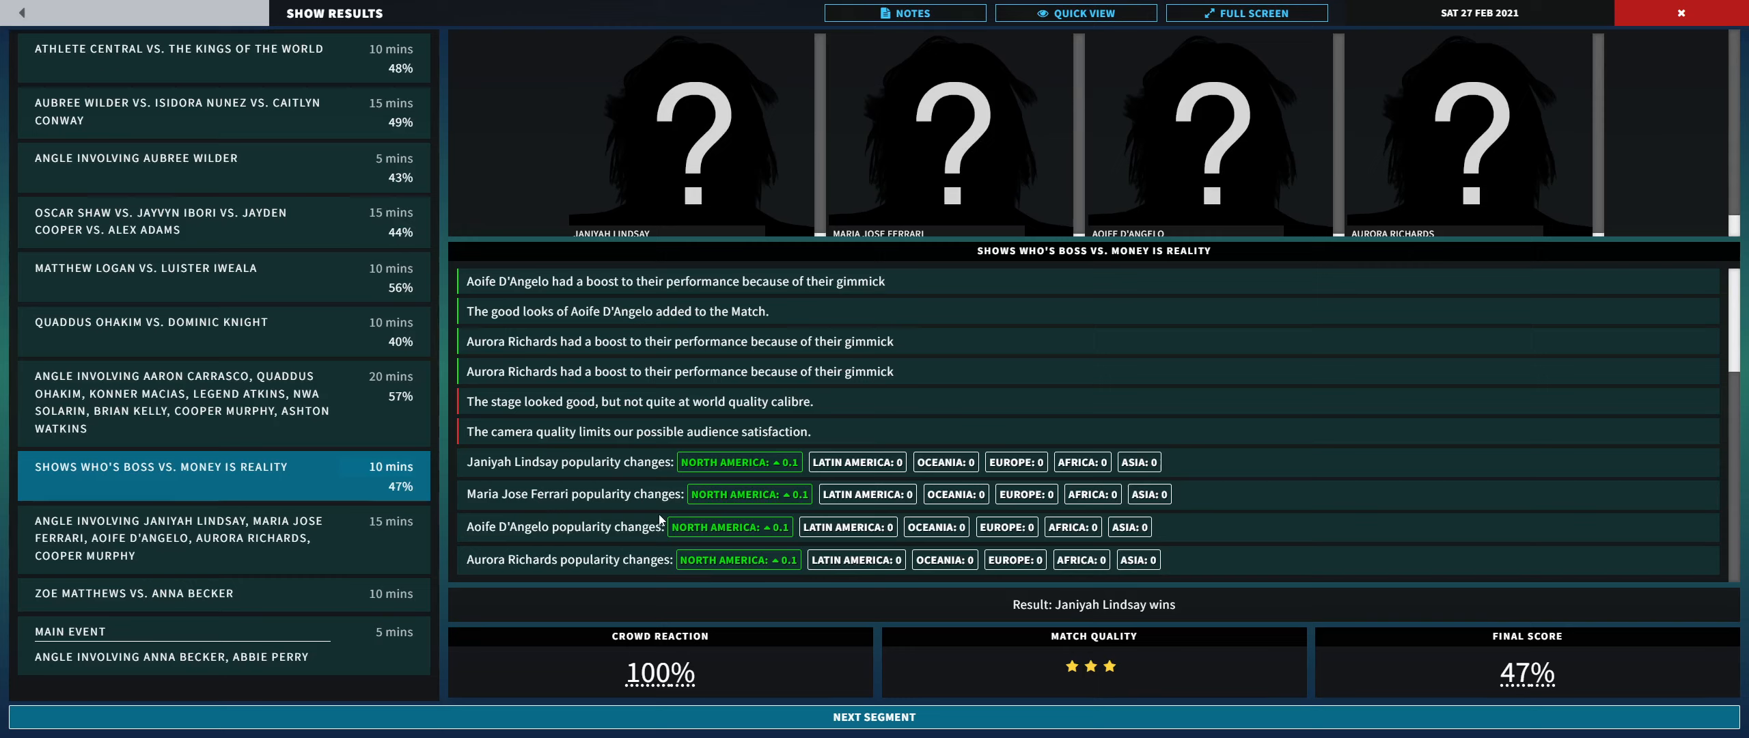
pyautogui.moveTo(786, 477)
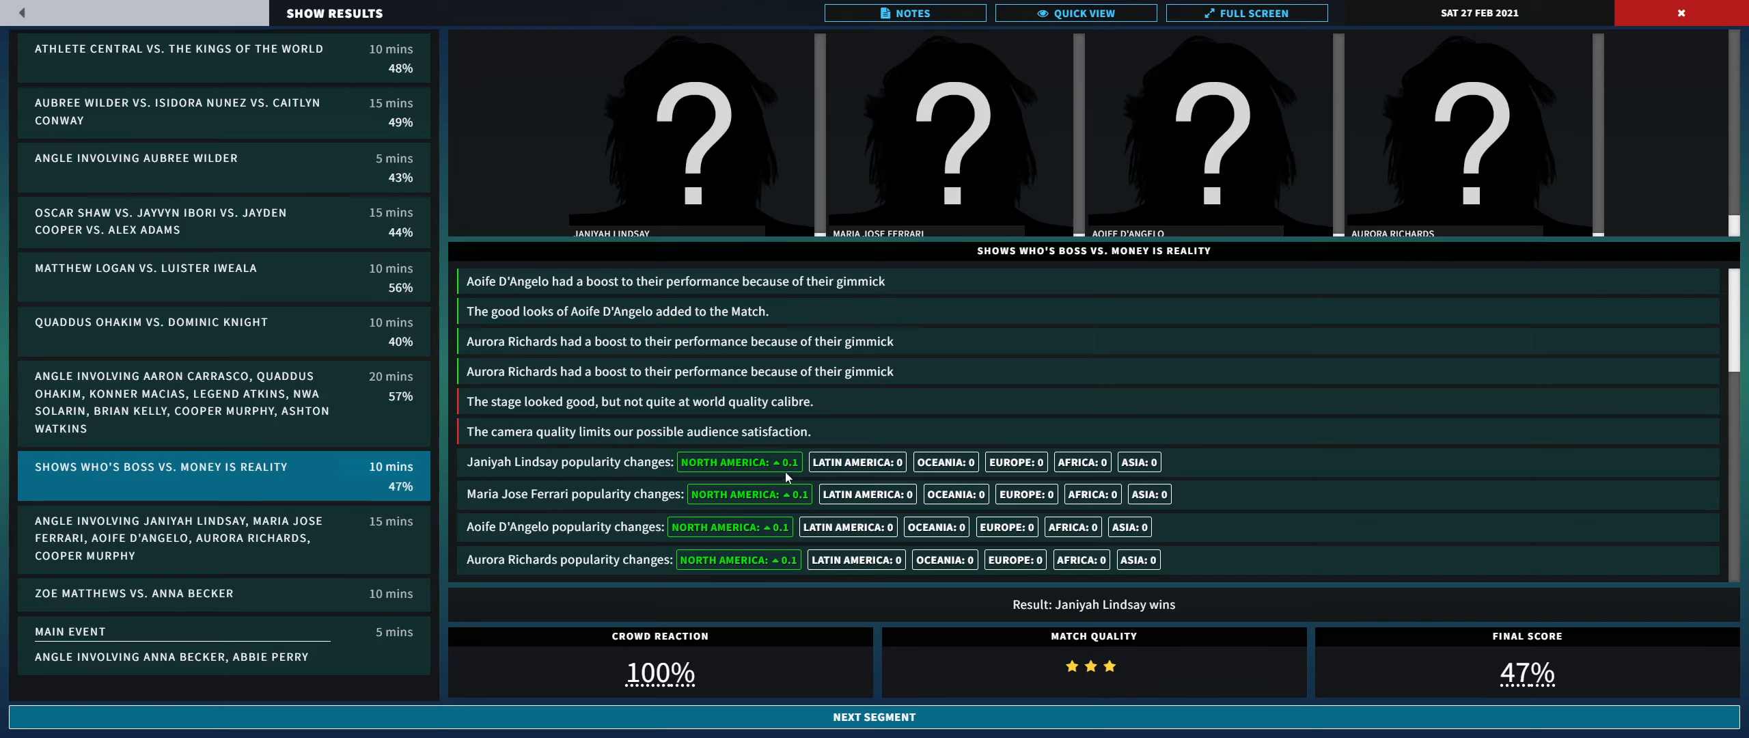
pyautogui.moveTo(826, 588)
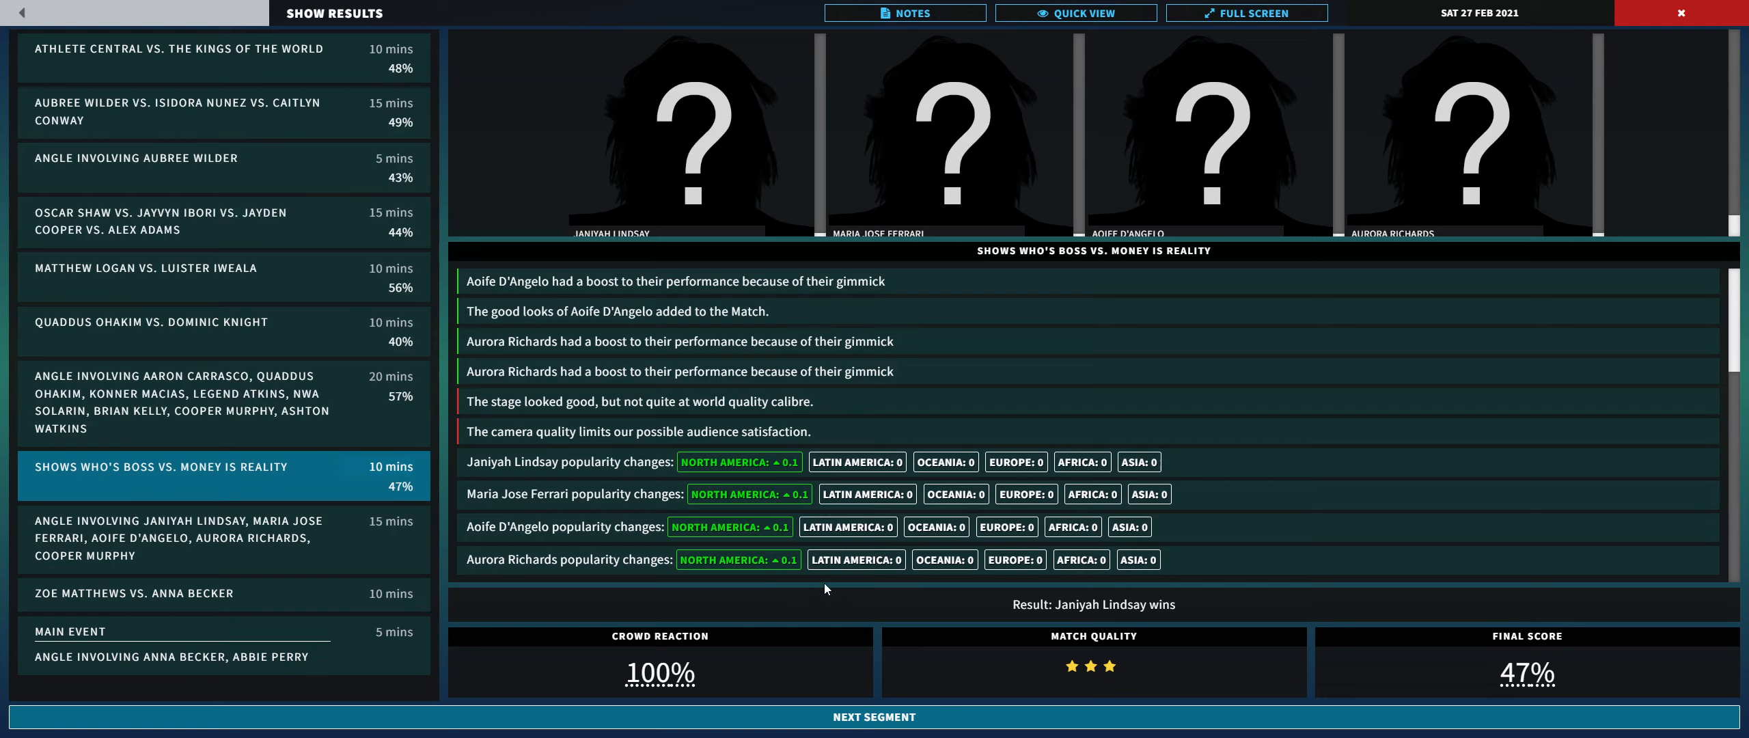
pyautogui.moveTo(1180, 621)
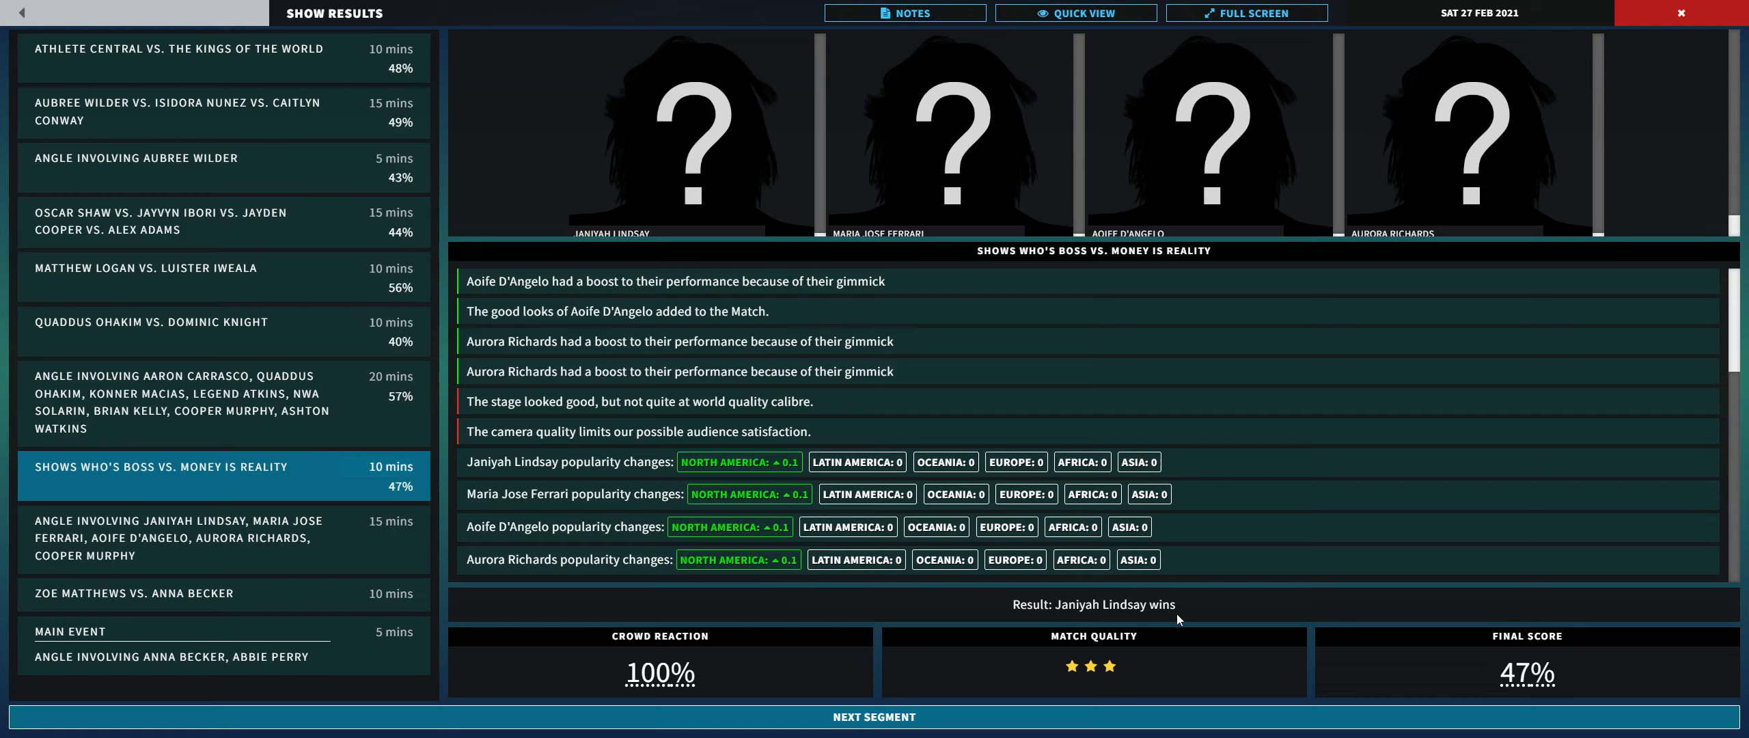
pyautogui.moveTo(780, 584)
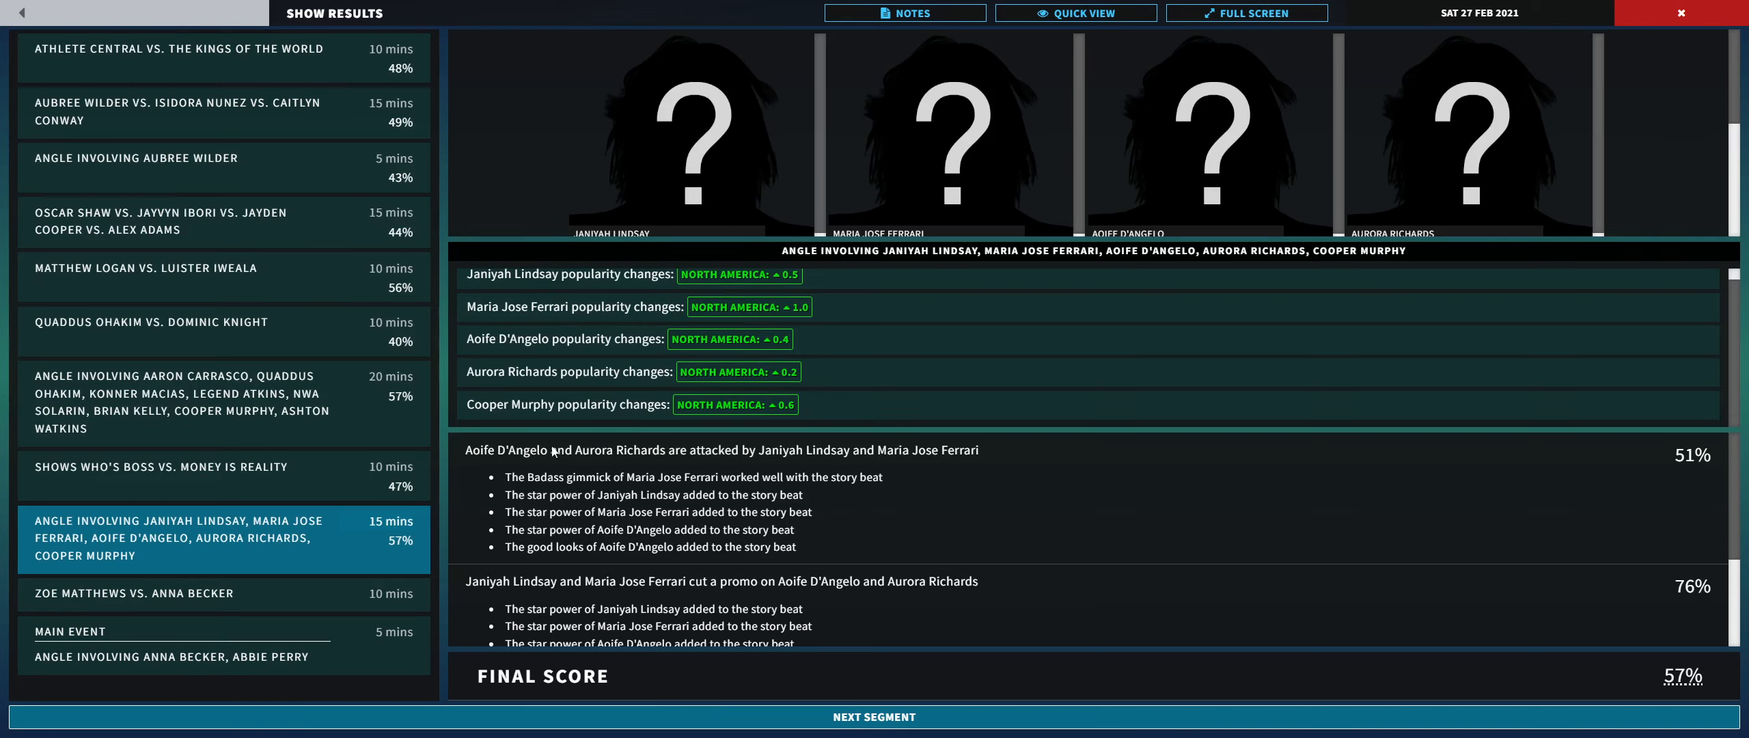
pyautogui.moveTo(612, 531)
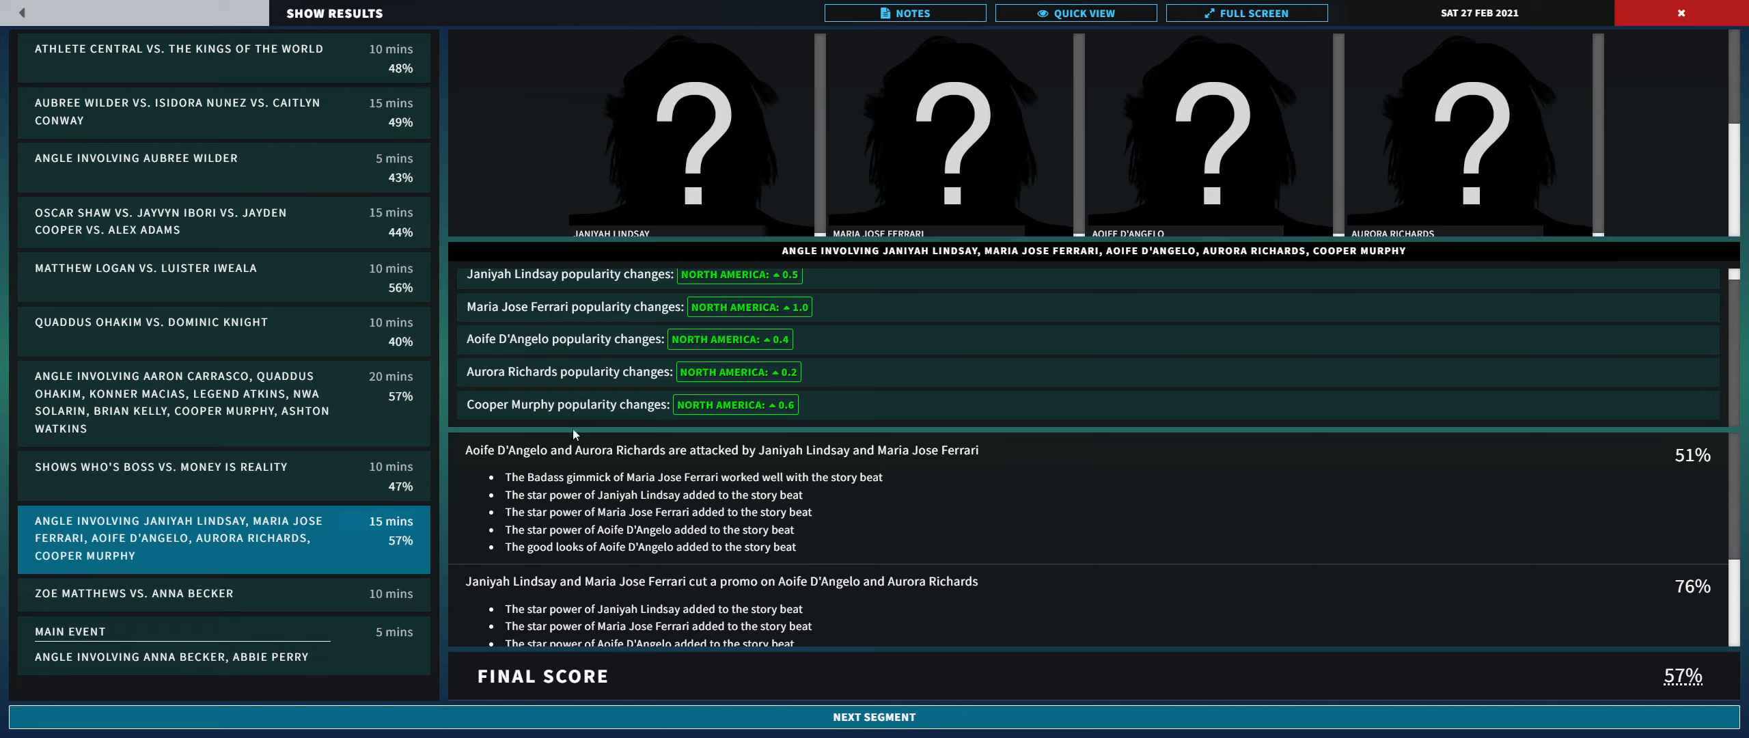
pyautogui.moveTo(512, 283)
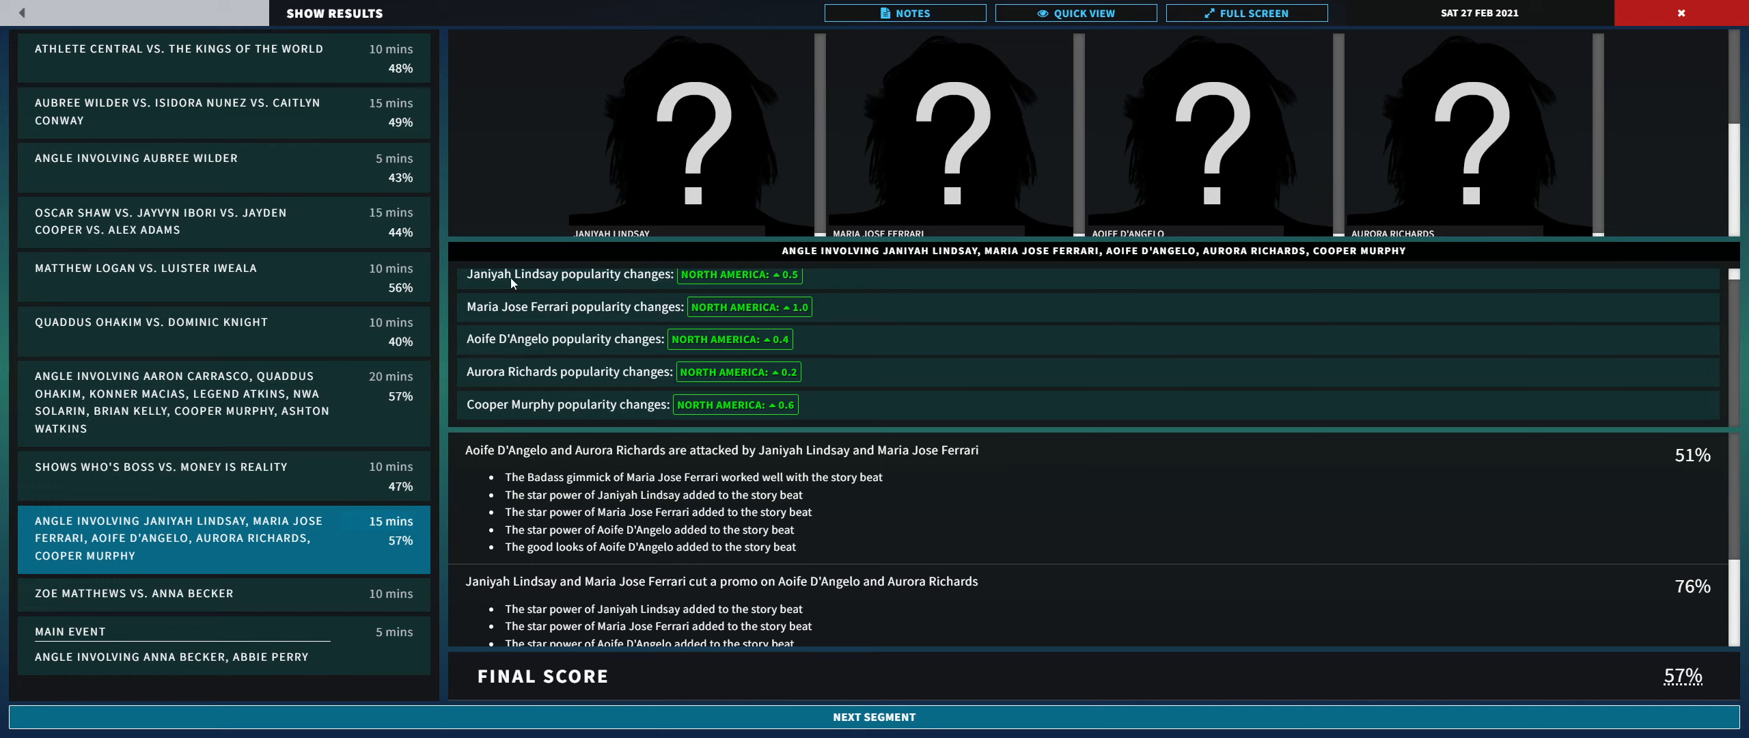
pyautogui.moveTo(593, 298)
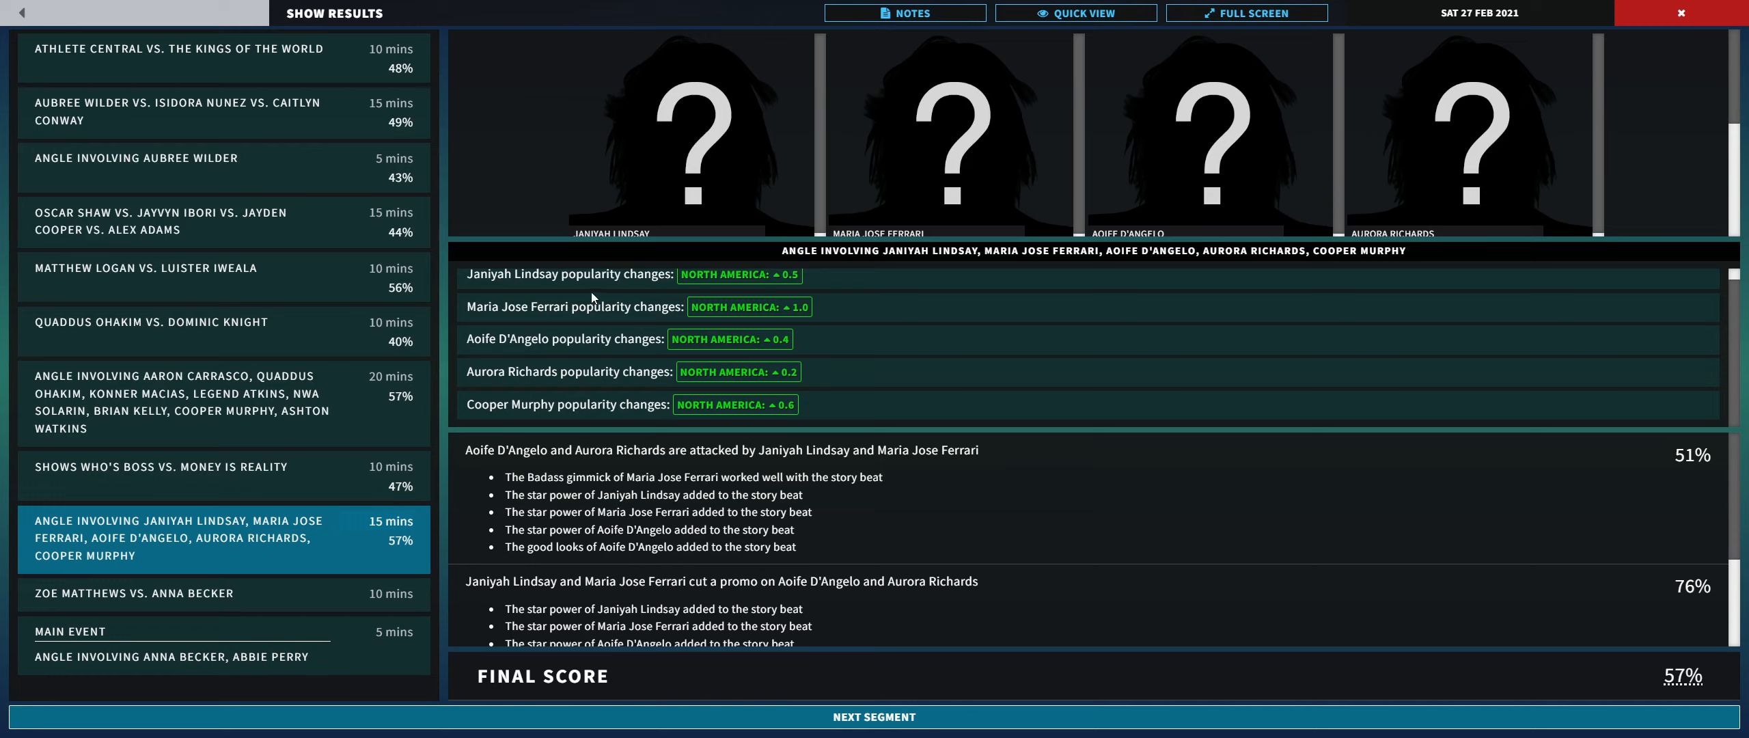
pyautogui.moveTo(602, 409)
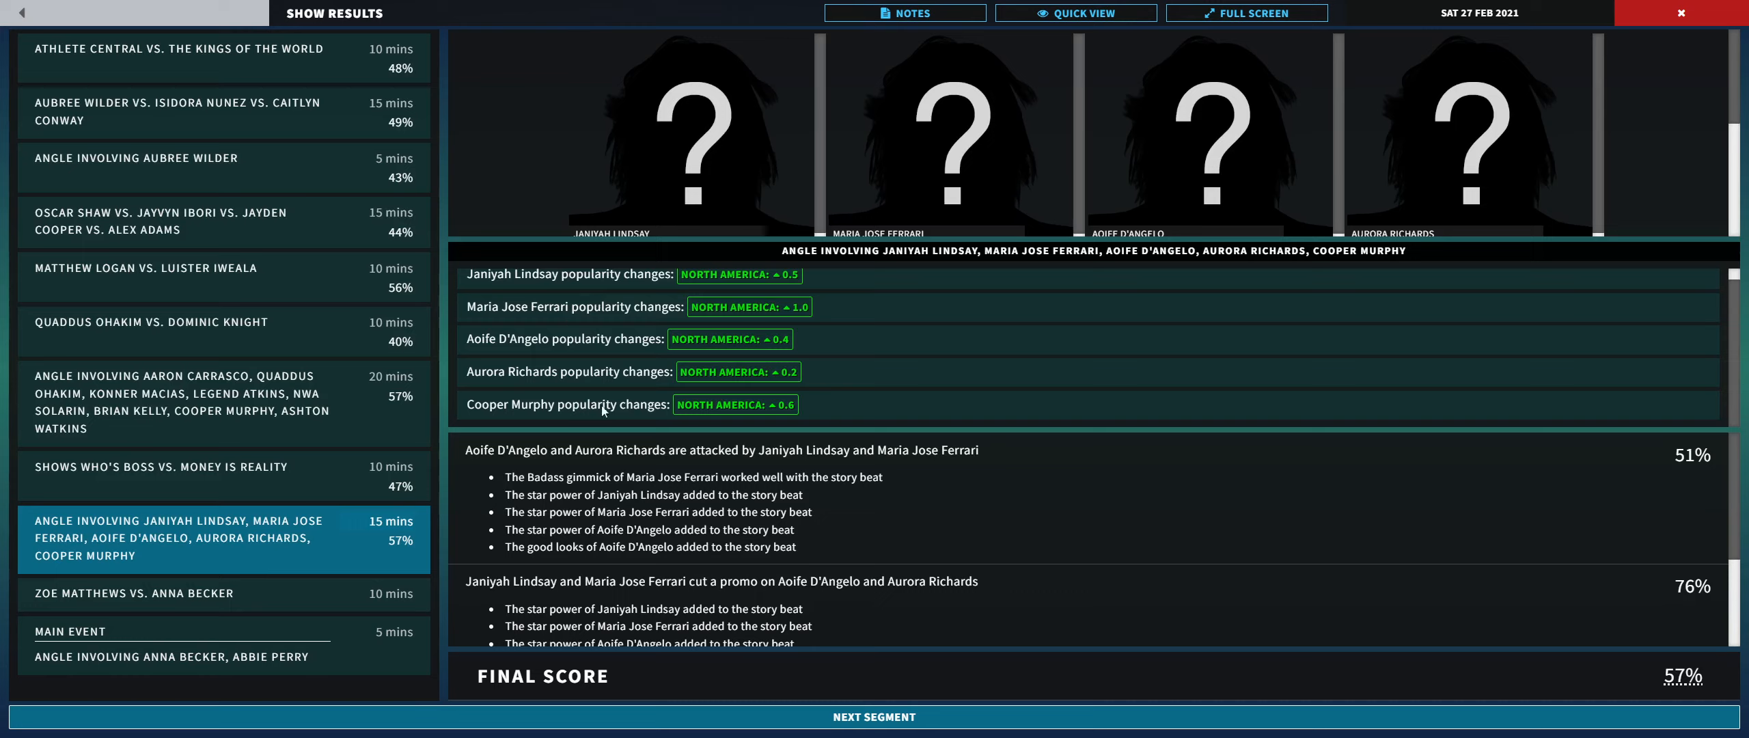
pyautogui.moveTo(530, 461)
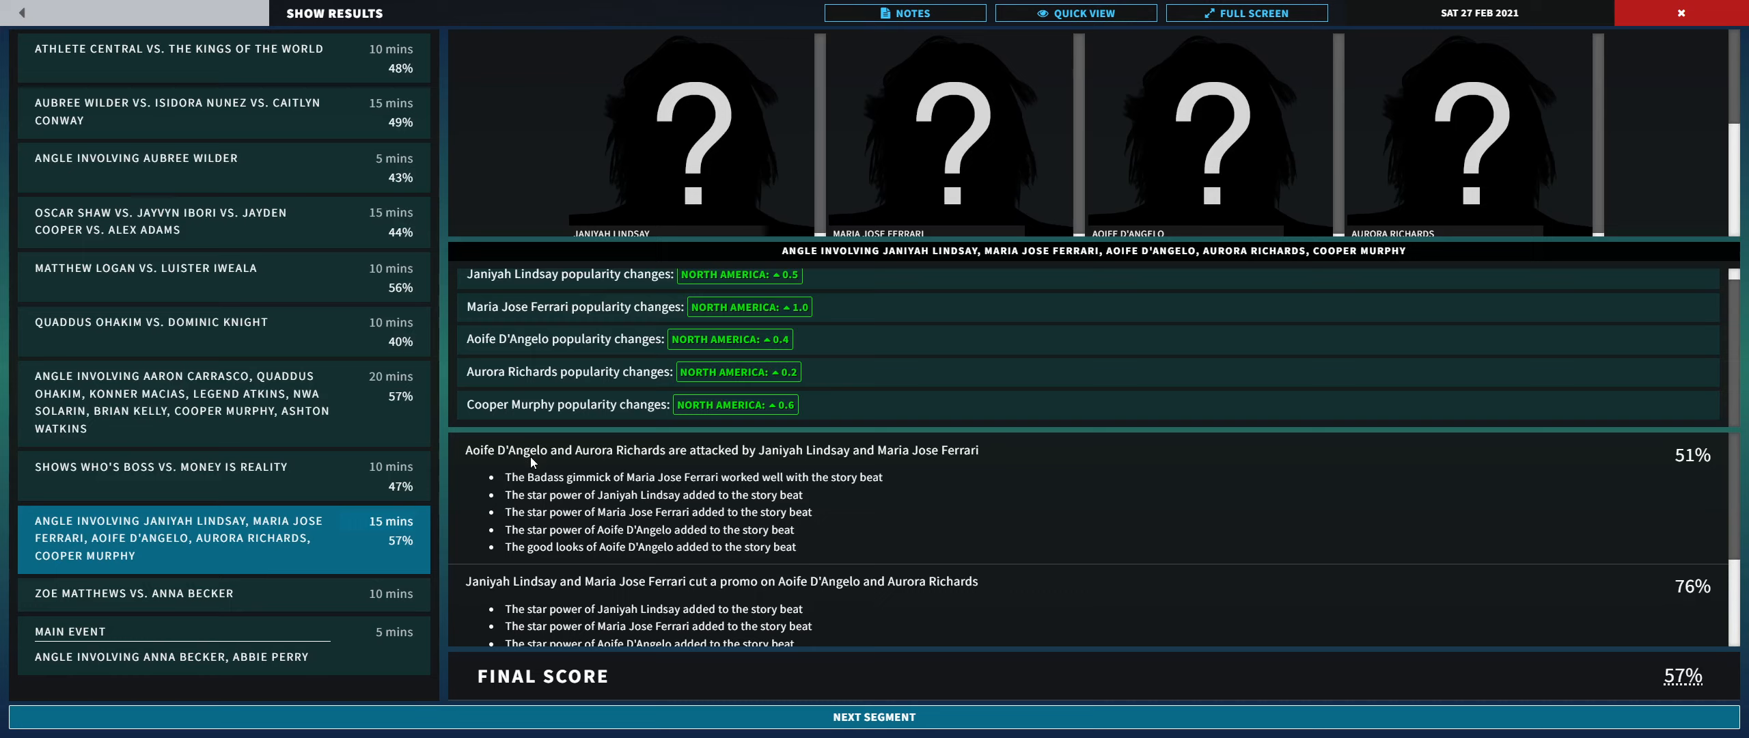
pyautogui.moveTo(524, 461)
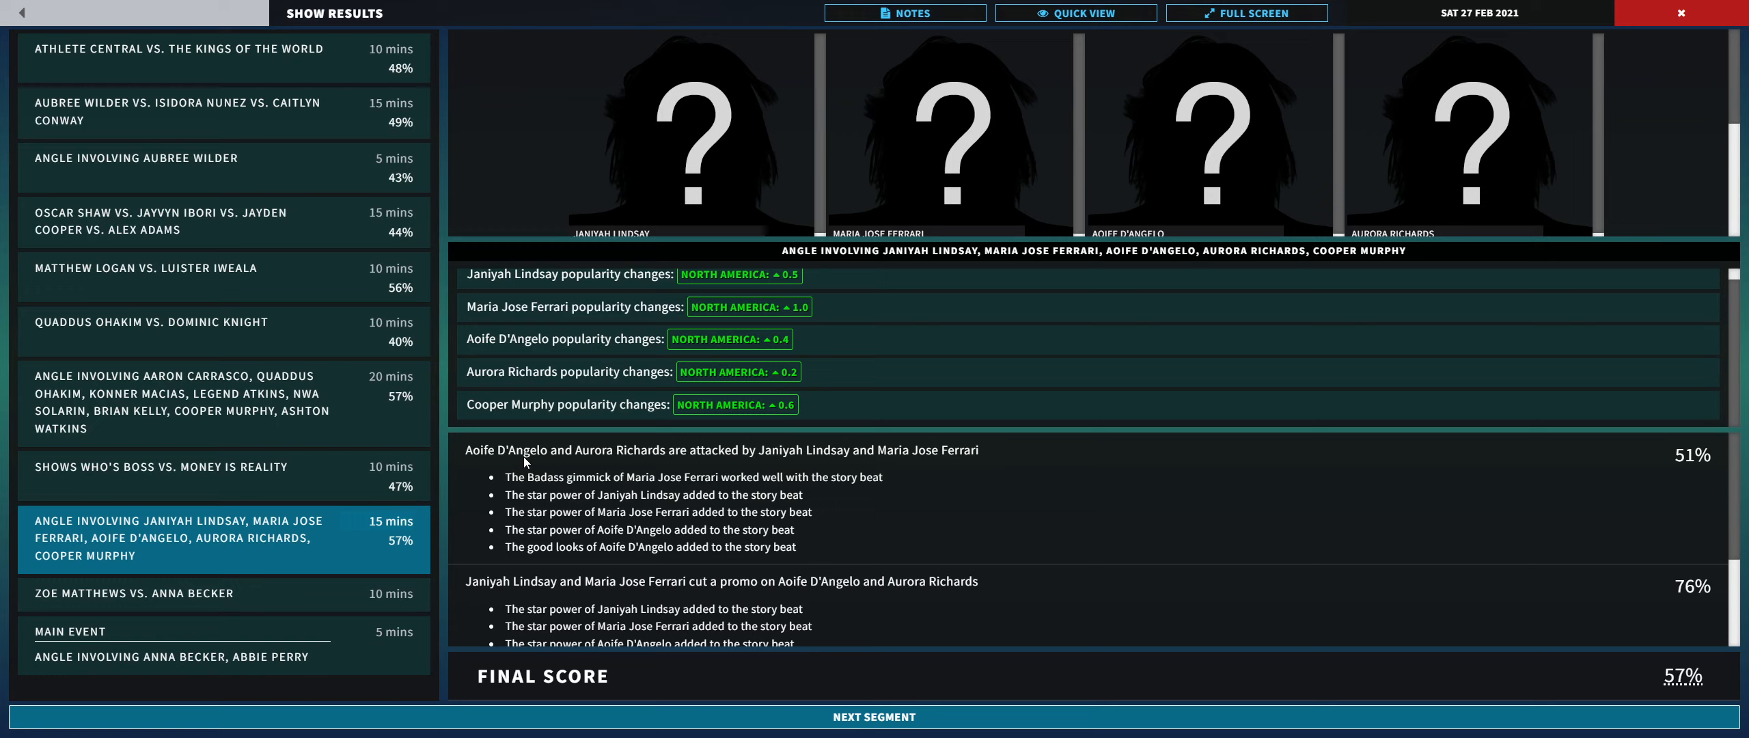
pyautogui.moveTo(421, 465)
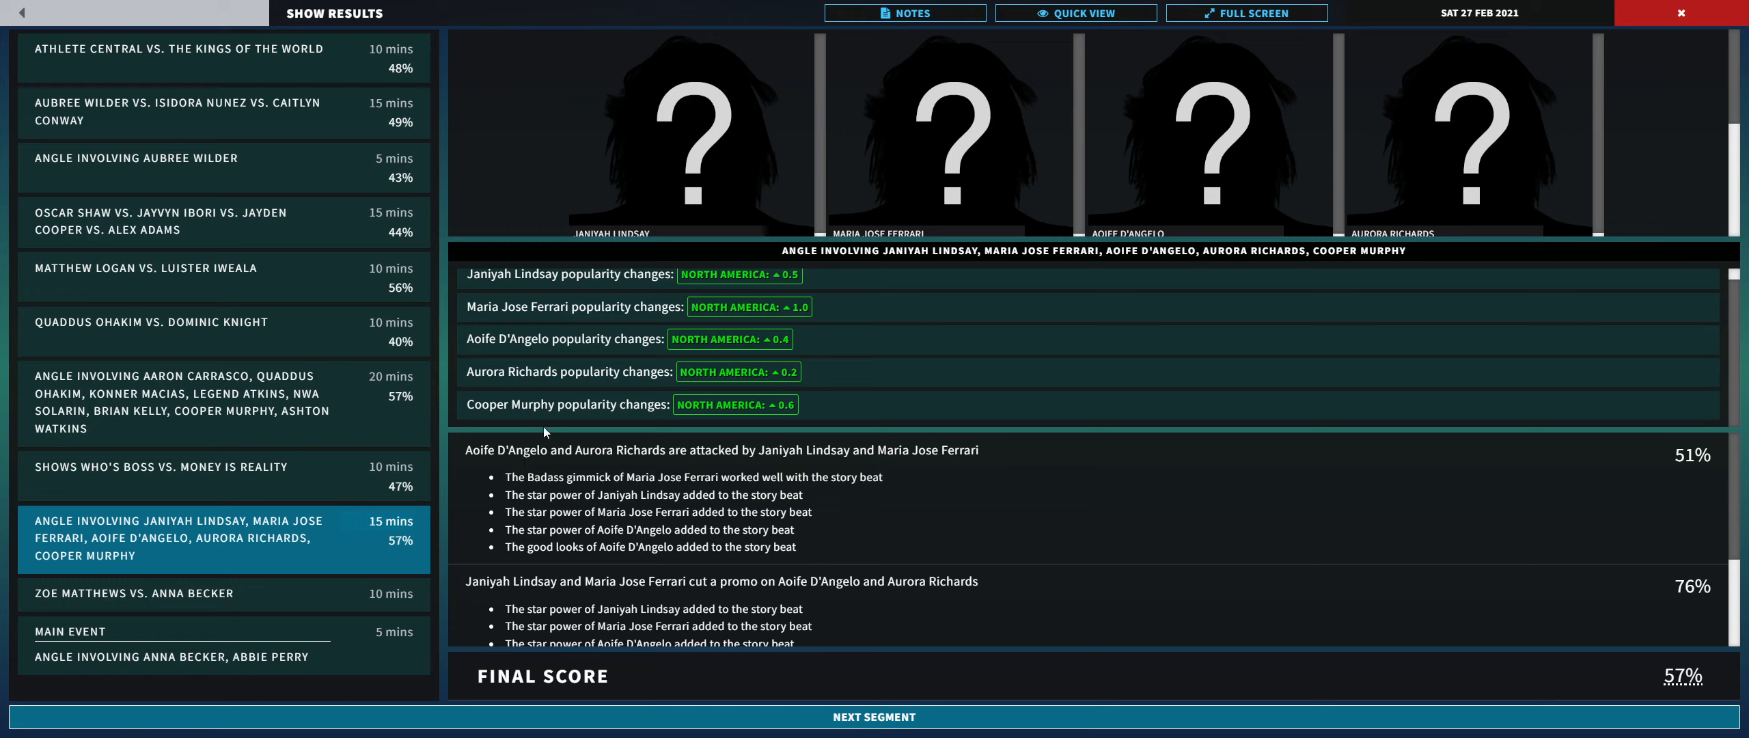
pyautogui.moveTo(611, 552)
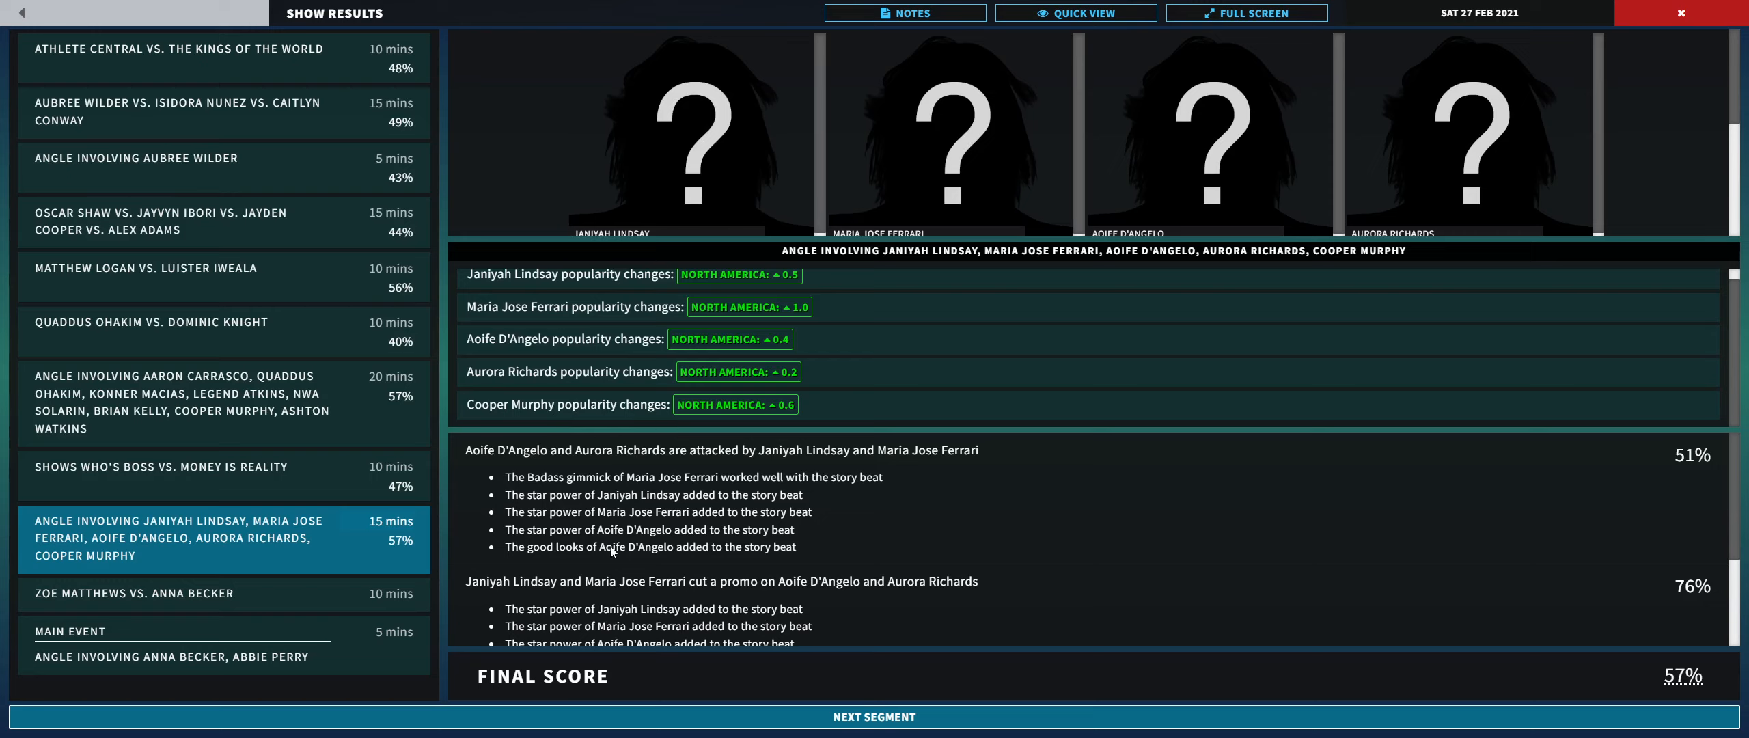
pyautogui.moveTo(562, 517)
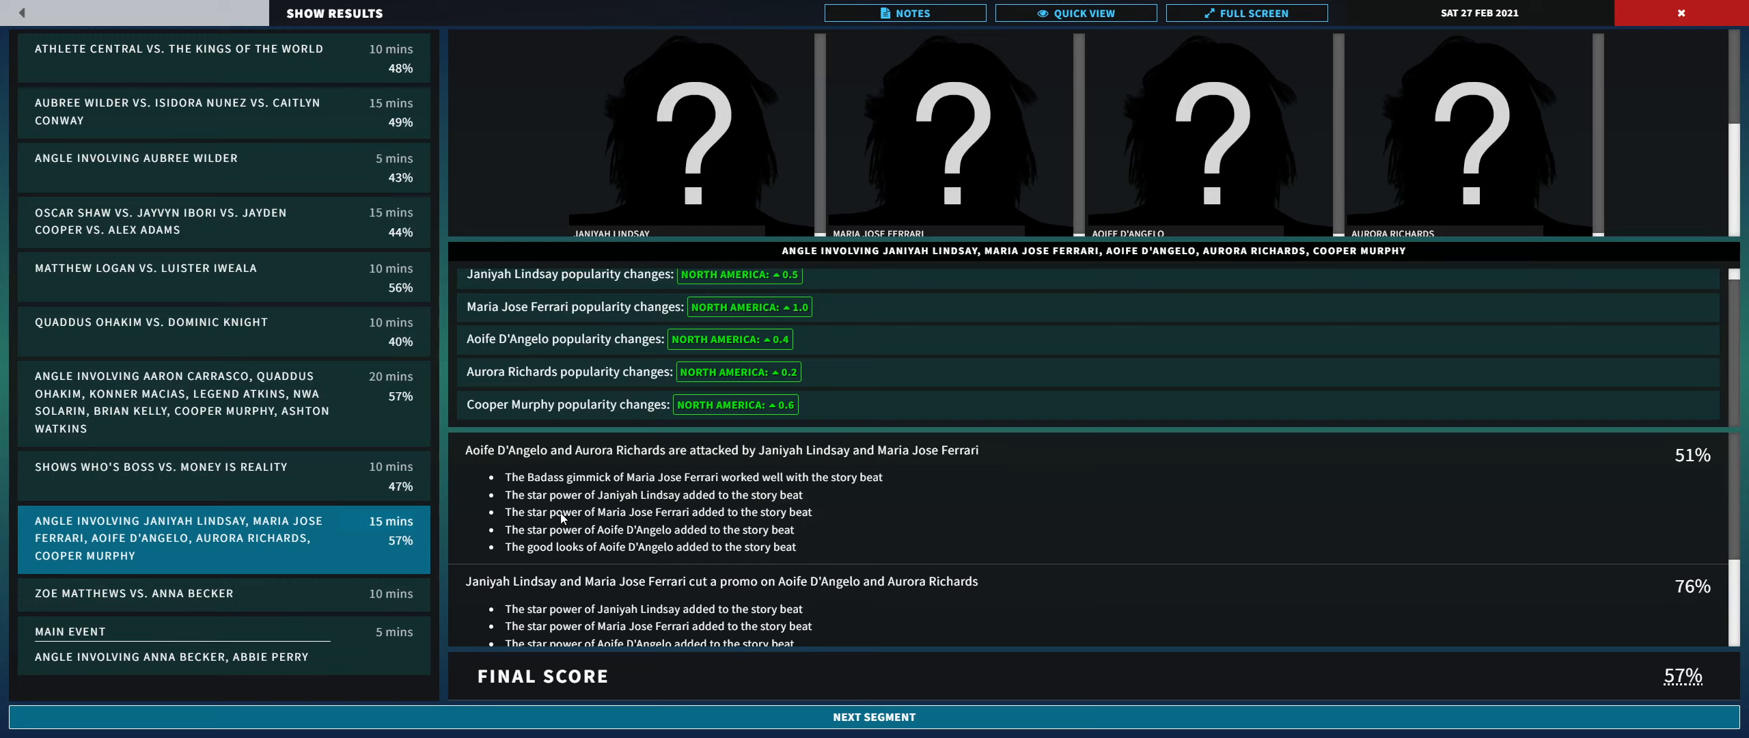
pyautogui.moveTo(707, 465)
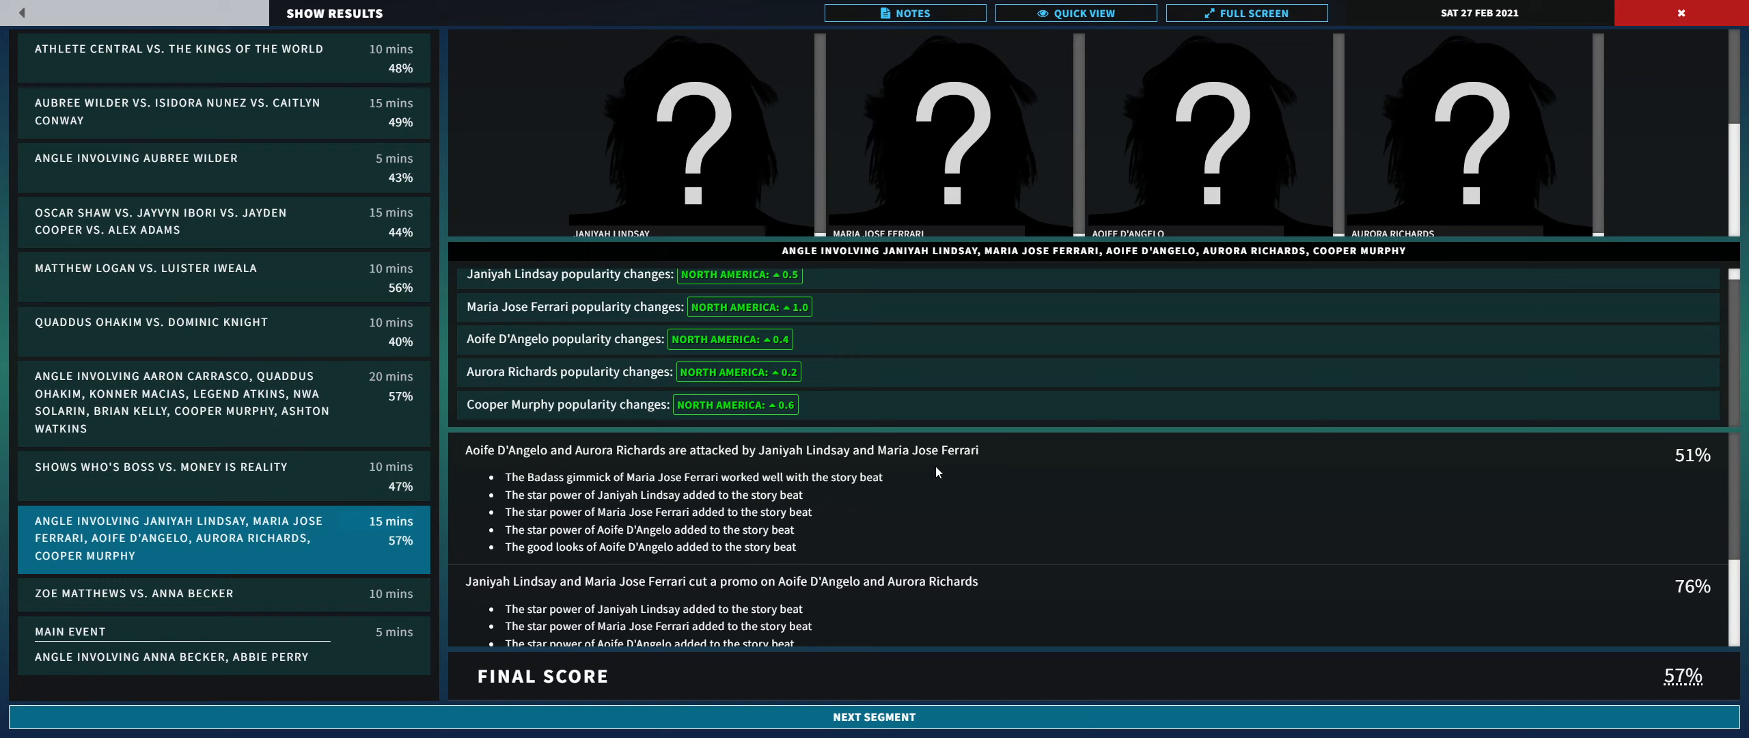
pyautogui.moveTo(516, 478)
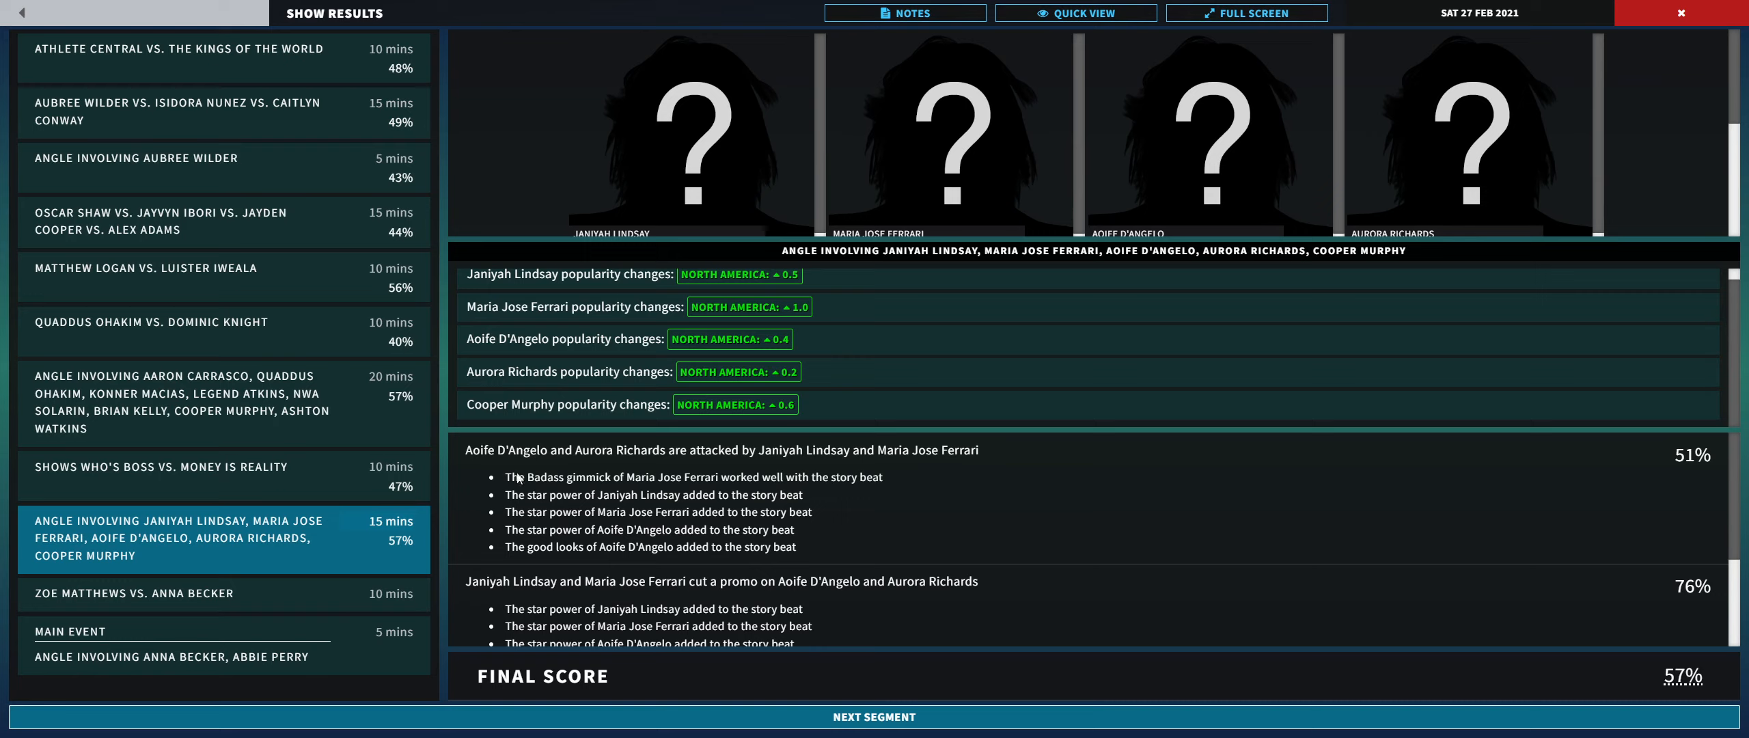
pyautogui.moveTo(543, 532)
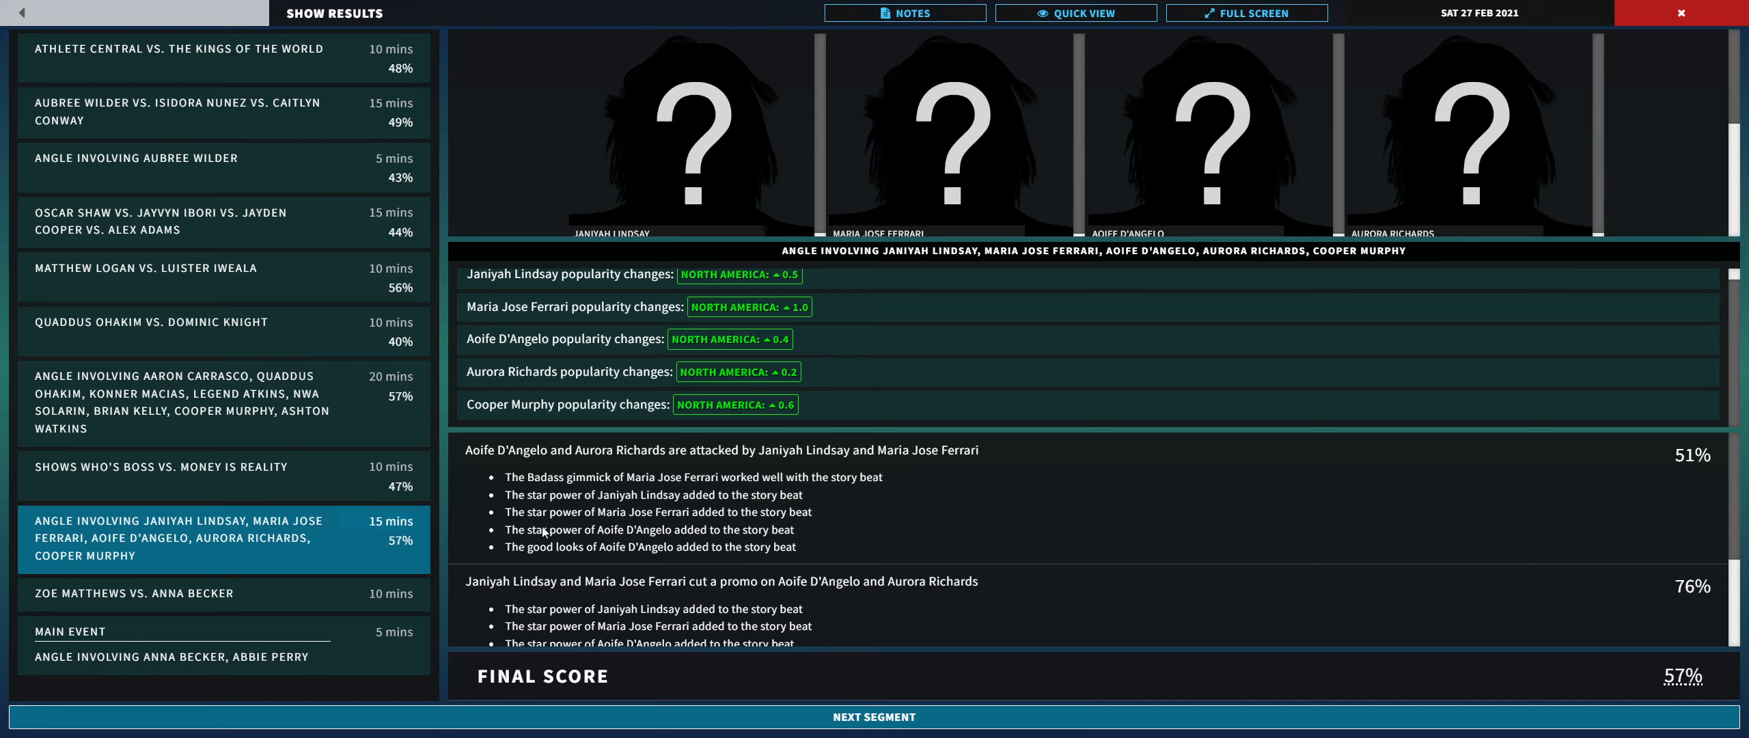
pyautogui.moveTo(687, 549)
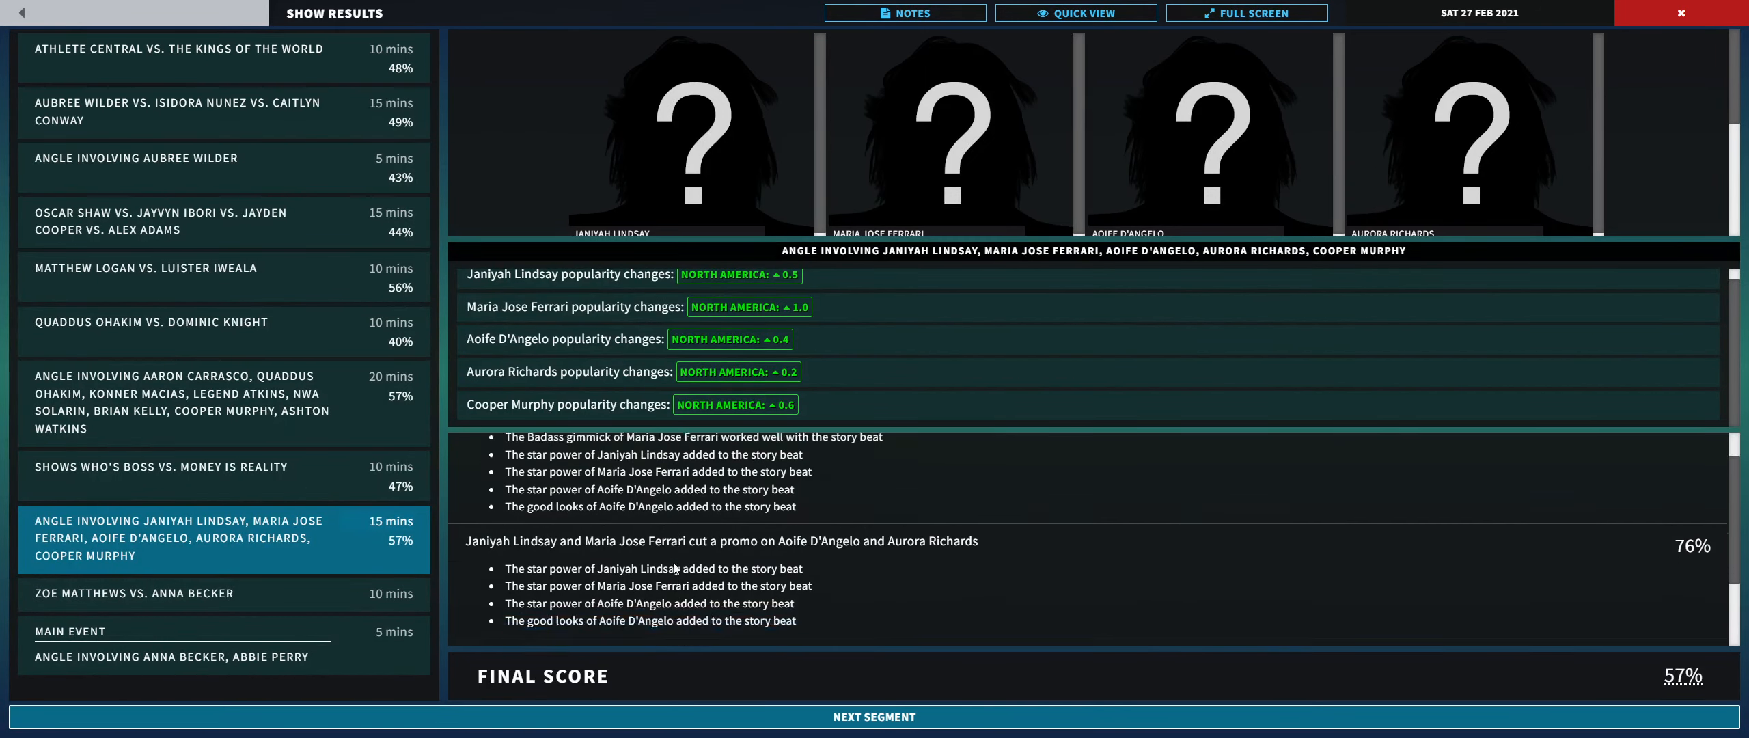
# Step: Scroll the angle's story beats, then view Anna Becker's 31% win over Zoe Matthews
pyautogui.scroll(-3)
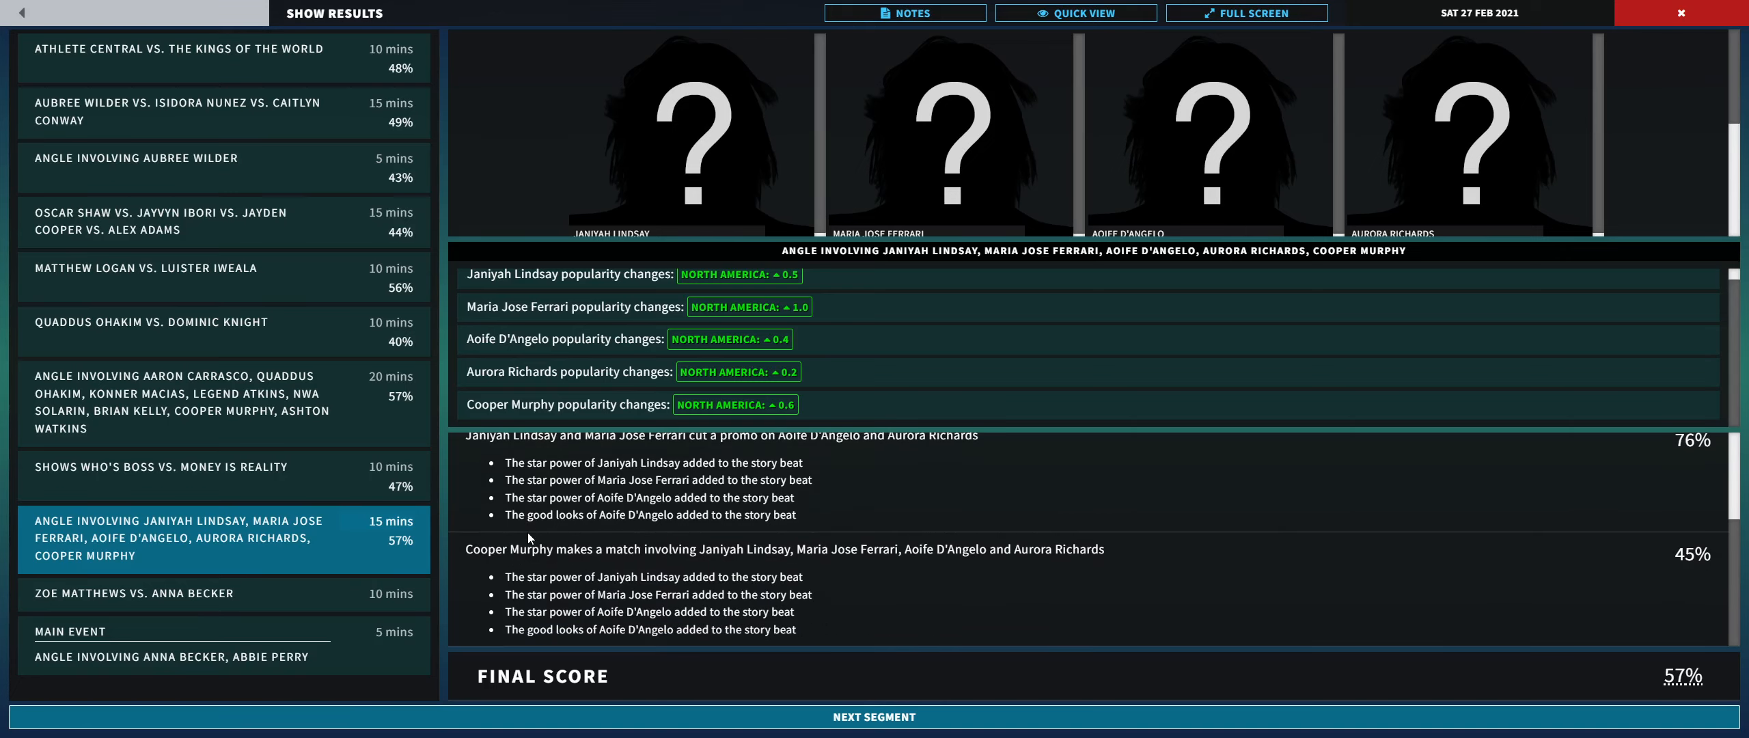
pyautogui.moveTo(429, 546)
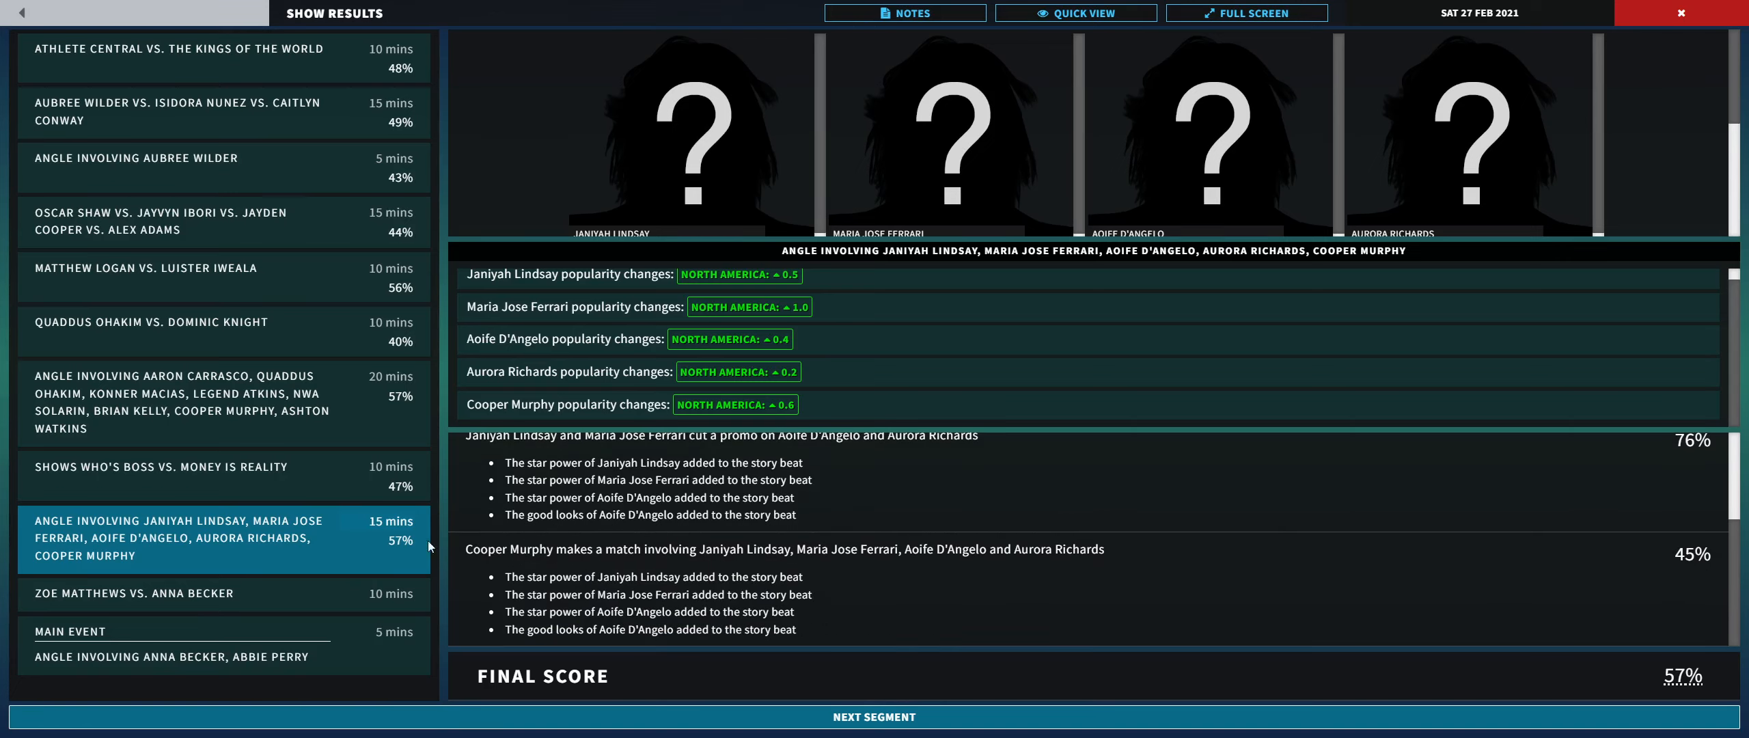
pyautogui.moveTo(658, 545)
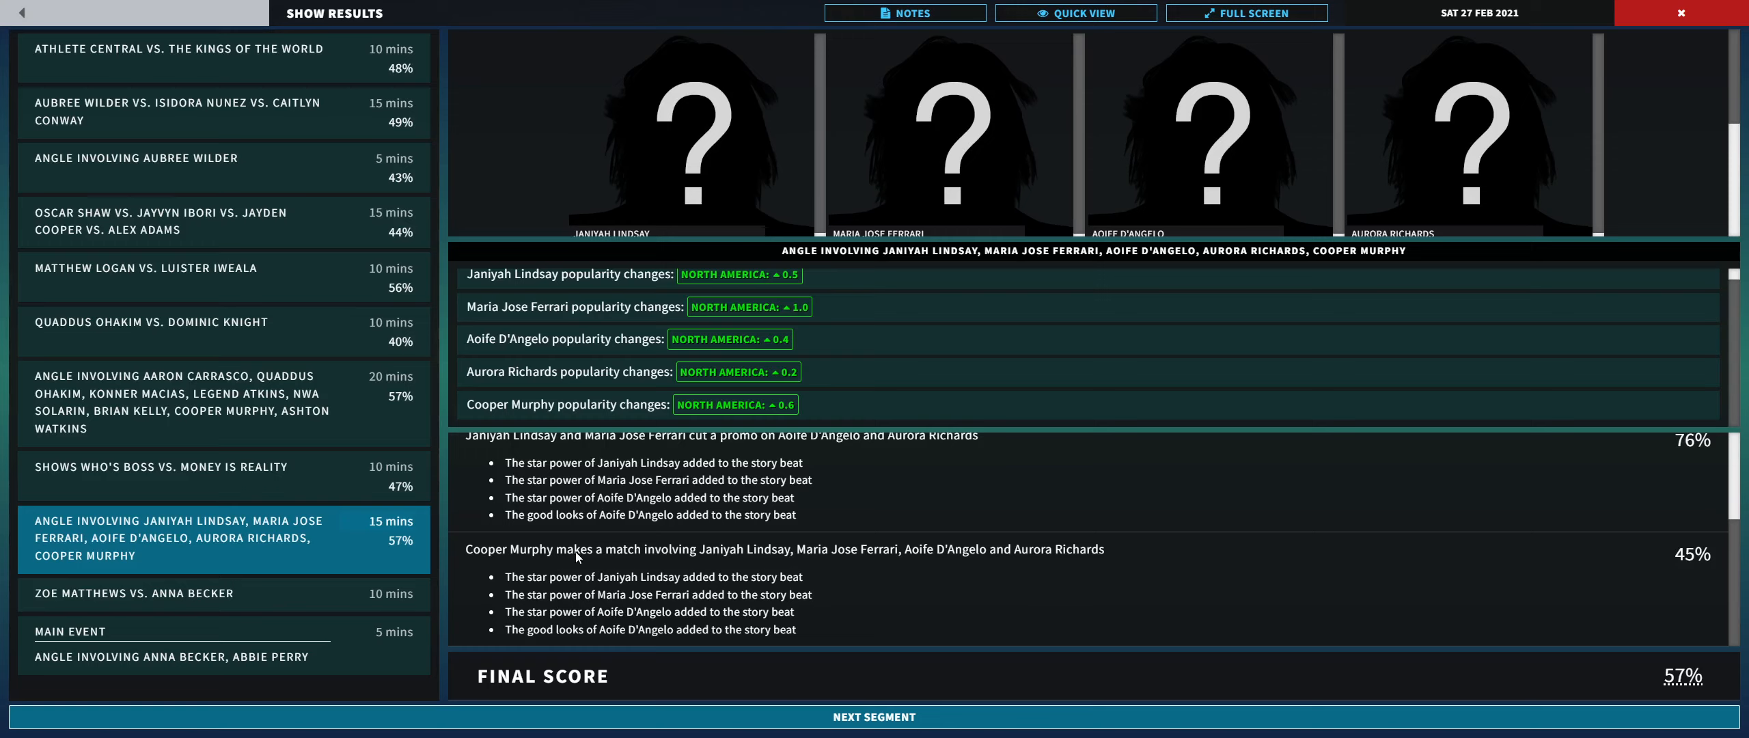
pyautogui.moveTo(1329, 626)
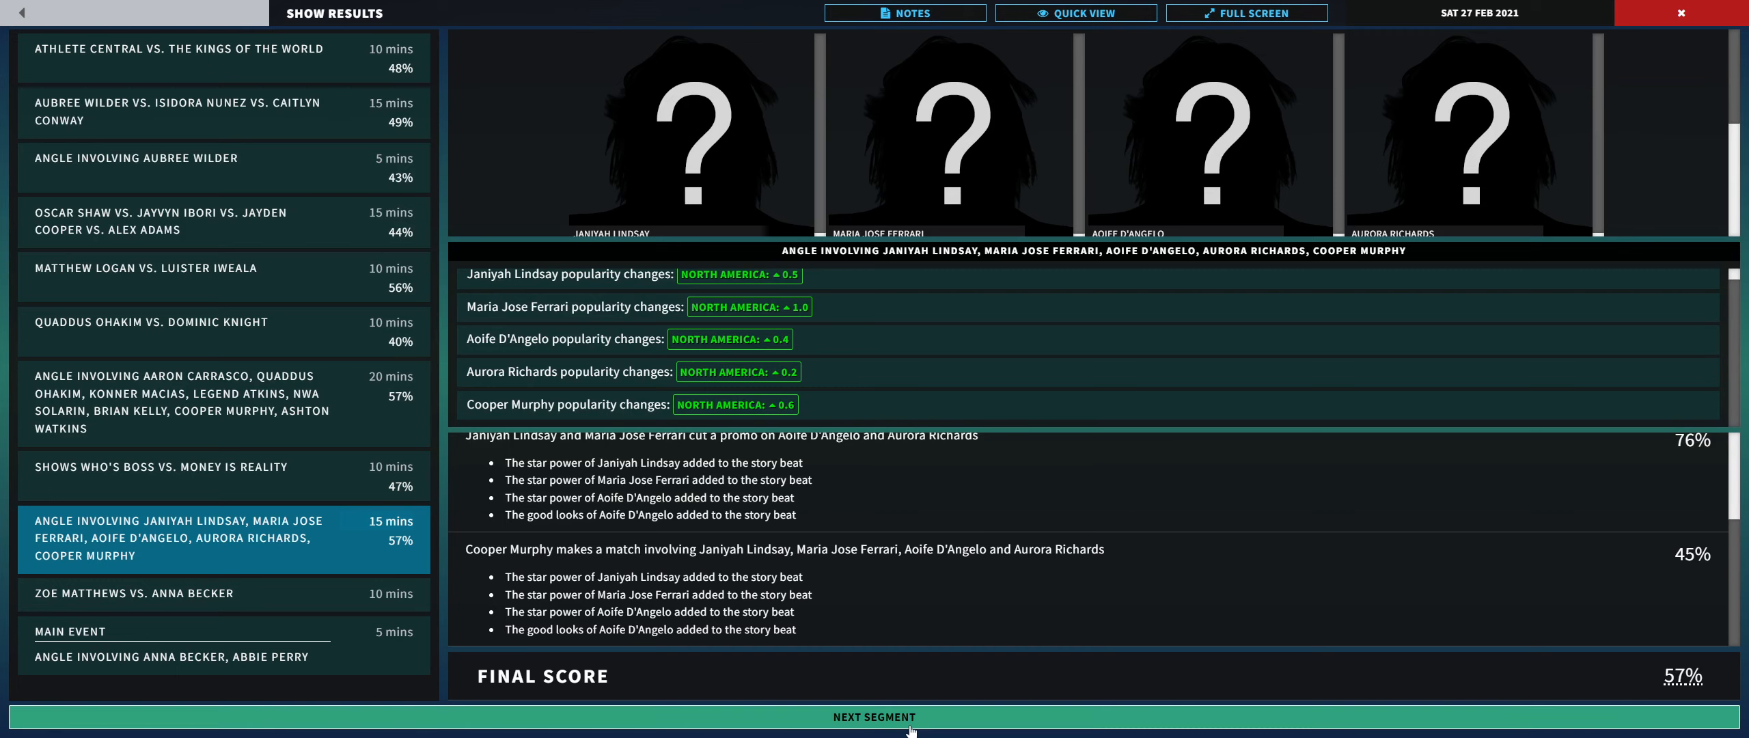
pyautogui.click(873, 715)
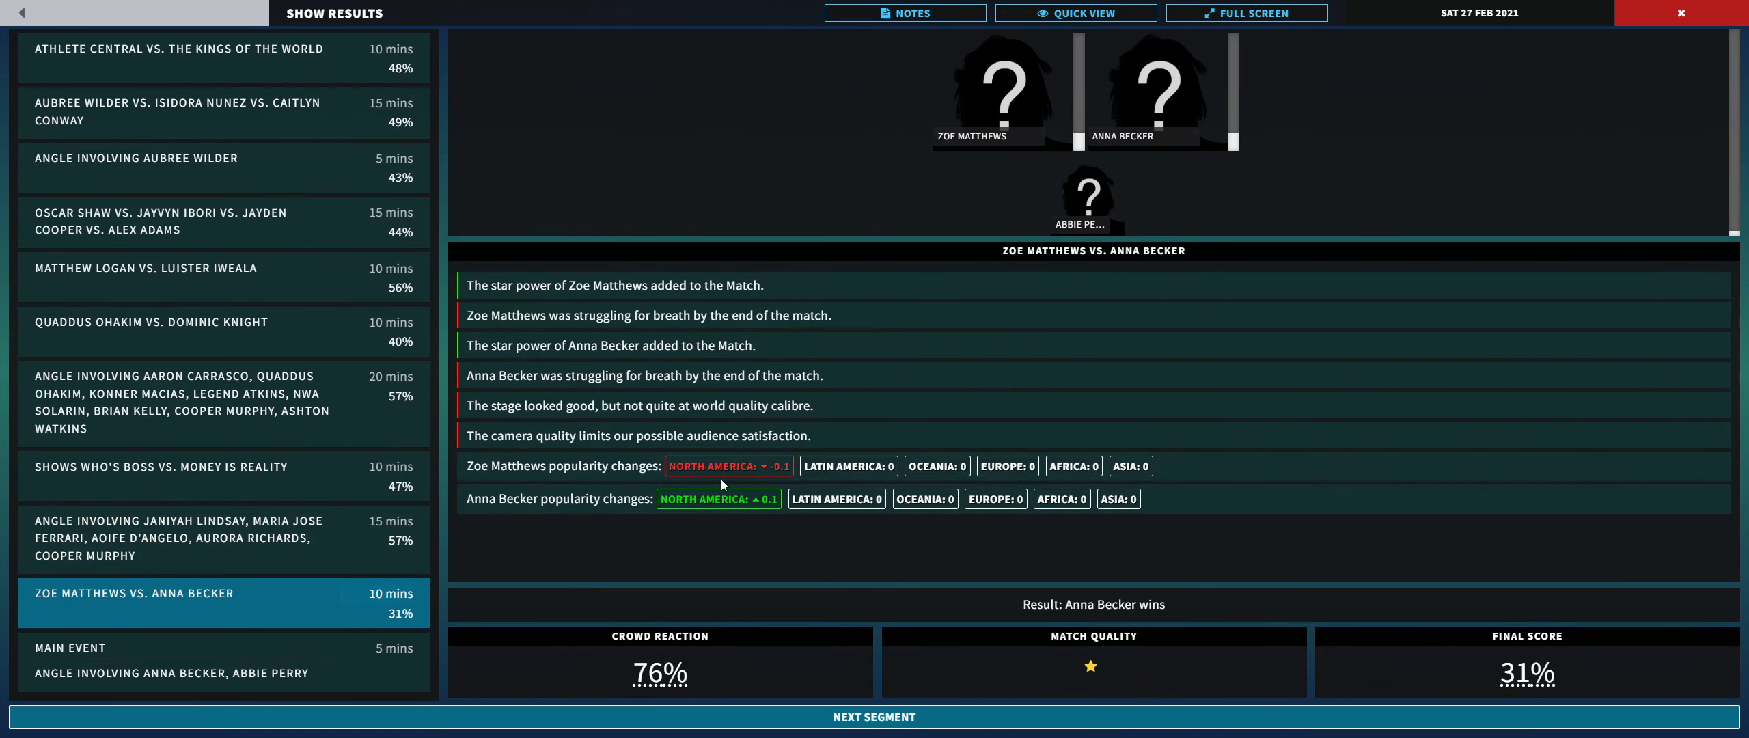
pyautogui.moveTo(541, 436)
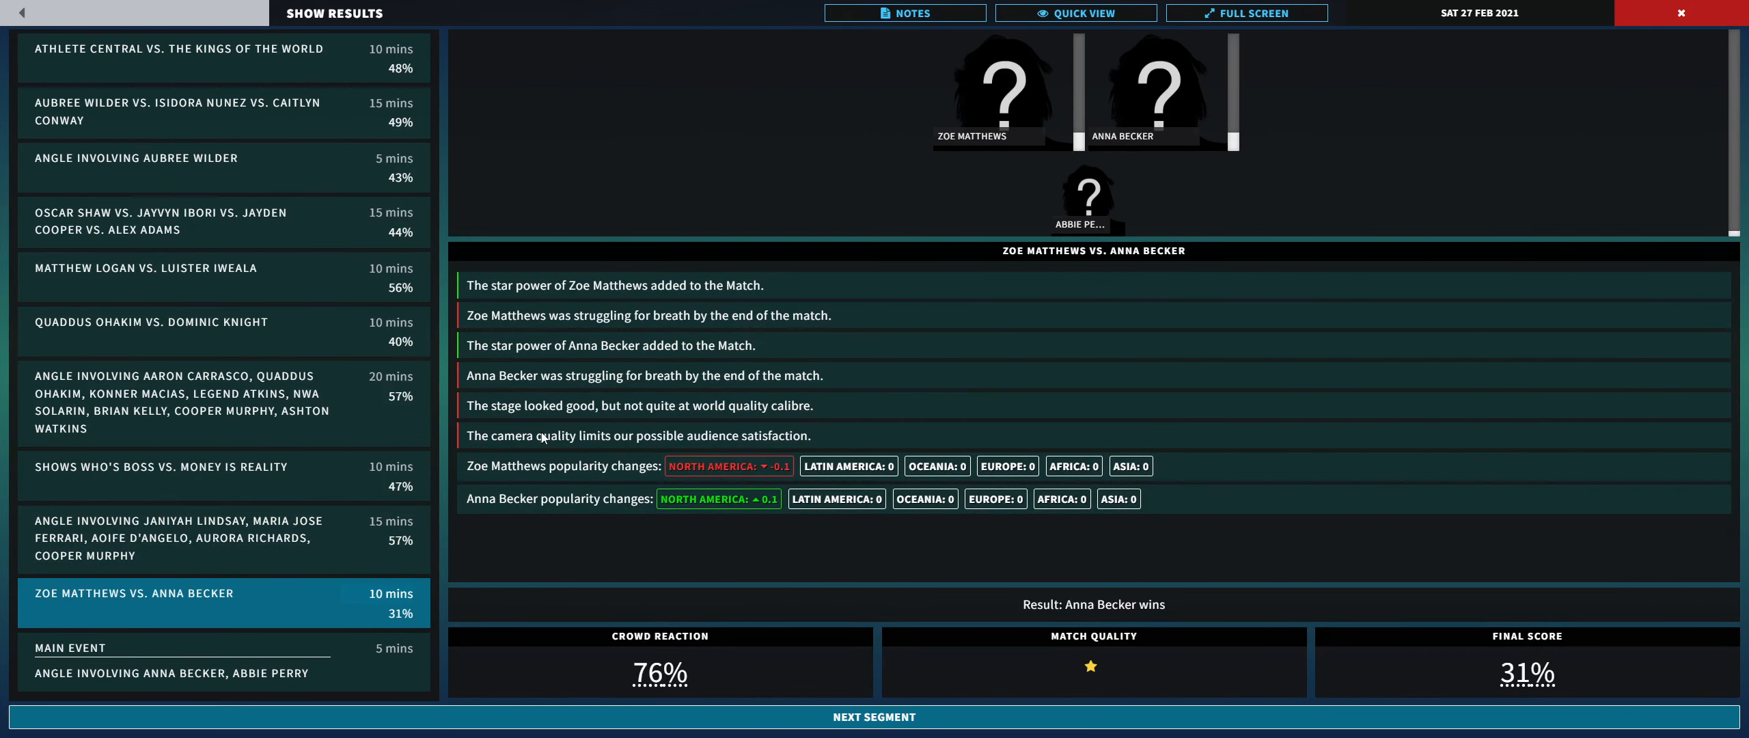
pyautogui.moveTo(554, 510)
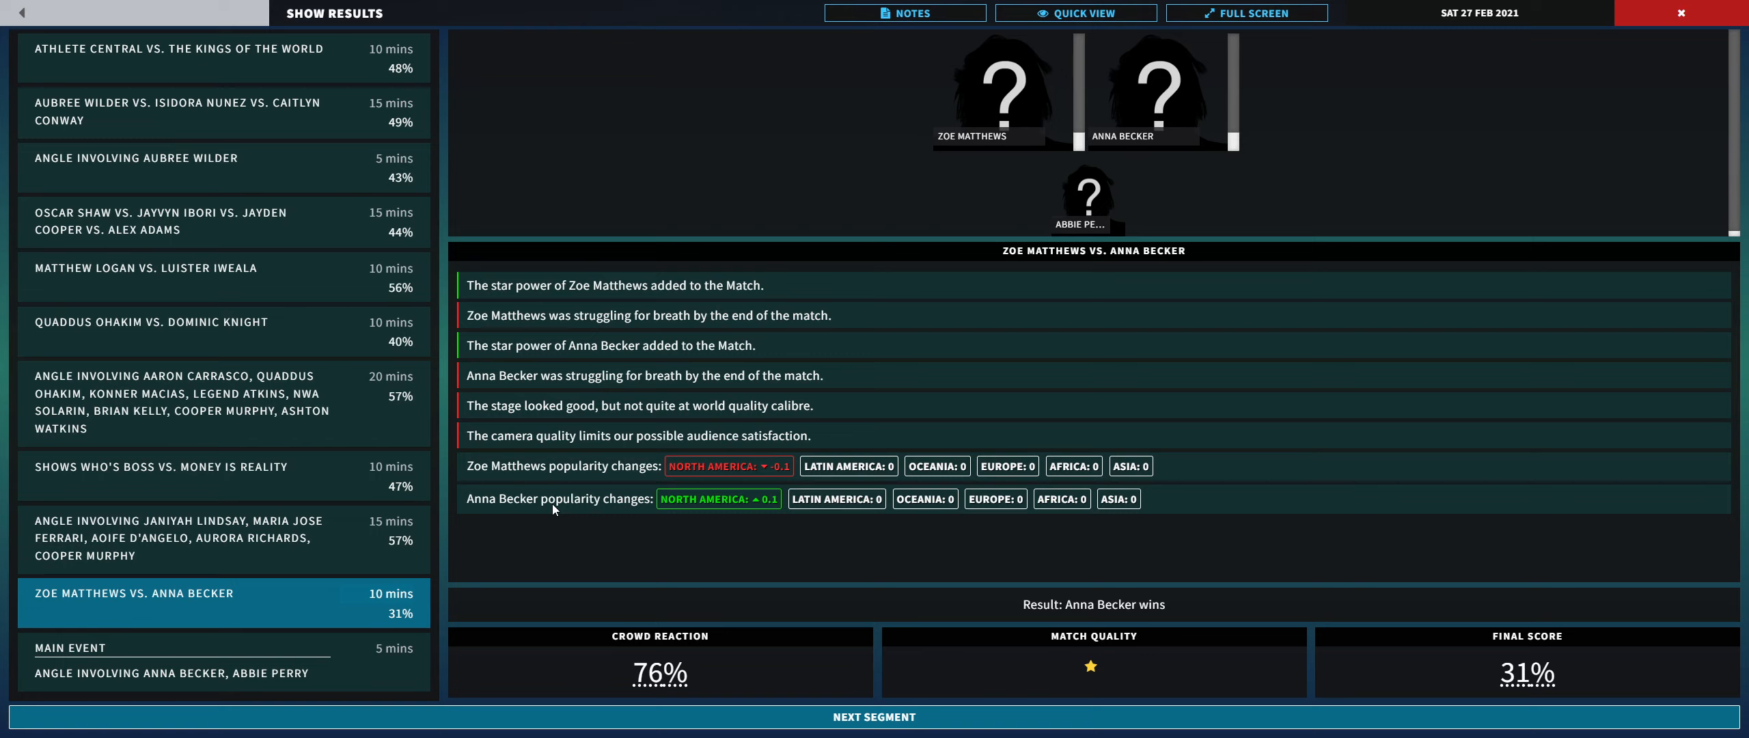
pyautogui.moveTo(647, 506)
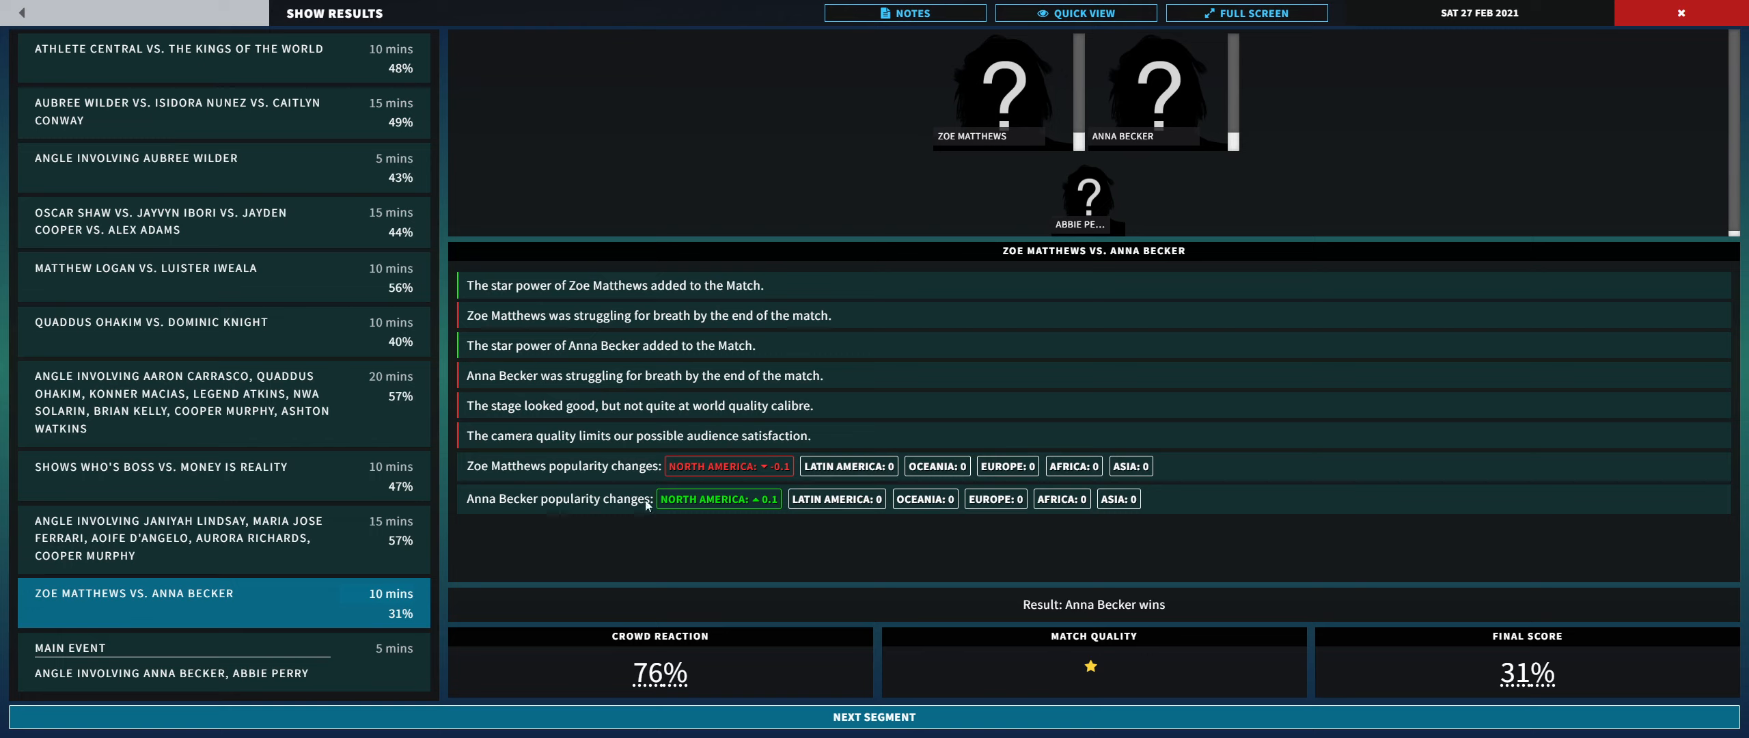
pyautogui.moveTo(721, 527)
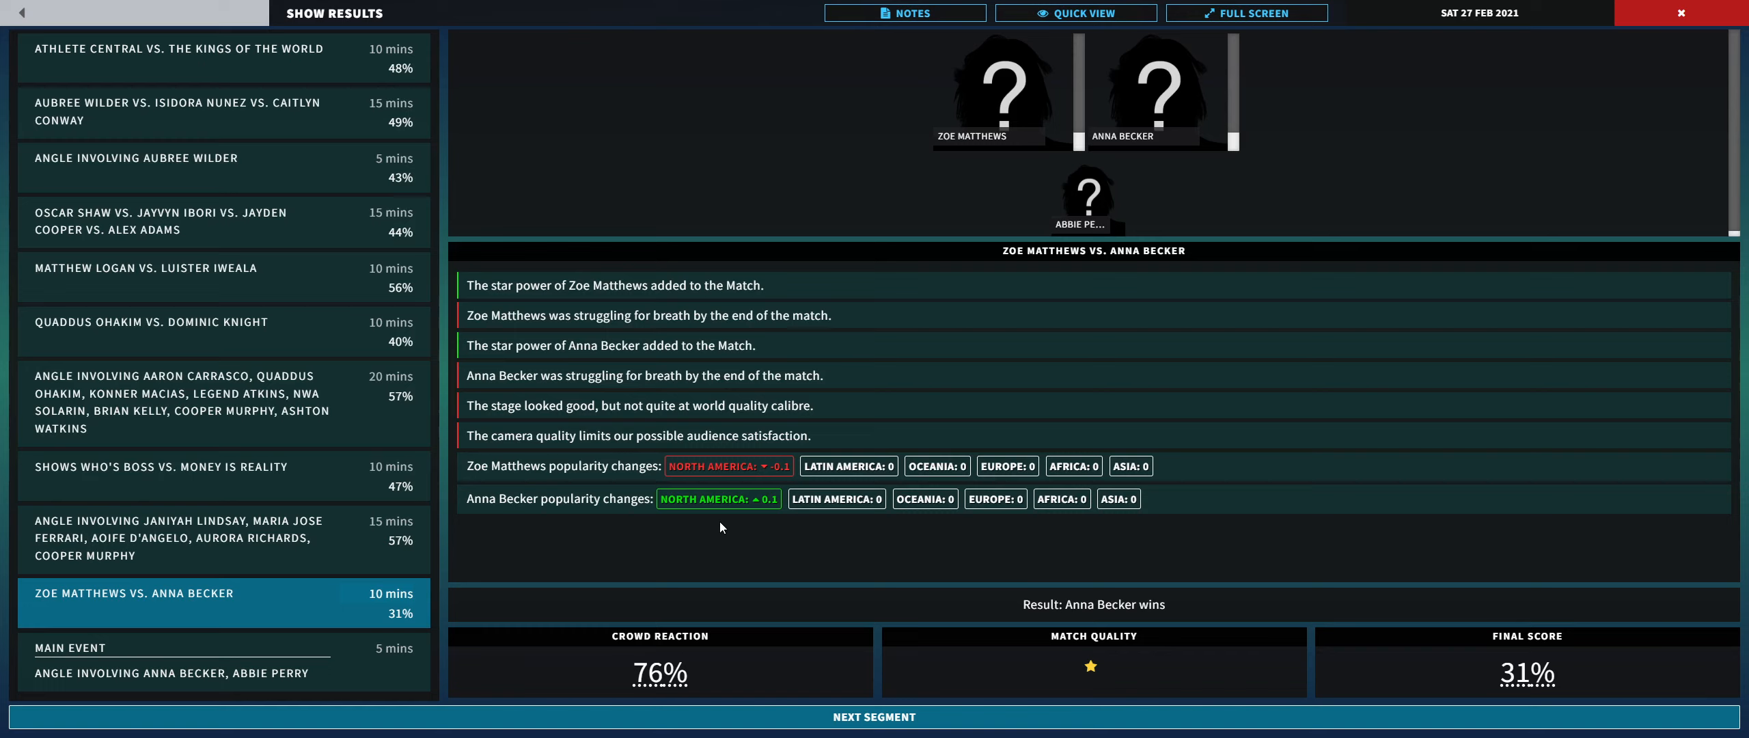
pyautogui.moveTo(562, 486)
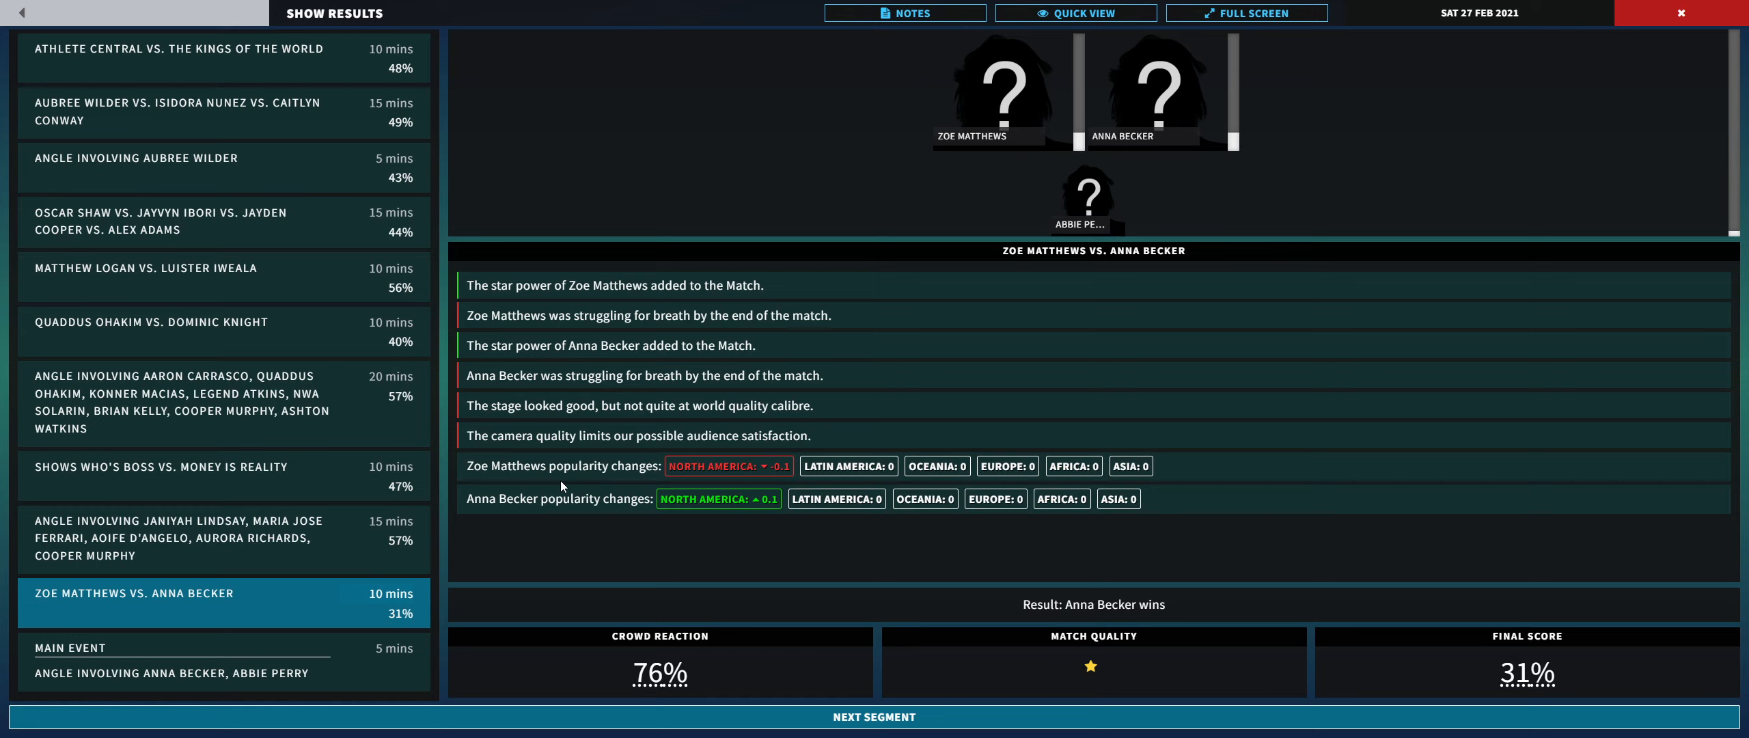
pyautogui.moveTo(1016, 405)
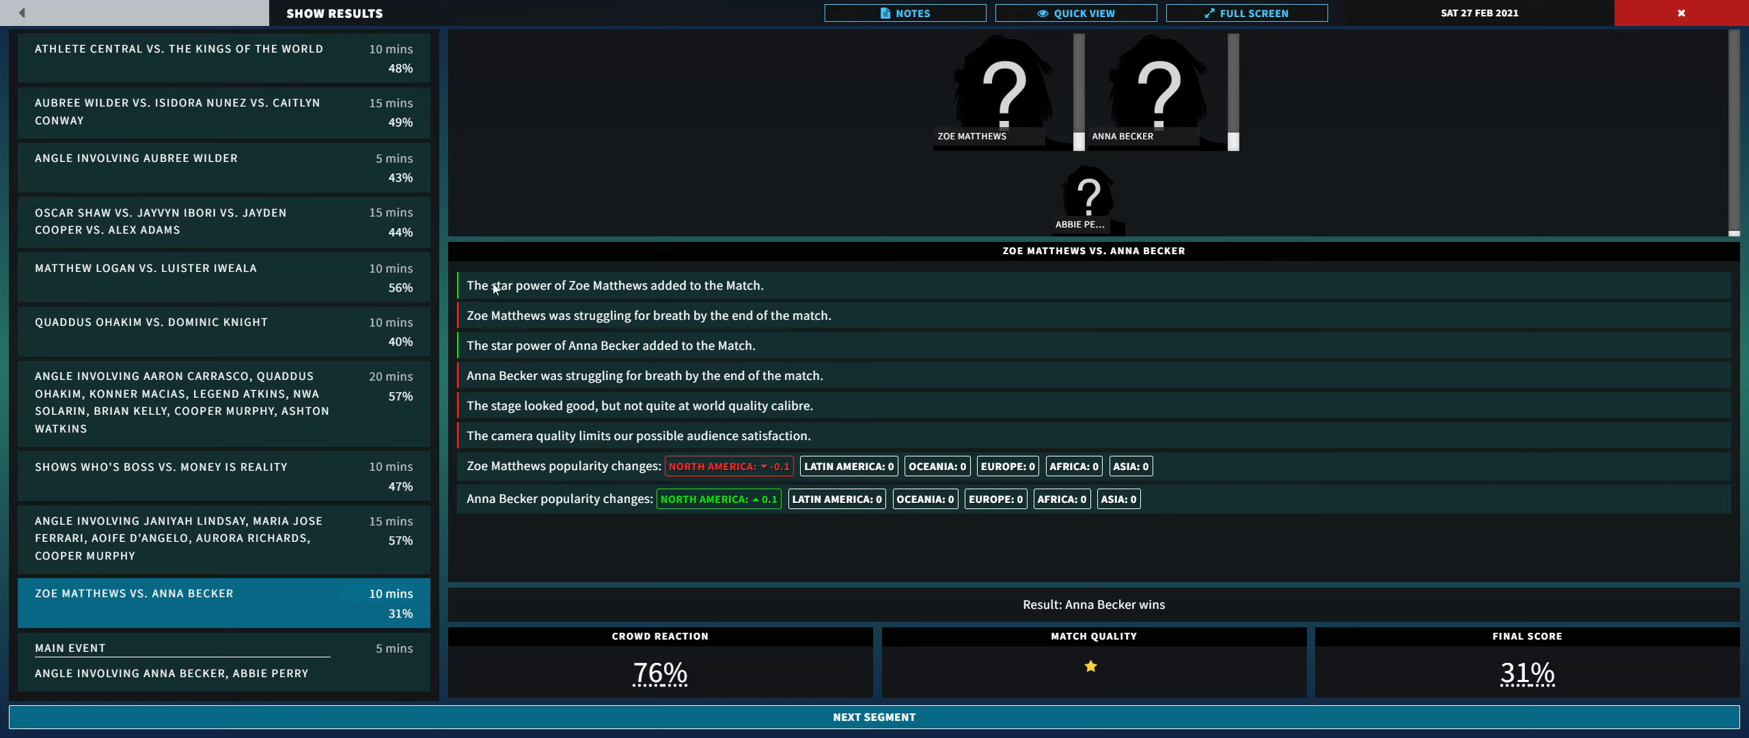
pyautogui.moveTo(628, 333)
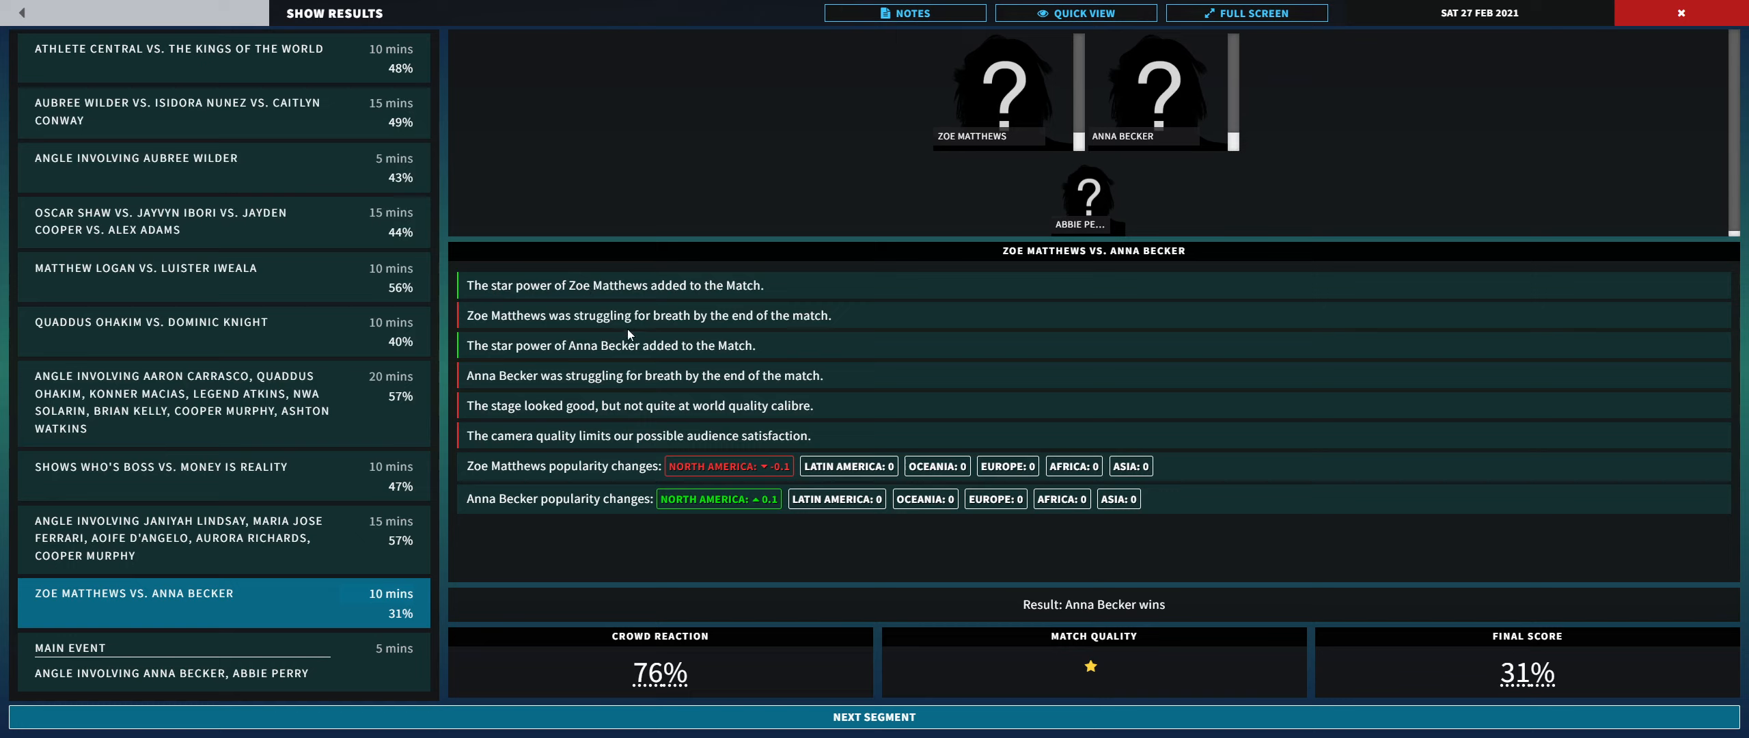
pyautogui.moveTo(645, 328)
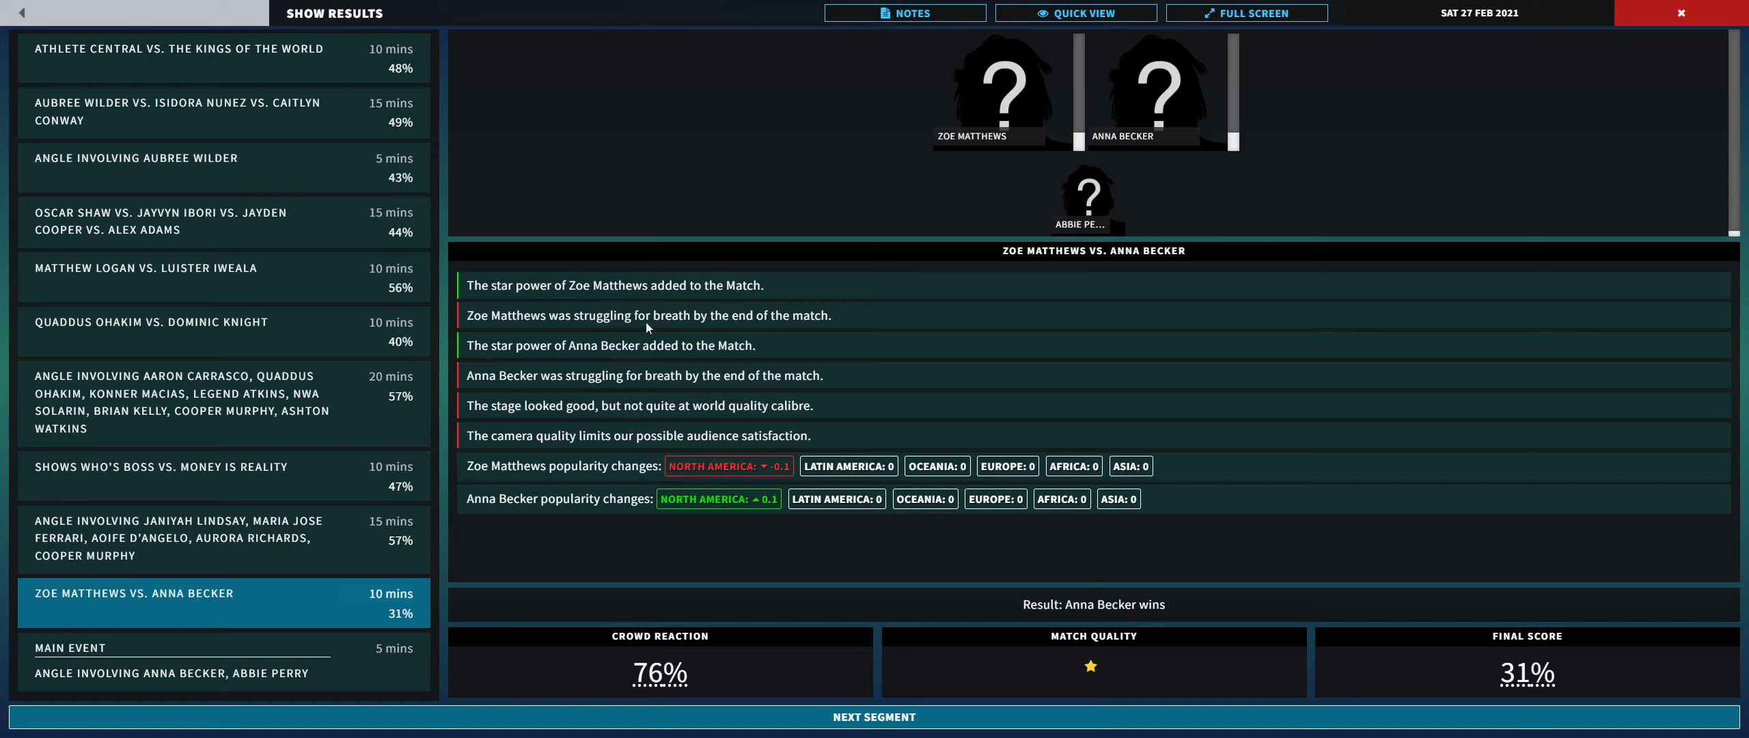
pyautogui.moveTo(524, 369)
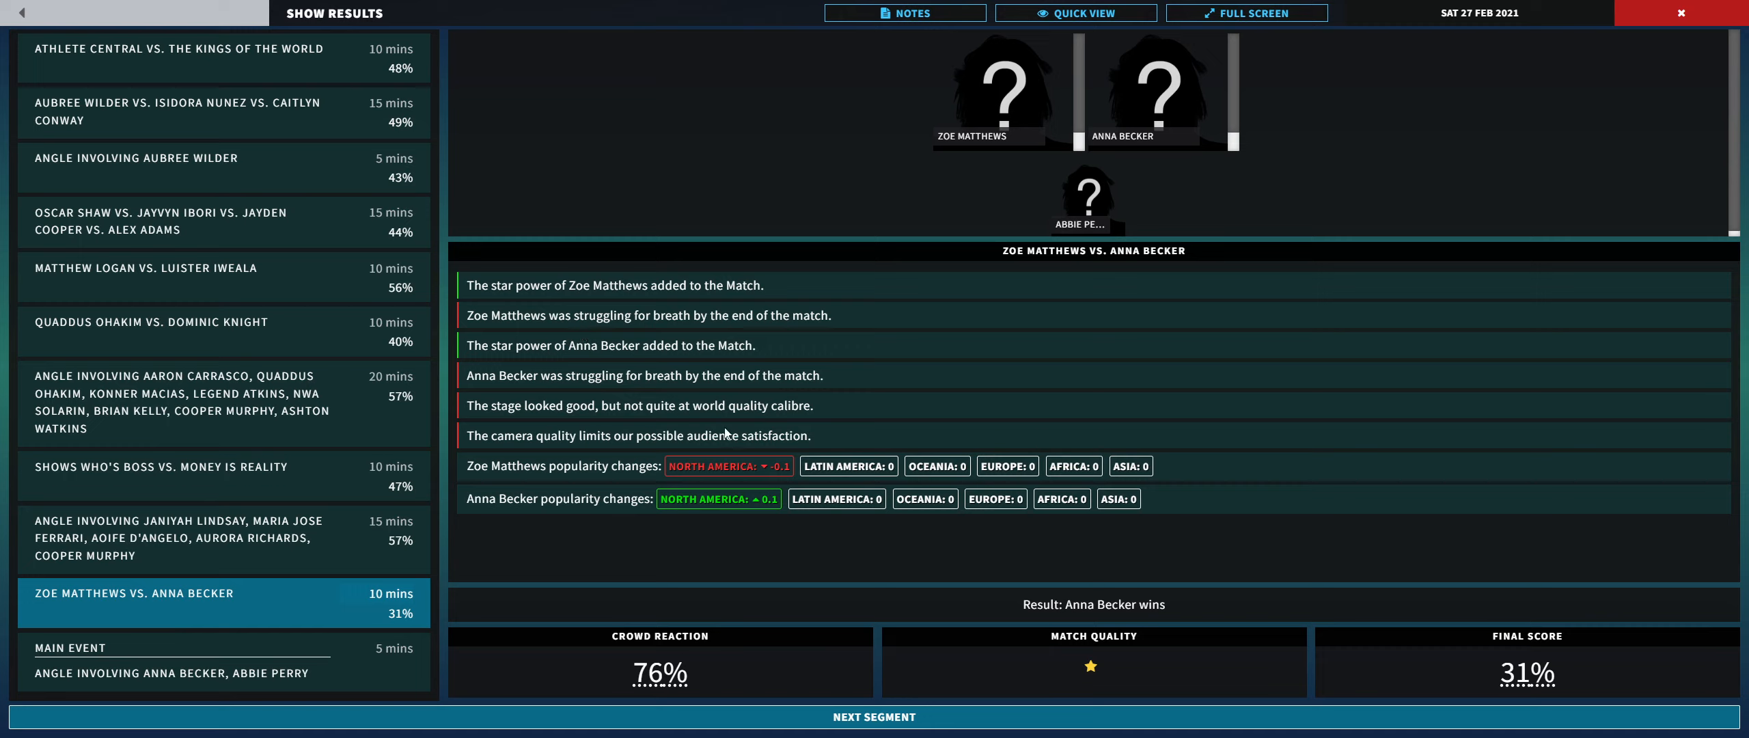
pyautogui.moveTo(781, 482)
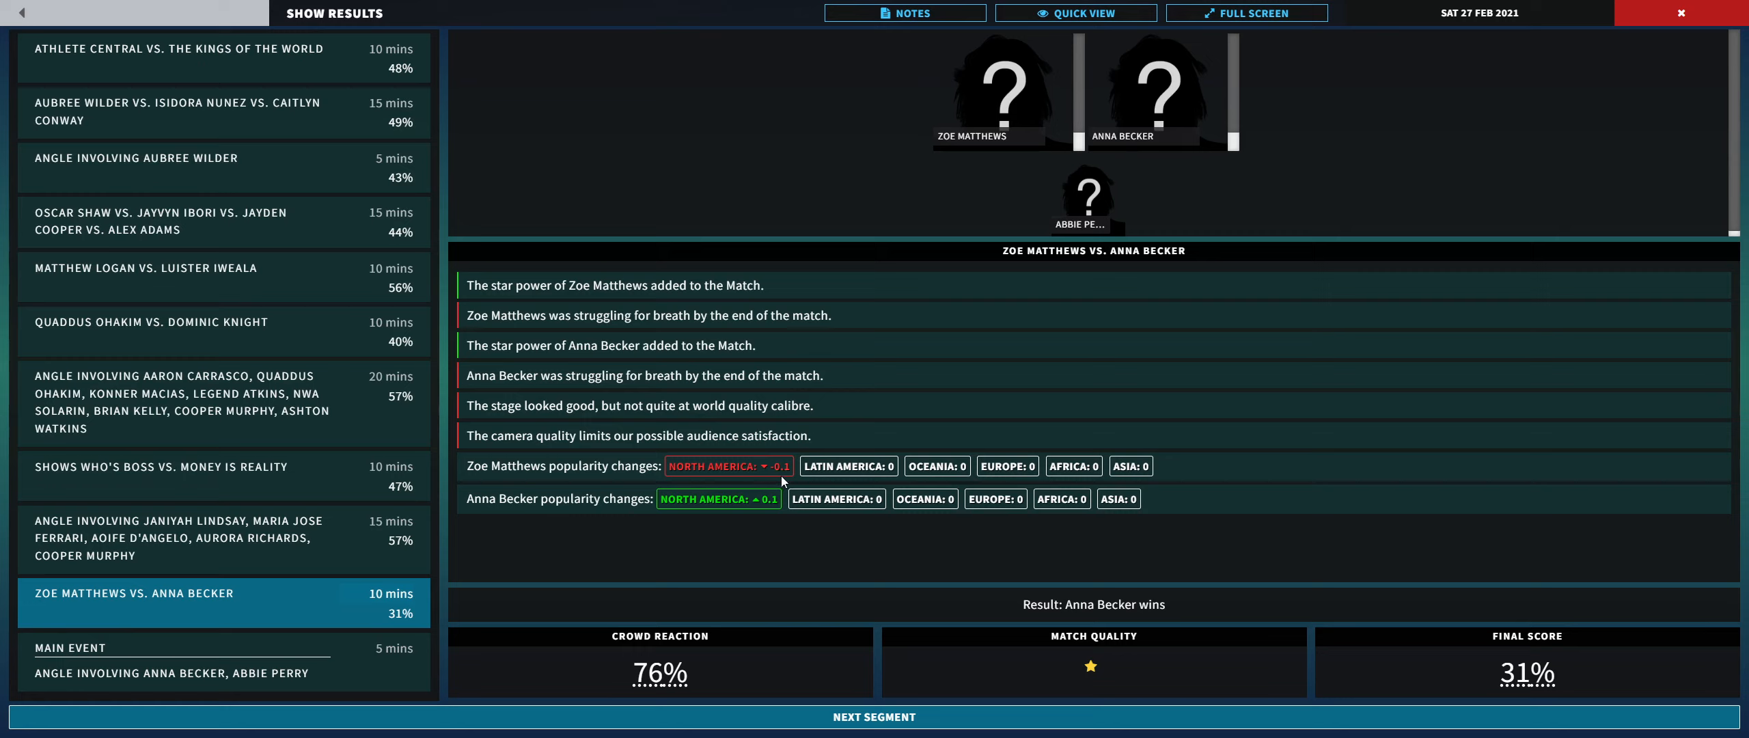
pyautogui.moveTo(600, 493)
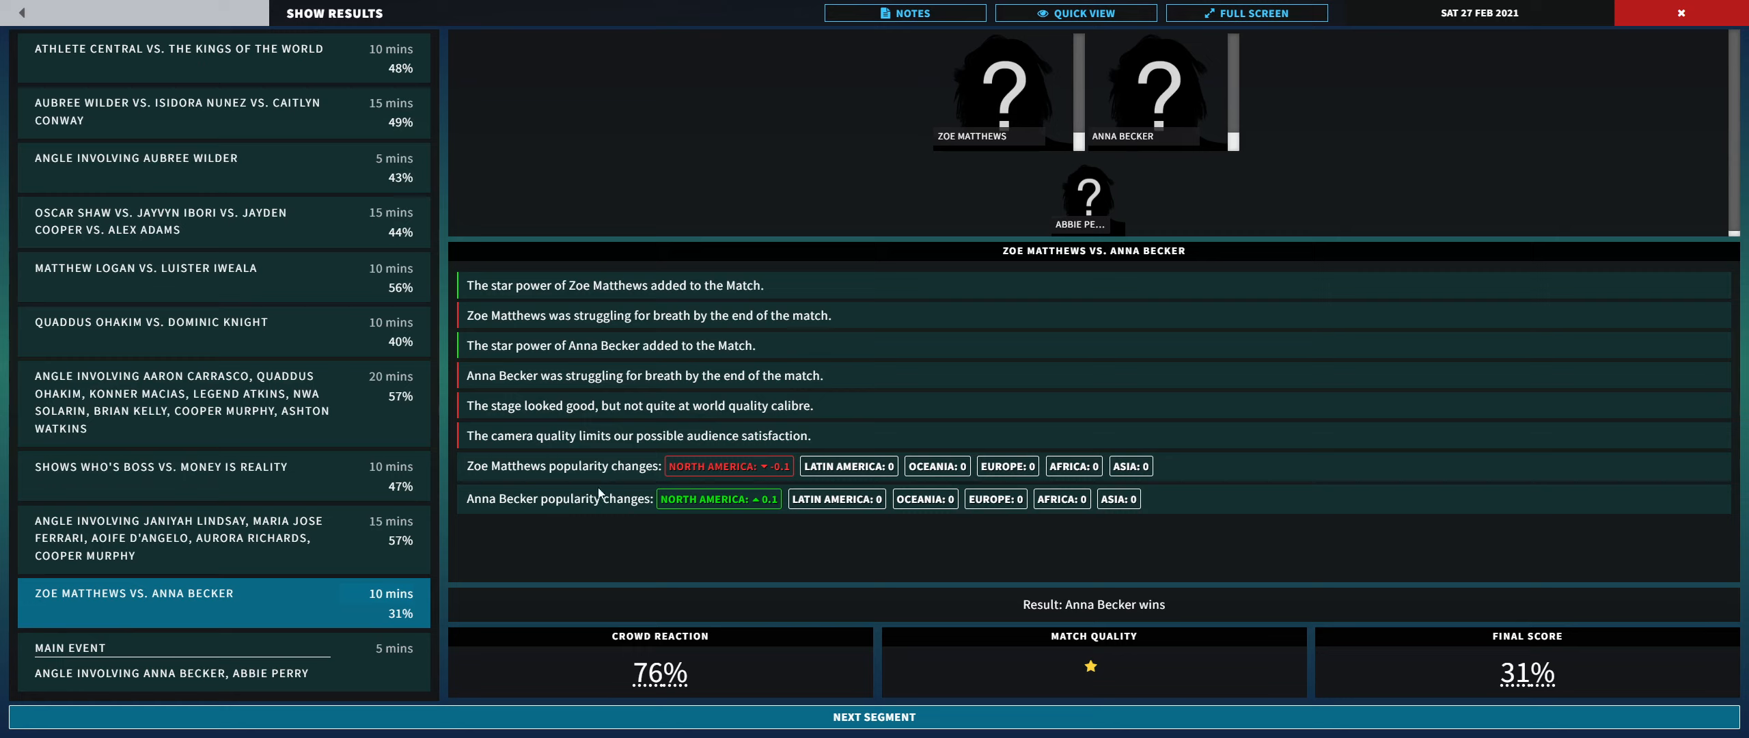
pyautogui.moveTo(658, 672)
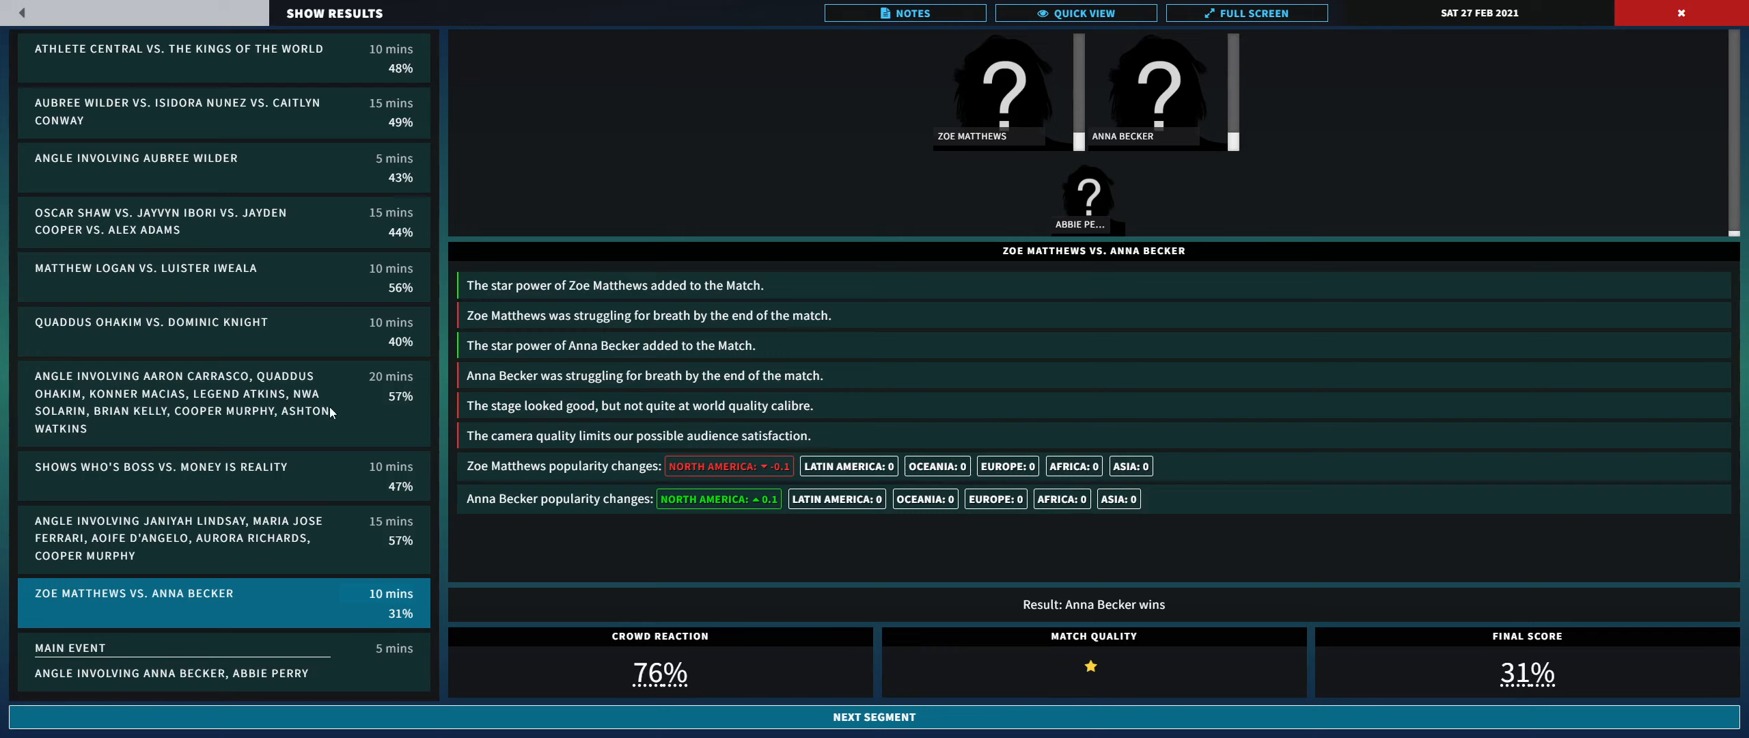
pyautogui.moveTo(562, 425)
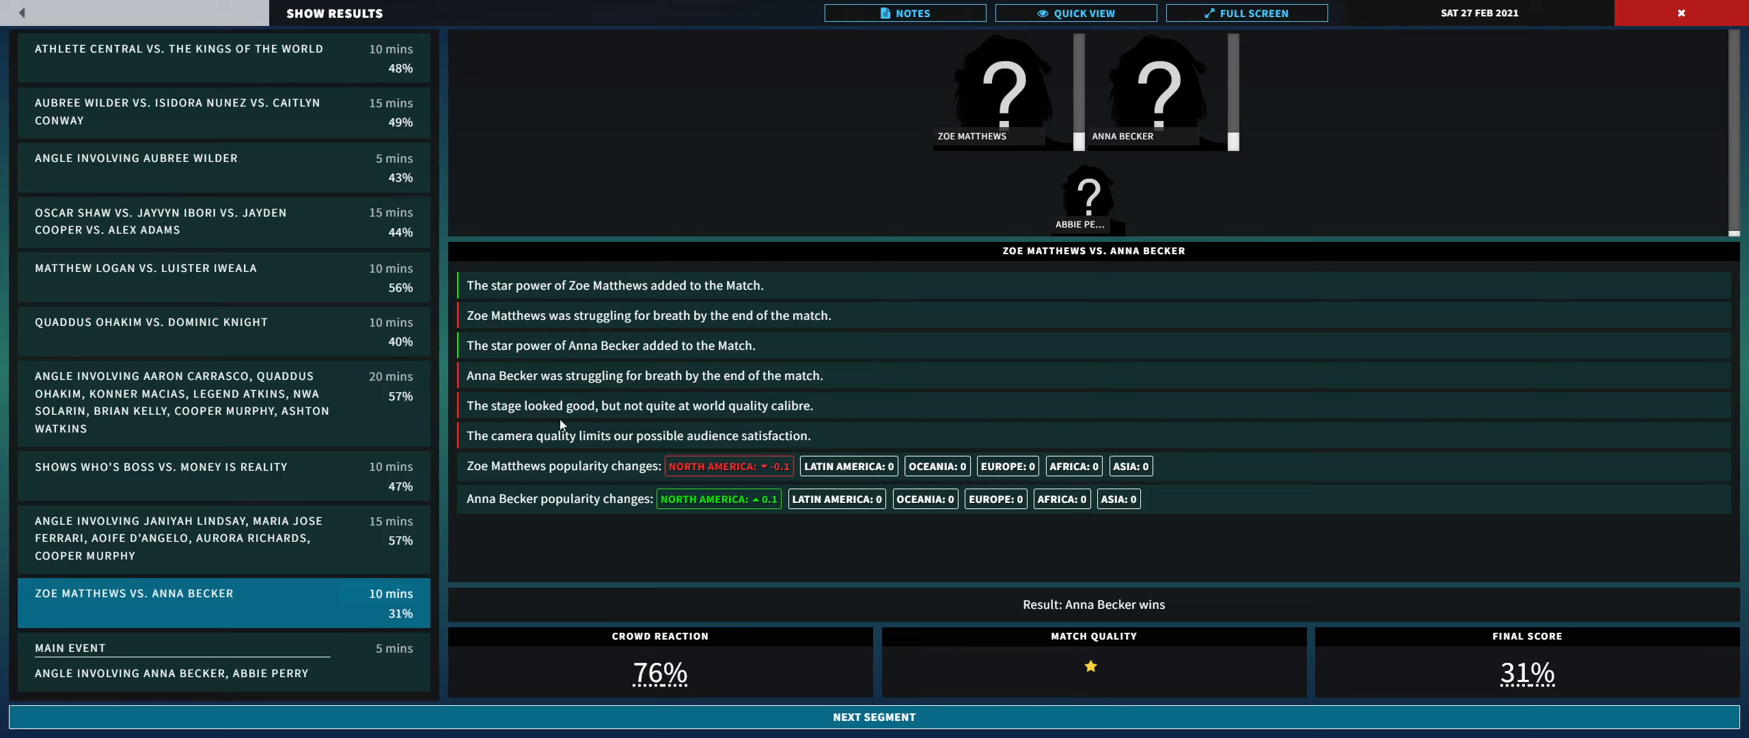
pyautogui.moveTo(1125, 577)
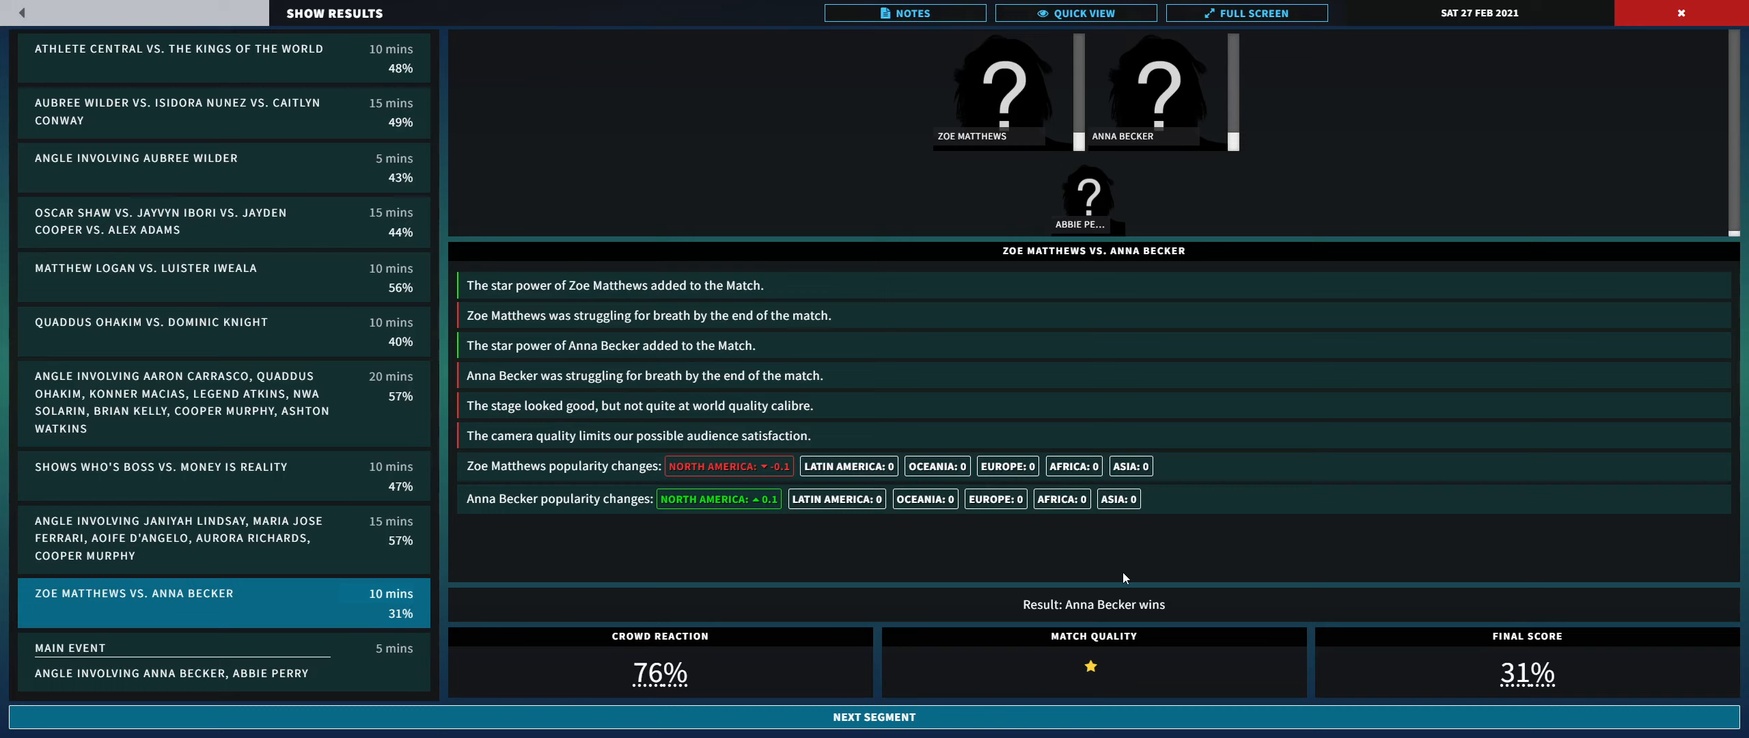
pyautogui.moveTo(1073, 682)
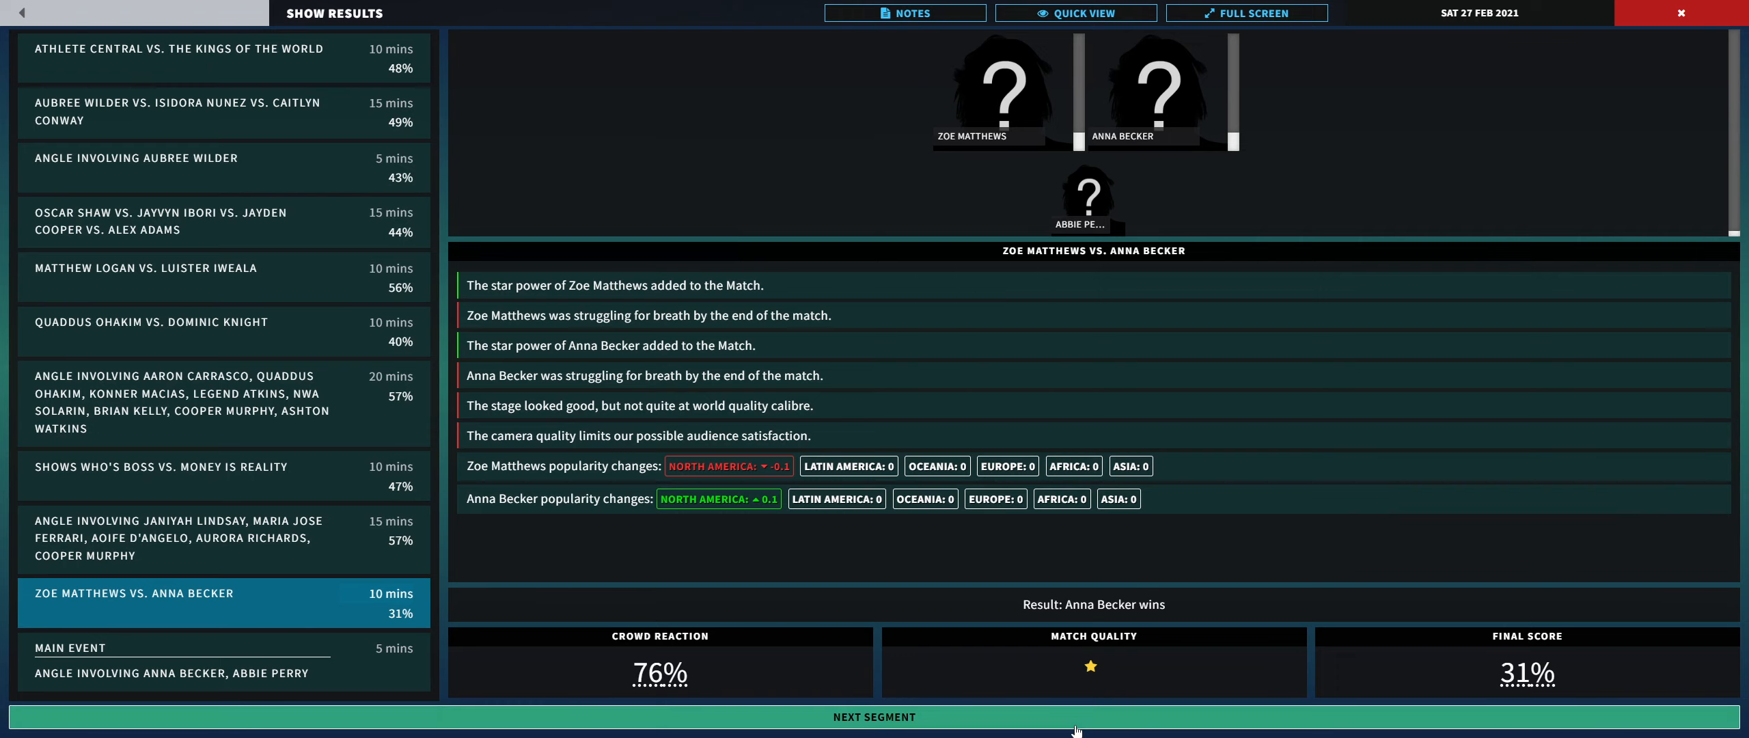
# Step: Advance to the main event angle with Anna Becker and Abbie Perry, scored 43%
pyautogui.click(873, 715)
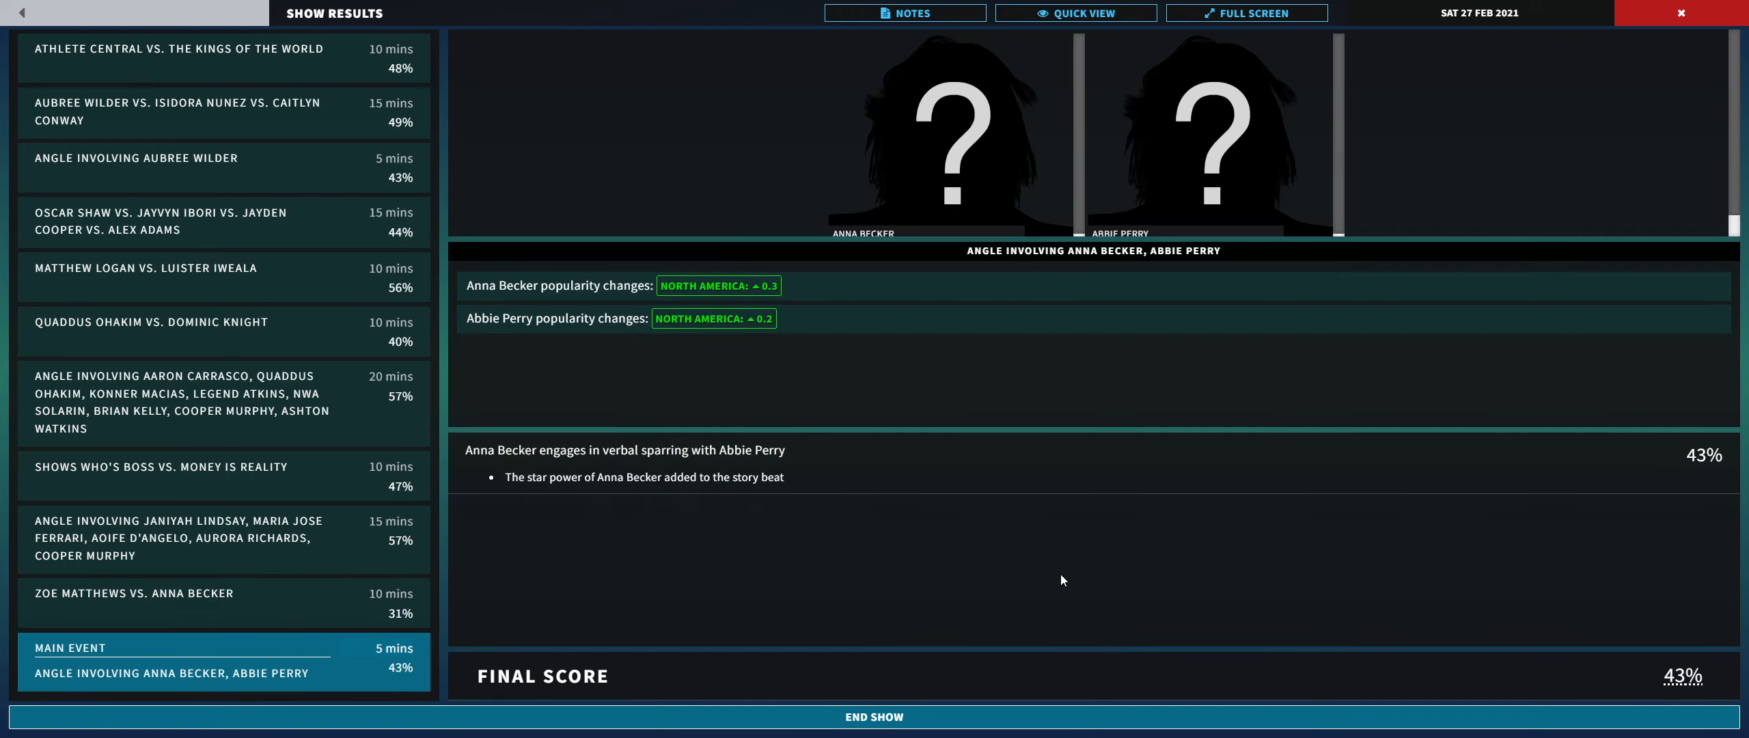
pyautogui.moveTo(901, 263)
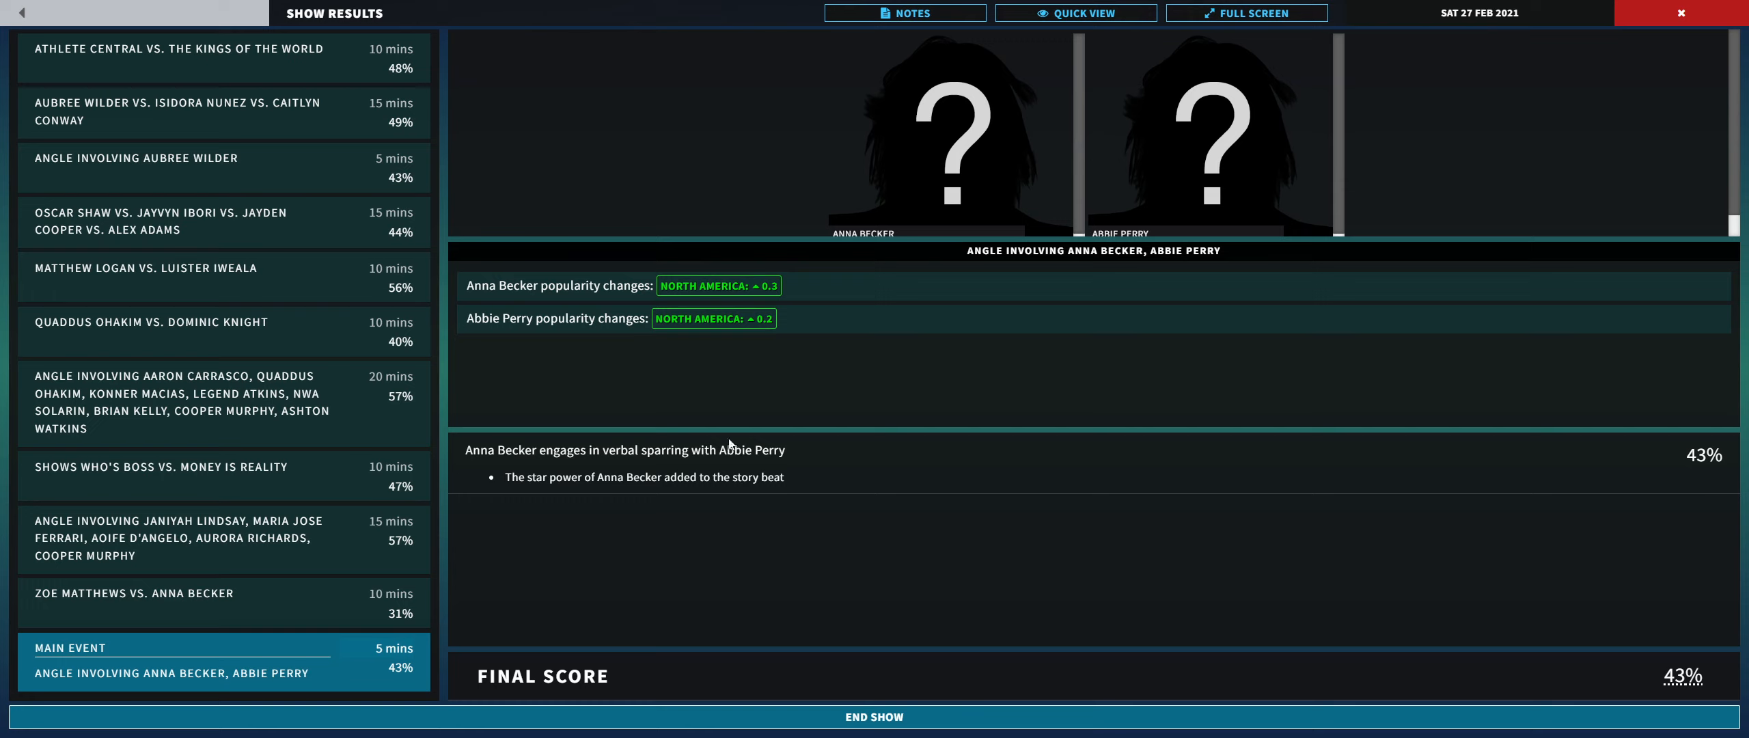
pyautogui.moveTo(693, 466)
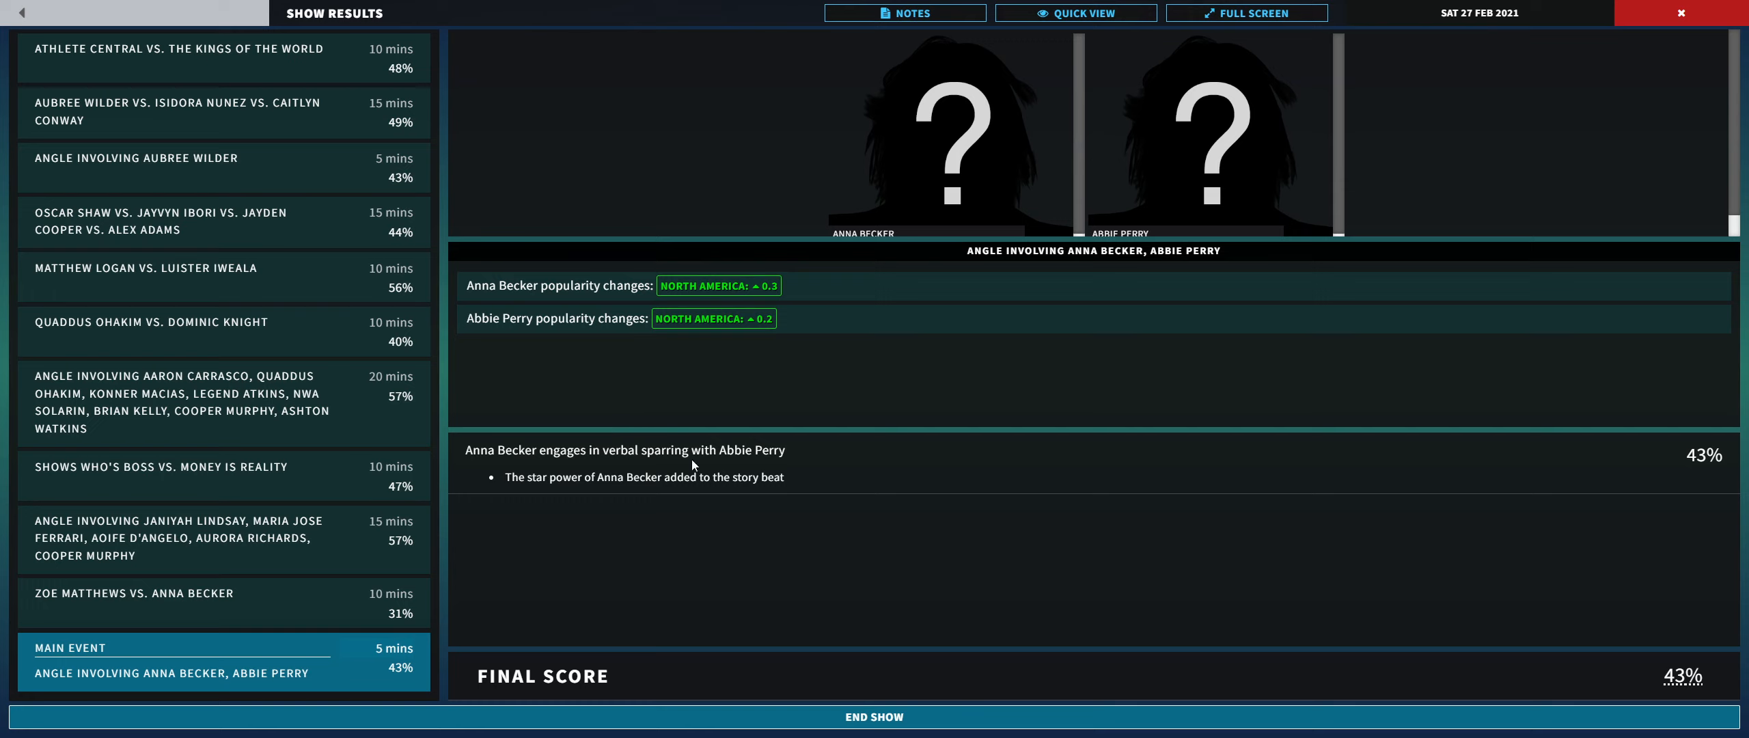
pyautogui.moveTo(593, 297)
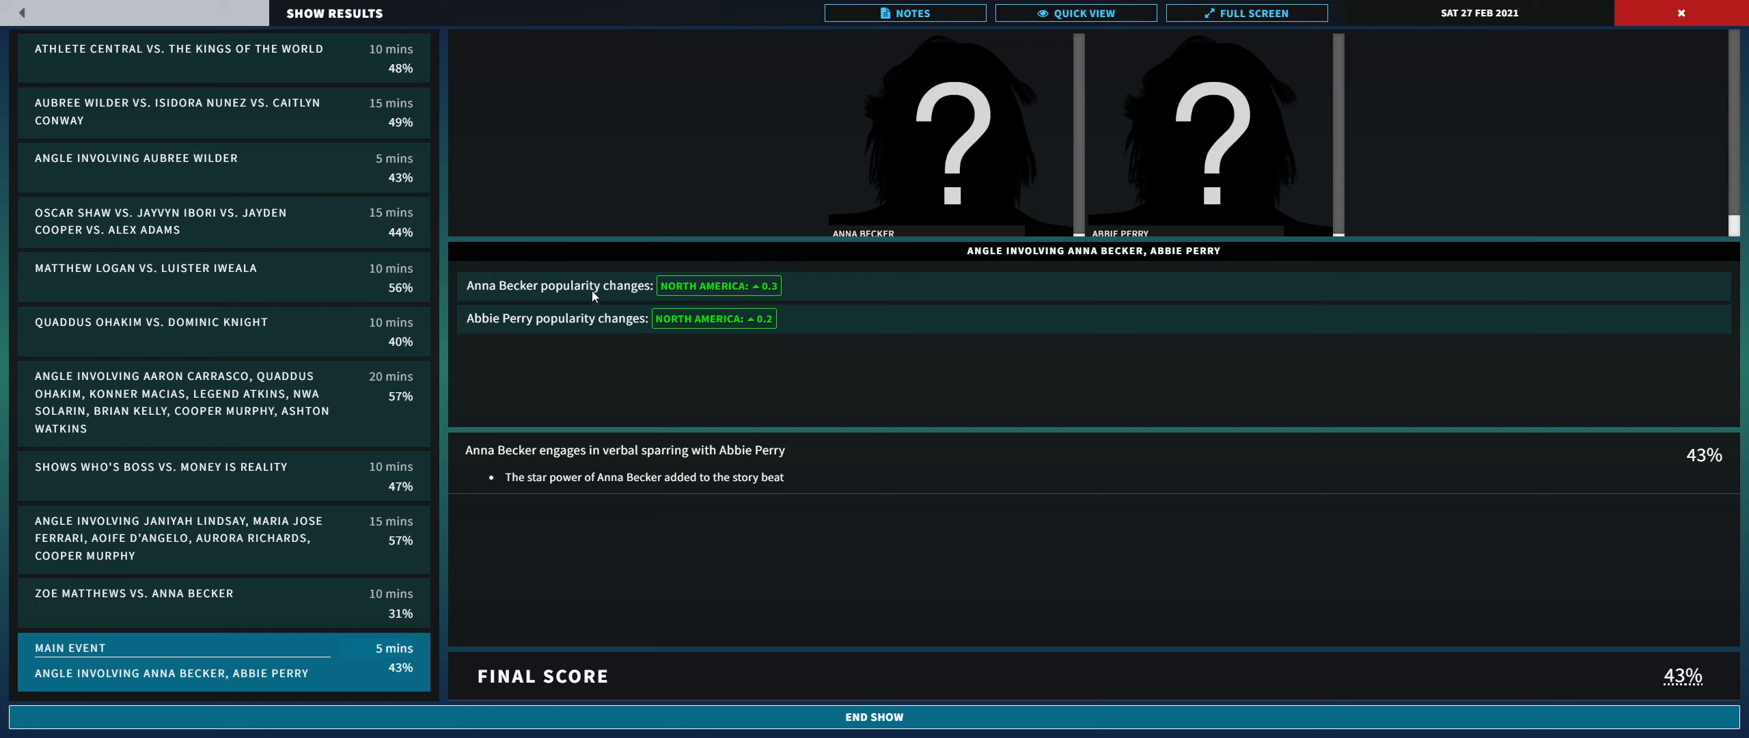
pyautogui.moveTo(796, 314)
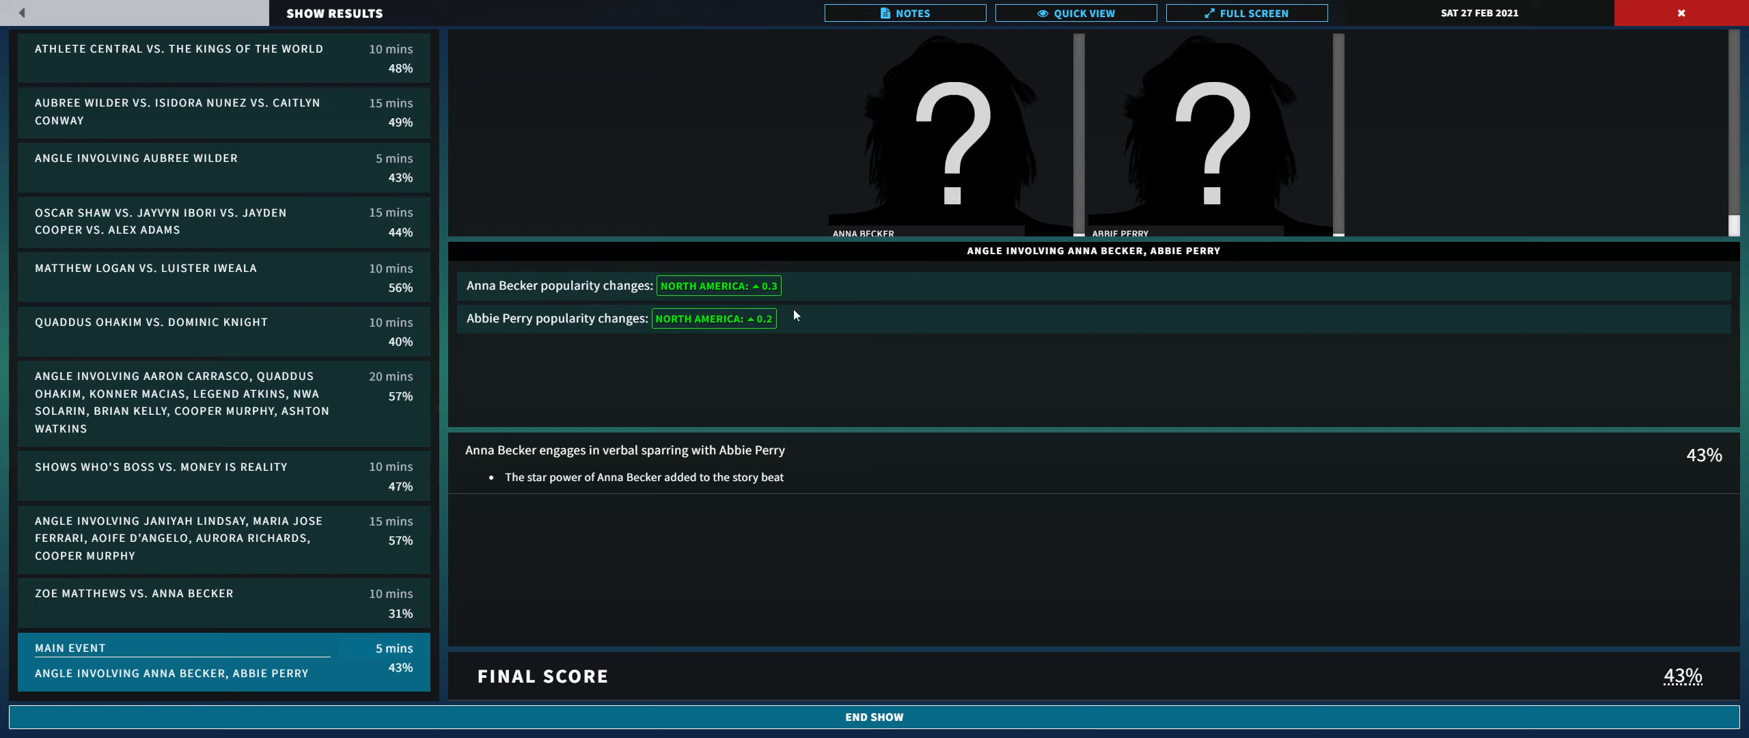
pyautogui.moveTo(820, 387)
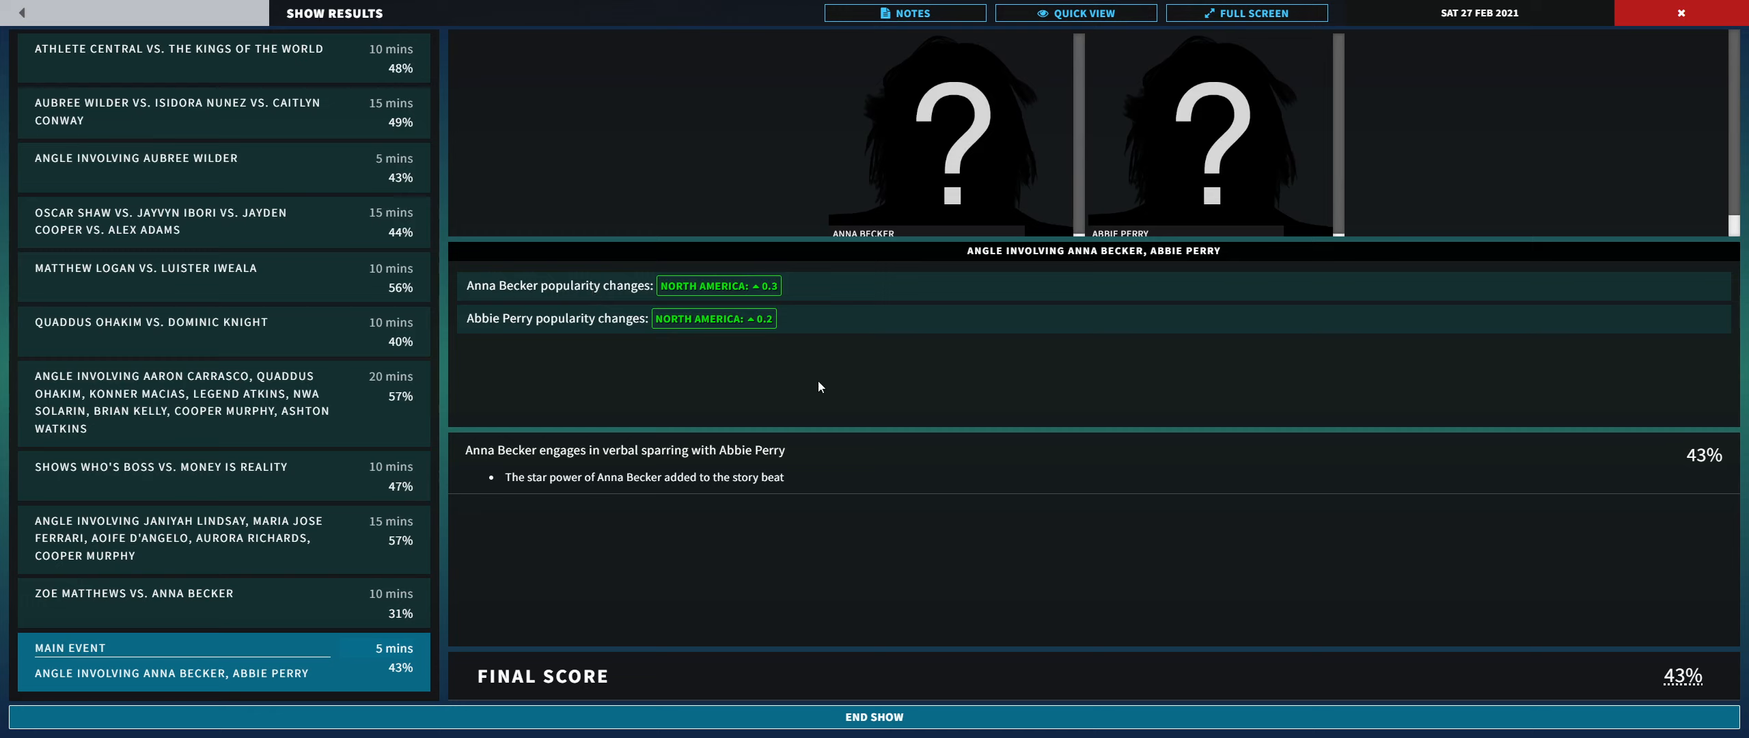
pyautogui.moveTo(724, 556)
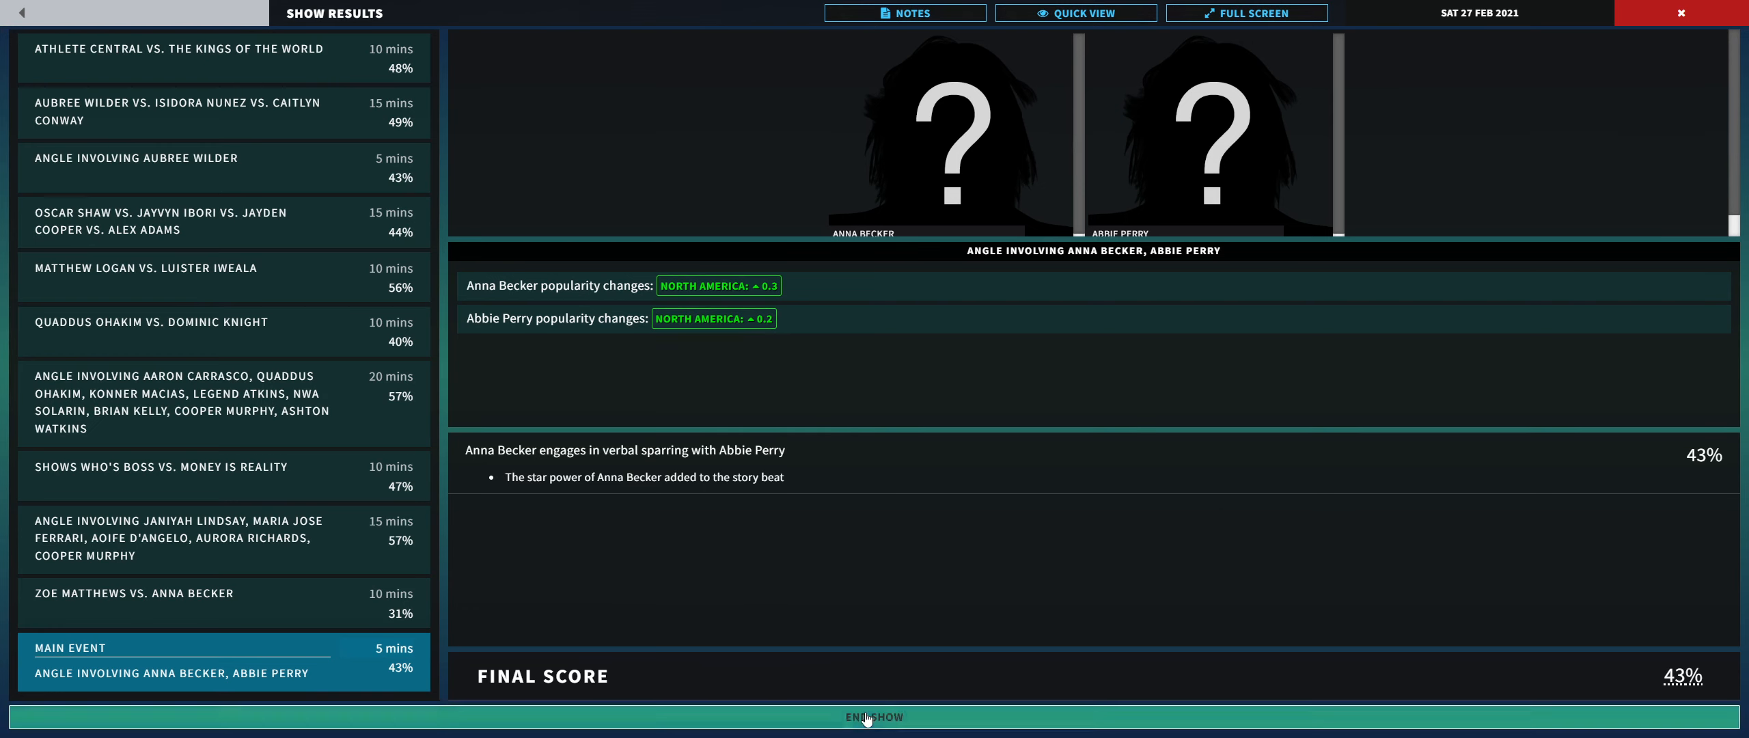
# Step: End the show to see the WASW Live Show's 54% final rating
pyautogui.click(873, 717)
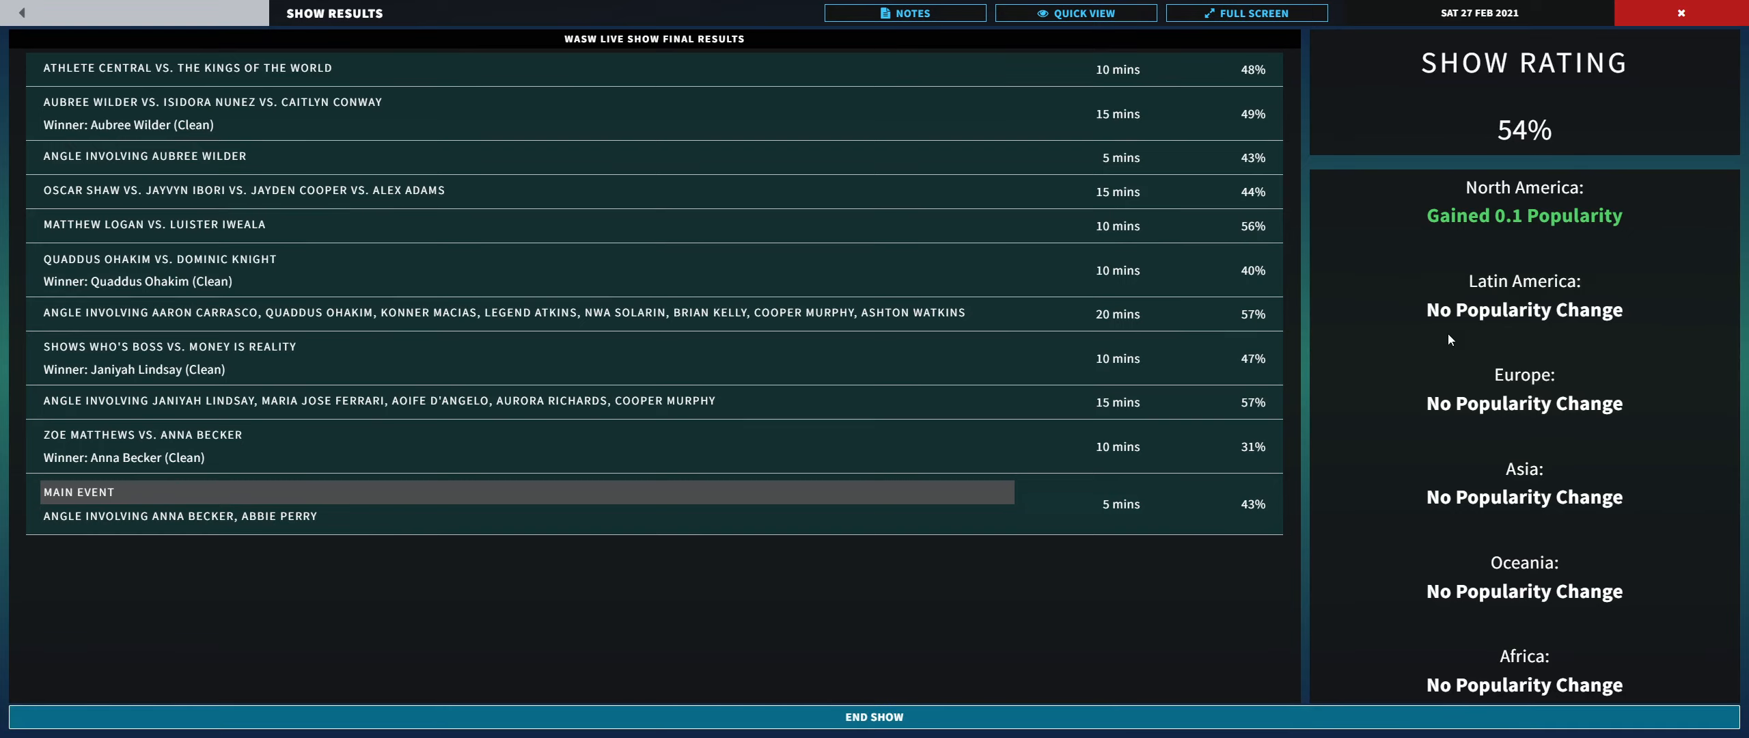
pyautogui.moveTo(1007, 584)
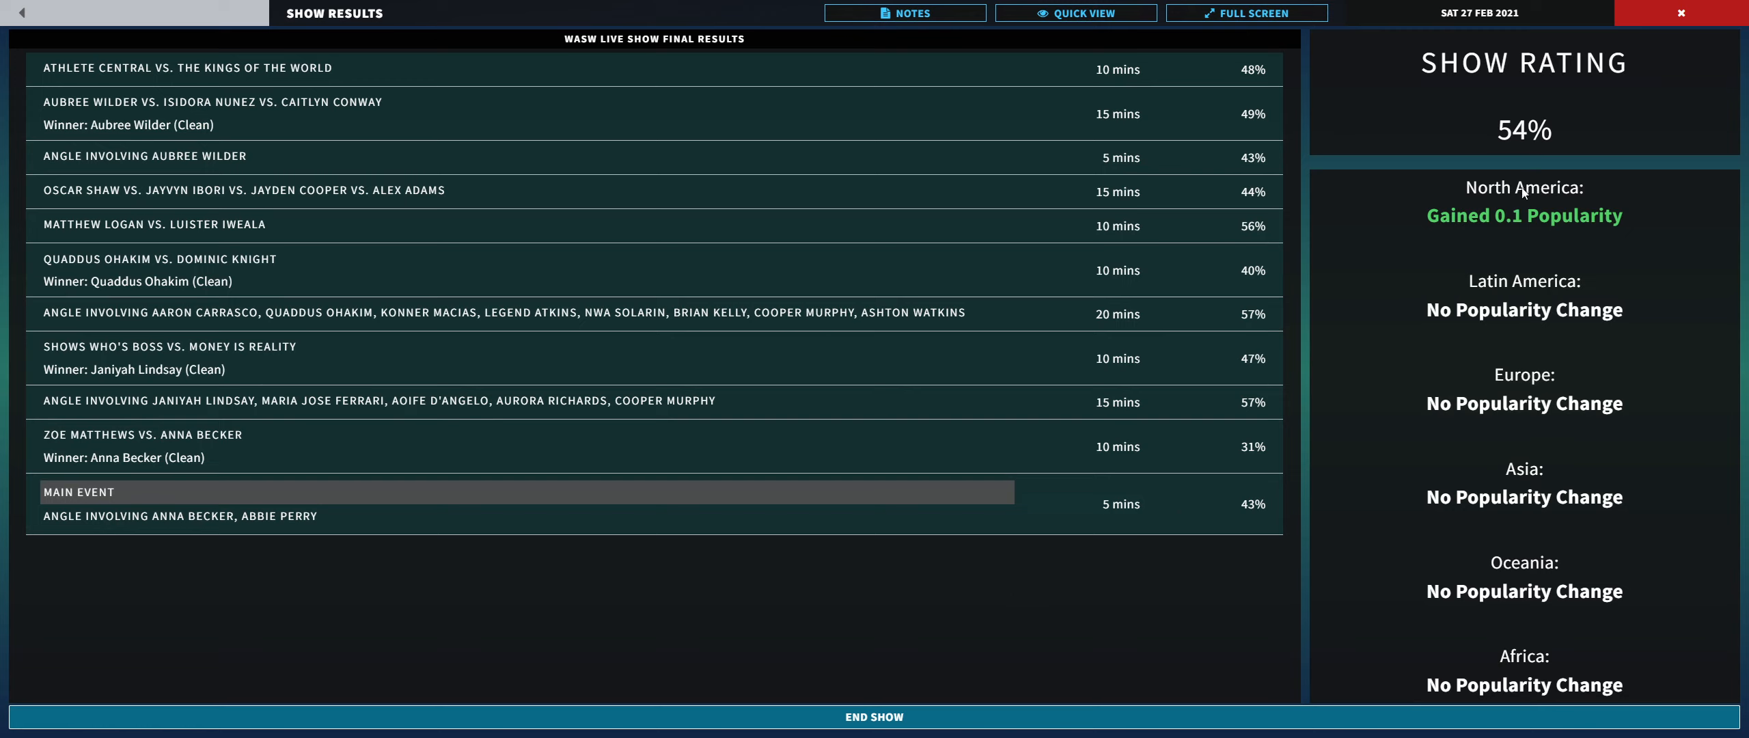
pyautogui.moveTo(624, 612)
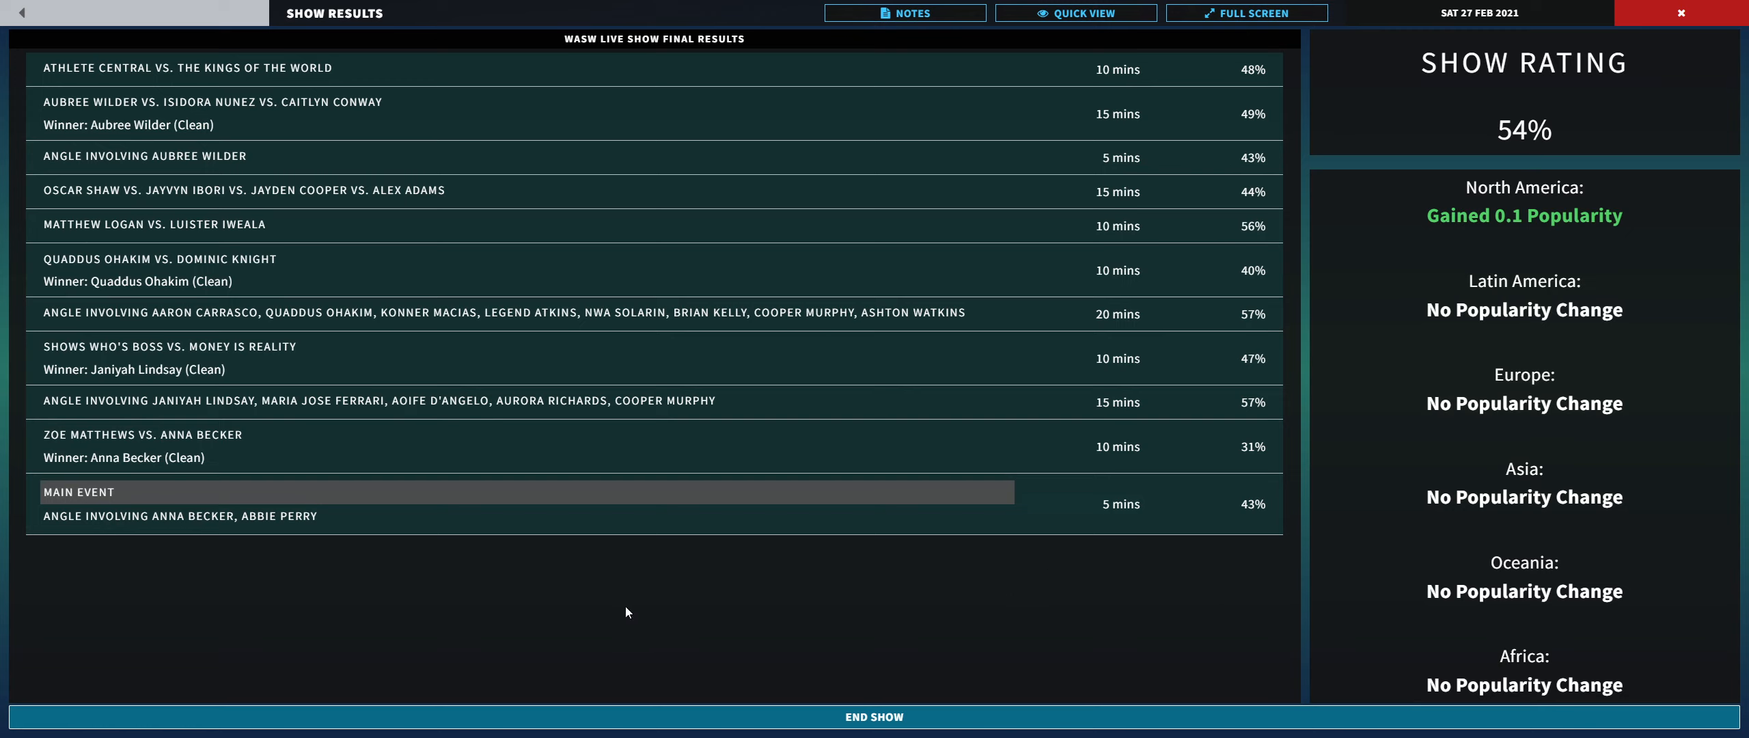
pyautogui.moveTo(898, 701)
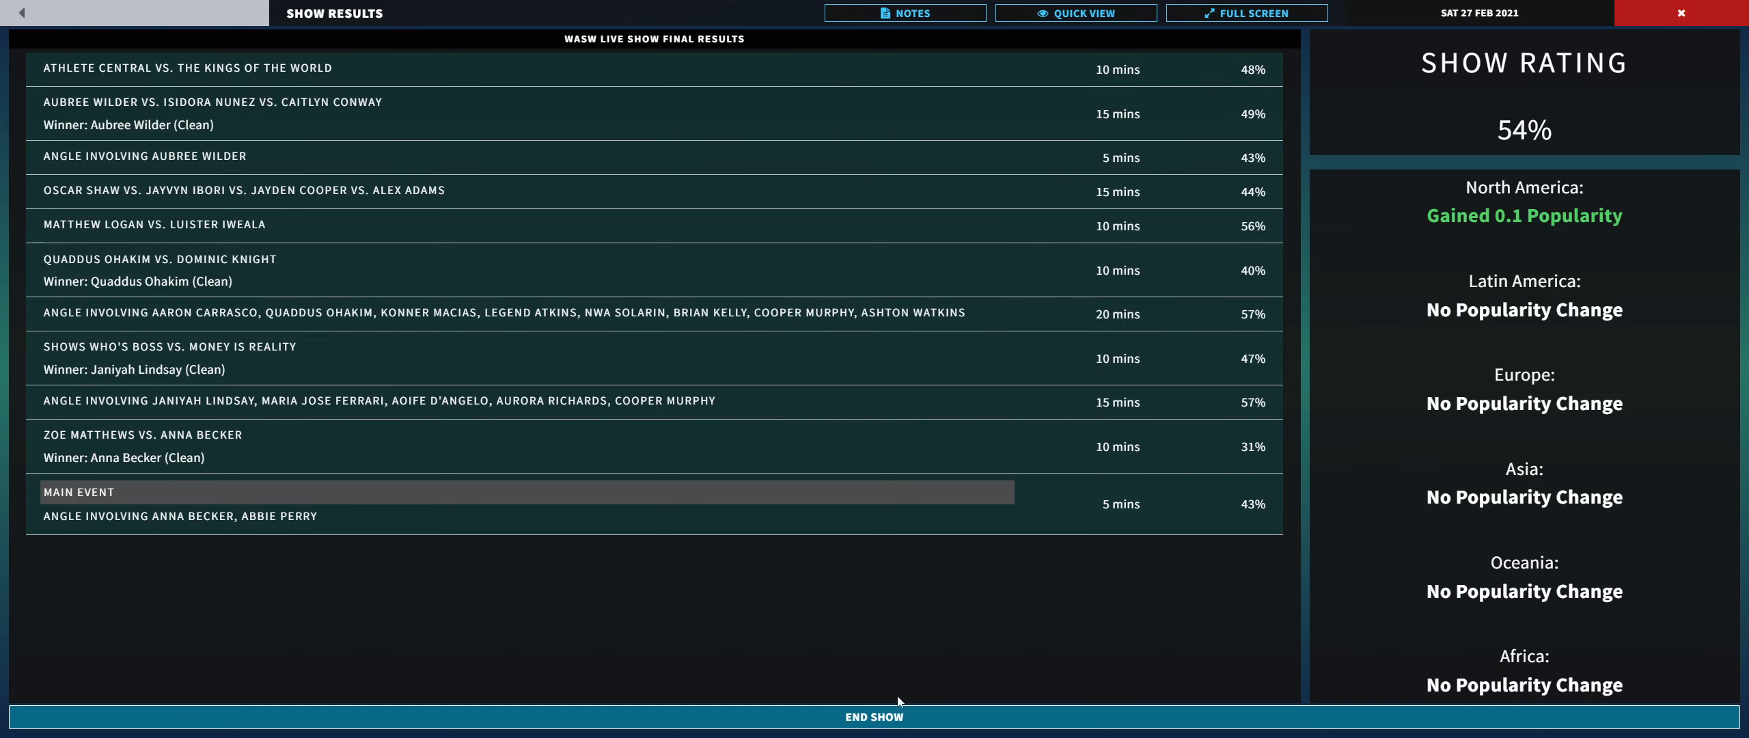
# Step: Close the final results and return to the Main Office, dated Sun 28 Feb 2021
pyautogui.click(873, 716)
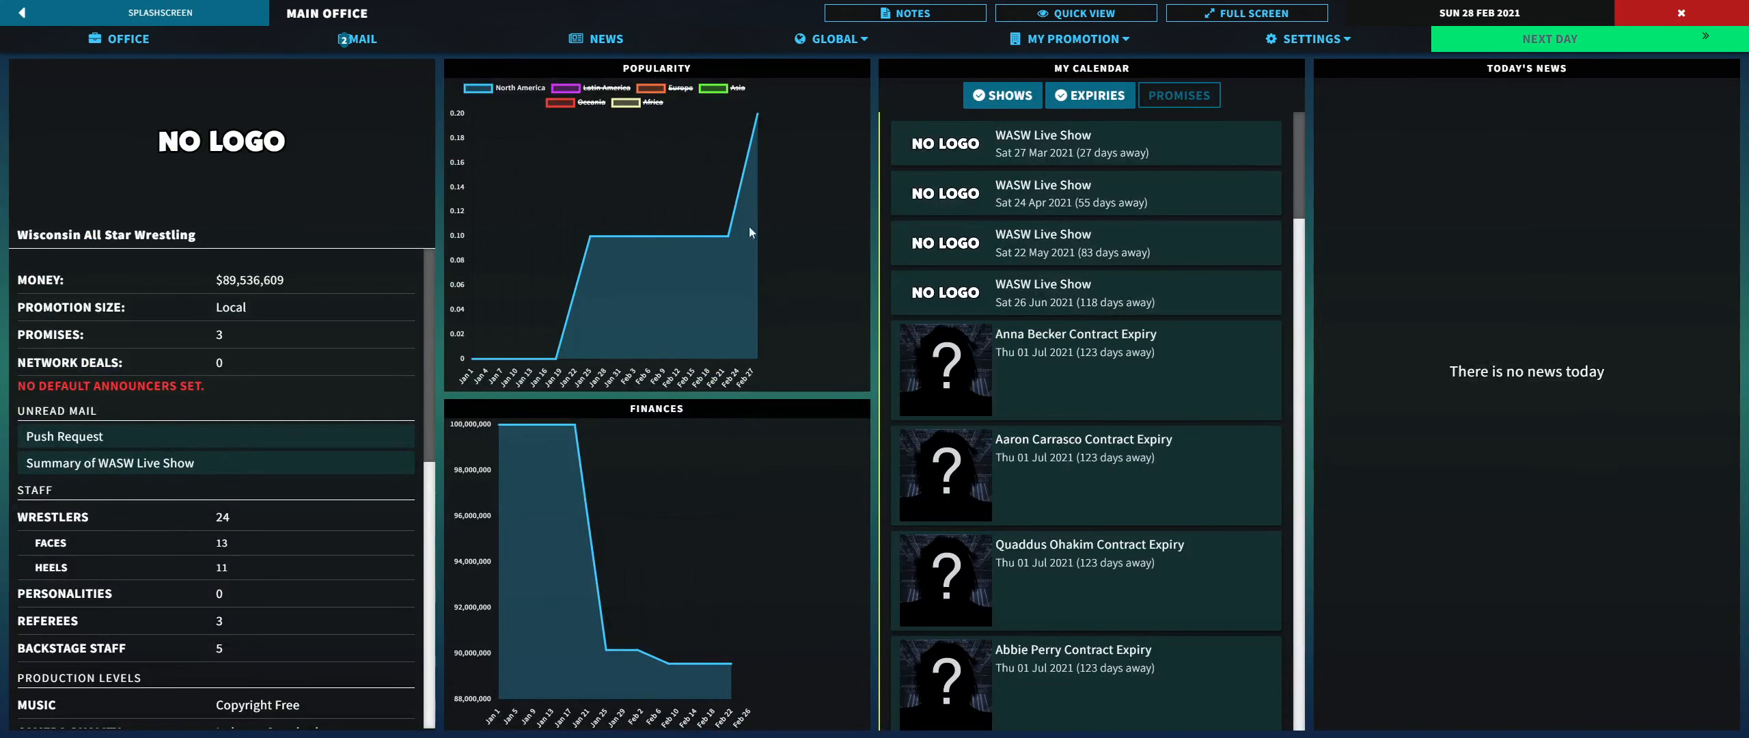
pyautogui.moveTo(791, 123)
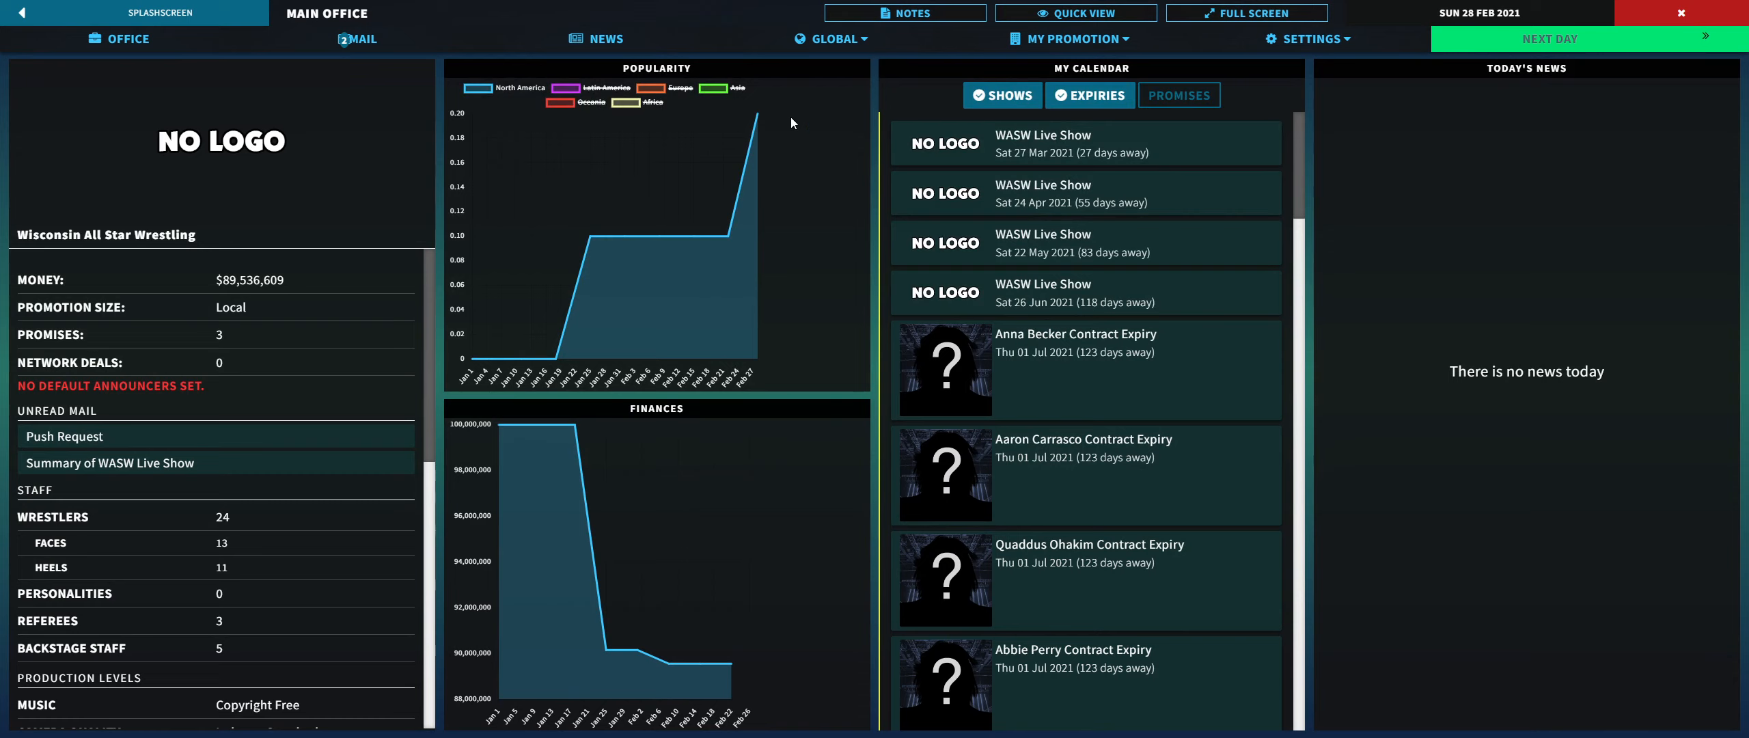
pyautogui.moveTo(806, 424)
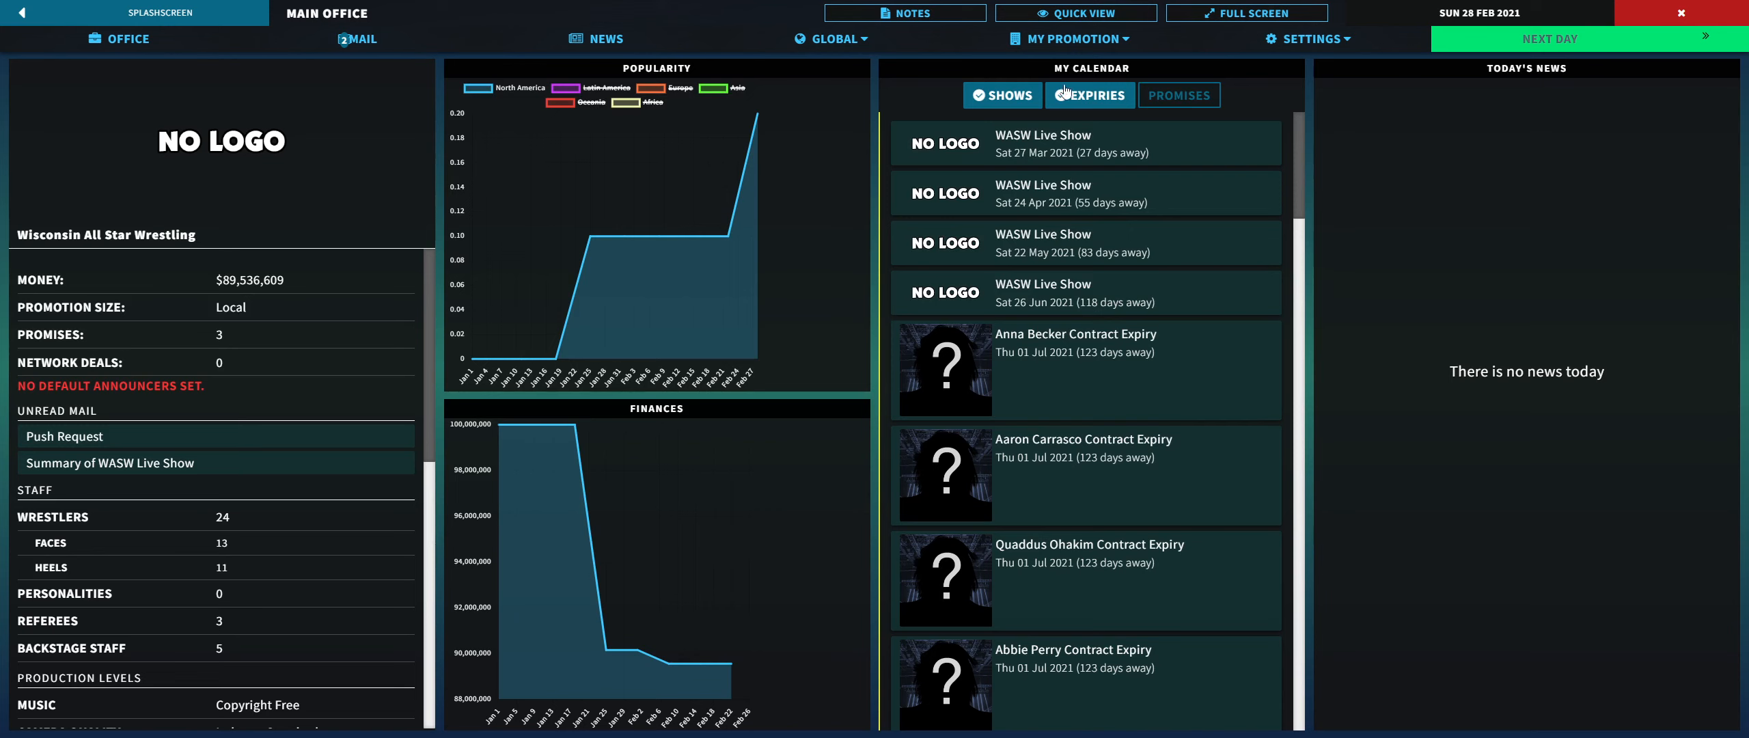
# Step: Include promises in My Calendar and open the storylines list from Active Storylines
pyautogui.click(1179, 95)
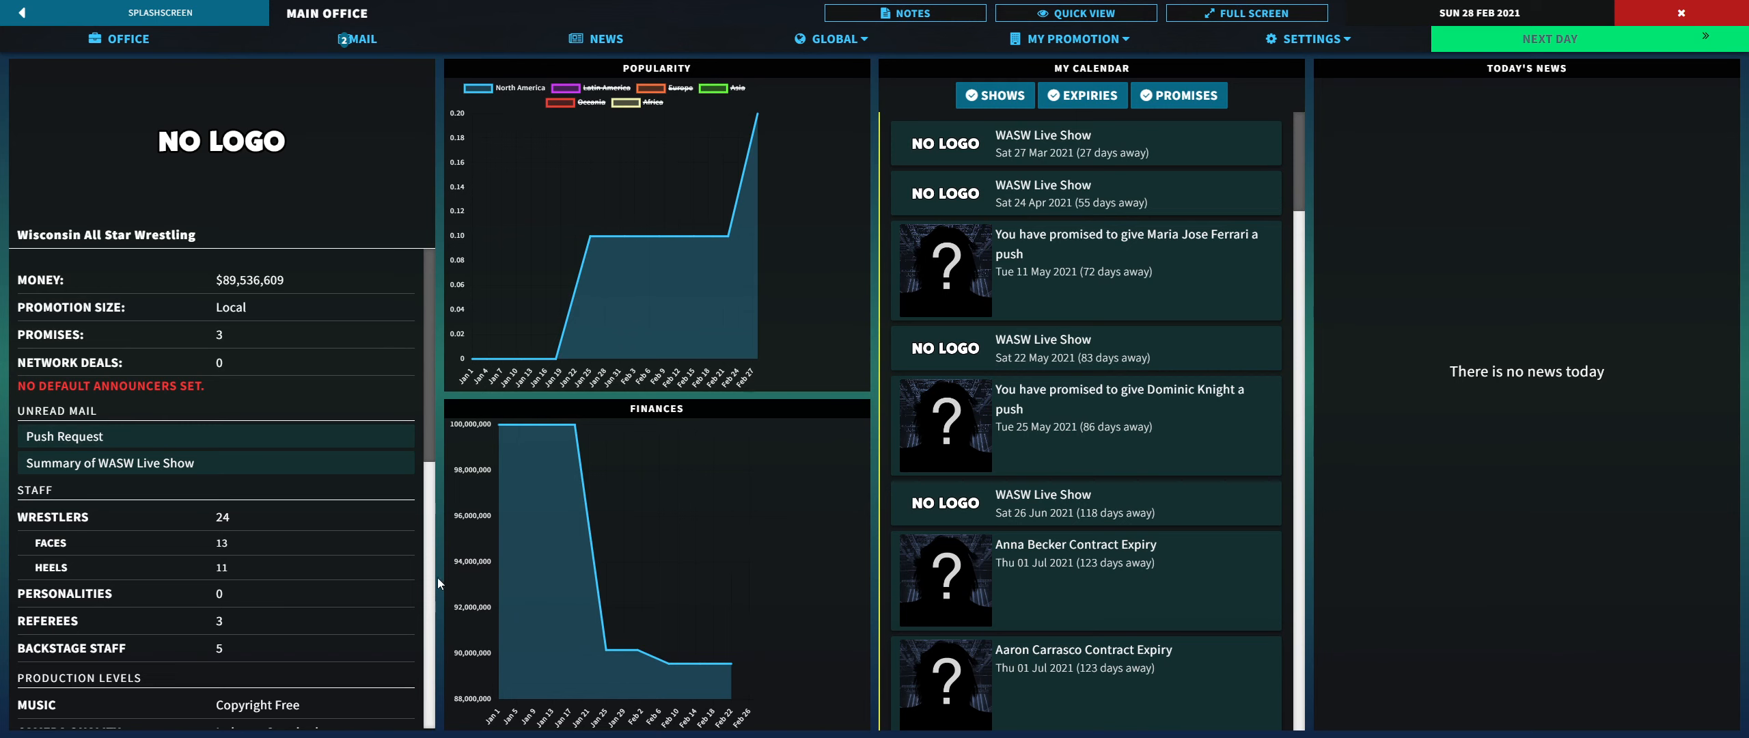
pyautogui.scroll(-3)
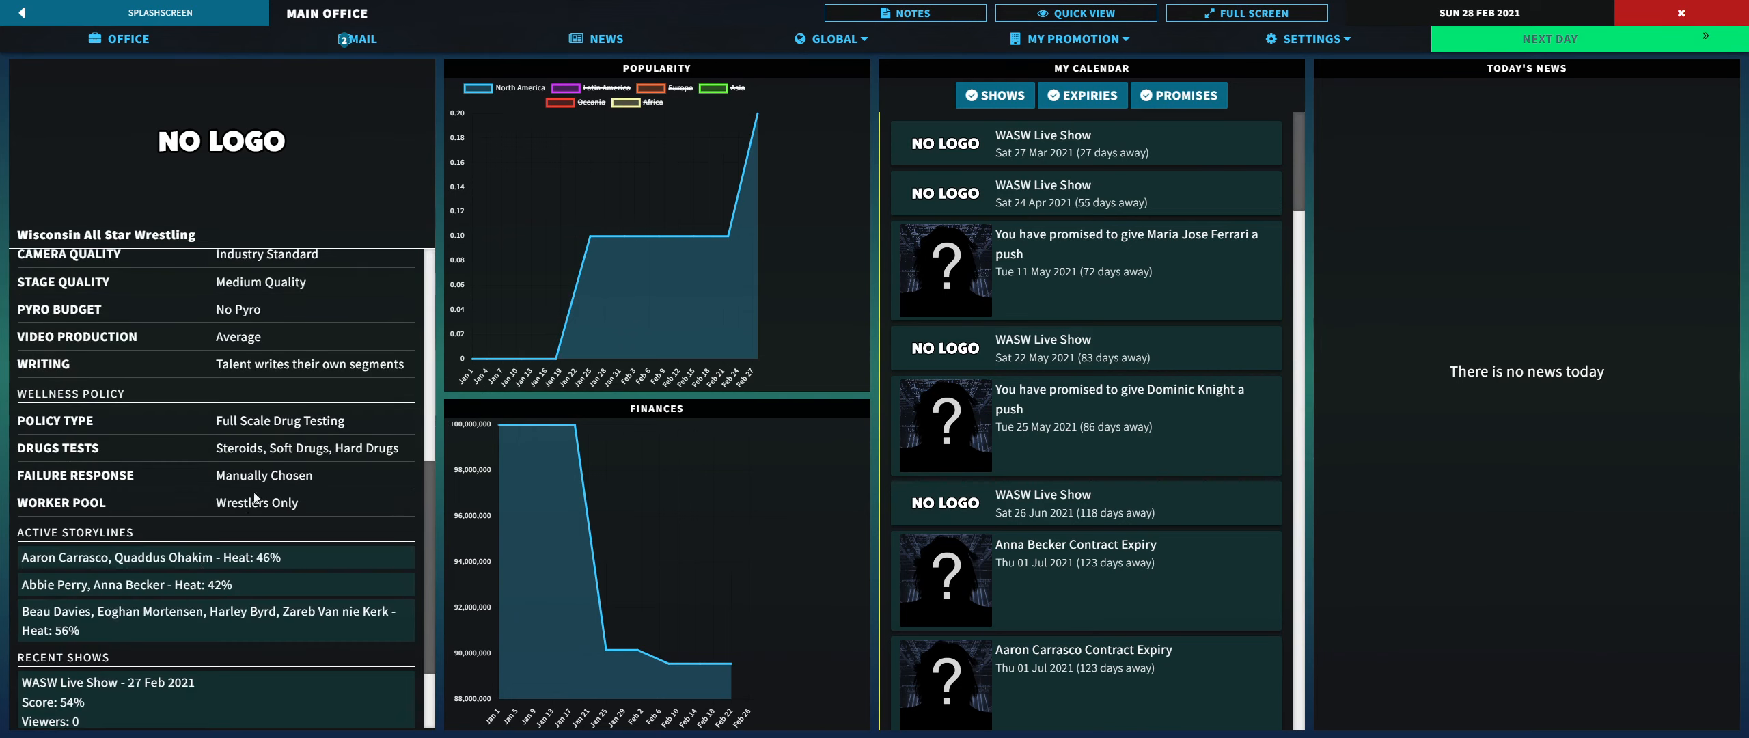
pyautogui.scroll(-3)
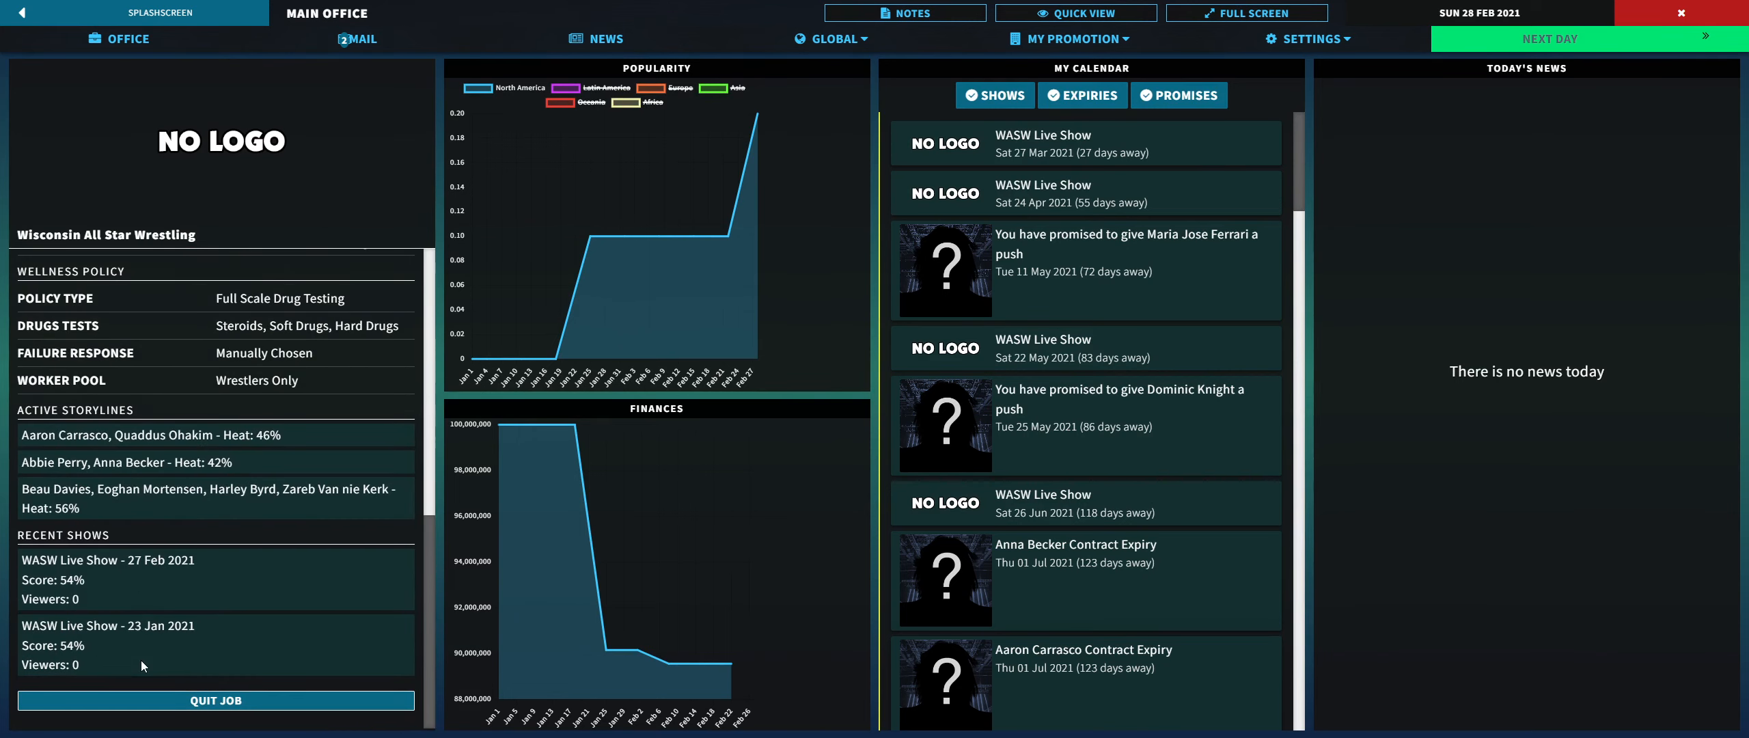
pyautogui.moveTo(561, 321)
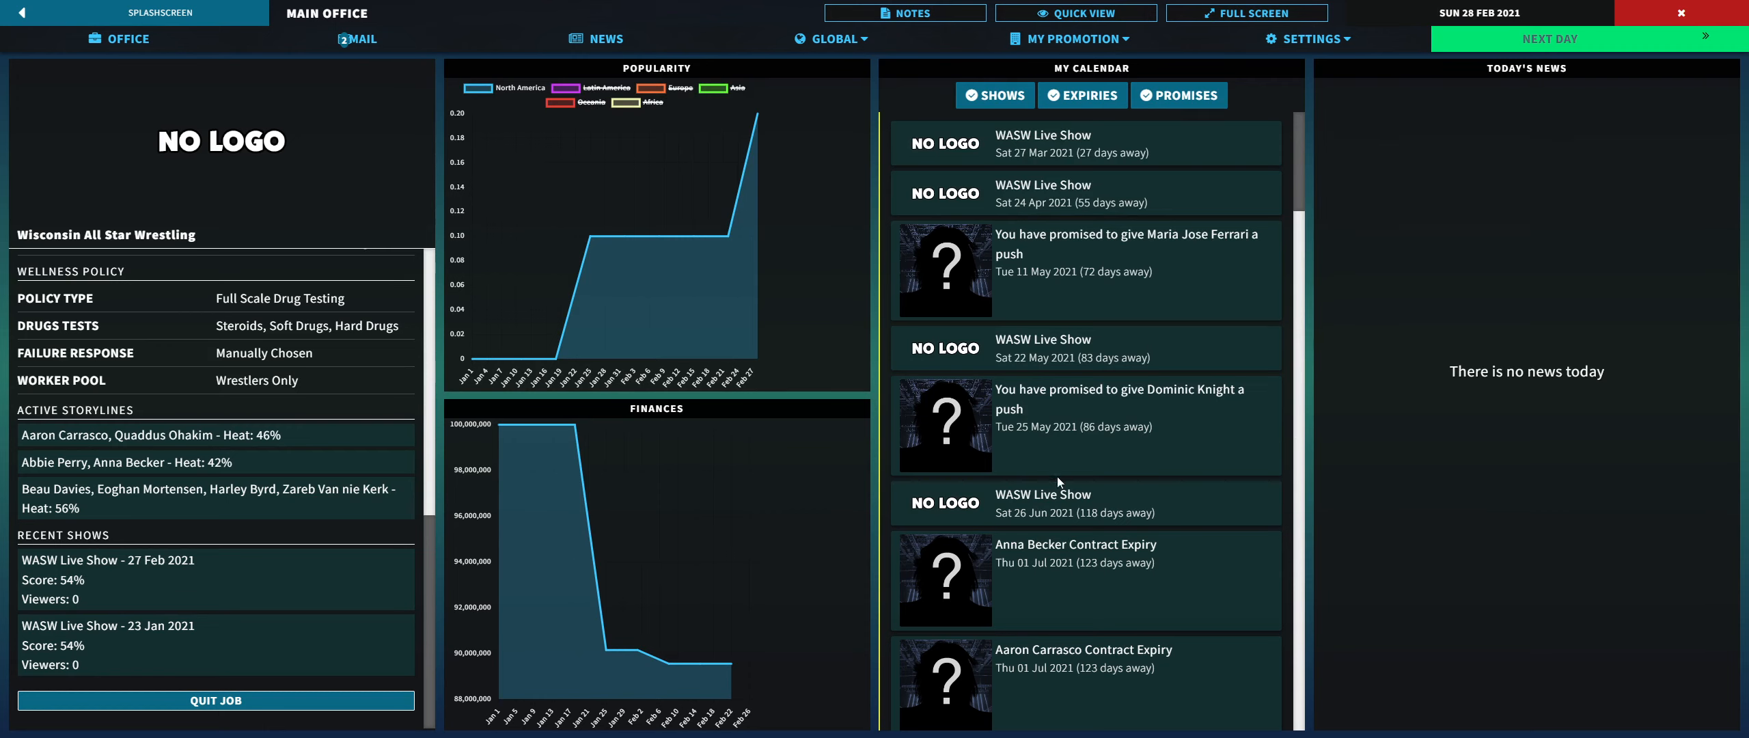
pyautogui.moveTo(654, 293)
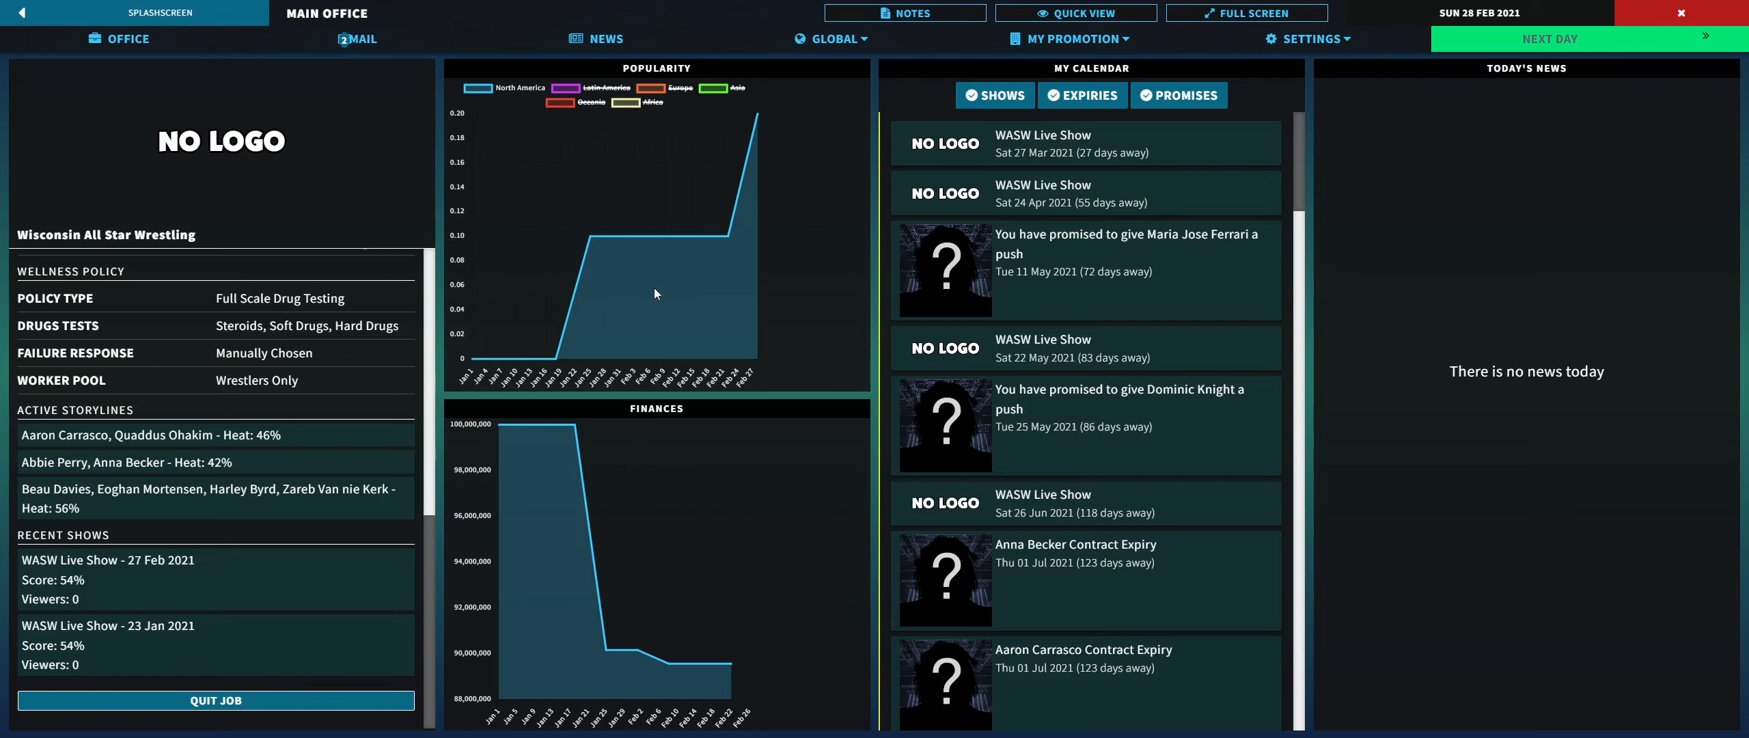
pyautogui.moveTo(637, 353)
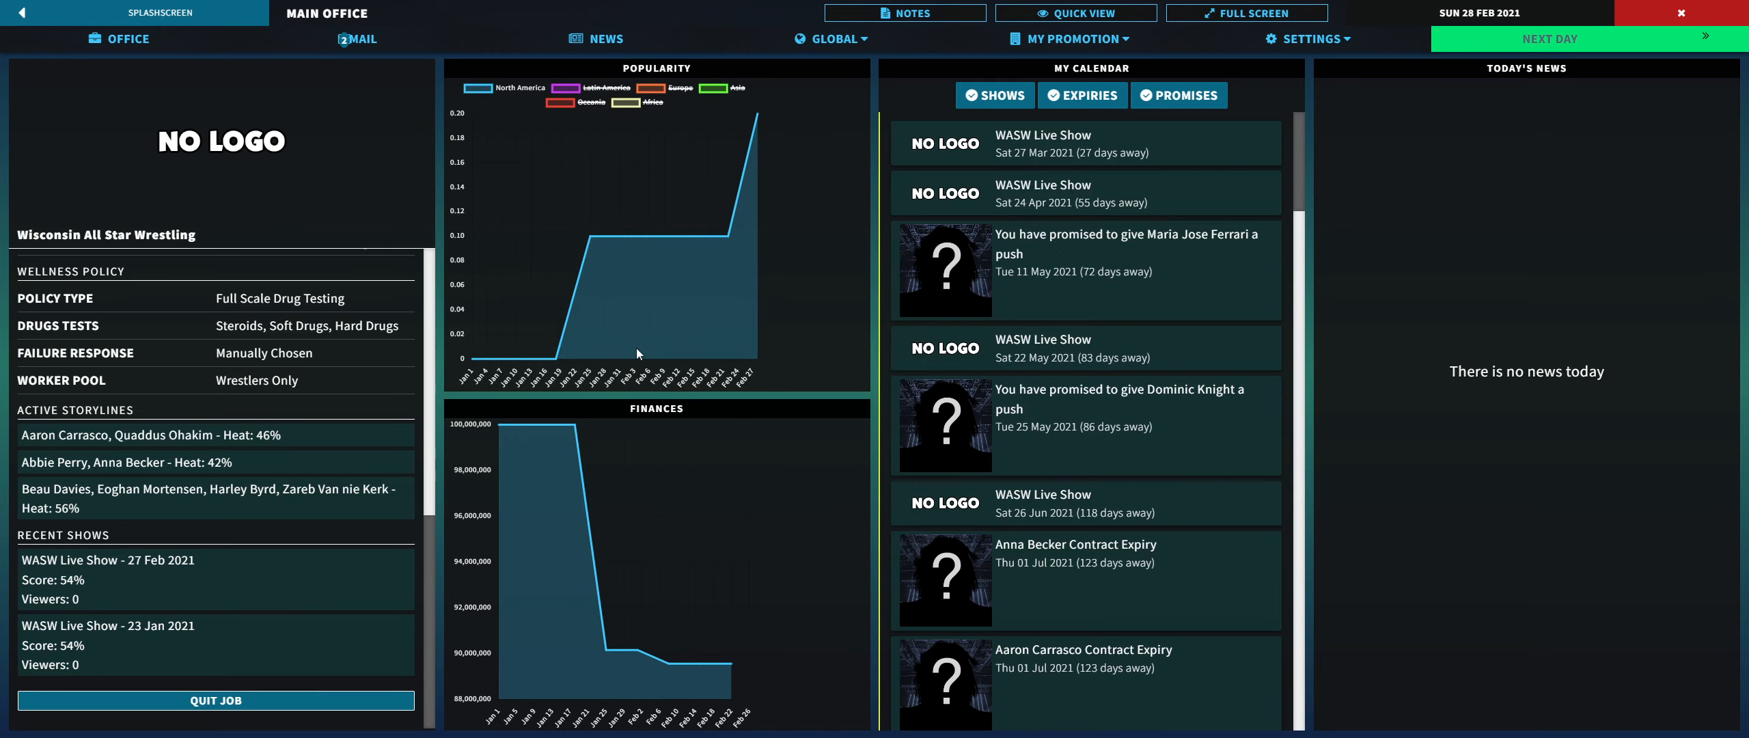
pyautogui.moveTo(772, 237)
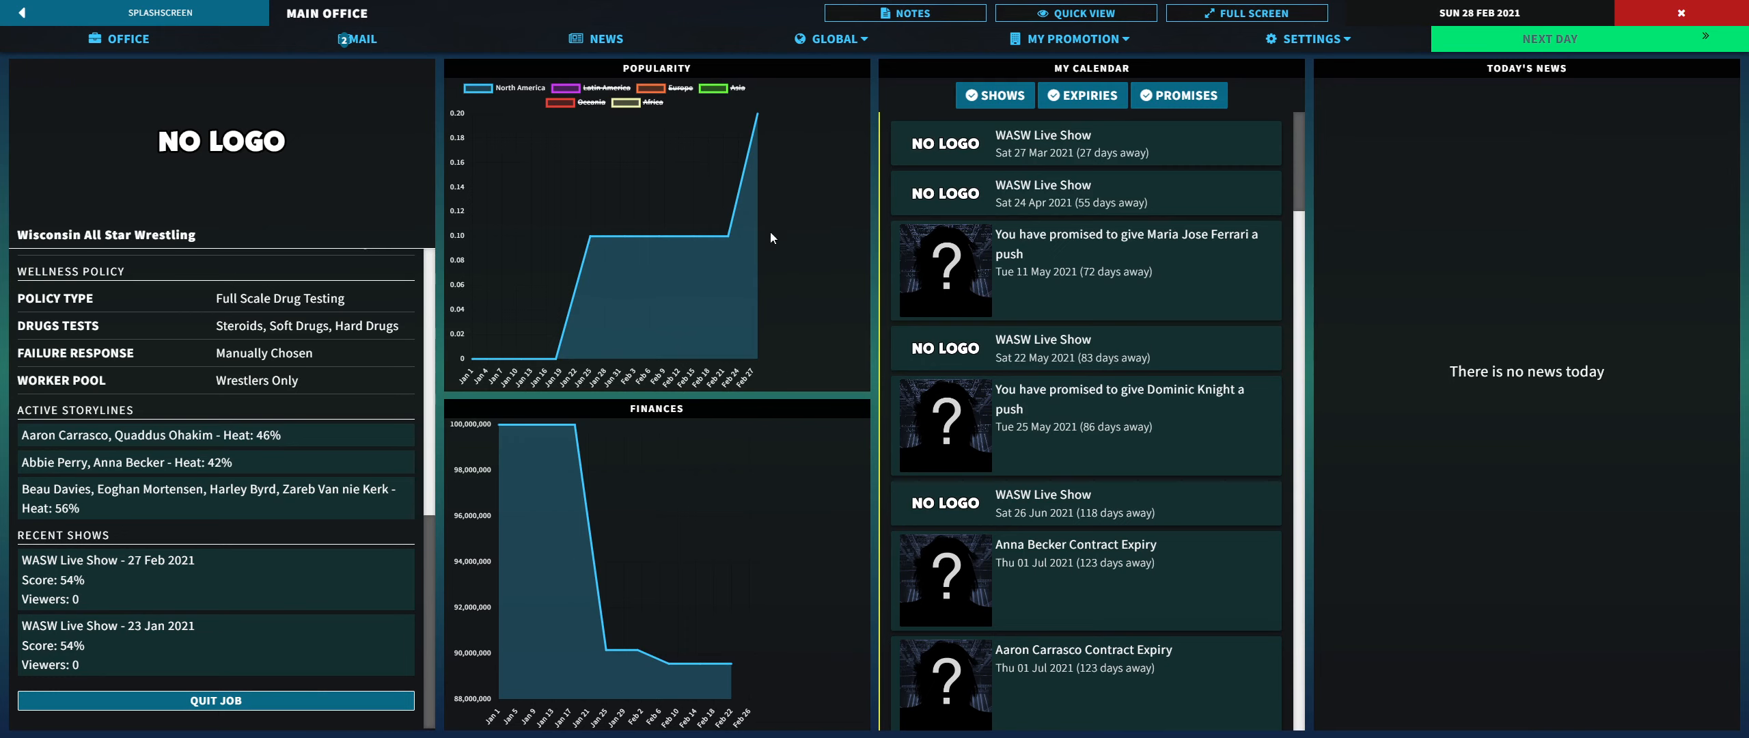
pyautogui.moveTo(707, 578)
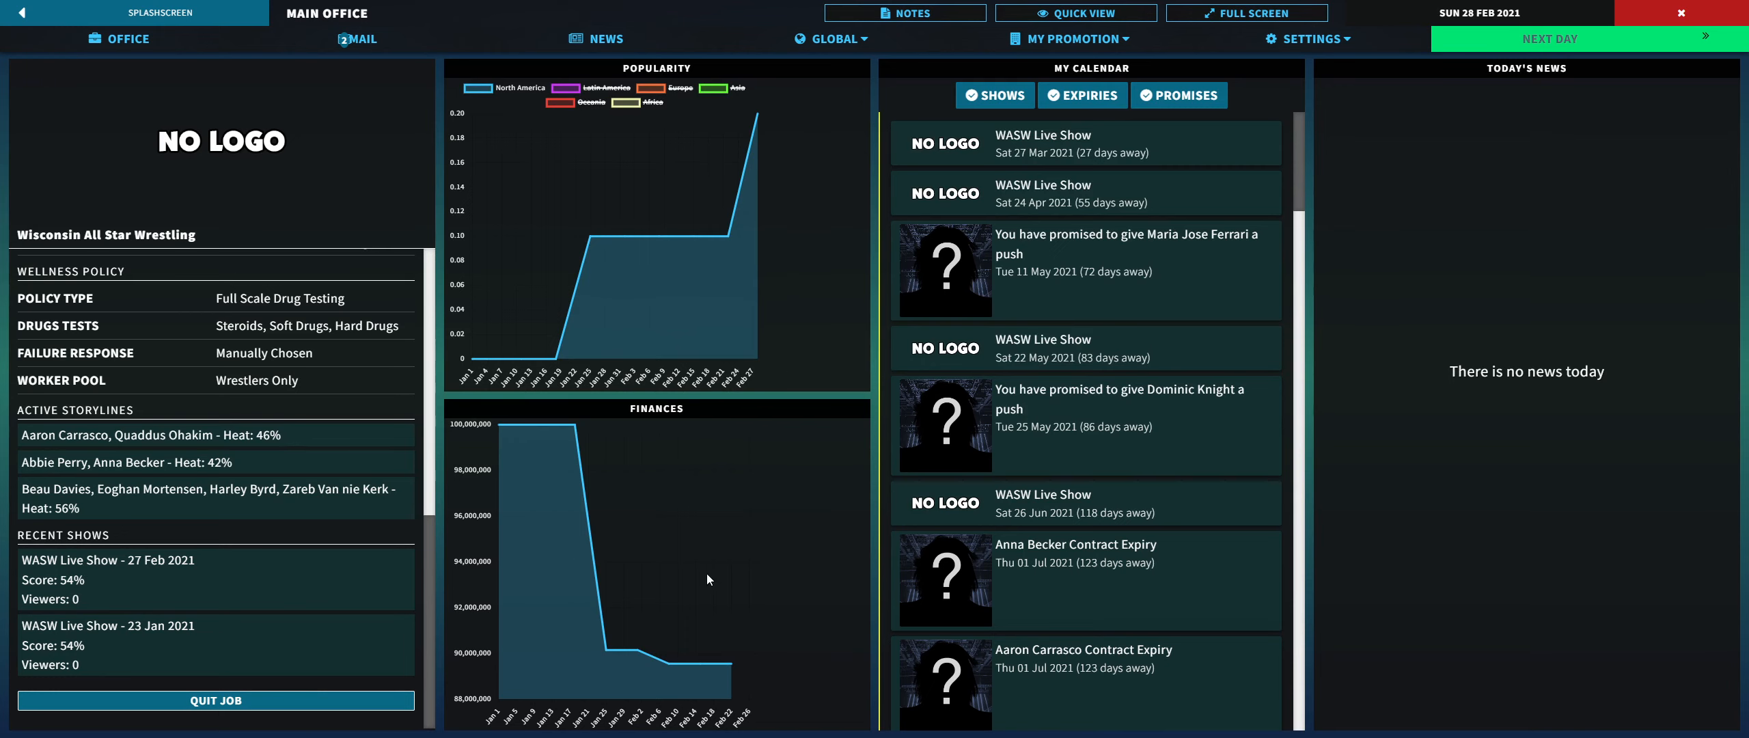
pyautogui.moveTo(707, 528)
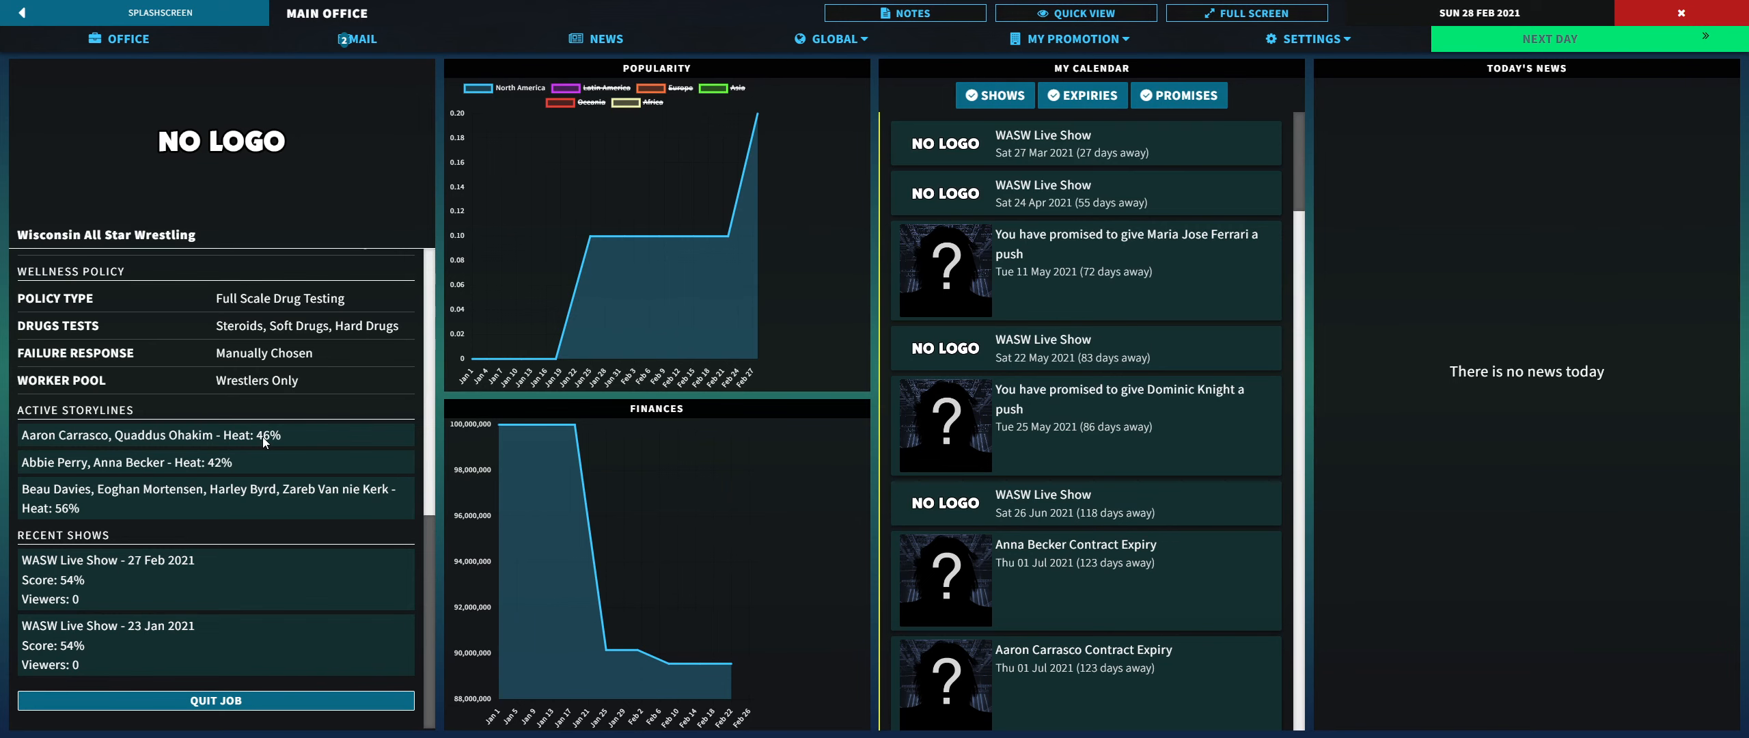
pyautogui.click(146, 435)
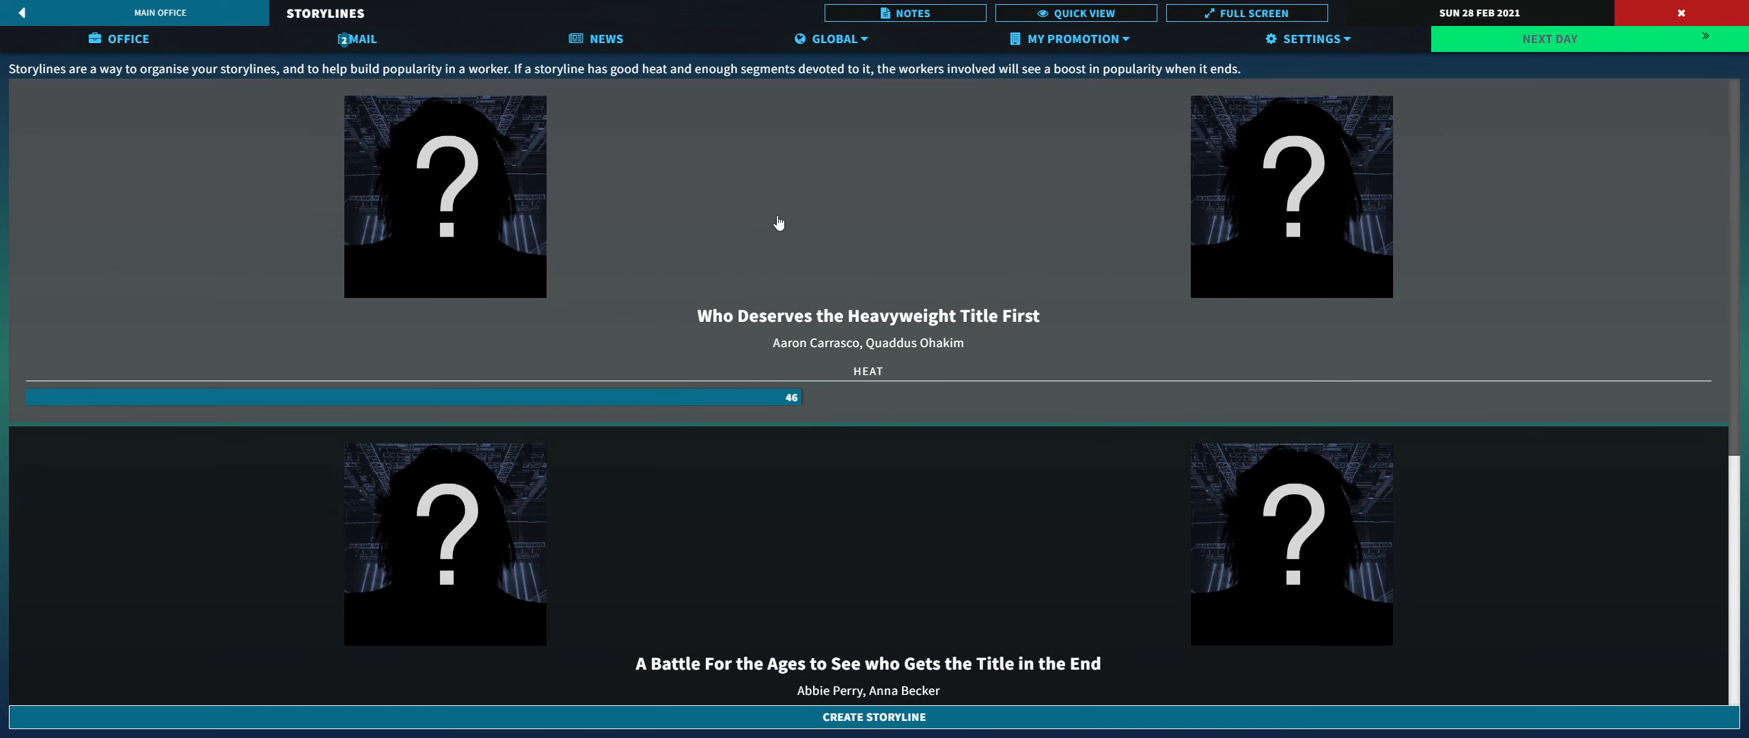
pyautogui.moveTo(873, 418)
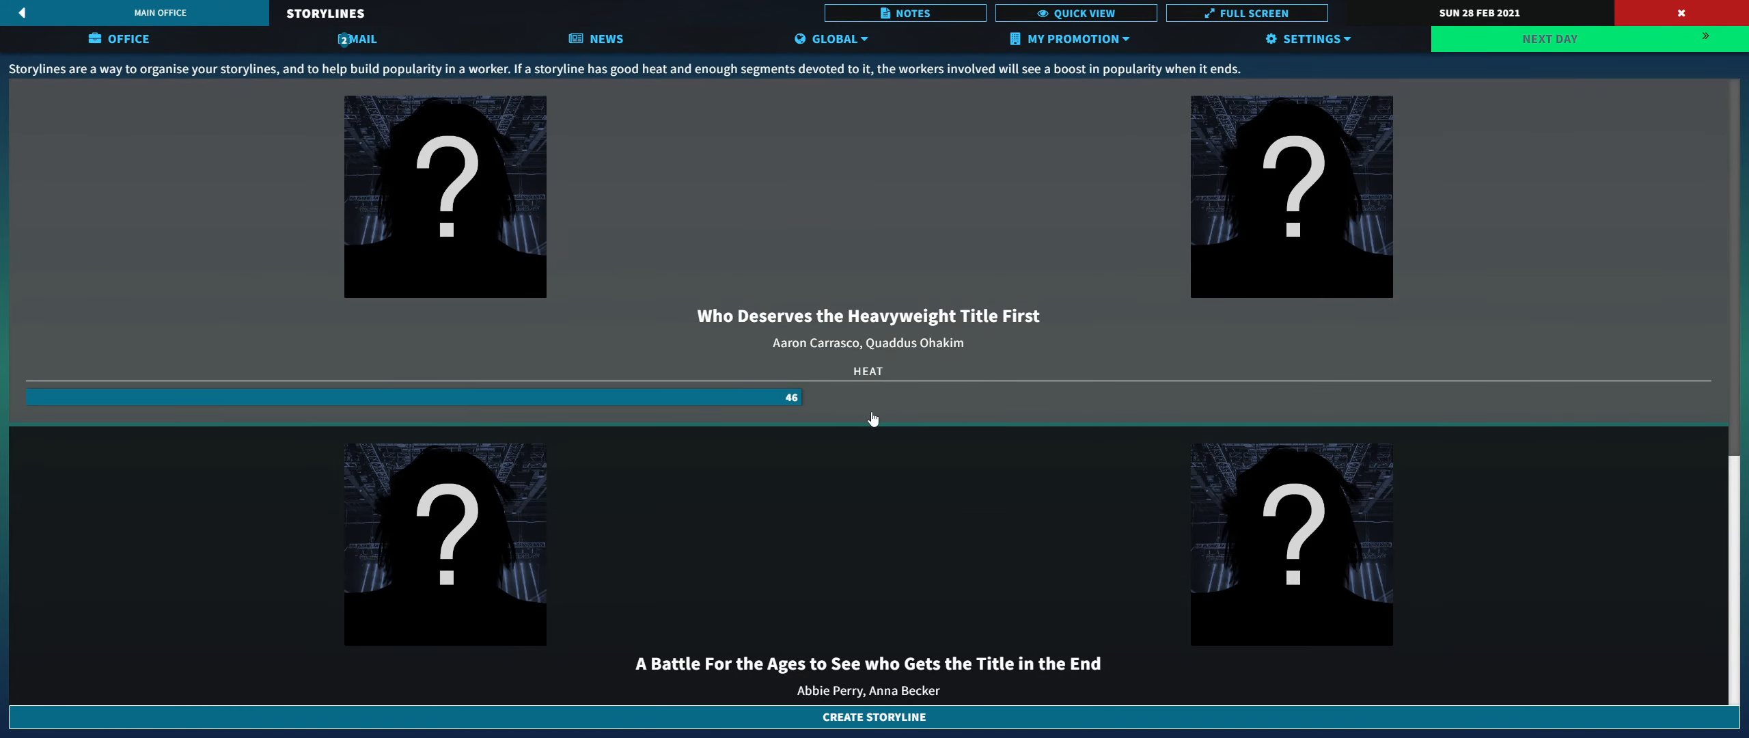
pyautogui.moveTo(809, 337)
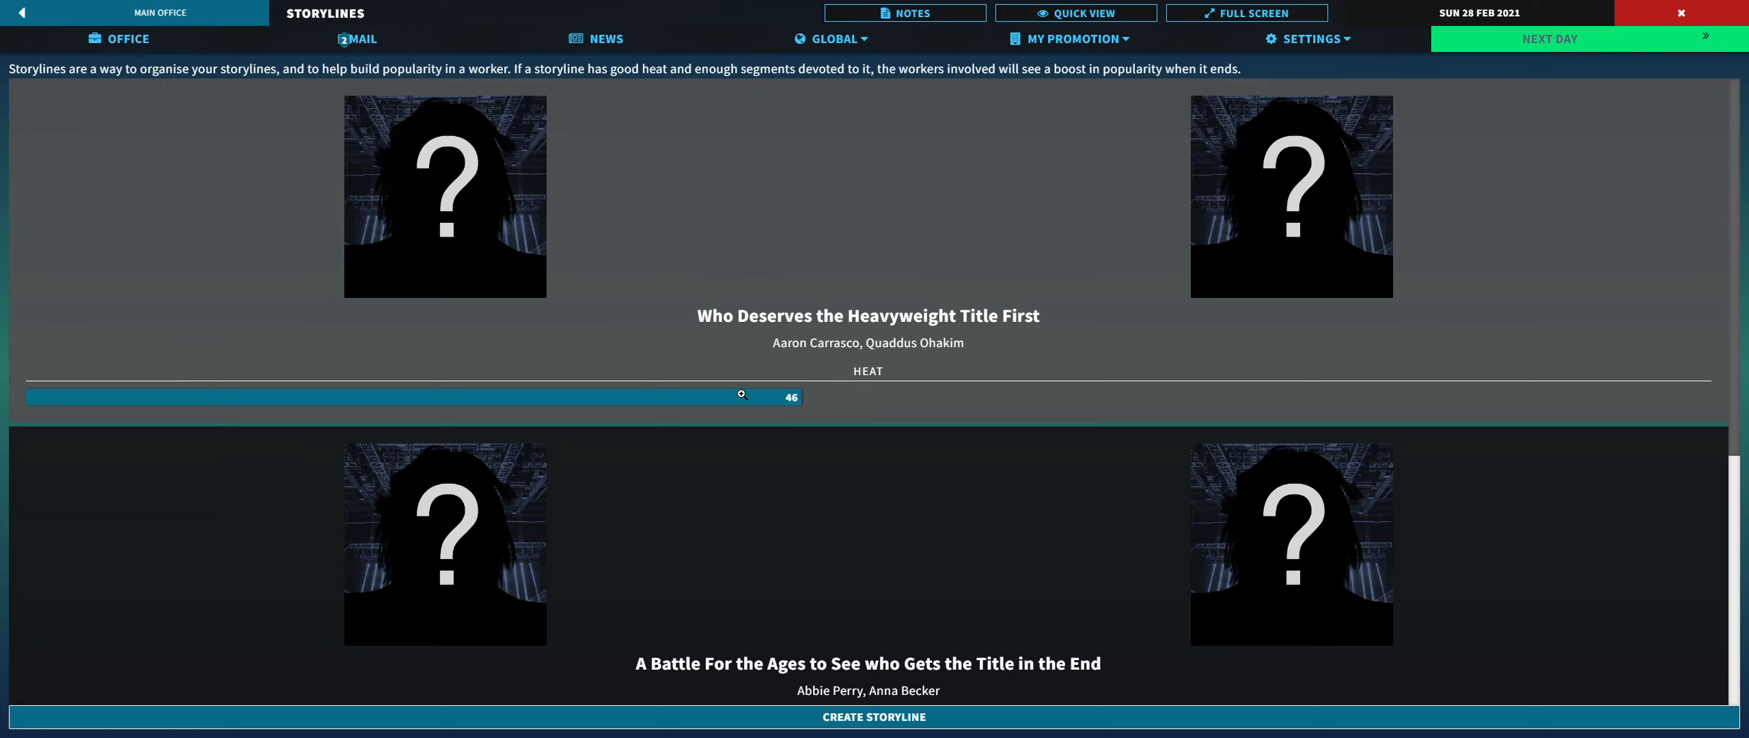
pyautogui.scroll(-3)
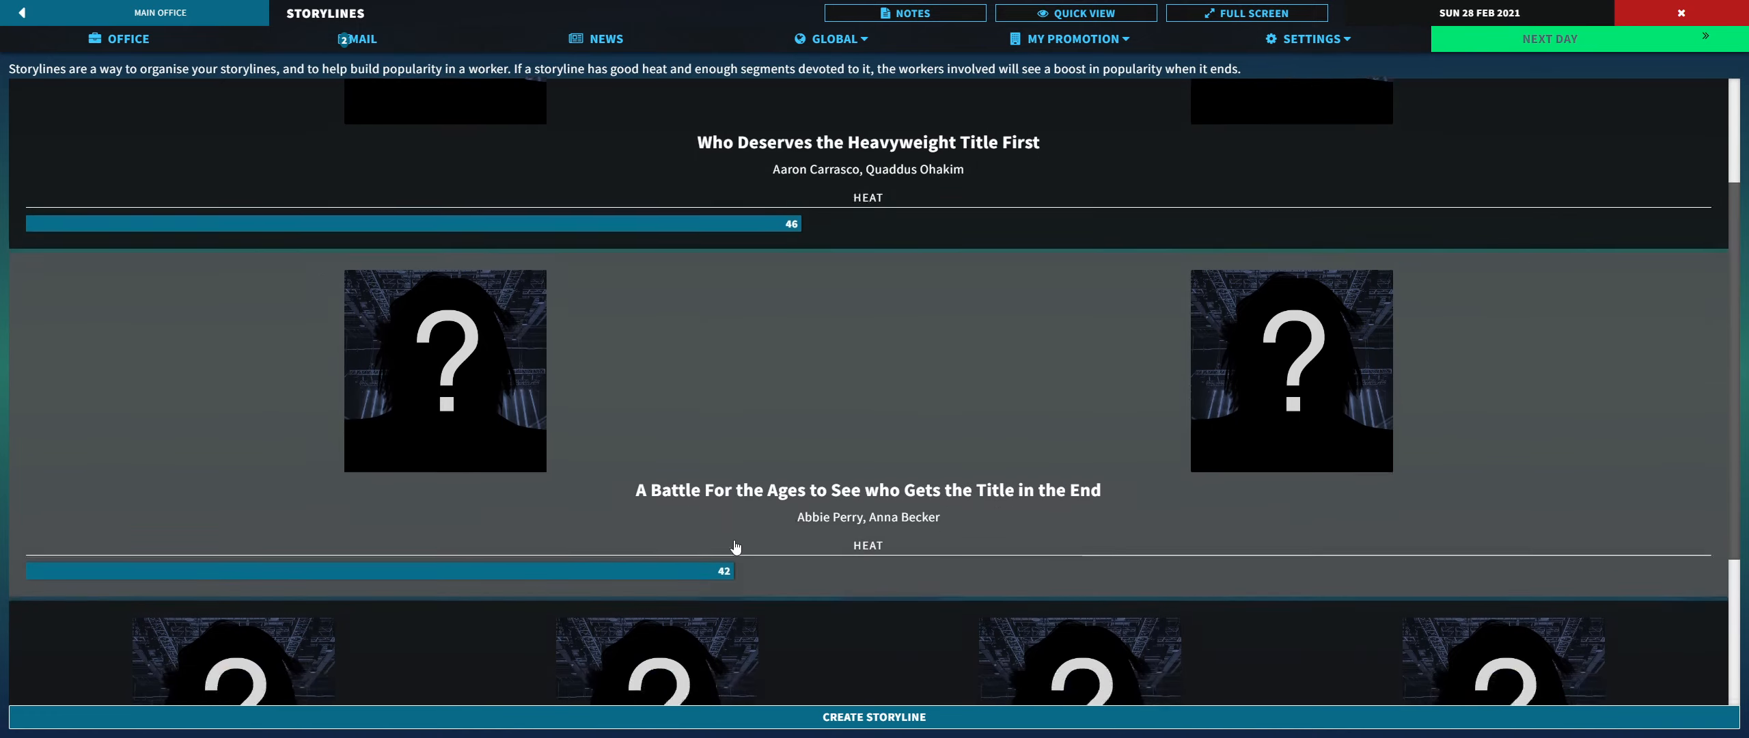
pyautogui.scroll(-3)
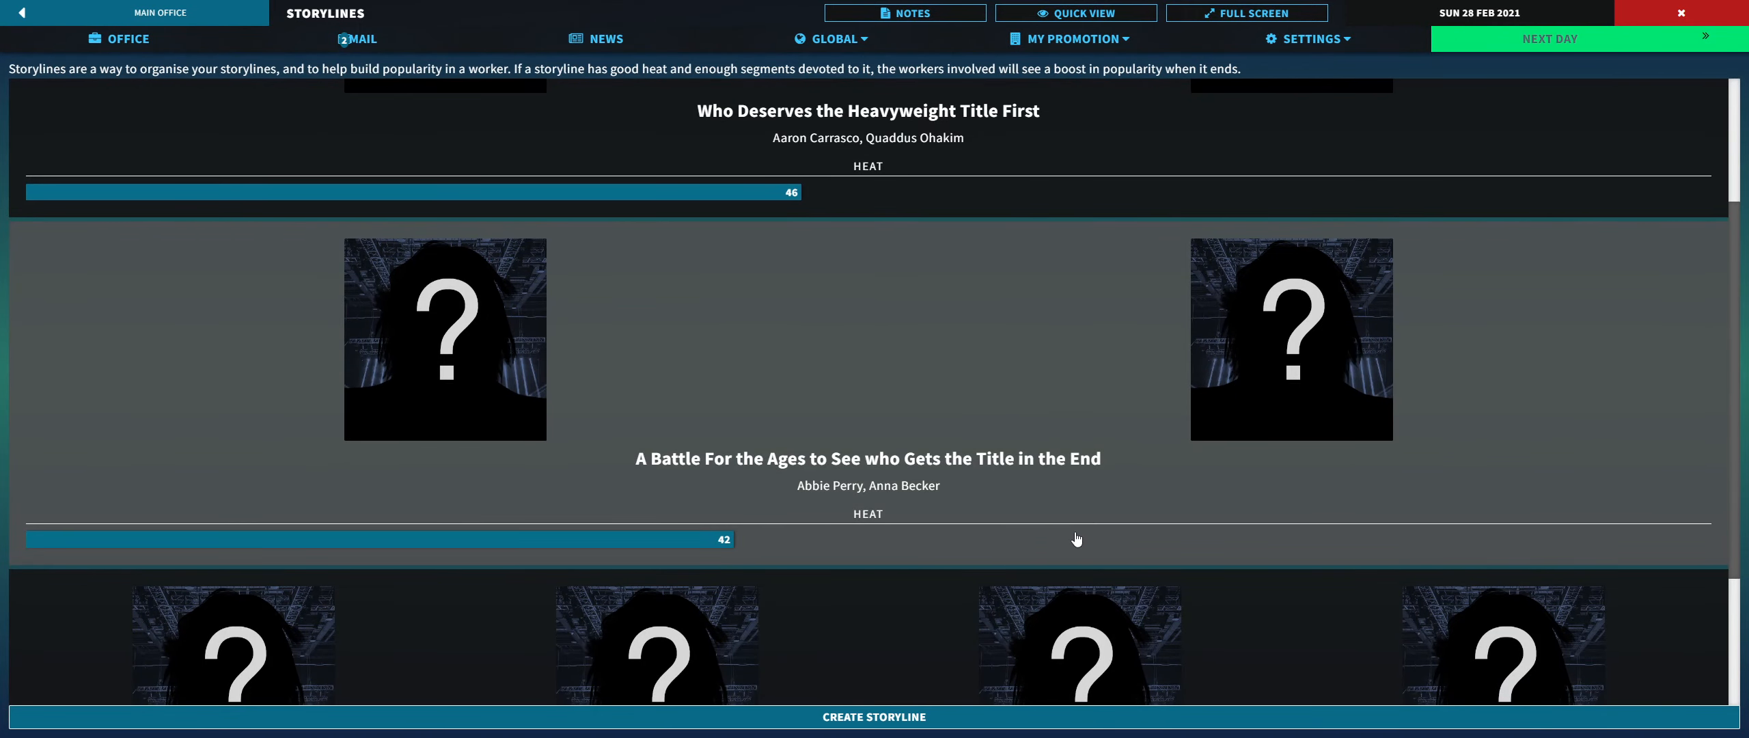
pyautogui.moveTo(814, 490)
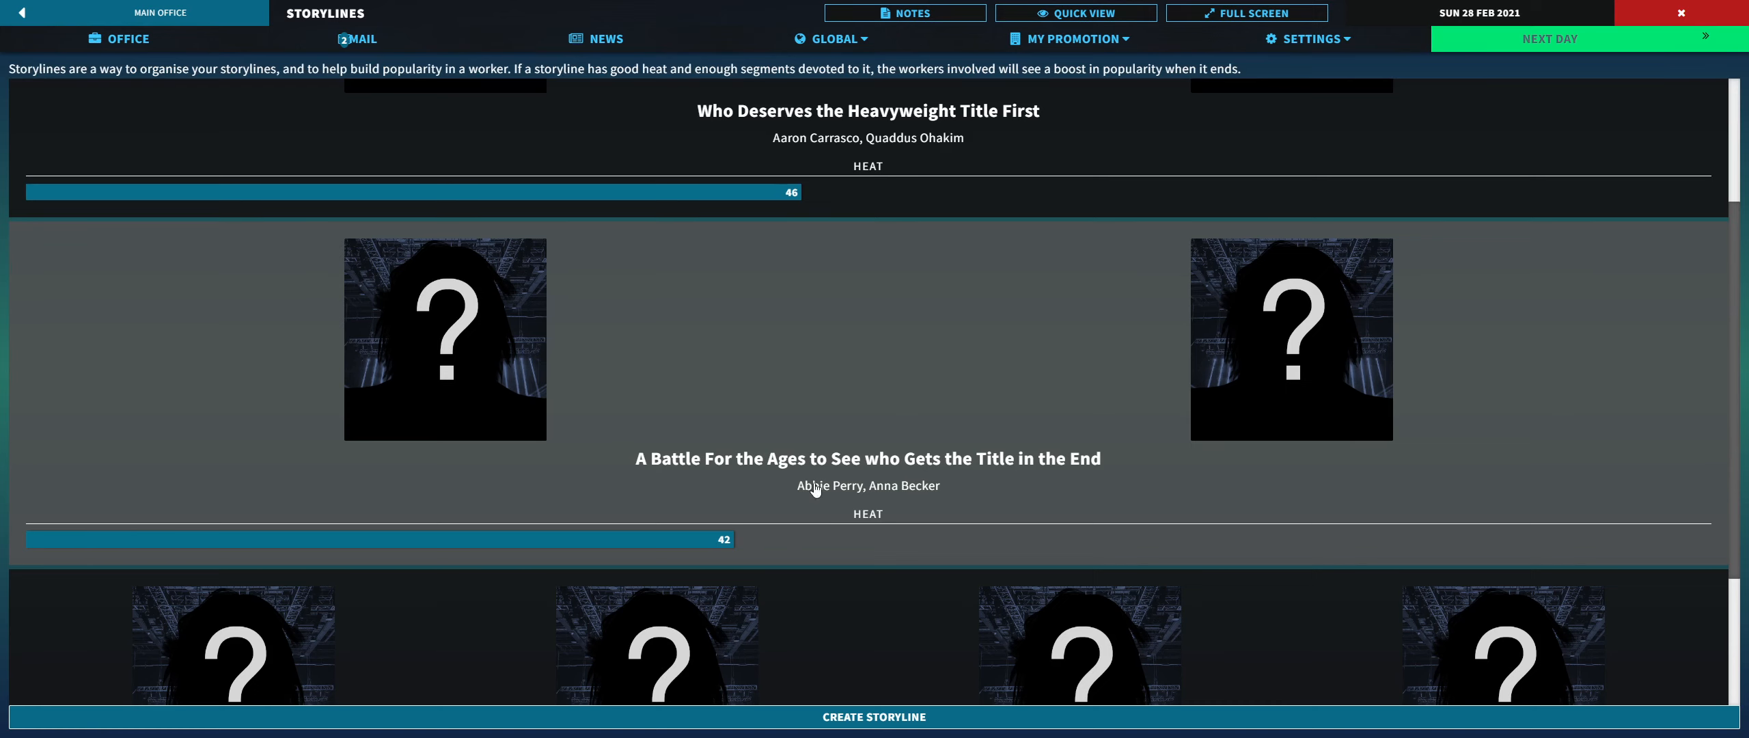
pyautogui.scroll(-3)
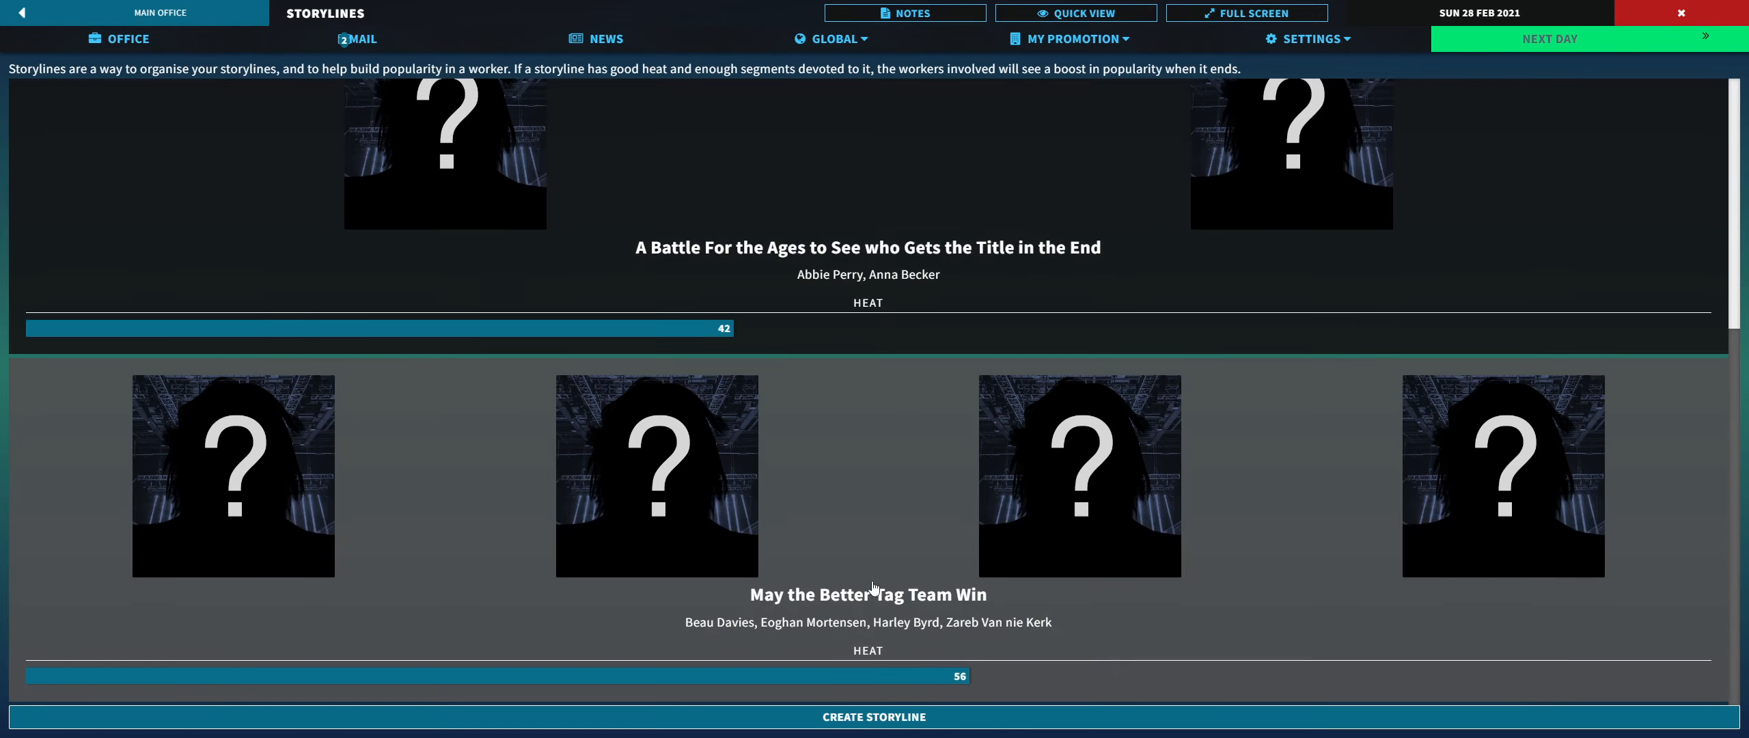
pyautogui.moveTo(826, 621)
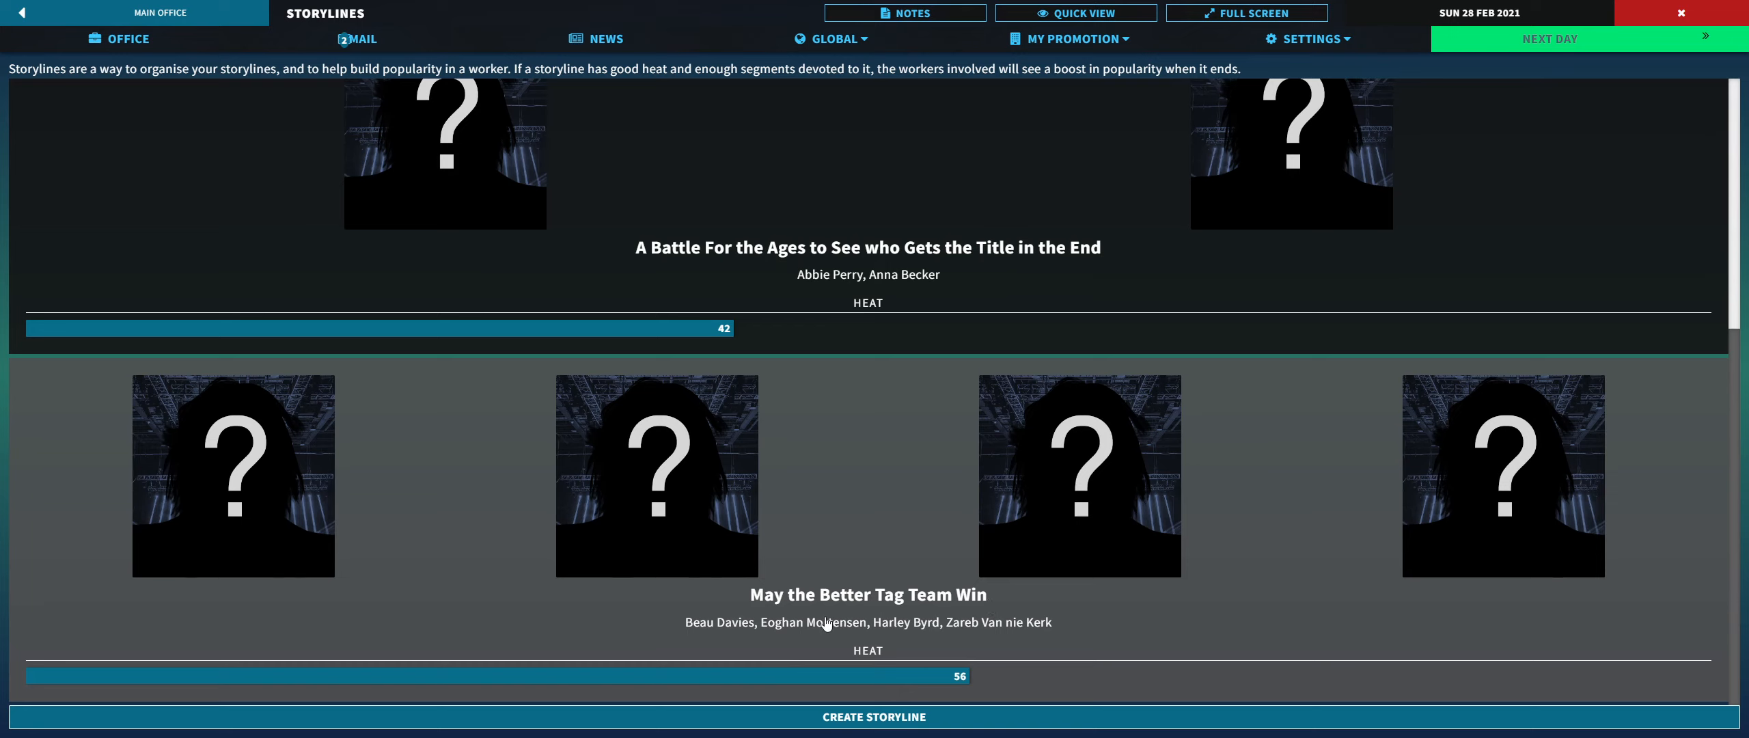
pyautogui.moveTo(862, 660)
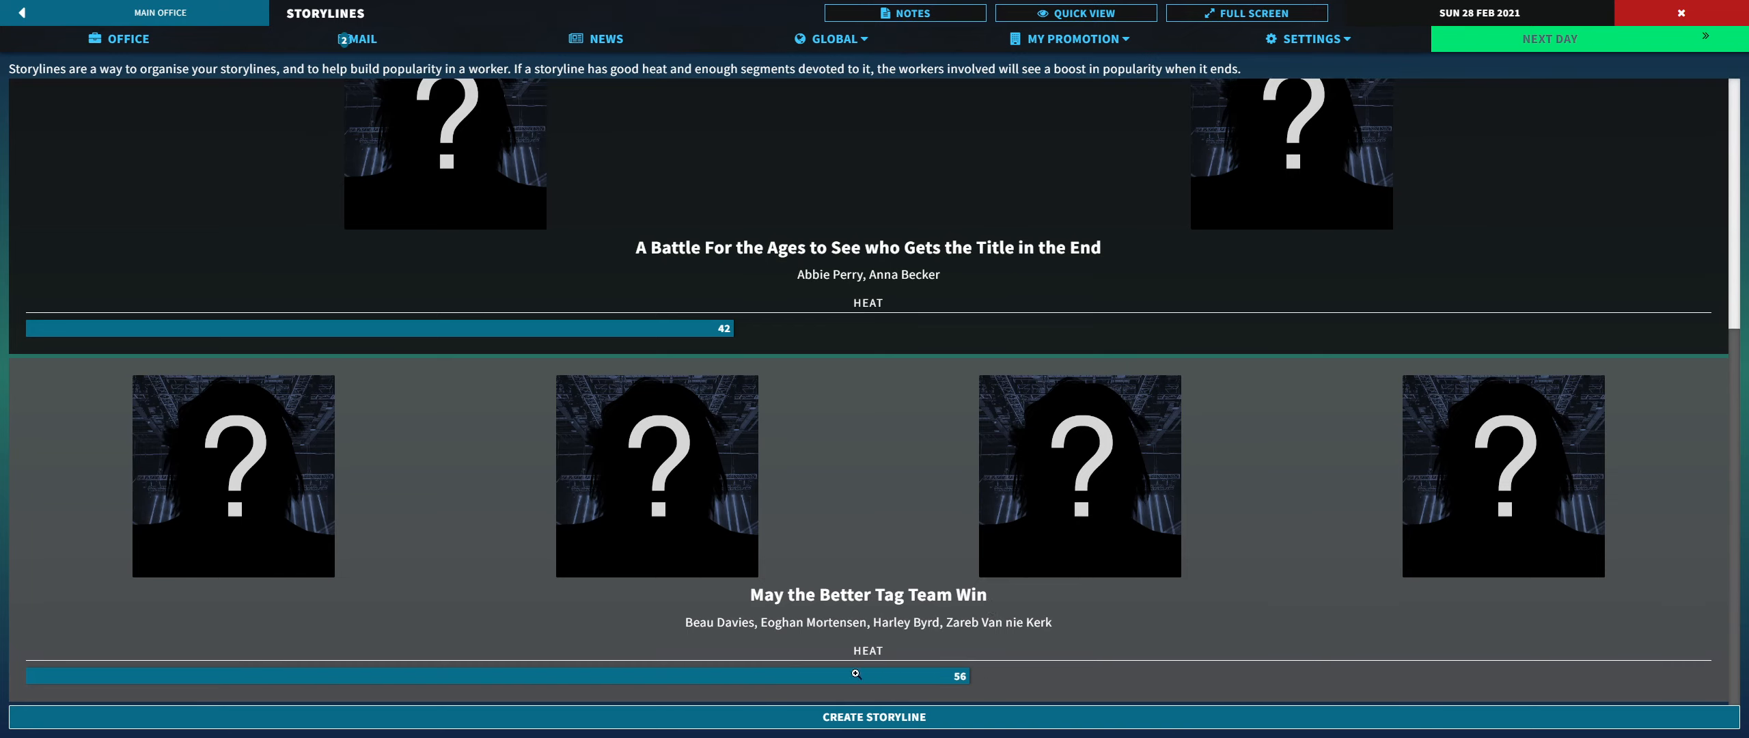
pyautogui.moveTo(951, 490)
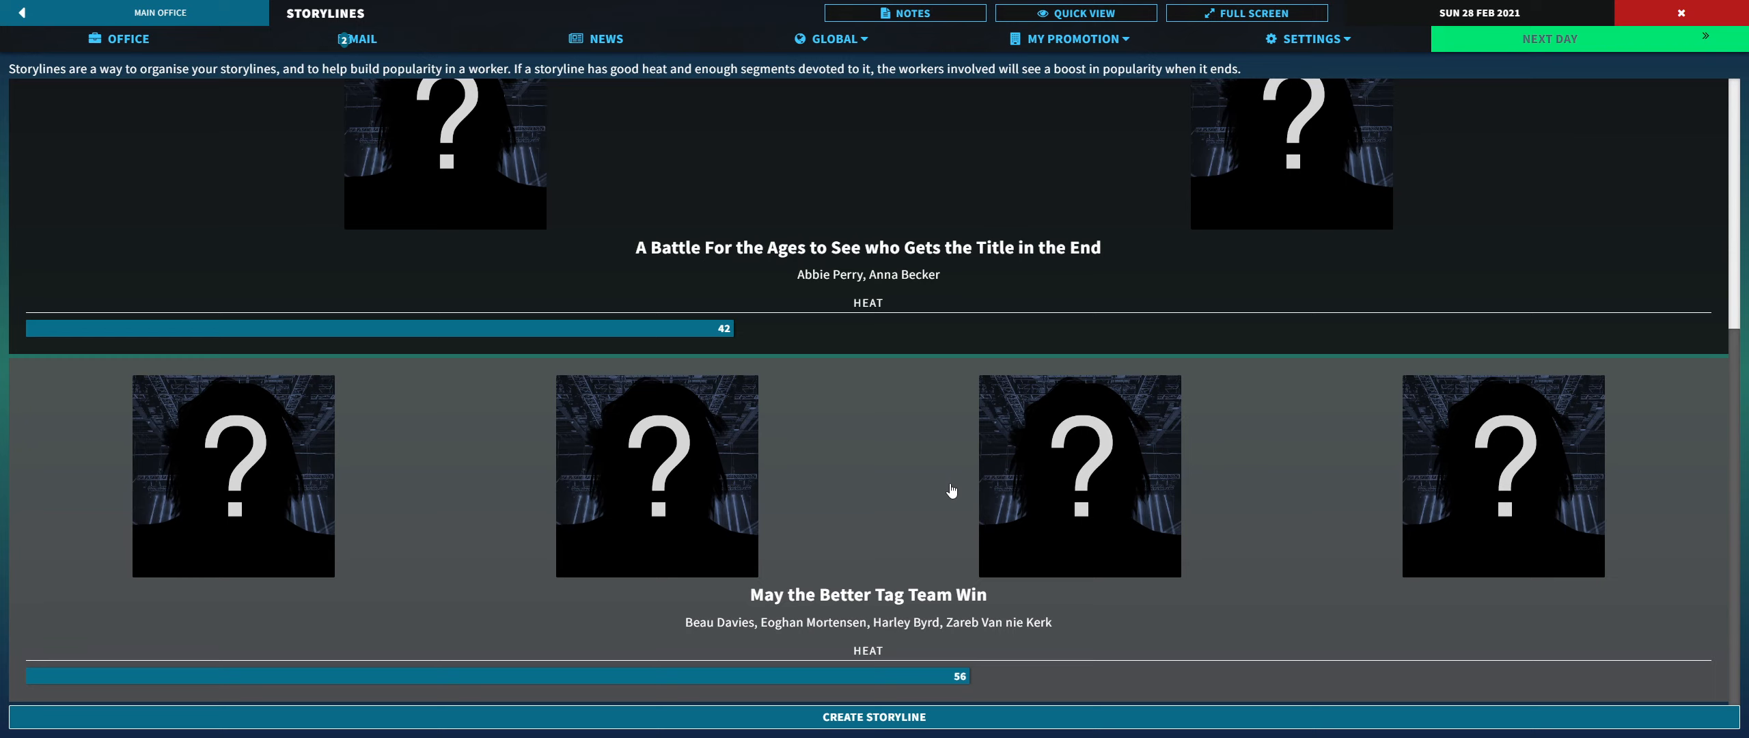
pyautogui.moveTo(1013, 630)
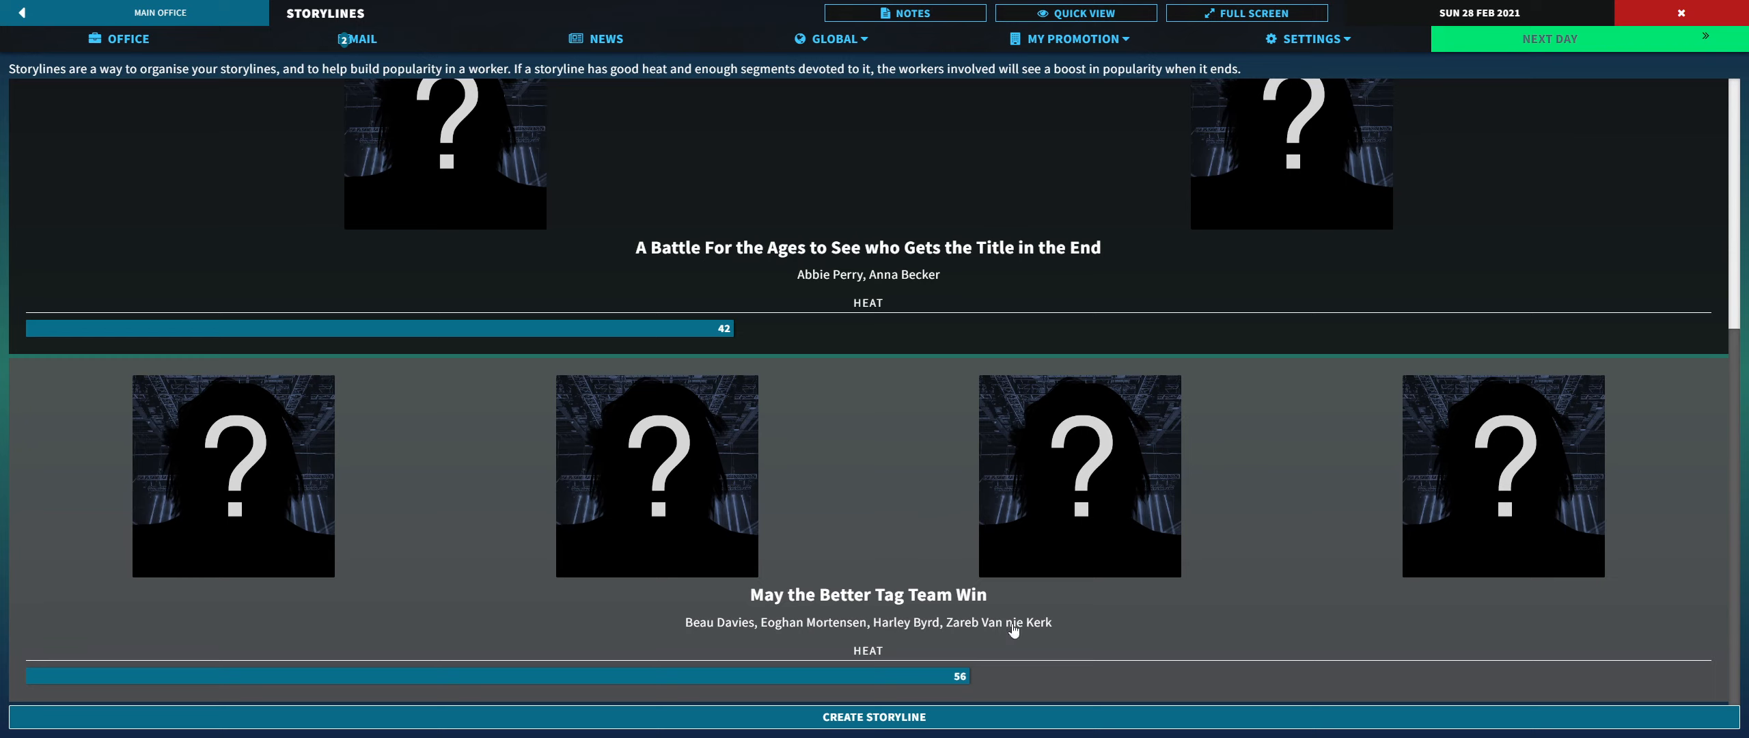
pyautogui.moveTo(864, 574)
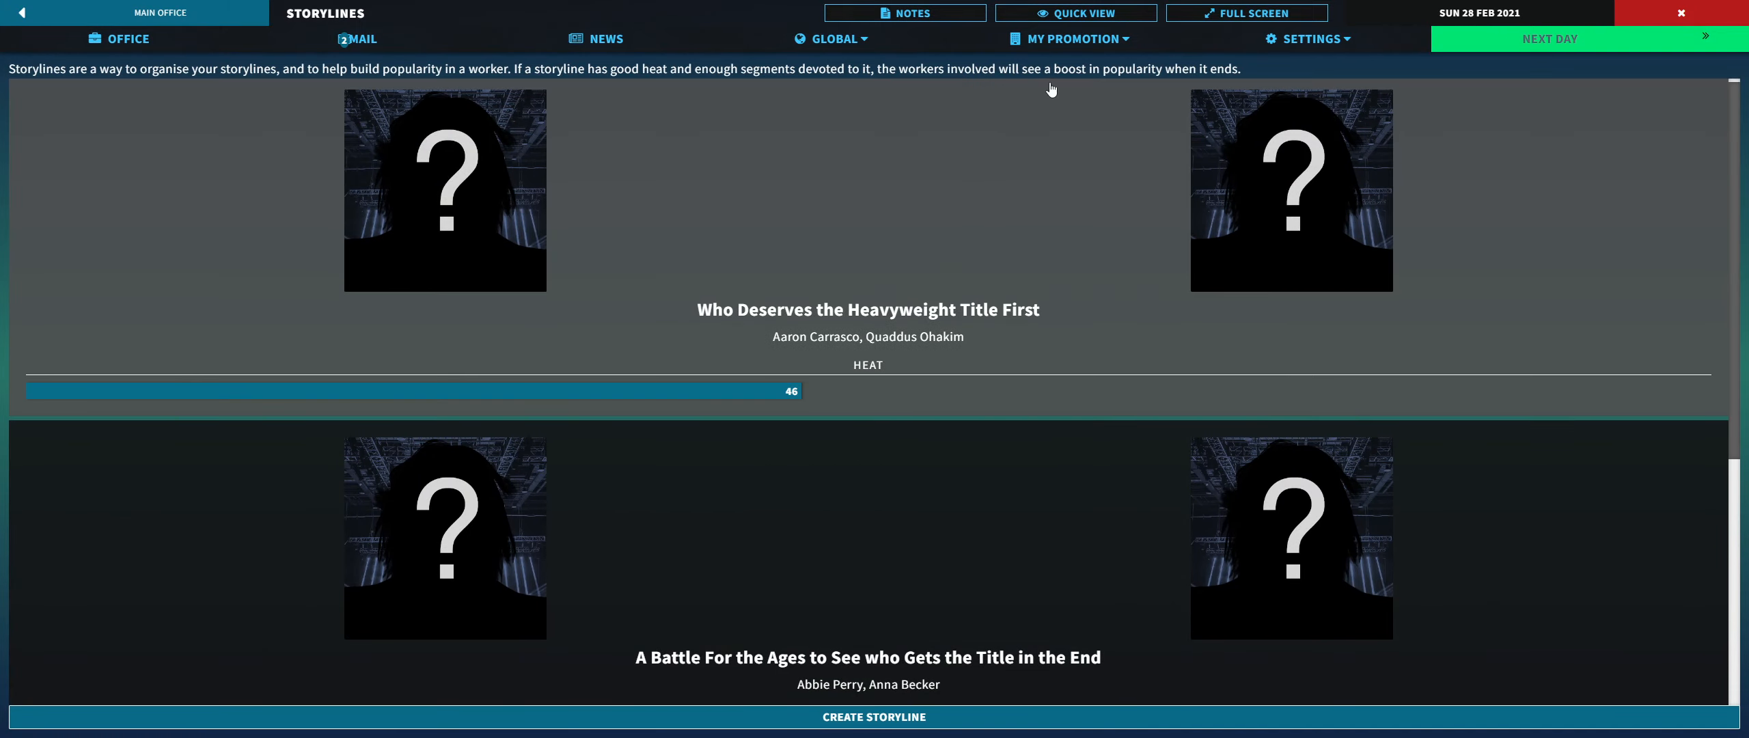
pyautogui.click(357, 37)
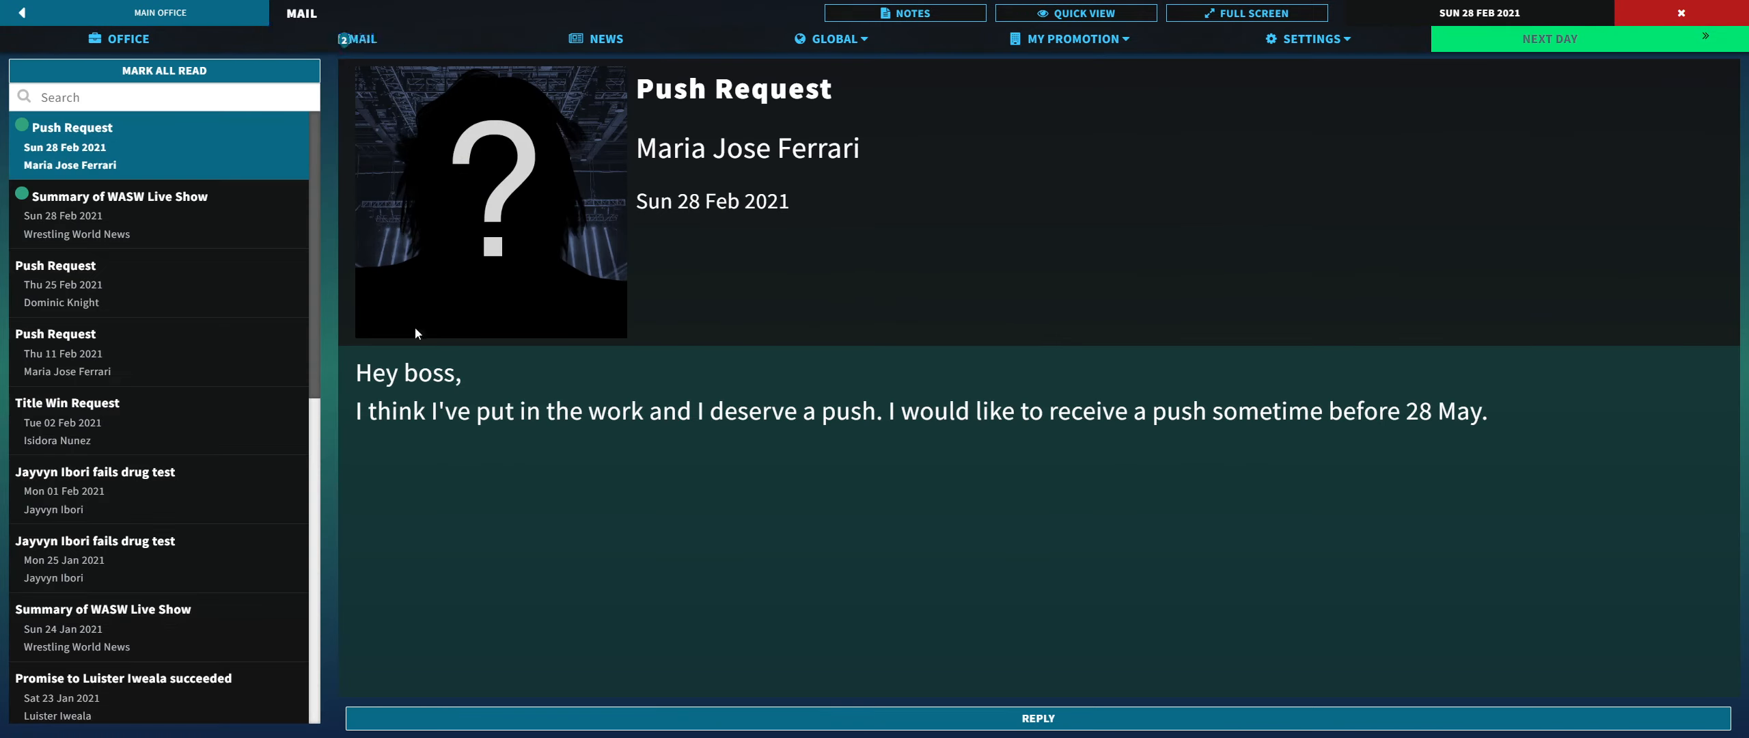
pyautogui.moveTo(478, 325)
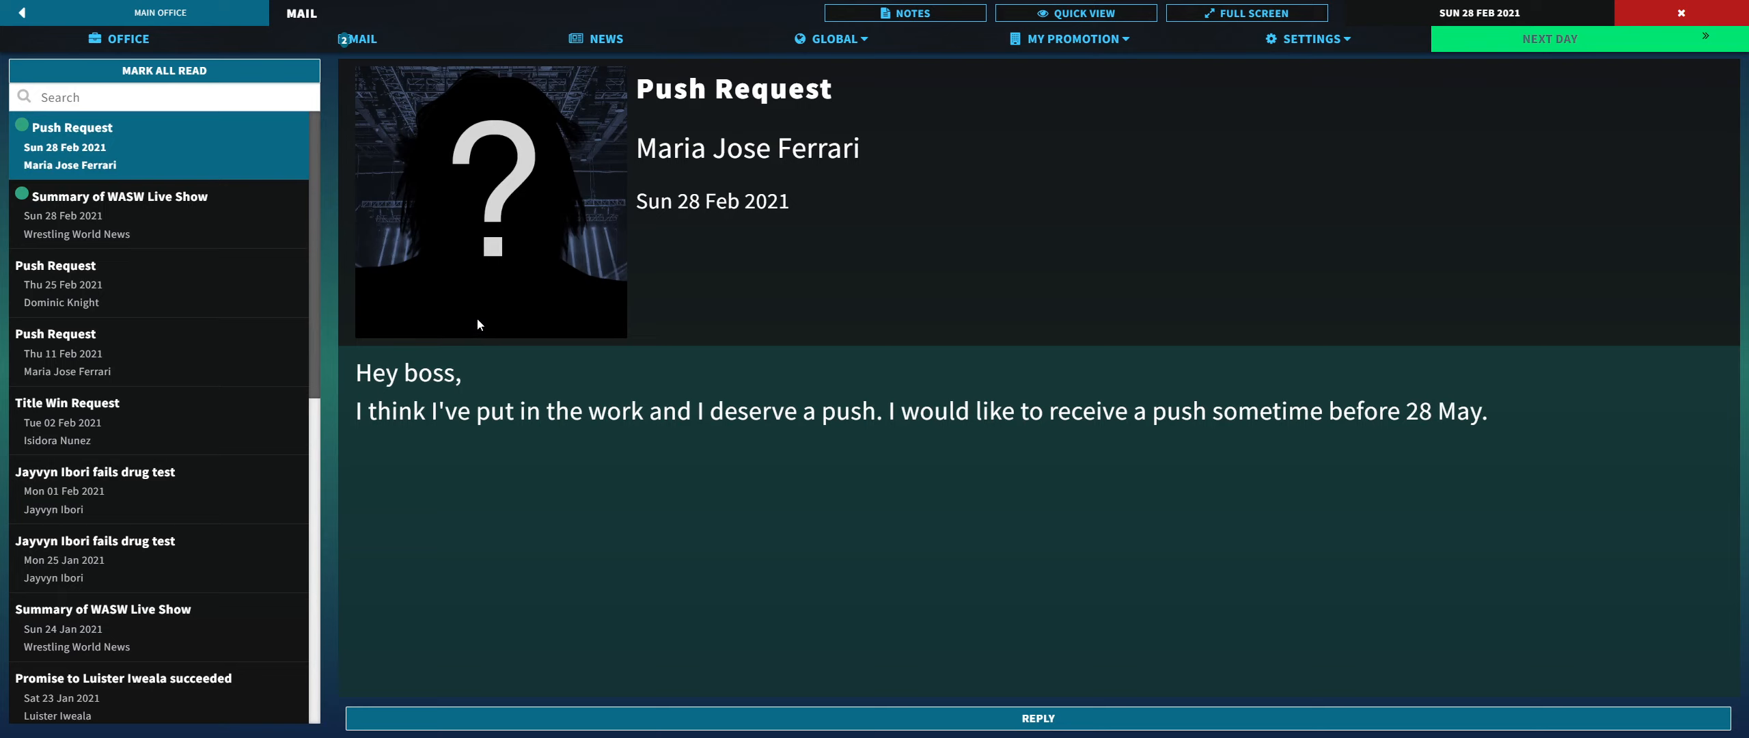
pyautogui.moveTo(265, 128)
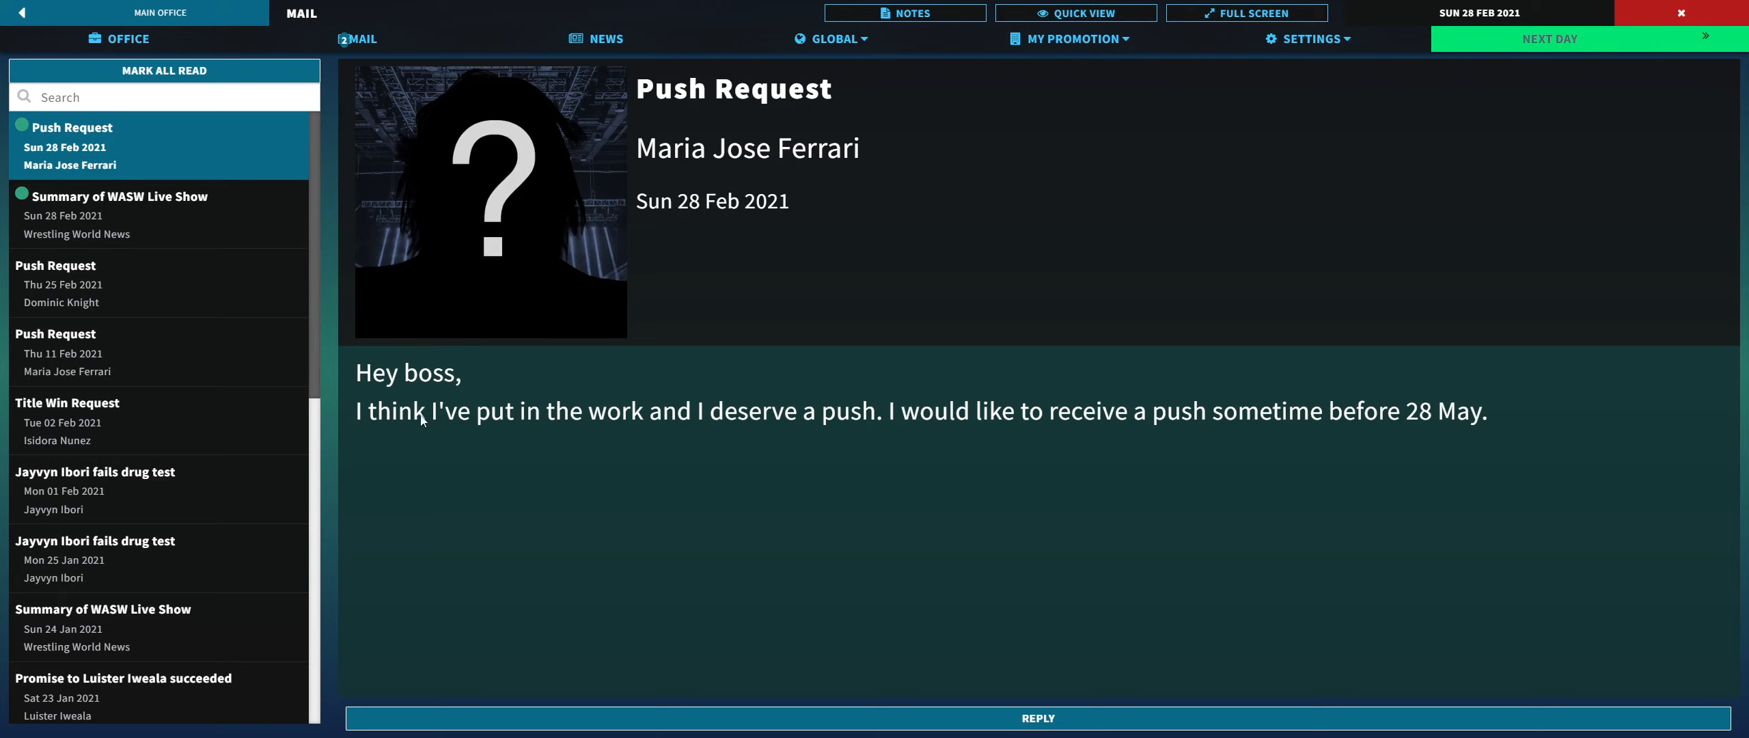
pyautogui.moveTo(446, 412)
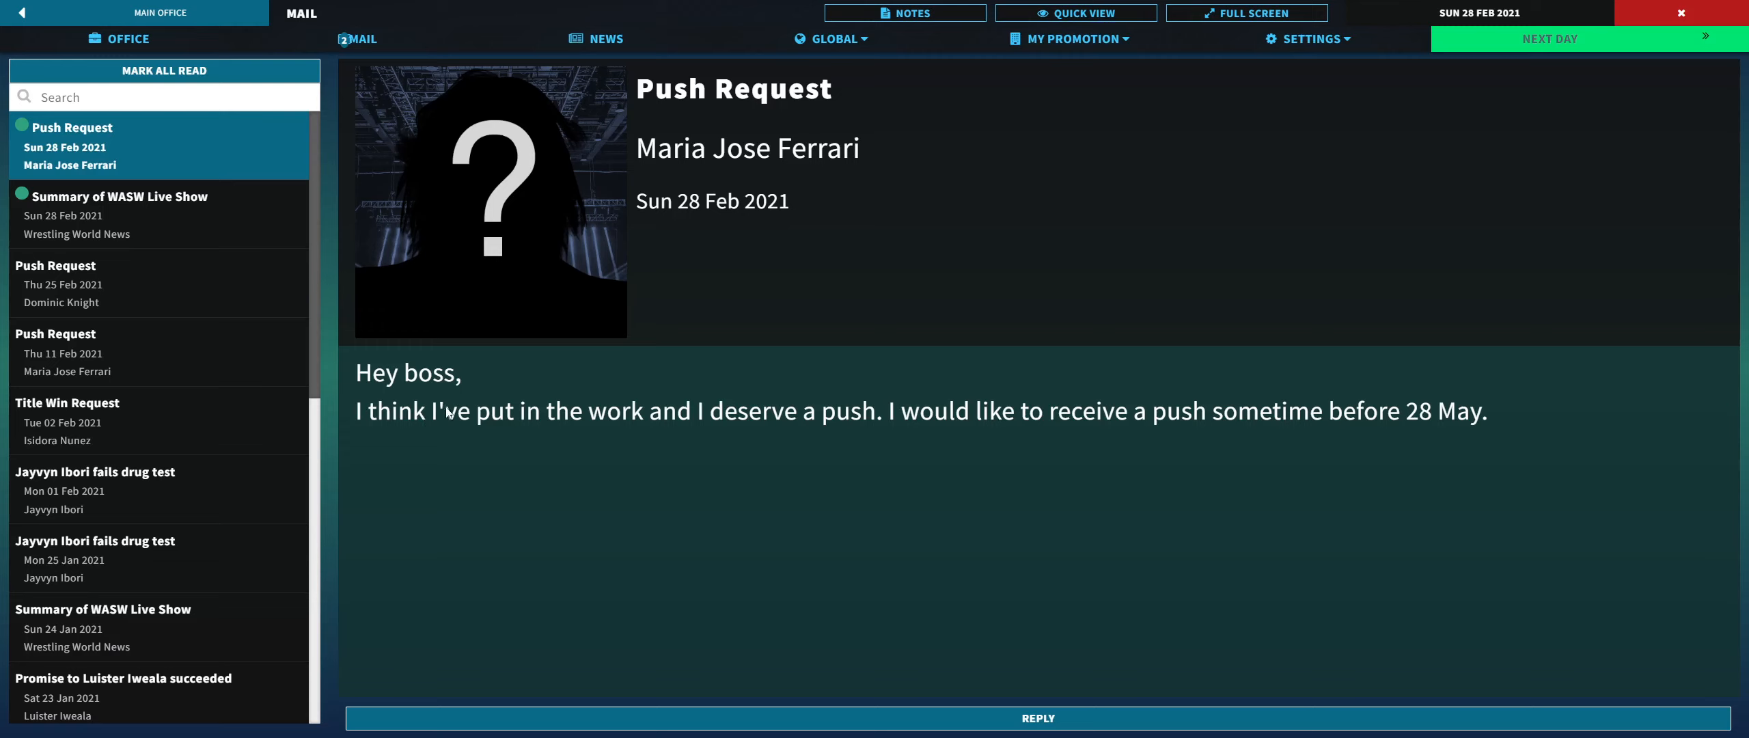
pyautogui.click(1037, 718)
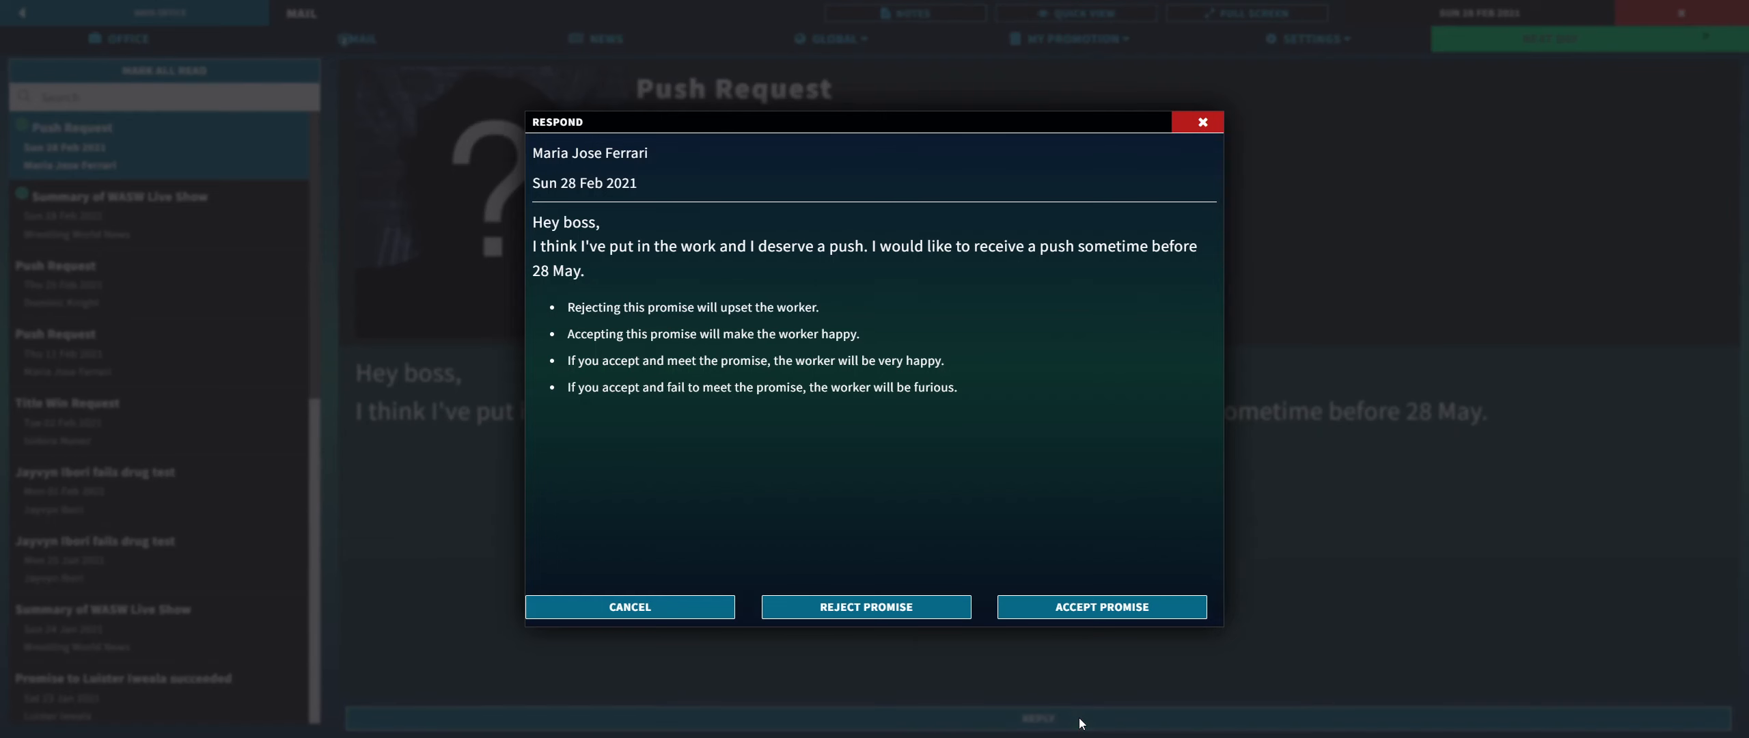
pyautogui.moveTo(1042, 685)
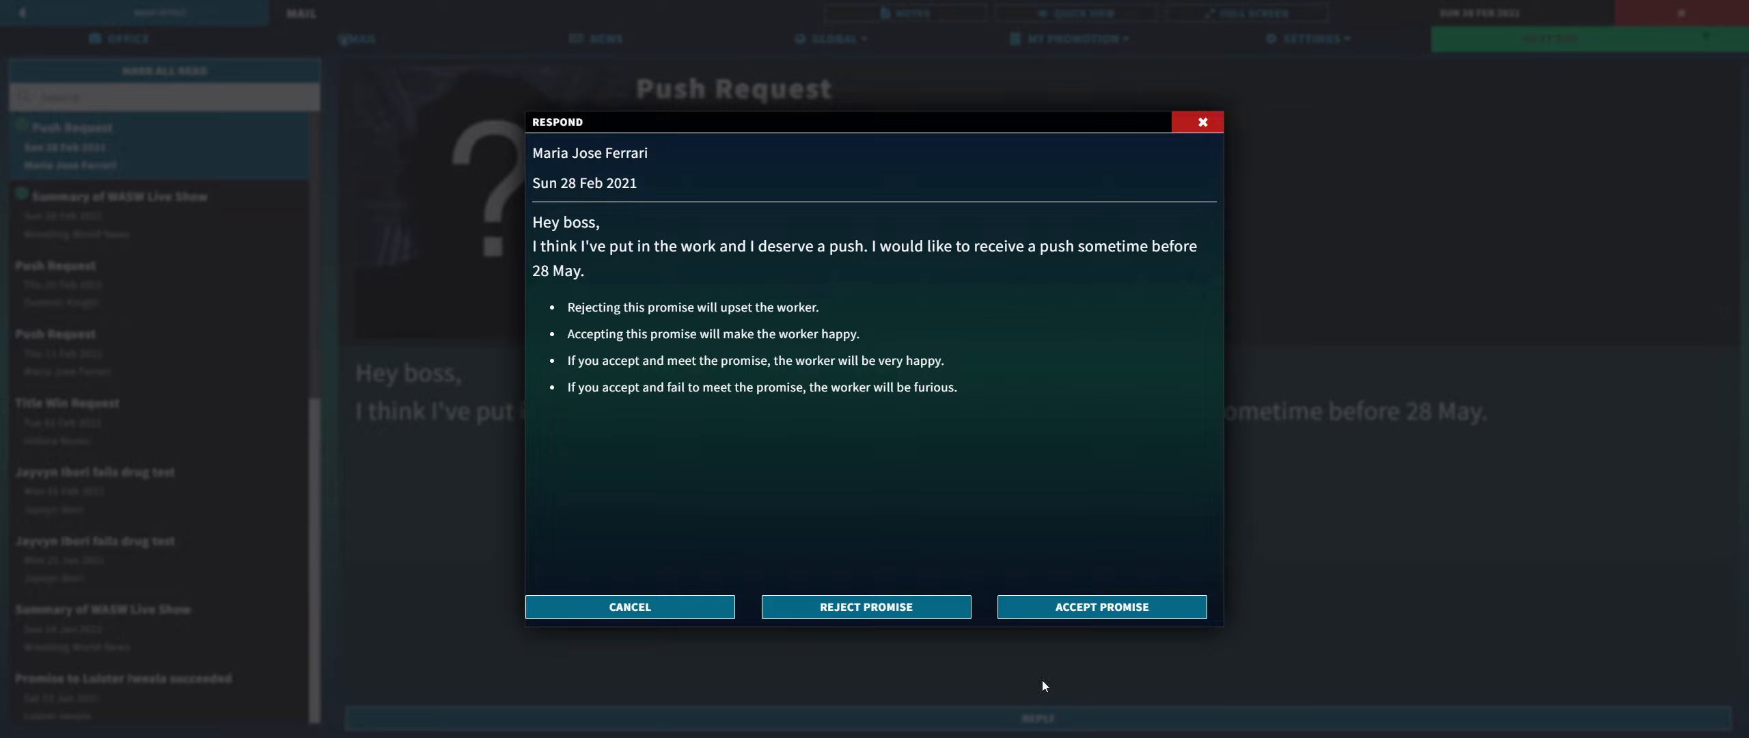
pyautogui.moveTo(730, 337)
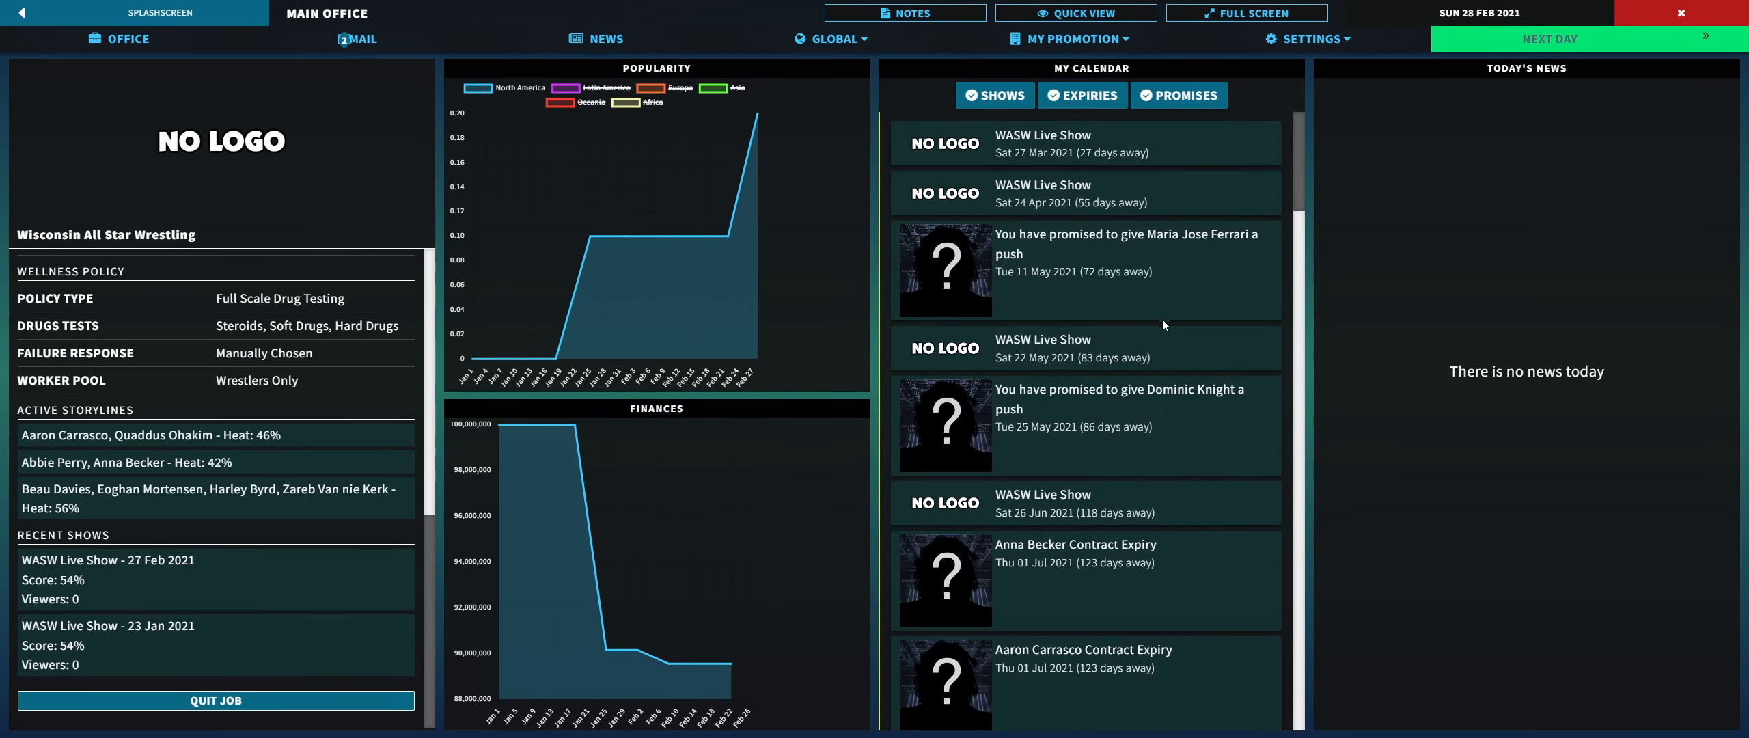
pyautogui.moveTo(1162, 304)
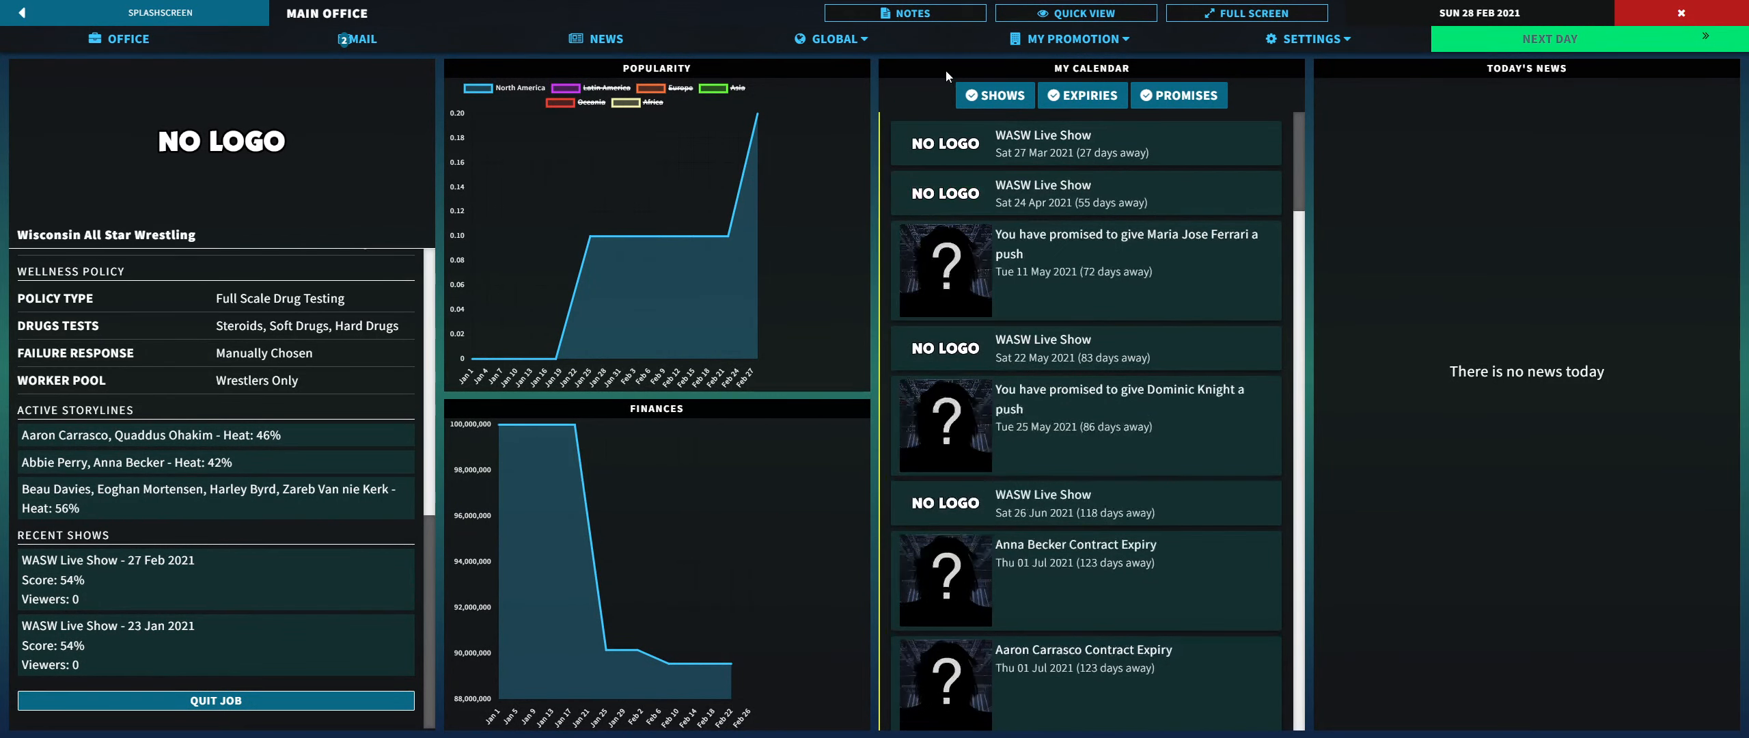
pyautogui.click(357, 37)
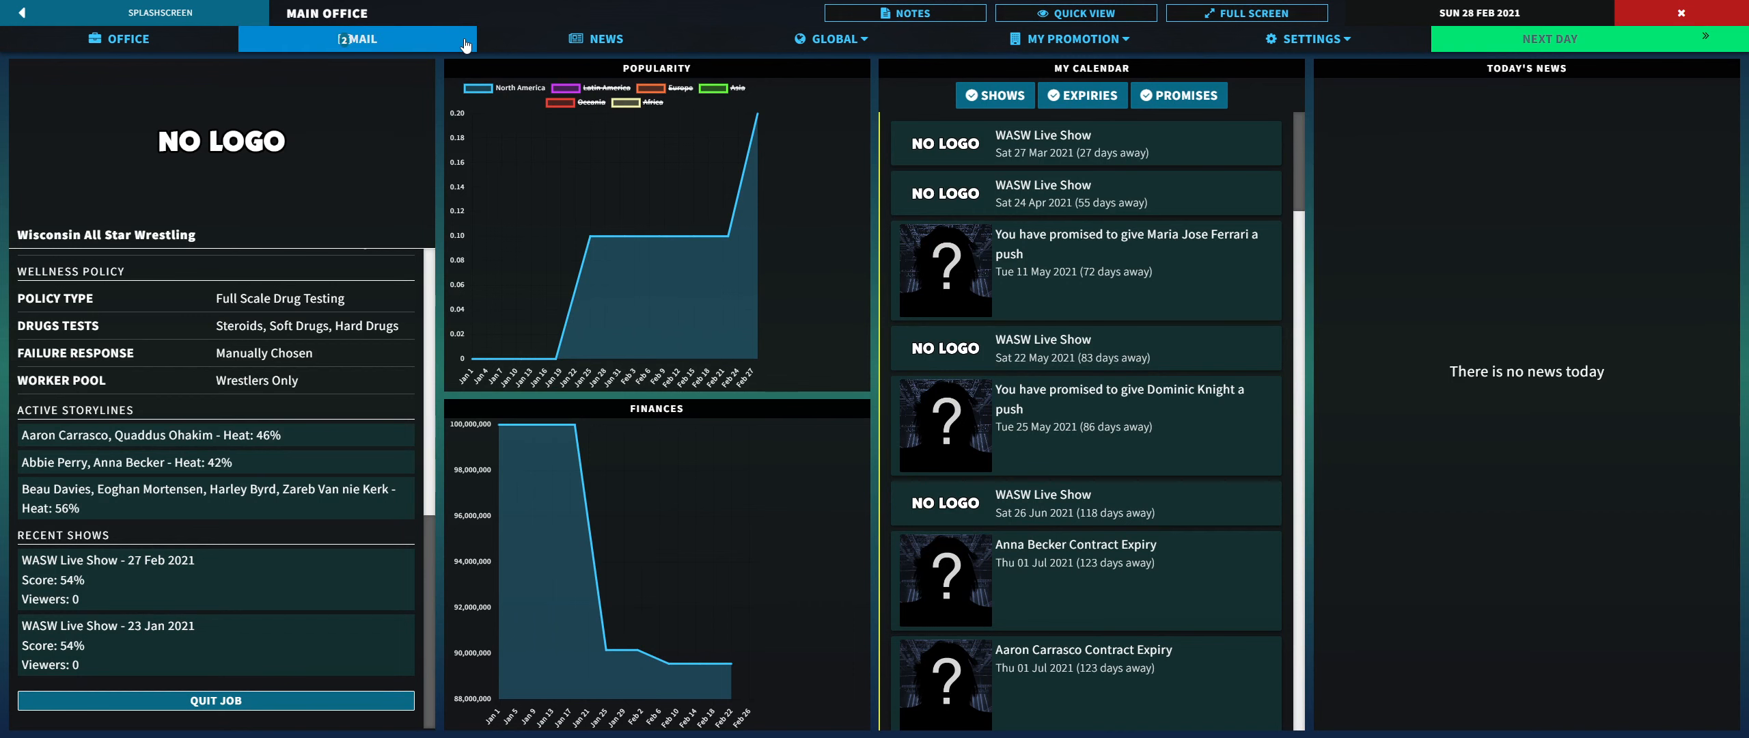
pyautogui.click(356, 38)
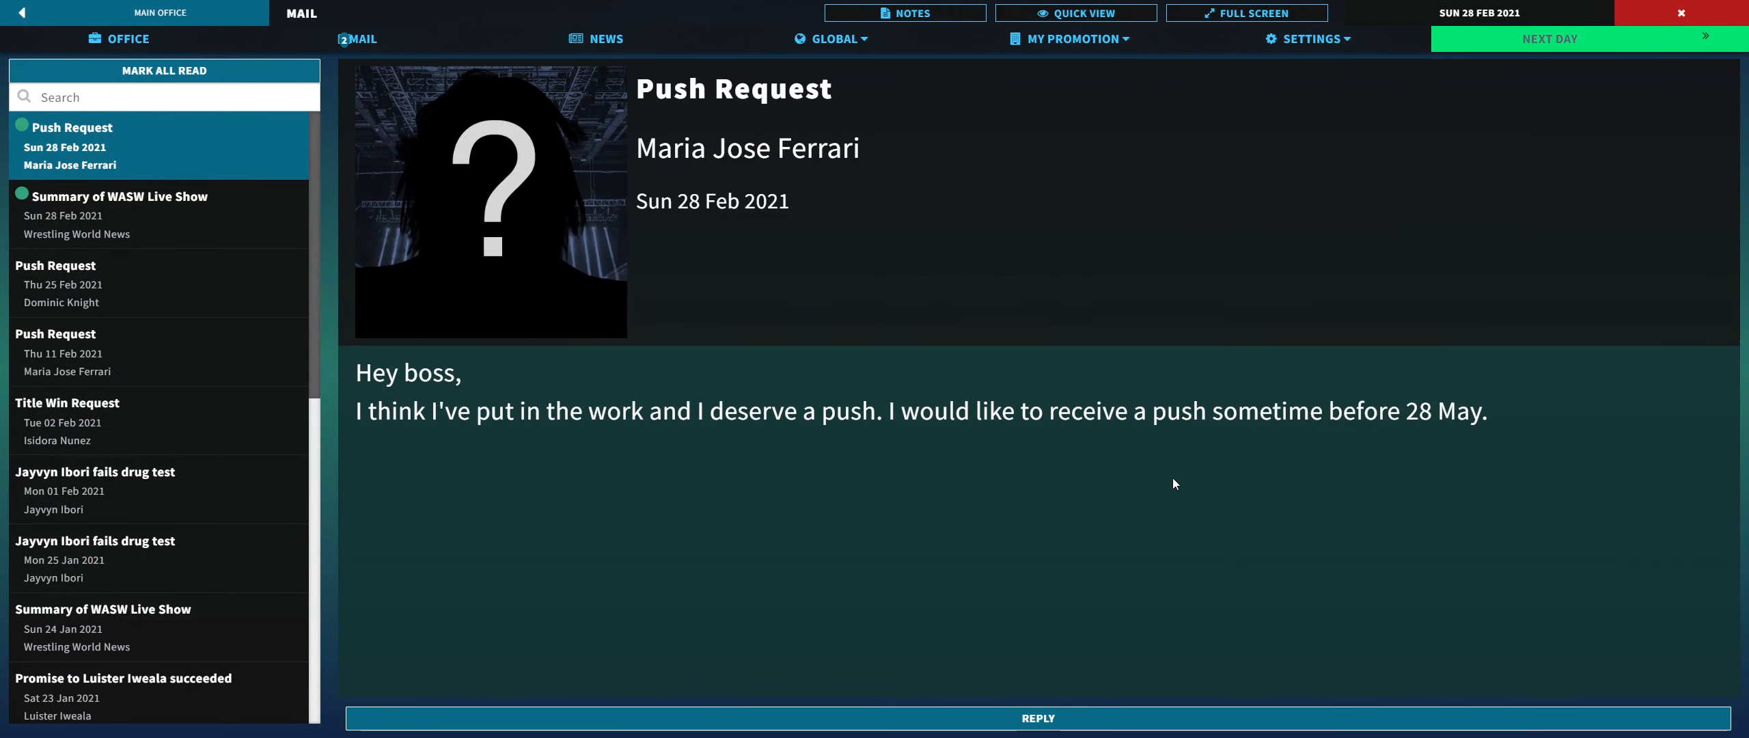
pyautogui.moveTo(1169, 487)
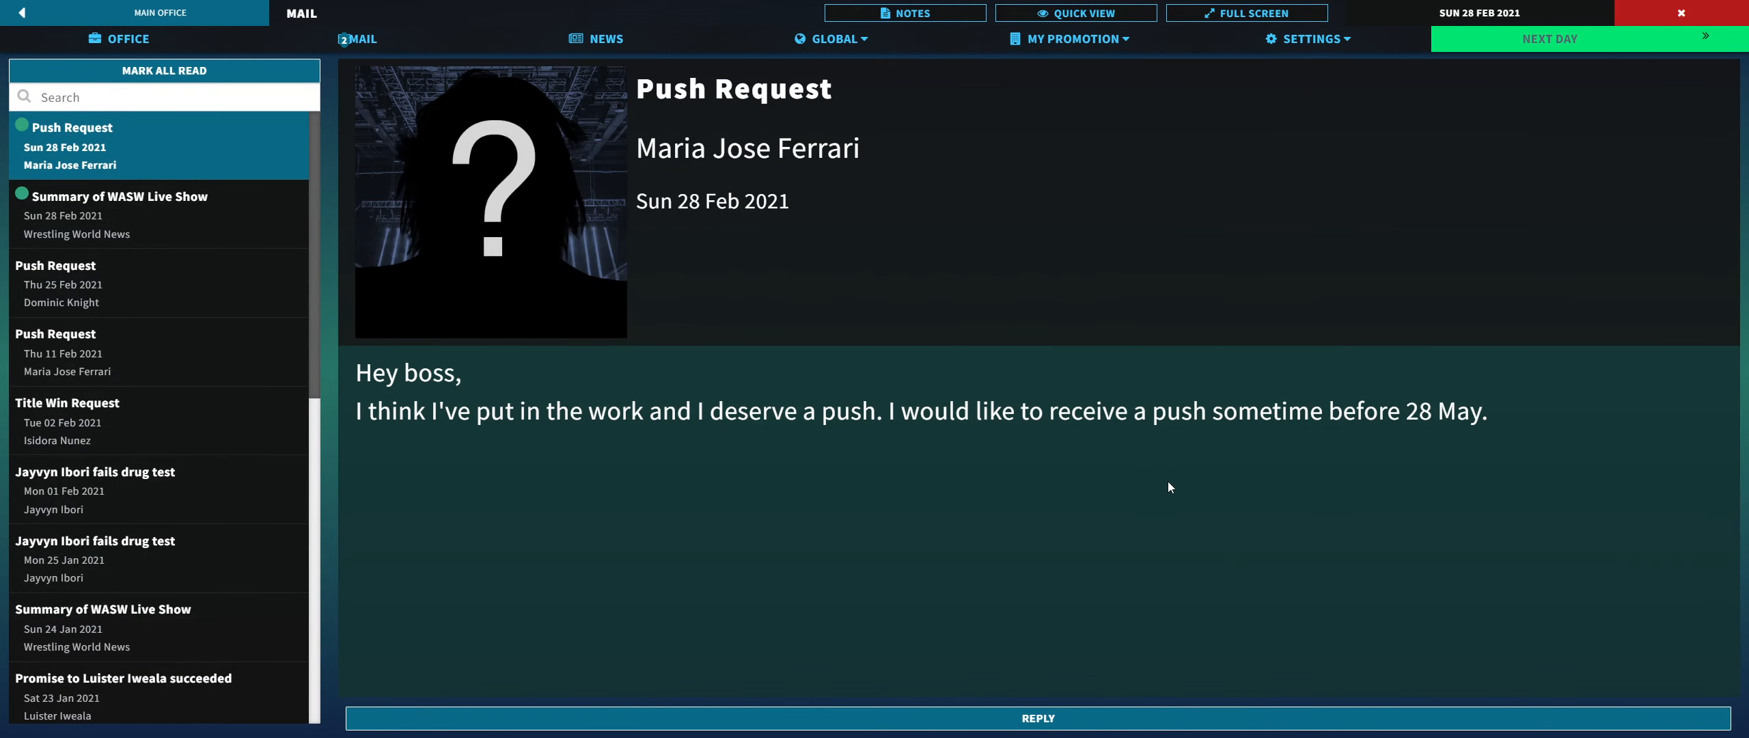
pyautogui.click(1035, 718)
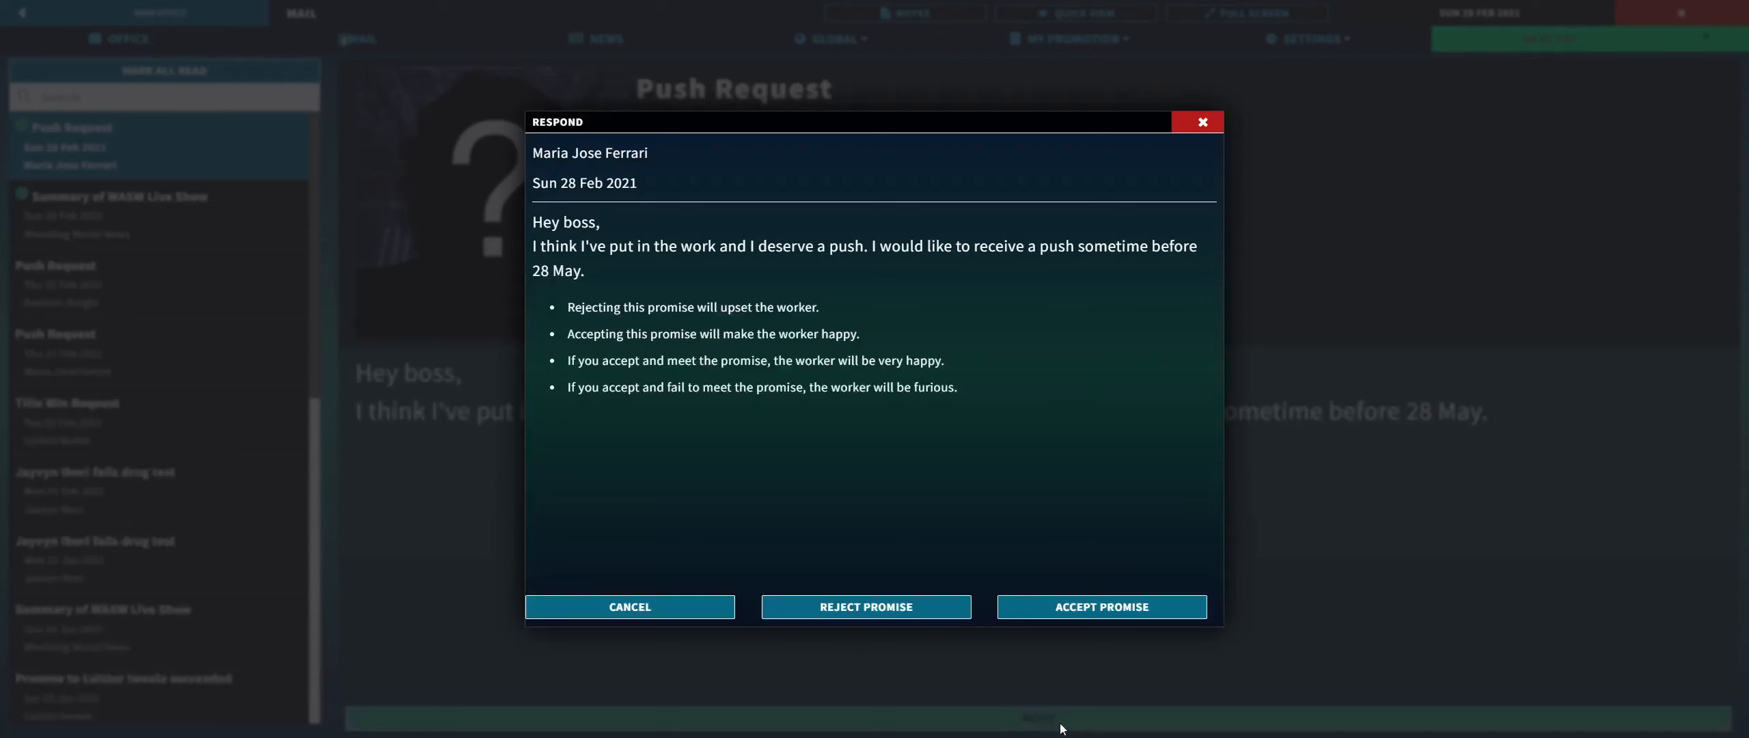
pyautogui.click(864, 606)
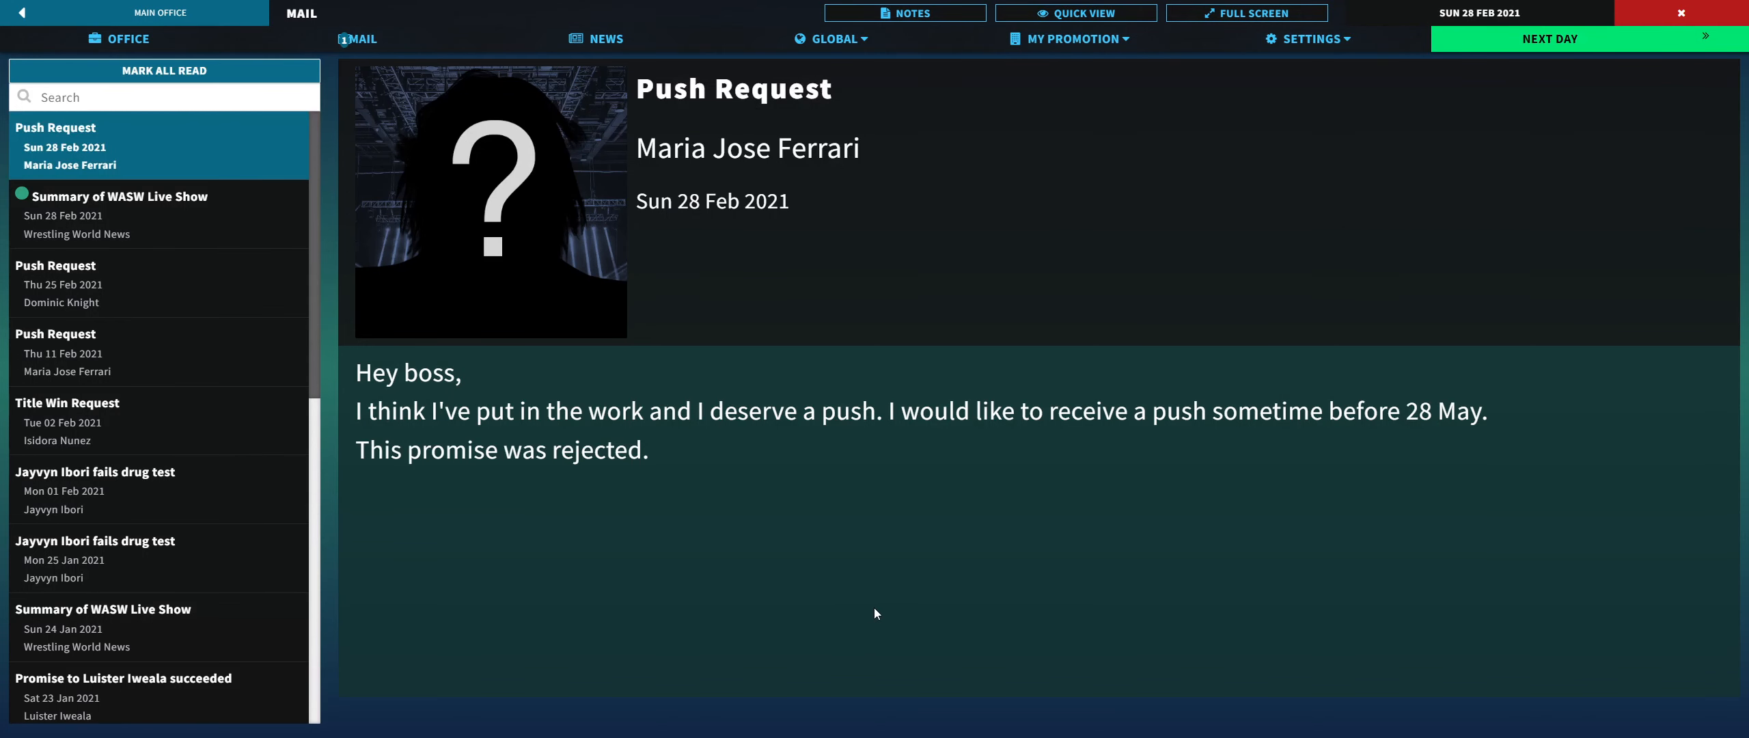
pyautogui.moveTo(640, 497)
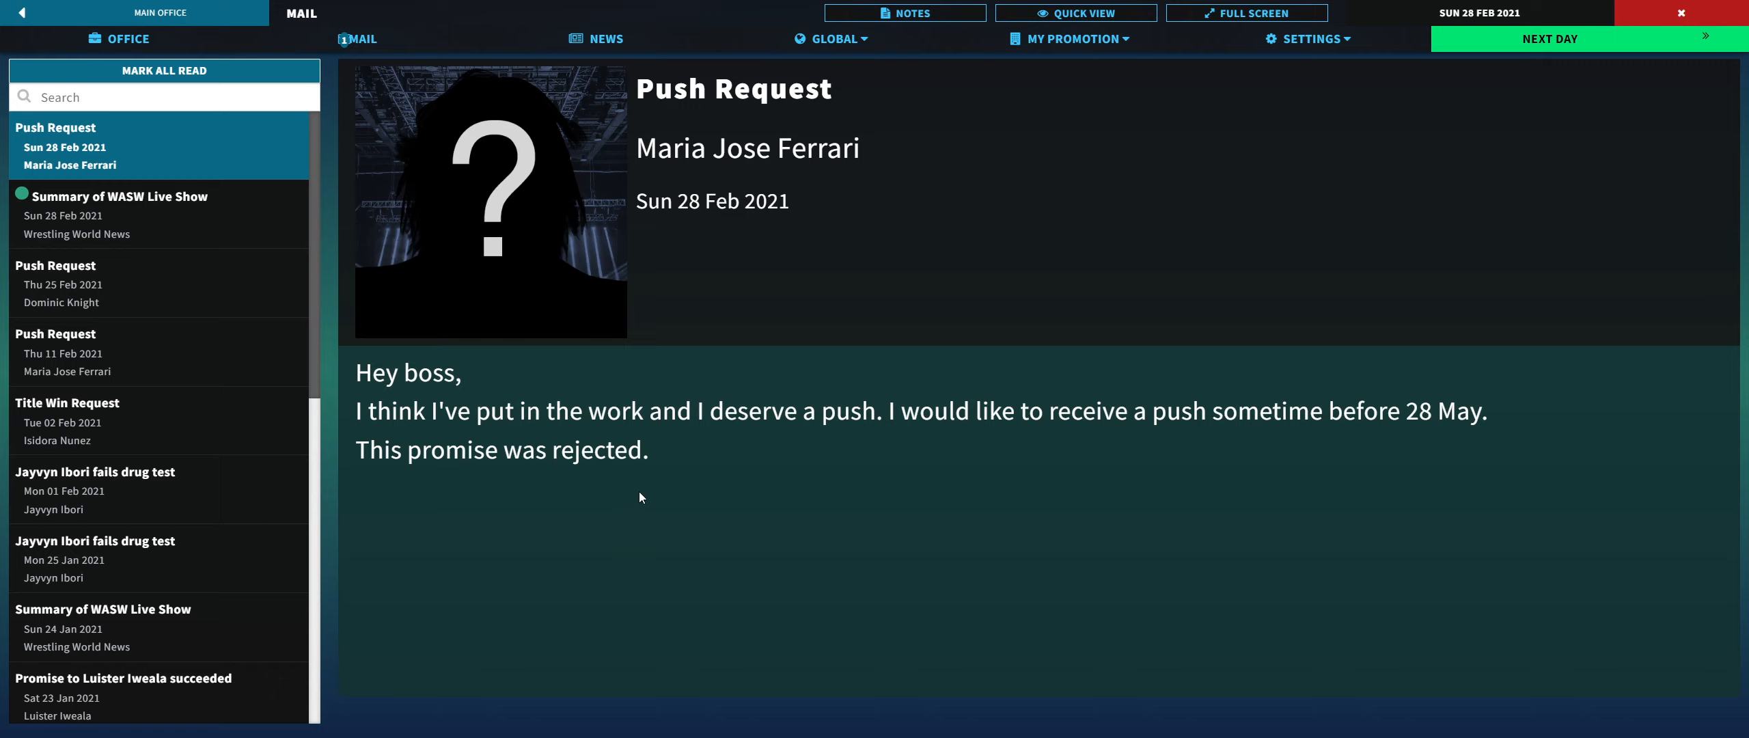
pyautogui.moveTo(746, 431)
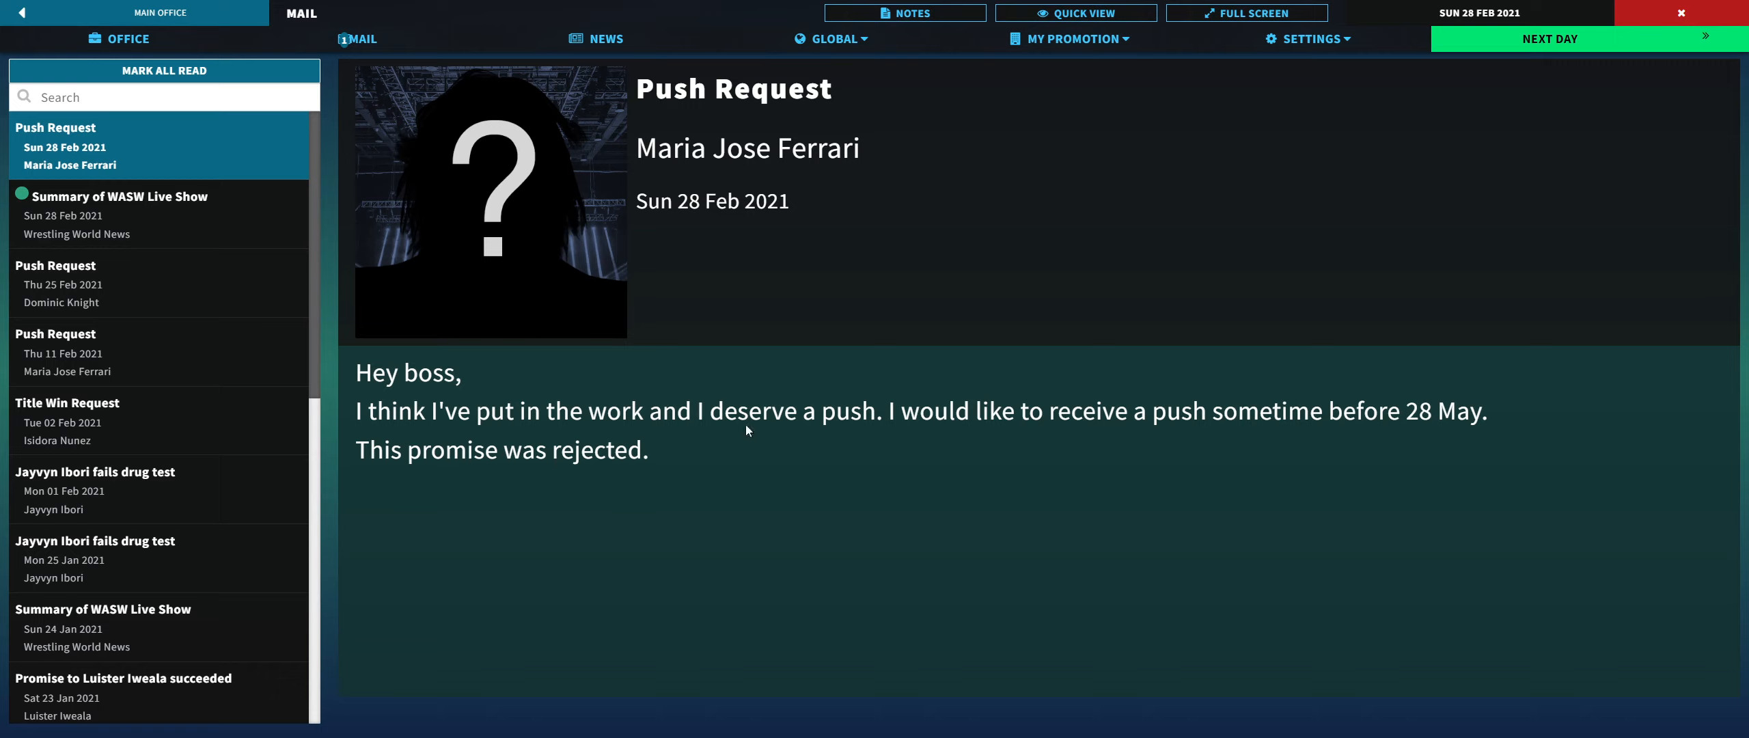
pyautogui.moveTo(572, 443)
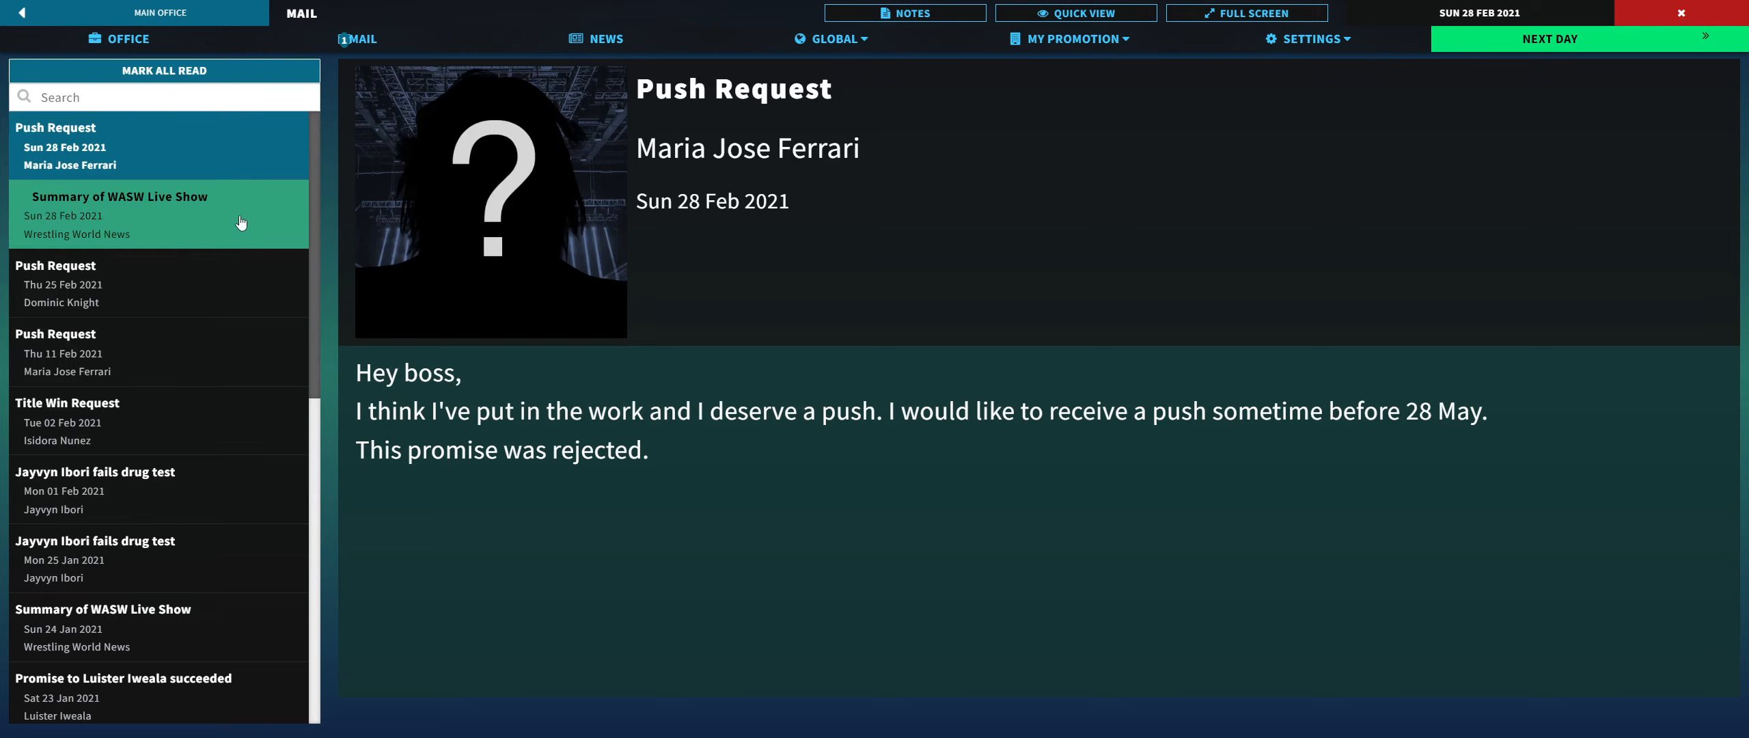
# Step: Read the WASW Live Show summary ($468 tickets, 67 attending), then reopen the push request
pyautogui.click(162, 214)
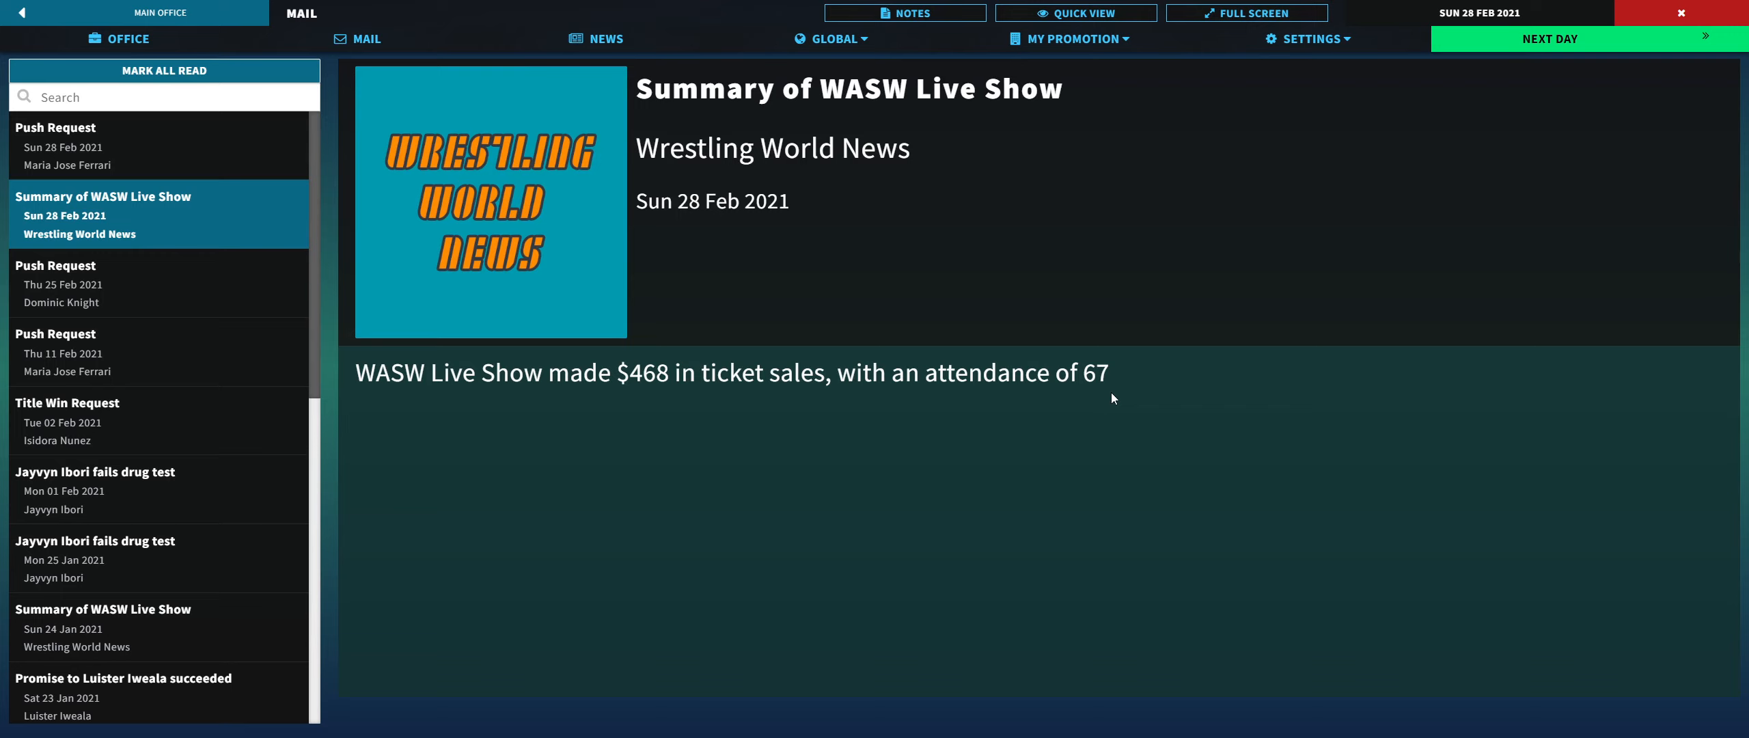
pyautogui.moveTo(569, 405)
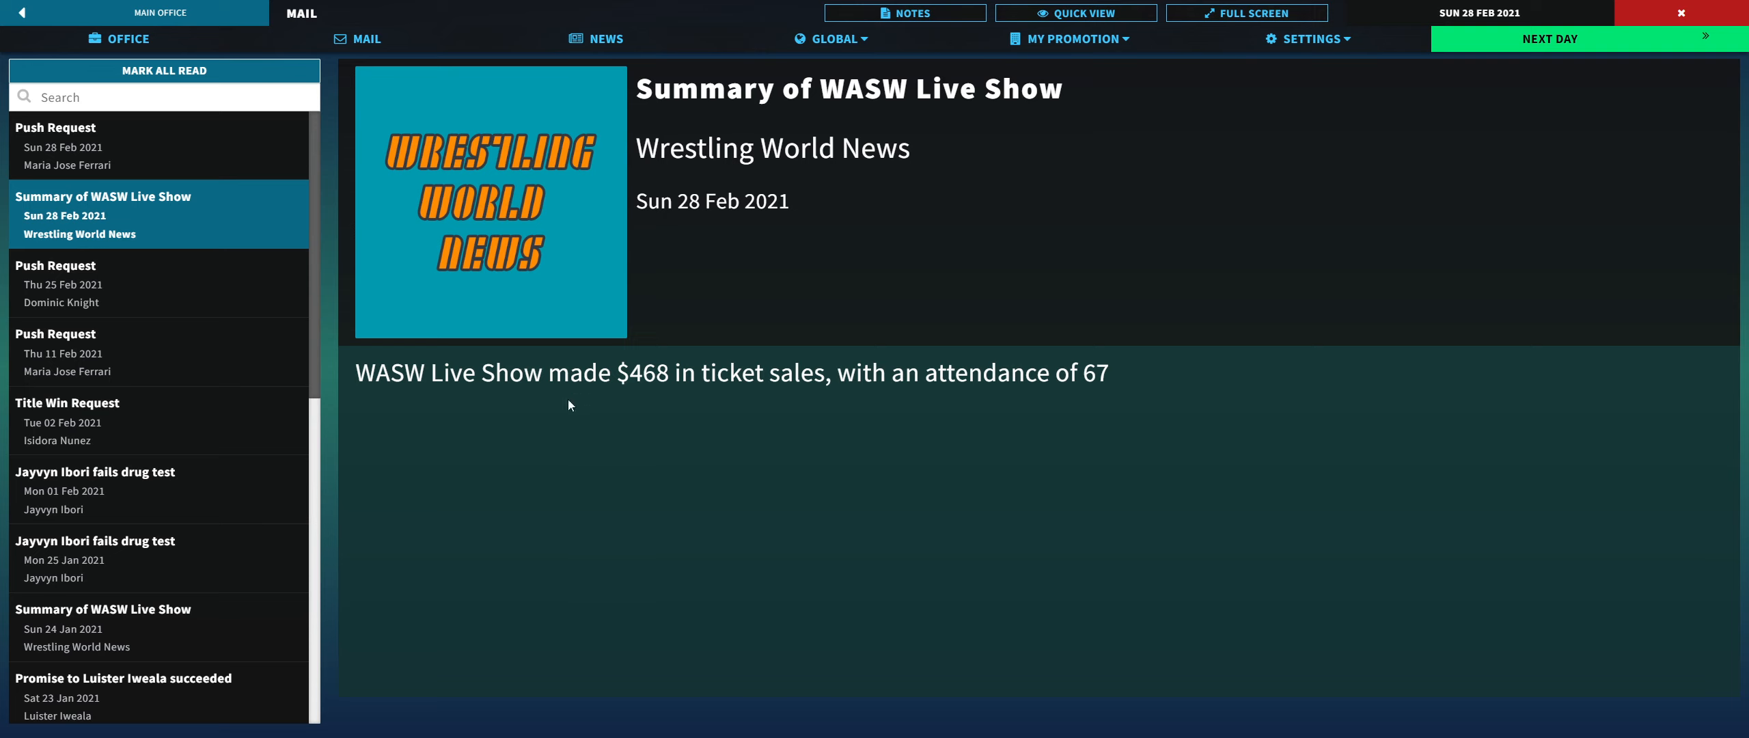
pyautogui.moveTo(665, 394)
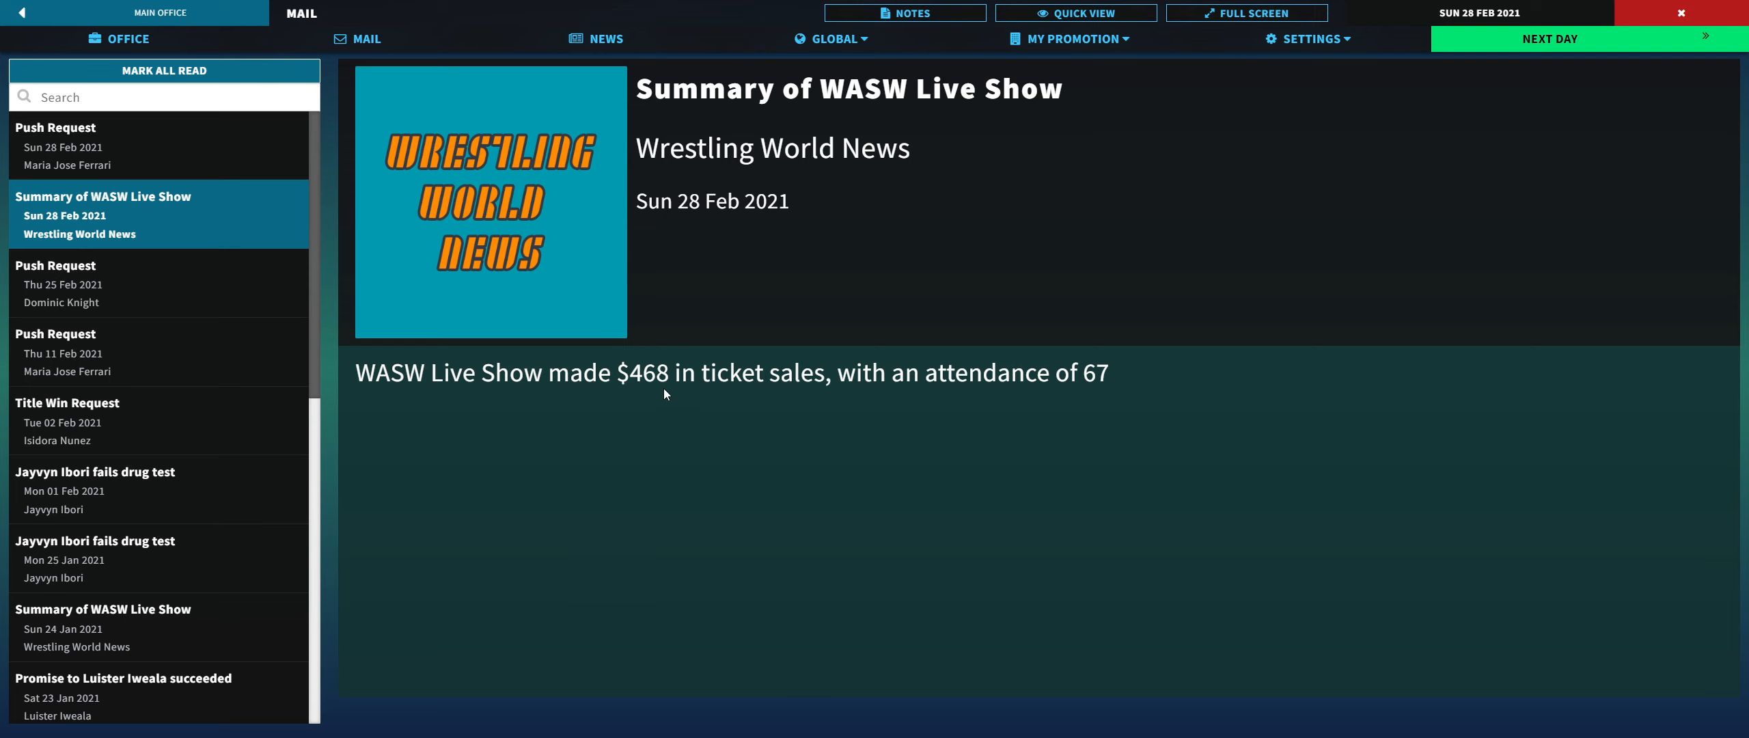
pyautogui.click(158, 146)
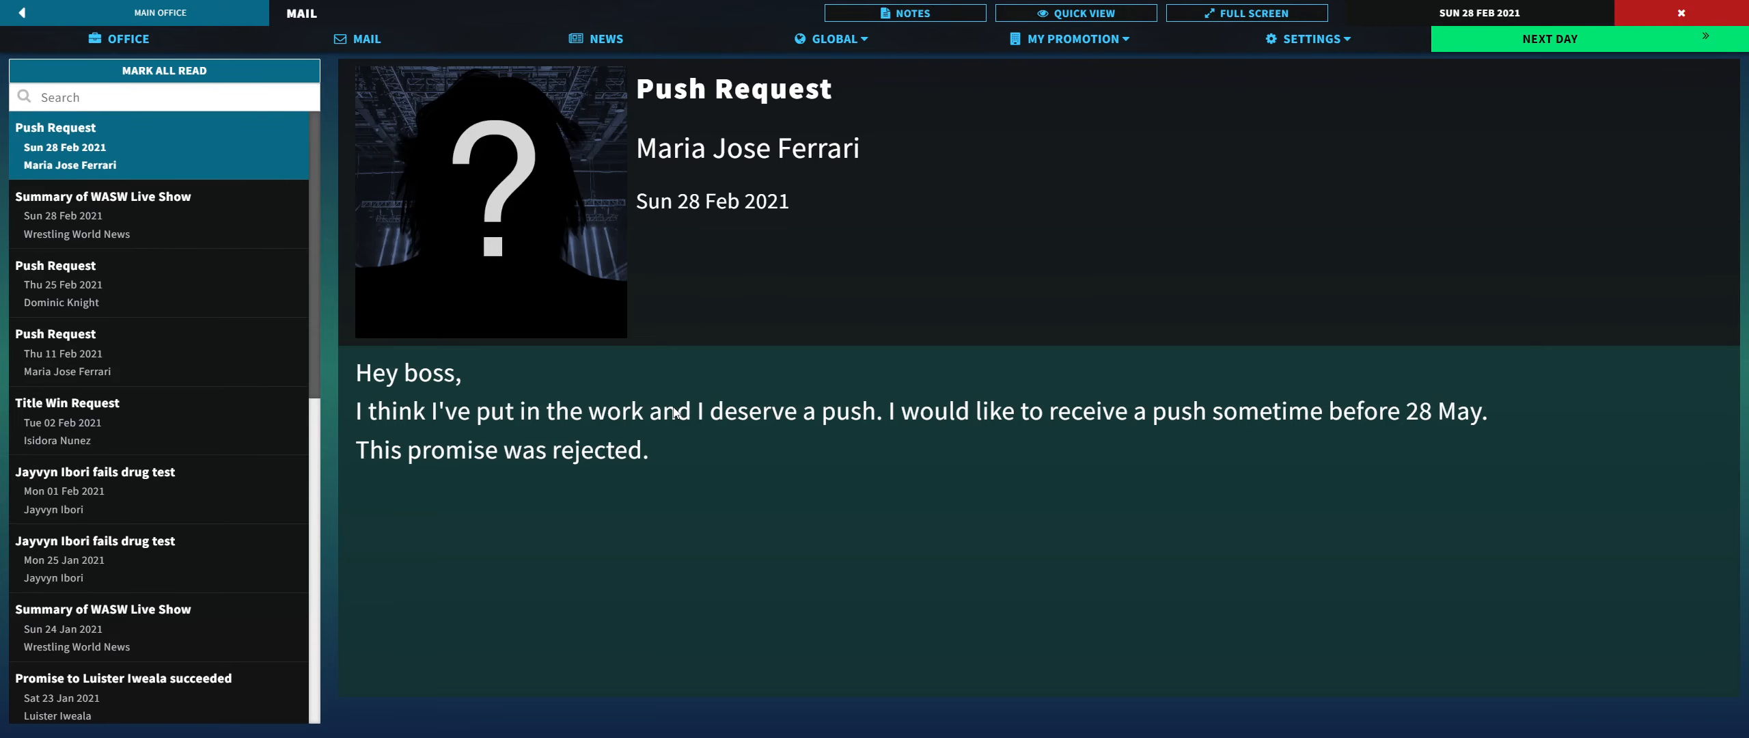
pyautogui.click(116, 37)
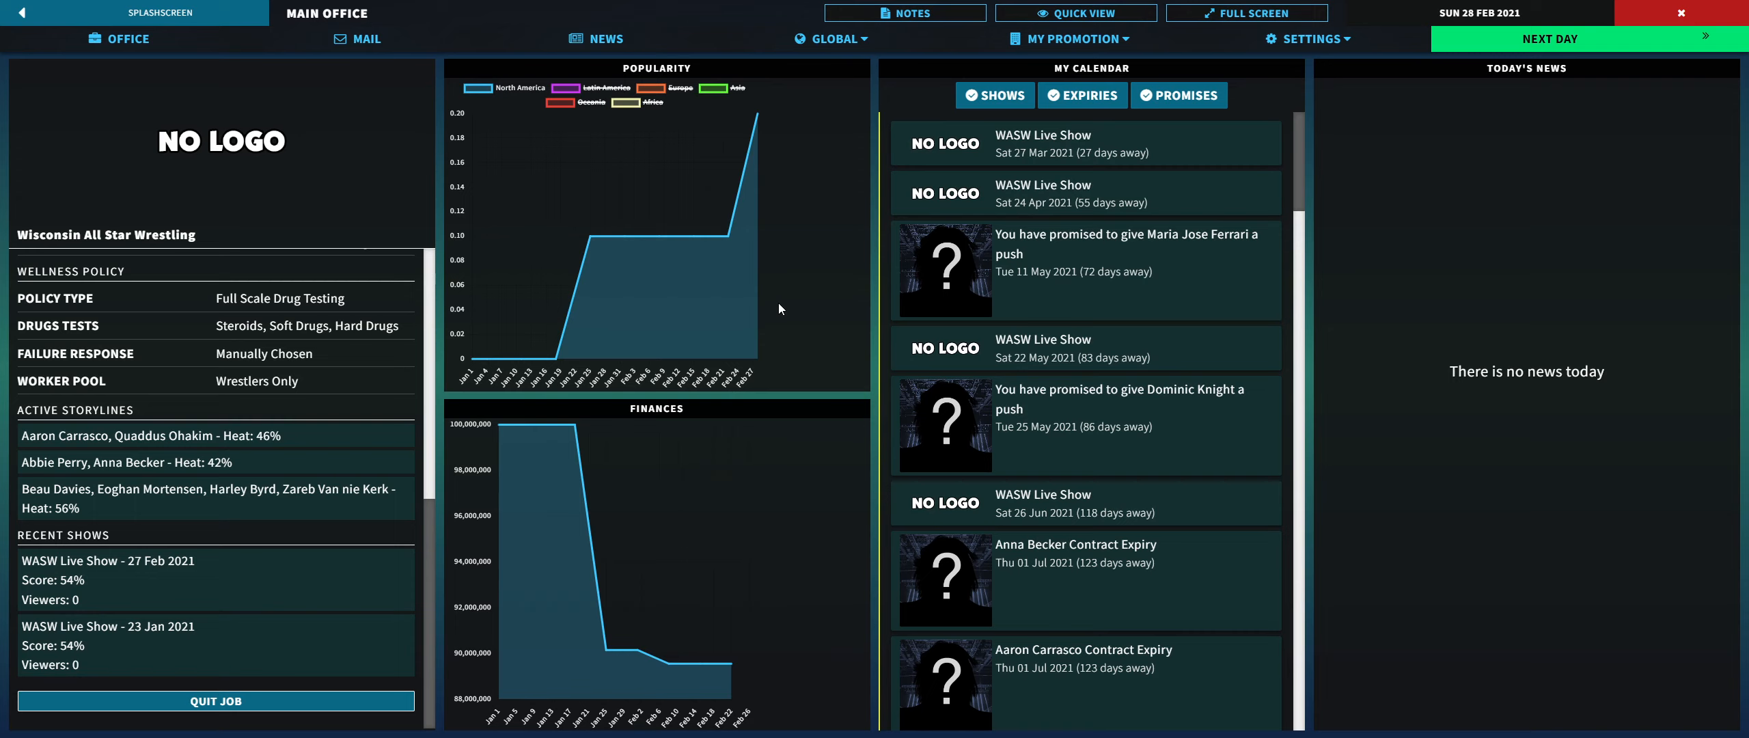
pyautogui.moveTo(1650, 298)
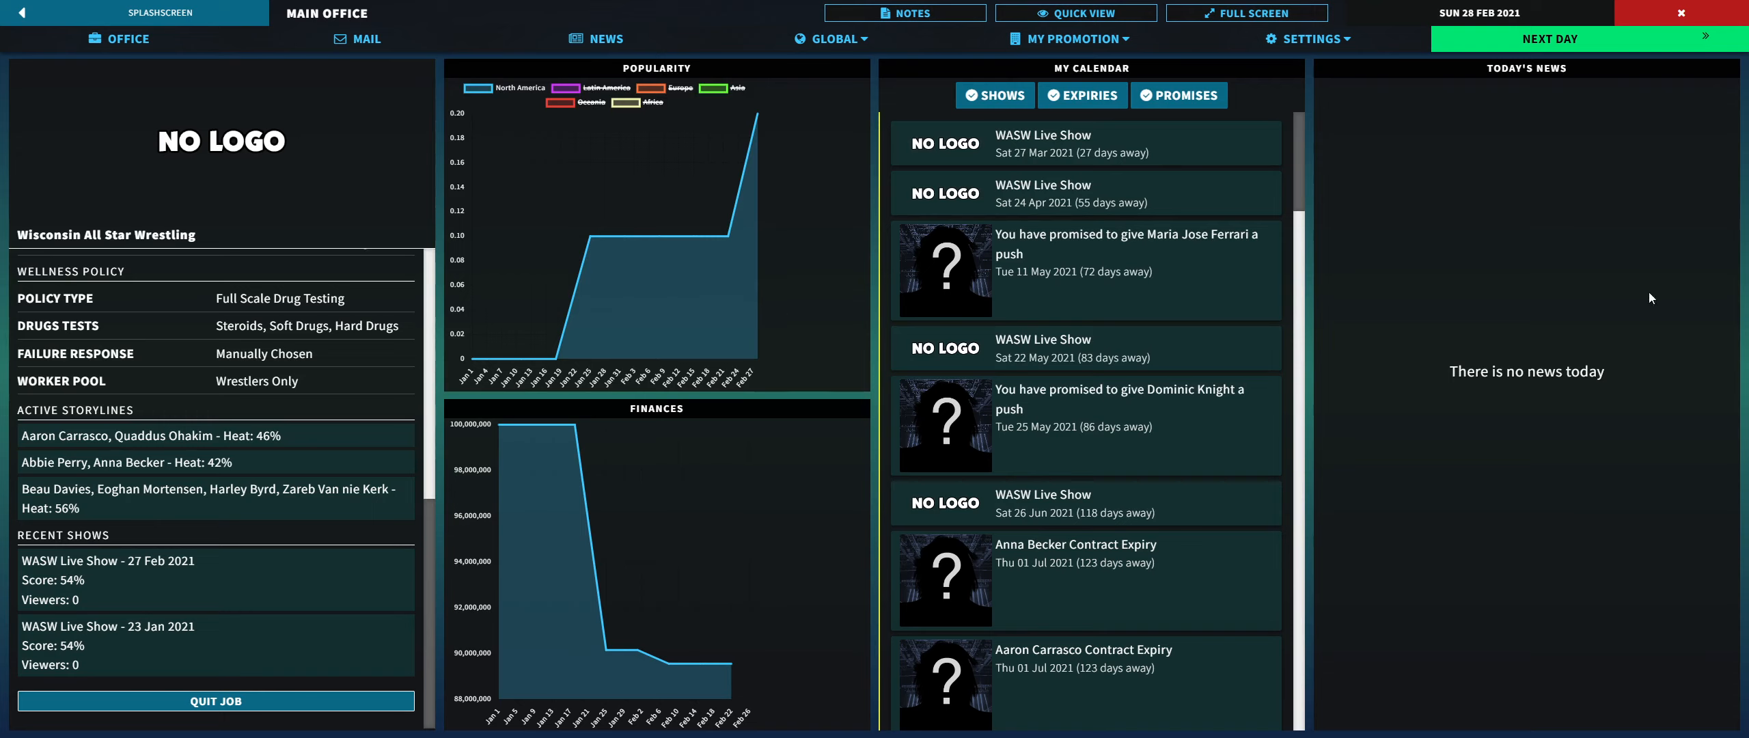